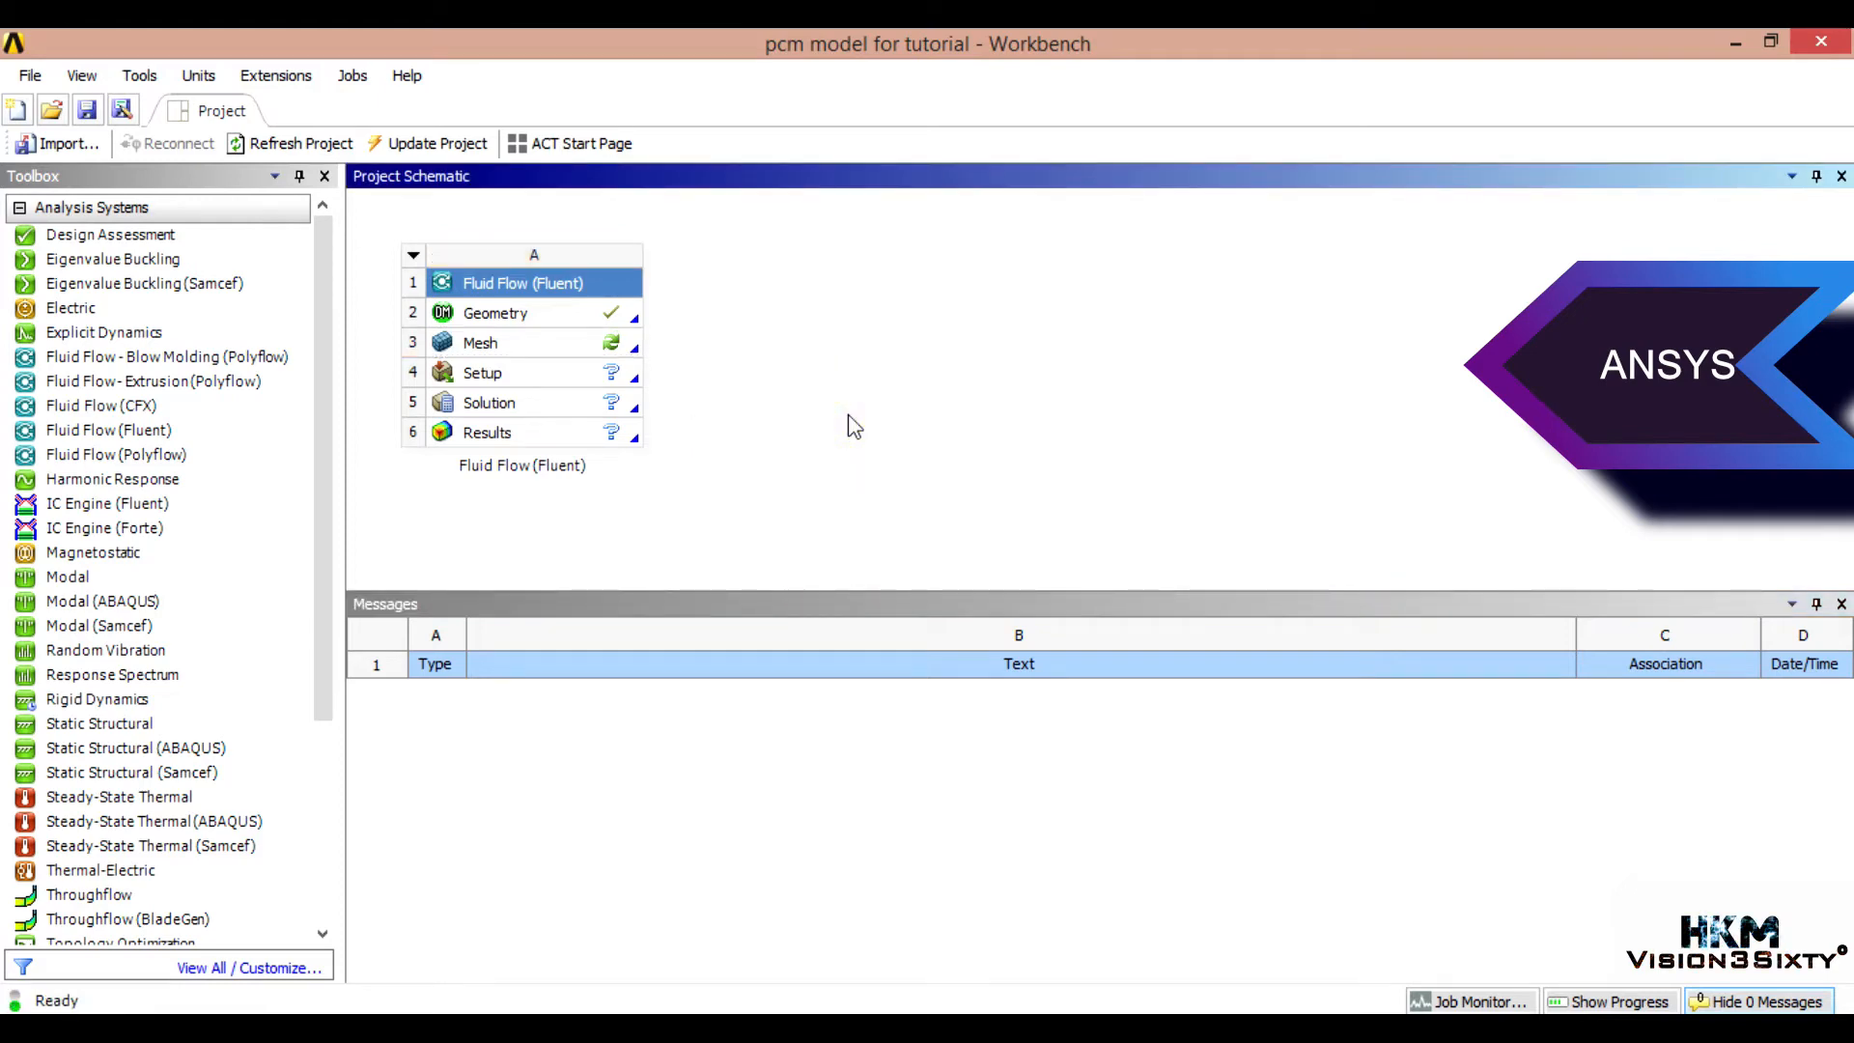
# Step: Select the Mesh cell of the Fluid Flow (Fluent) system in the Project Schematic
pyautogui.click(496, 344)
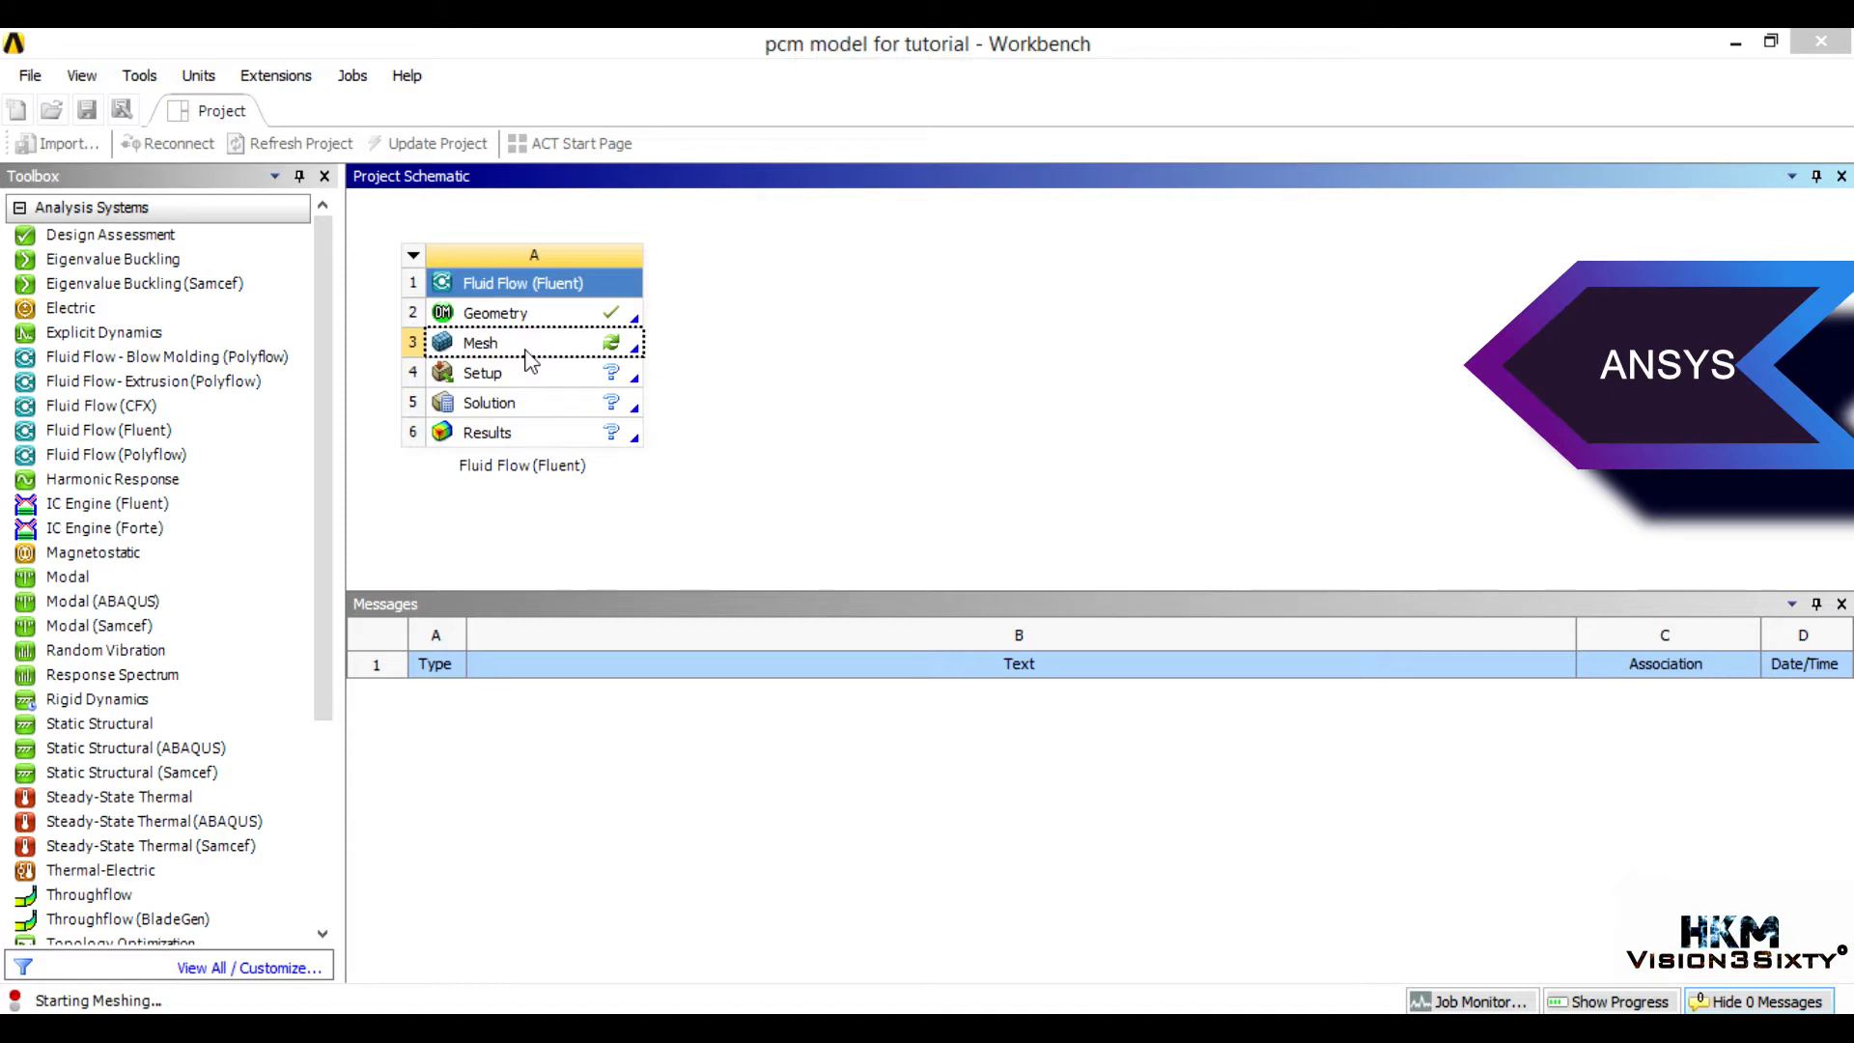
# Step: Launch Meshing from the Mesh cell and rotate the loaded heat-sink model to an upright front view
pyautogui.doubleClick(481, 342)
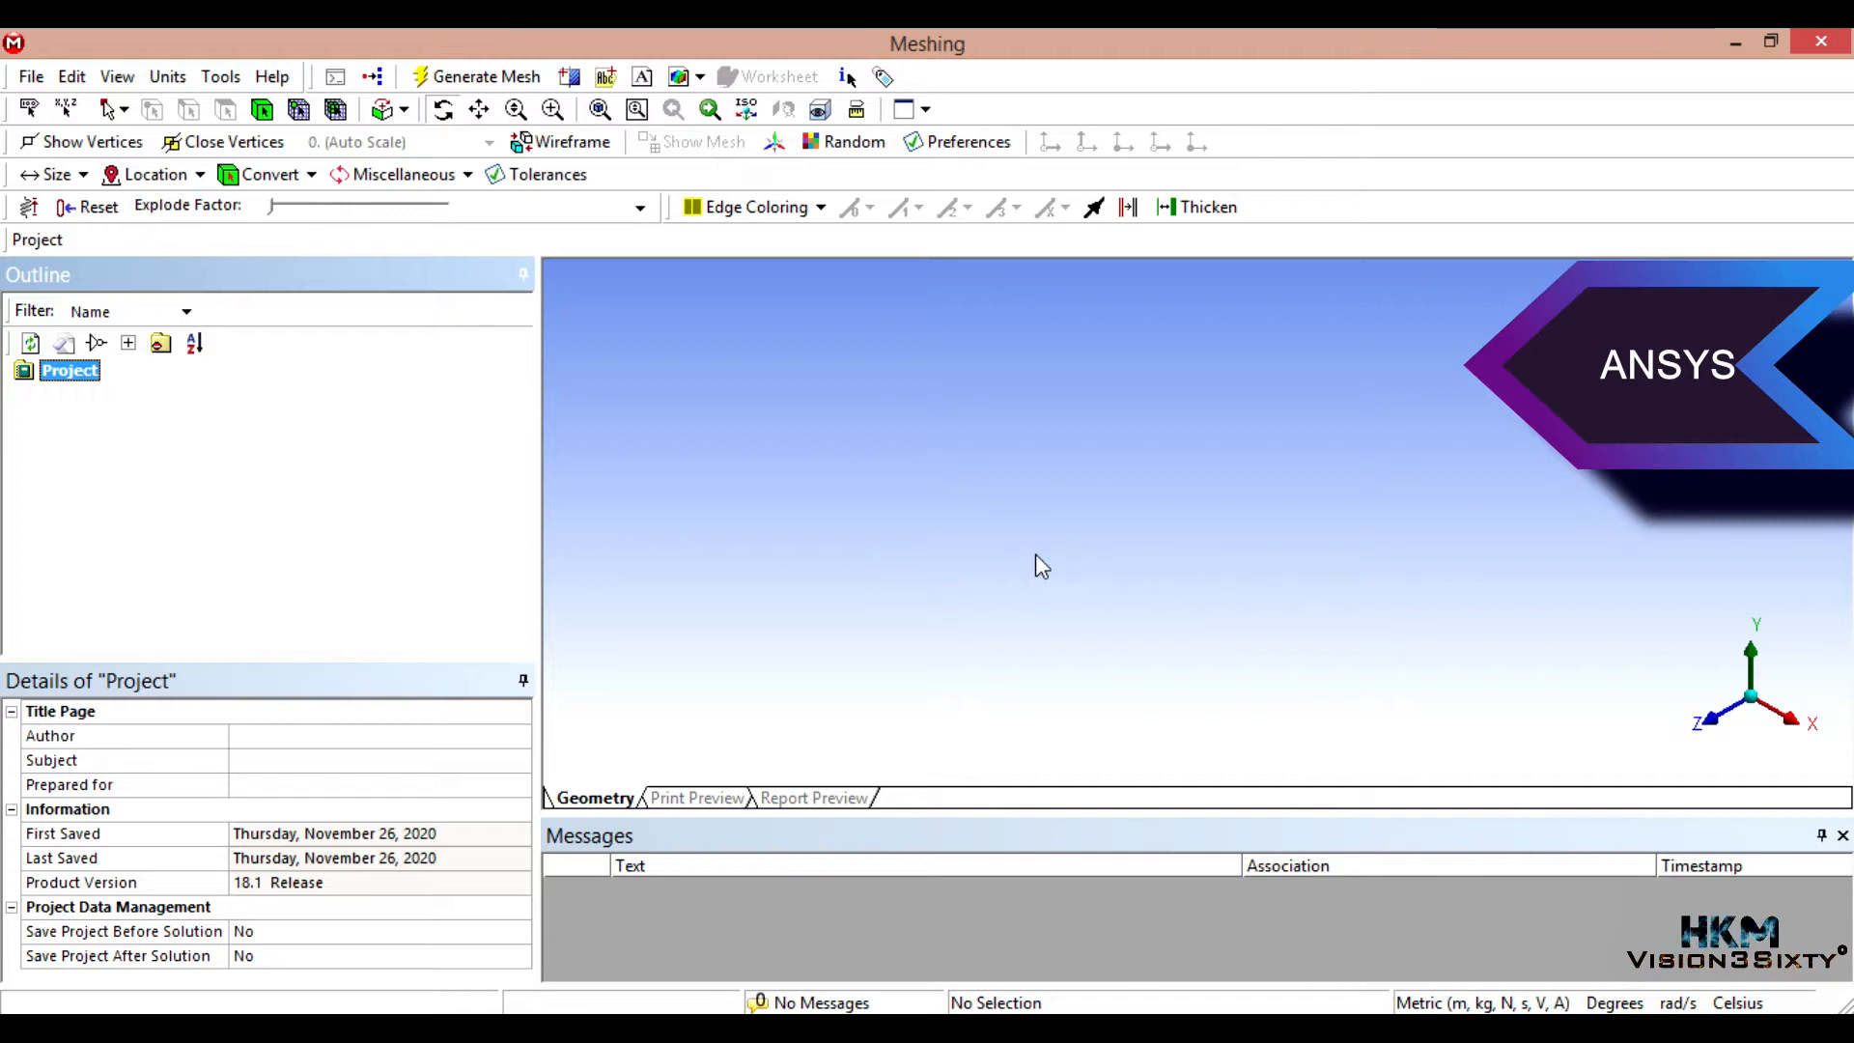
pyautogui.moveTo(1020, 579)
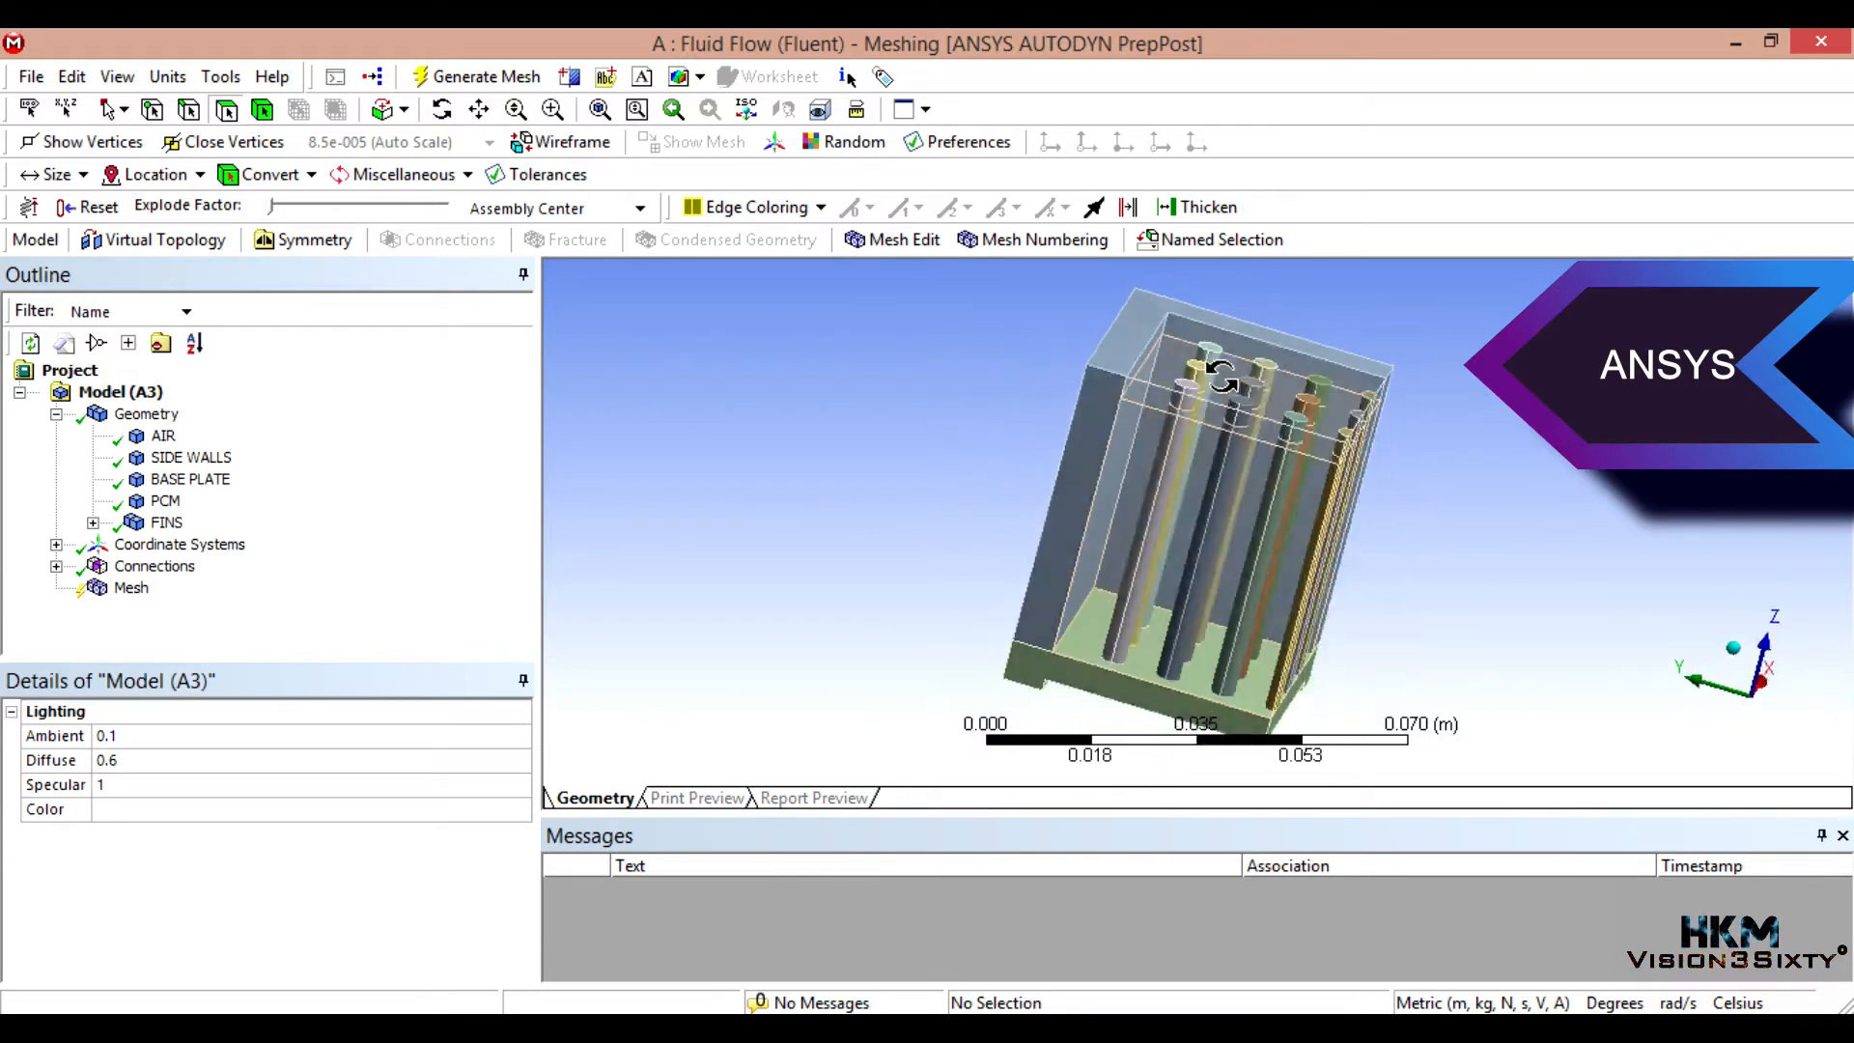
pyautogui.moveTo(1227, 379); pyautogui.dragTo(929, 450)
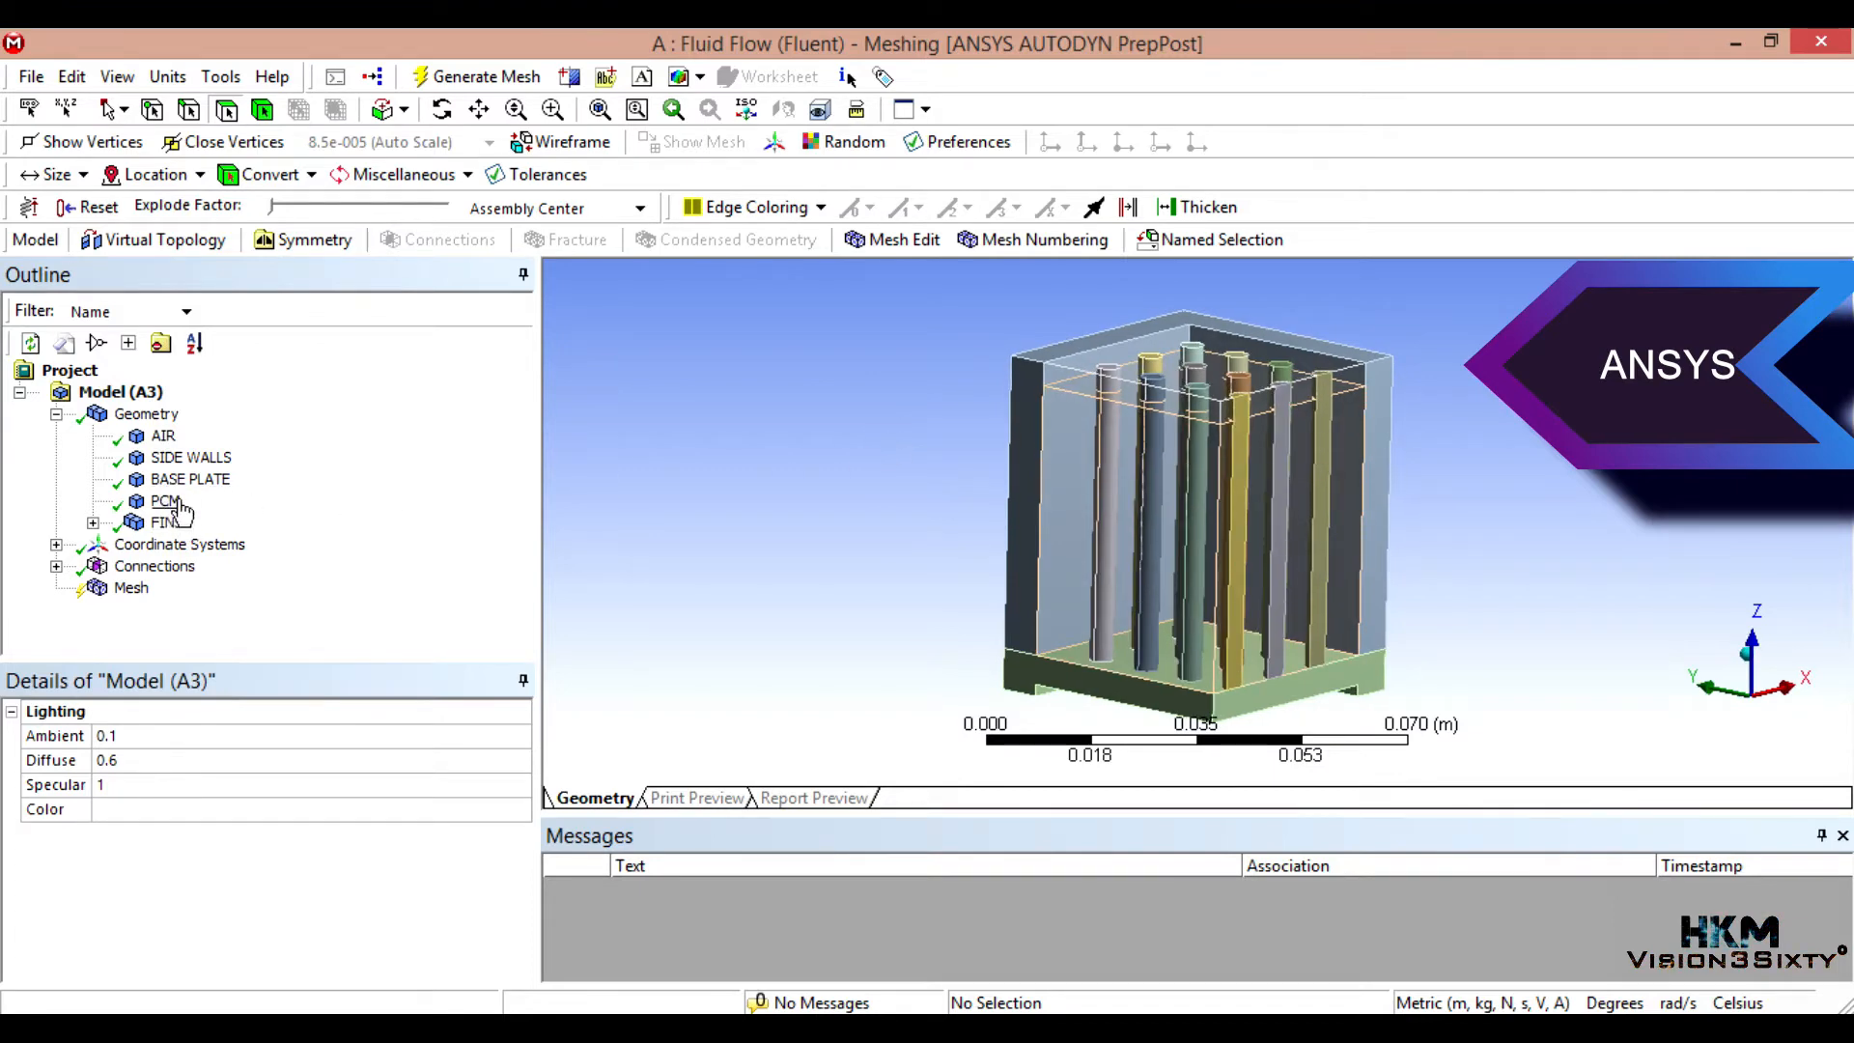
# Step: With the Body filter, Ctrl-select the fins, side walls and base plate together
pyautogui.rightClick(166, 500)
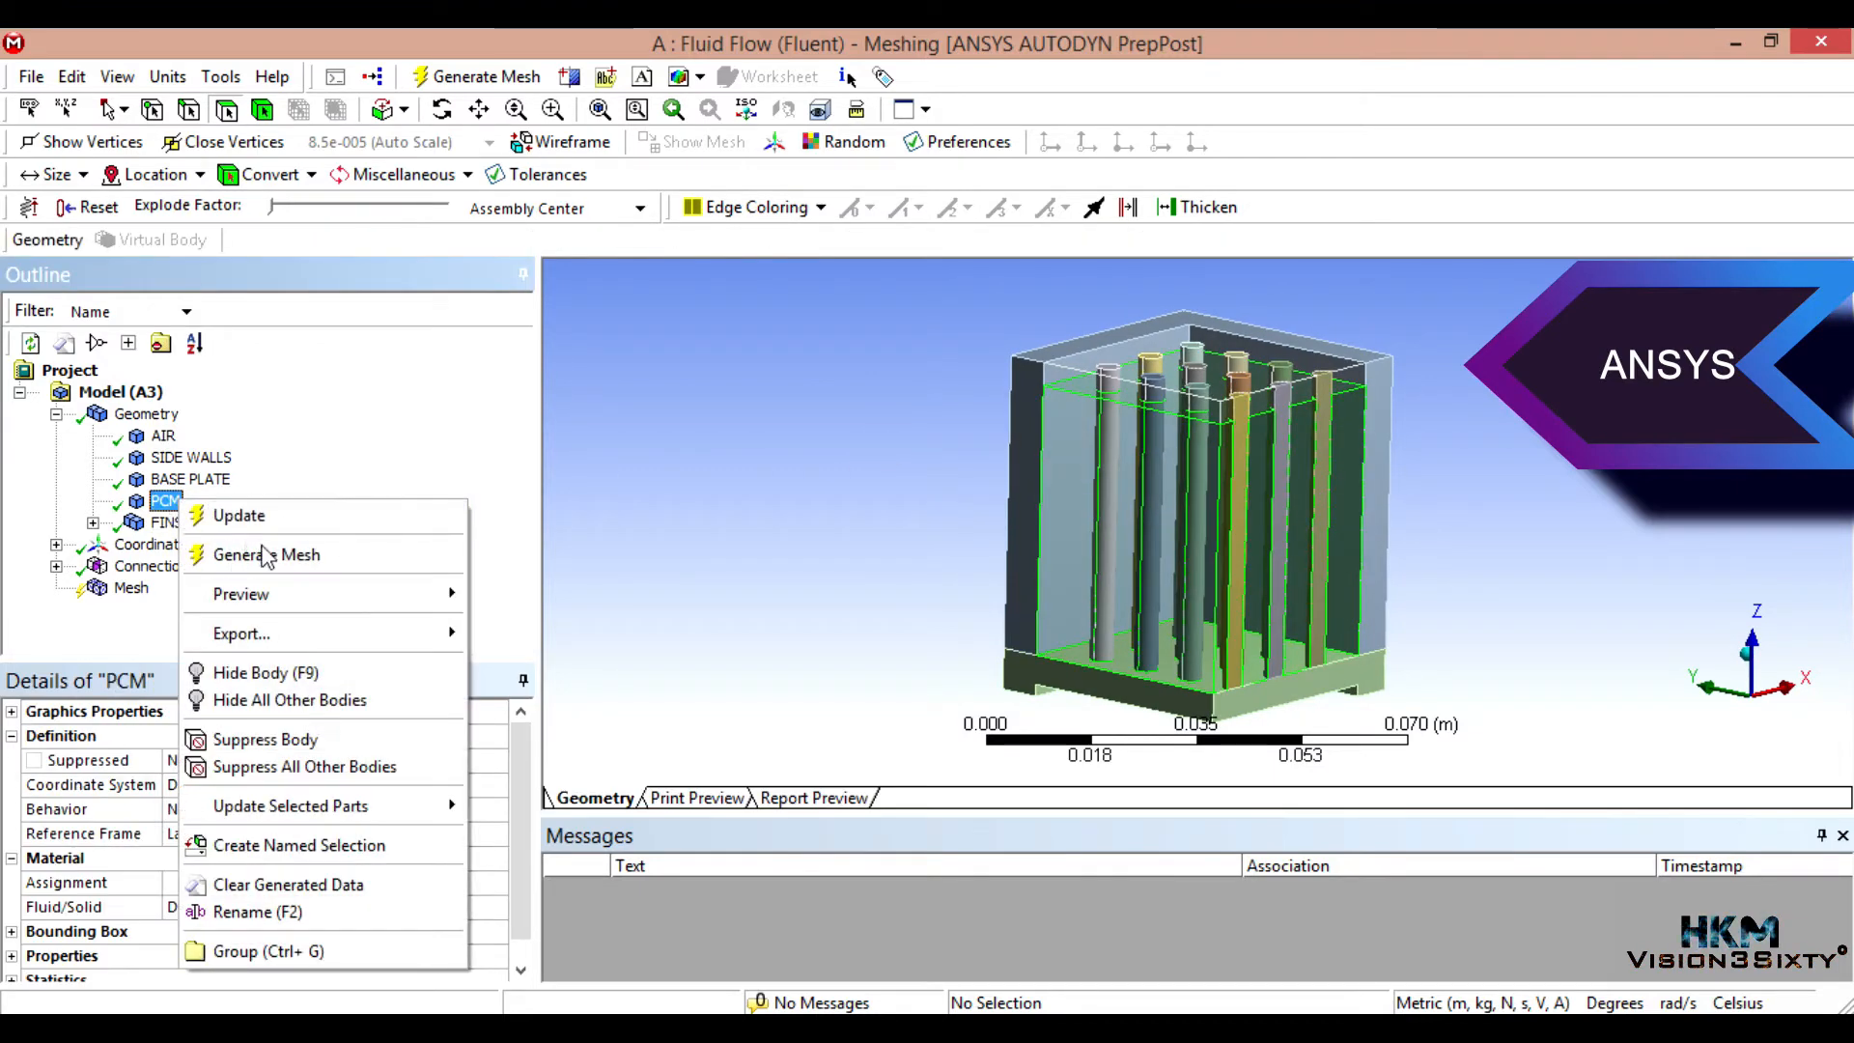
pyautogui.moveTo(266, 672)
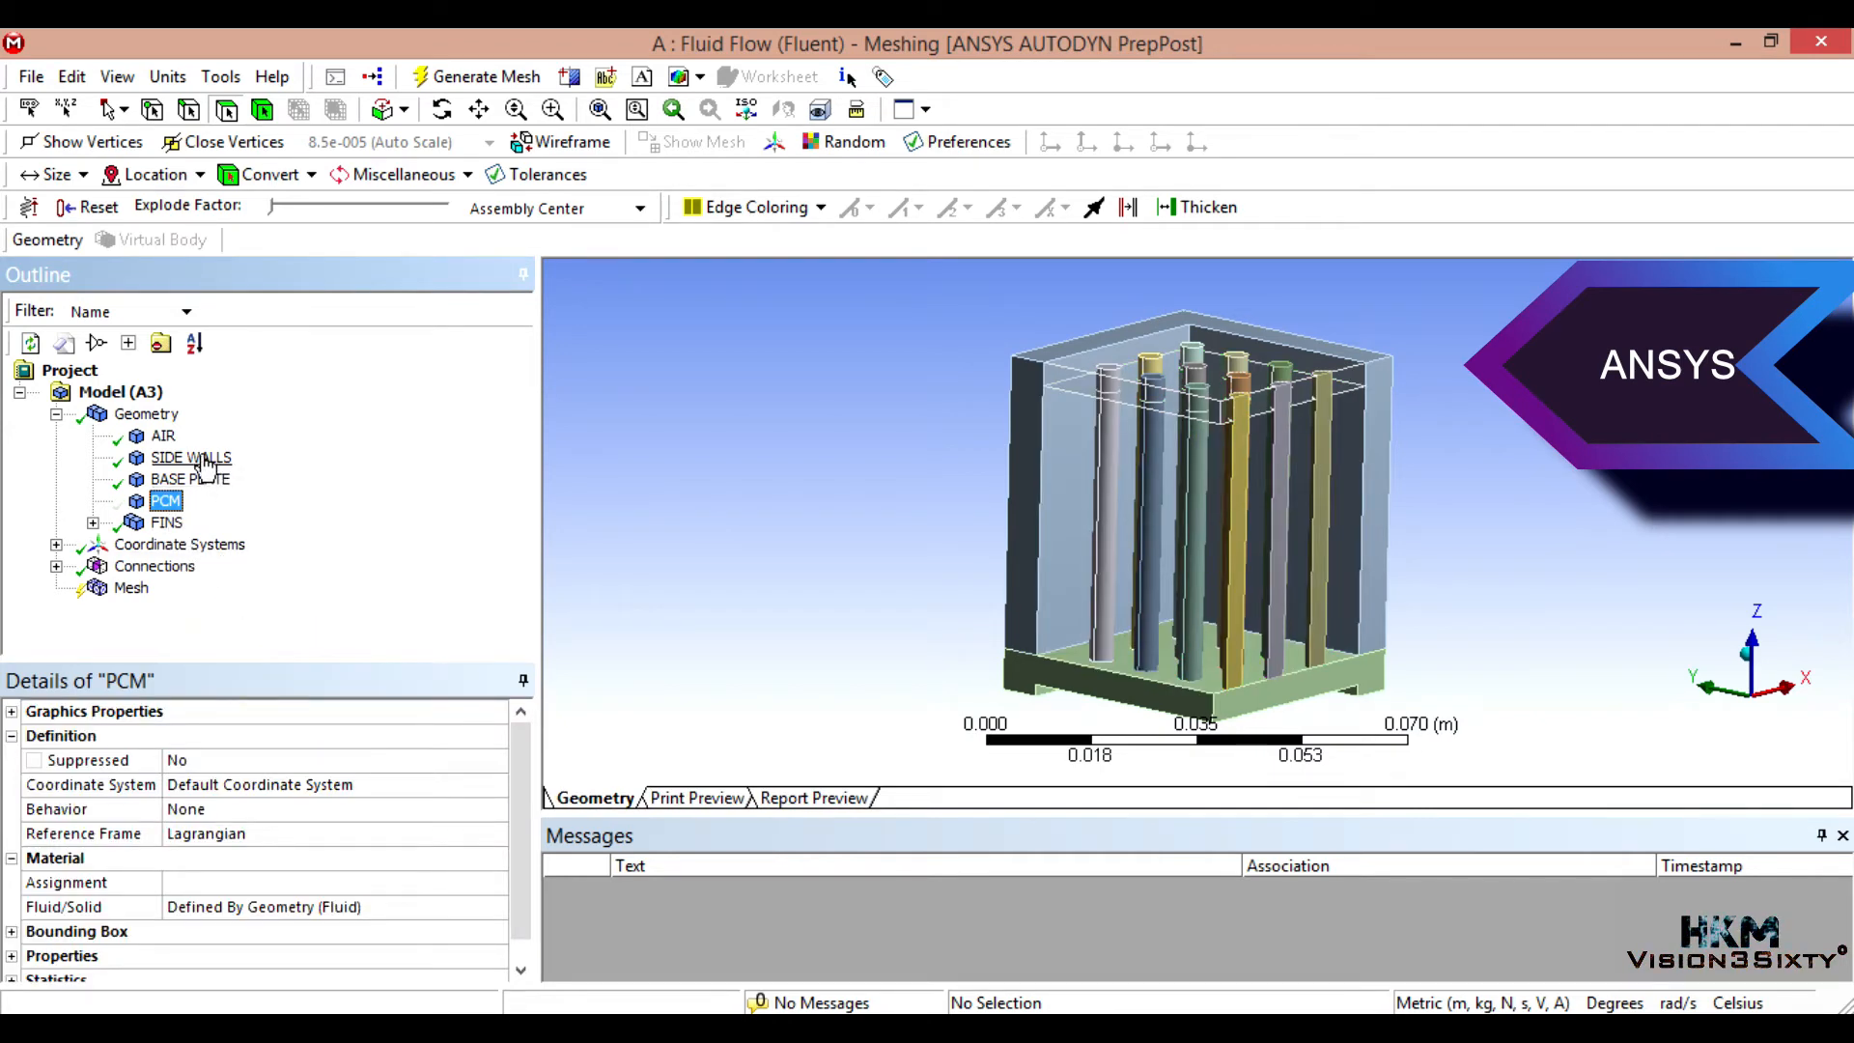
pyautogui.moveTo(703, 494)
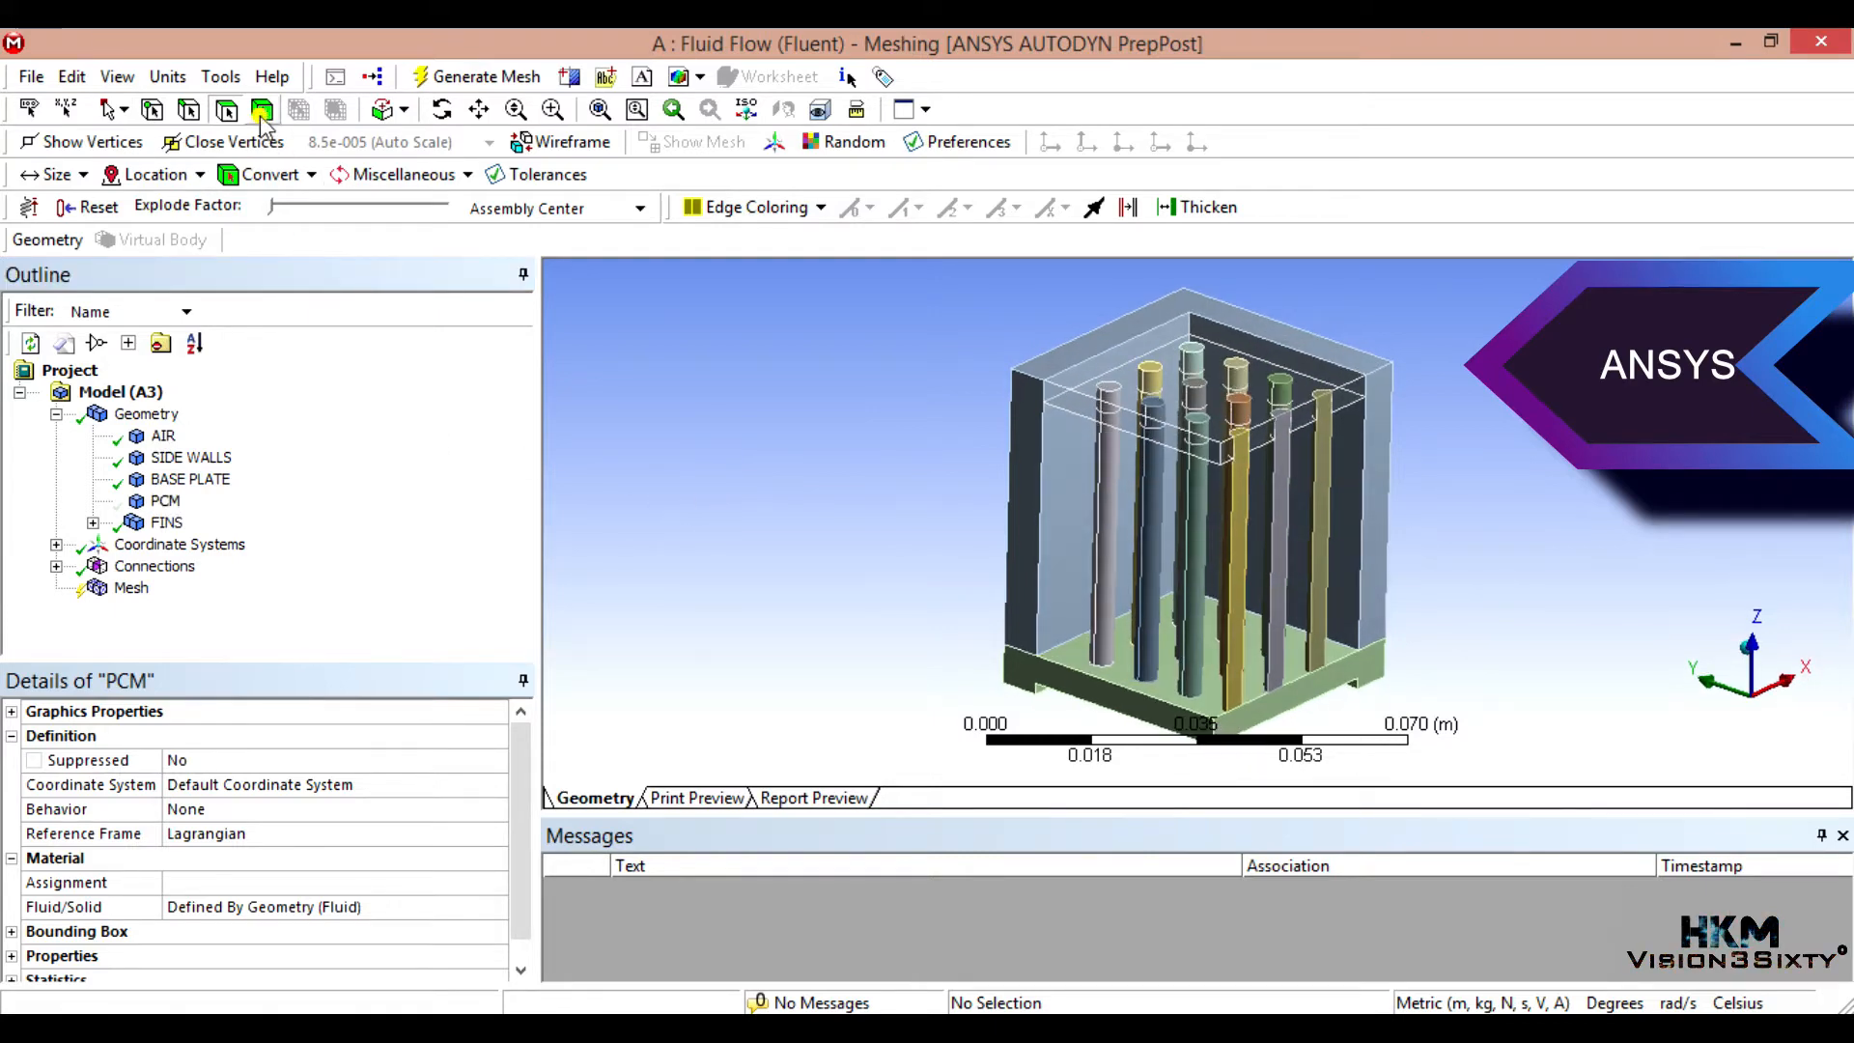
pyautogui.click(1099, 526)
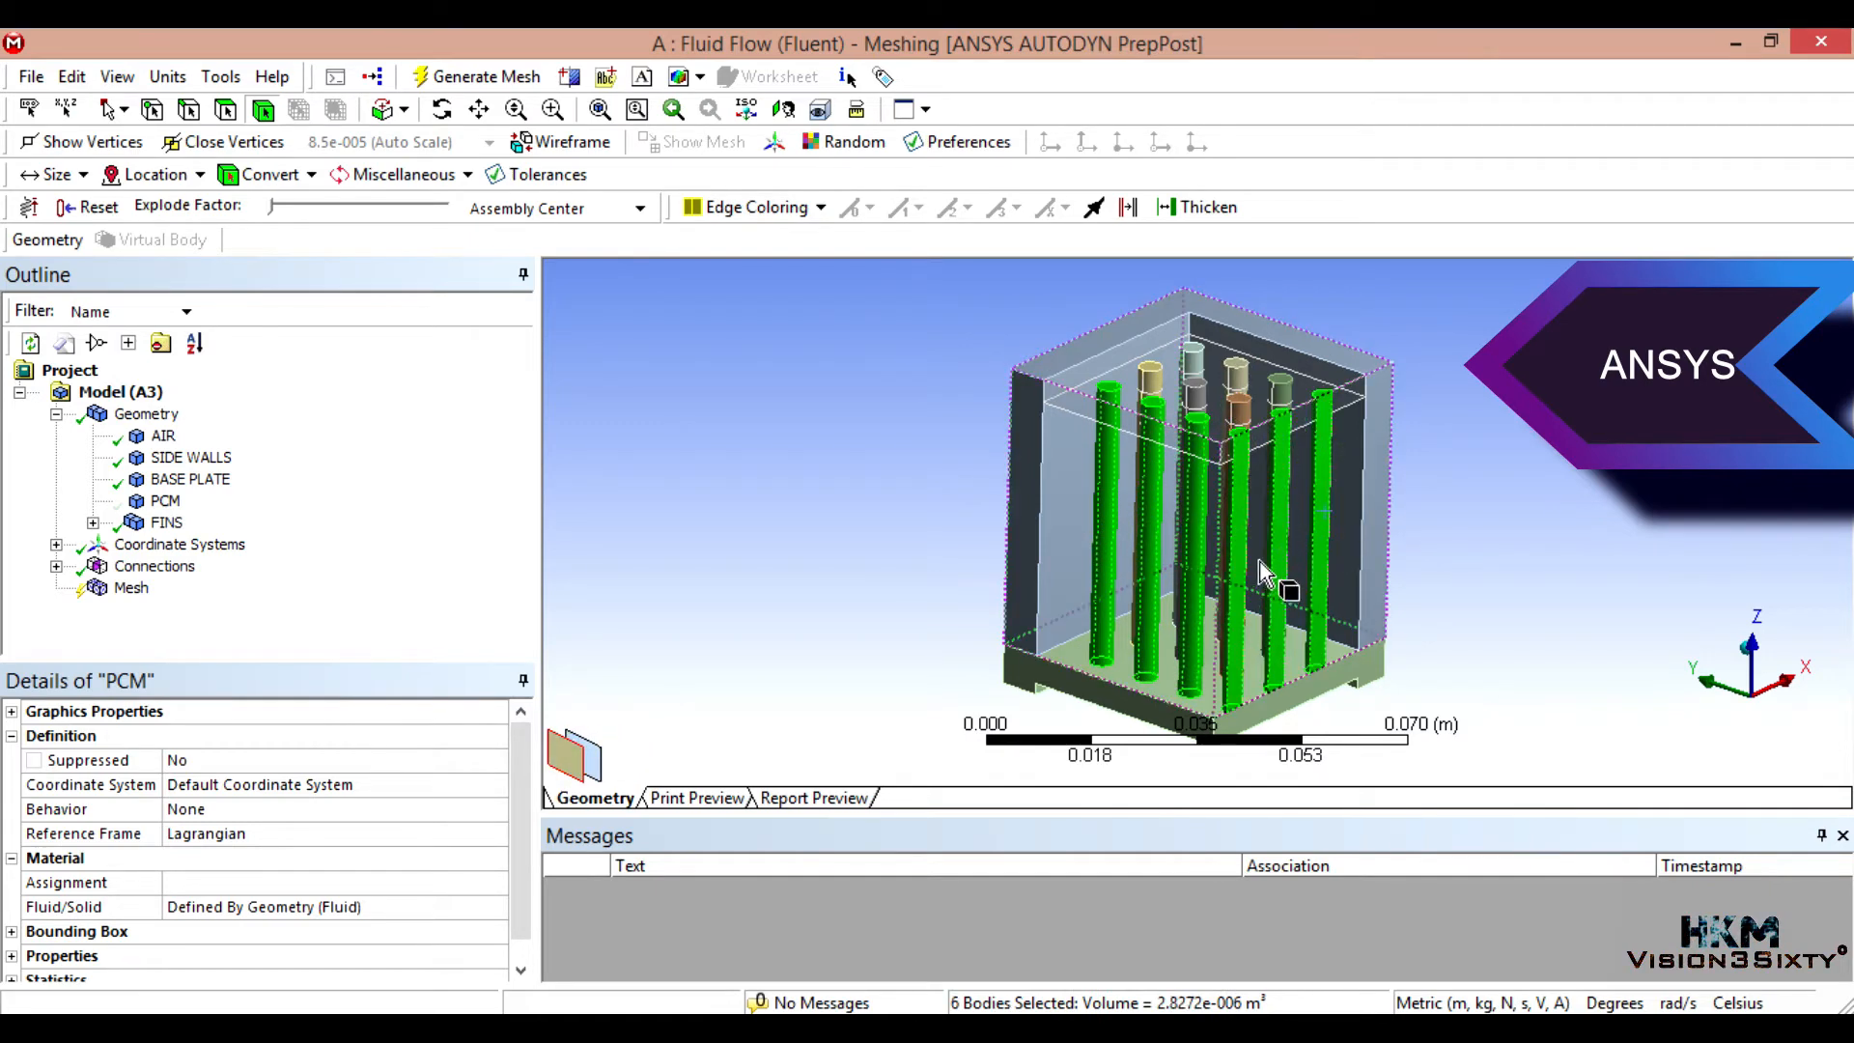
pyautogui.rightClick(162, 435)
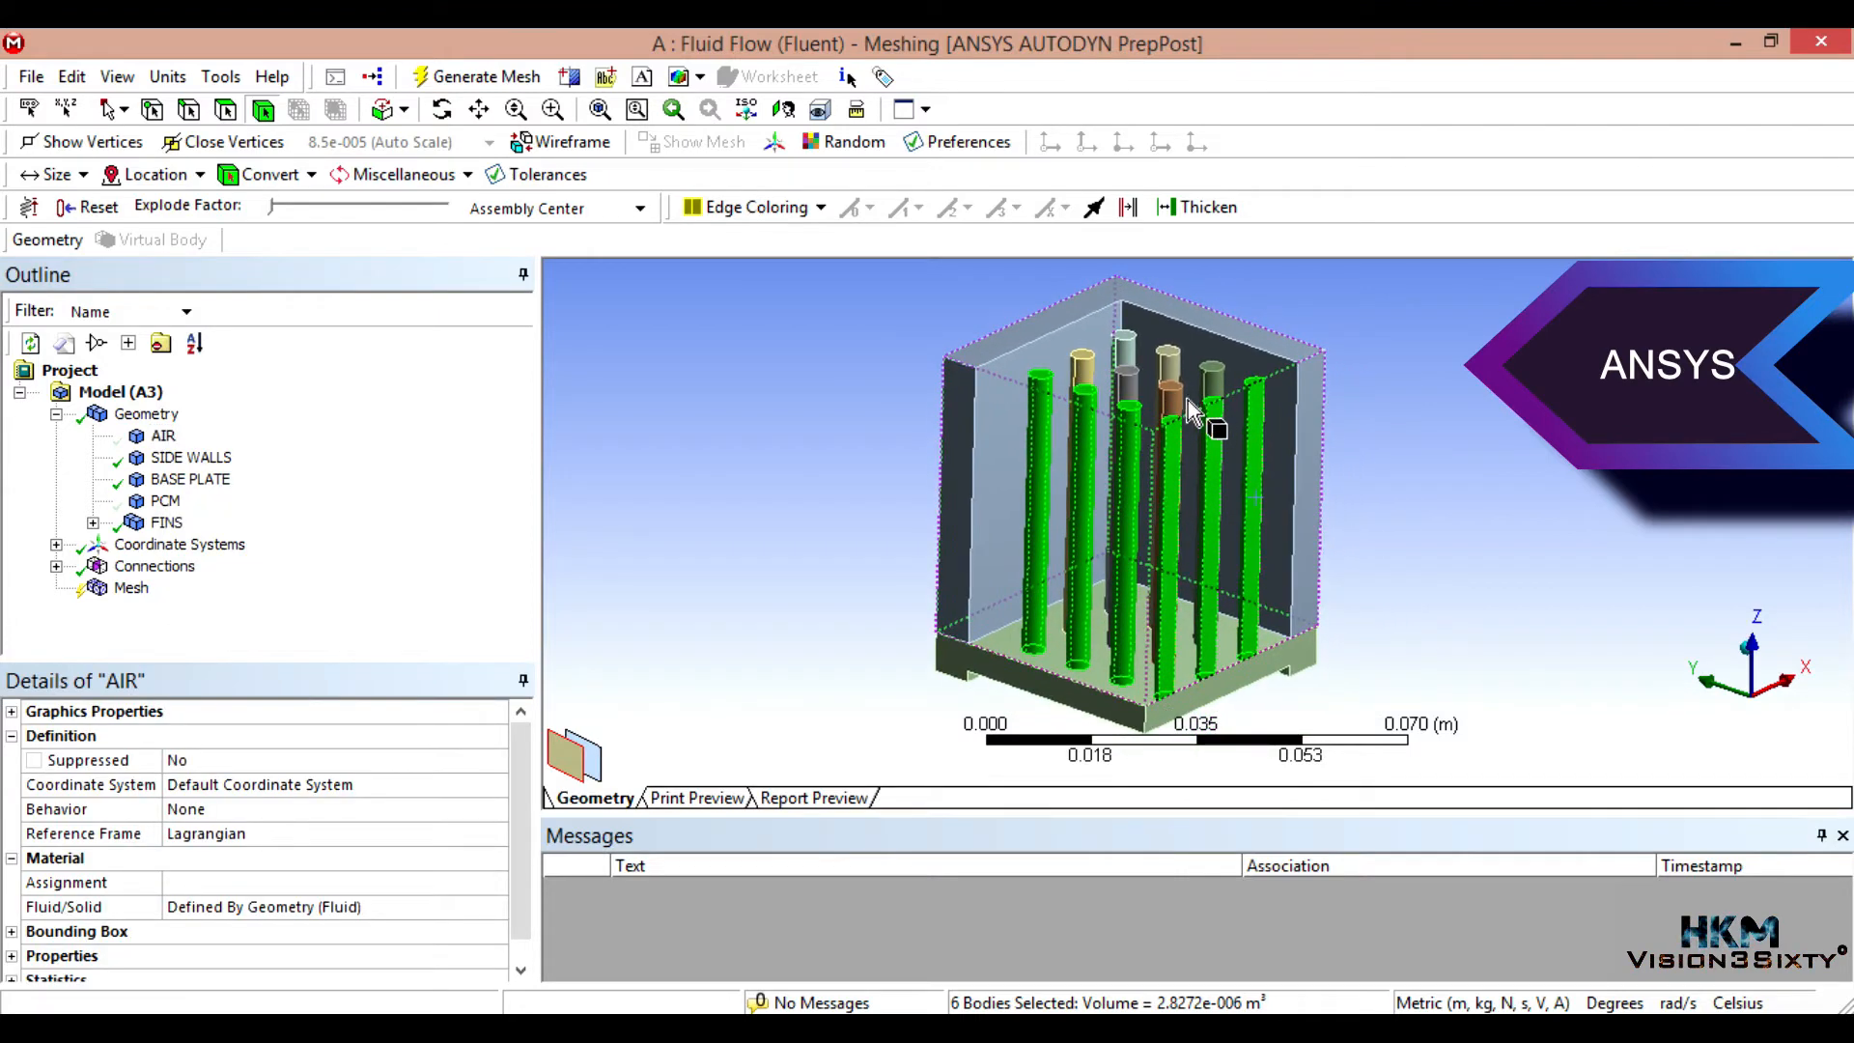
pyautogui.click(1165, 350)
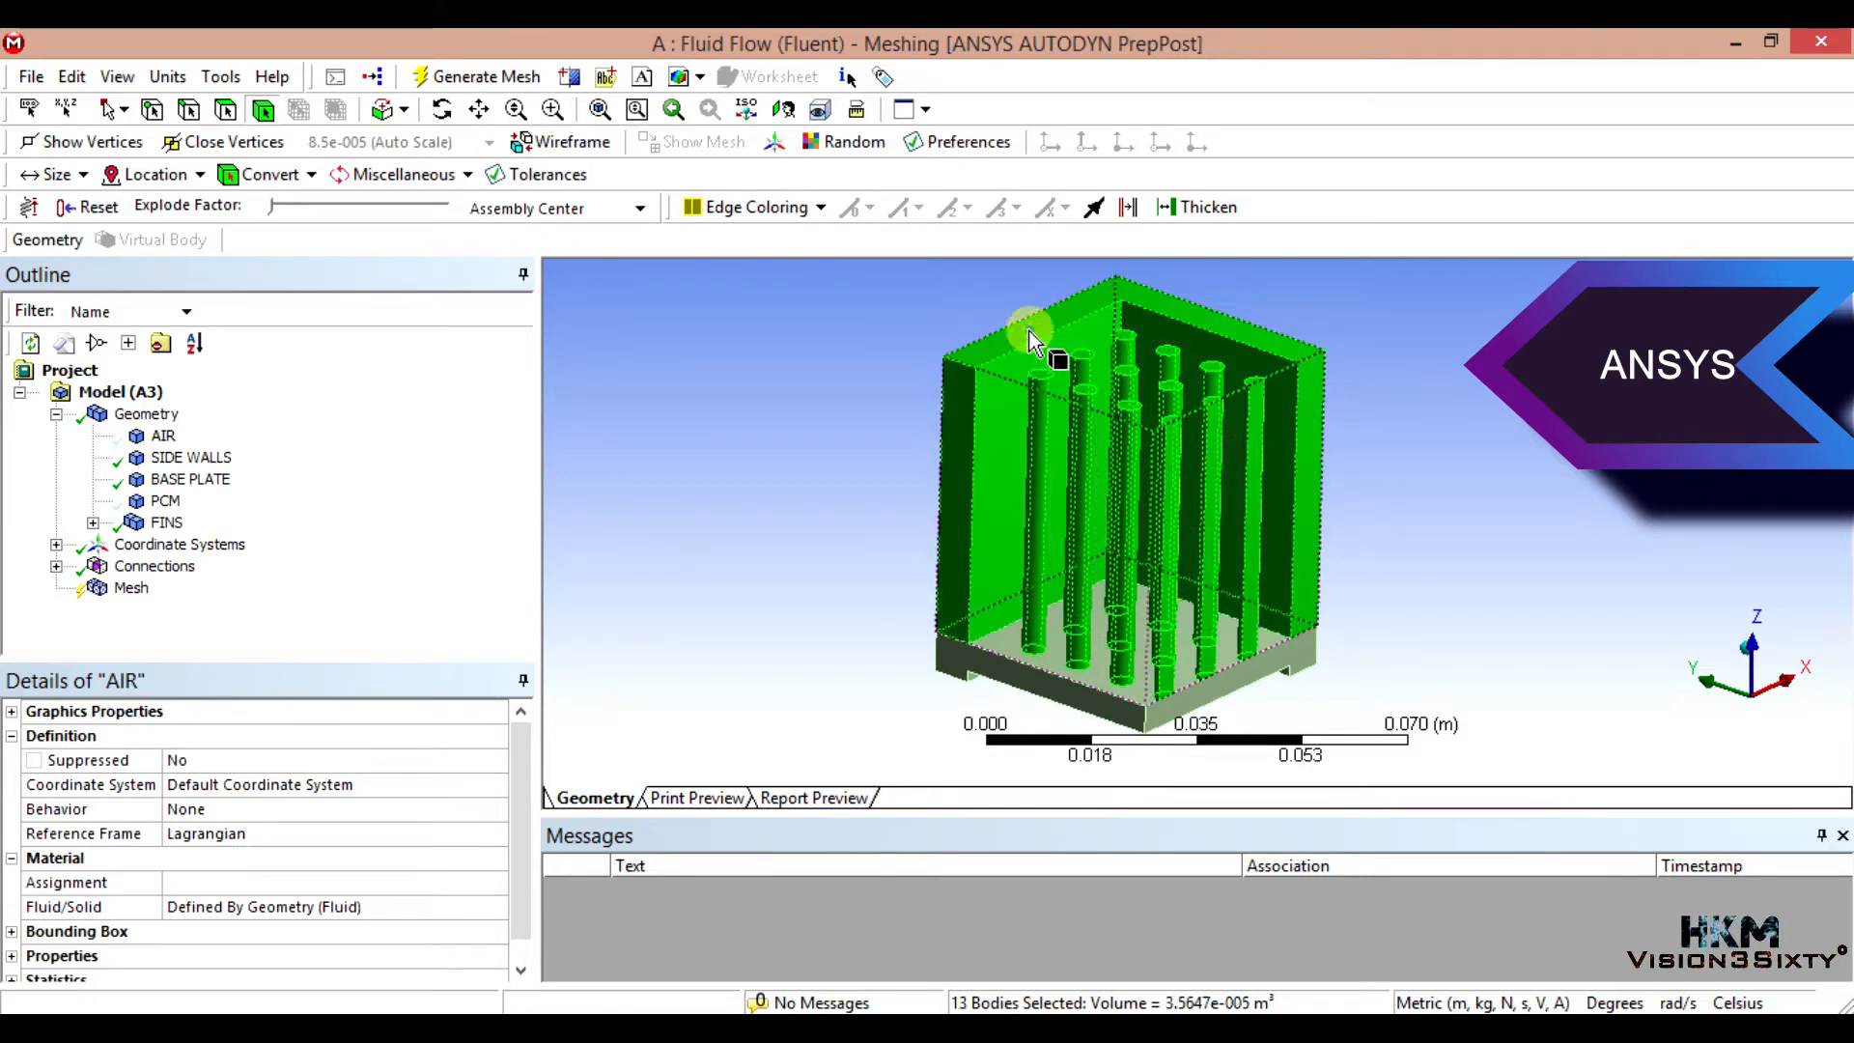
pyautogui.click(981, 663)
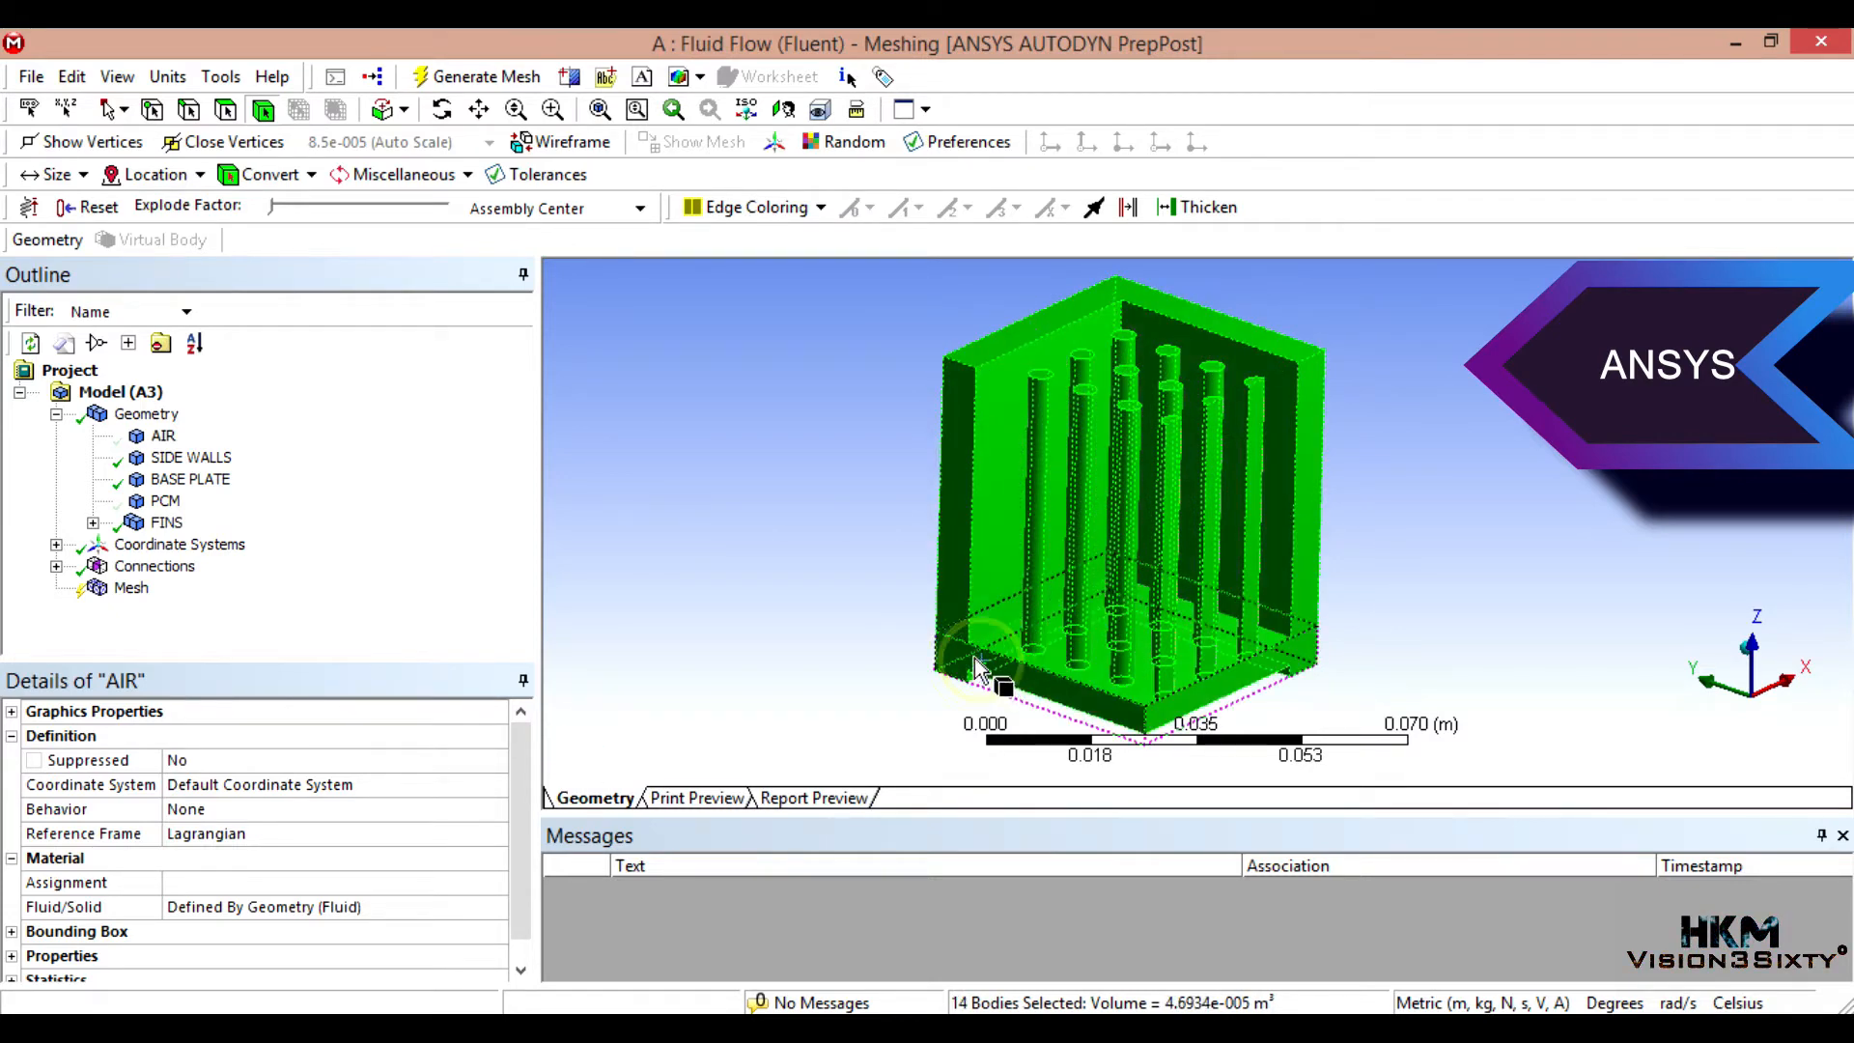
# Step: Create a named selection ALUMINIUM from the selected bodies and expand Named Selections
pyautogui.rightClick(981, 662)
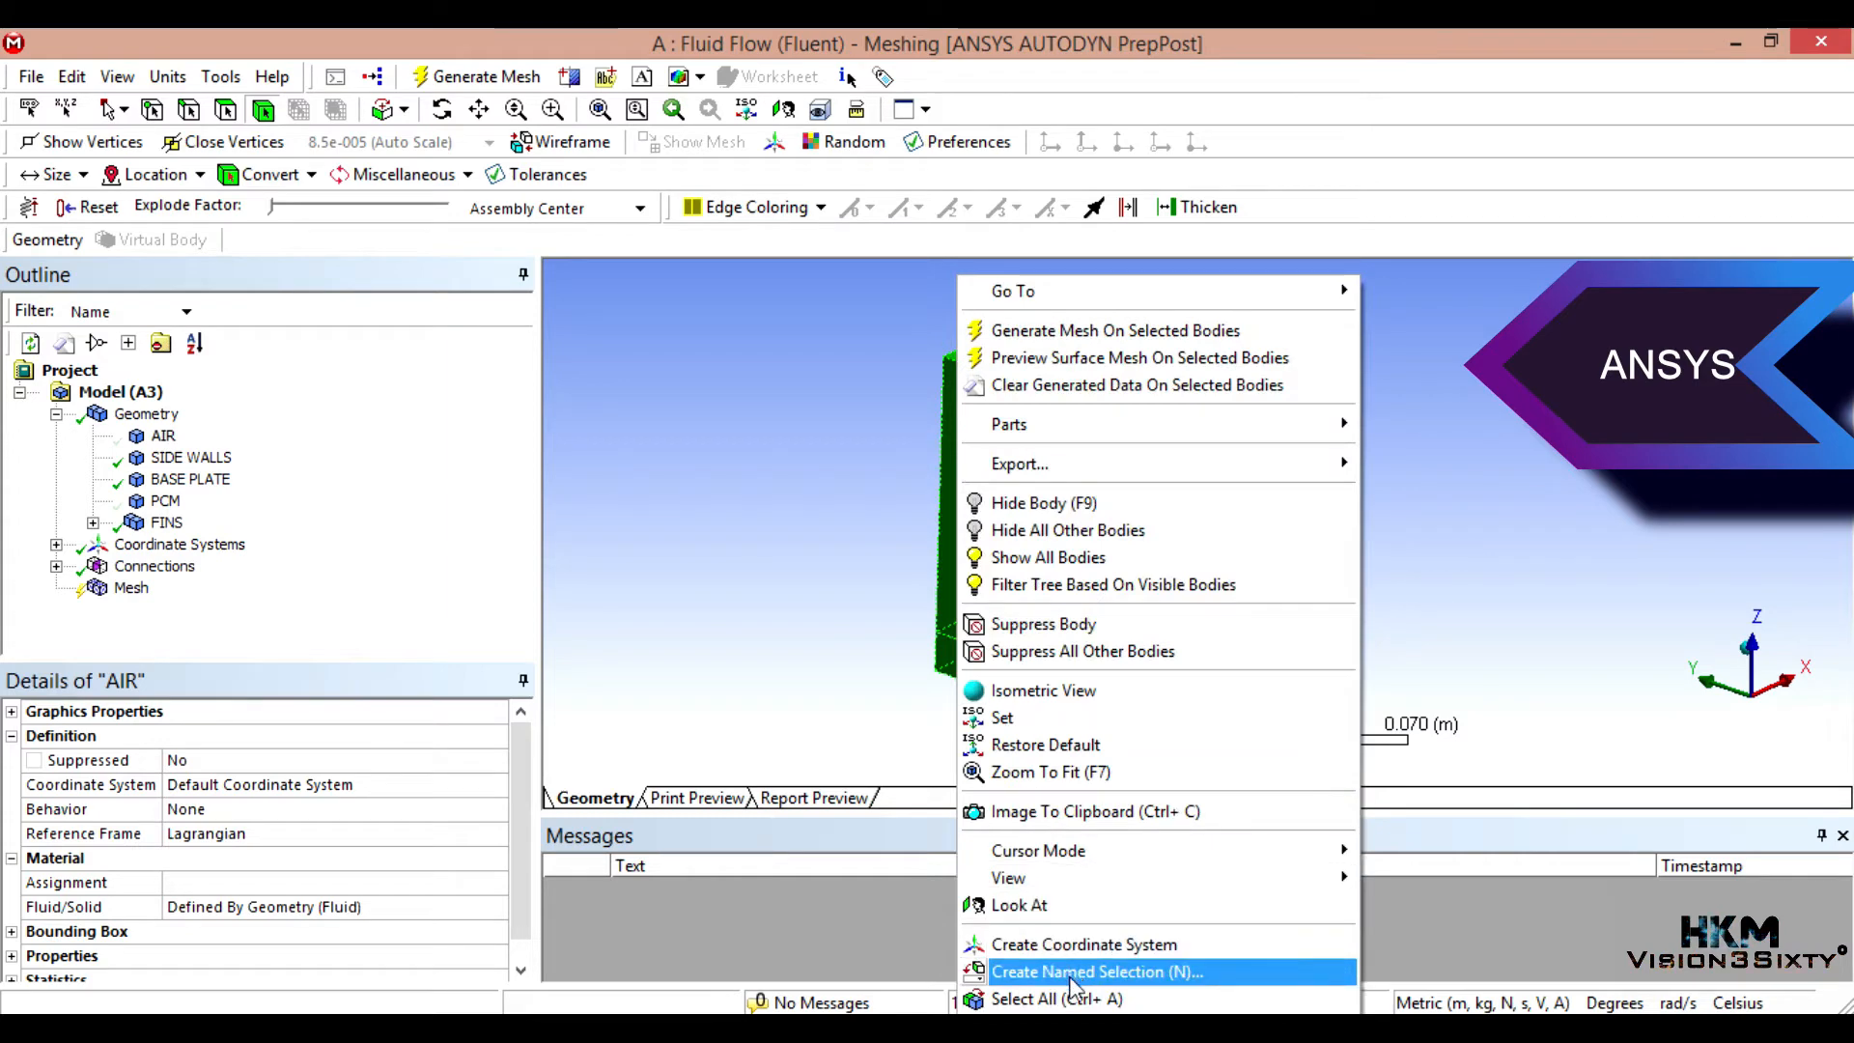
pyautogui.click(1098, 971)
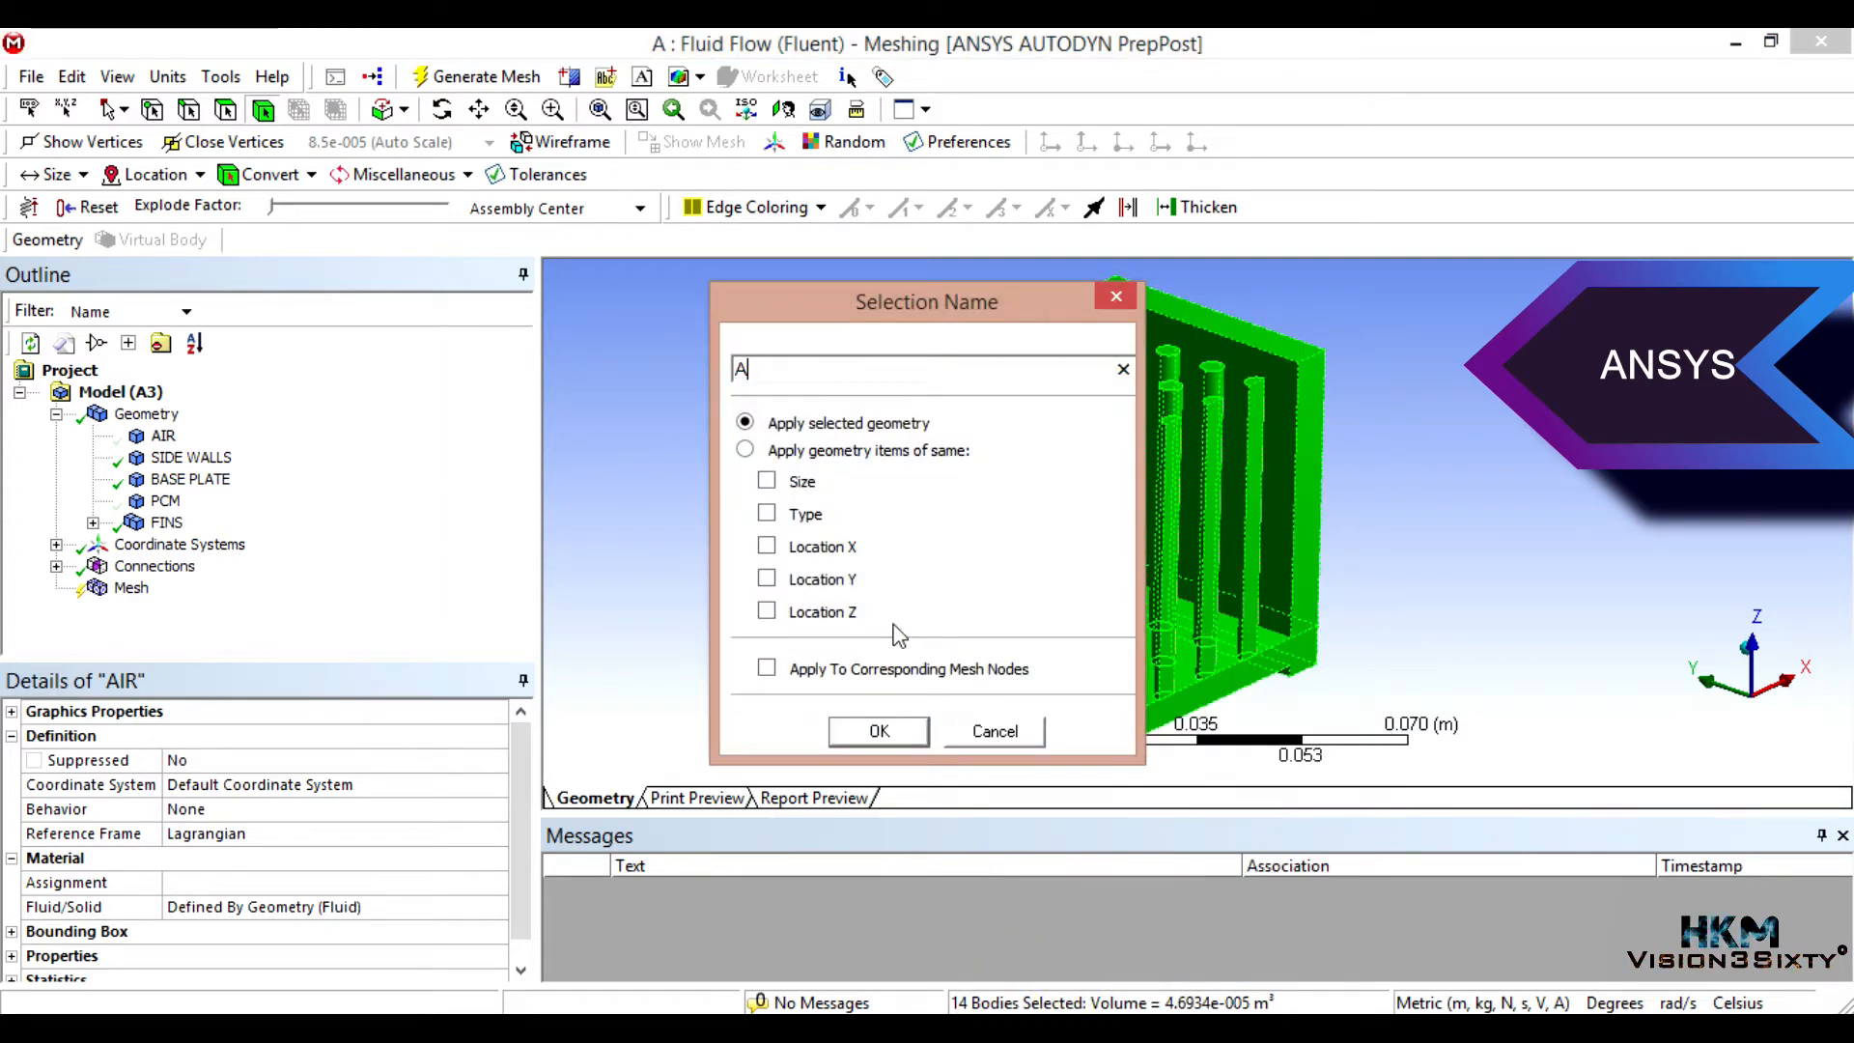
pyautogui.write('lumin')
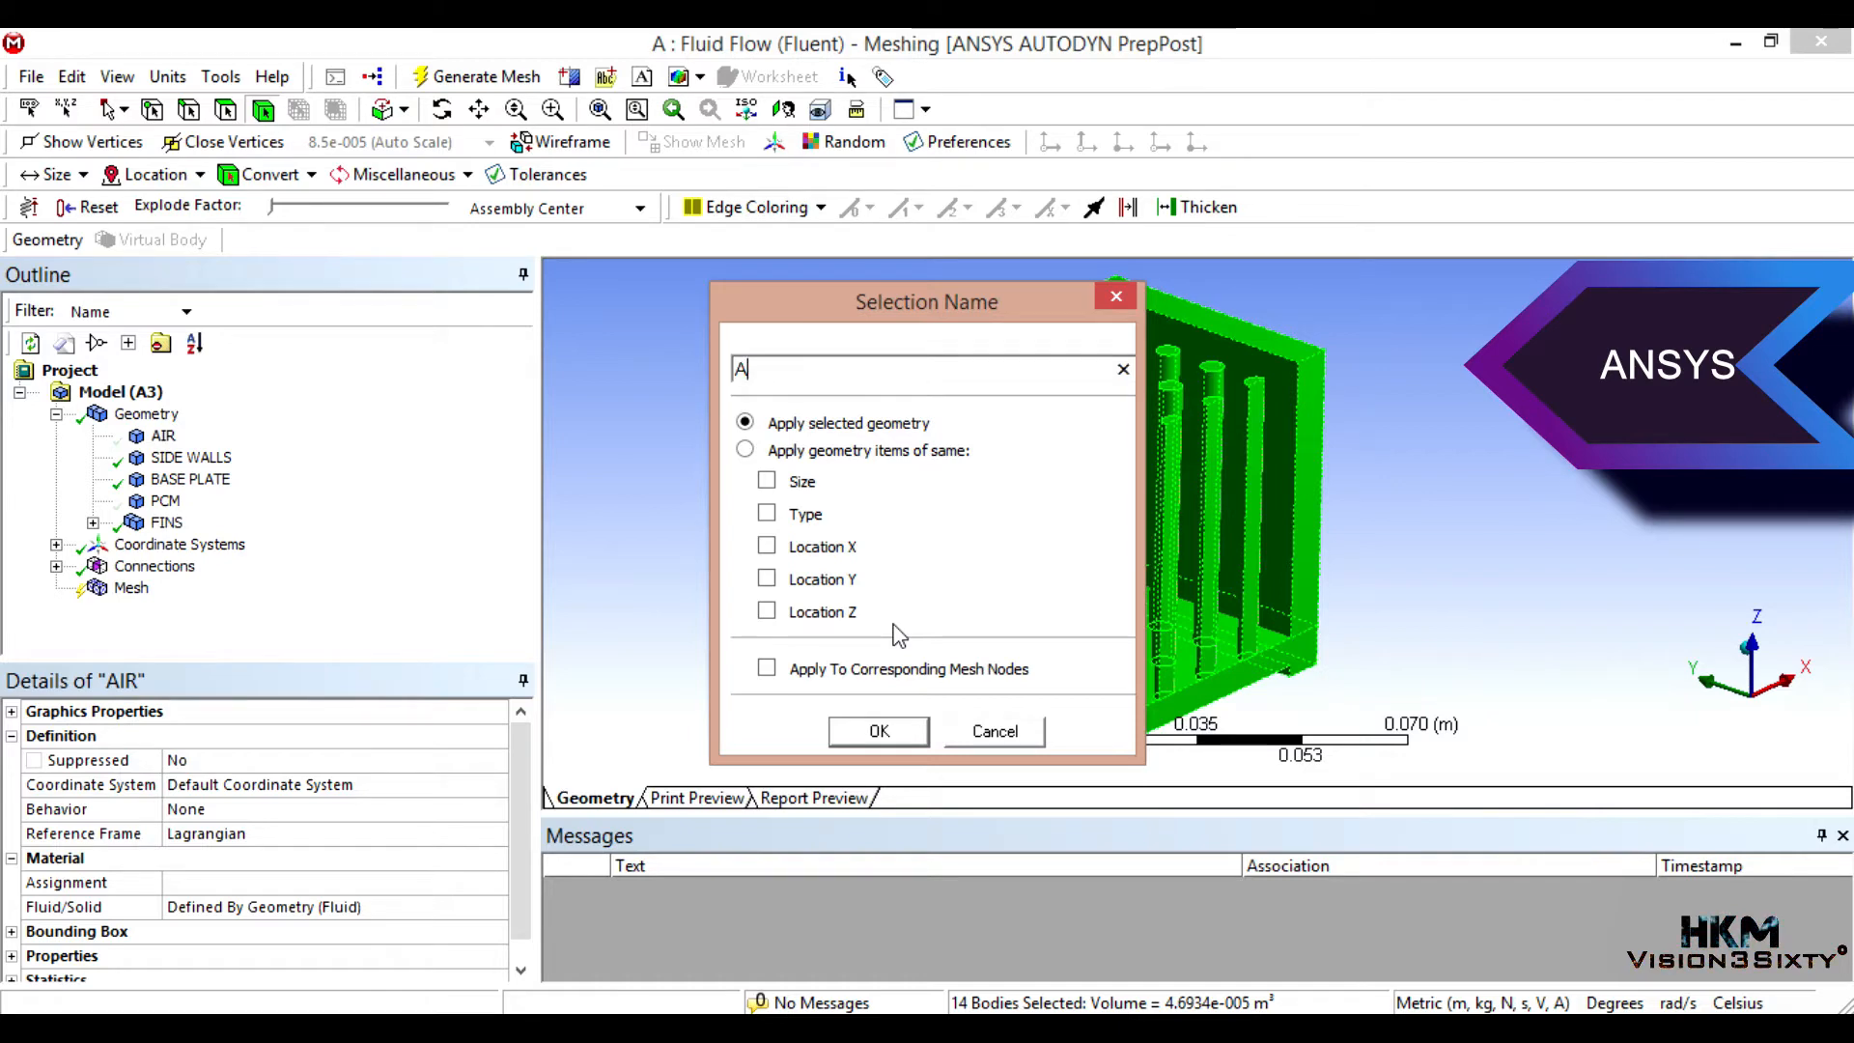
pyautogui.write('LUMINI')
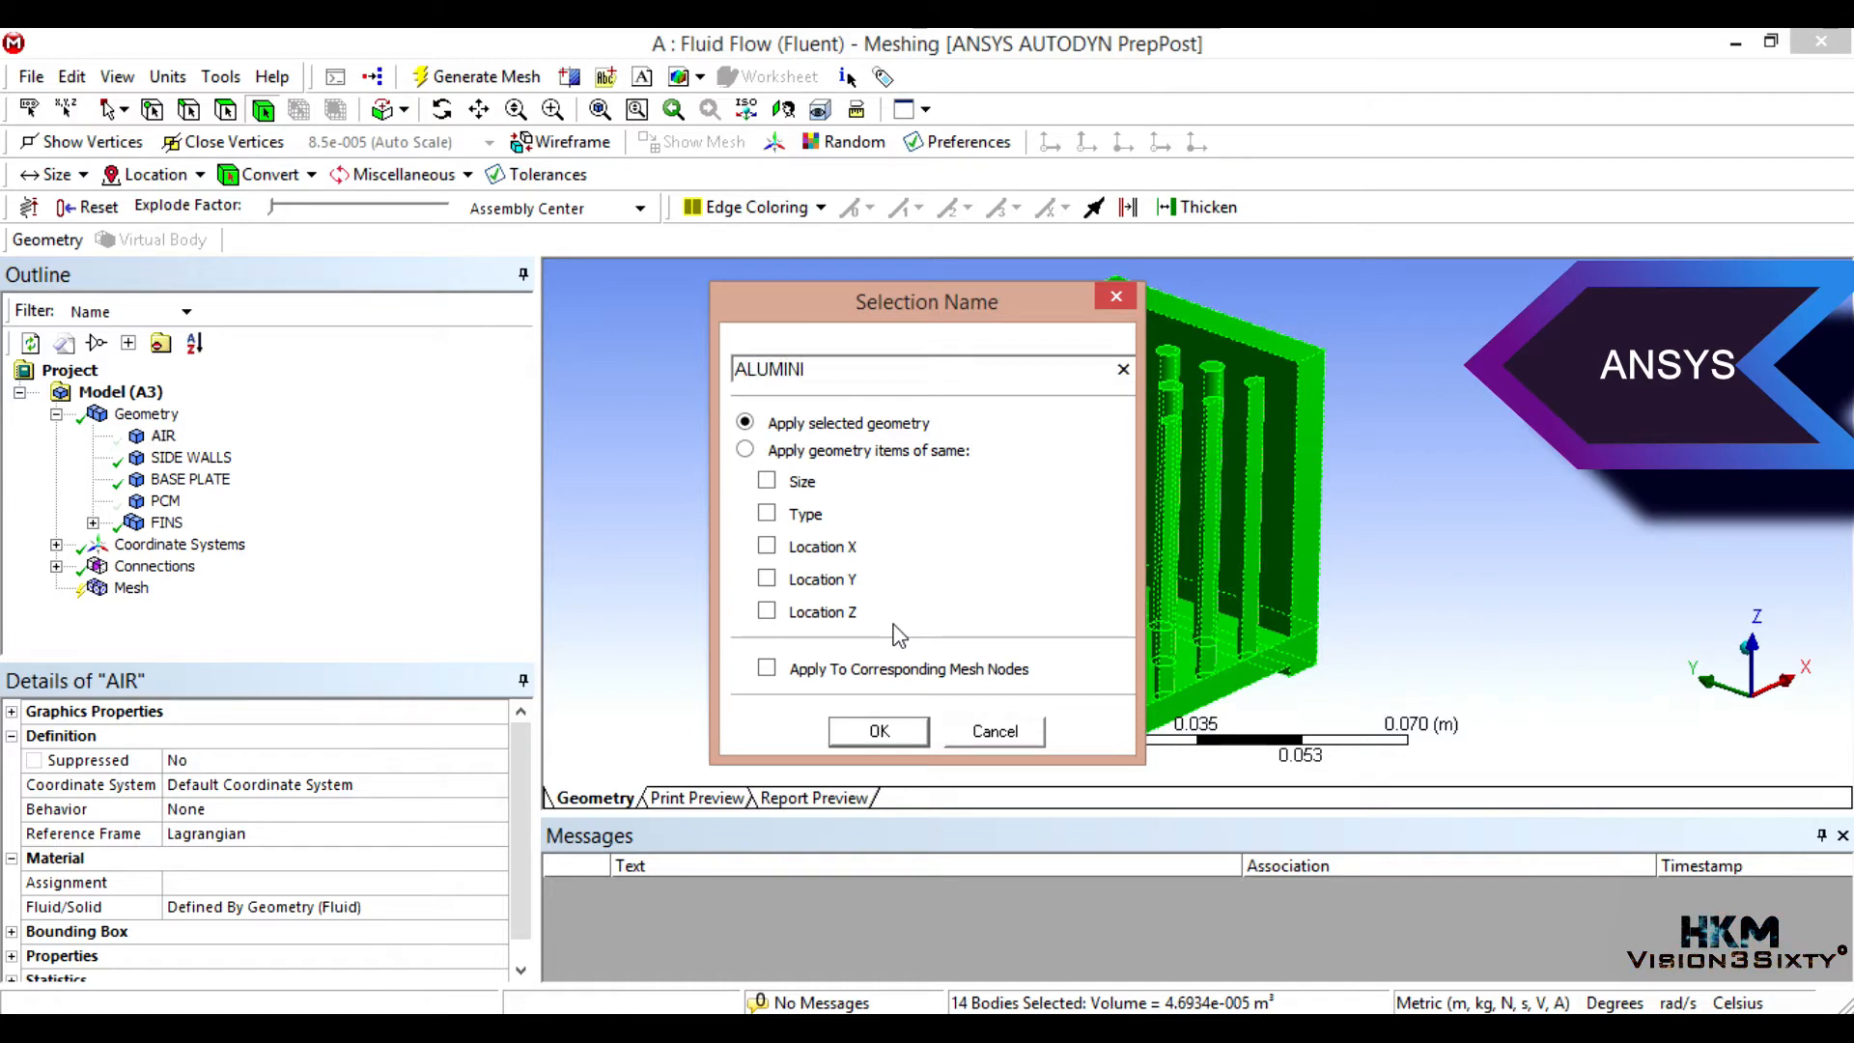
pyautogui.click(877, 730)
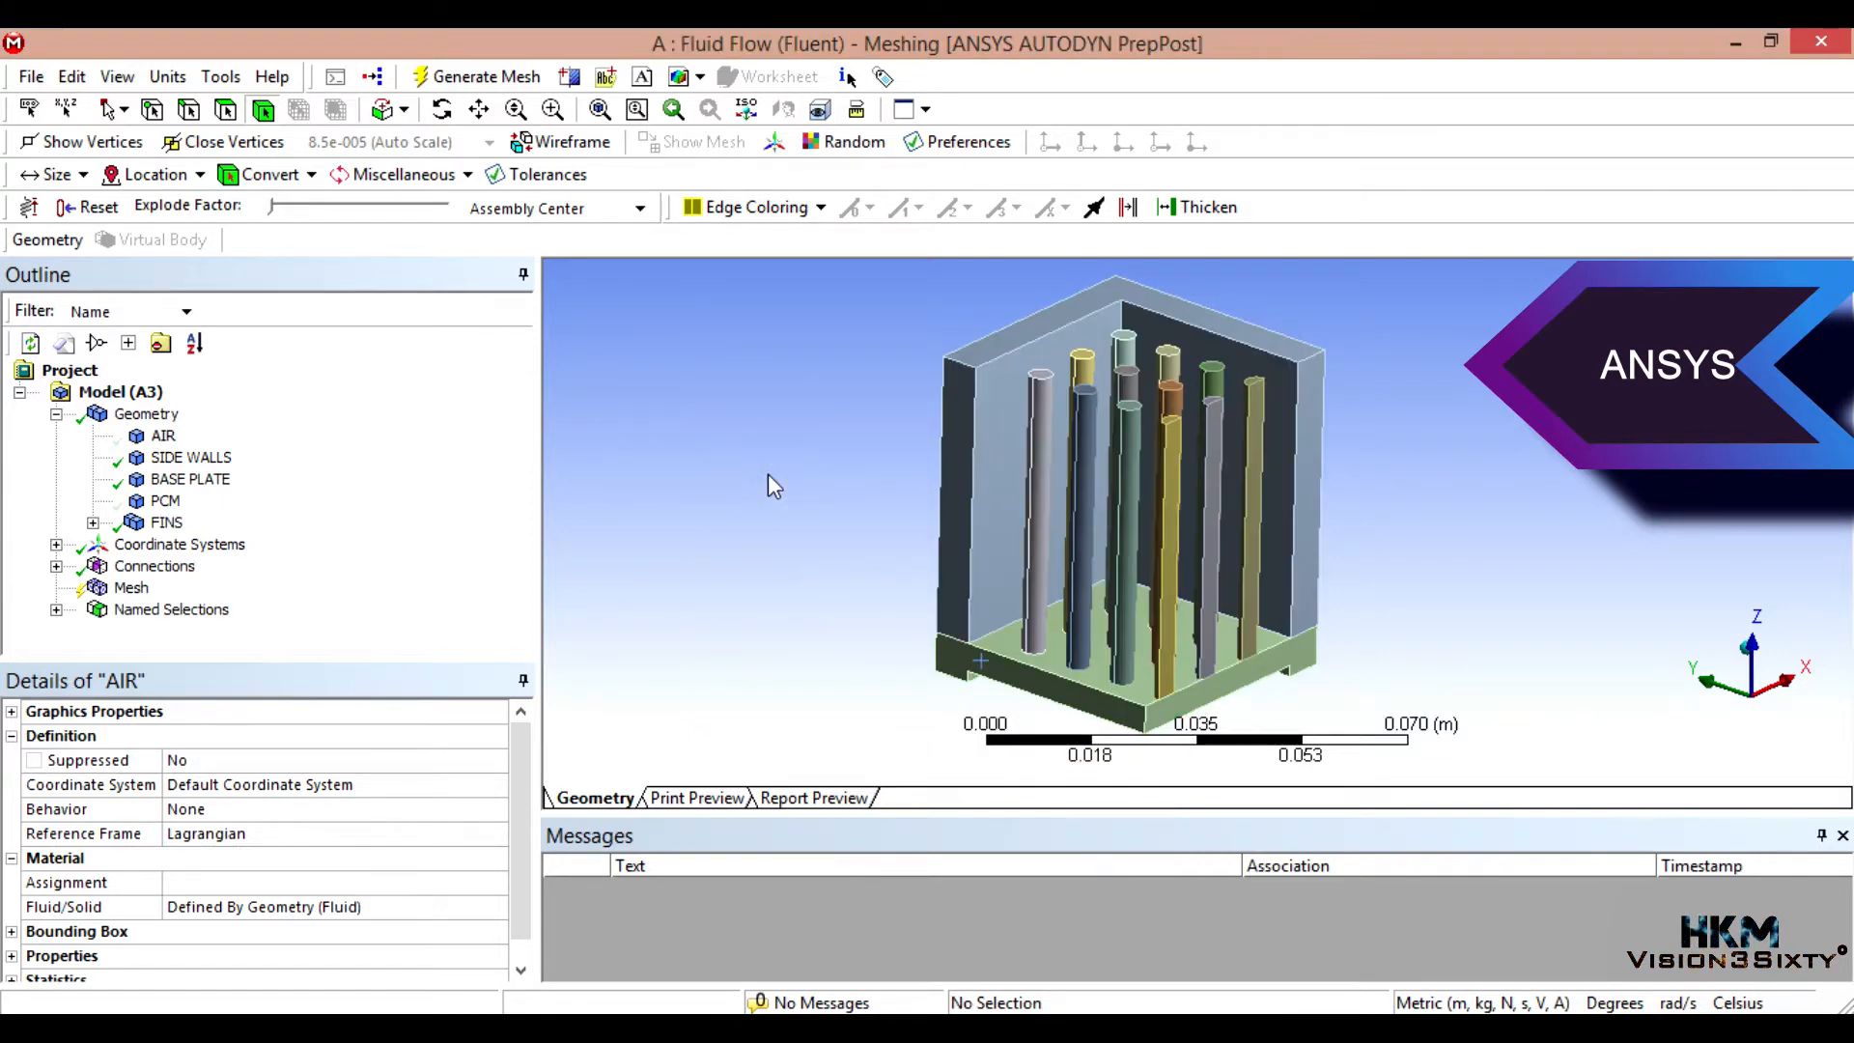
pyautogui.click(56, 609)
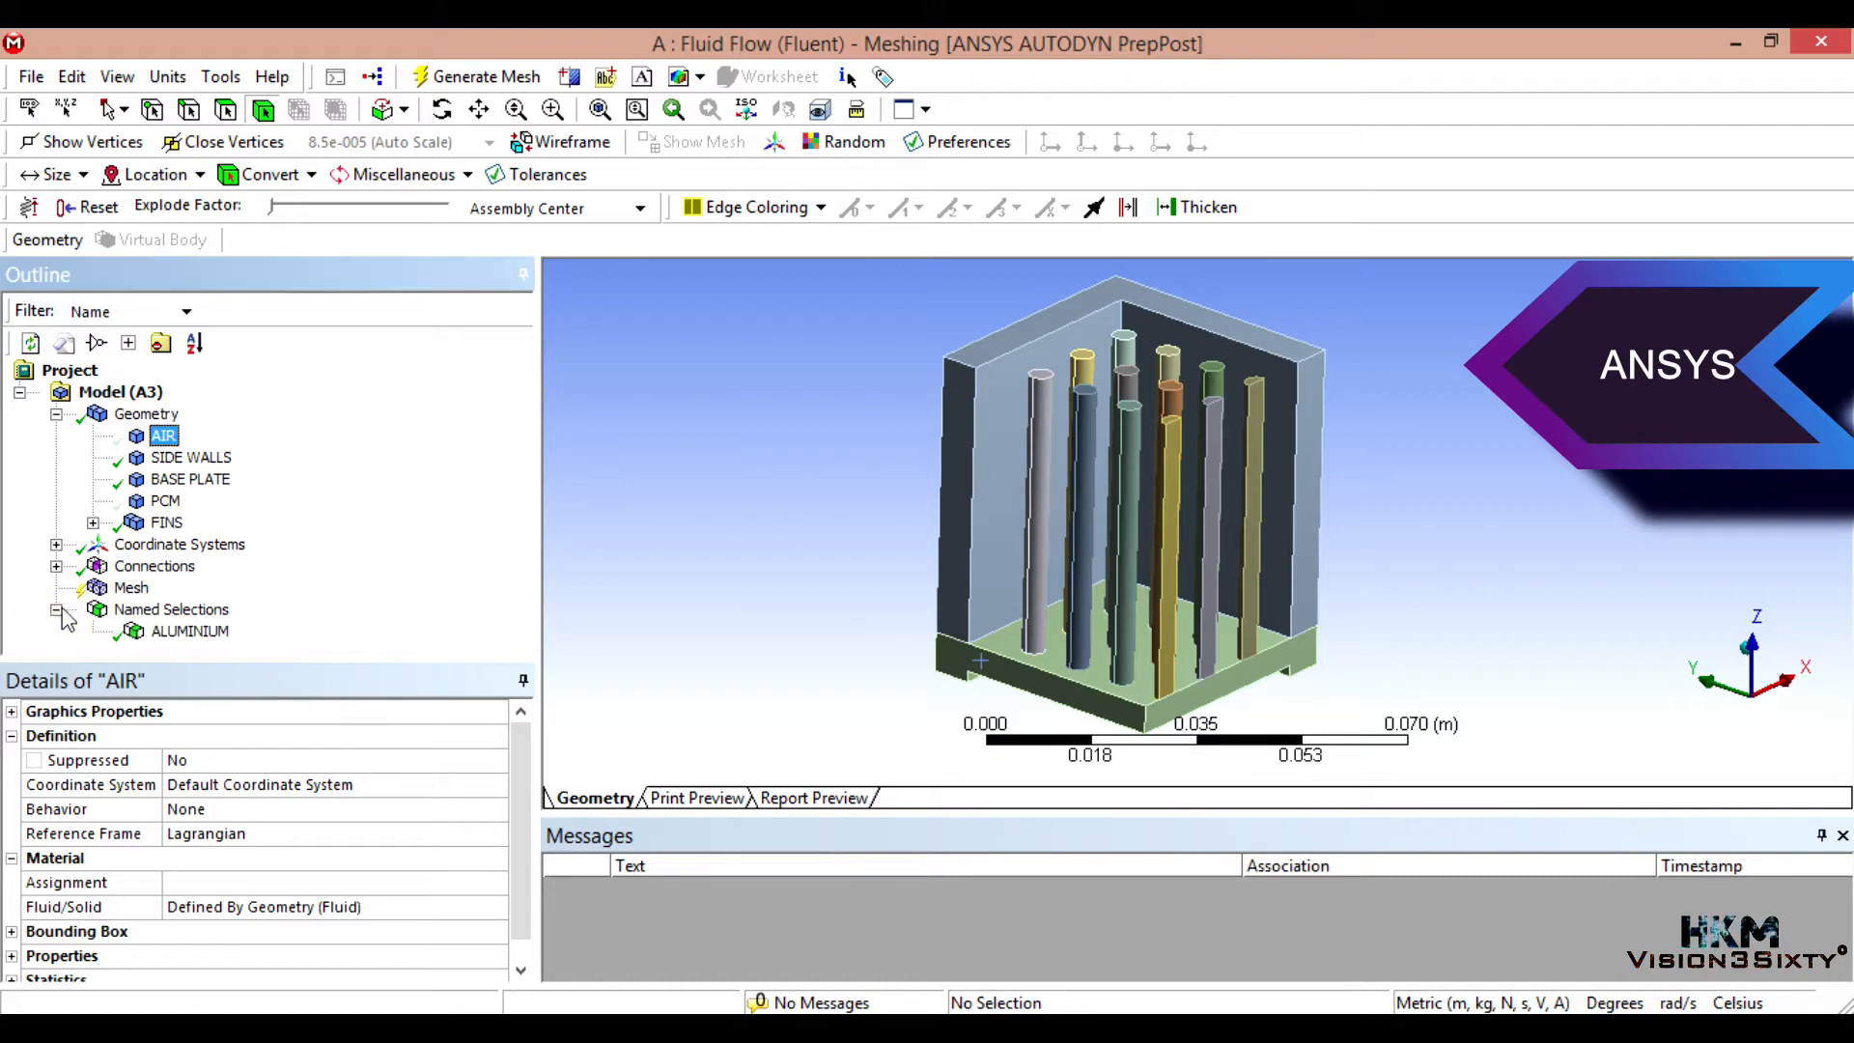
pyautogui.moveTo(370, 609)
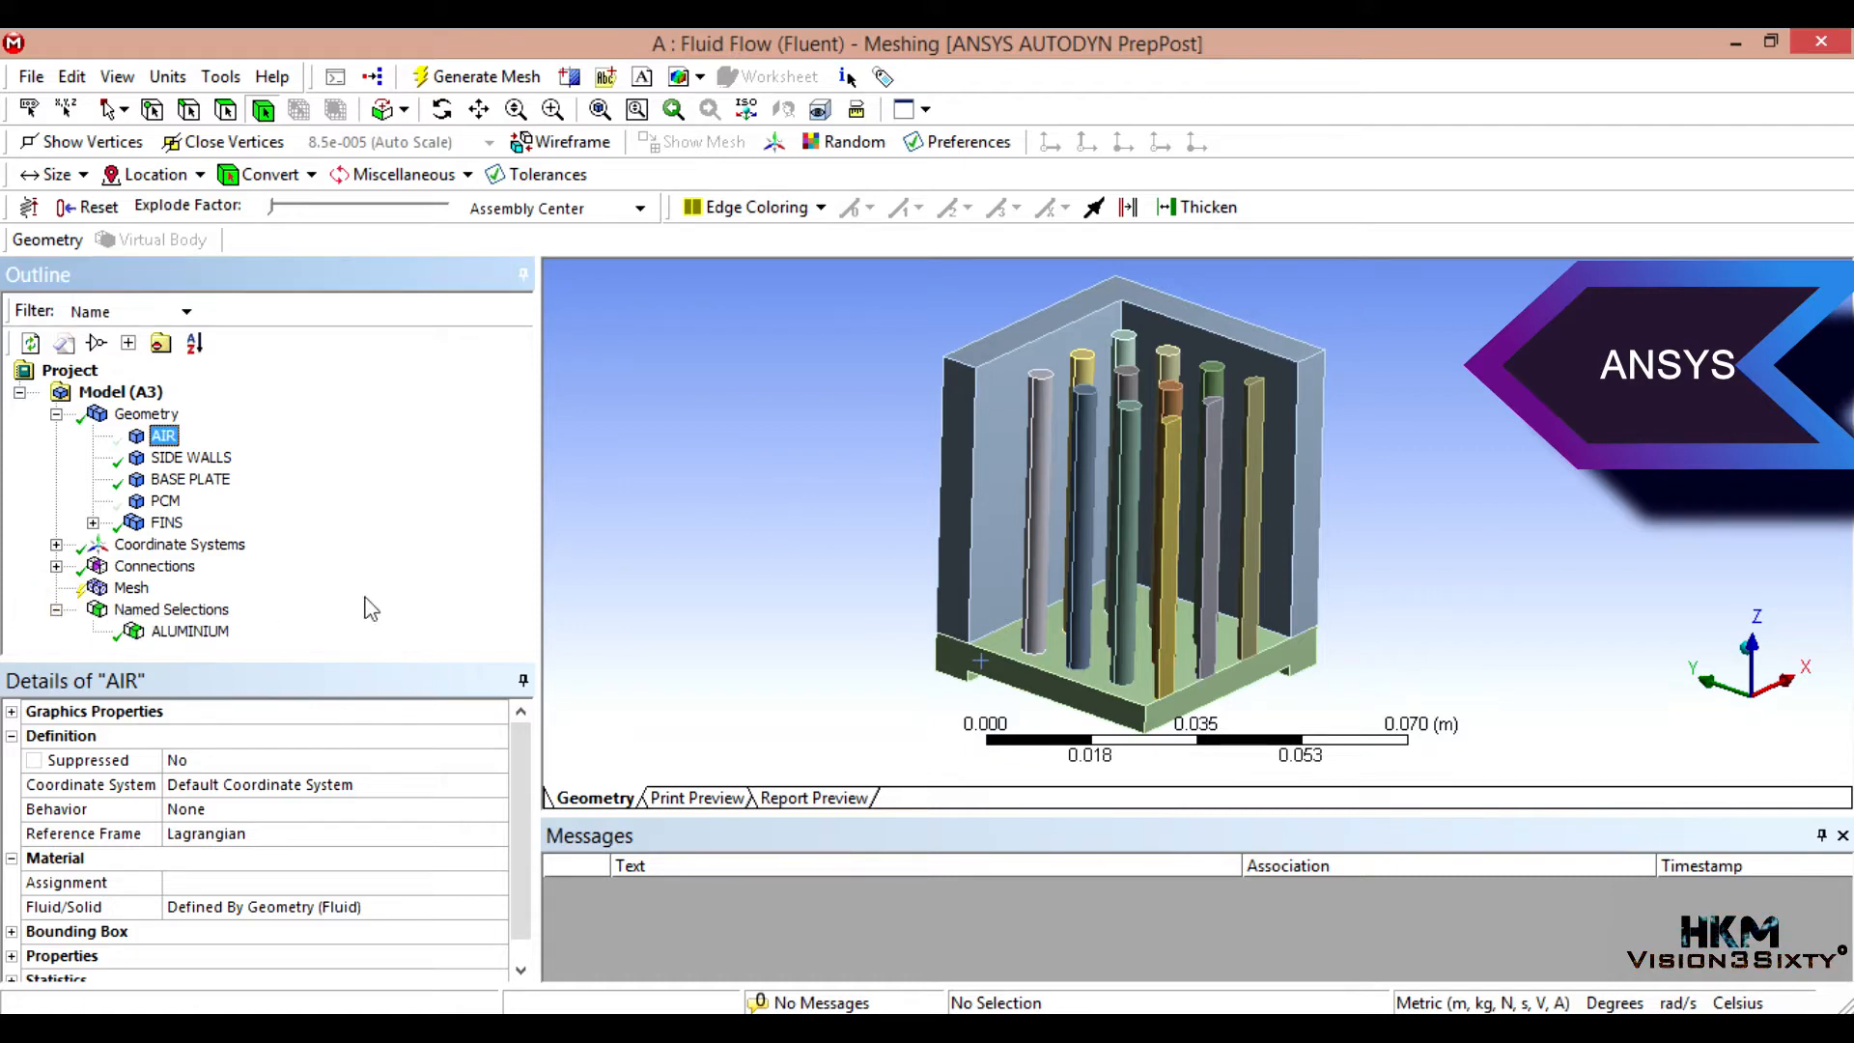
# Step: Create a named selection PCM containing the single PCM body
pyautogui.click(166, 500)
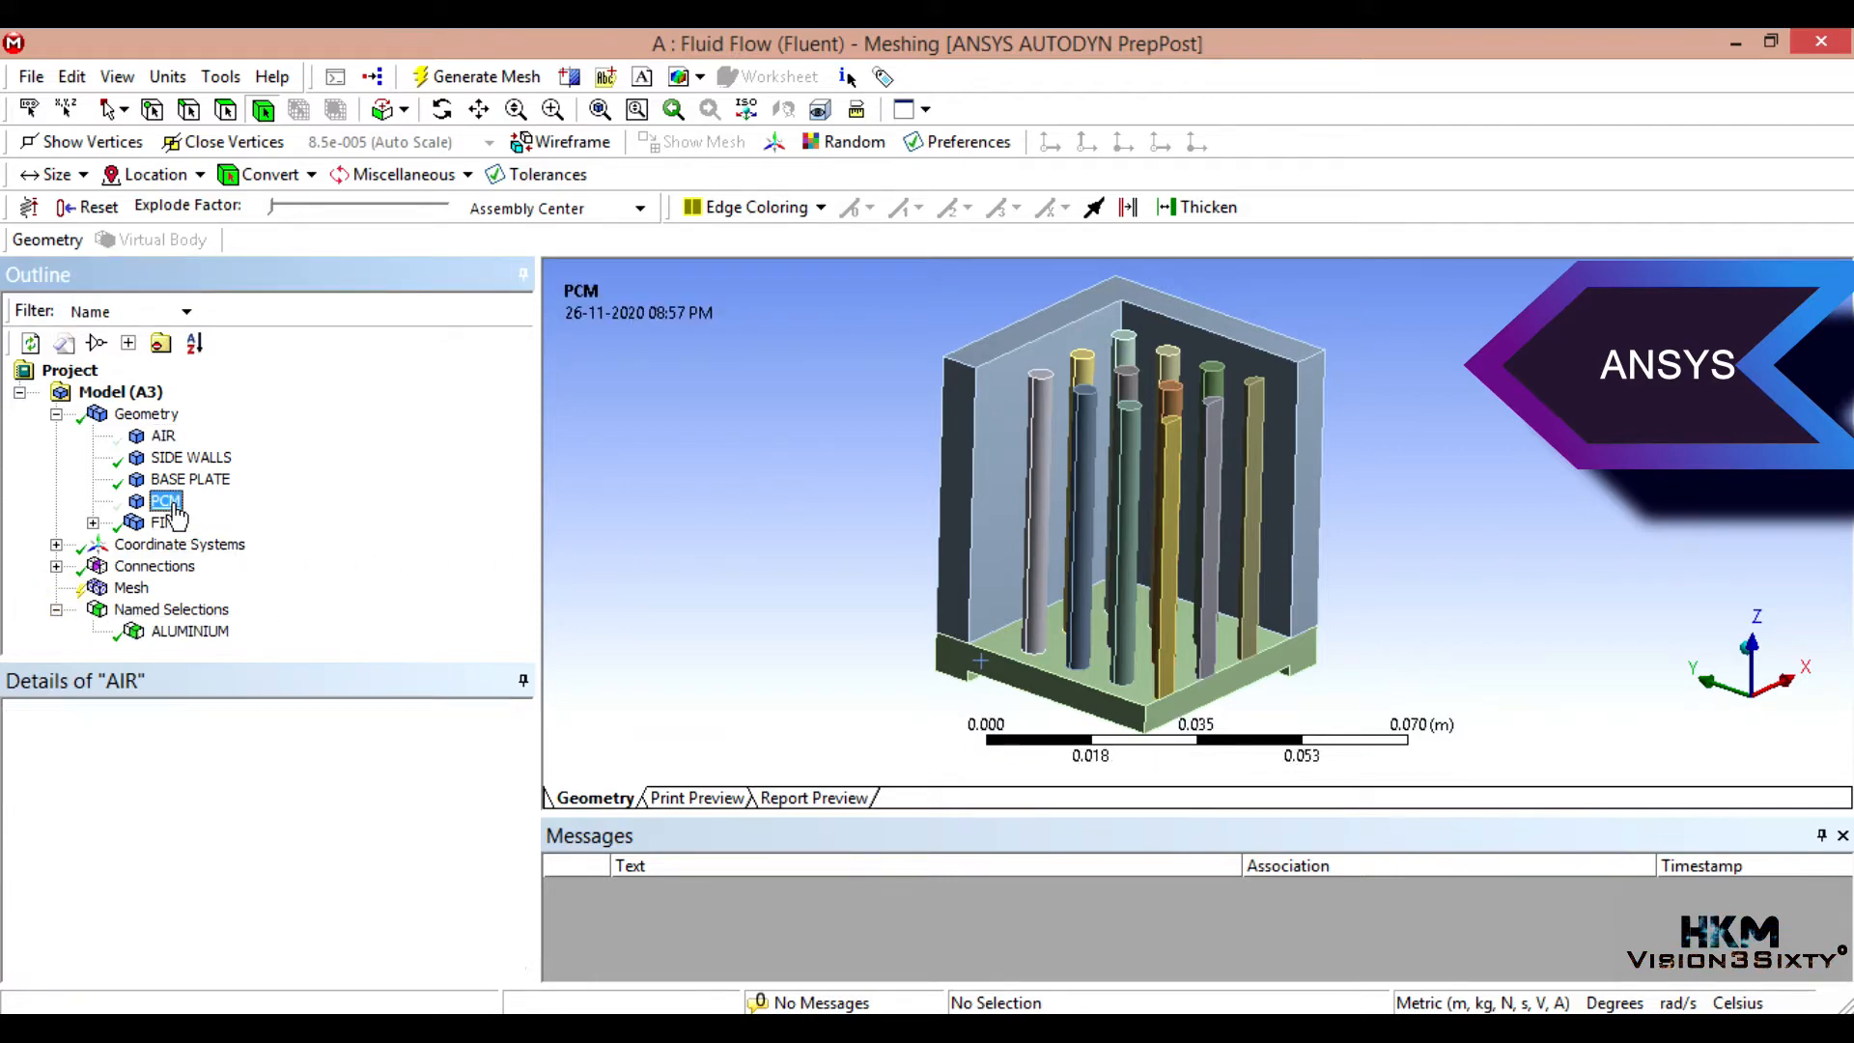
pyautogui.click(166, 500)
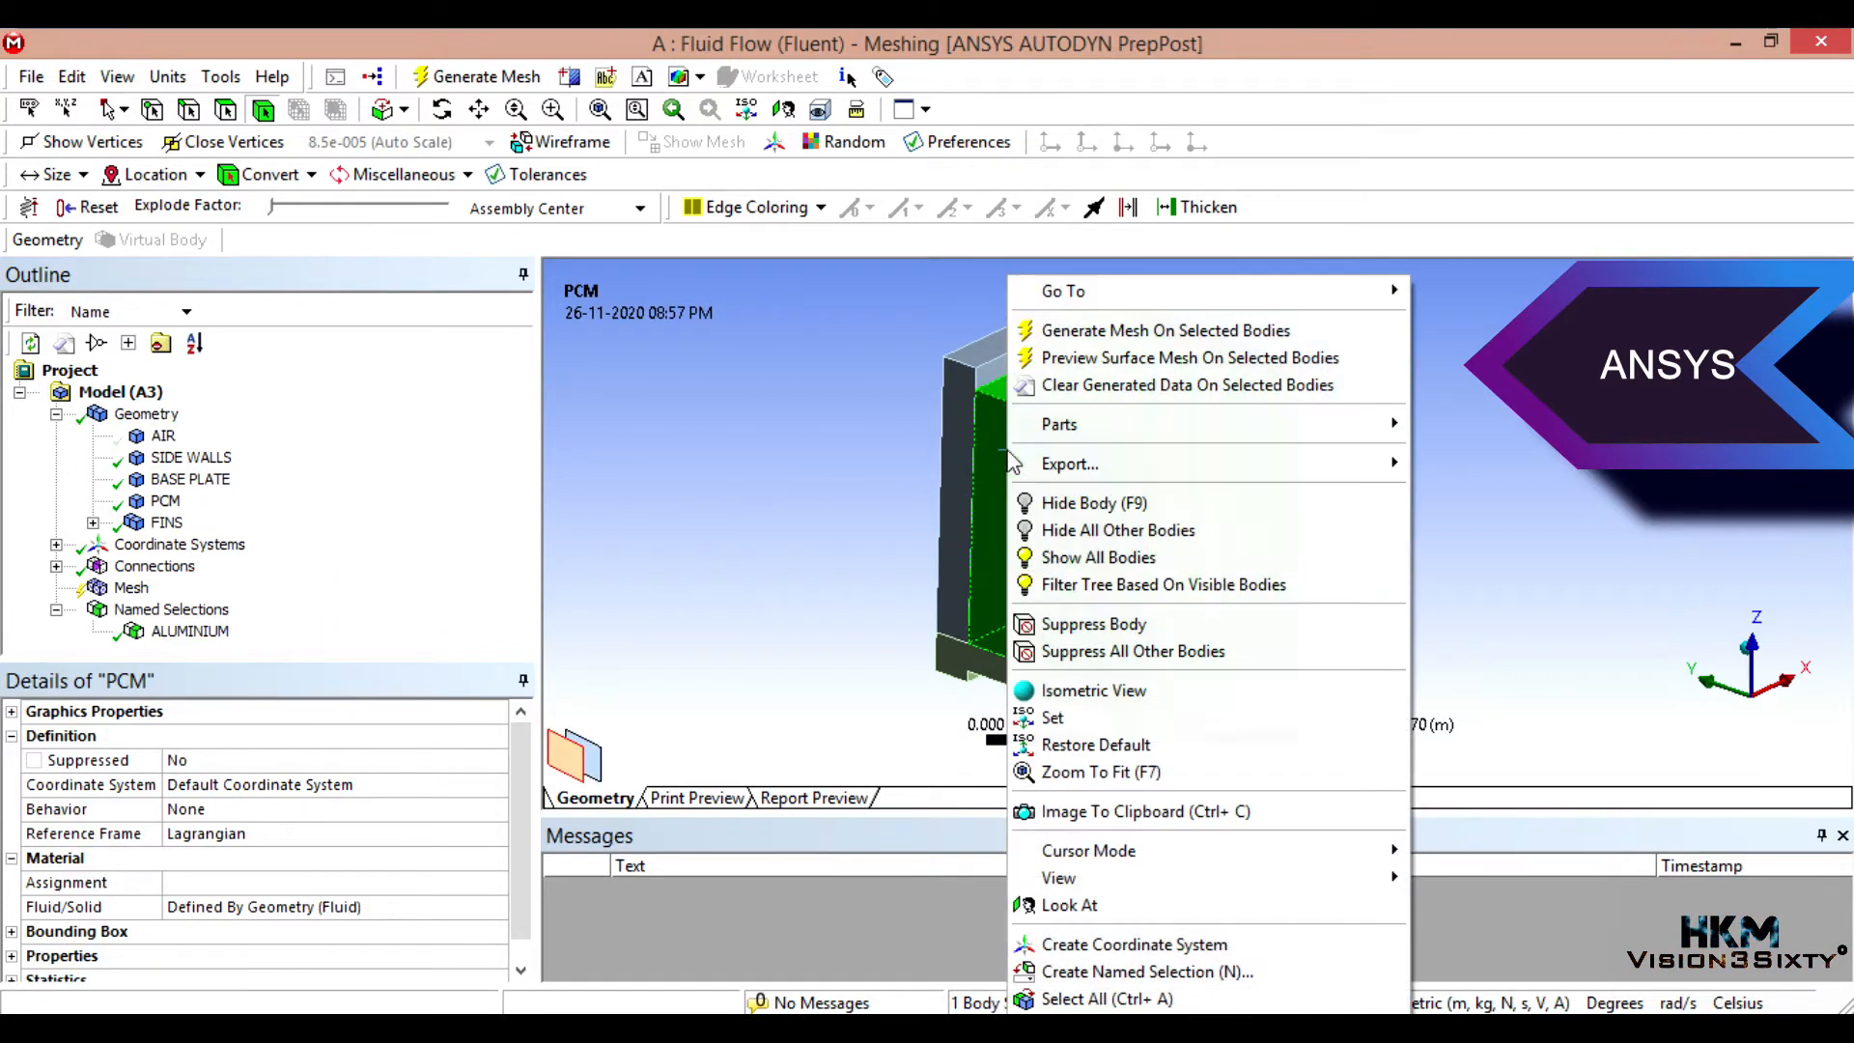
pyautogui.click(1146, 971)
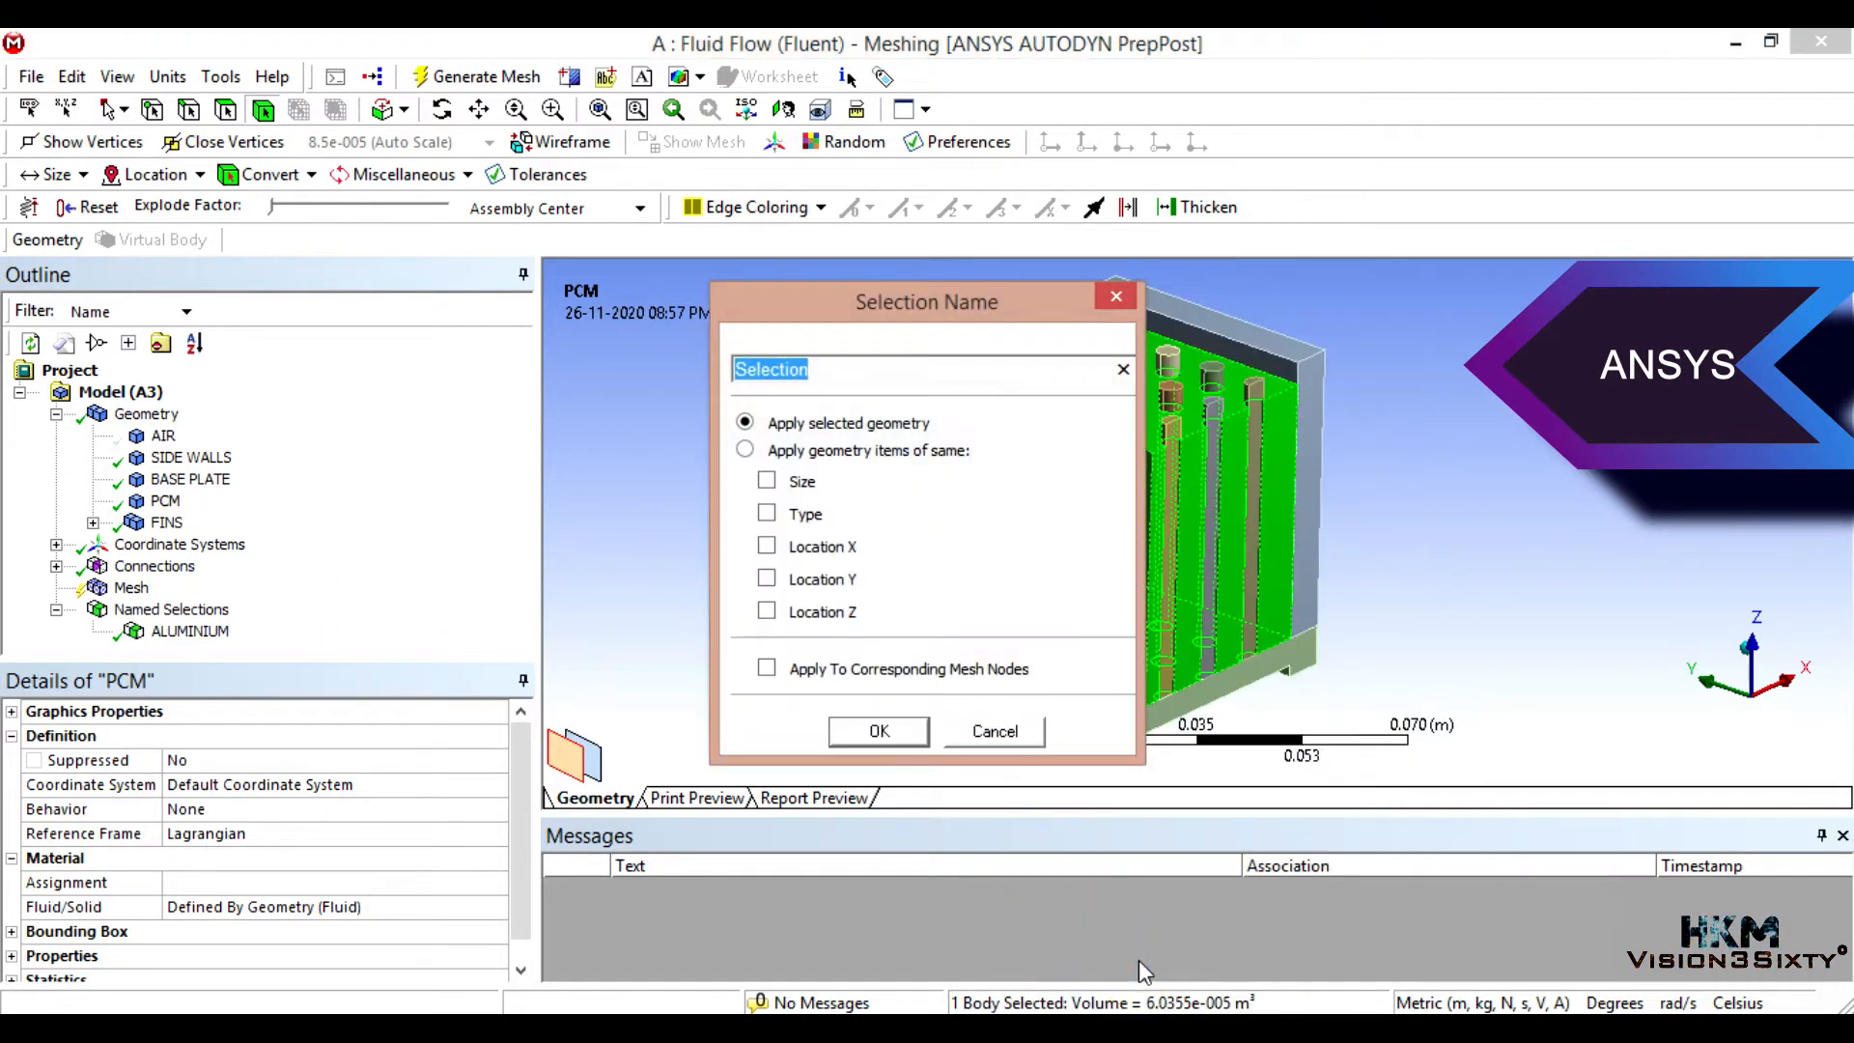
pyautogui.write('pcm')
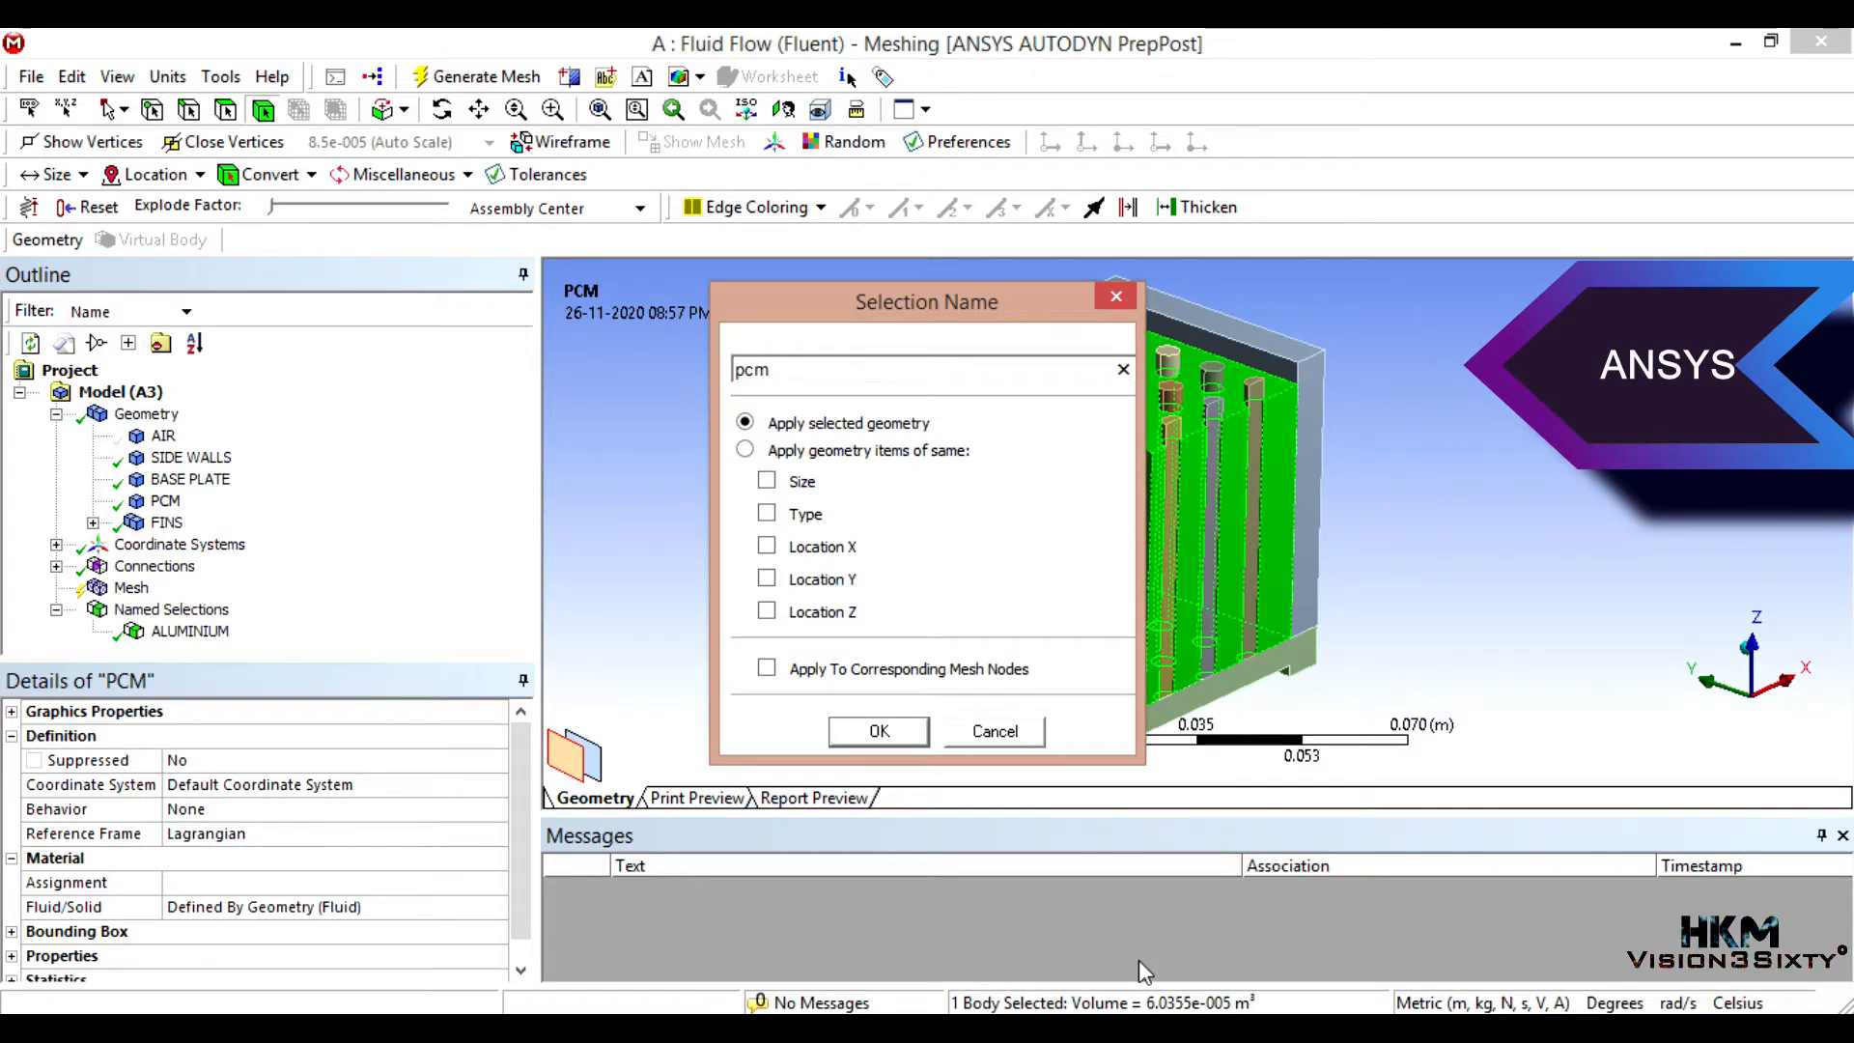
pyautogui.write('PCM')
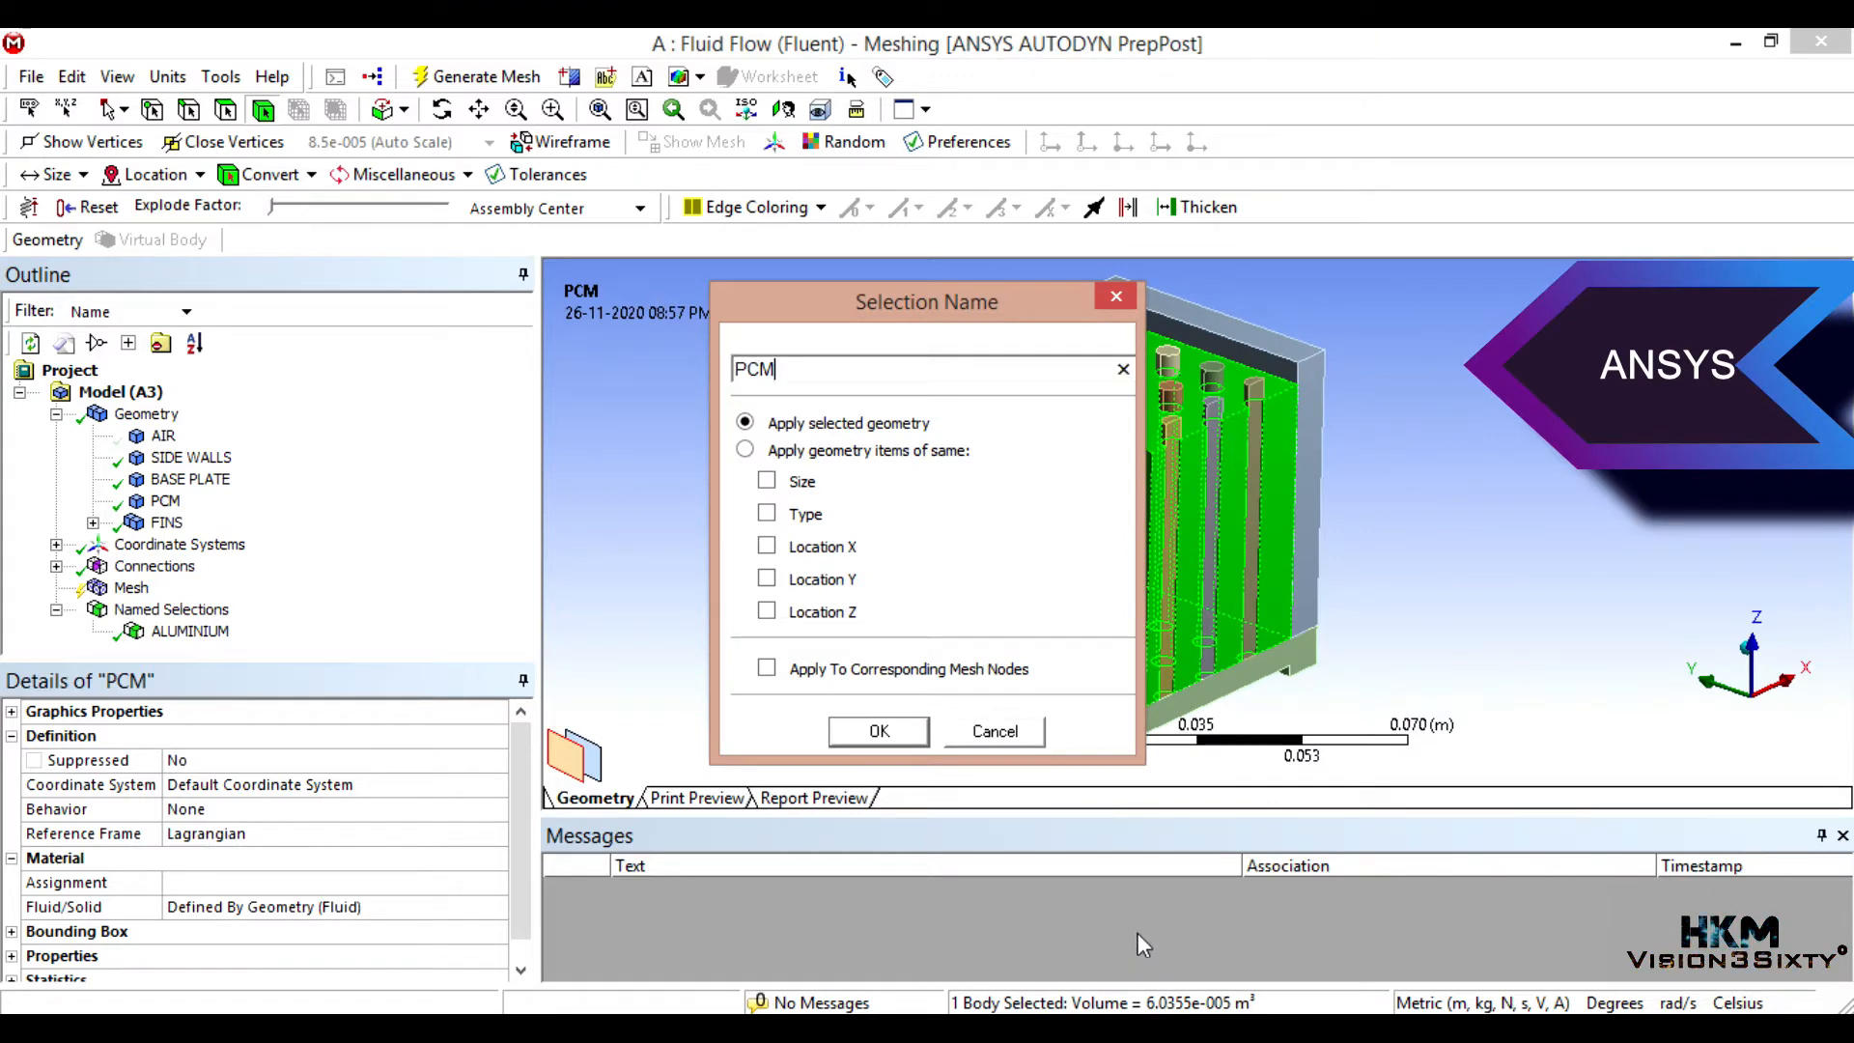
pyautogui.click(877, 730)
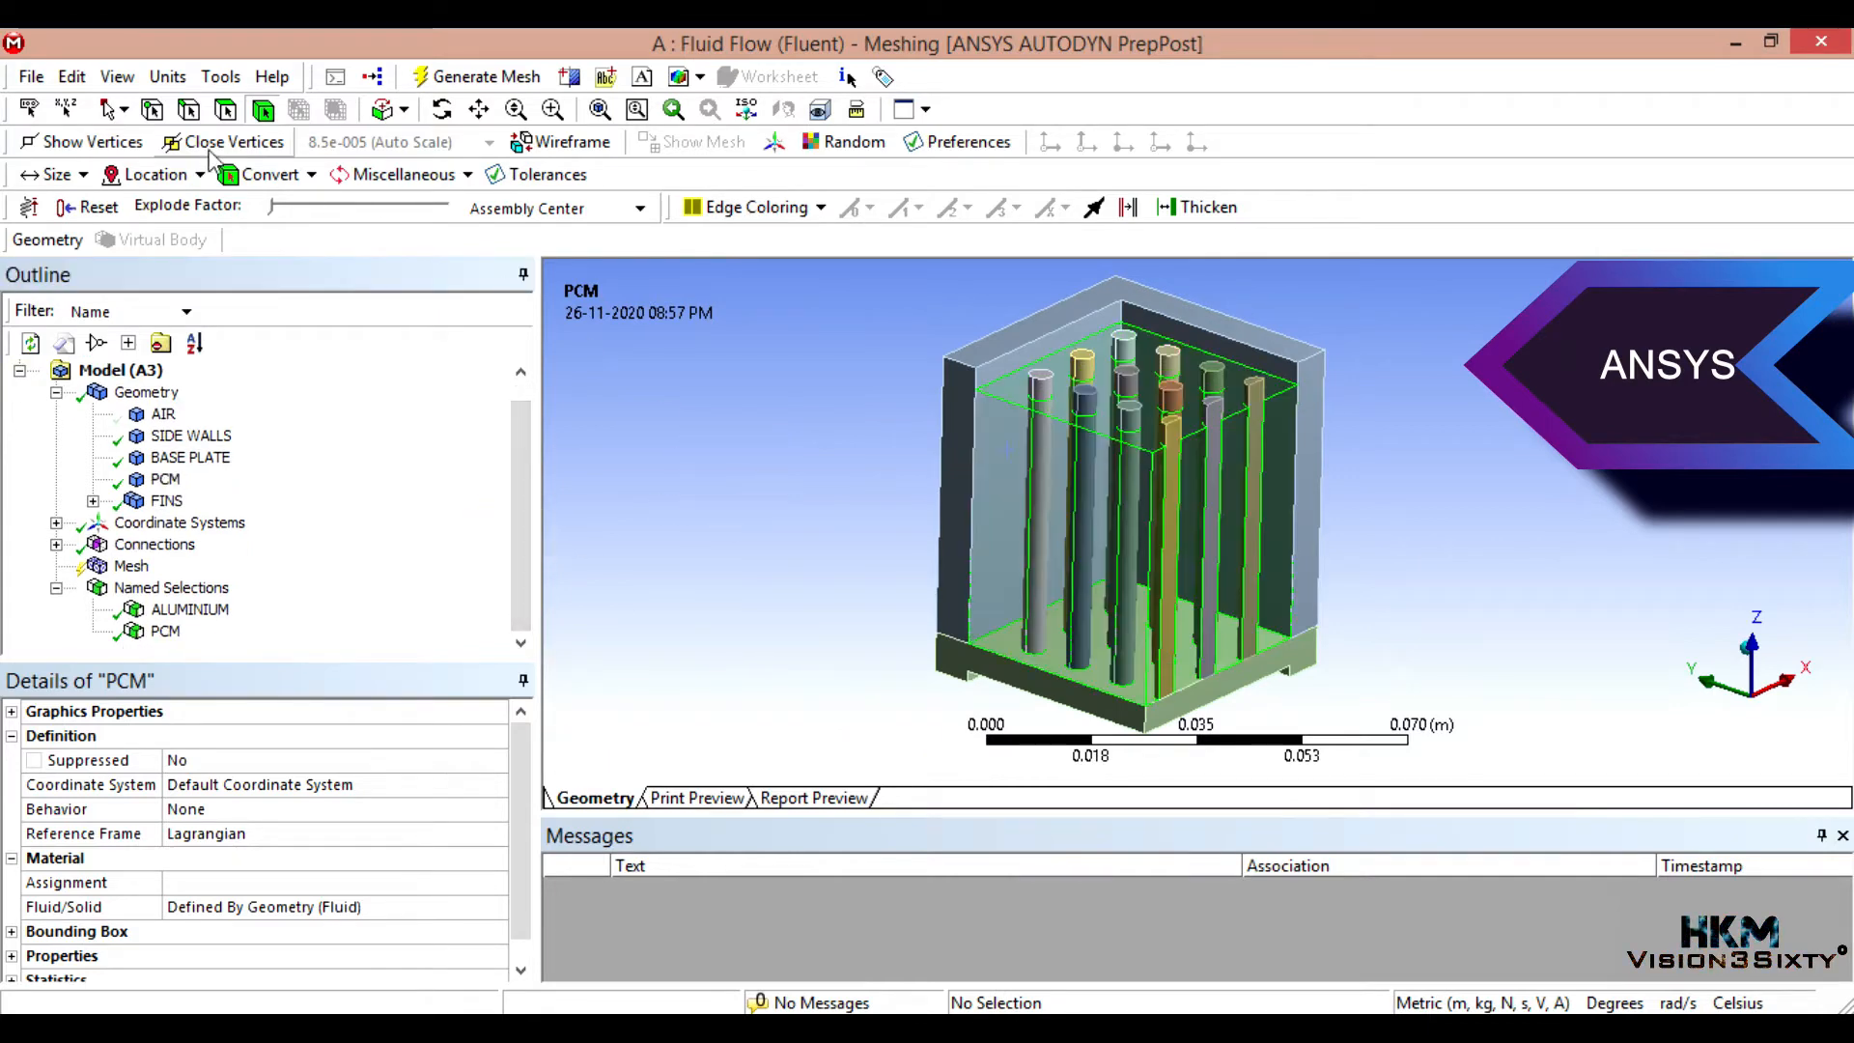
# Step: Create a named selection AIR containing the air body above the fins
pyautogui.click(1008, 373)
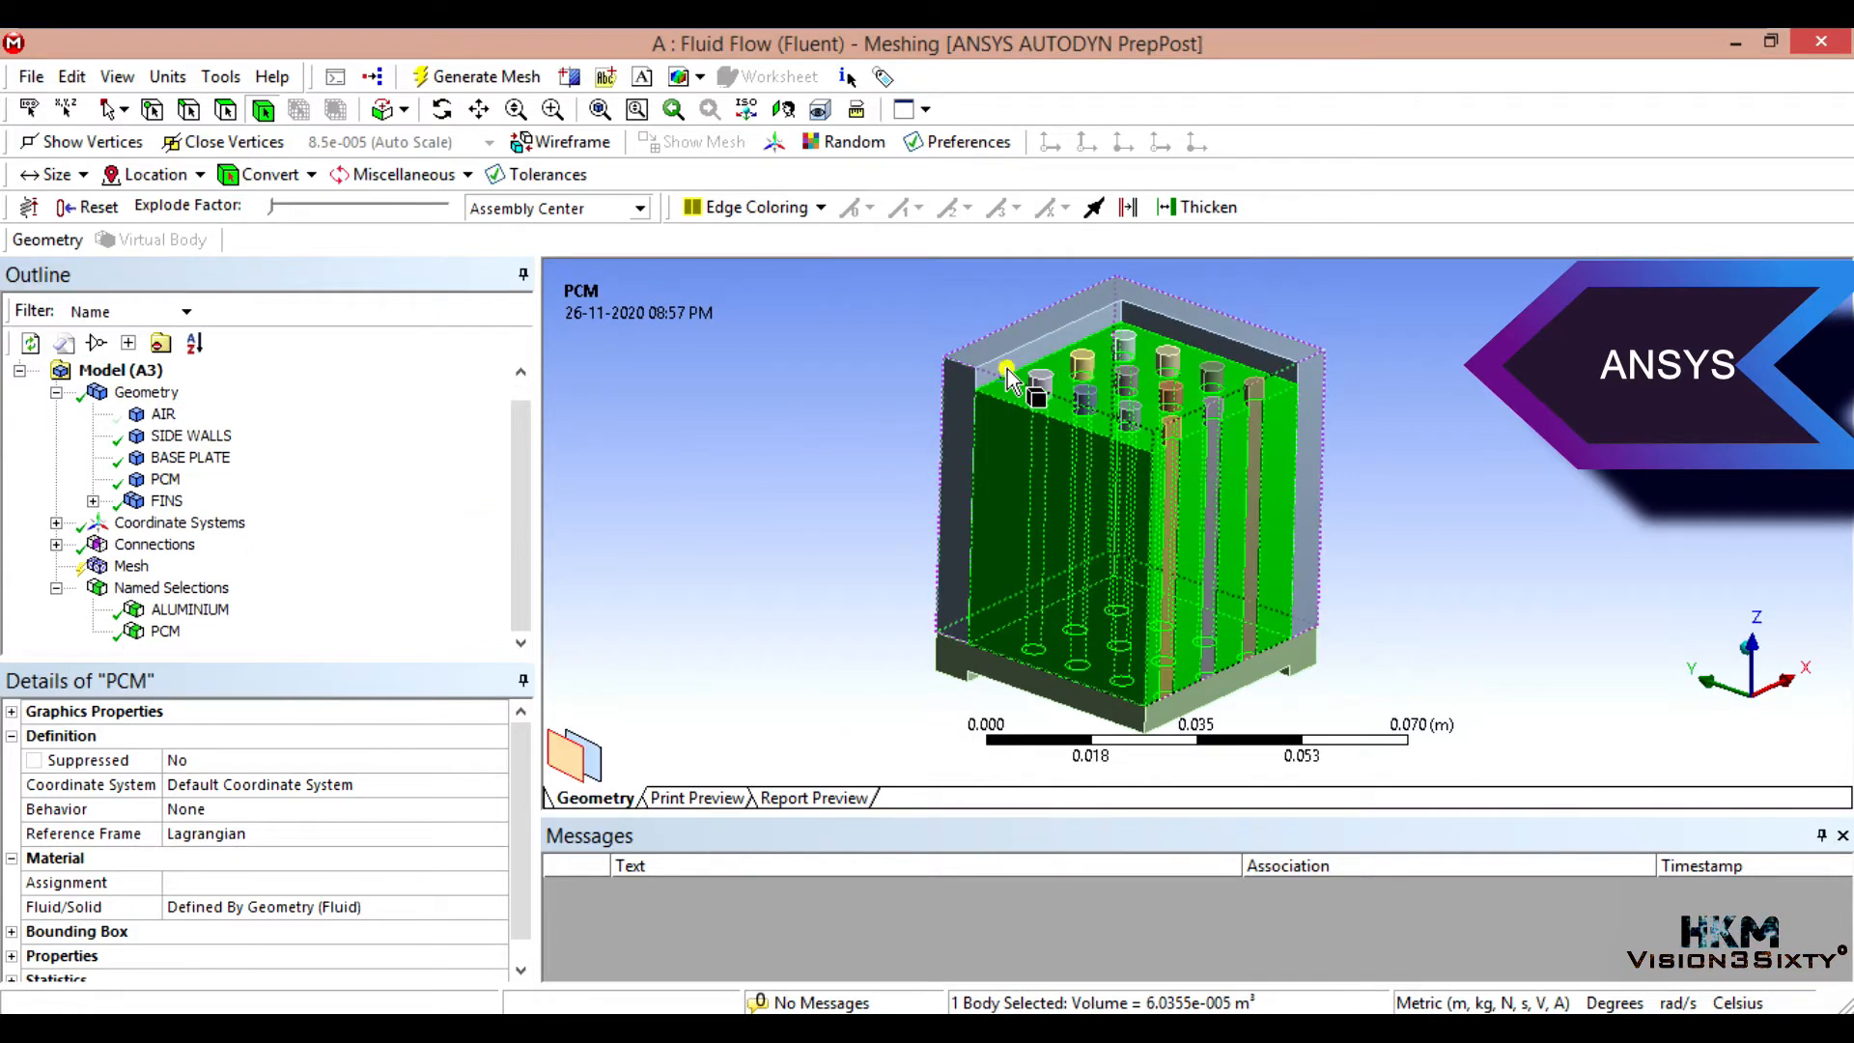
pyautogui.click(162, 413)
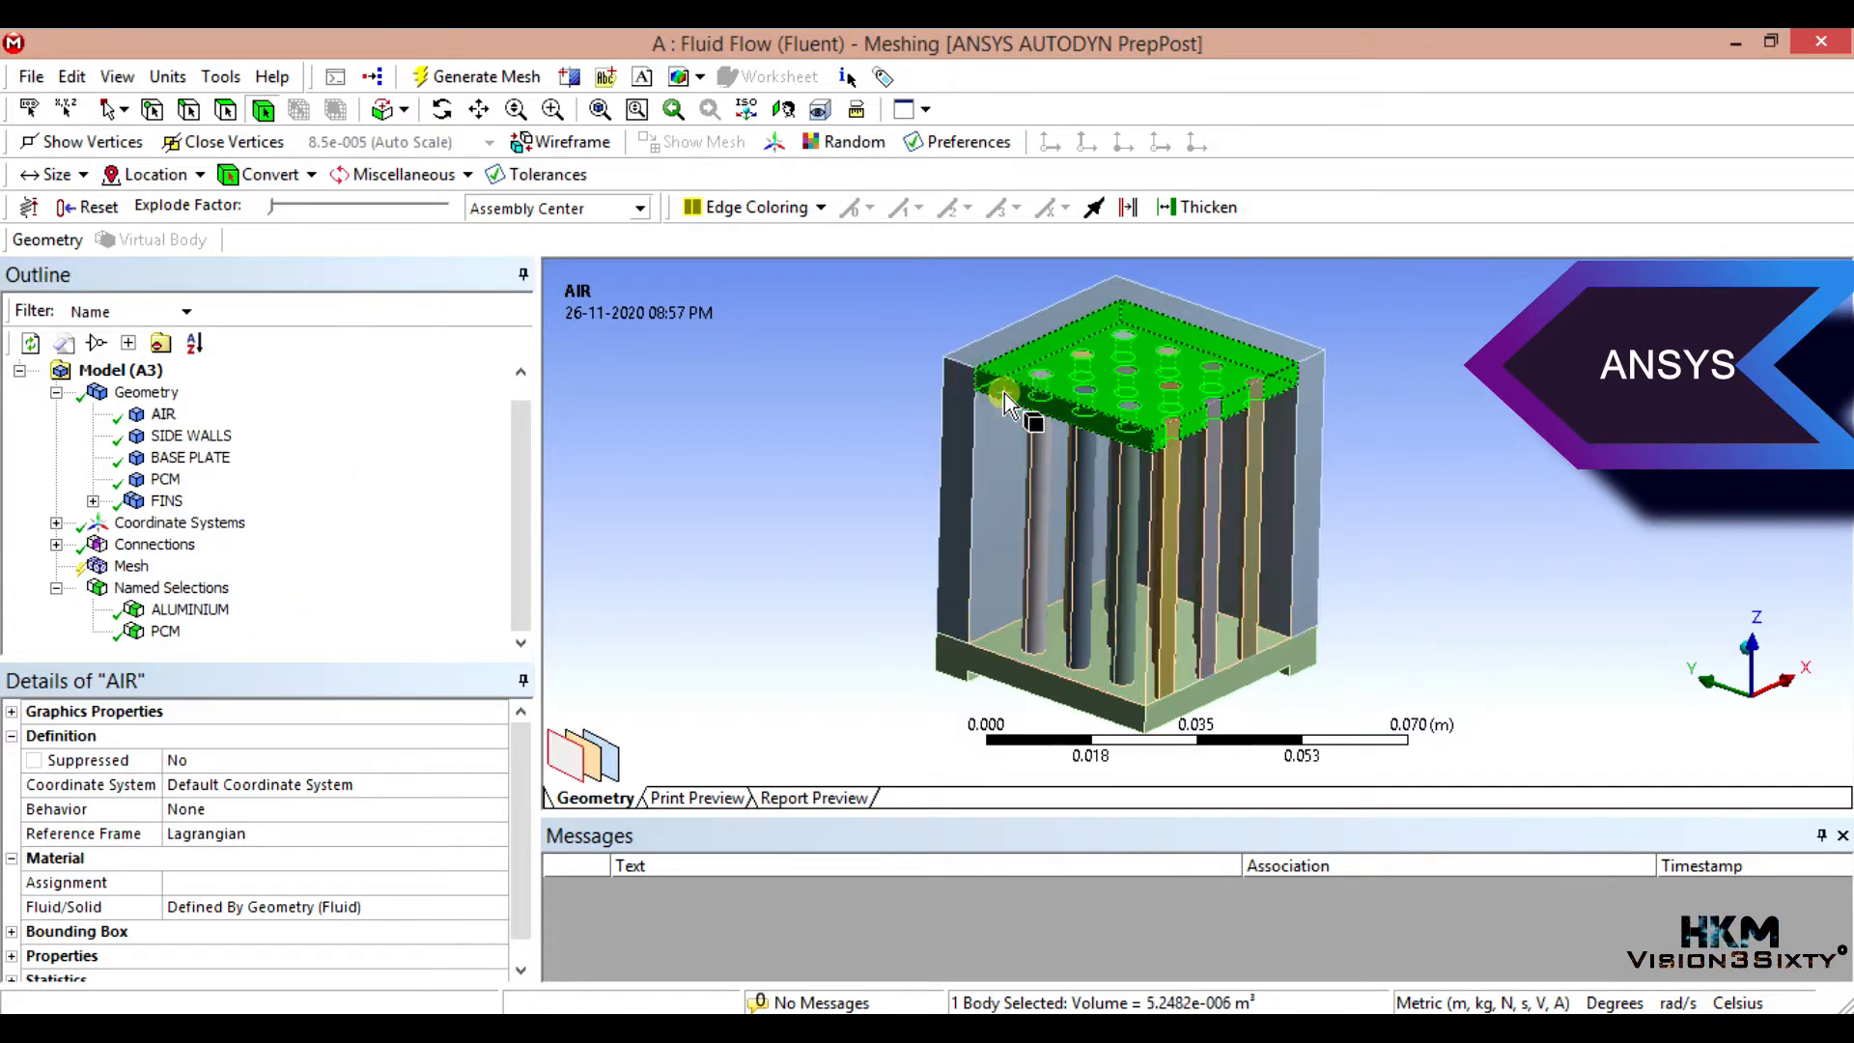
pyautogui.click(166, 629)
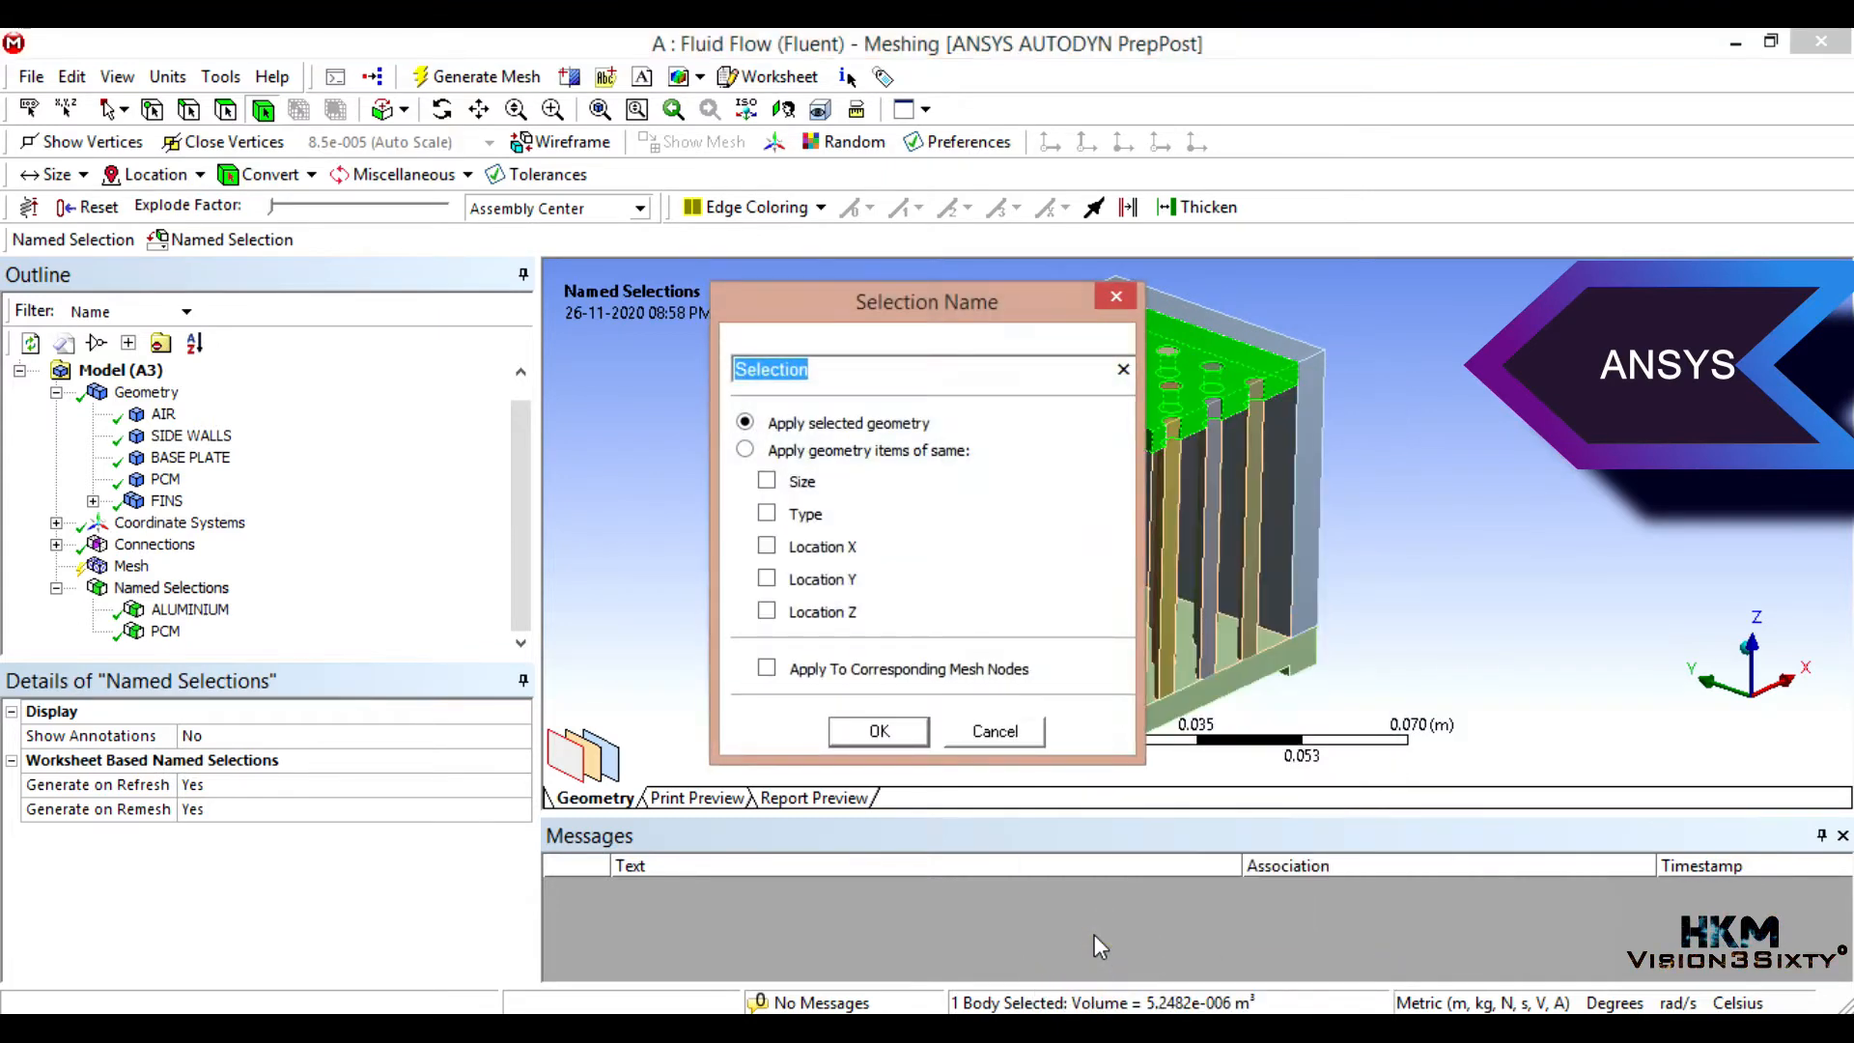
pyautogui.write('a')
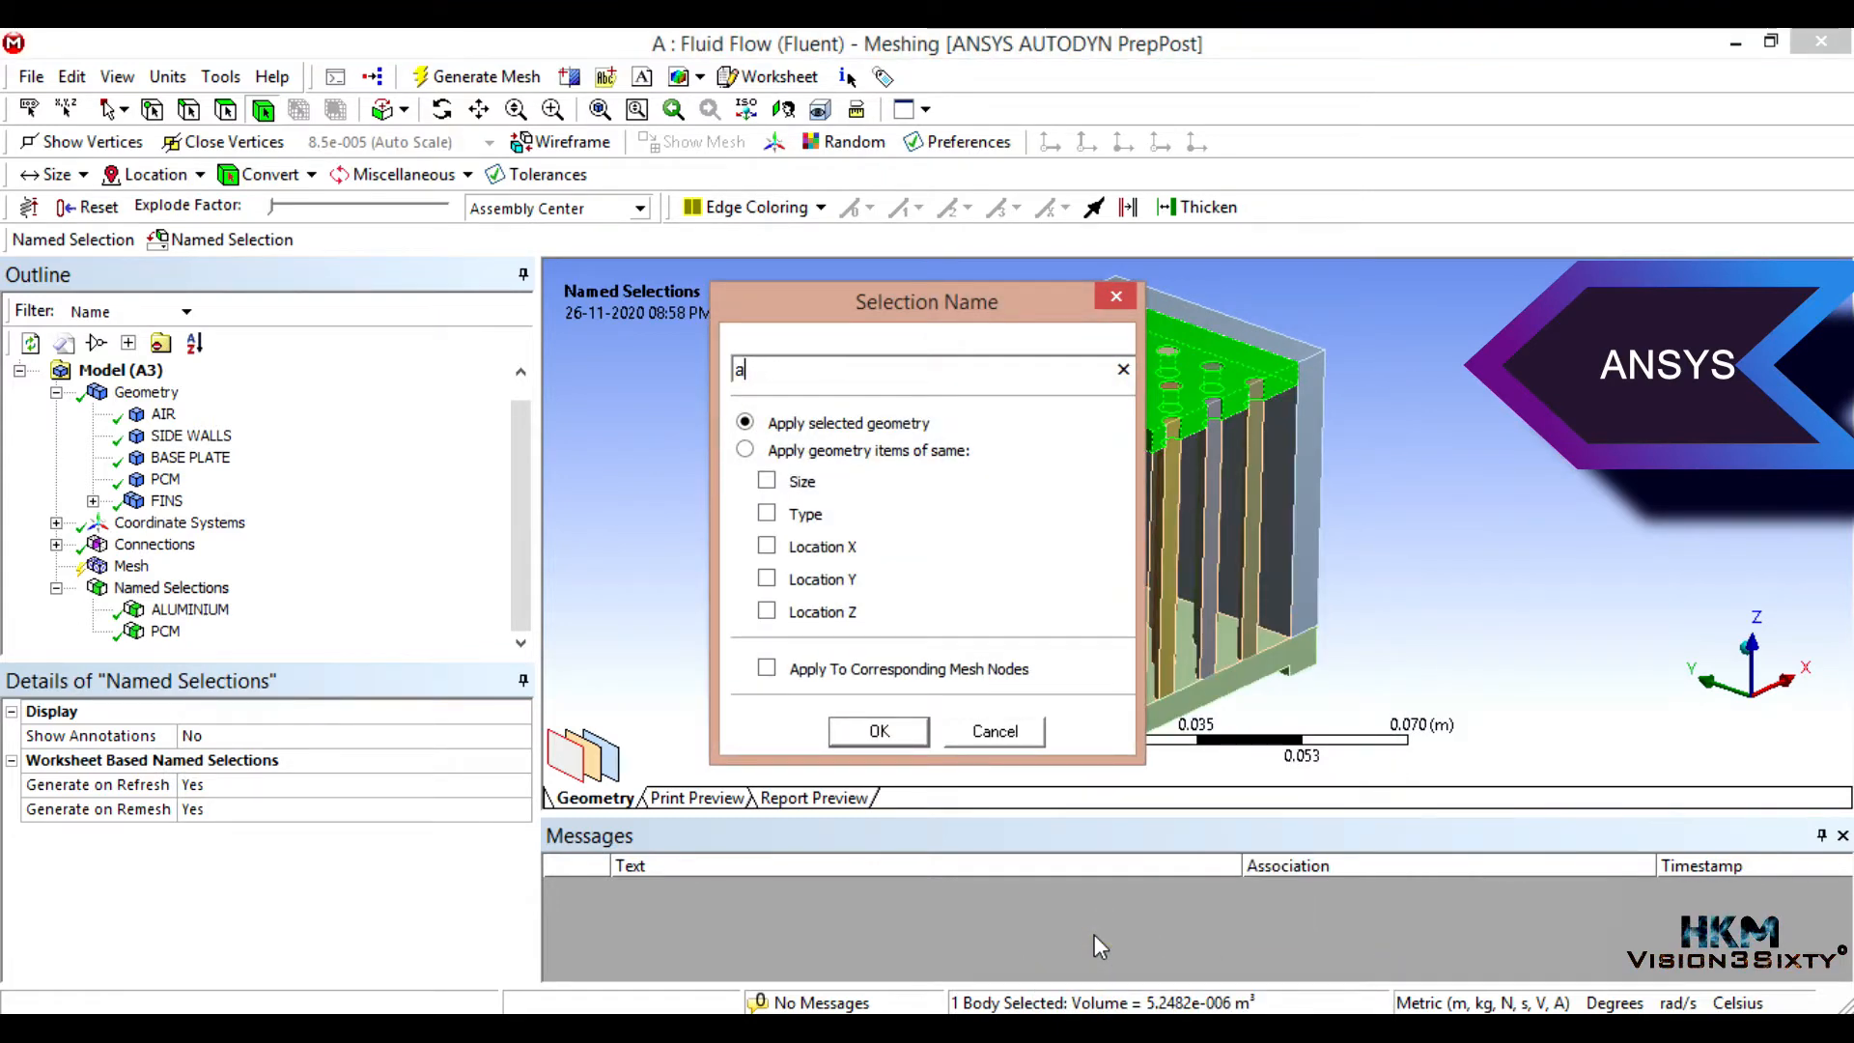
pyautogui.click(877, 730)
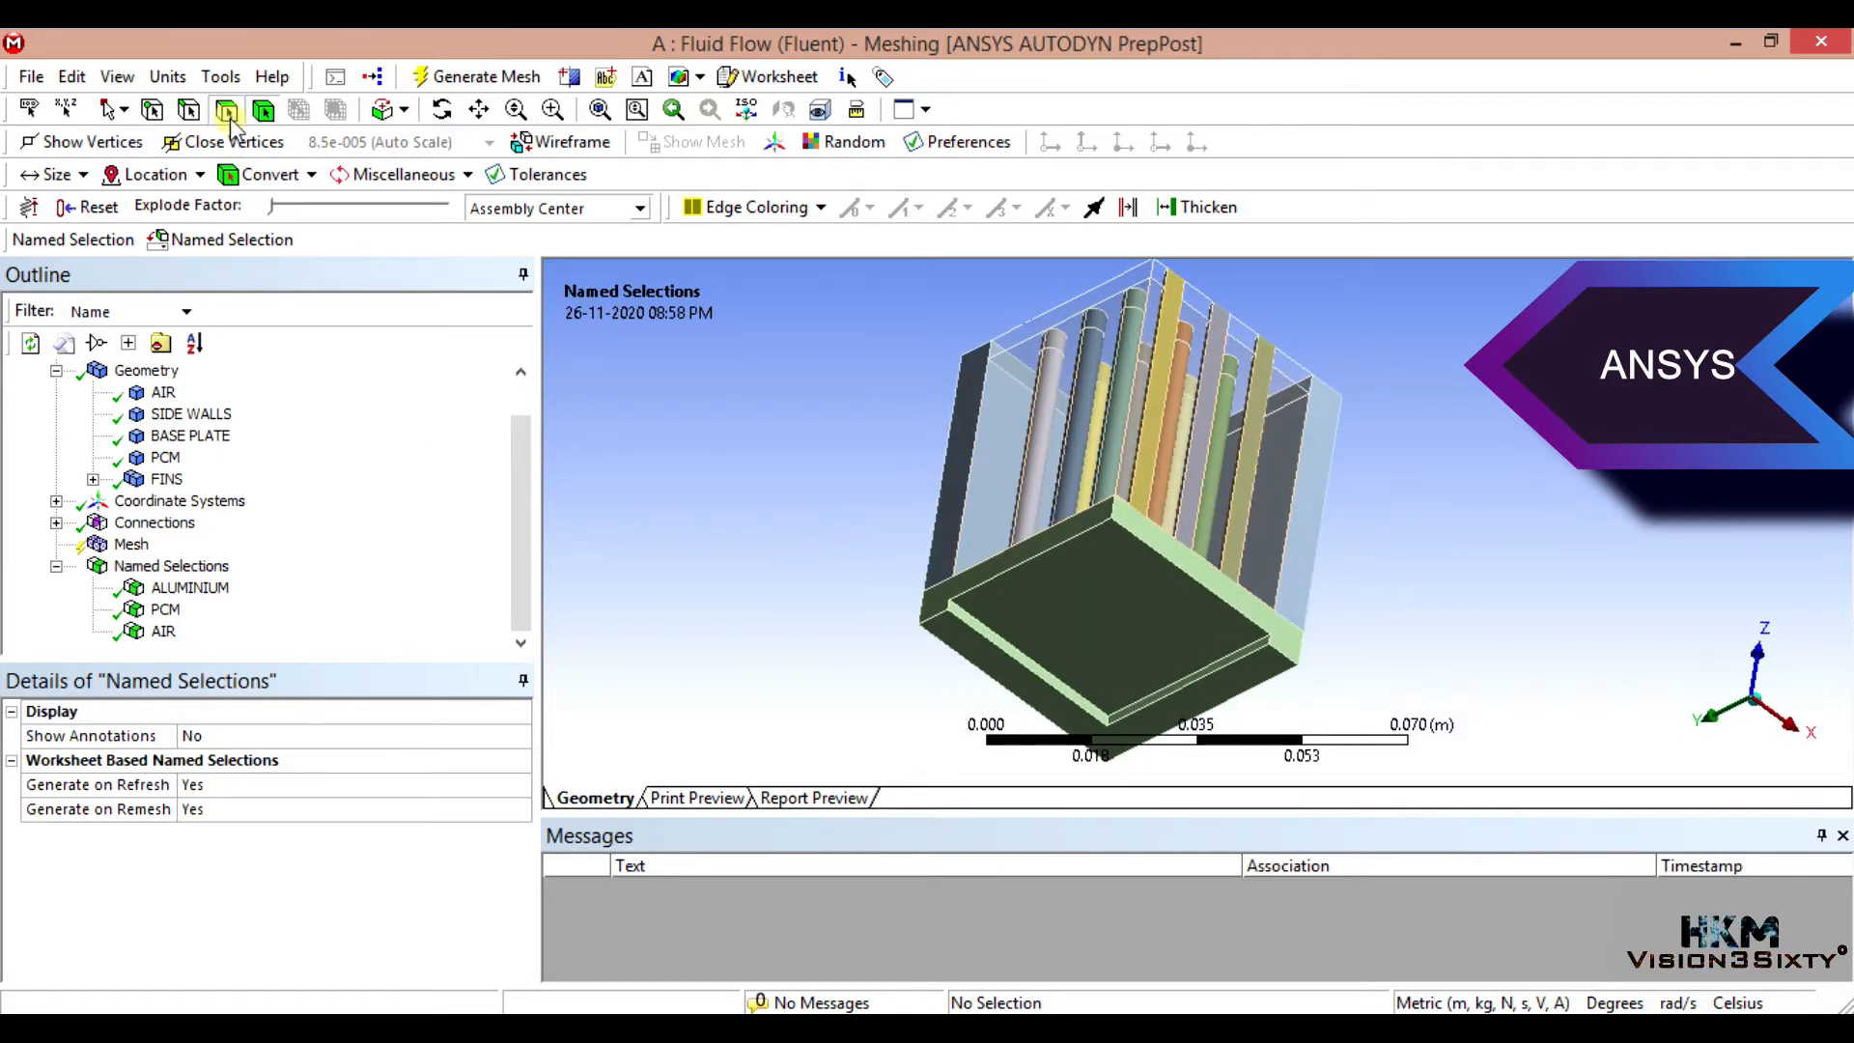
# Step: Create a named selection HEAT INPUT from the three bottom faces of the base plate
pyautogui.click(1088, 592)
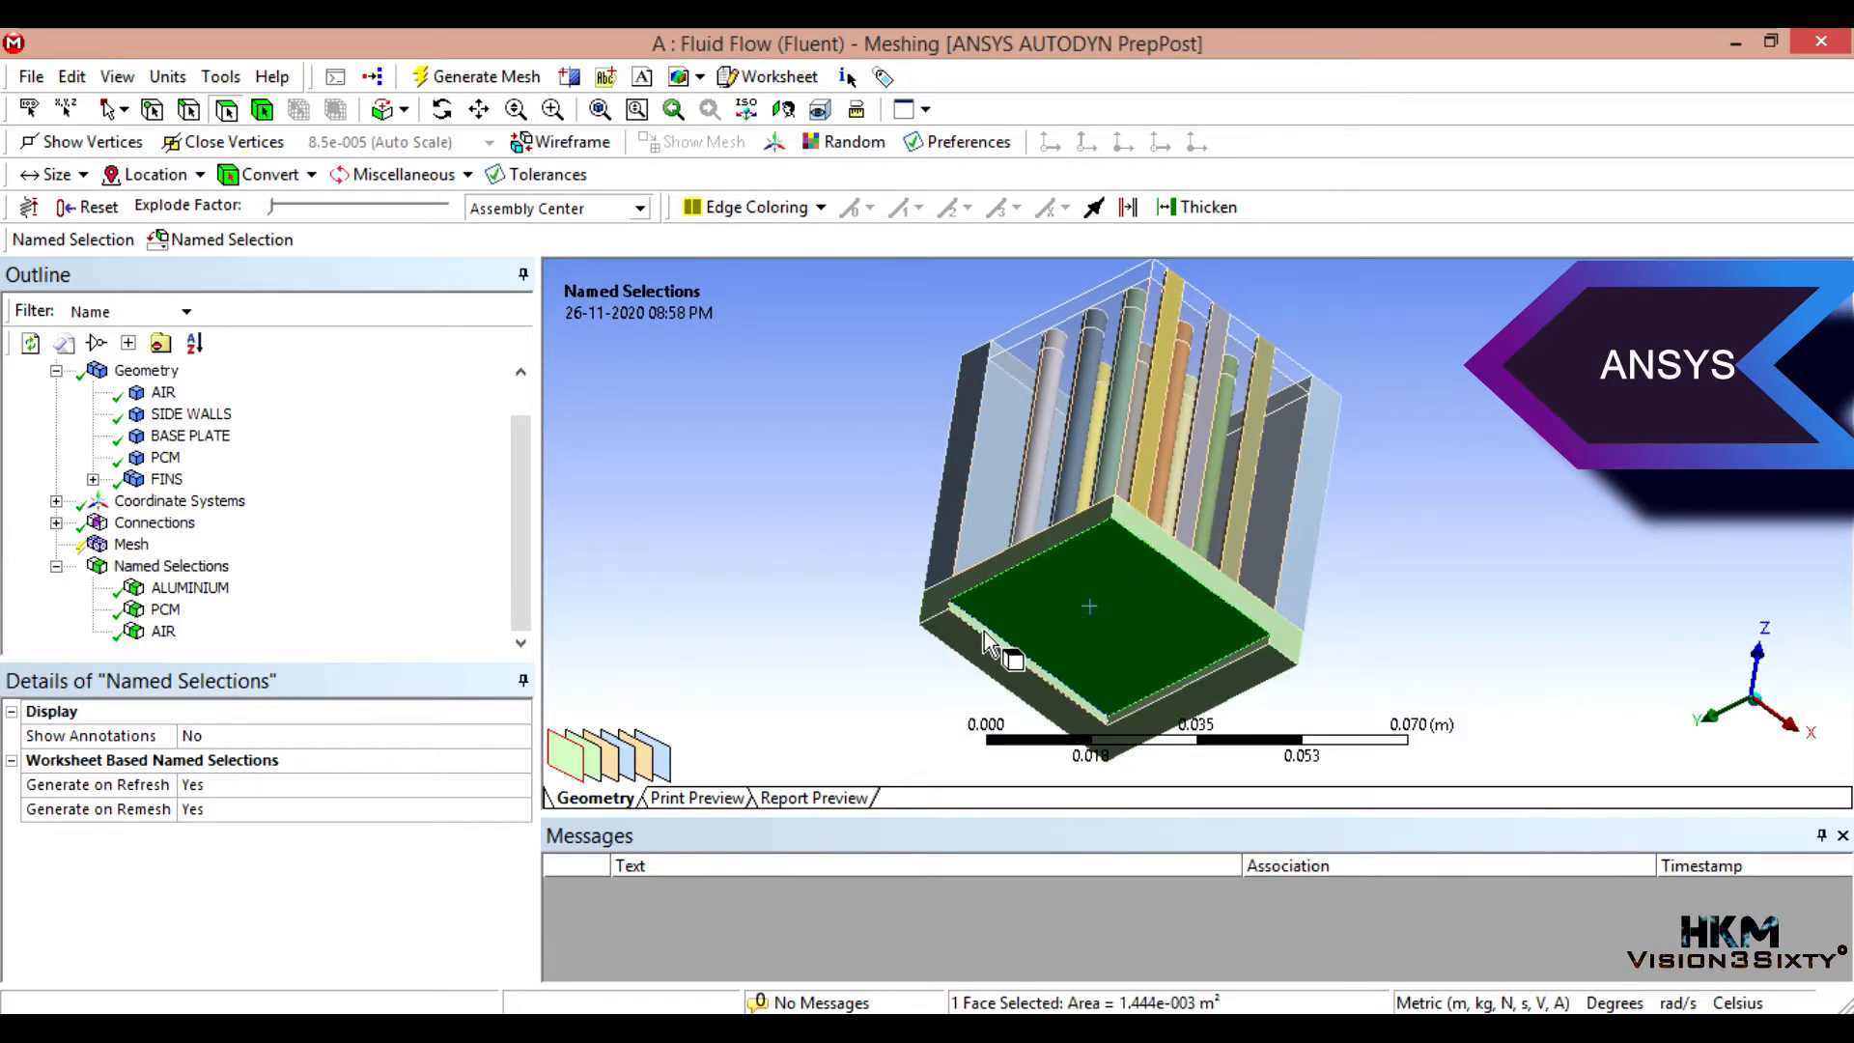
pyautogui.click(1224, 669)
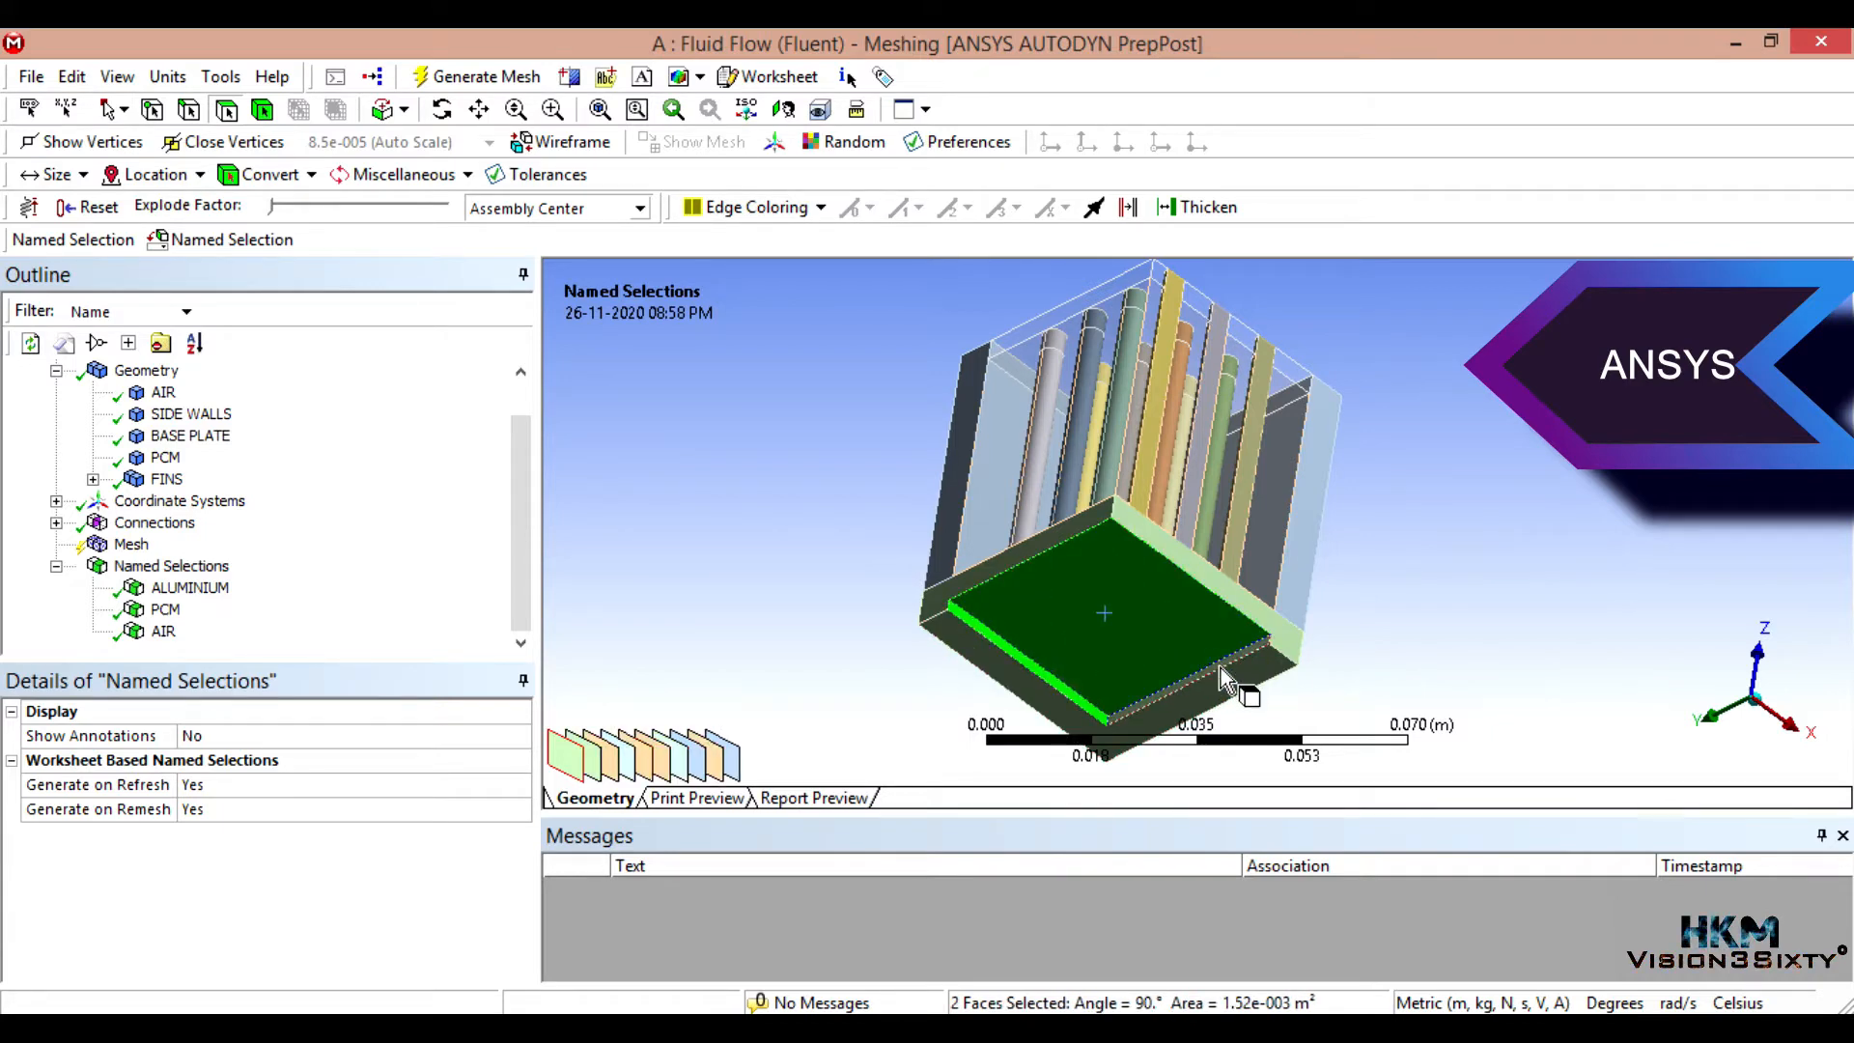
pyautogui.rightClick(1227, 680)
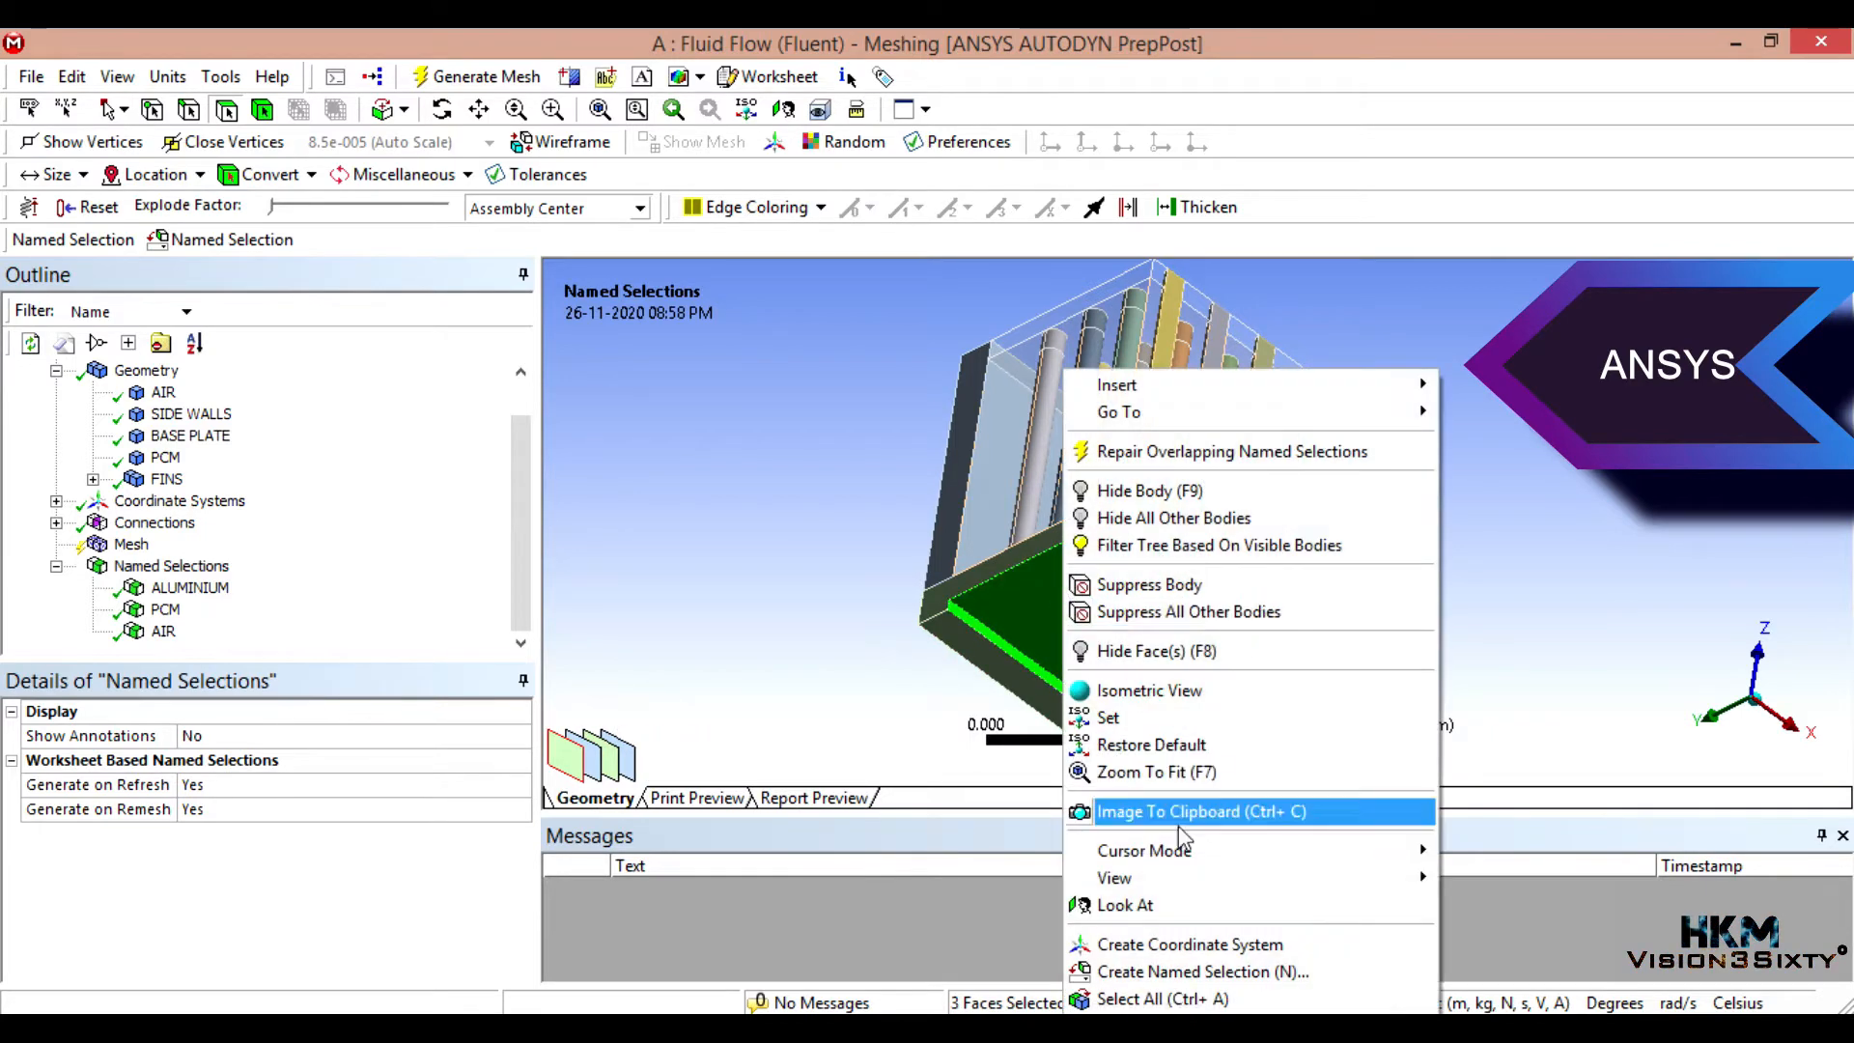
pyautogui.click(1203, 972)
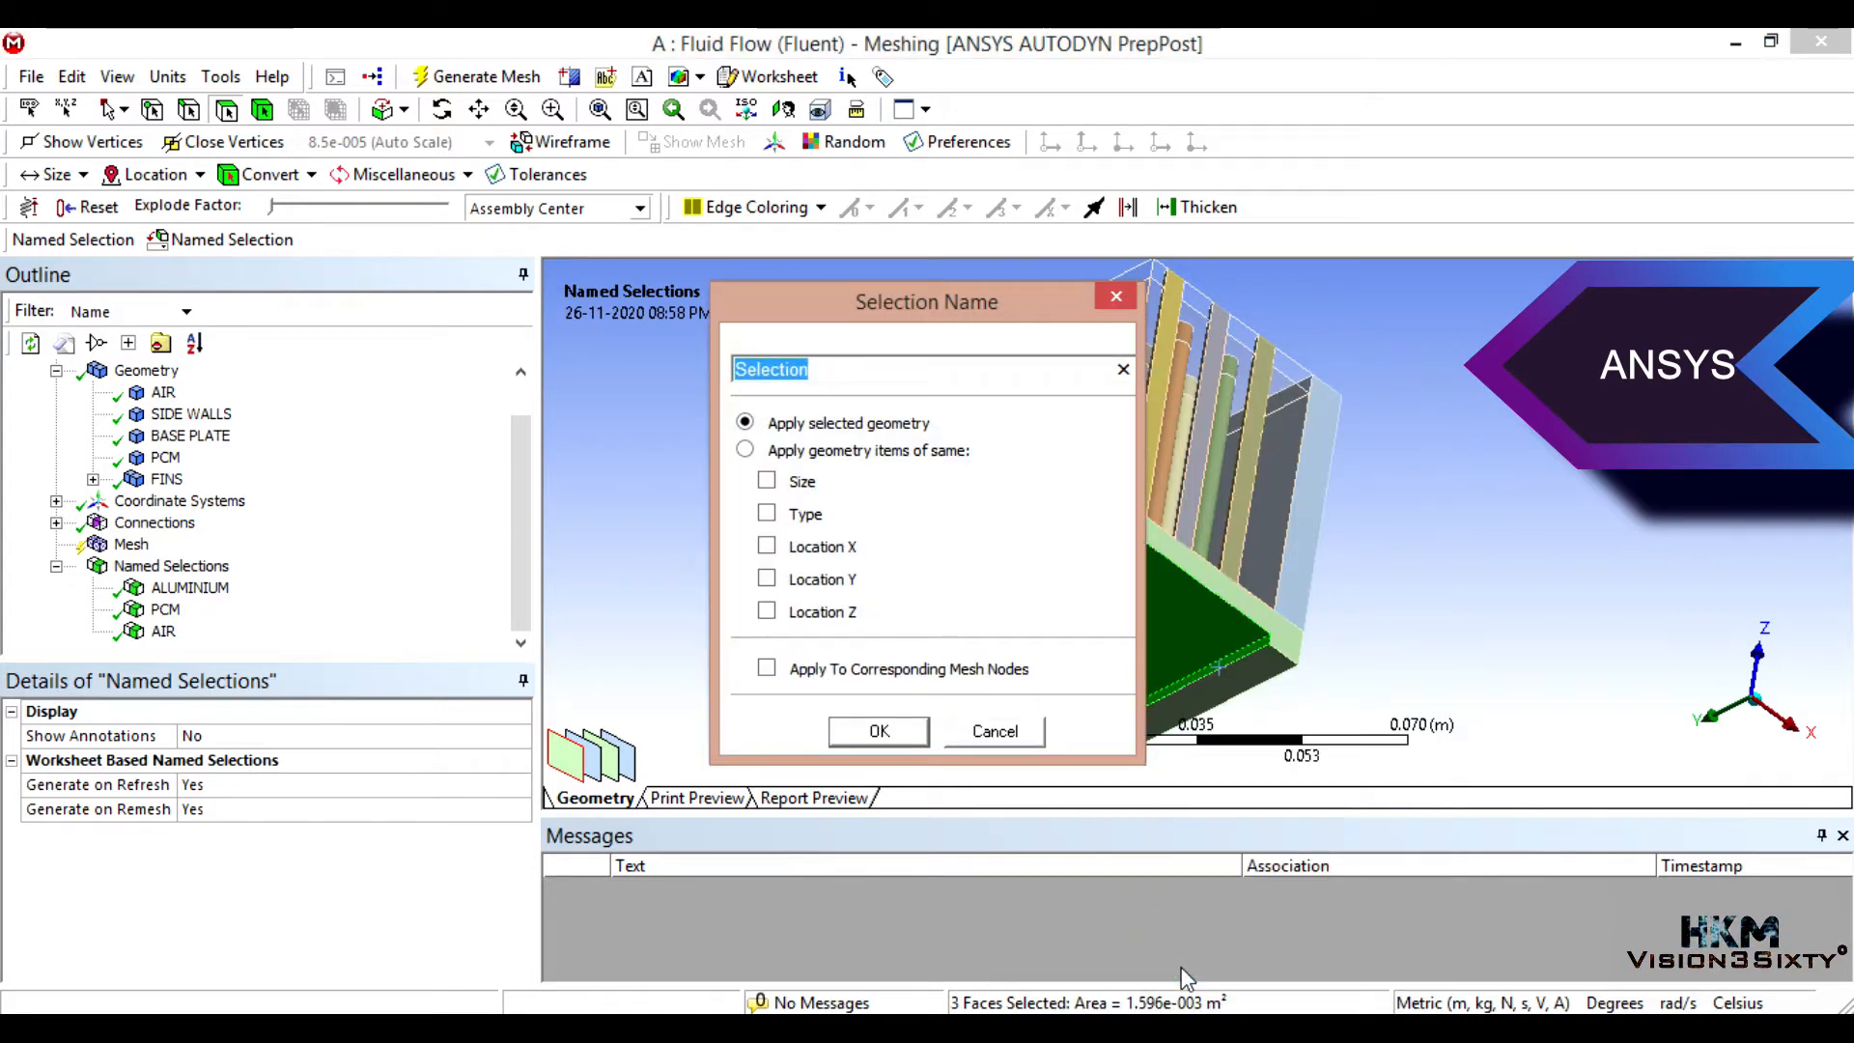
pyautogui.write('h')
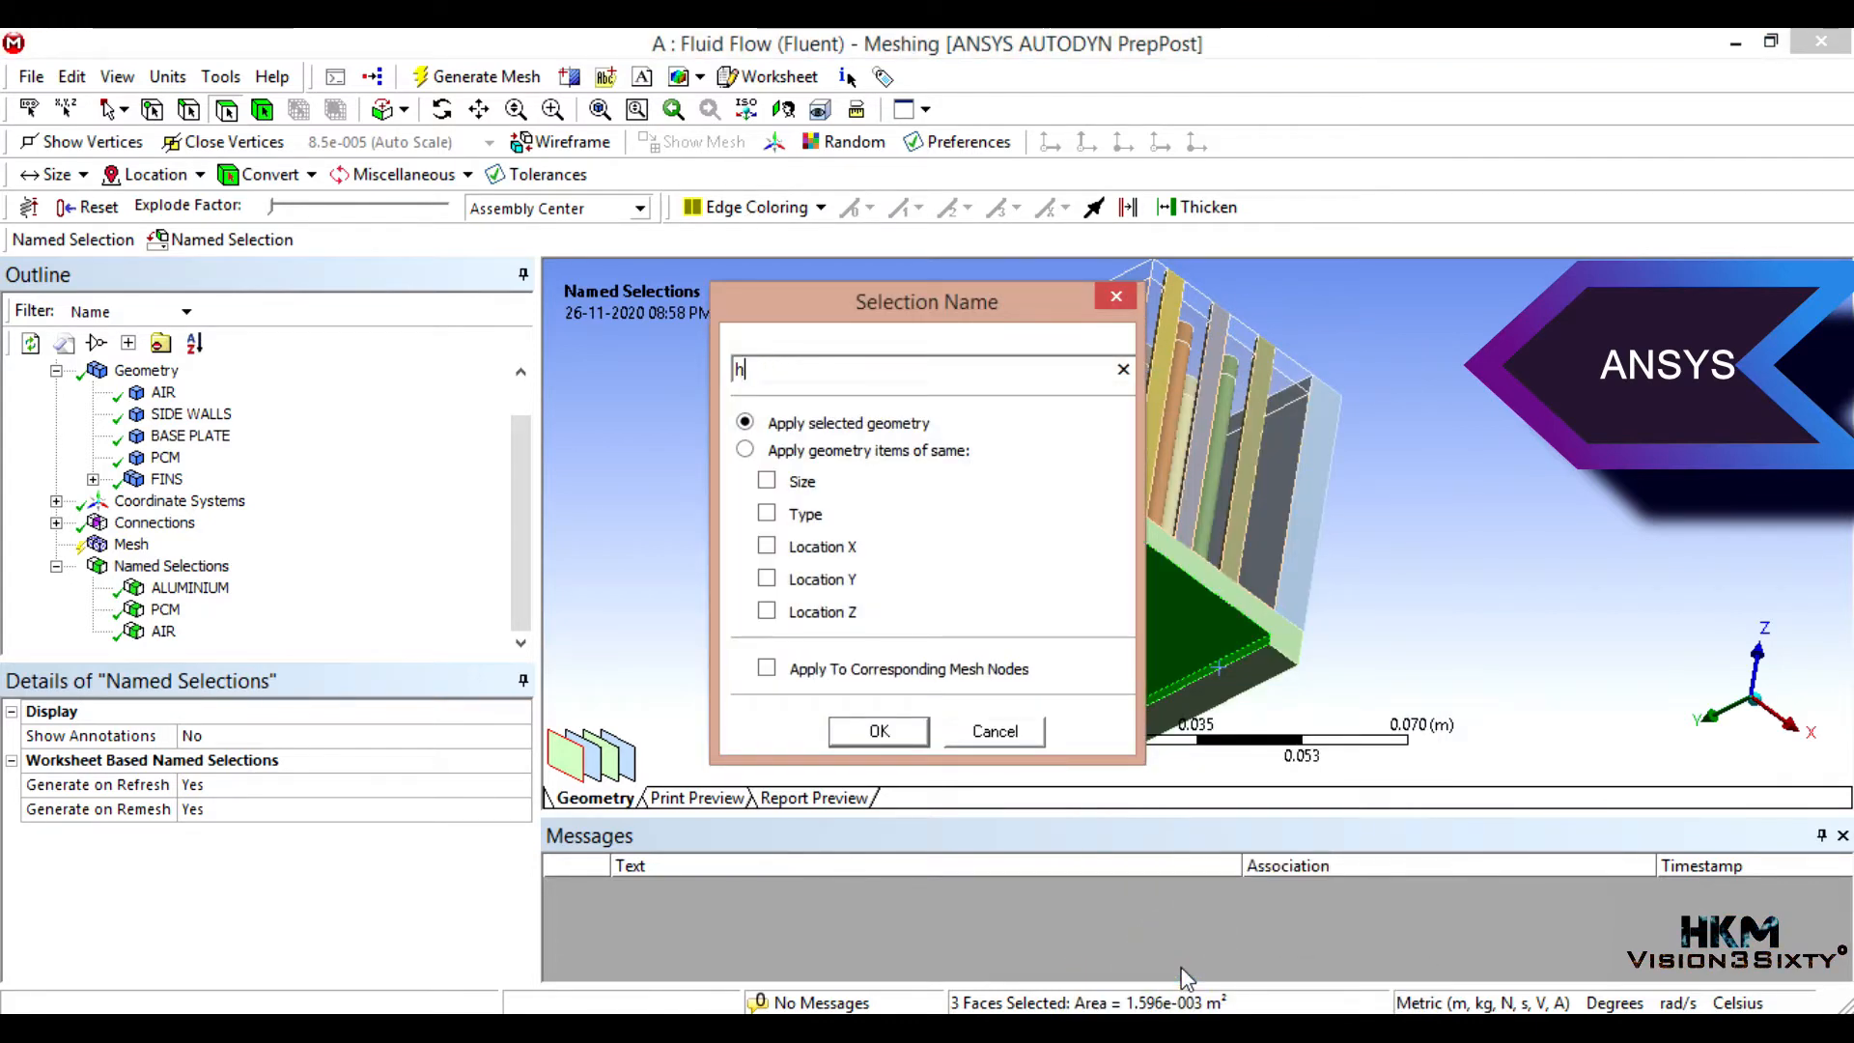
pyautogui.write('HEAT')
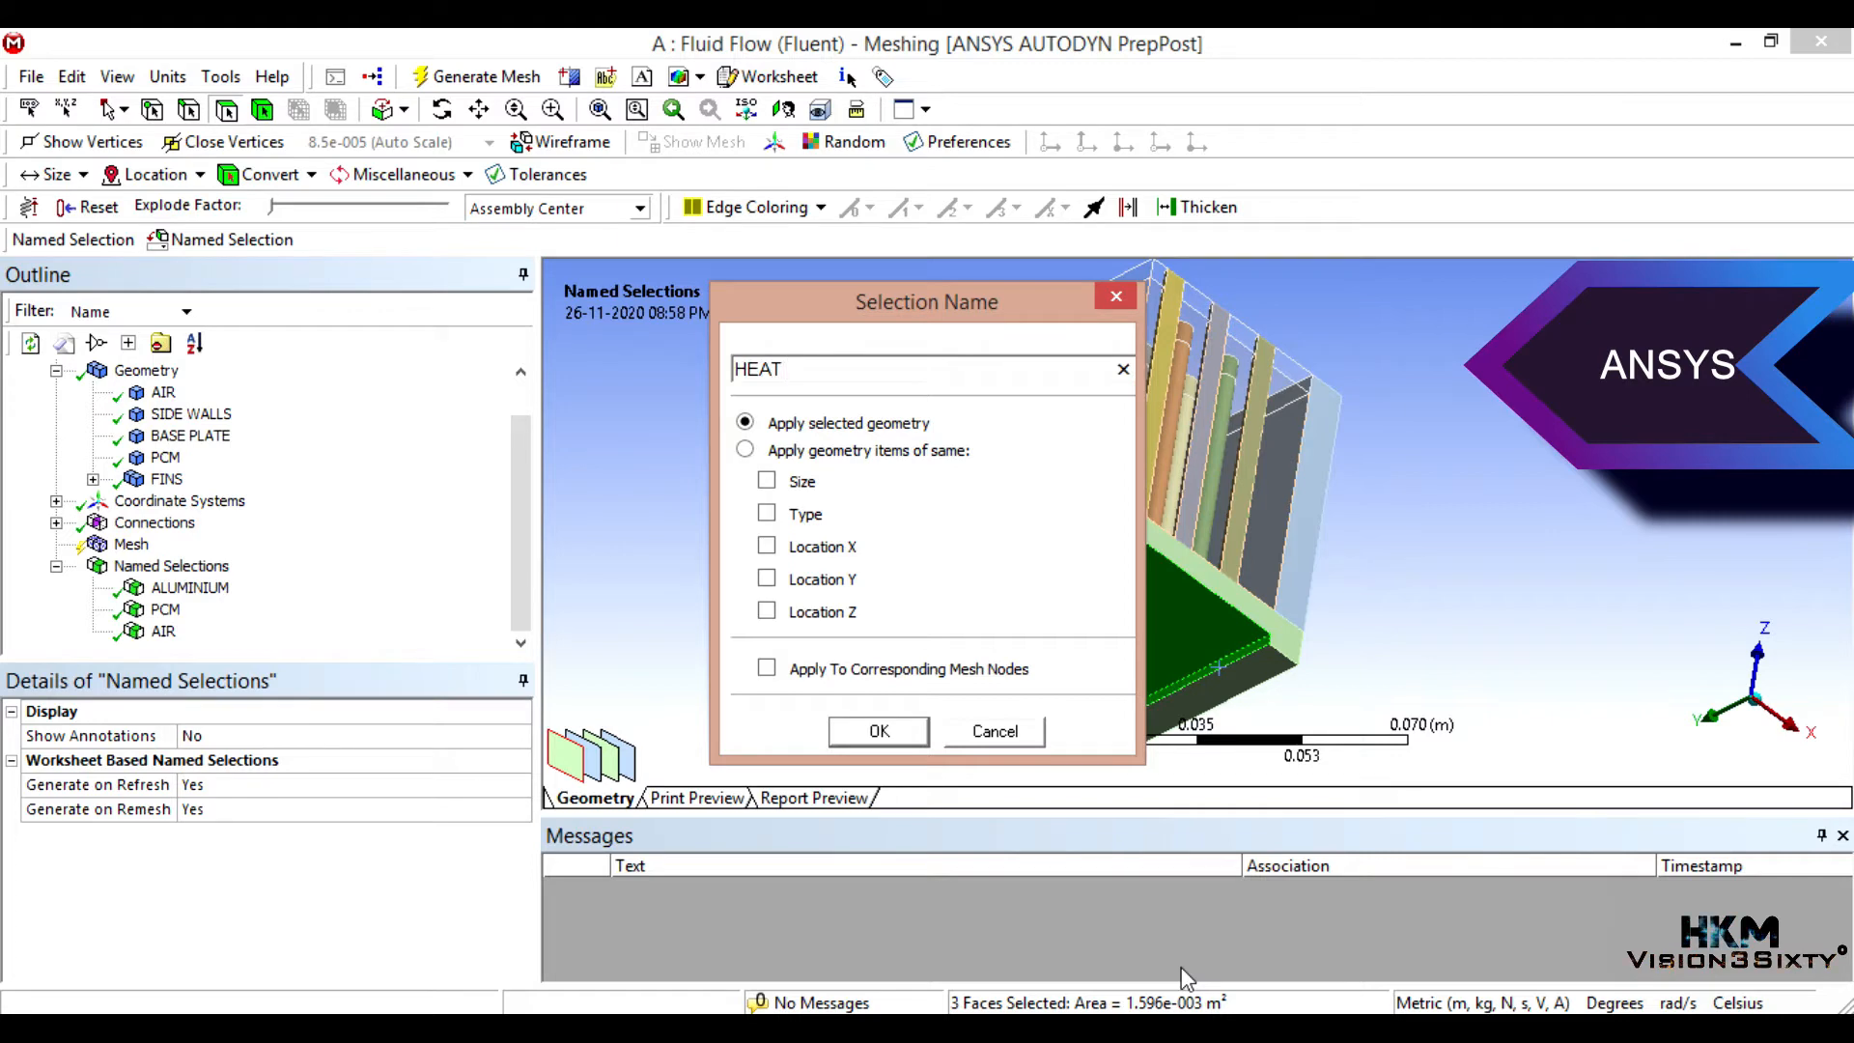
pyautogui.click(877, 730)
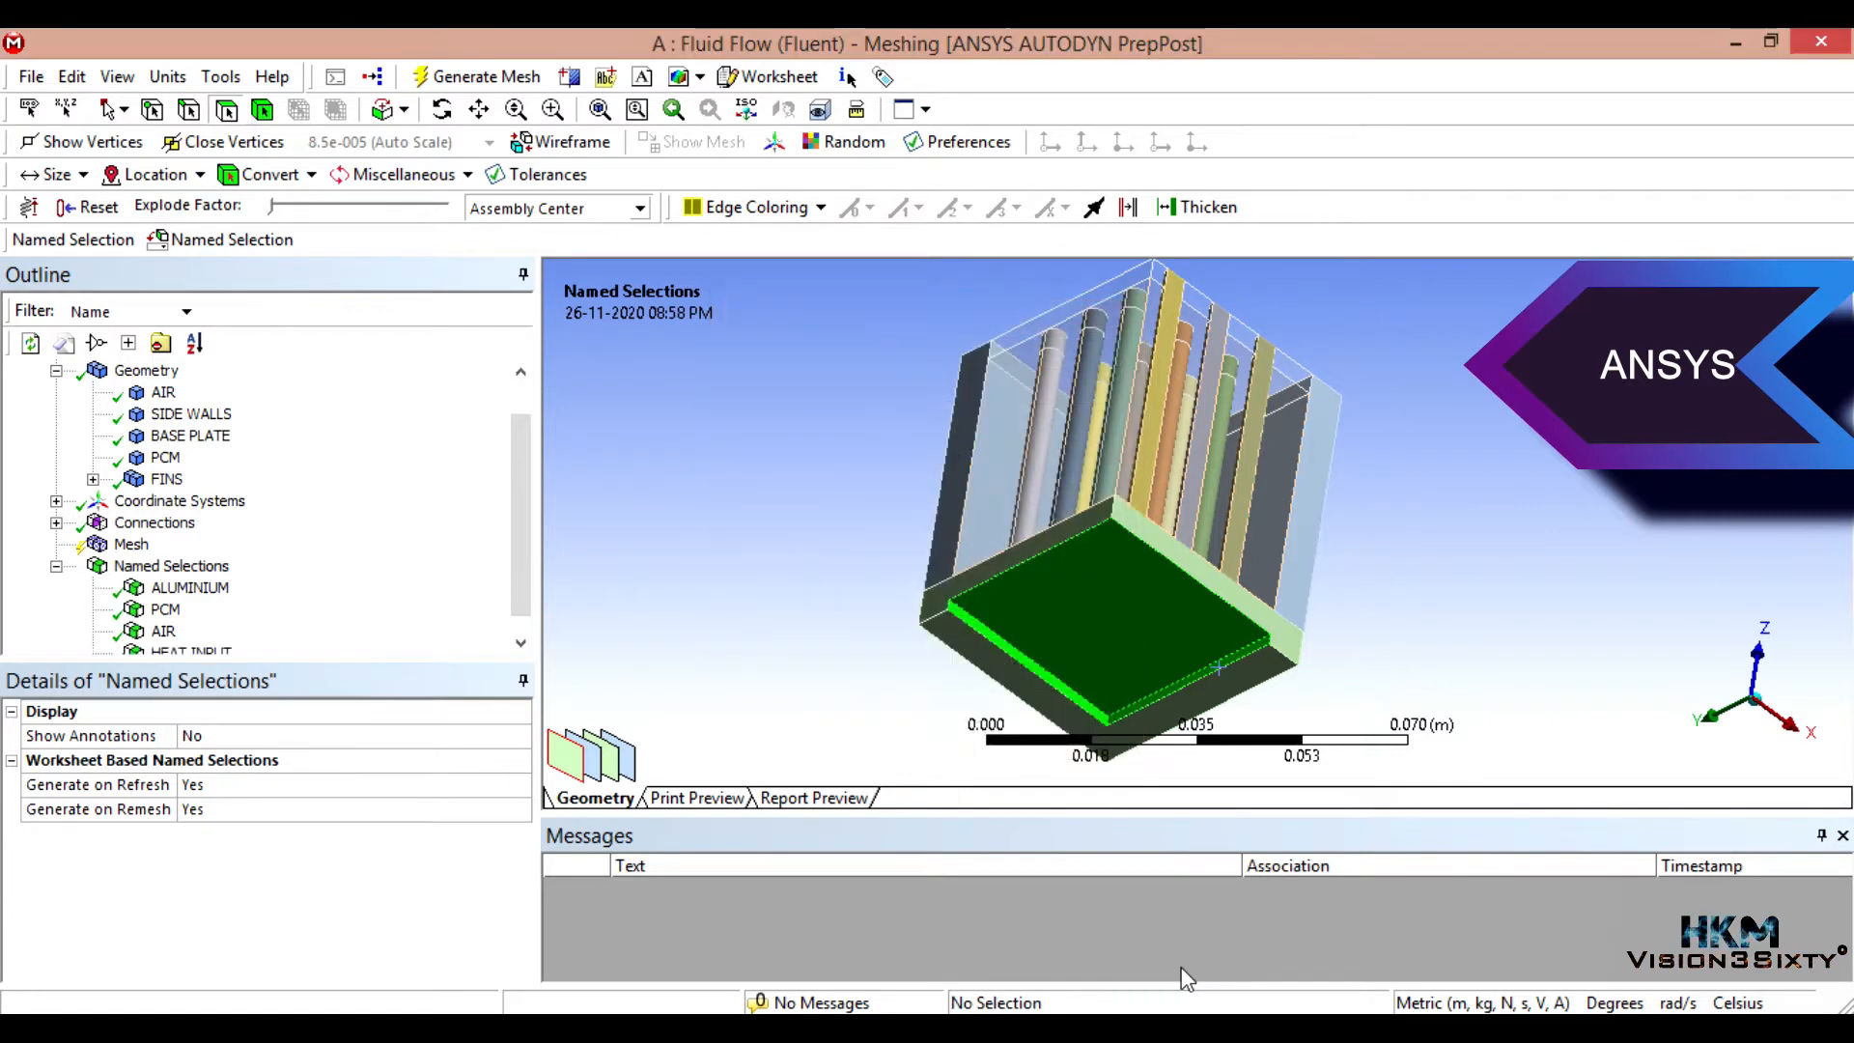
pyautogui.click(172, 545)
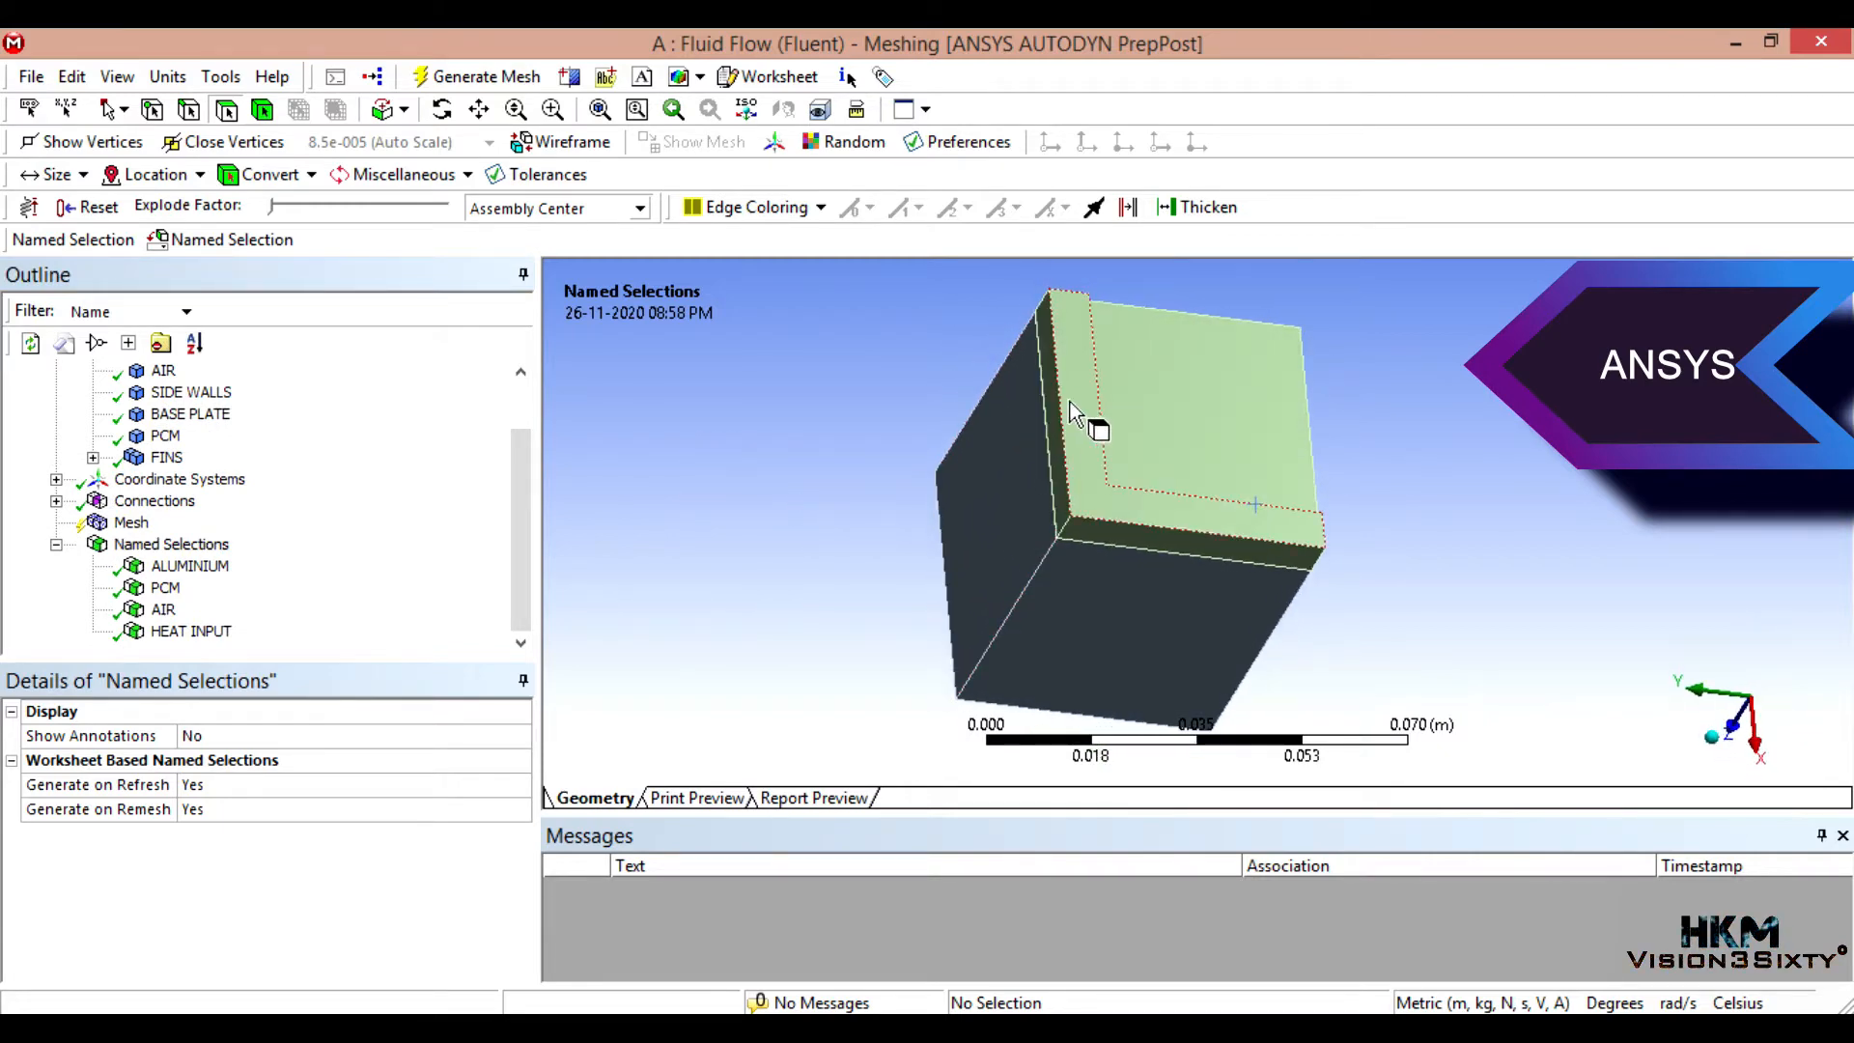
# Step: Create a named selection INSULATION from the three top faces of the assembly
pyautogui.click(1159, 539)
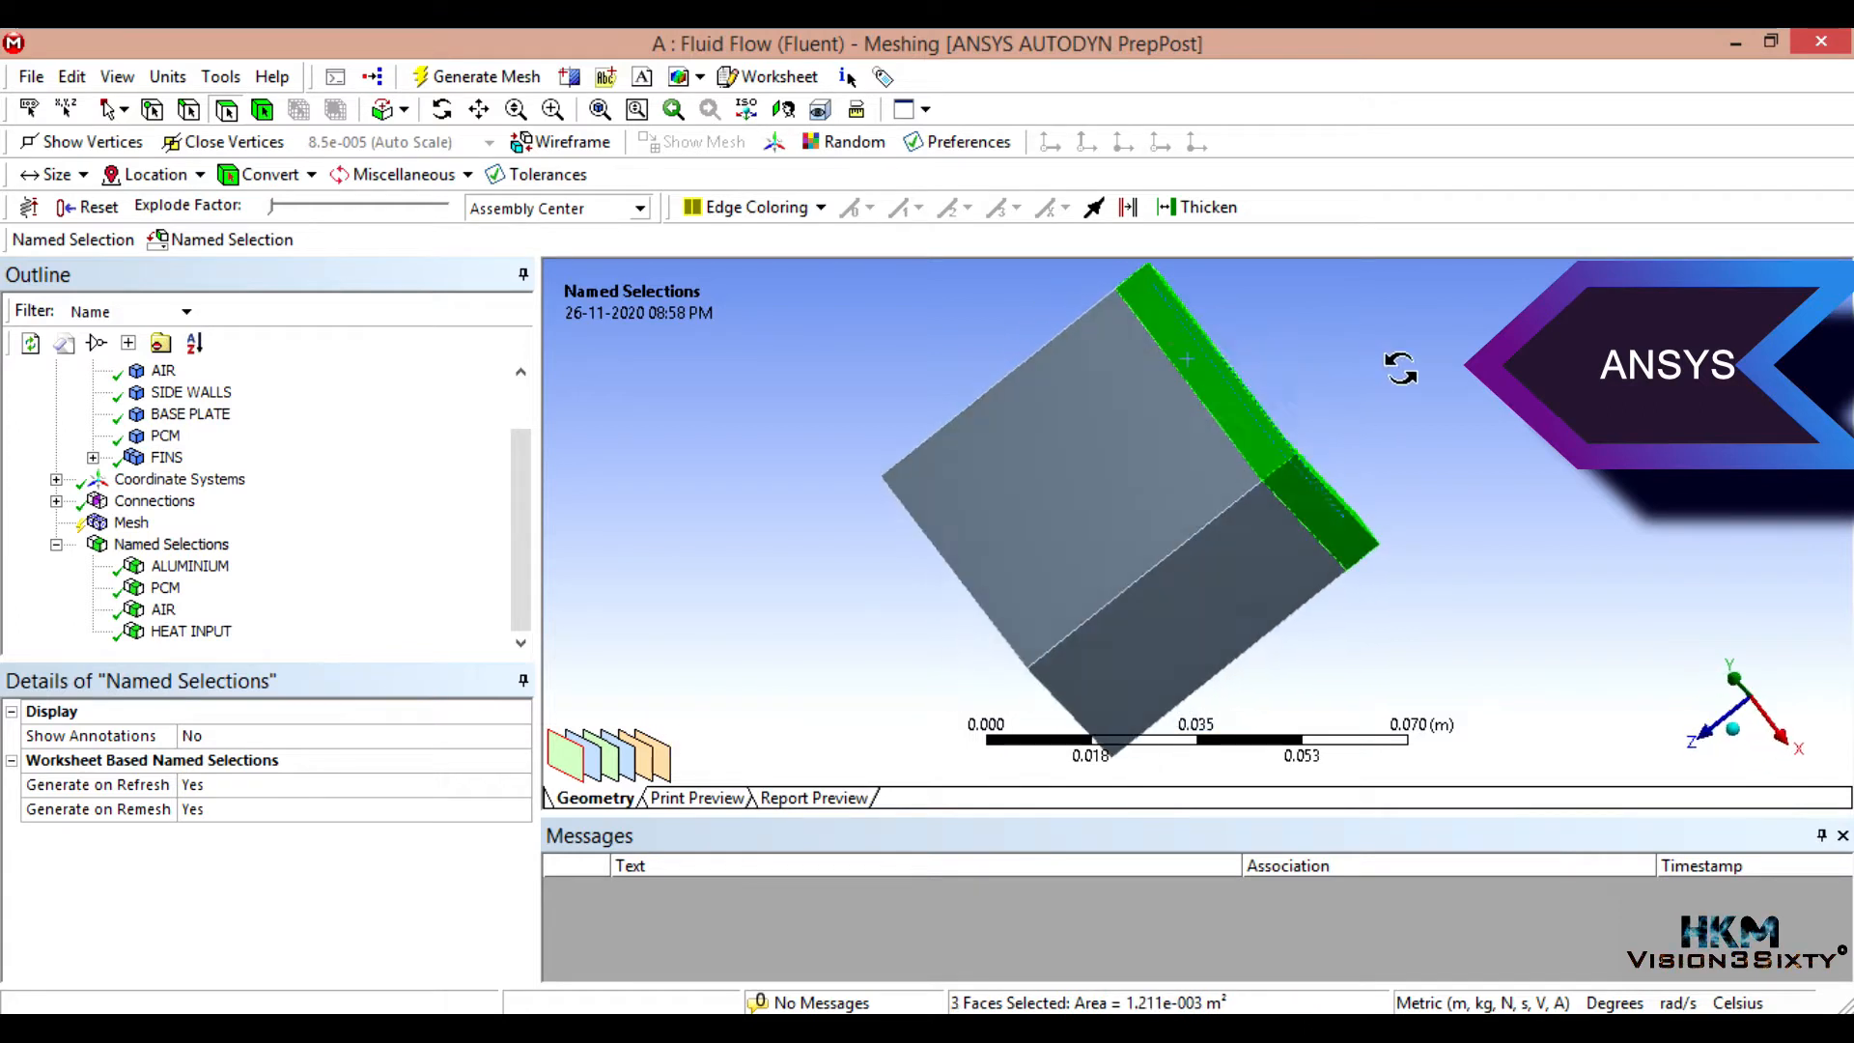
pyautogui.rightClick(1182, 355)
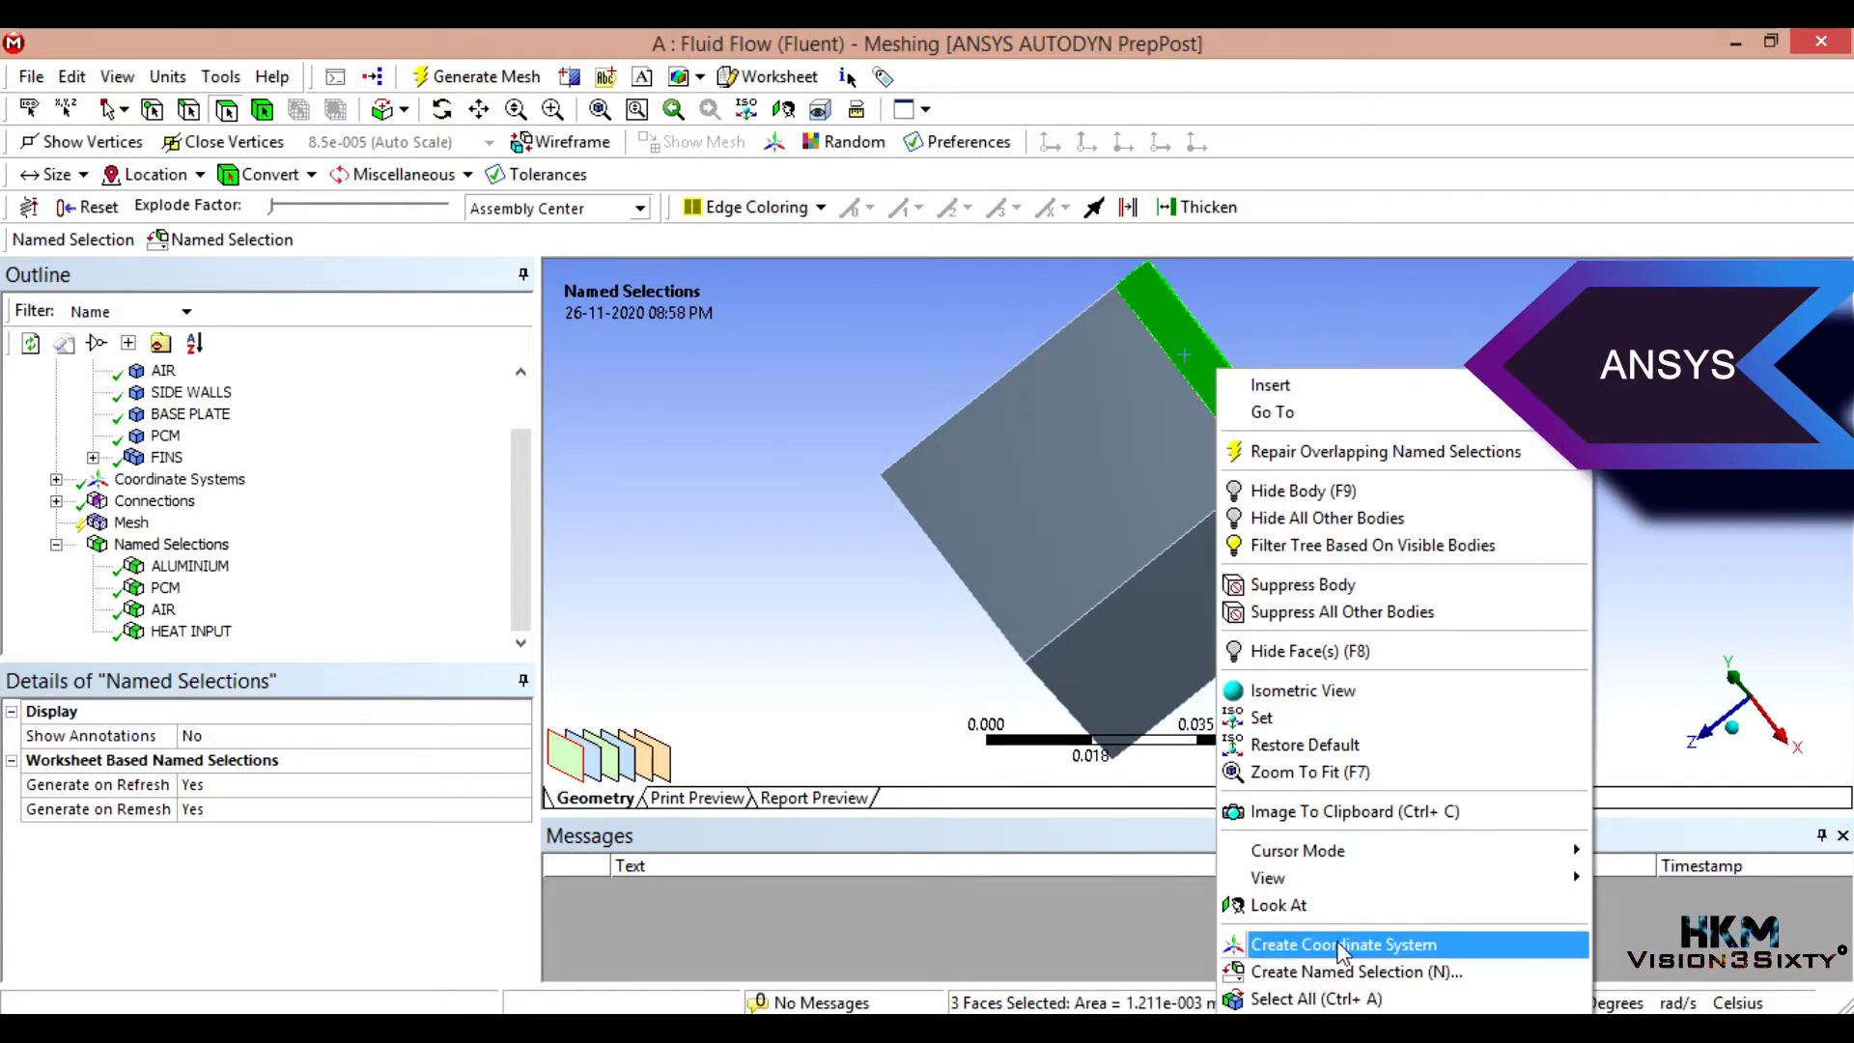
pyautogui.click(1358, 972)
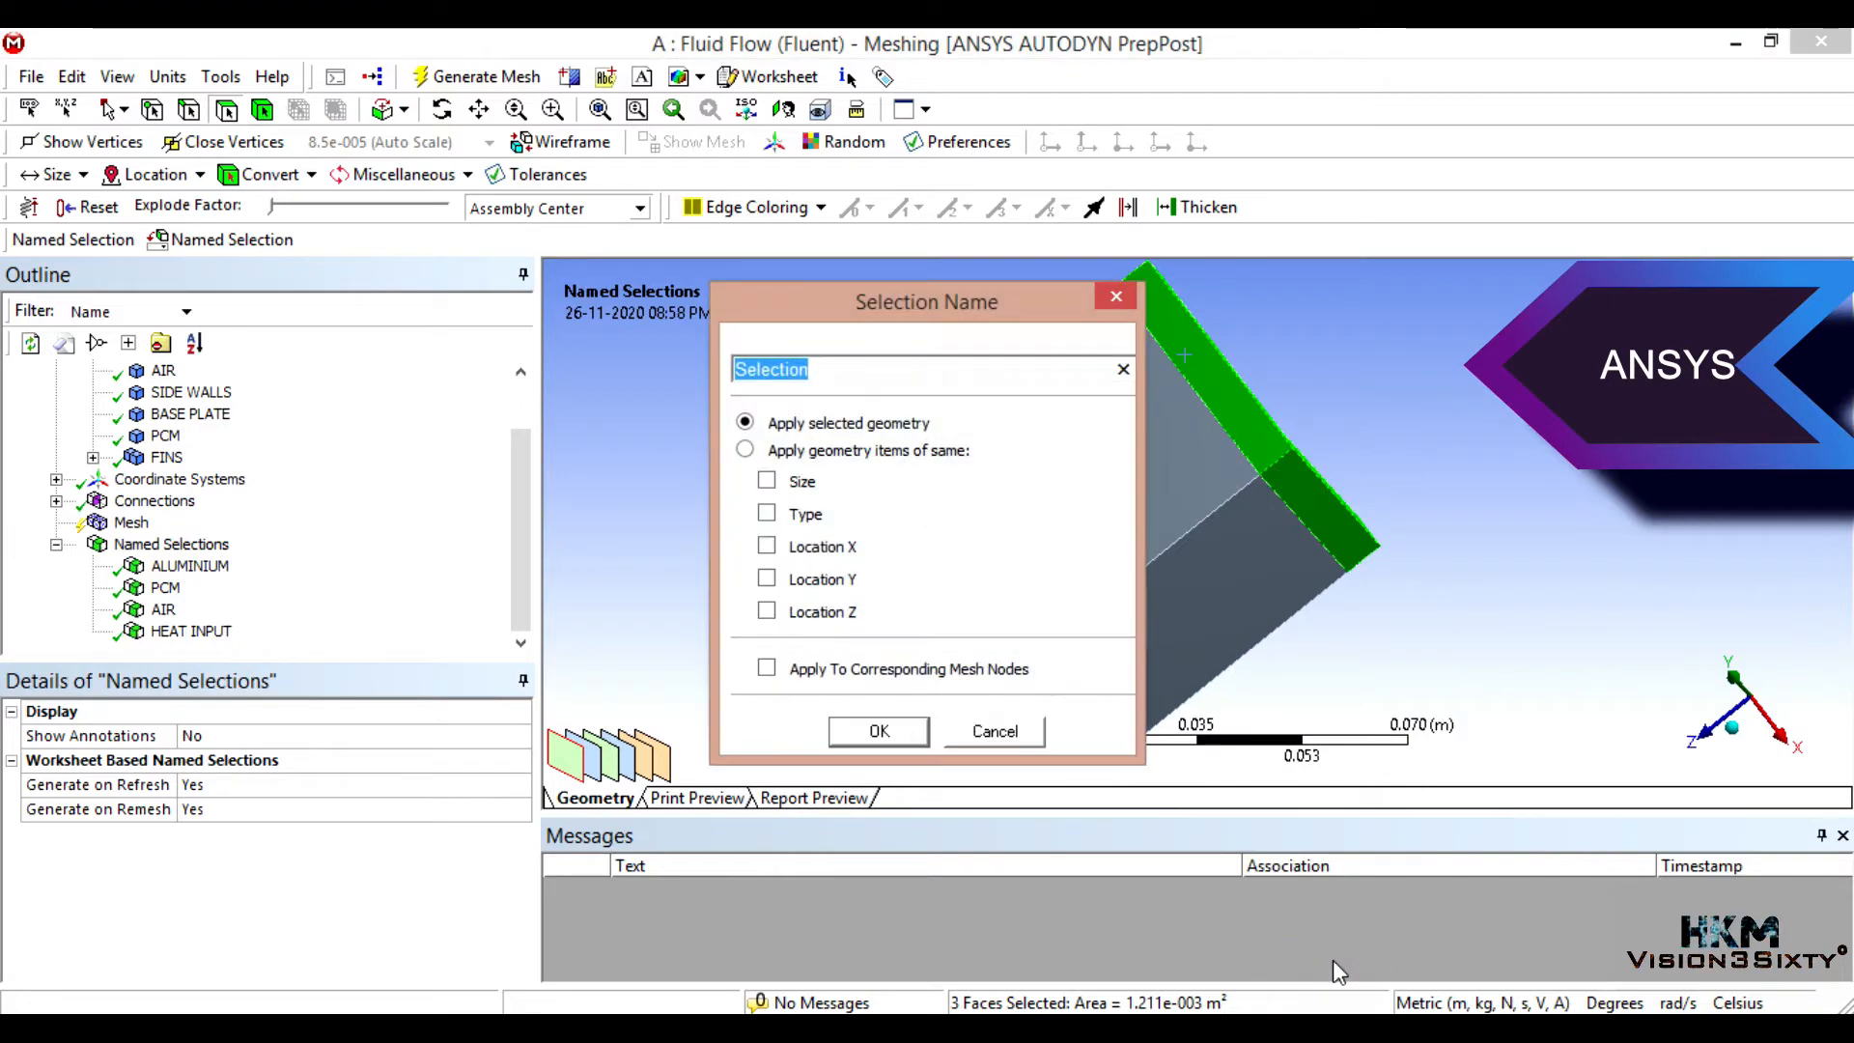
pyautogui.write('INSULATIO')
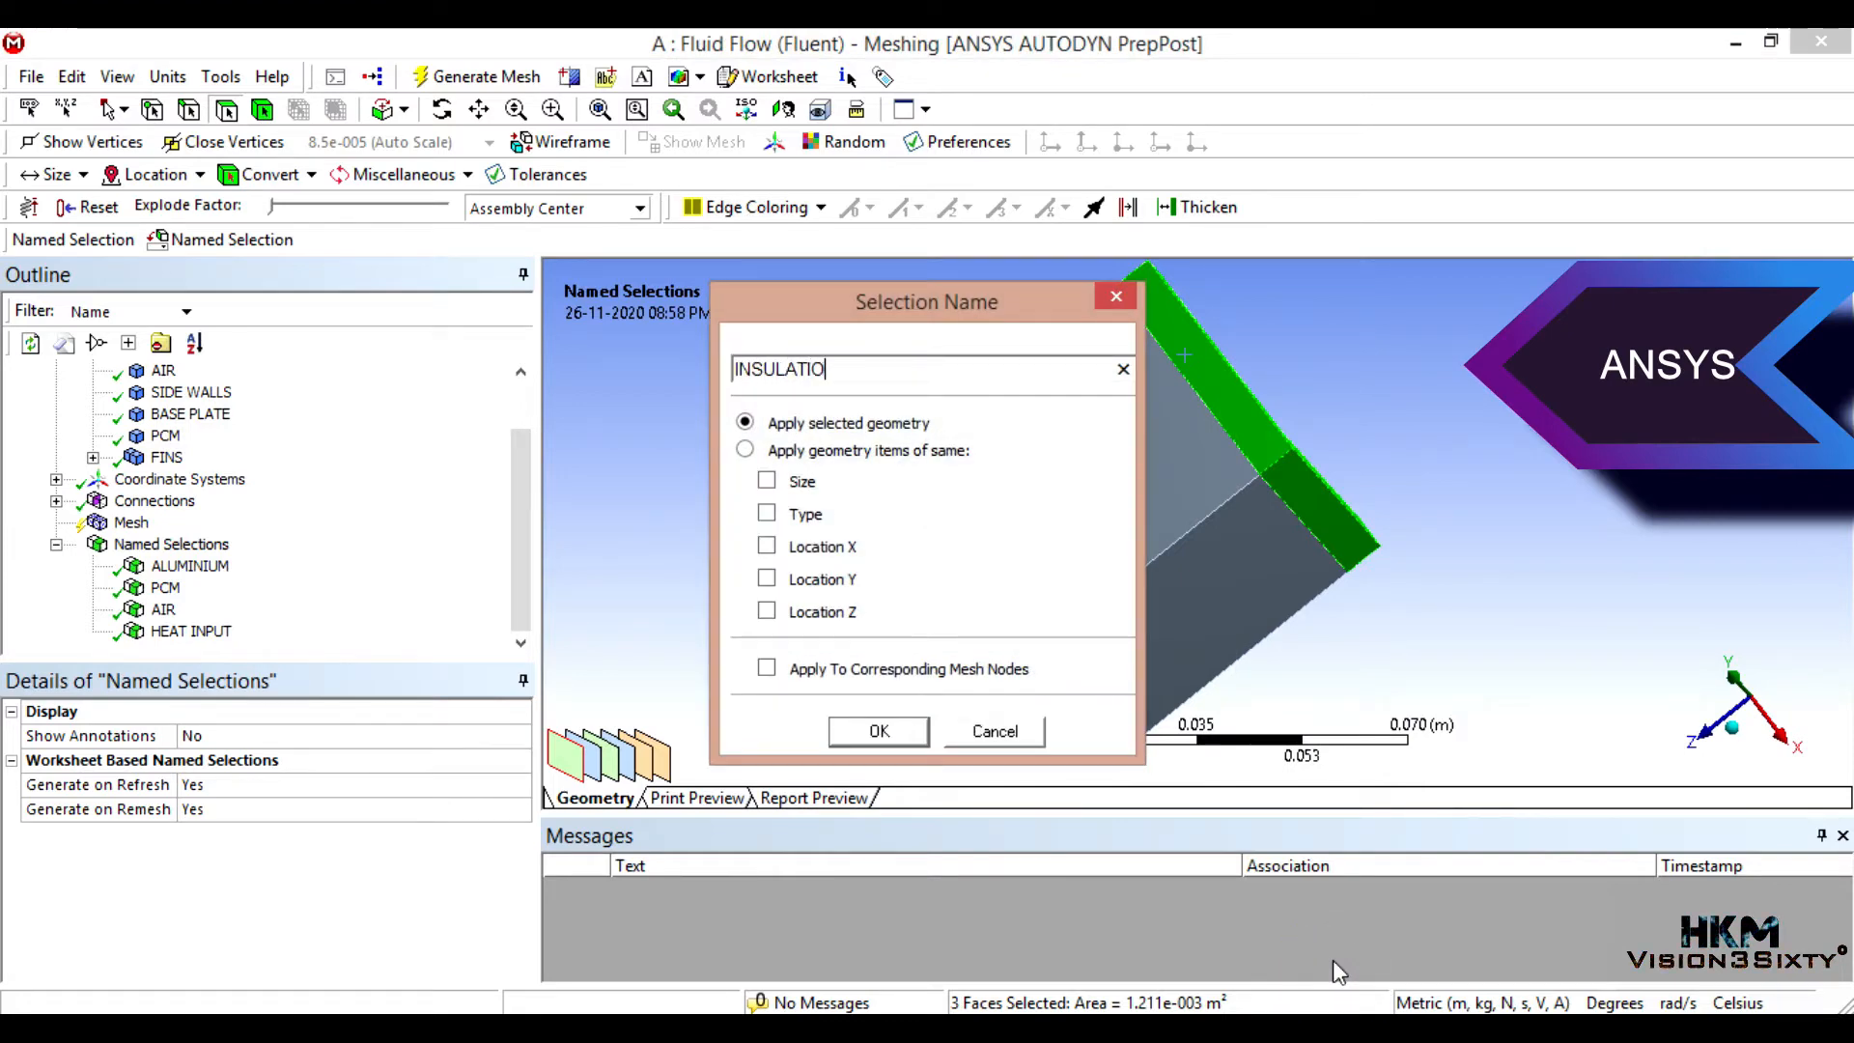
pyautogui.click(877, 730)
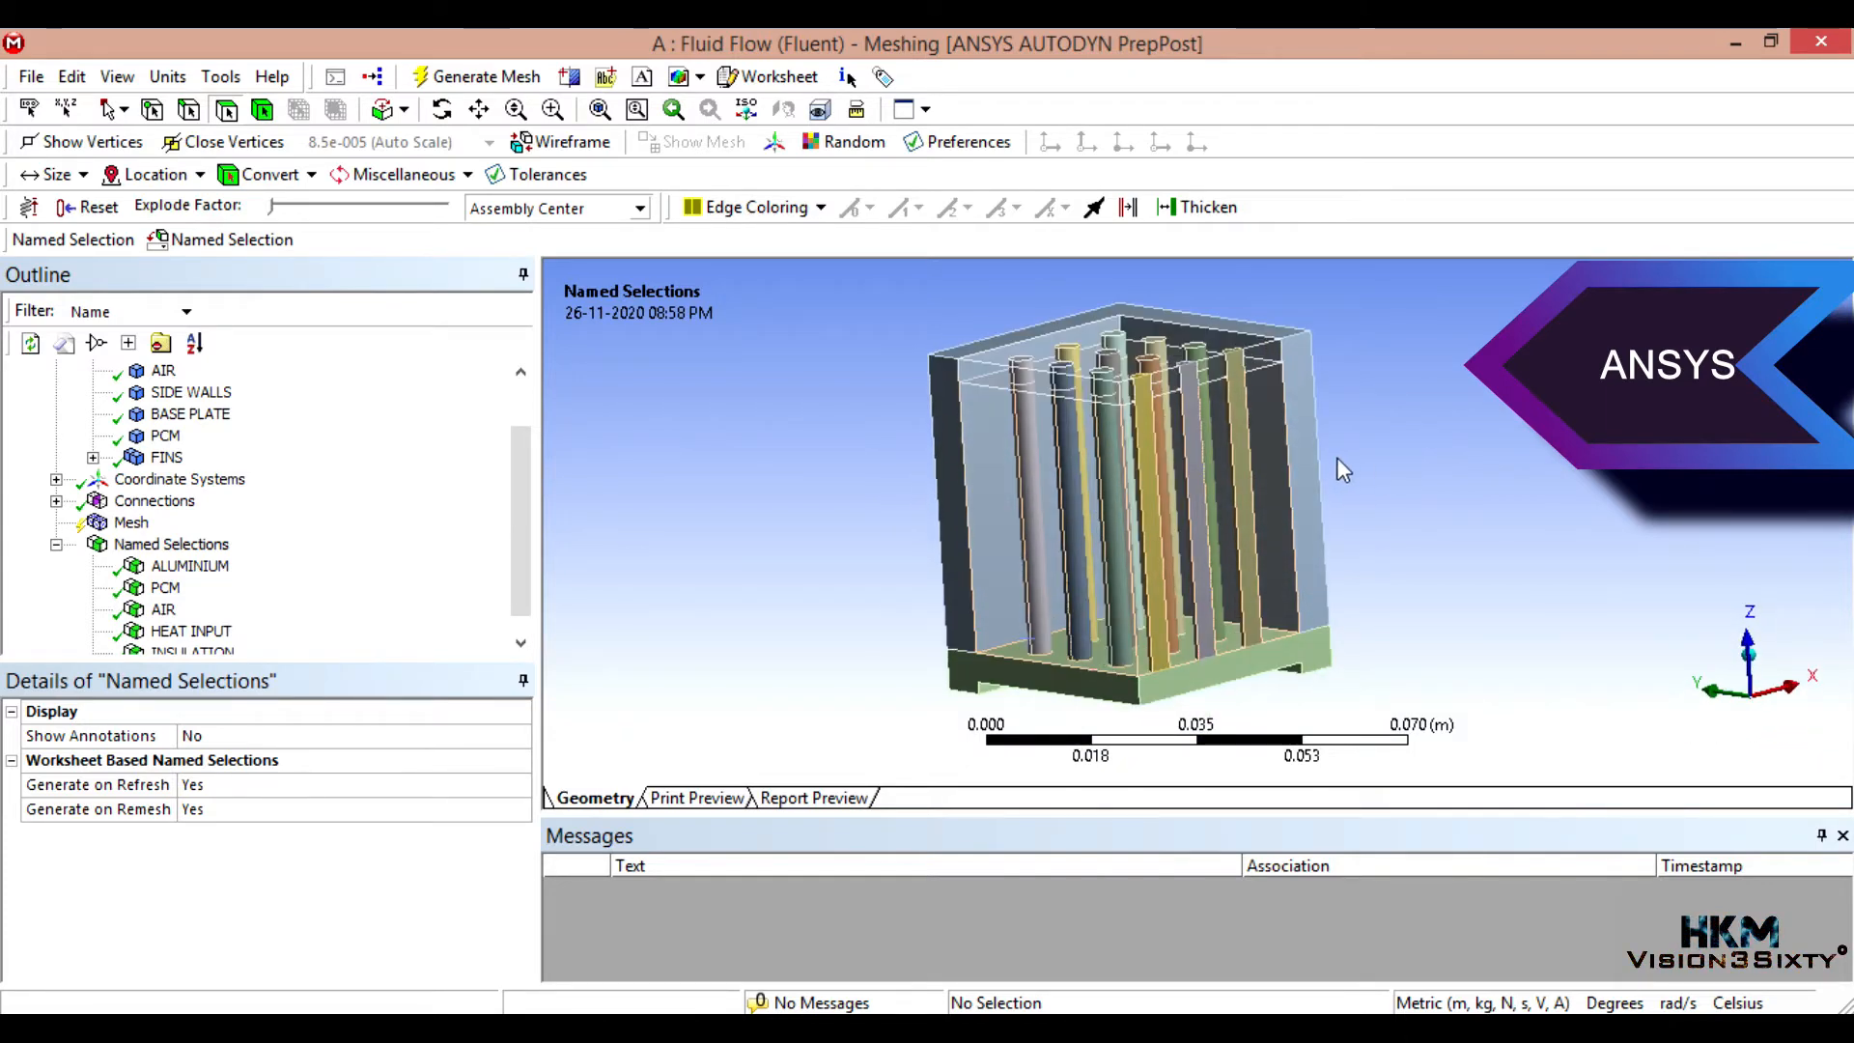
# Step: Ctrl-select the thirteen long side faces of the model
pyautogui.click(1294, 502)
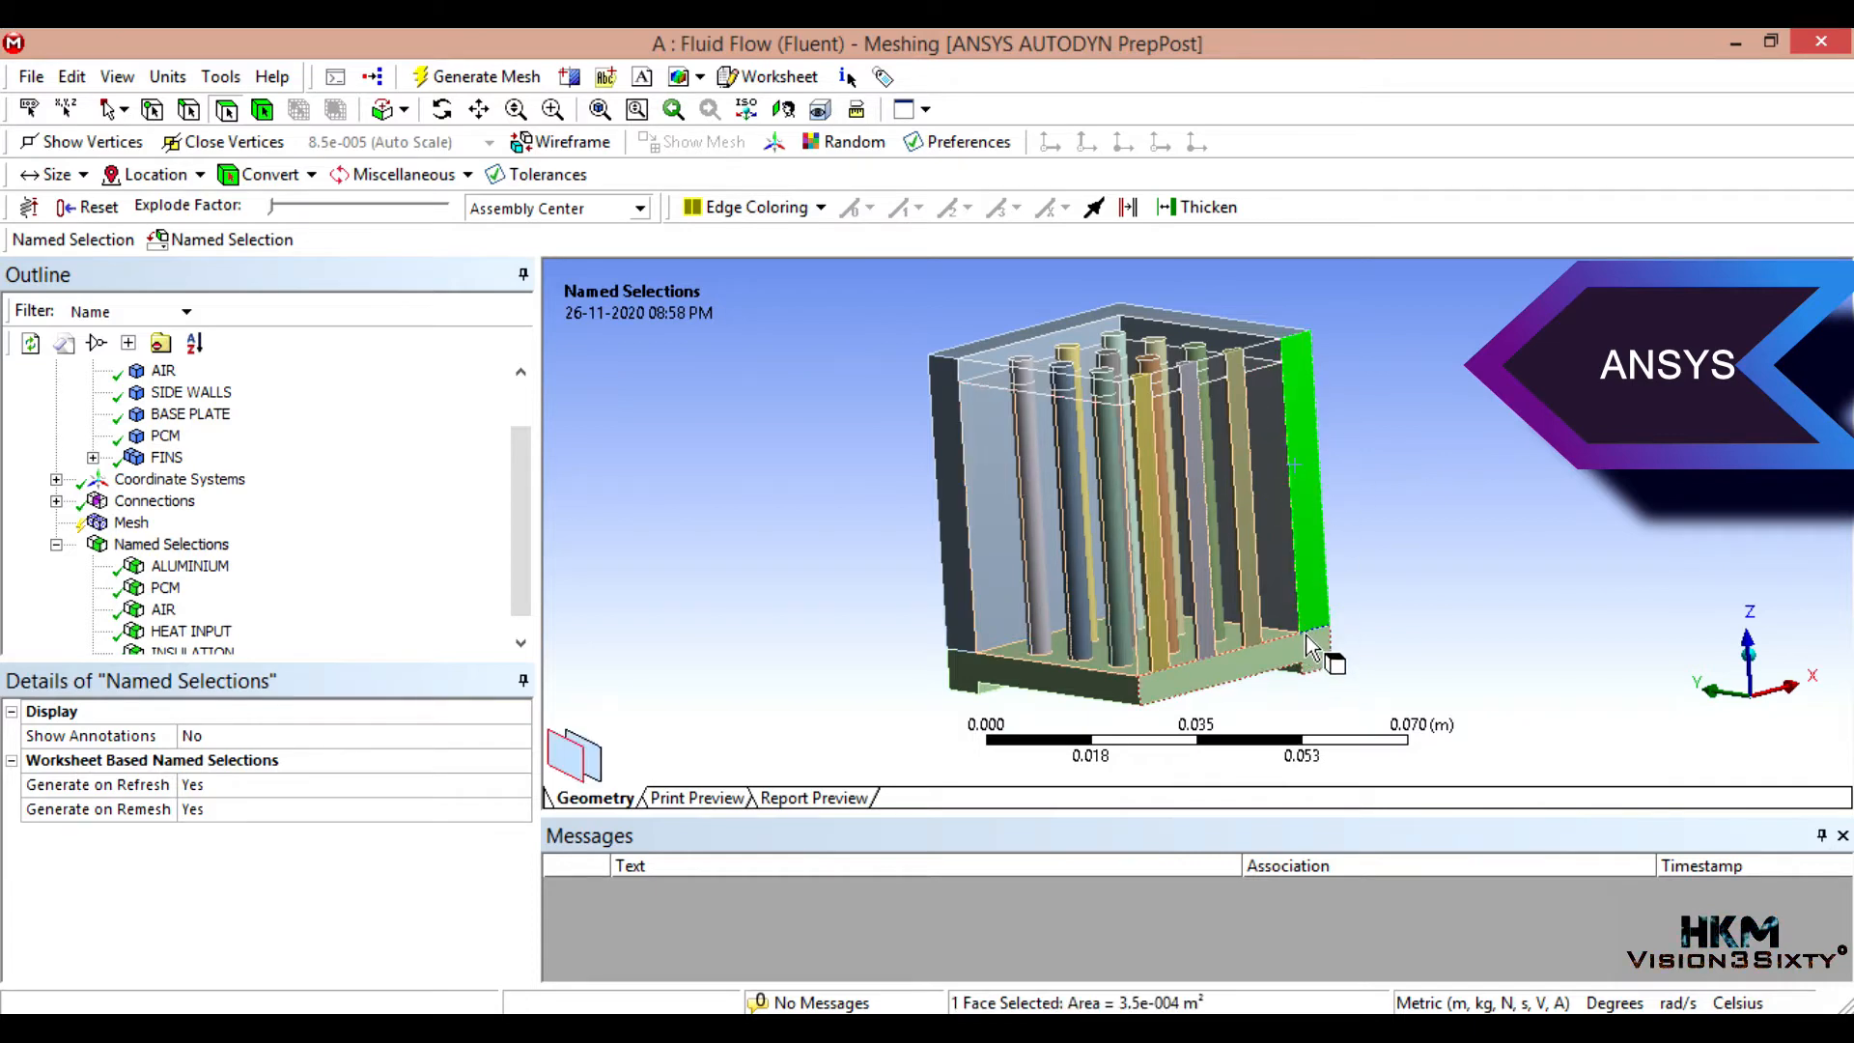
pyautogui.click(1254, 519)
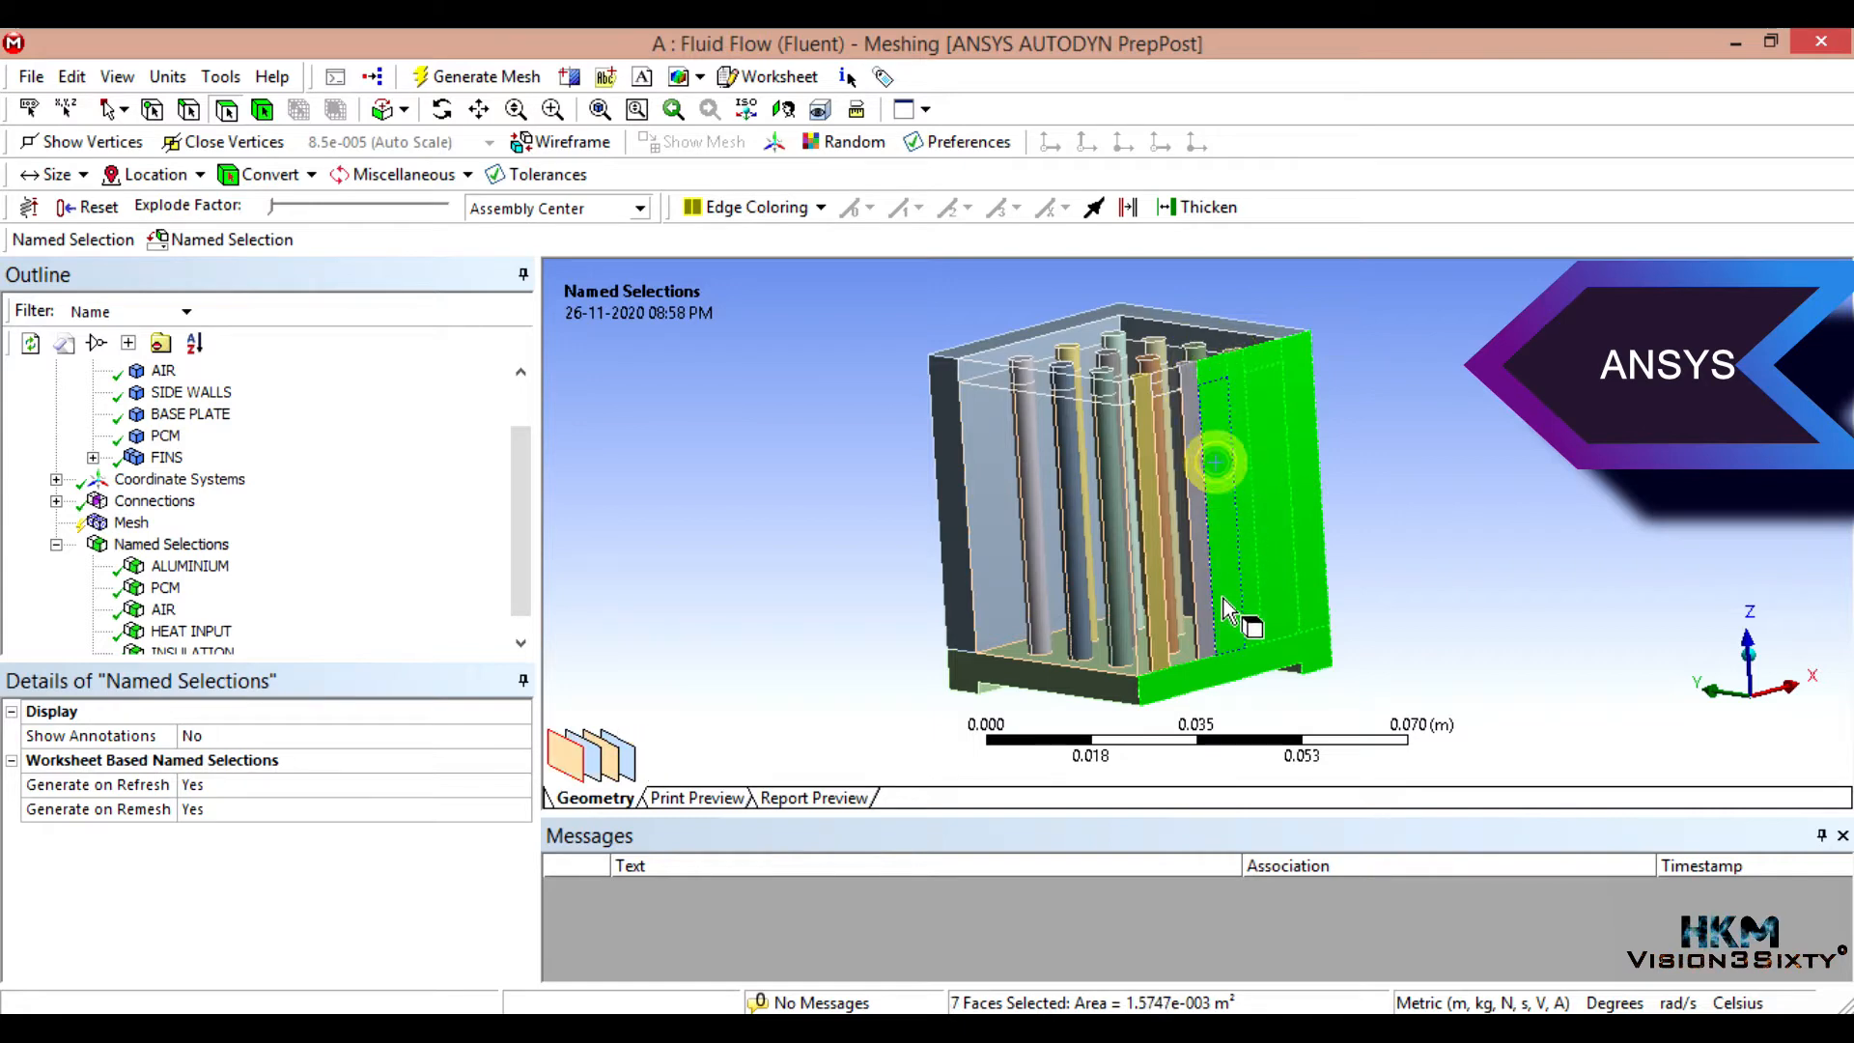
pyautogui.click(1213, 462)
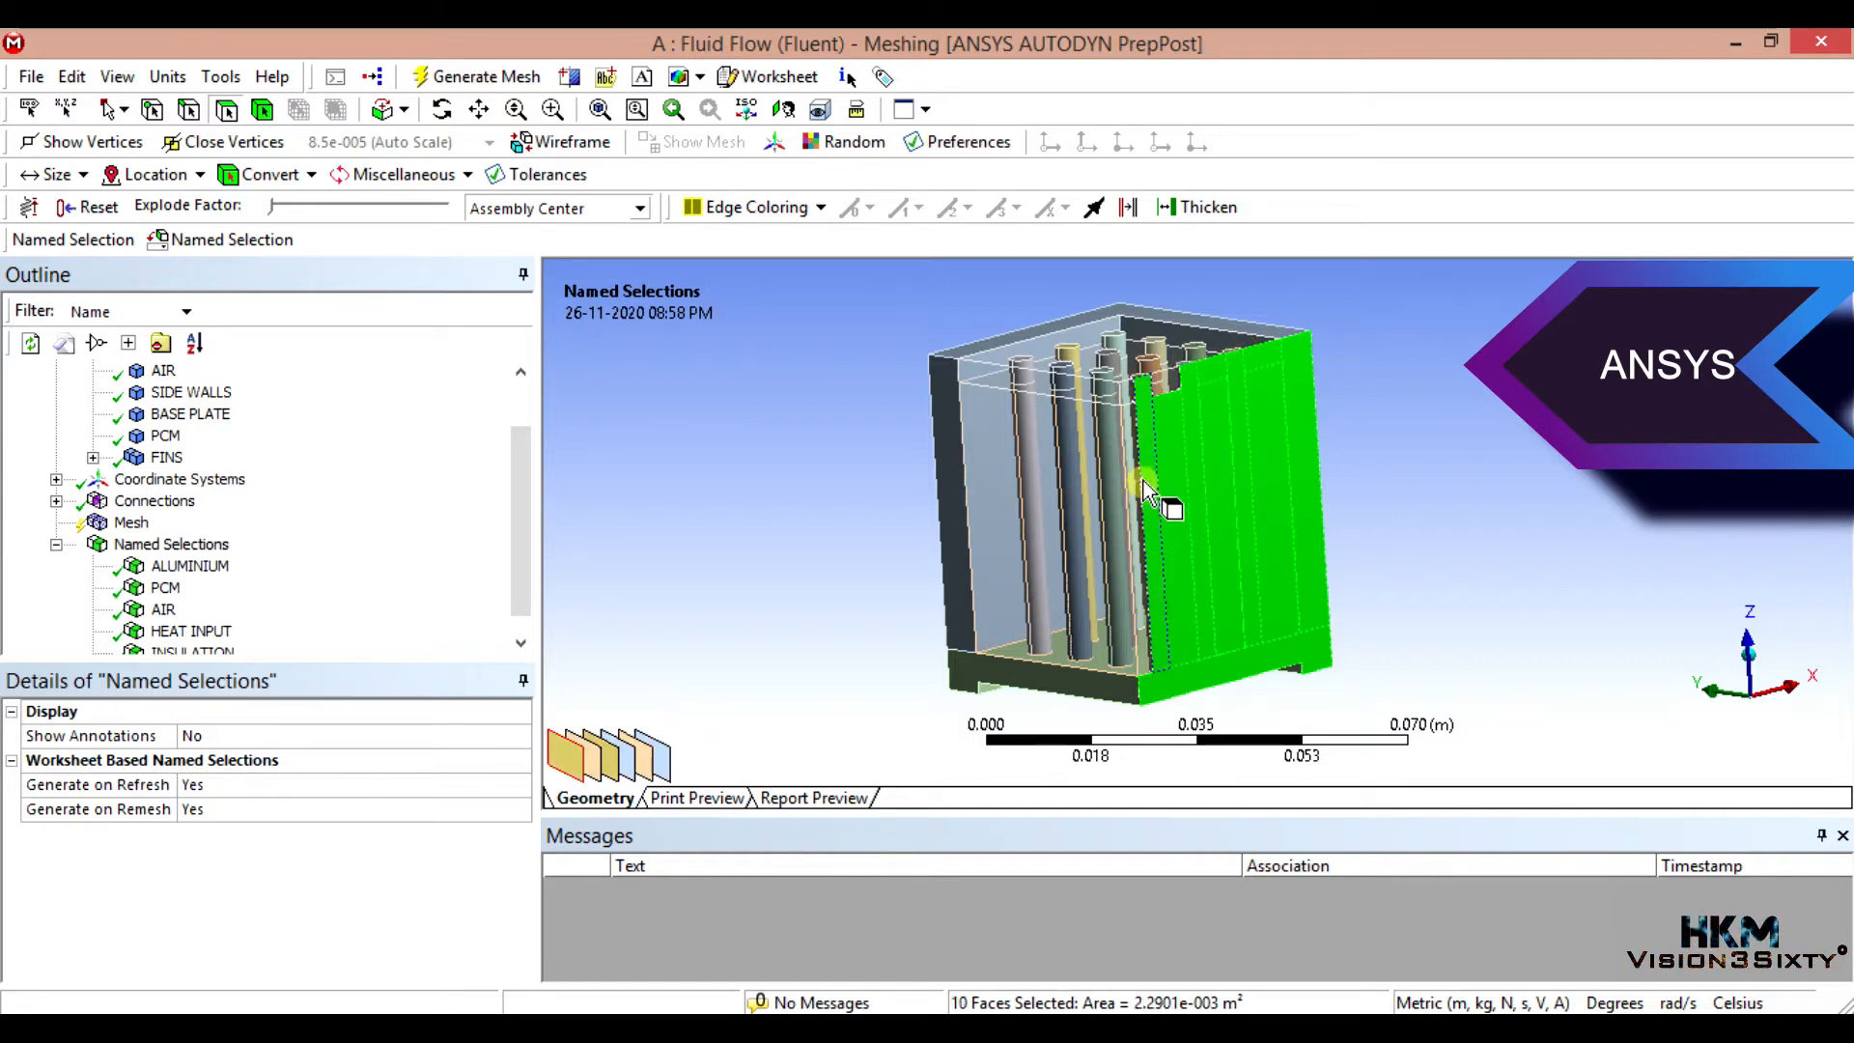
pyautogui.click(1118, 390)
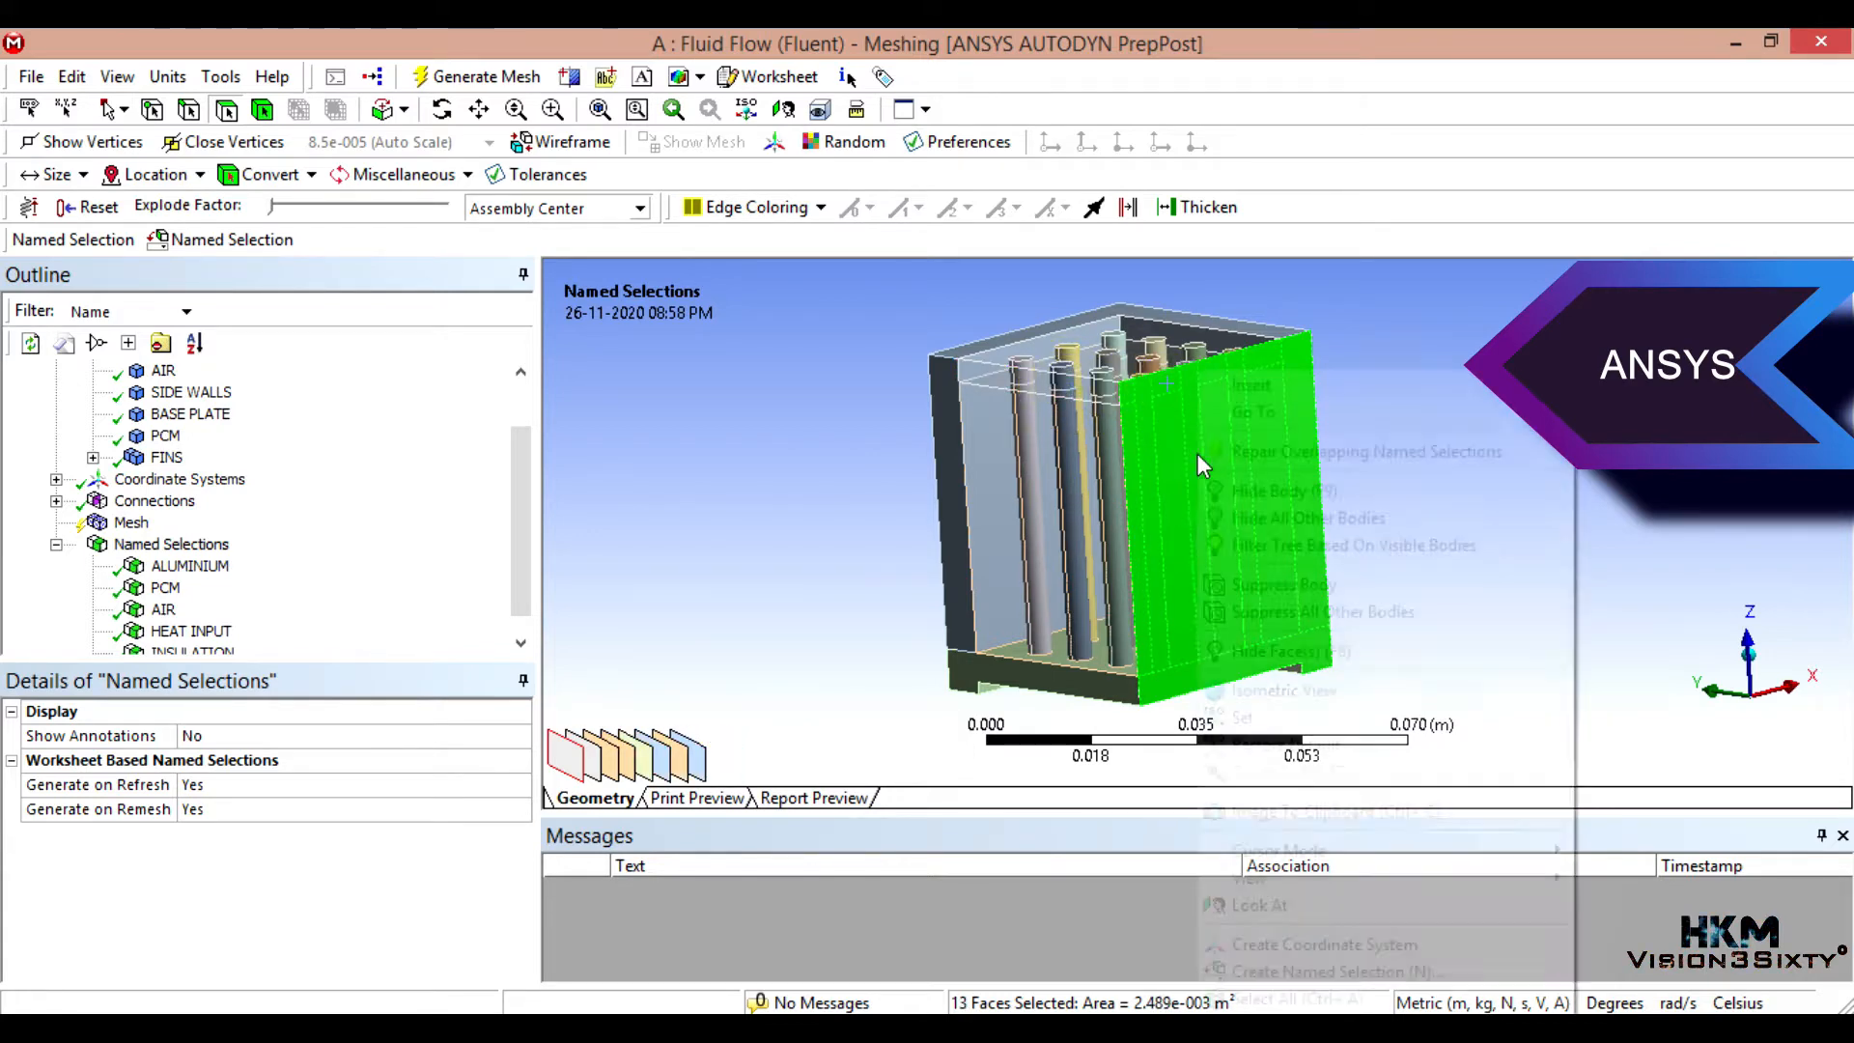
# Step: Name the picked faces SYMMETRY LENGTH WISE as a new named selection
pyautogui.click(1299, 971)
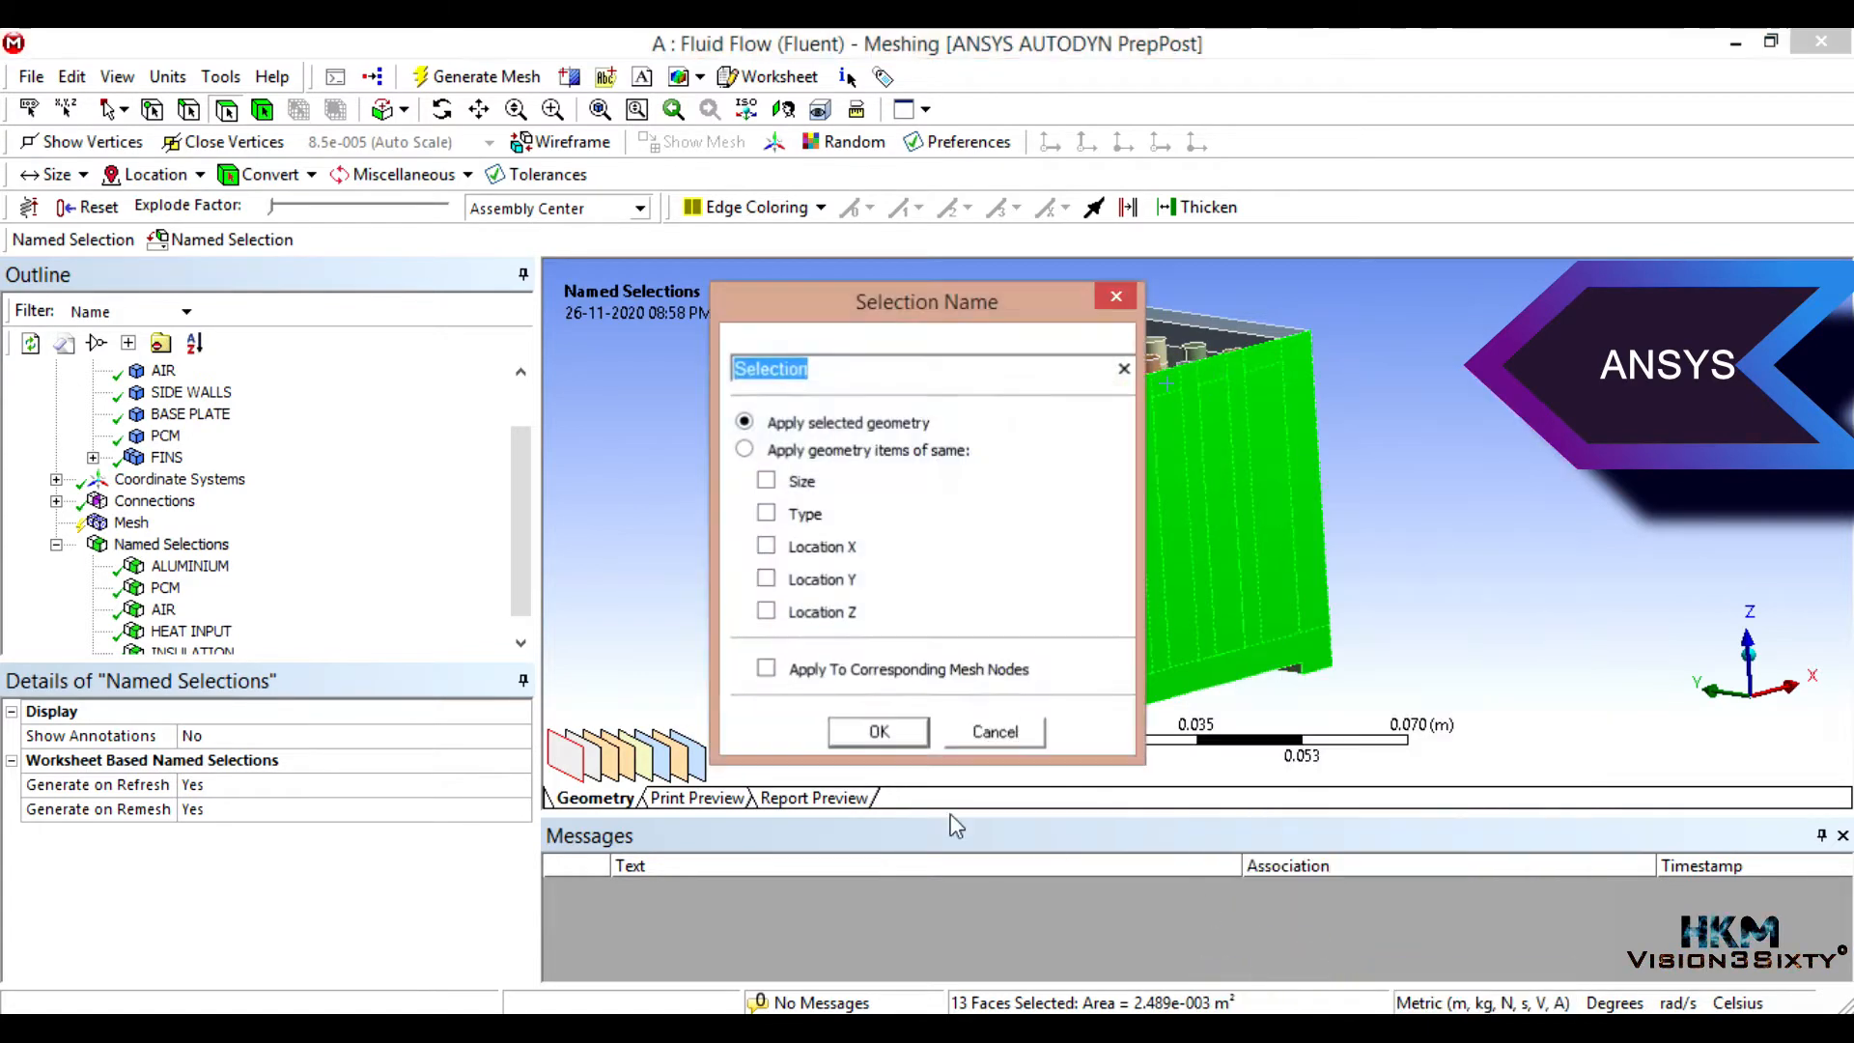
pyautogui.write('SYM')
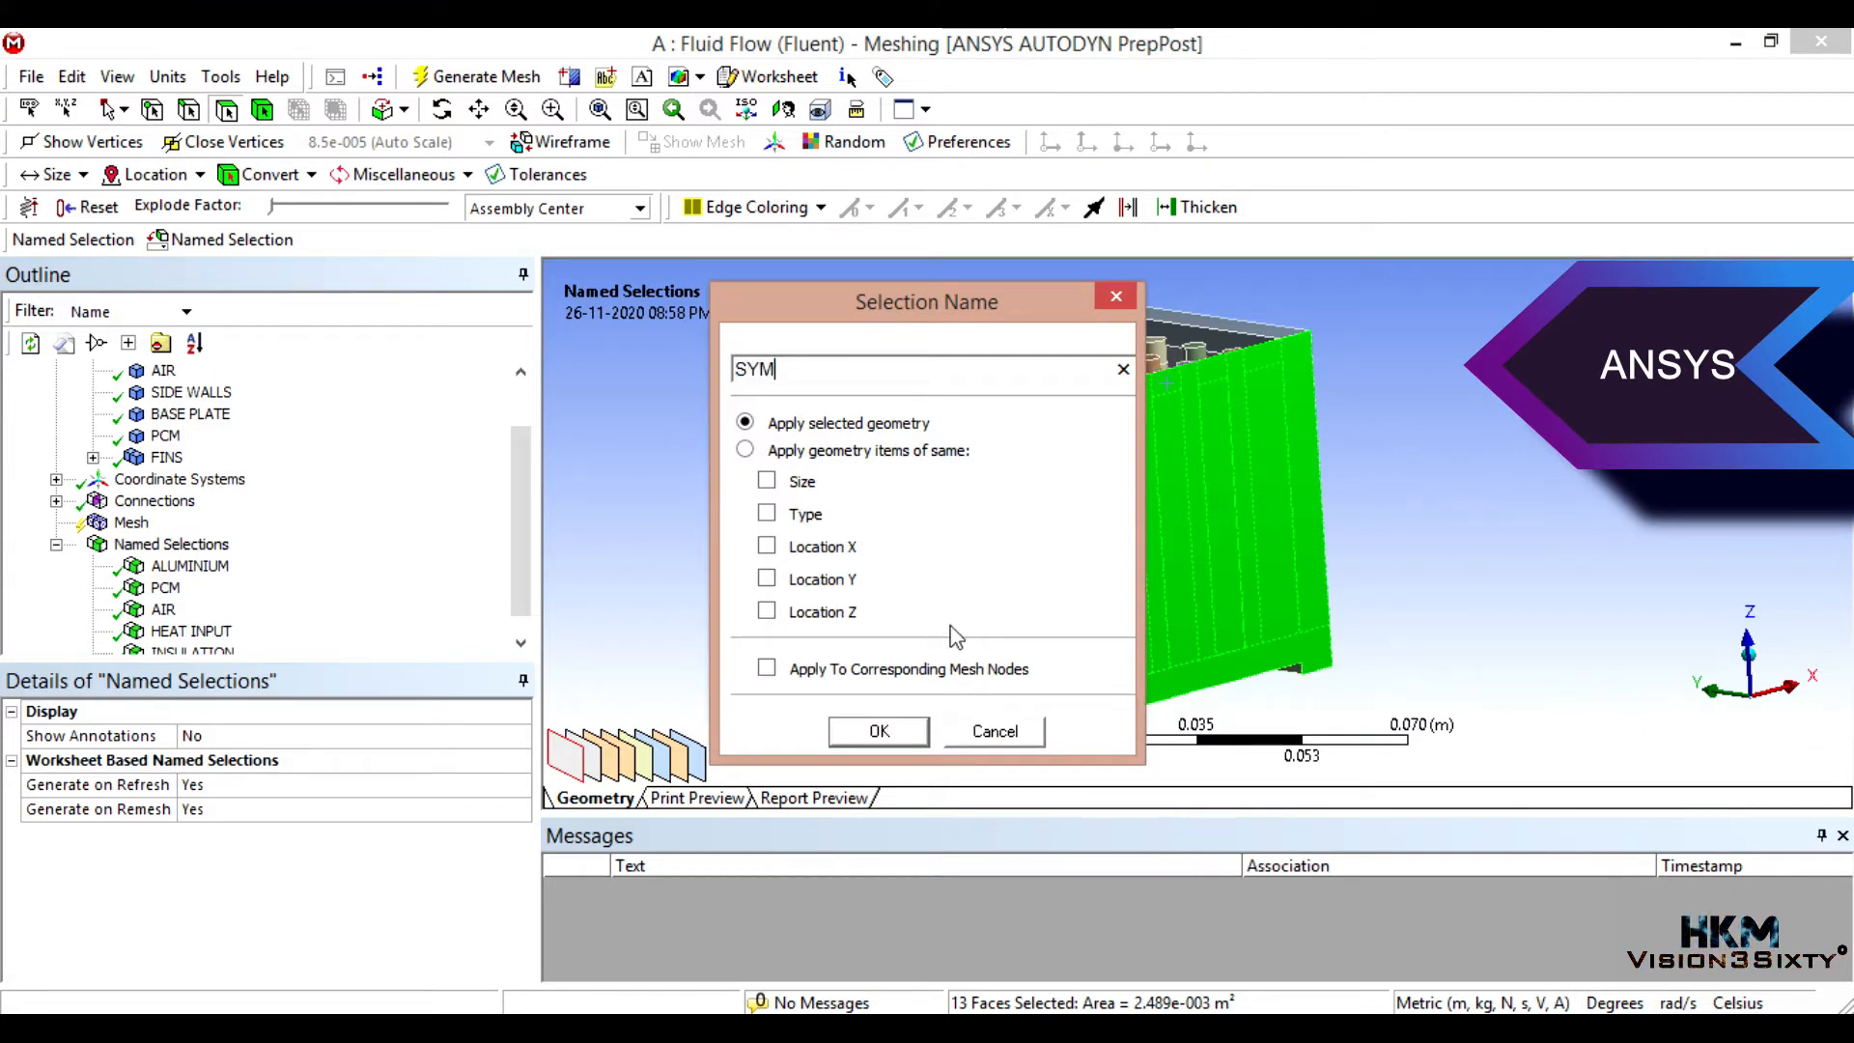
pyautogui.write('METRY')
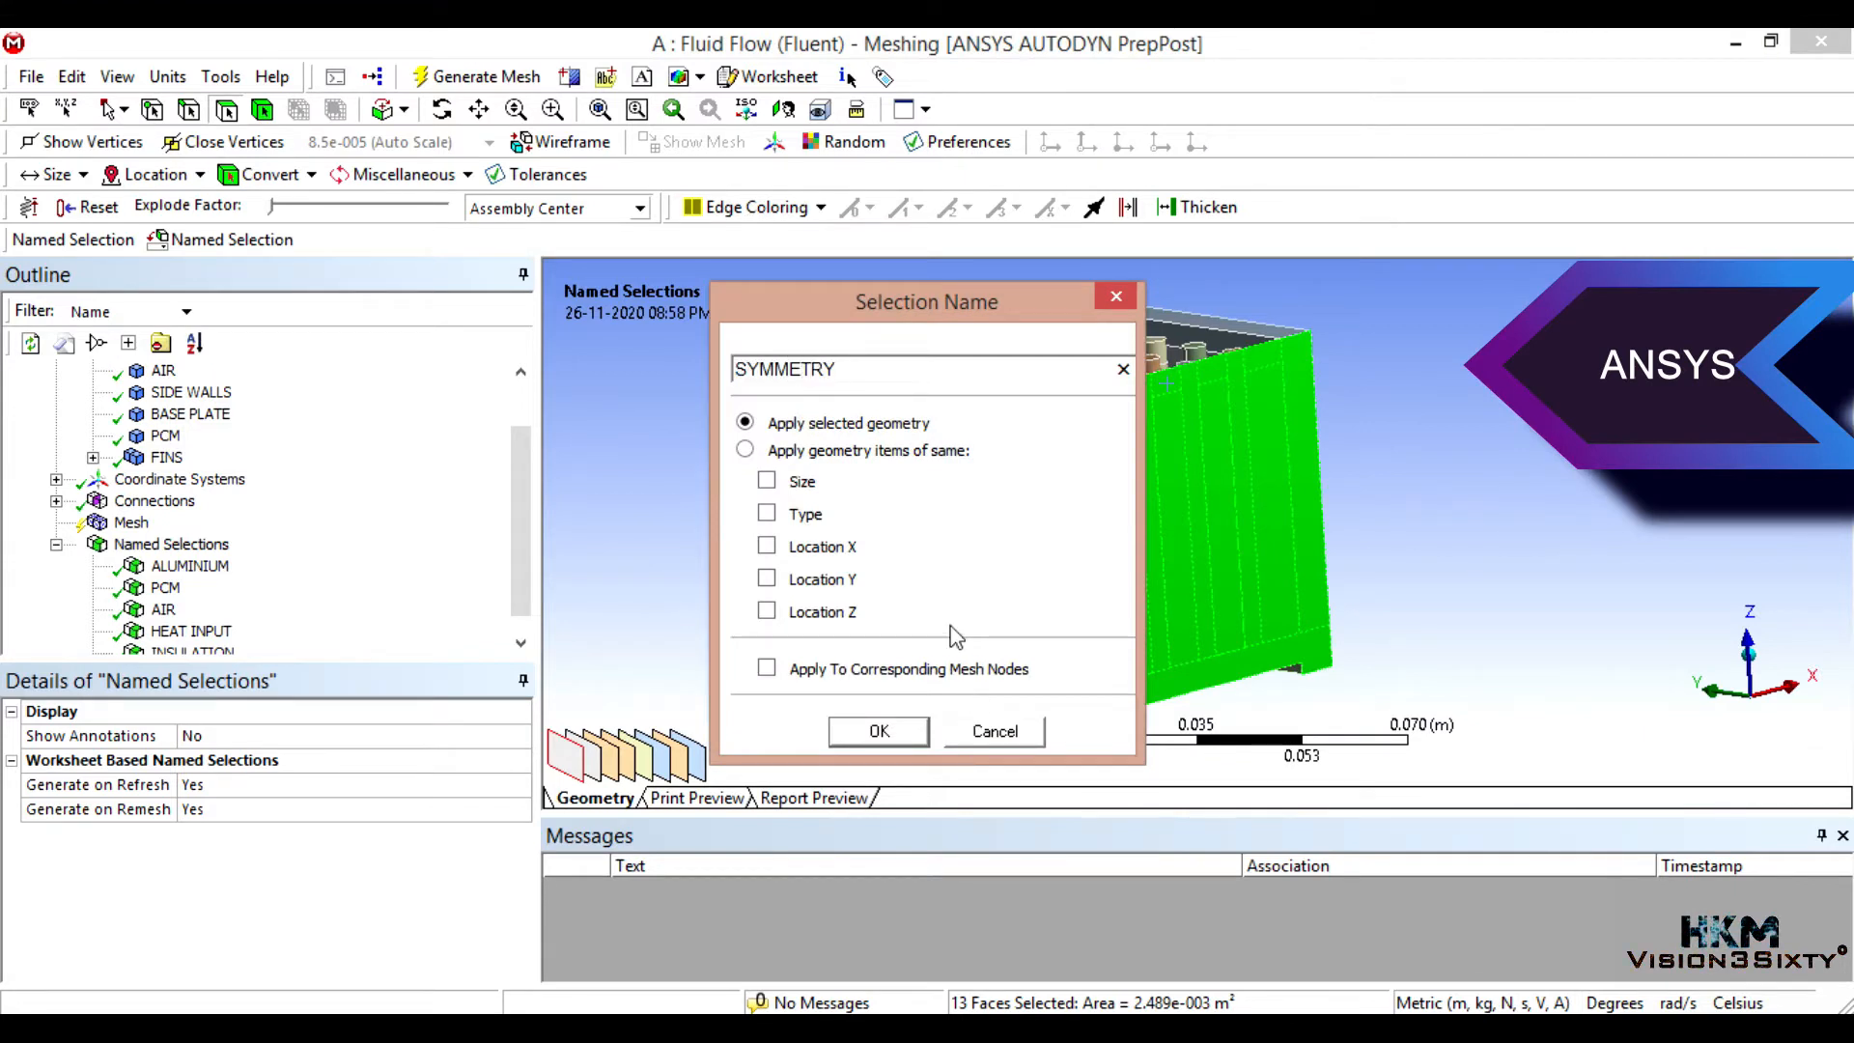
pyautogui.write('LENGTH WISE')
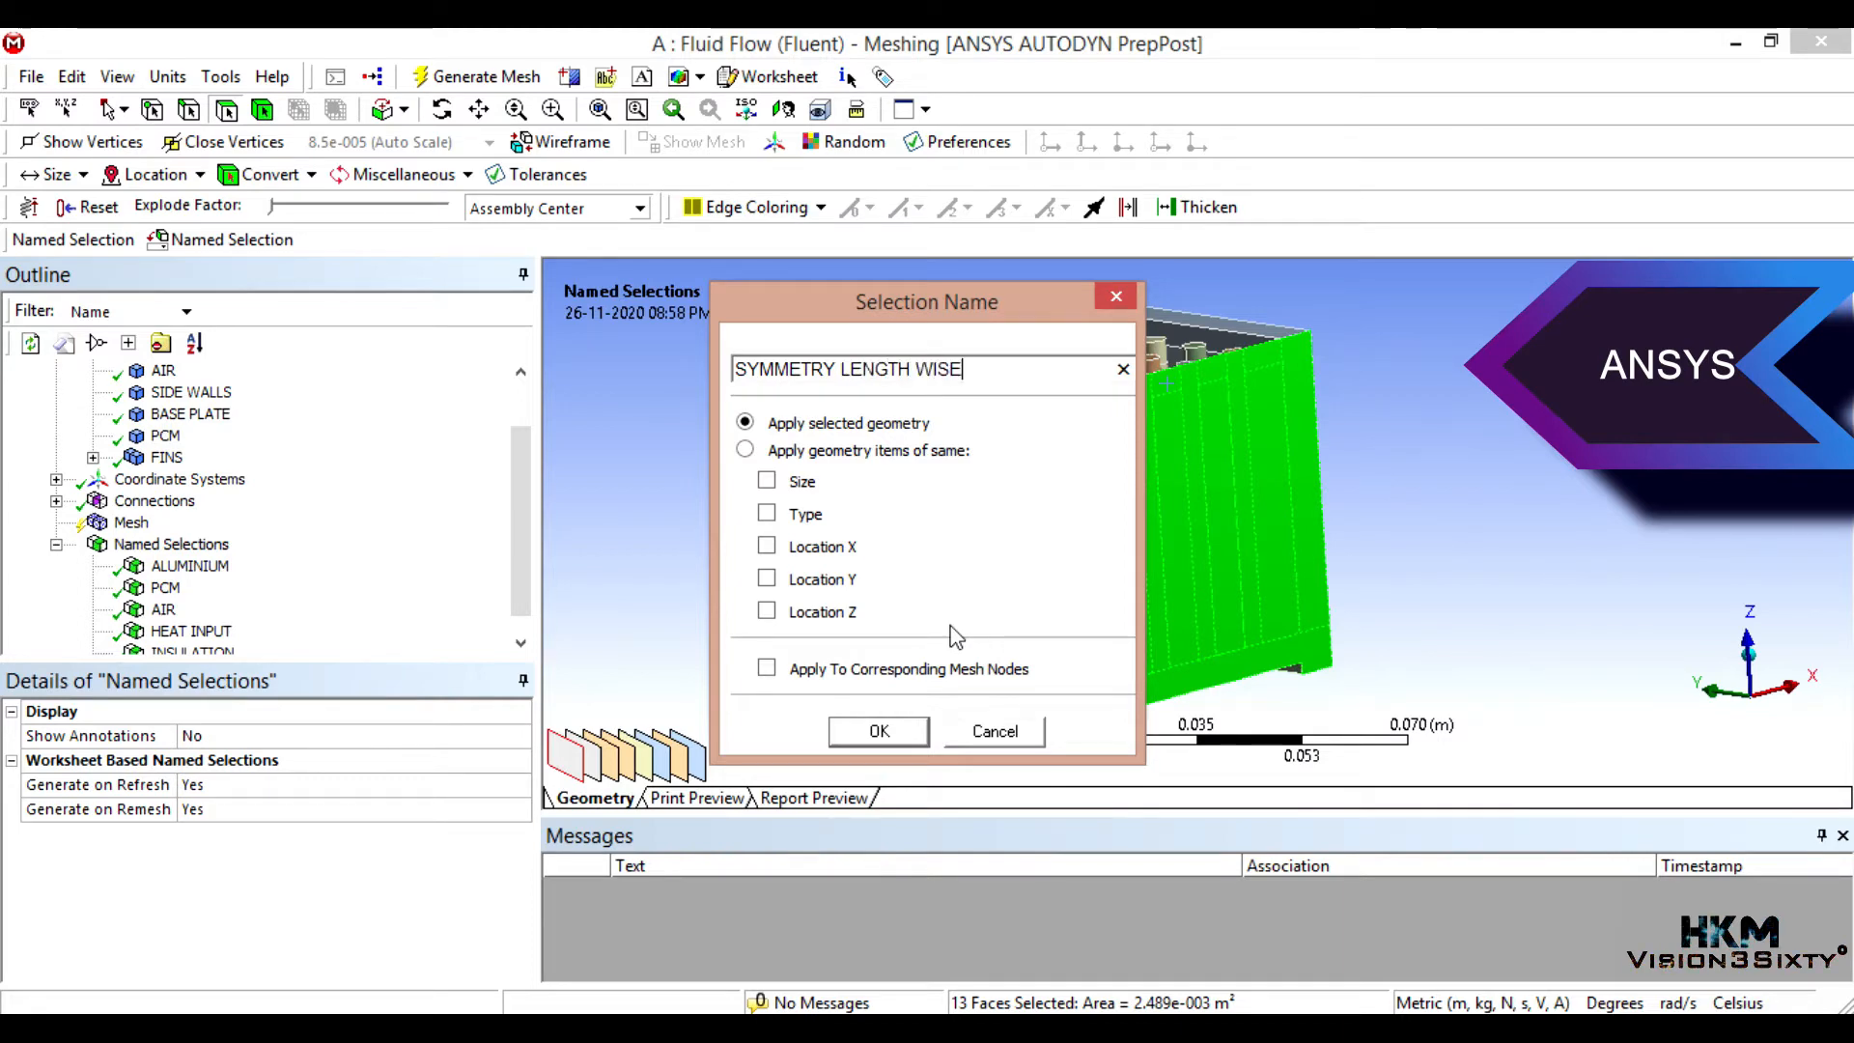
pyautogui.click(879, 730)
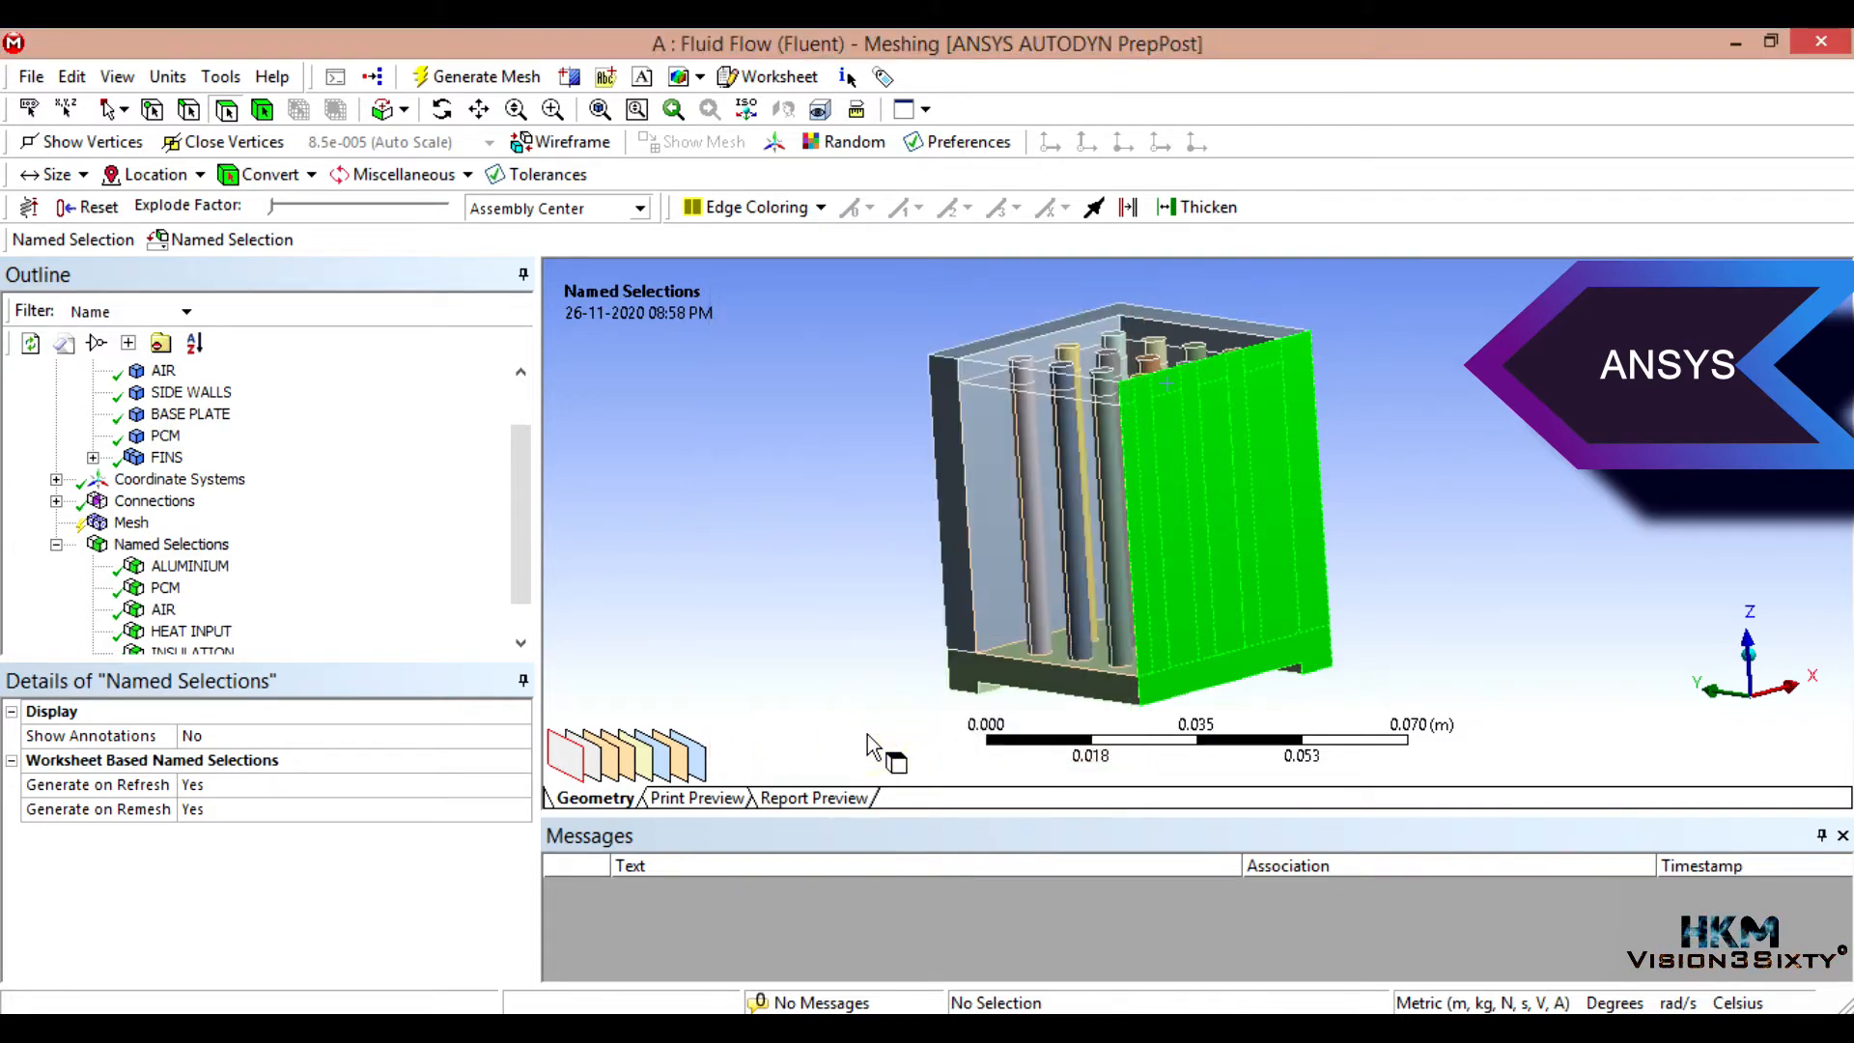
pyautogui.click(172, 542)
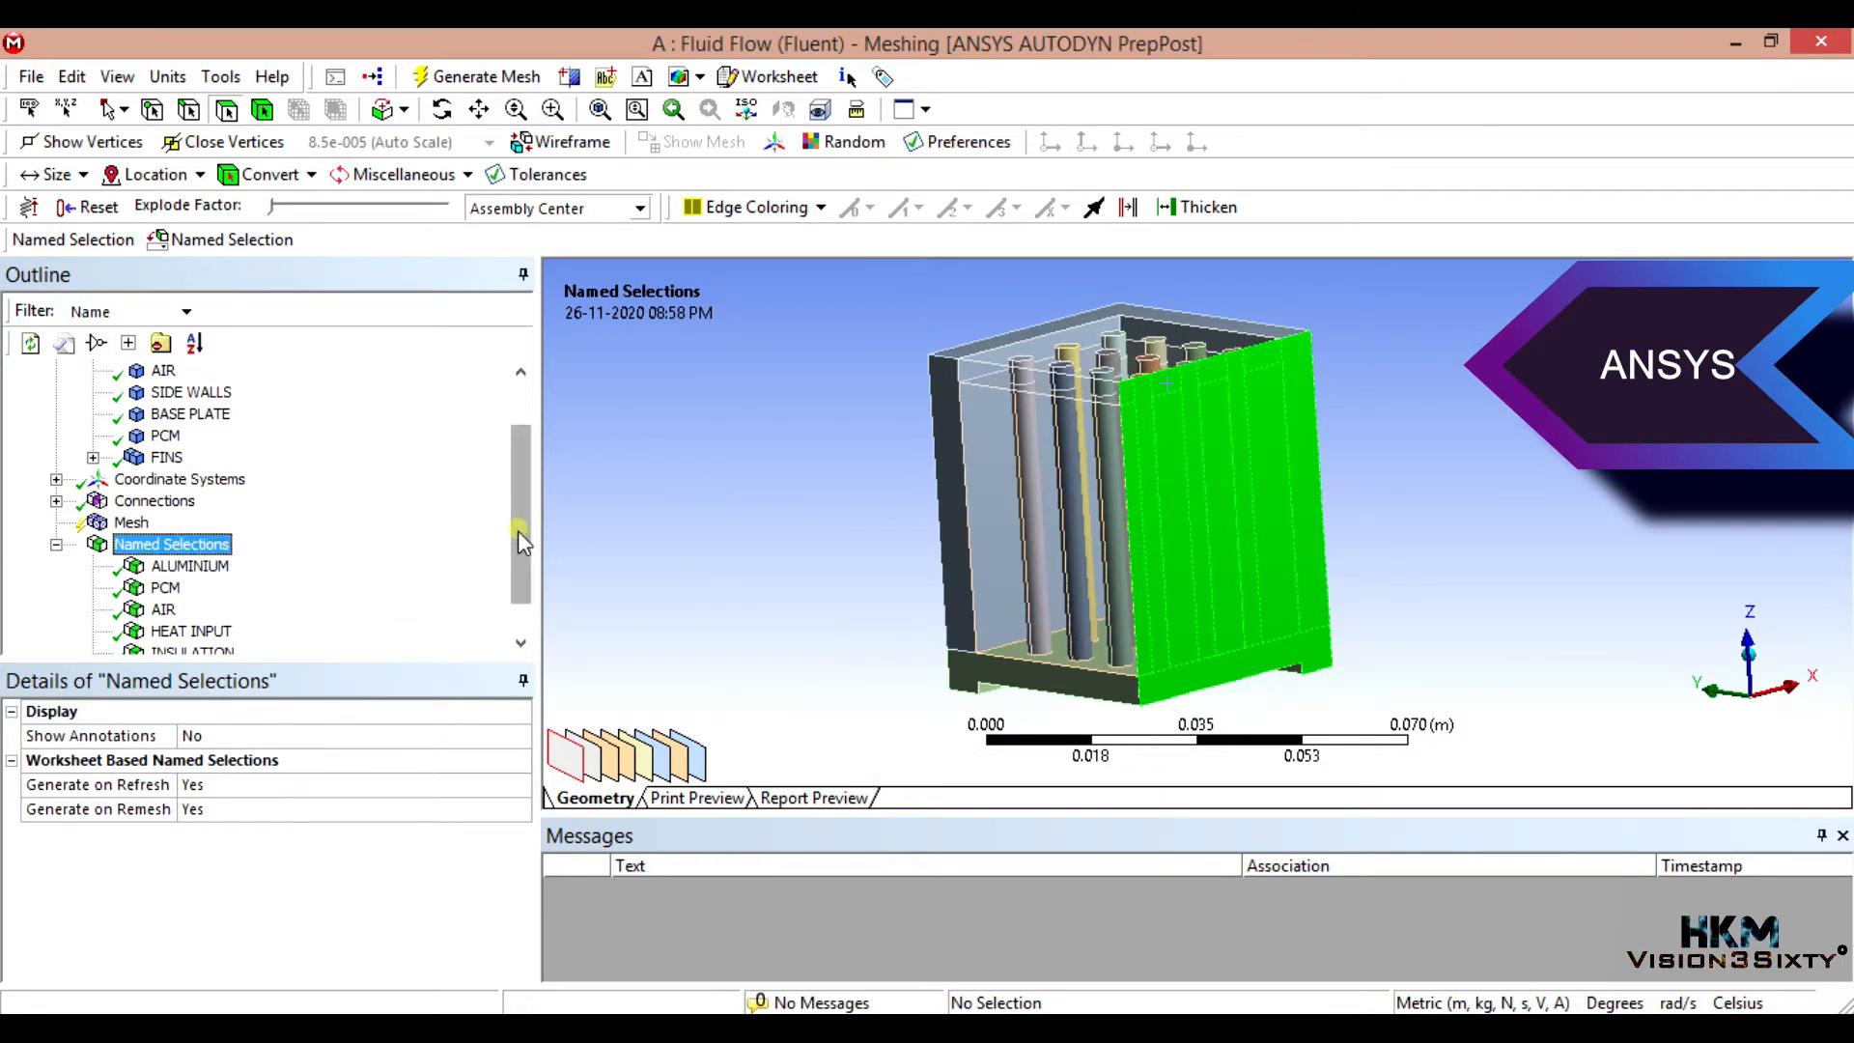
# Step: Create a named selection SYMMETRY BREADTH WISE from the four short side faces
pyautogui.click(235, 630)
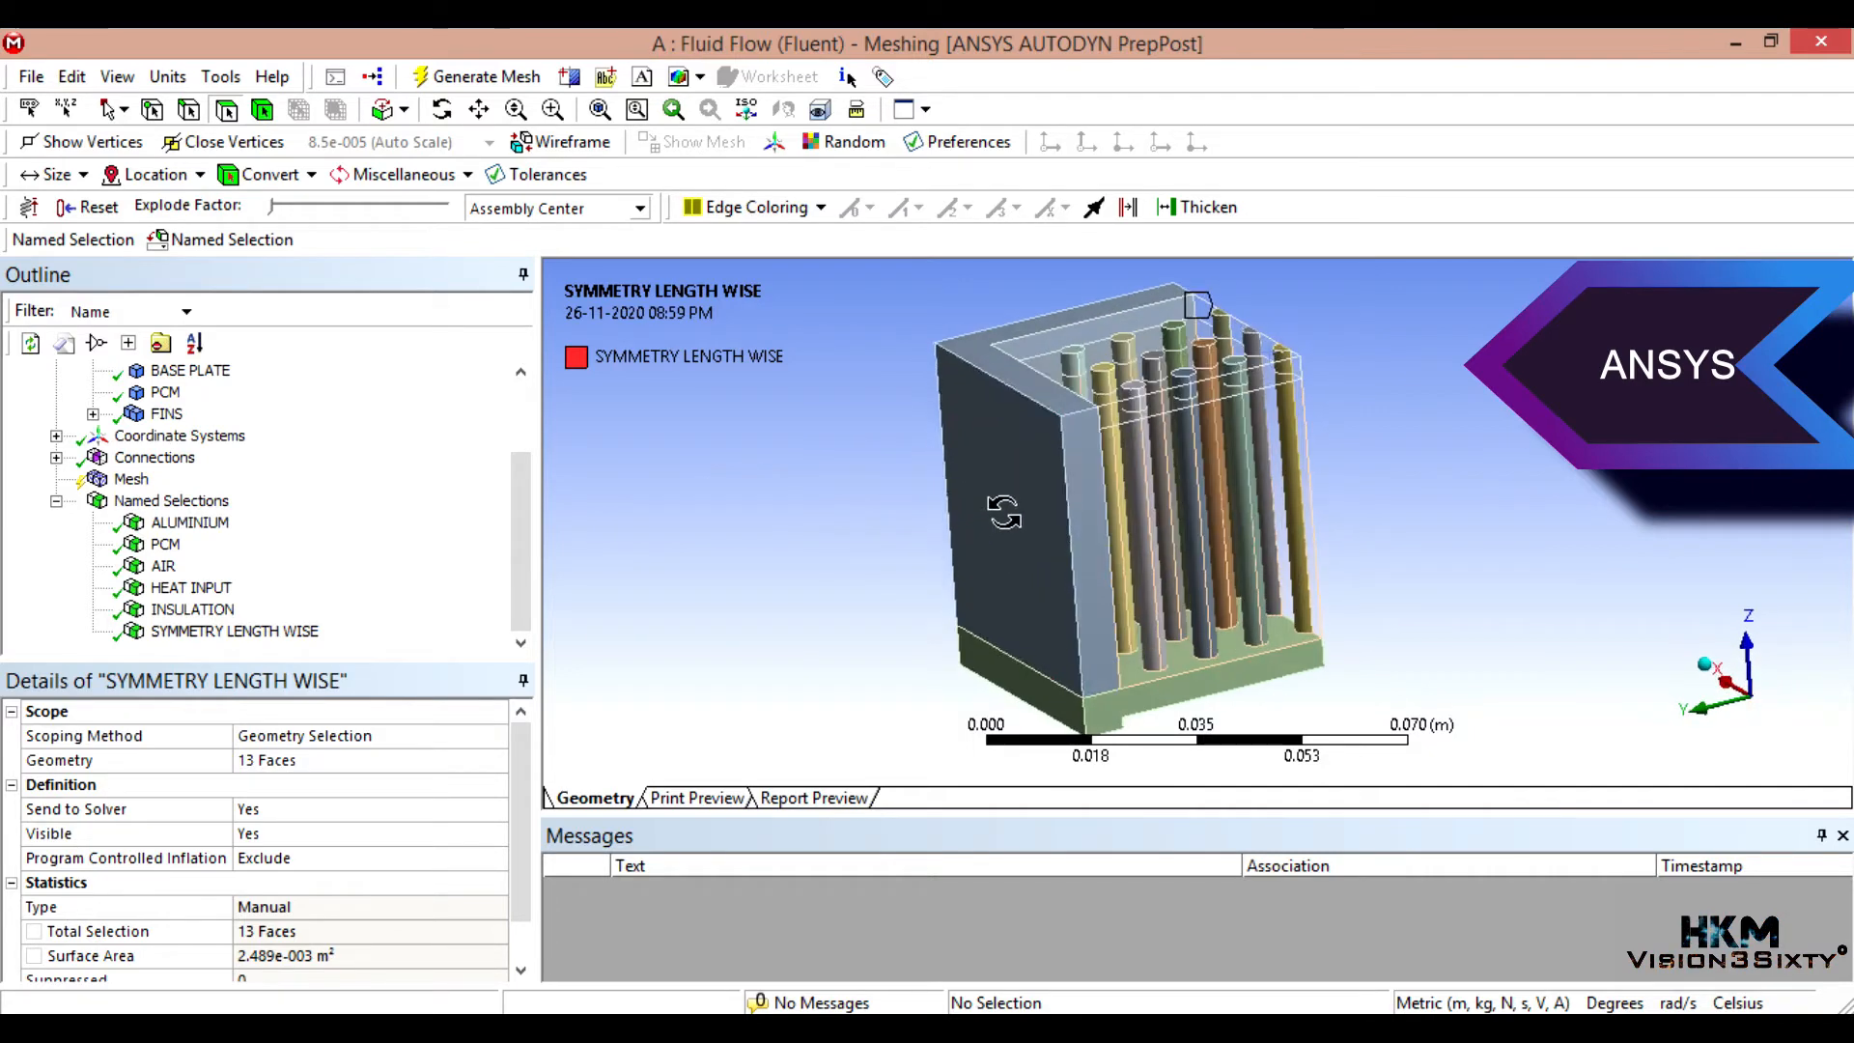
pyautogui.click(1253, 674)
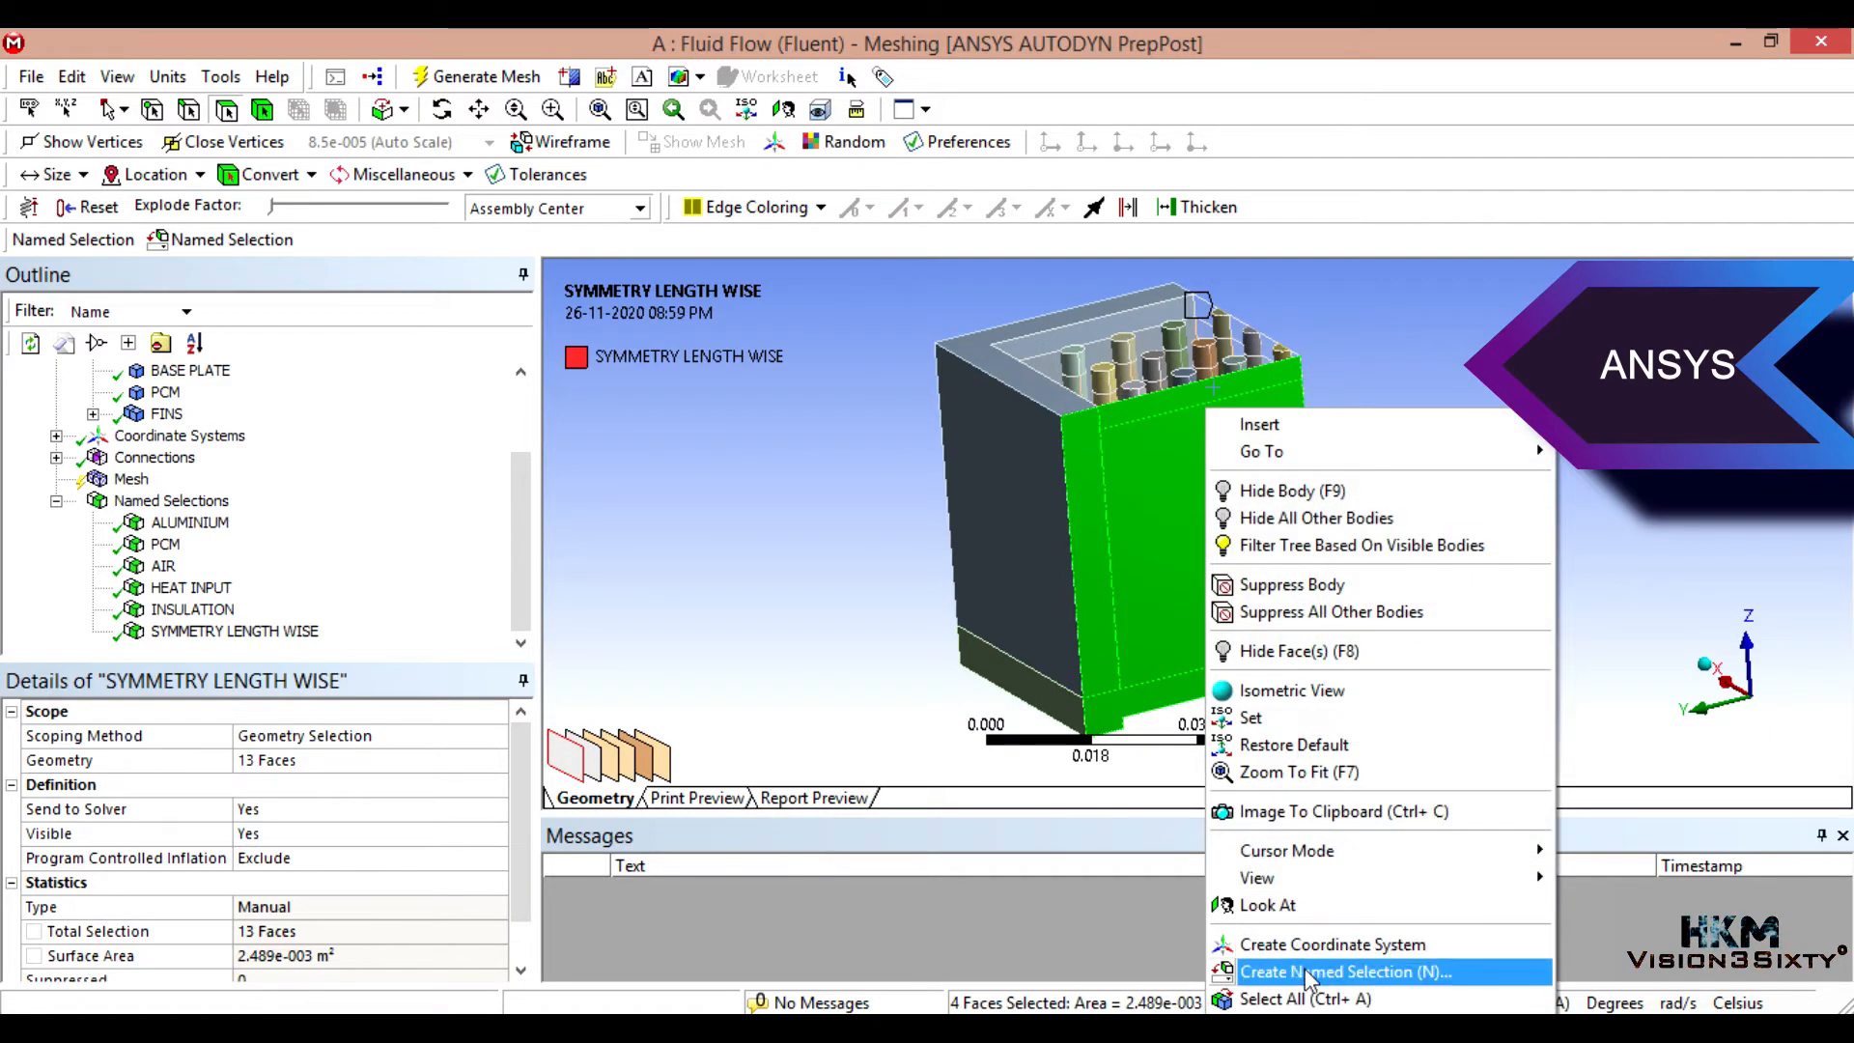
pyautogui.click(1337, 972)
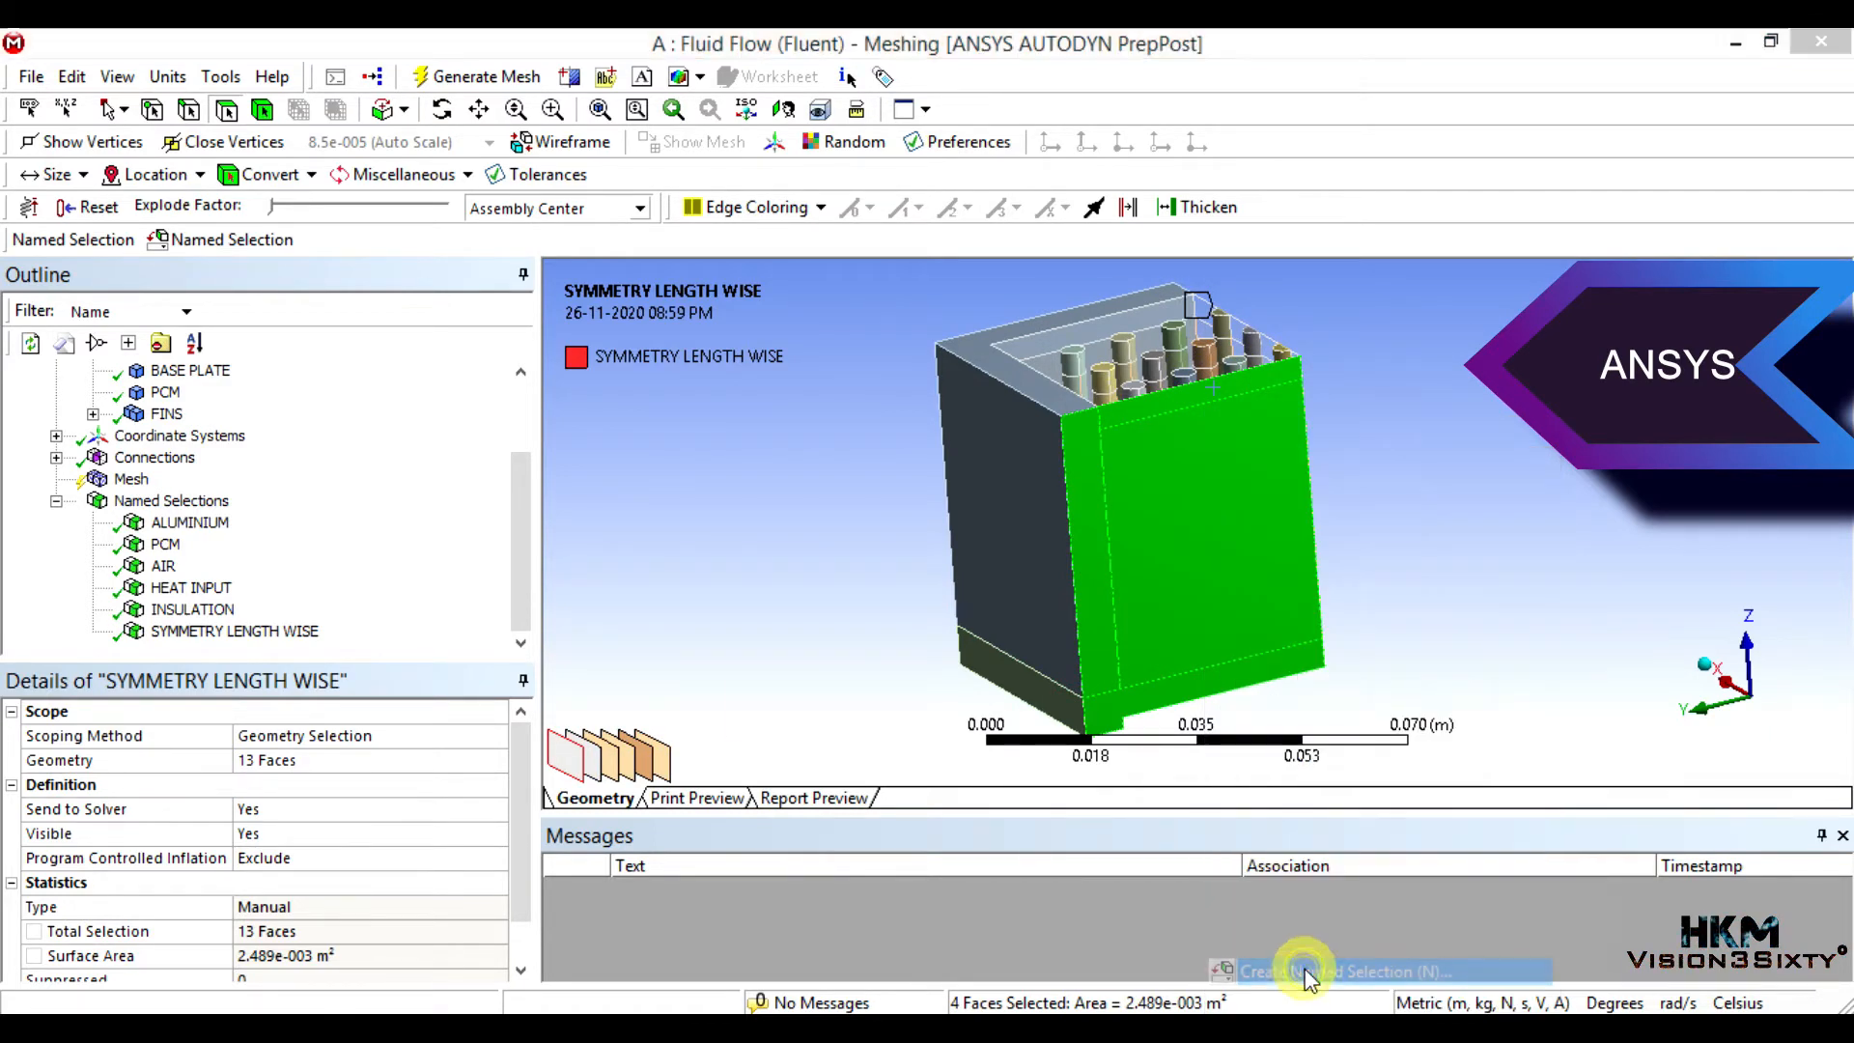
pyautogui.click(1307, 971)
pyautogui.write('SYMMETRY BREA')
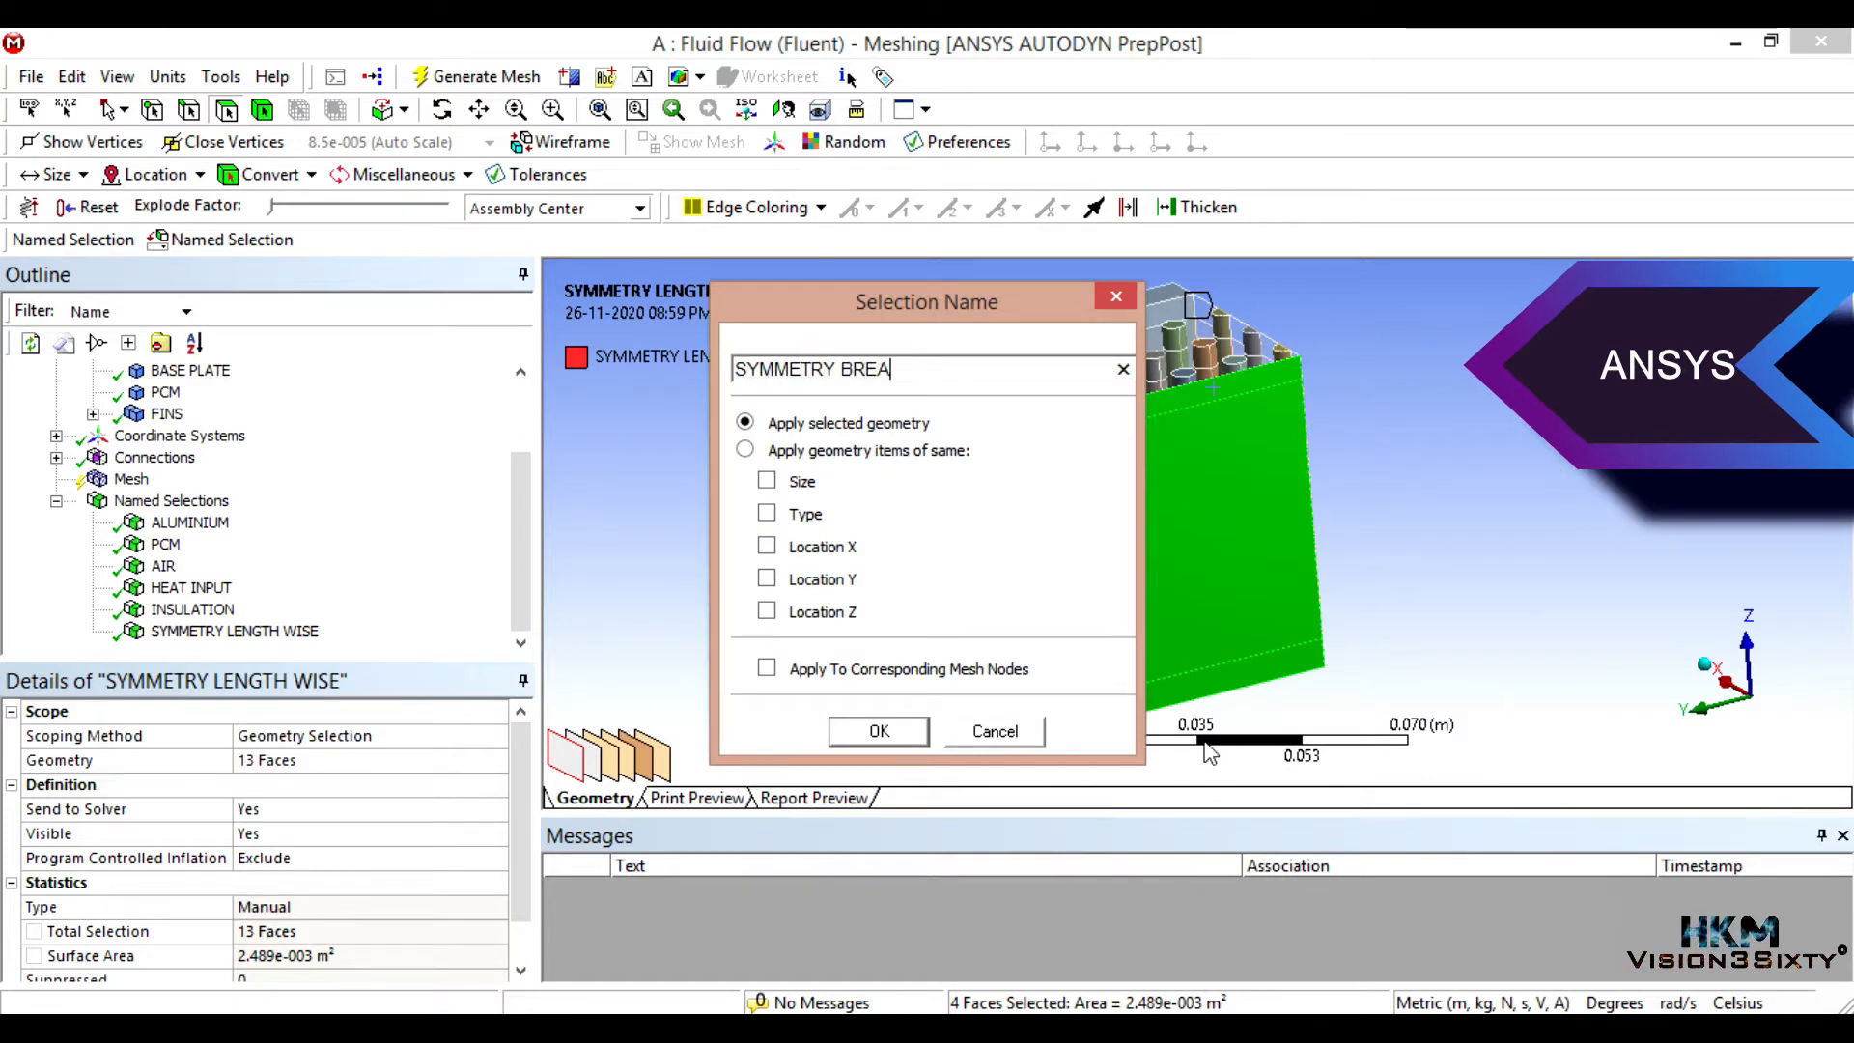
pyautogui.write('DTH WISE')
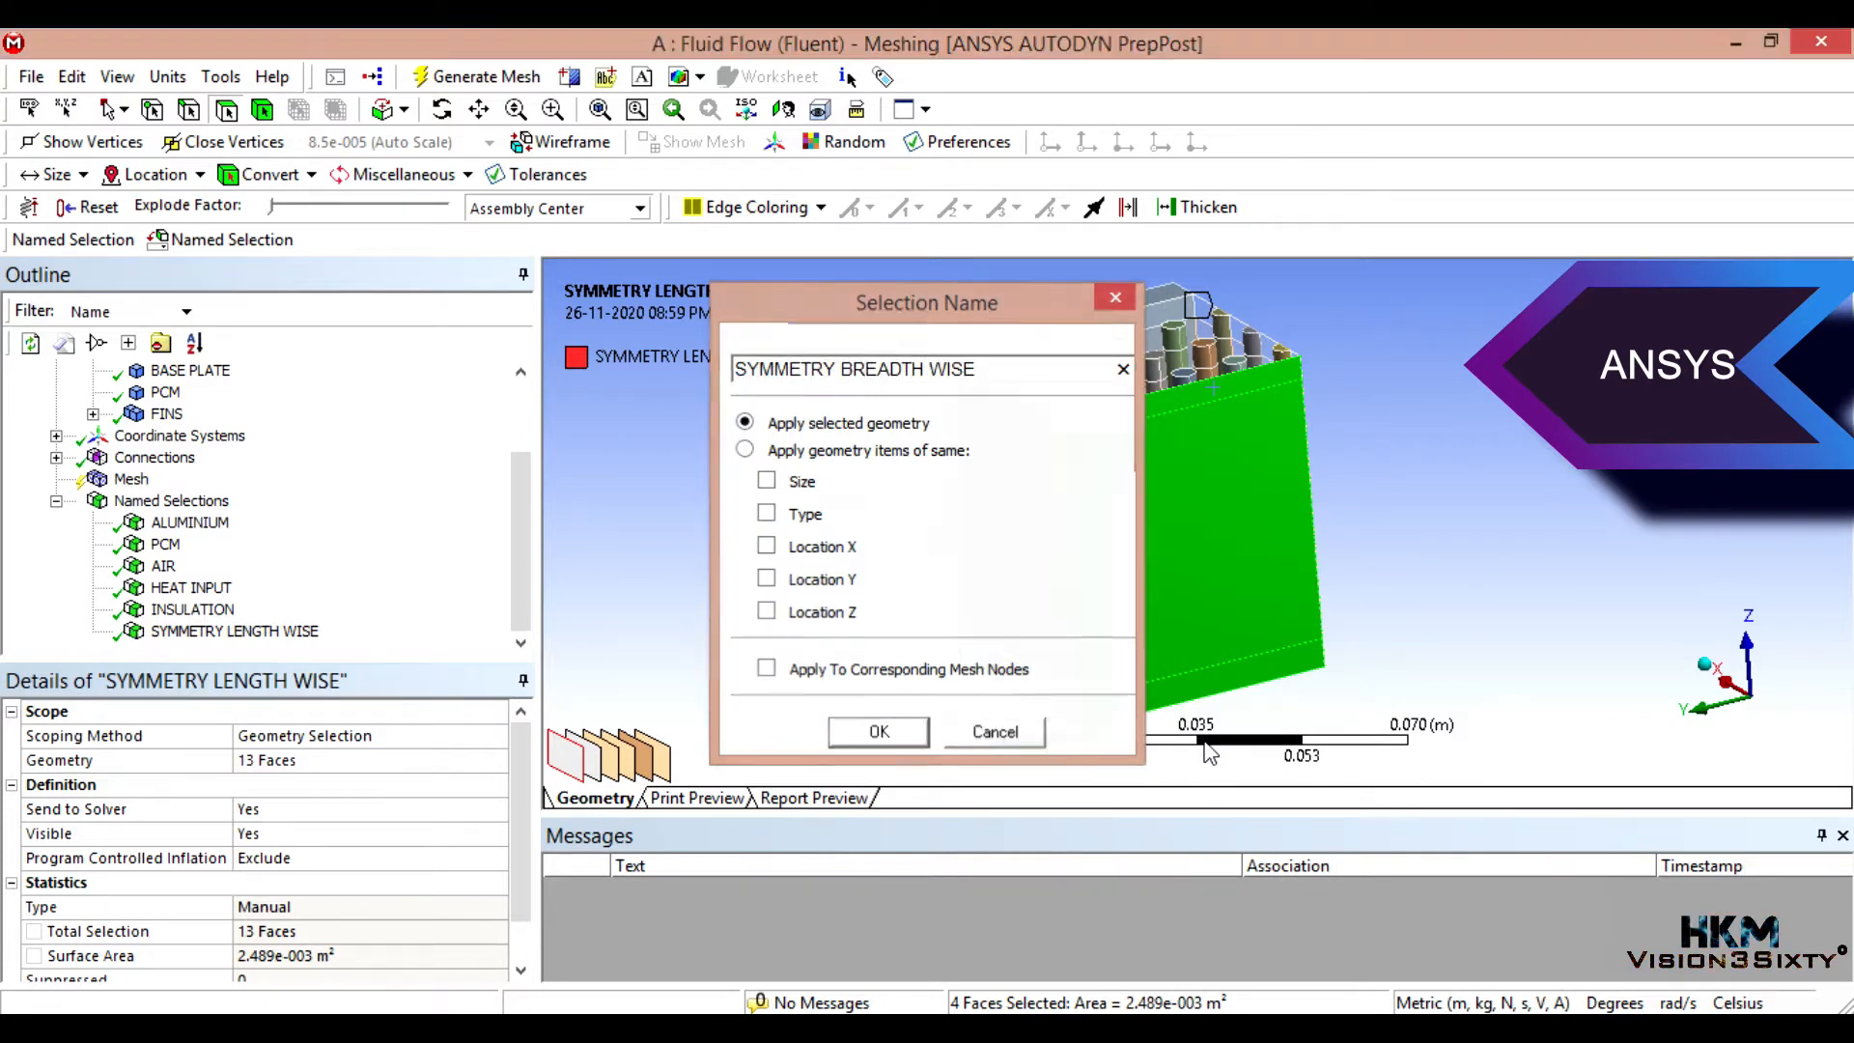
pyautogui.click(877, 730)
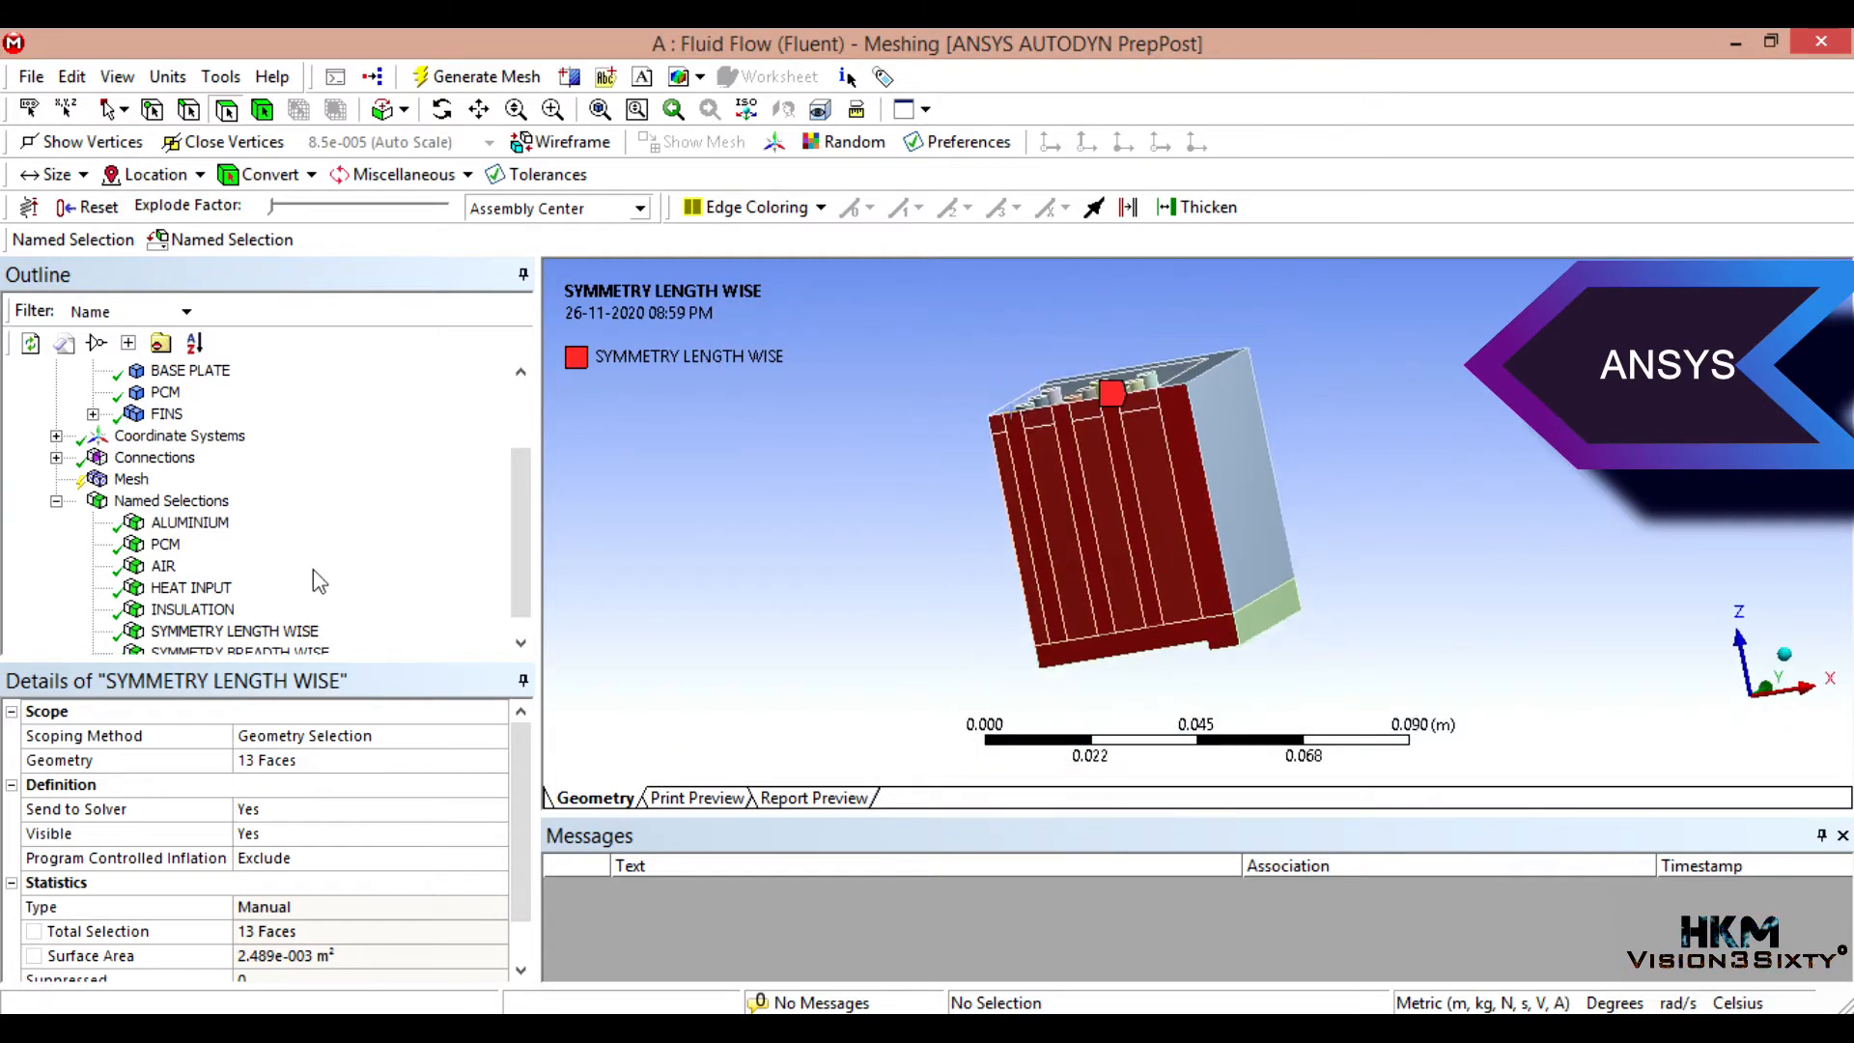
# Step: Preview the SYMMETRY BREADTH WISE, INSULATION, HEAT INPUT, PCM and ALUMINIUM named selections in turn
pyautogui.click(236, 630)
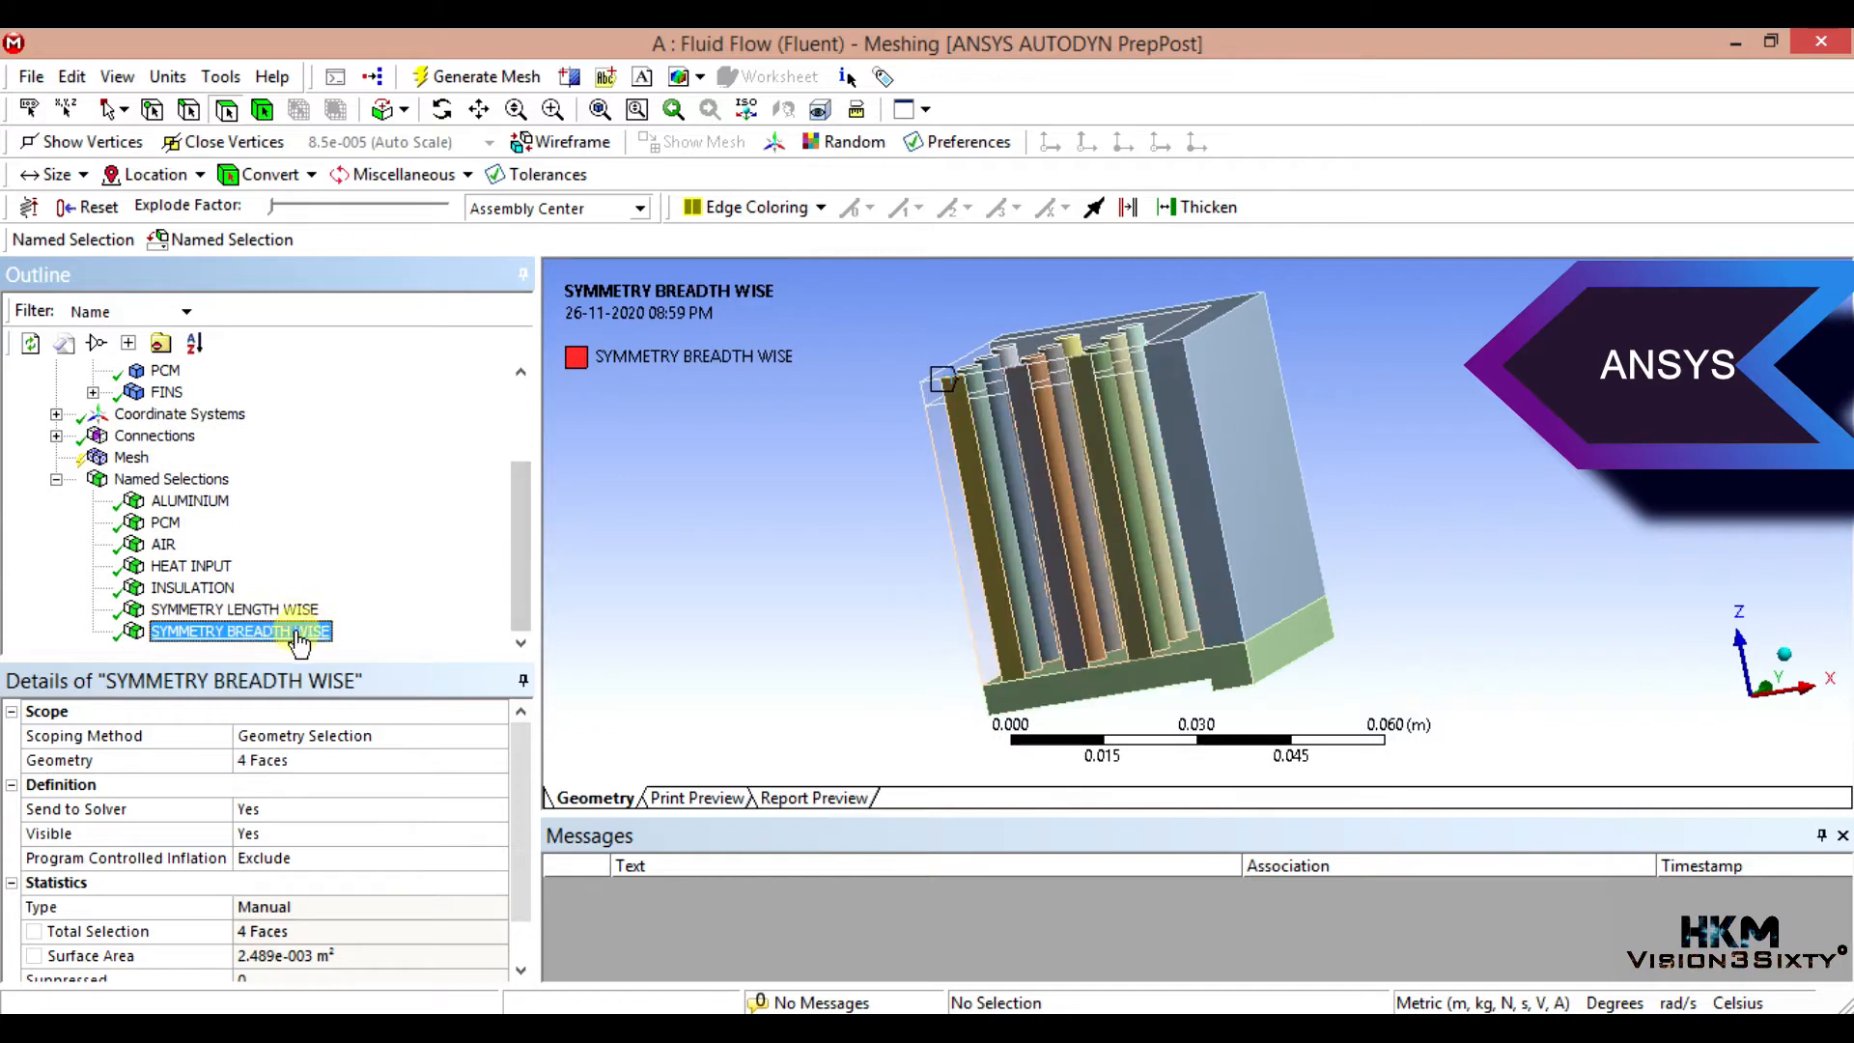
pyautogui.click(193, 587)
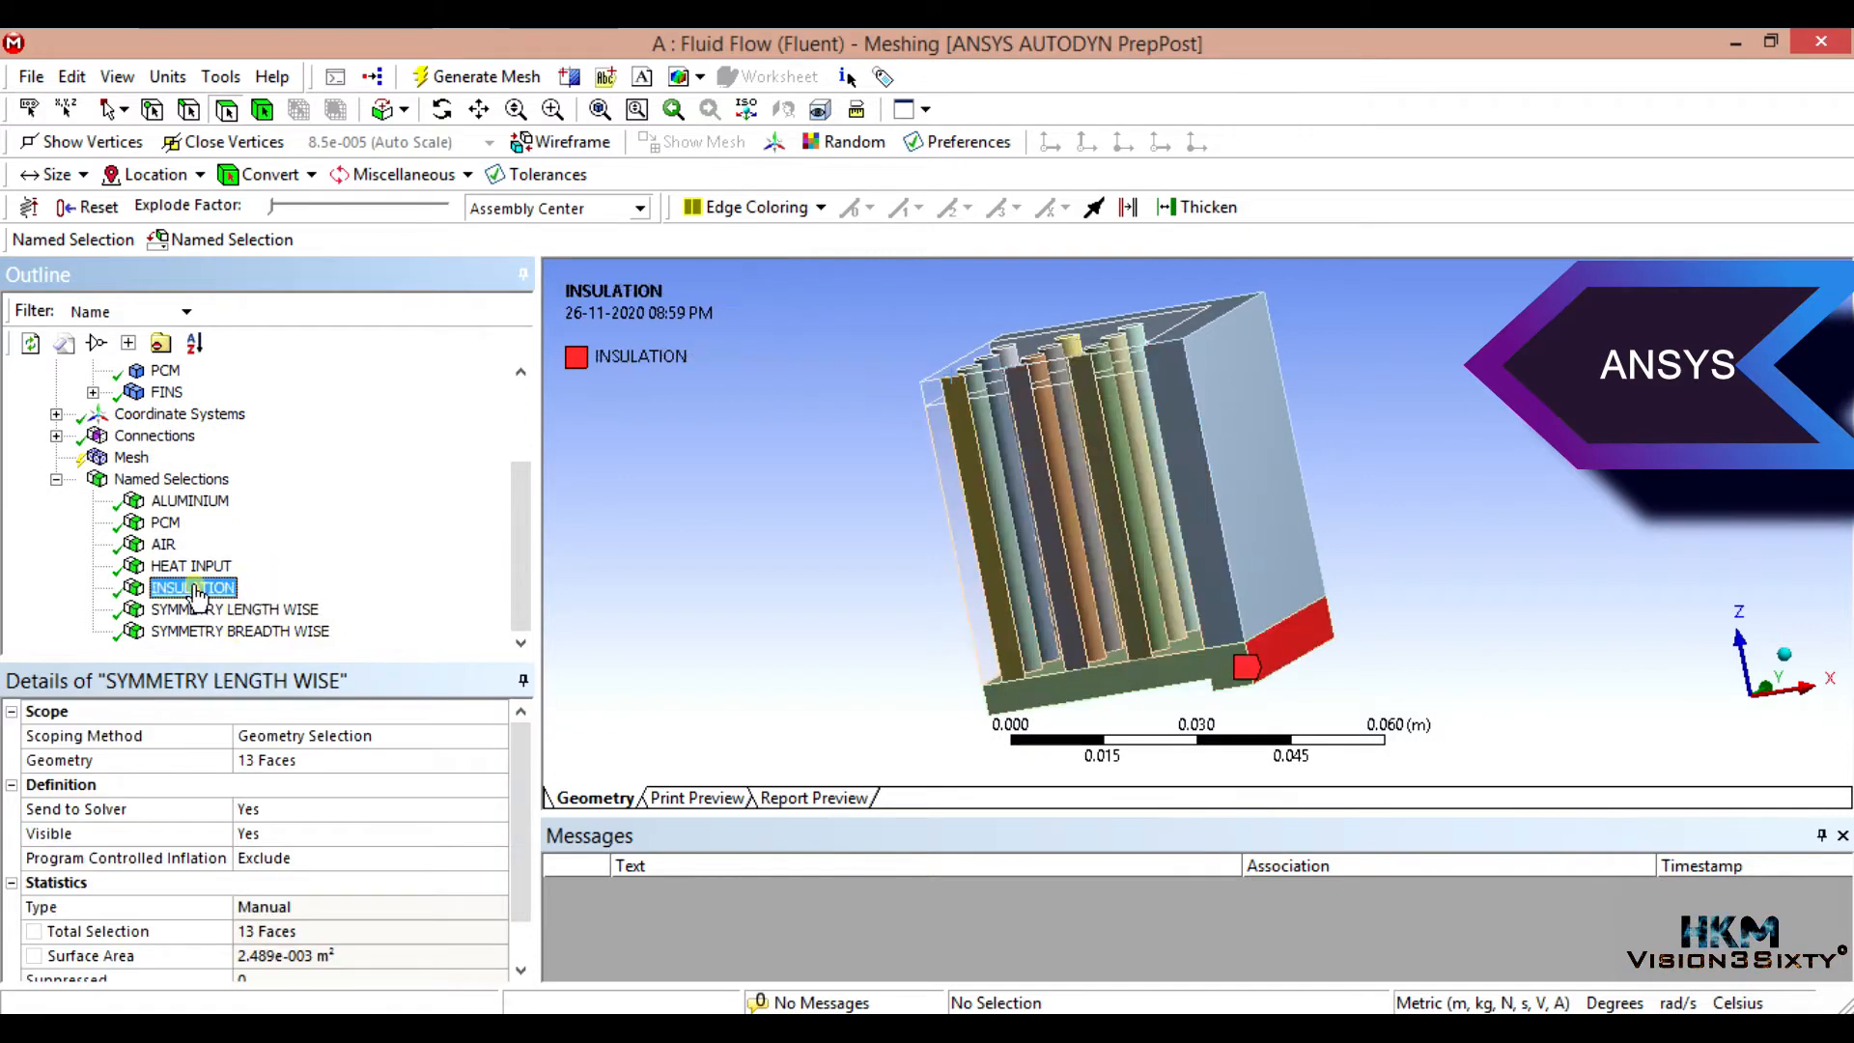
pyautogui.click(191, 566)
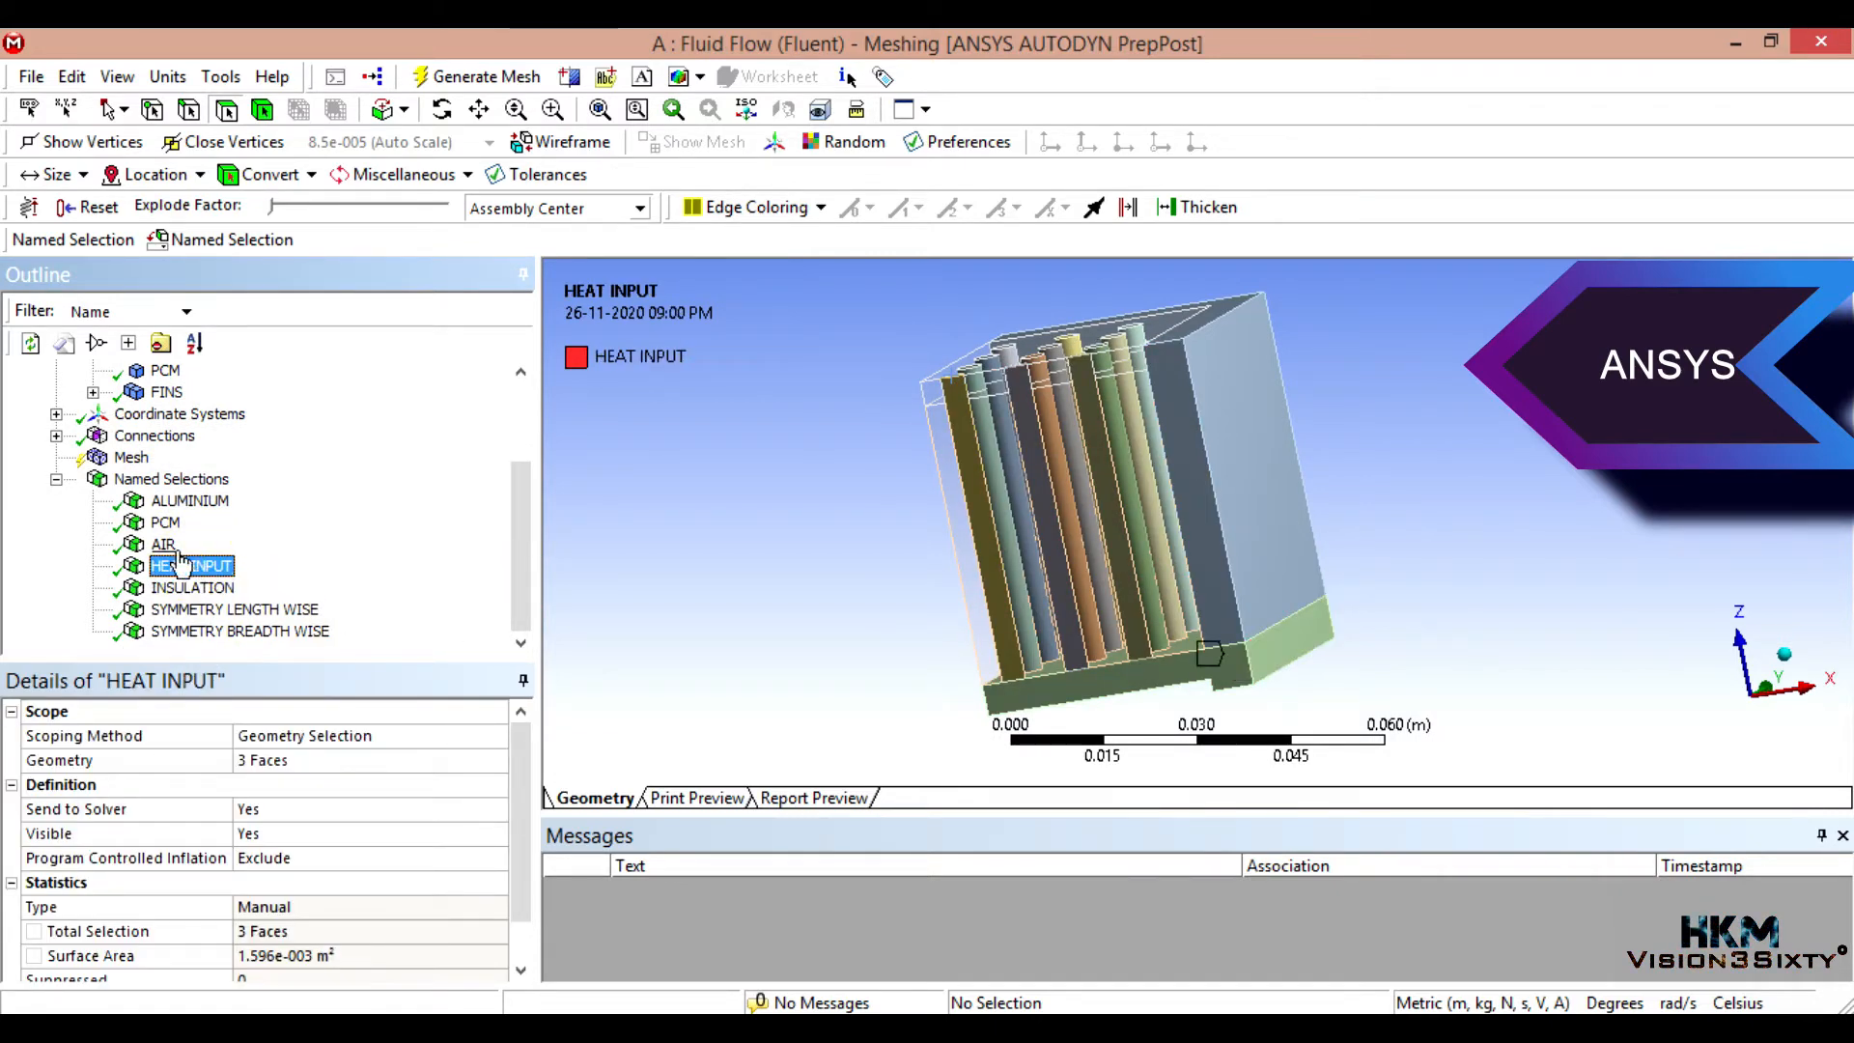
pyautogui.click(164, 524)
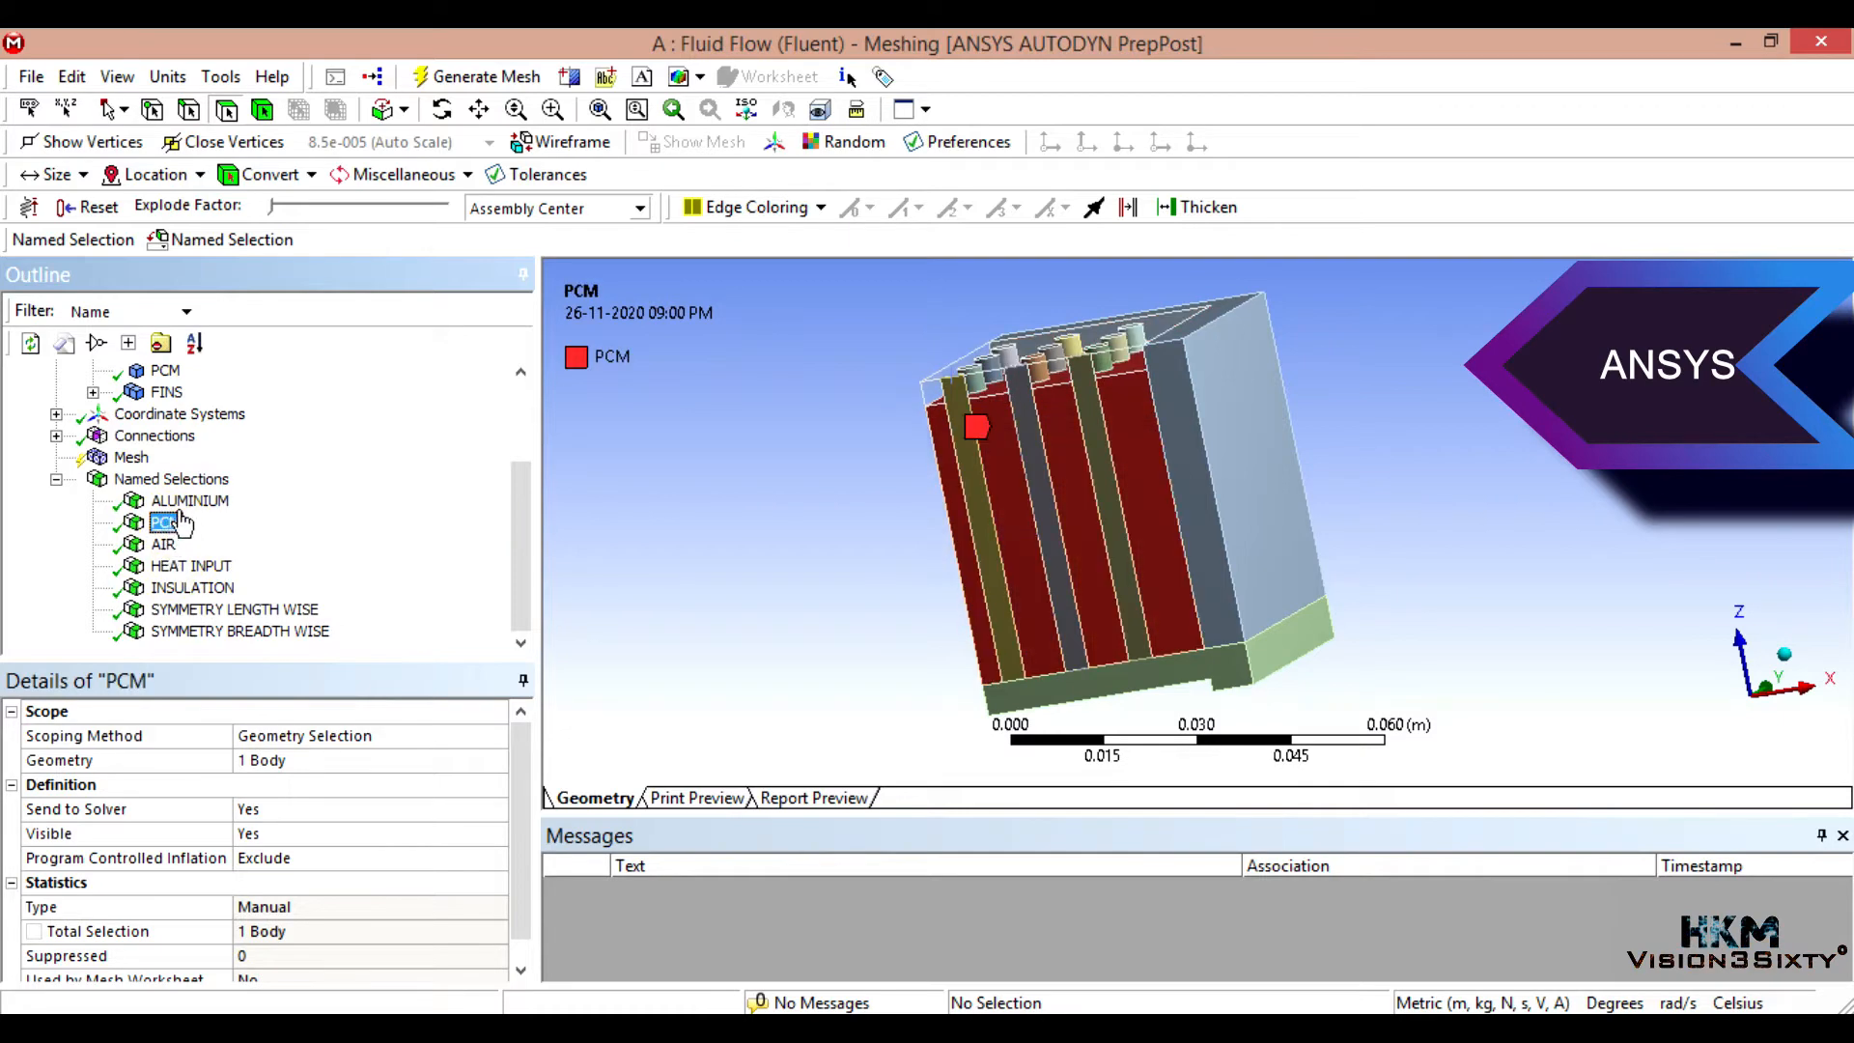
pyautogui.click(190, 500)
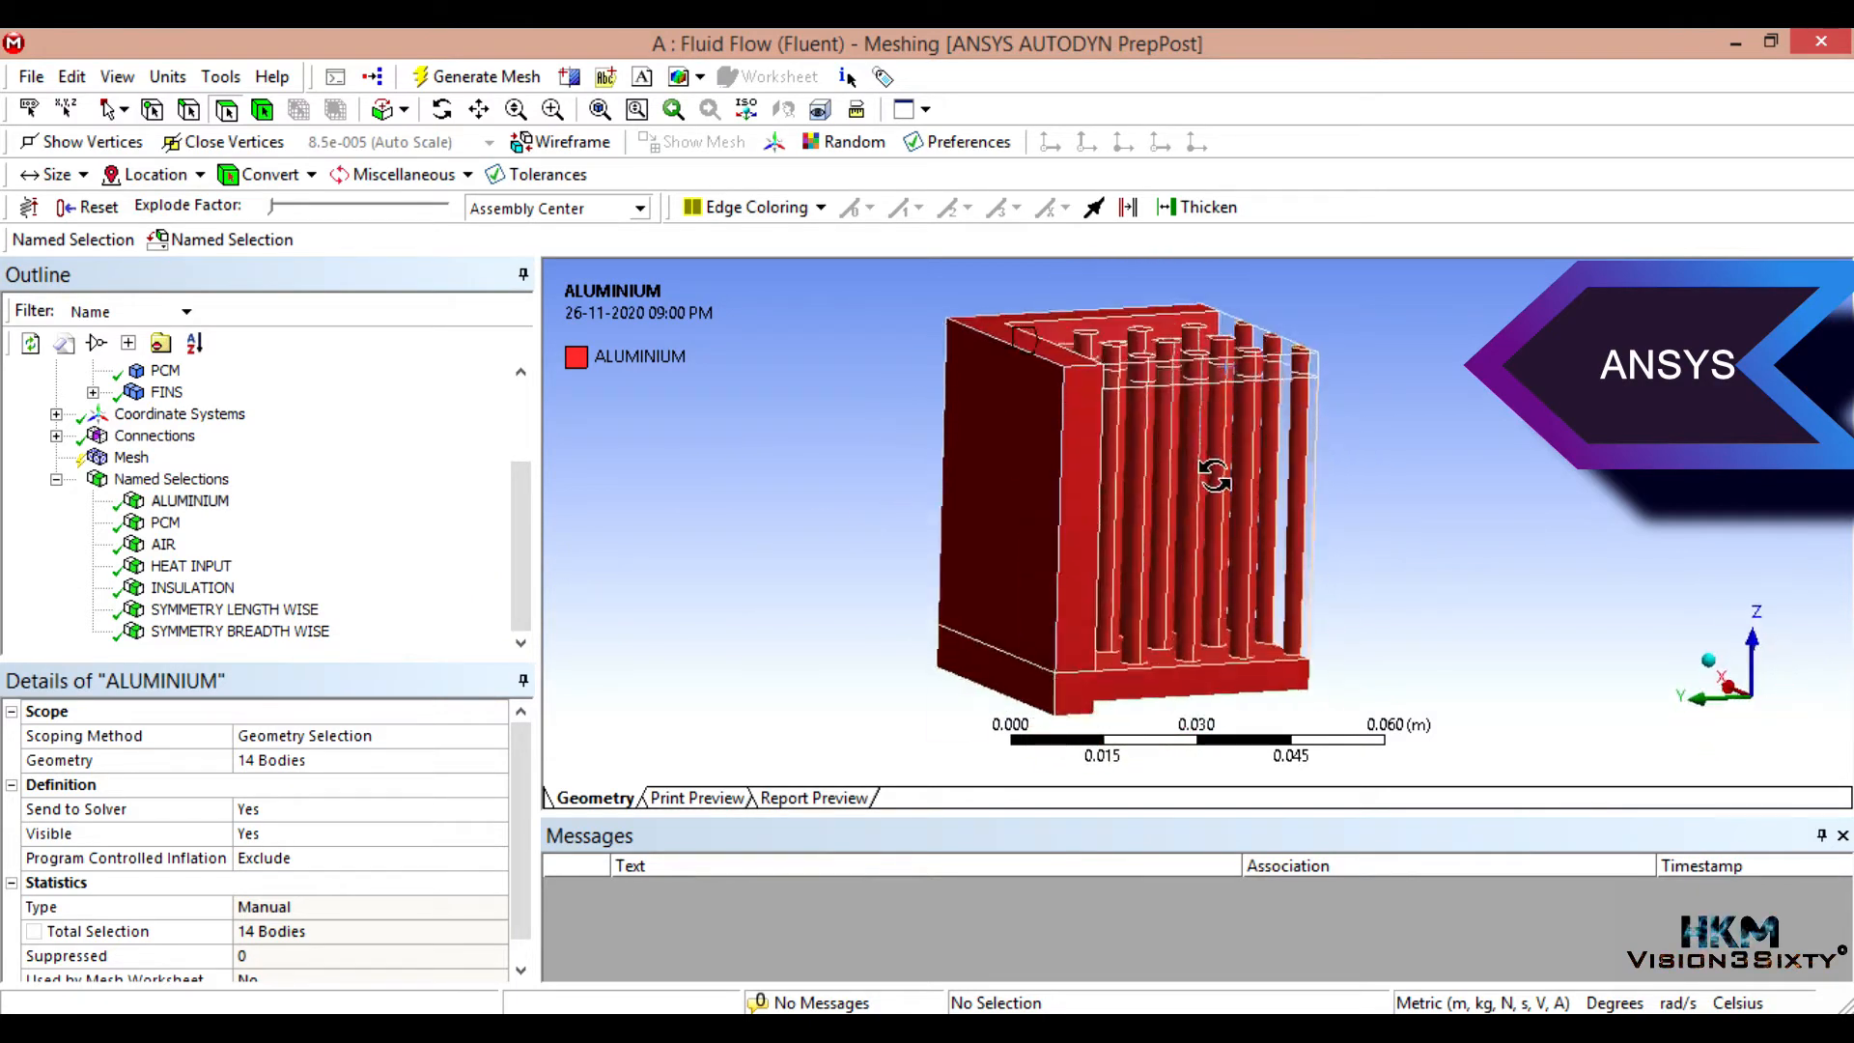
pyautogui.click(172, 479)
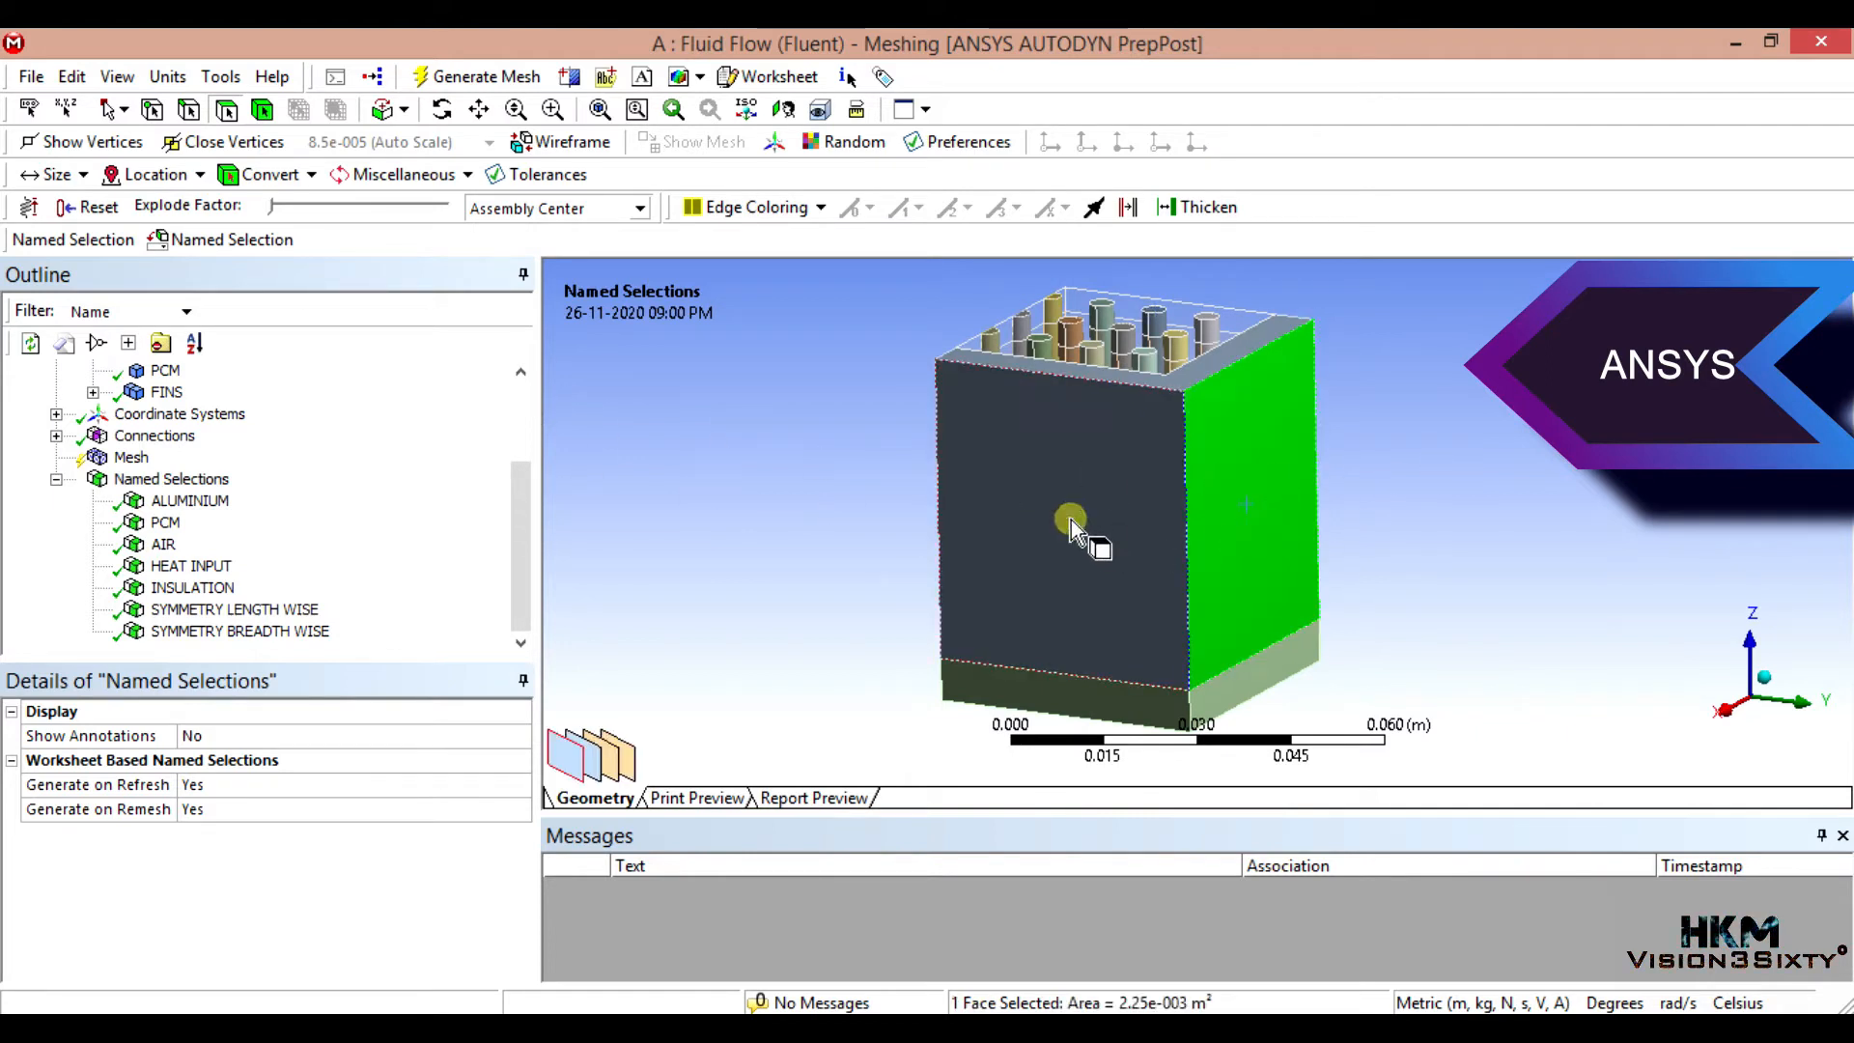
# Step: Name the two outer side faces as a SIDE WALL CONVECTION named selection
pyautogui.click(1254, 490)
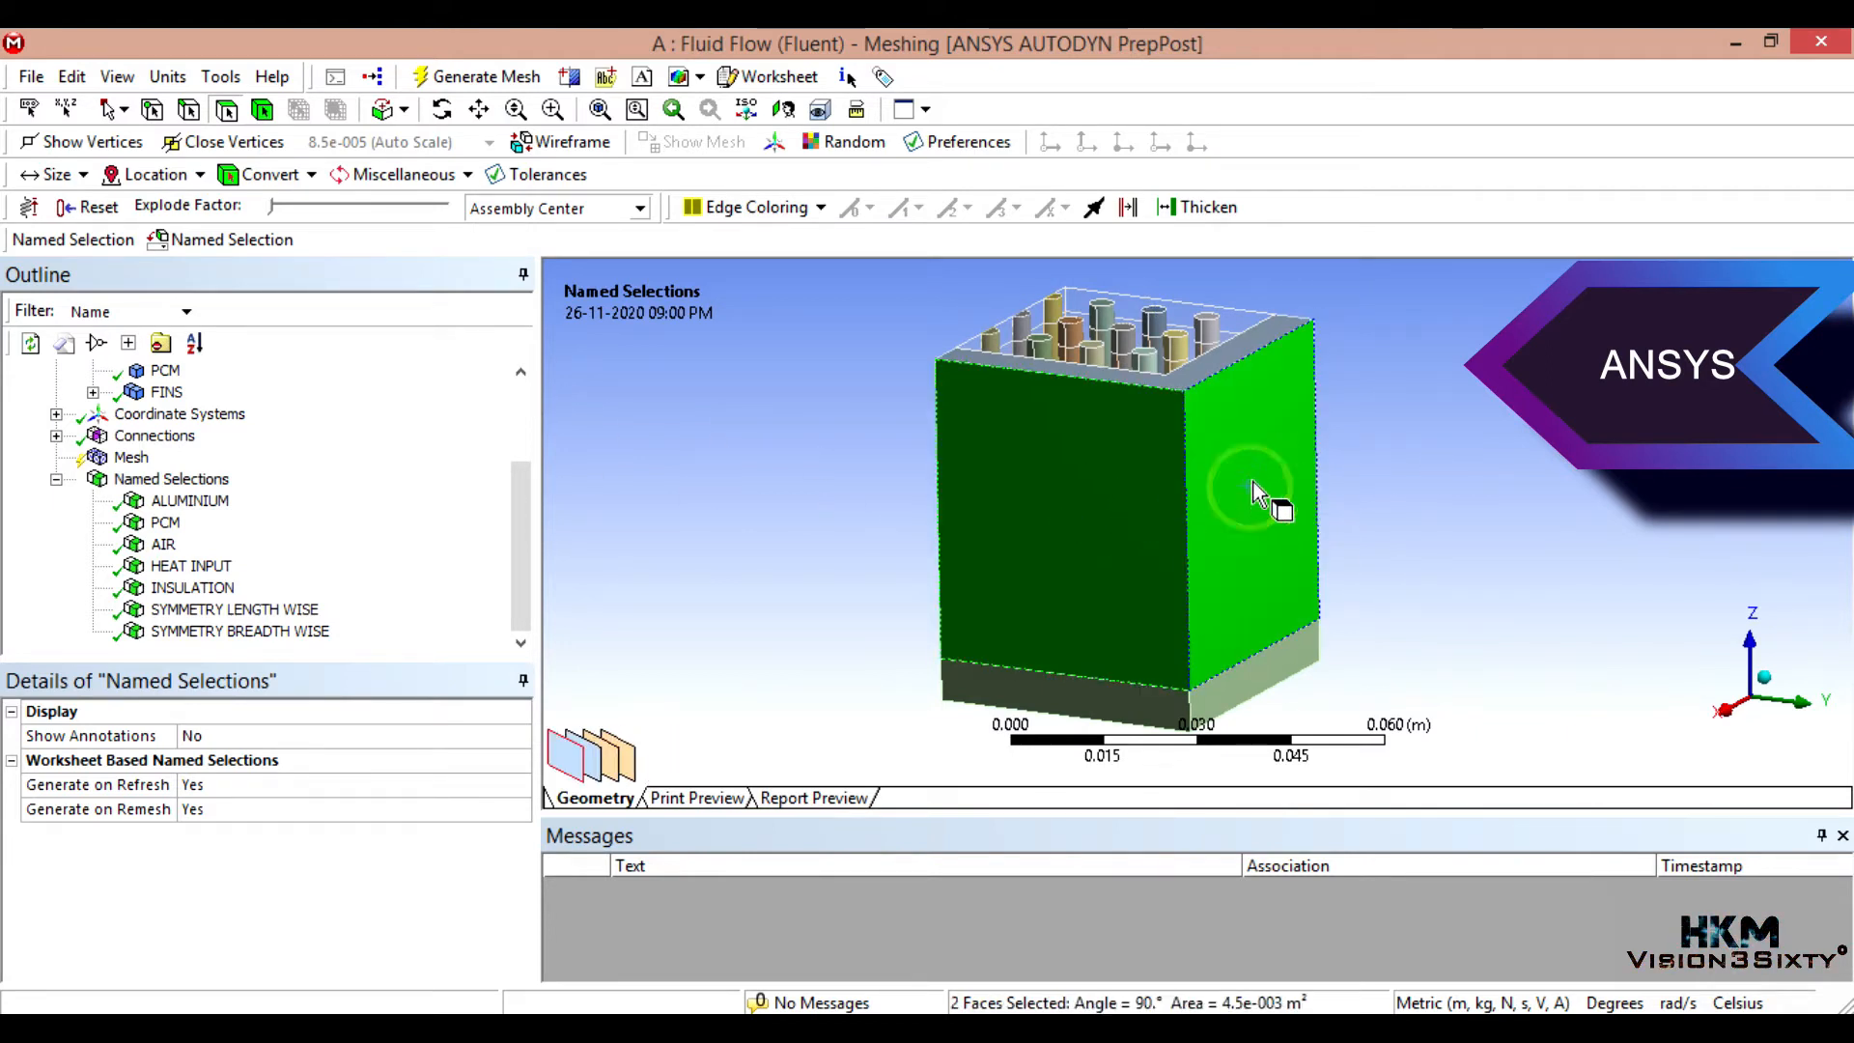
pyautogui.click(72, 240)
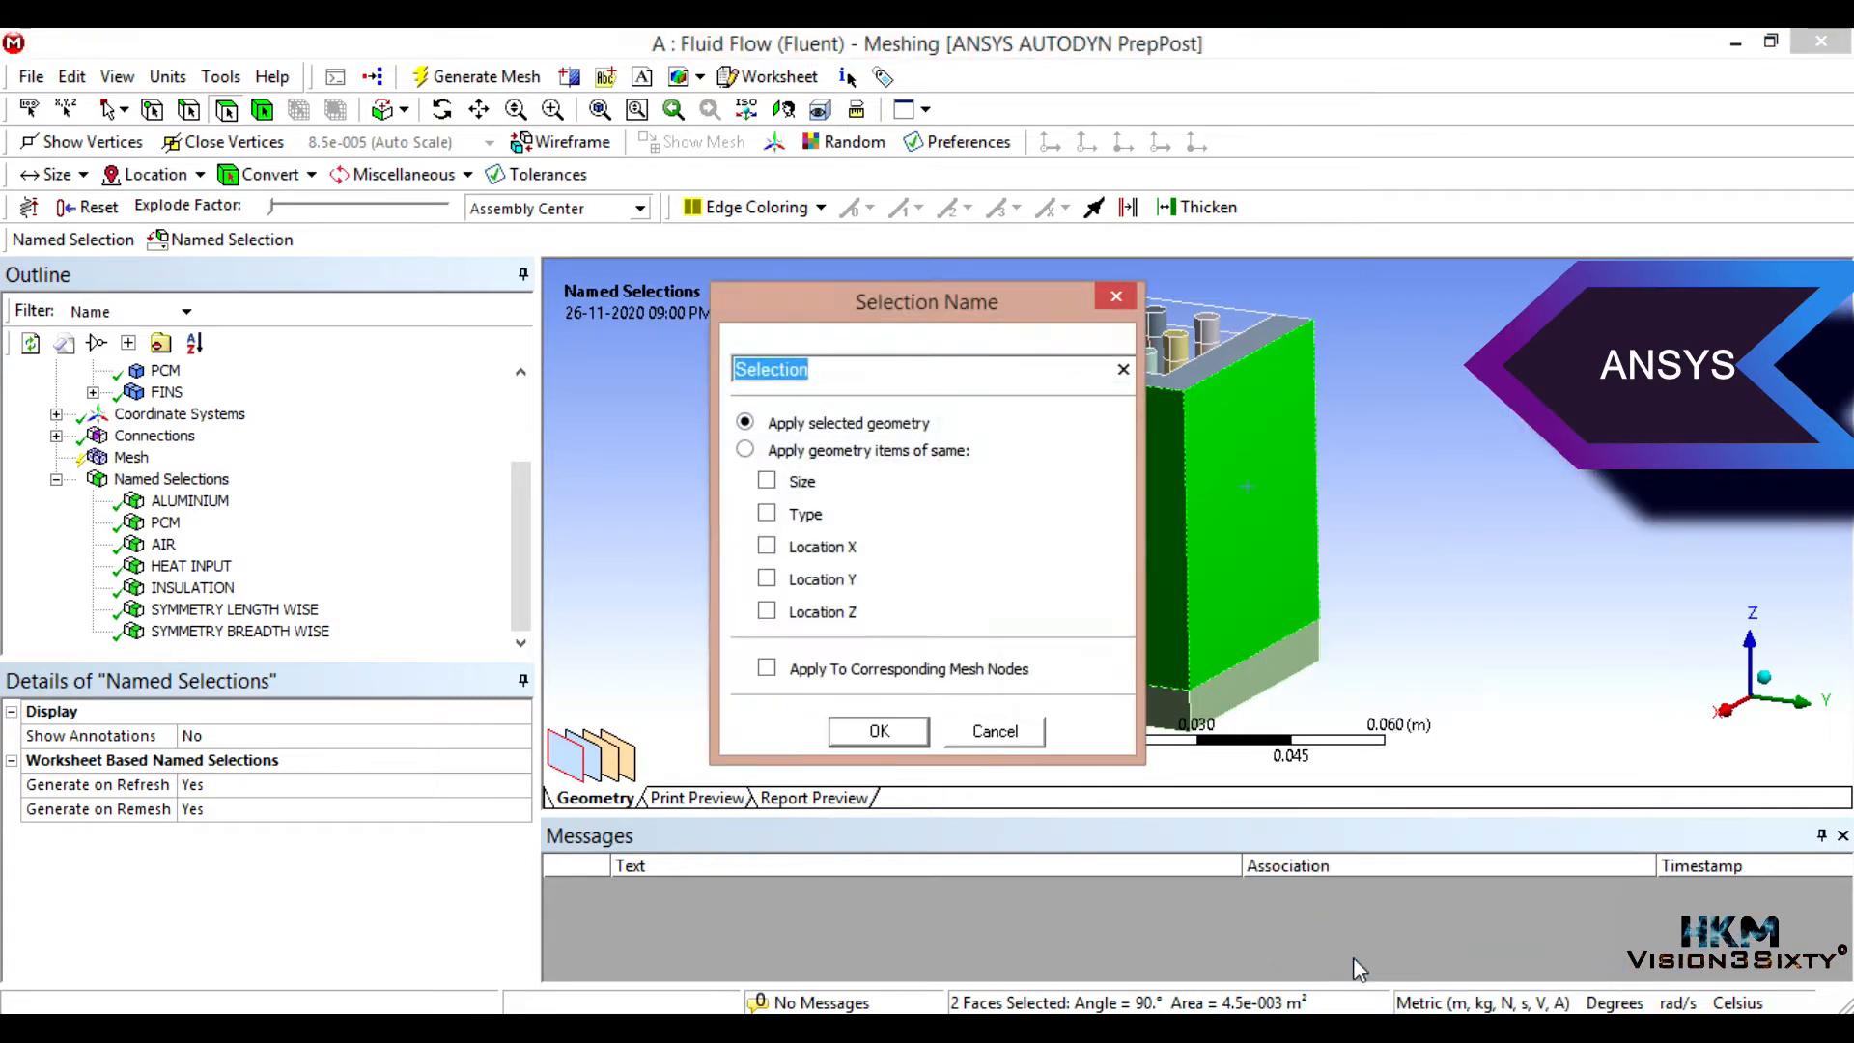
pyautogui.write('SIDE WALL CON')
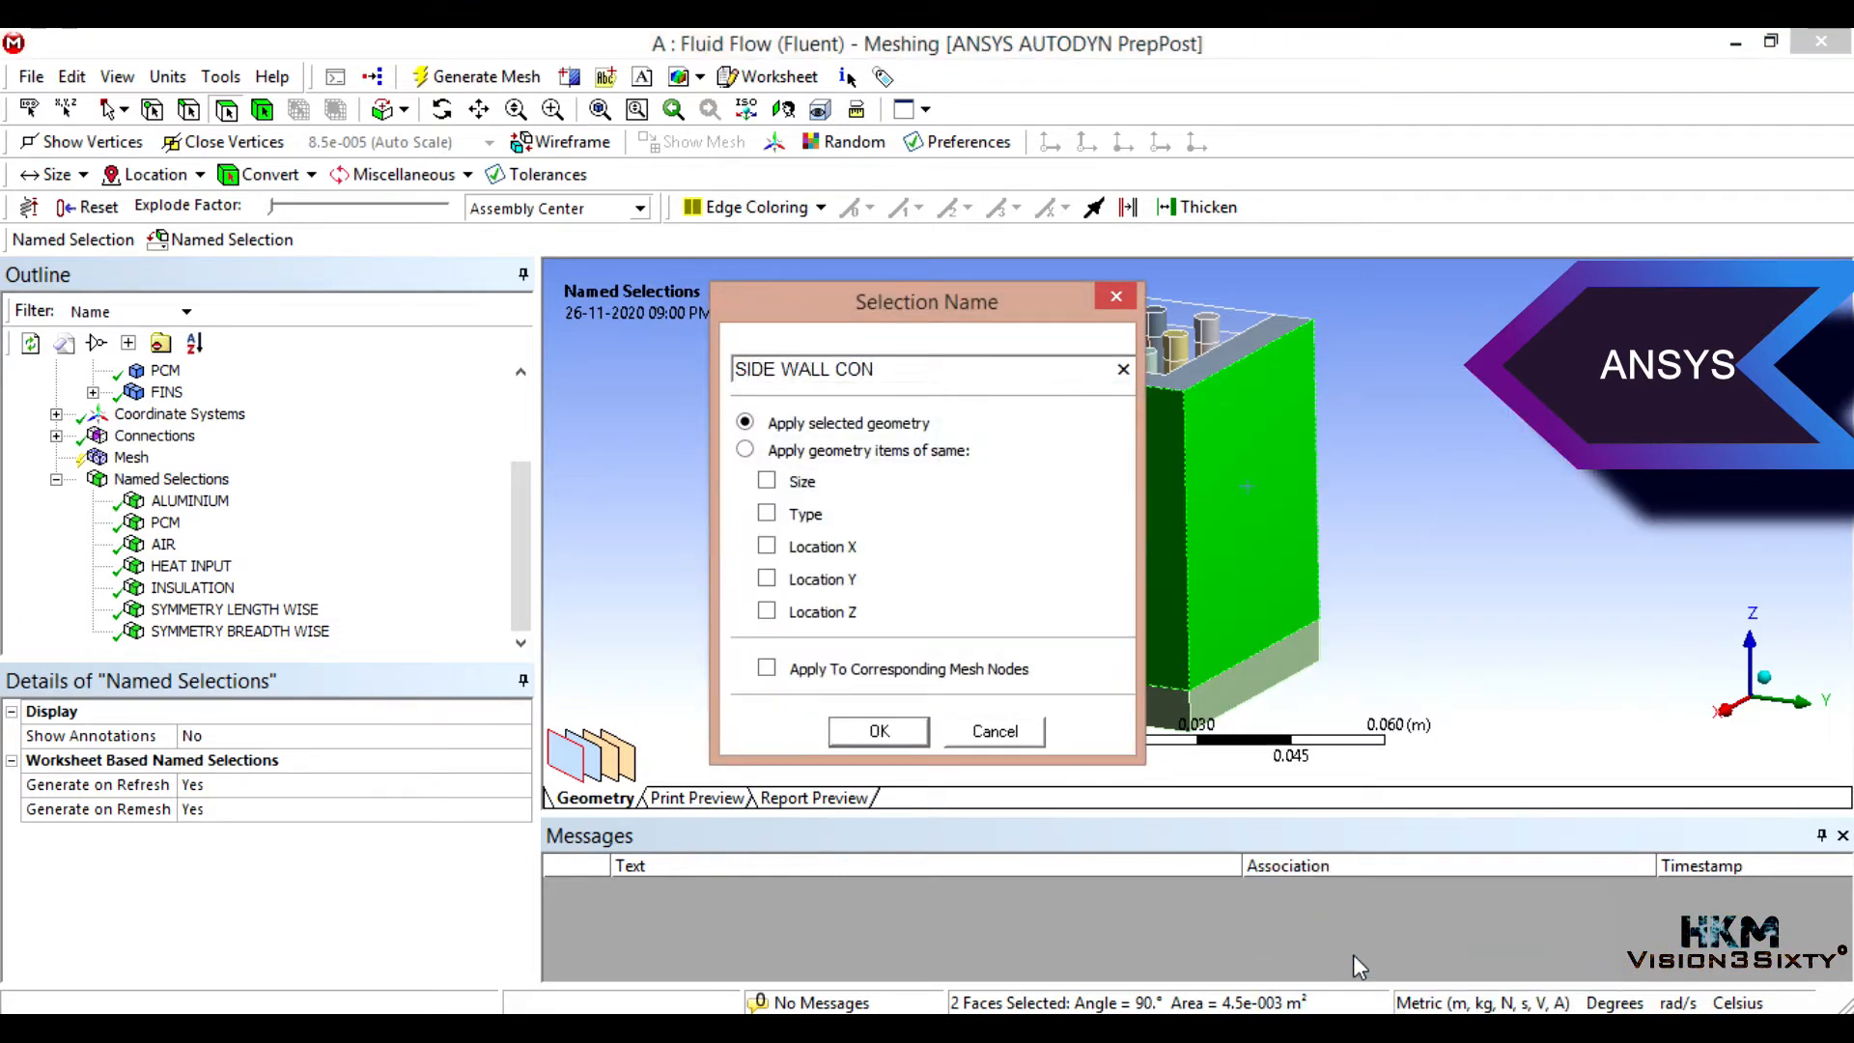
pyautogui.write('VECTION')
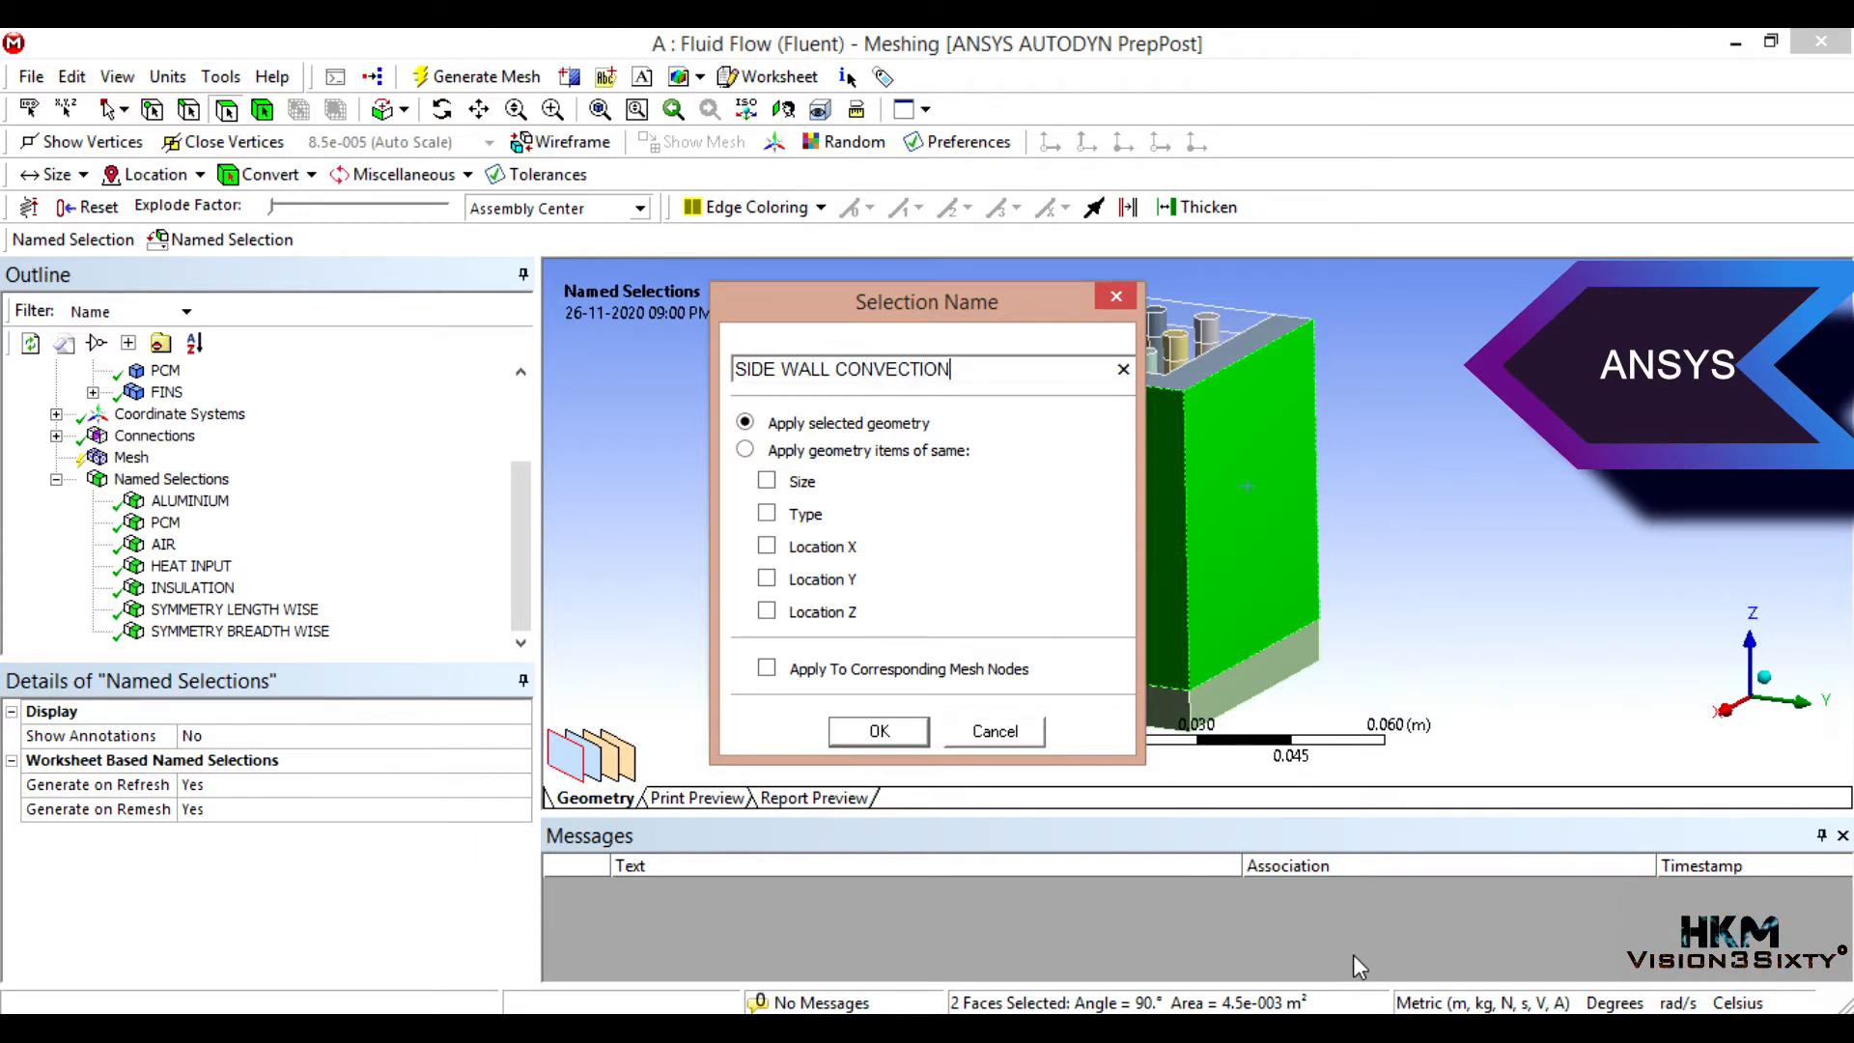
pyautogui.click(877, 730)
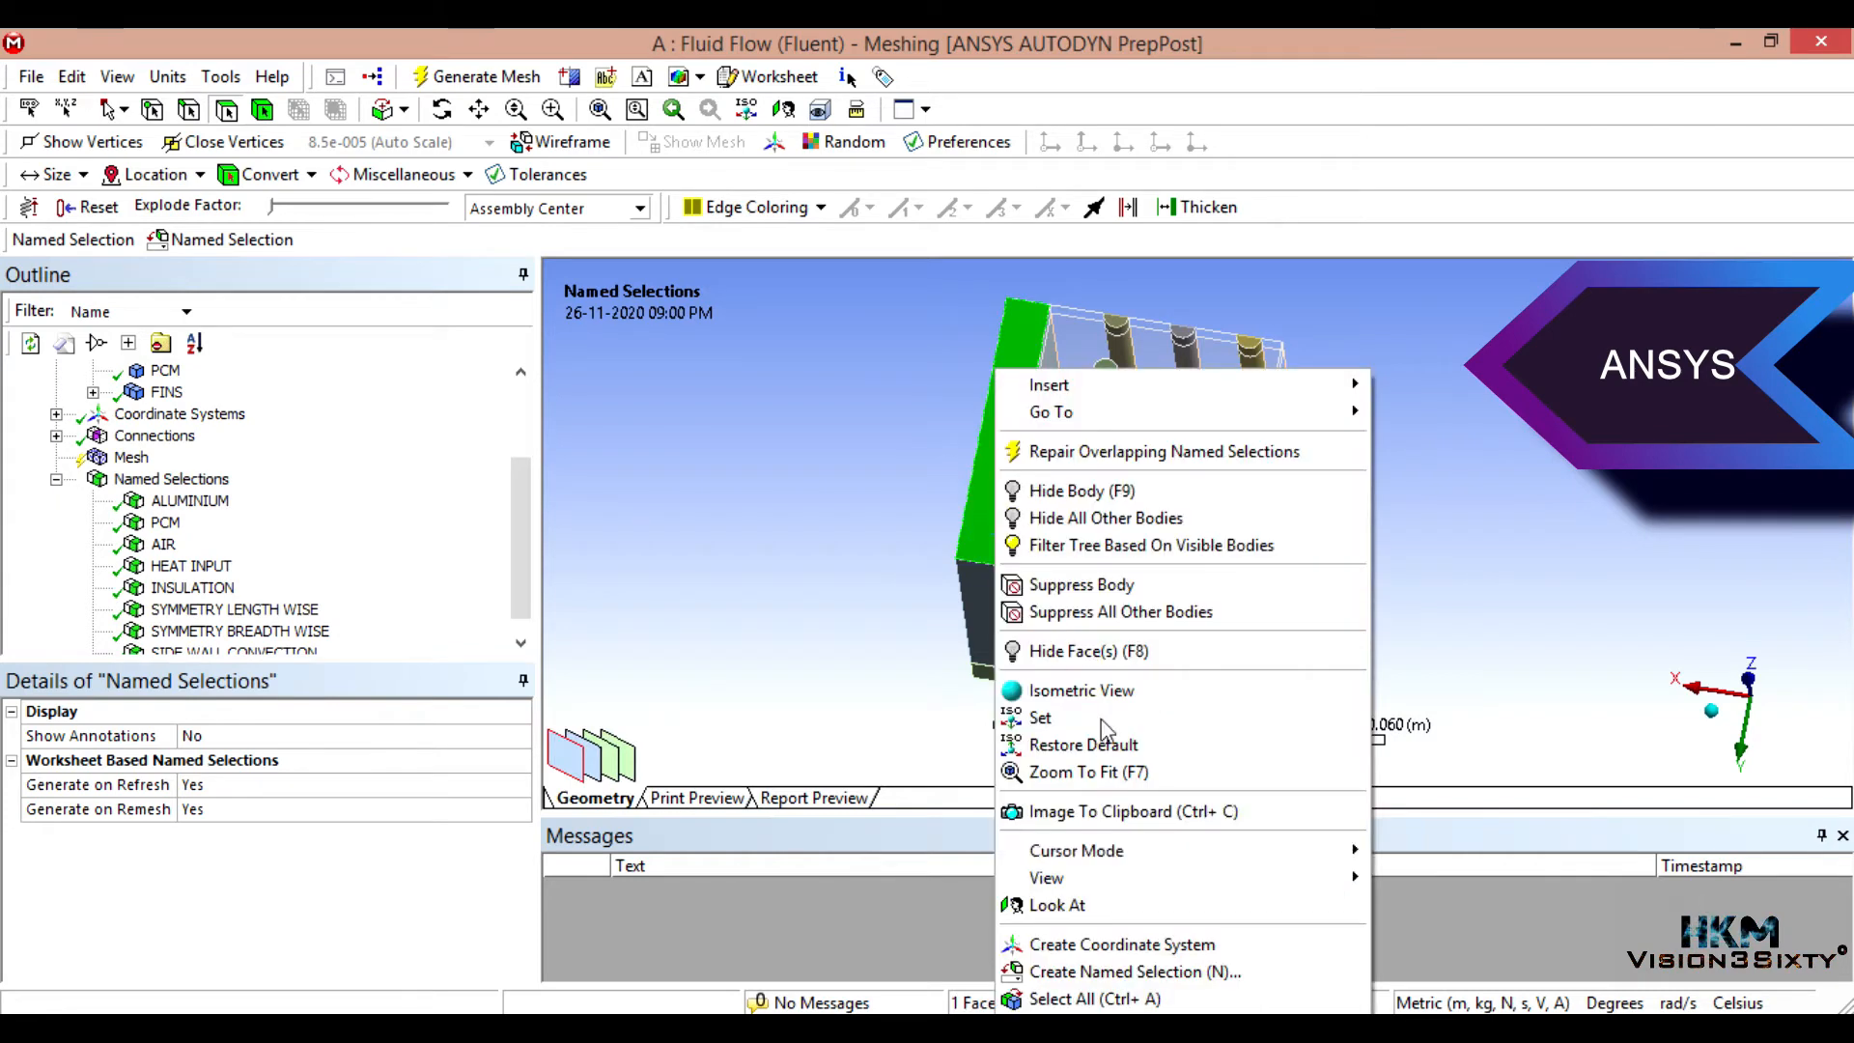
# Step: Name the wall's top face as a WALL TOP CONVECTION named selection
pyautogui.click(1135, 972)
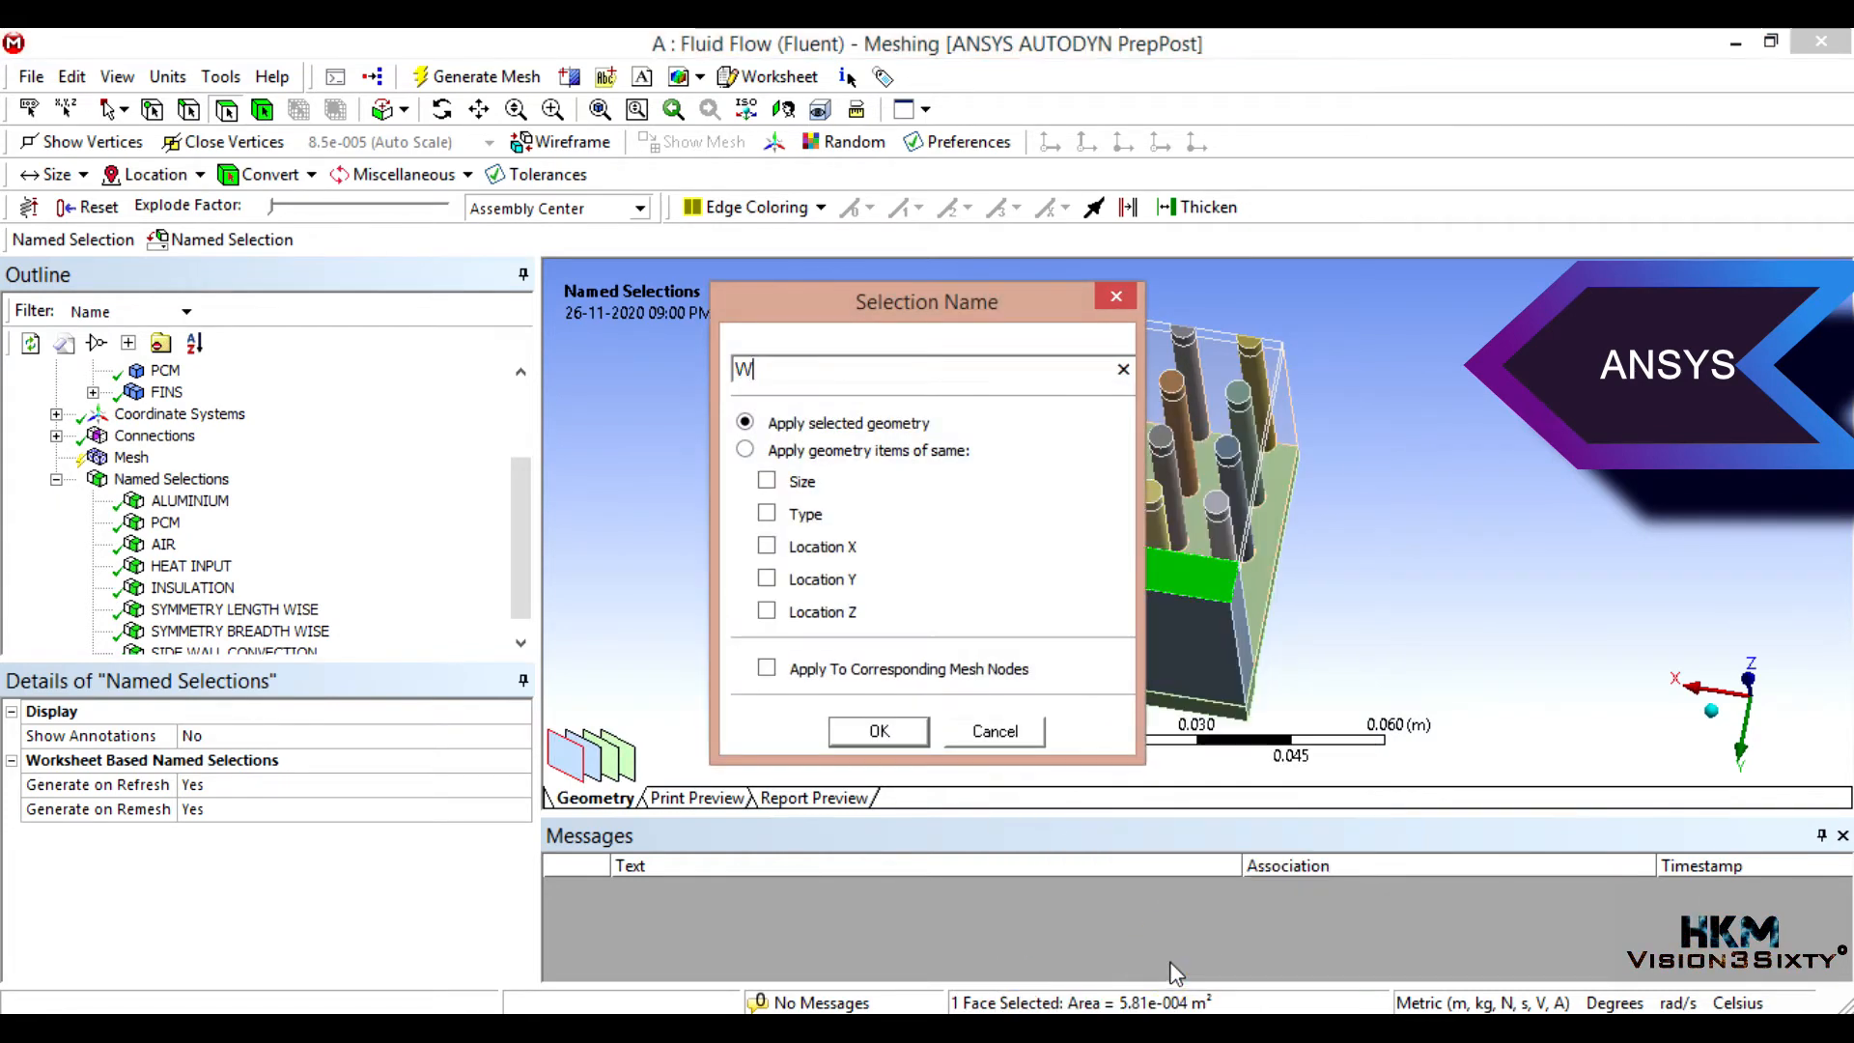
pyautogui.write('ALL TOP')
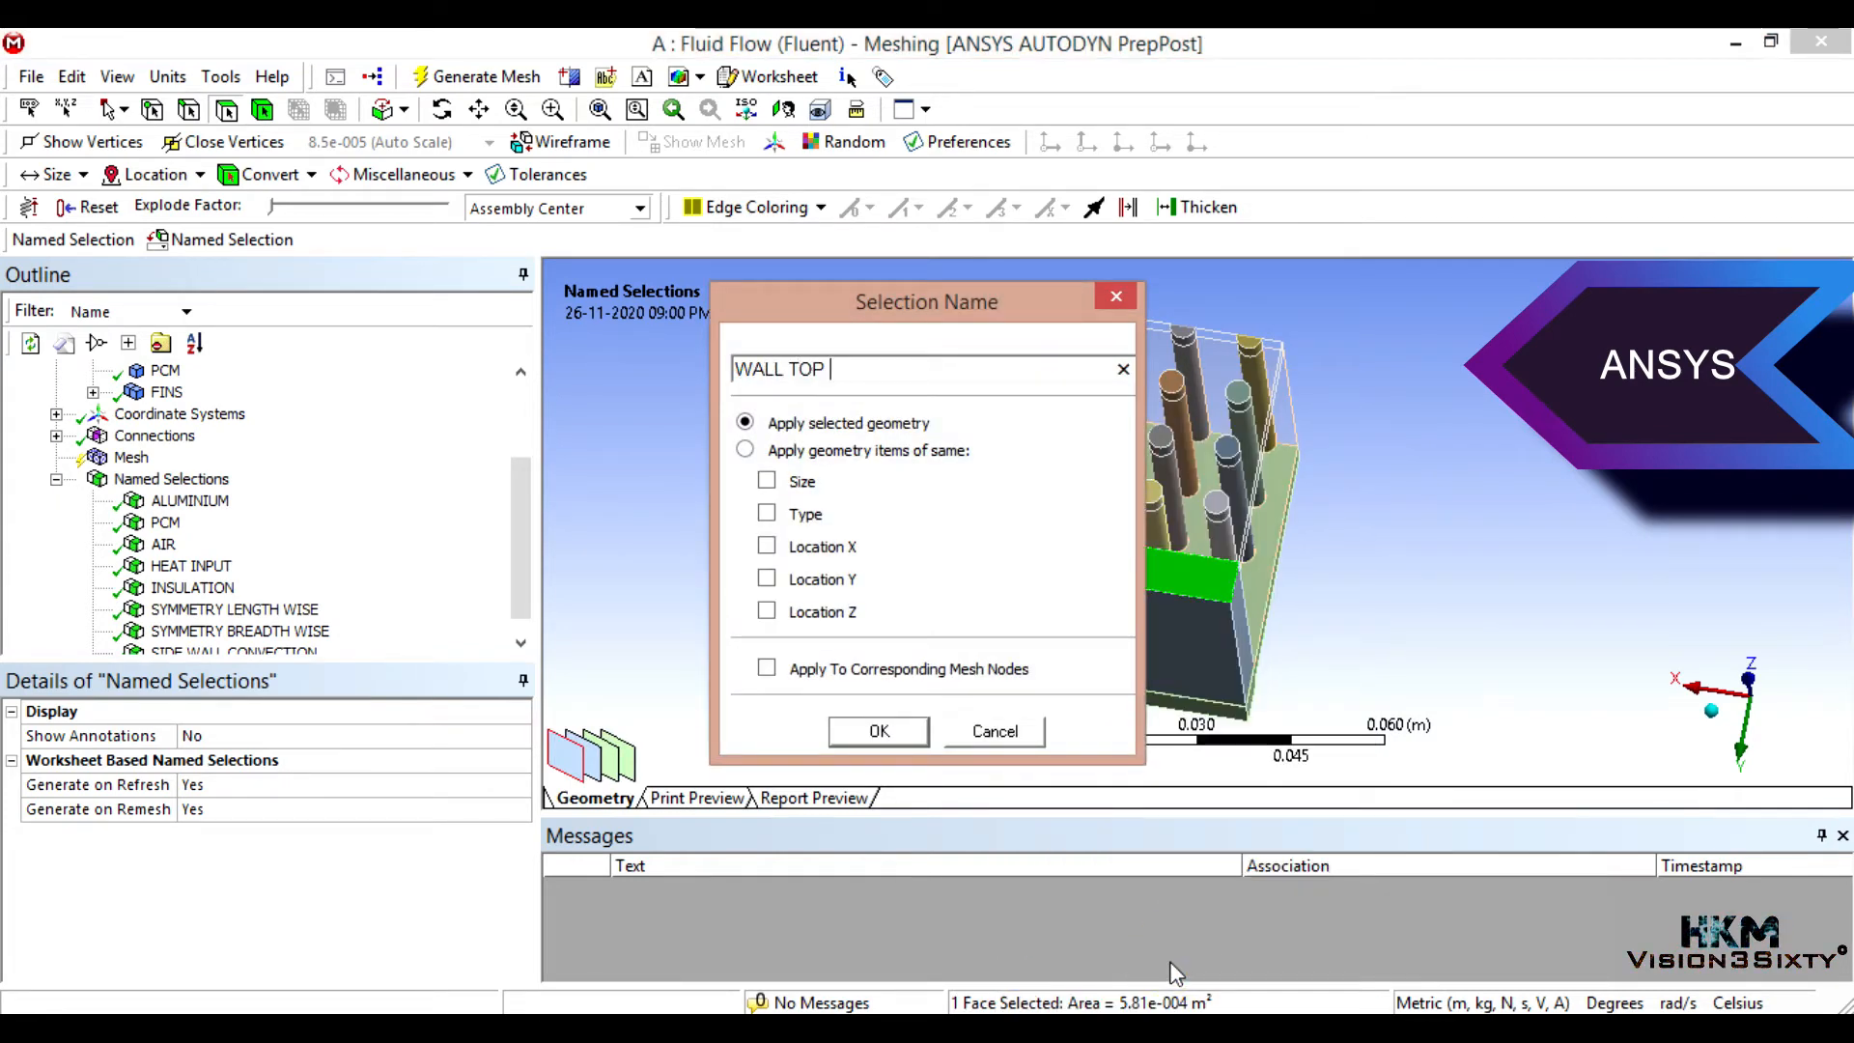
pyautogui.write('CONVEC')
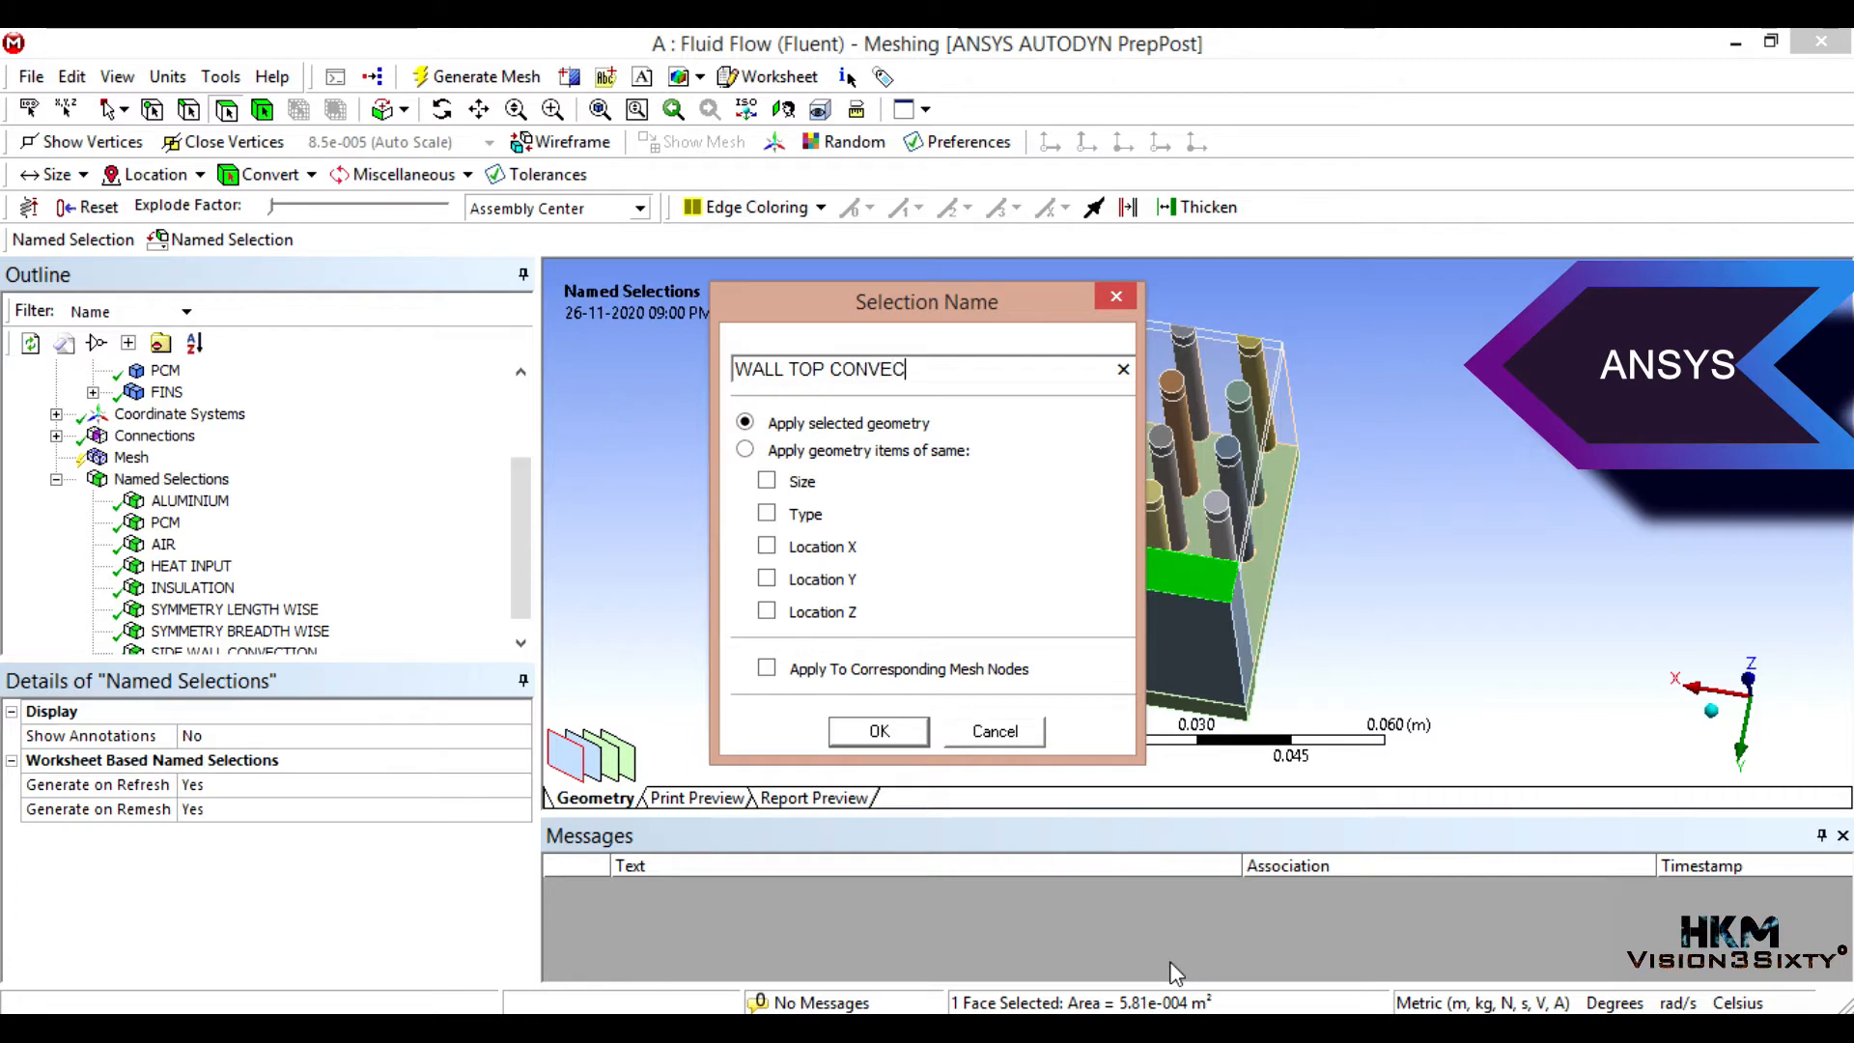
pyautogui.click(877, 730)
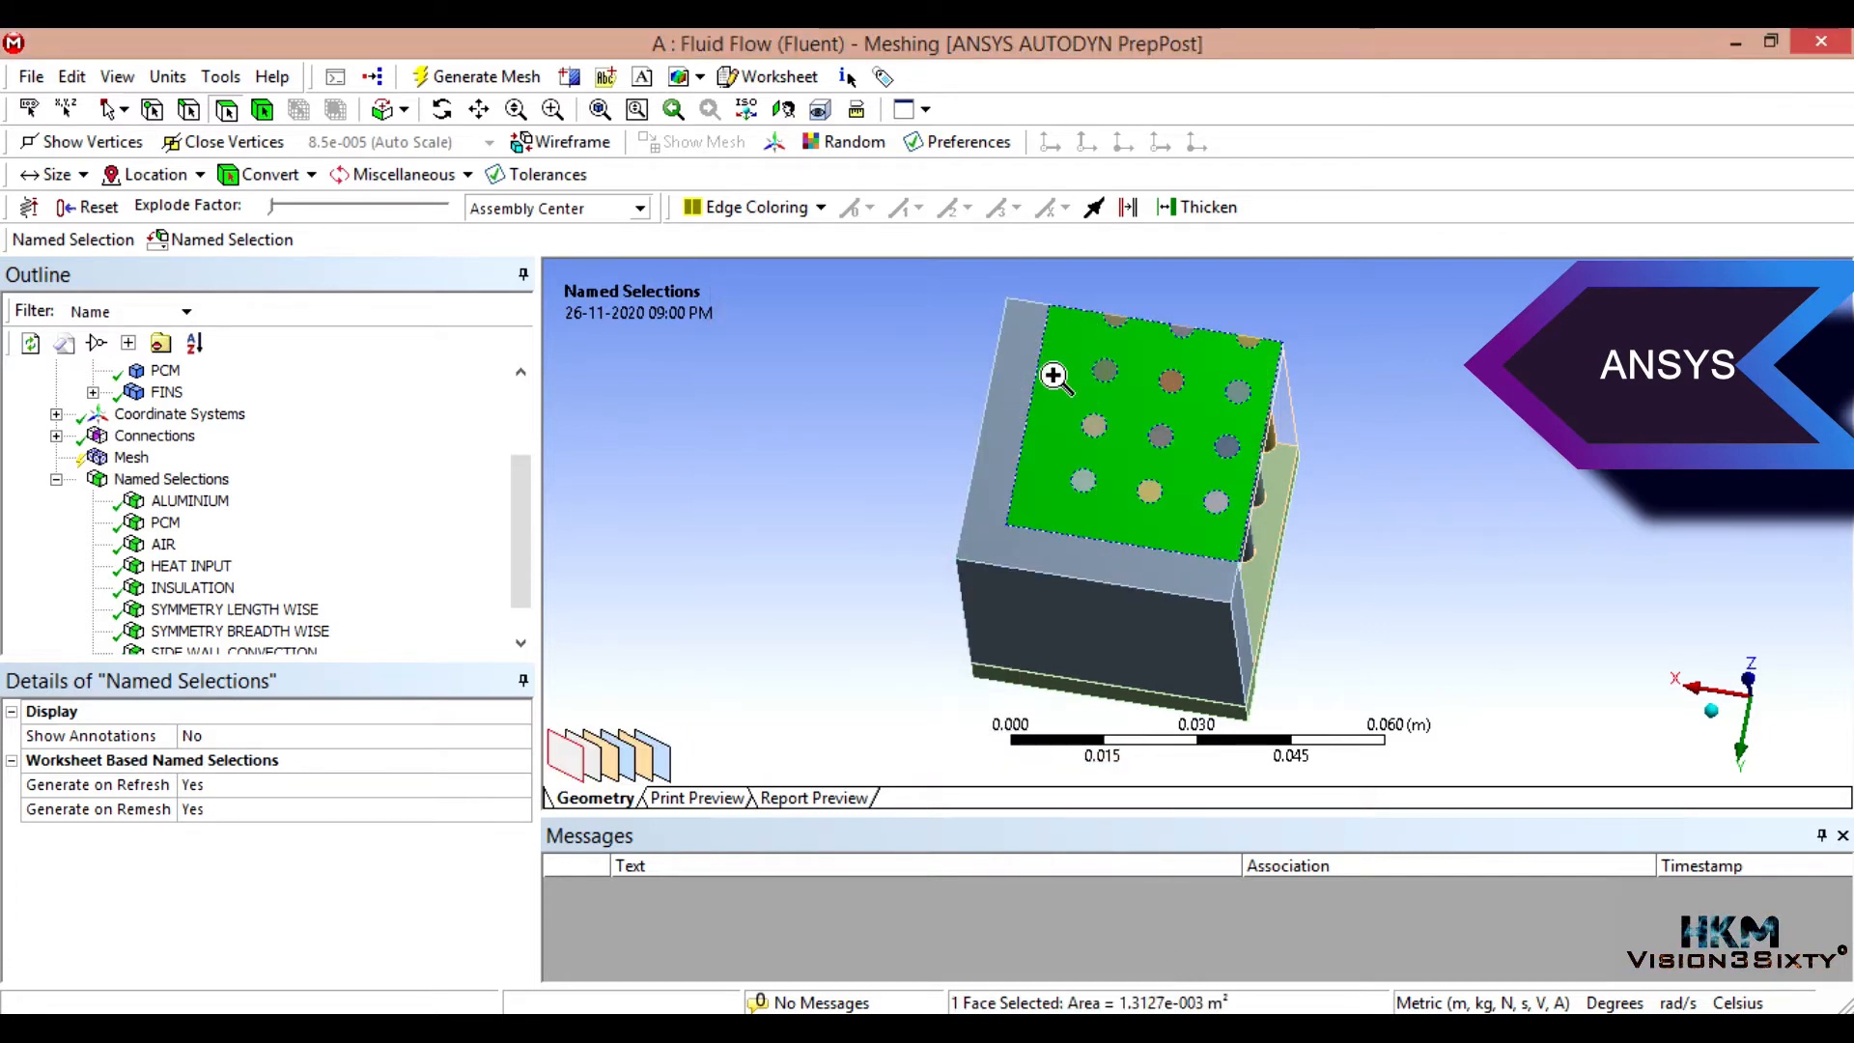
# Step: Name the air region's top face as an AIR TOP CONVECTION named selection
pyautogui.click(72, 239)
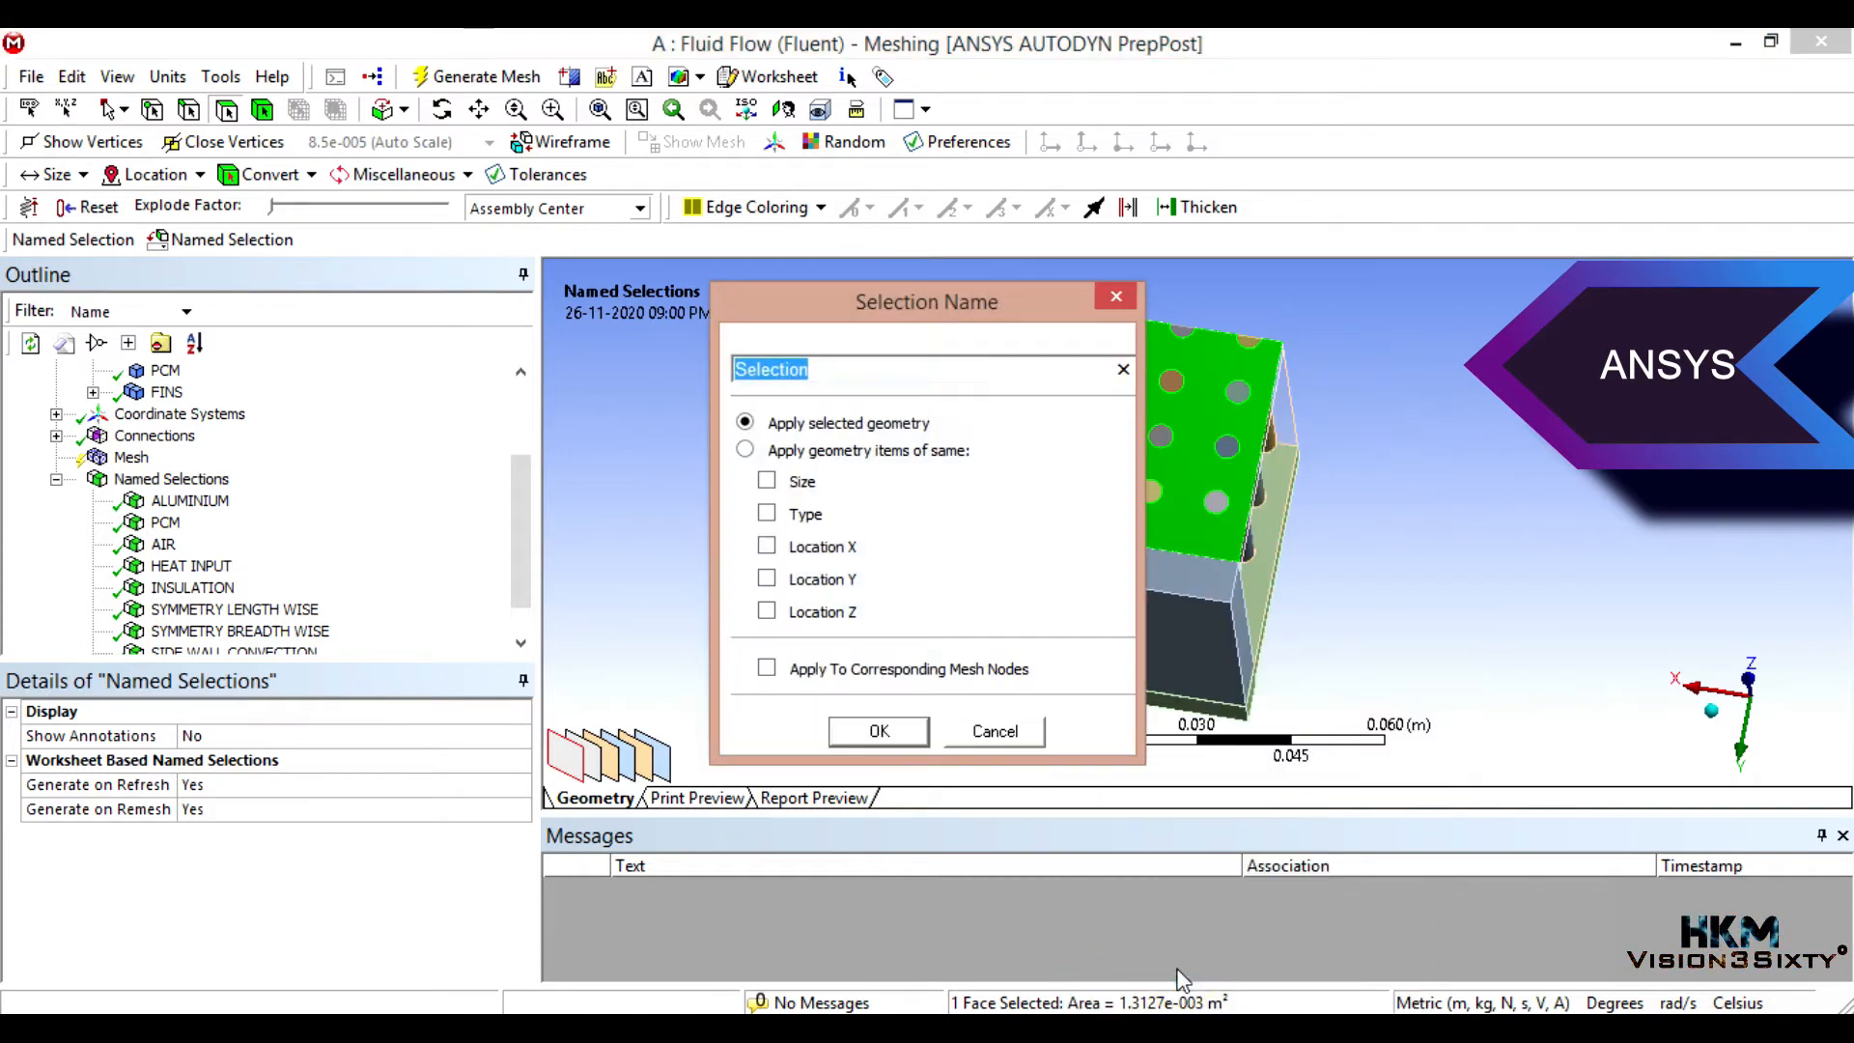
pyautogui.write('AIR TOP CO')
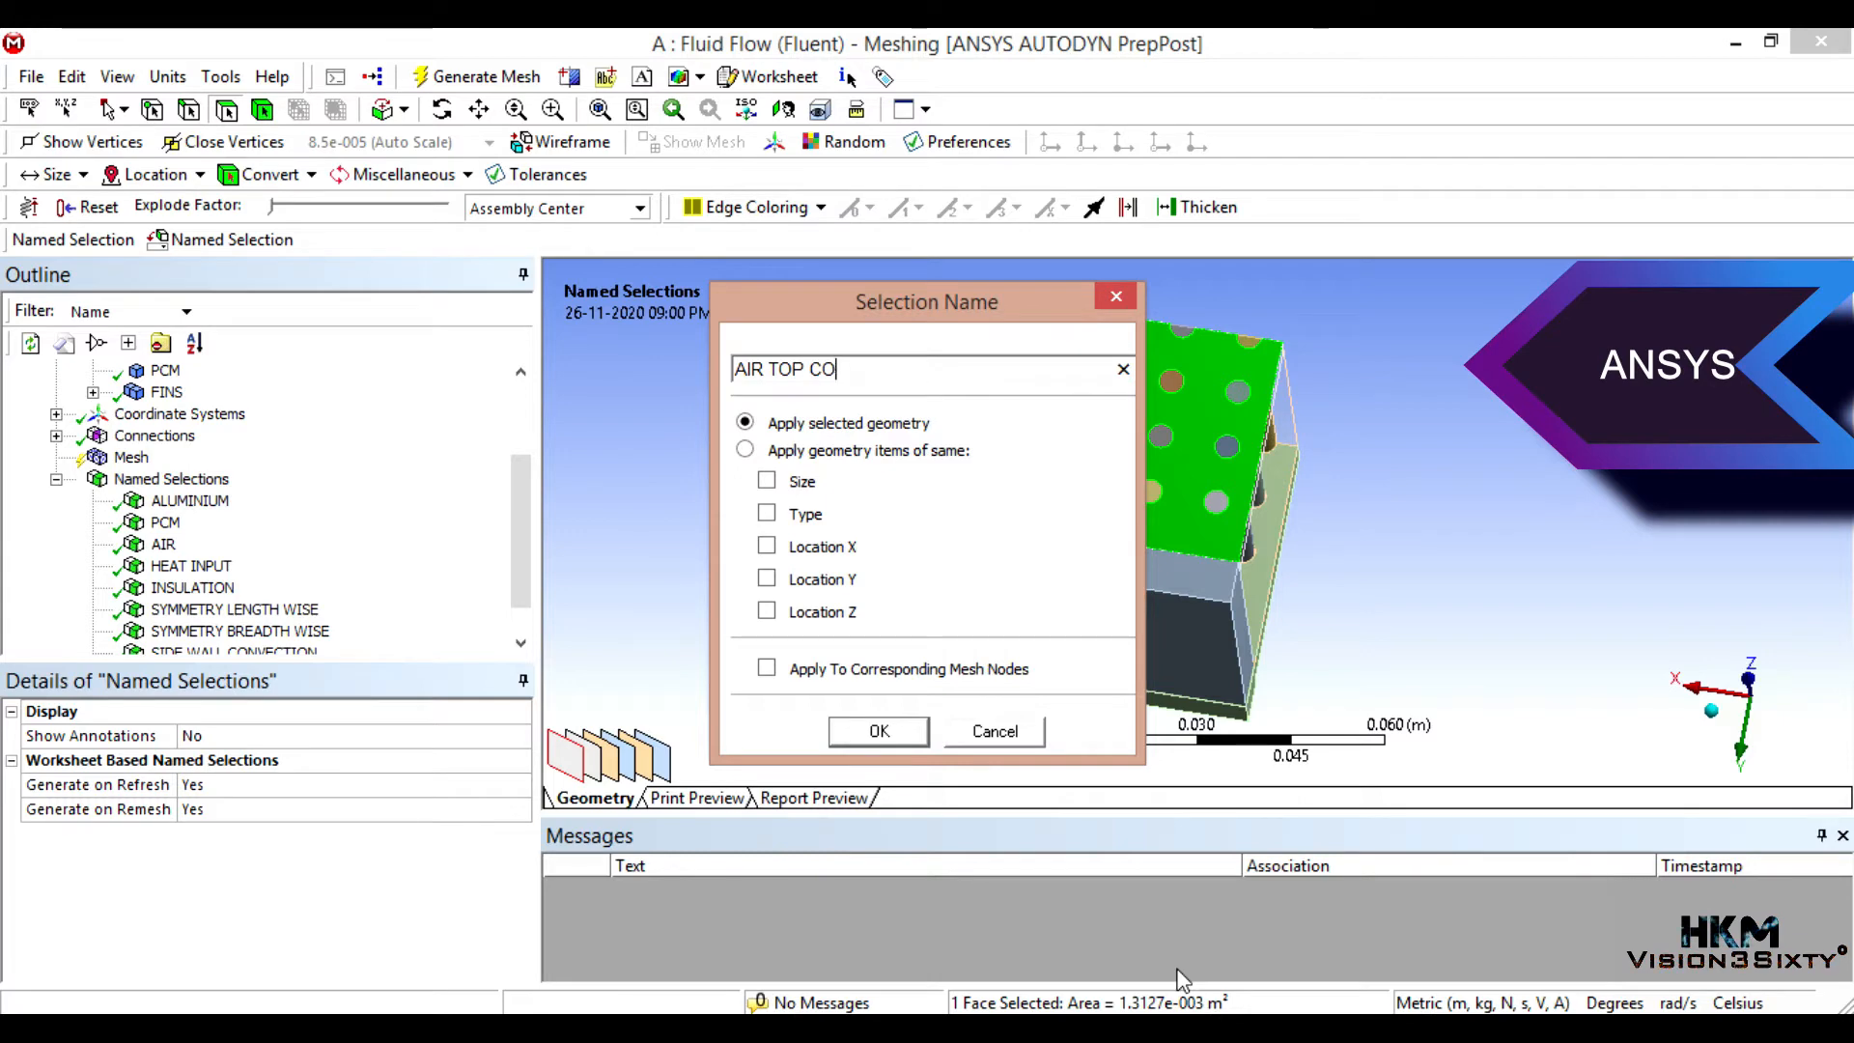
pyautogui.write('NVECT')
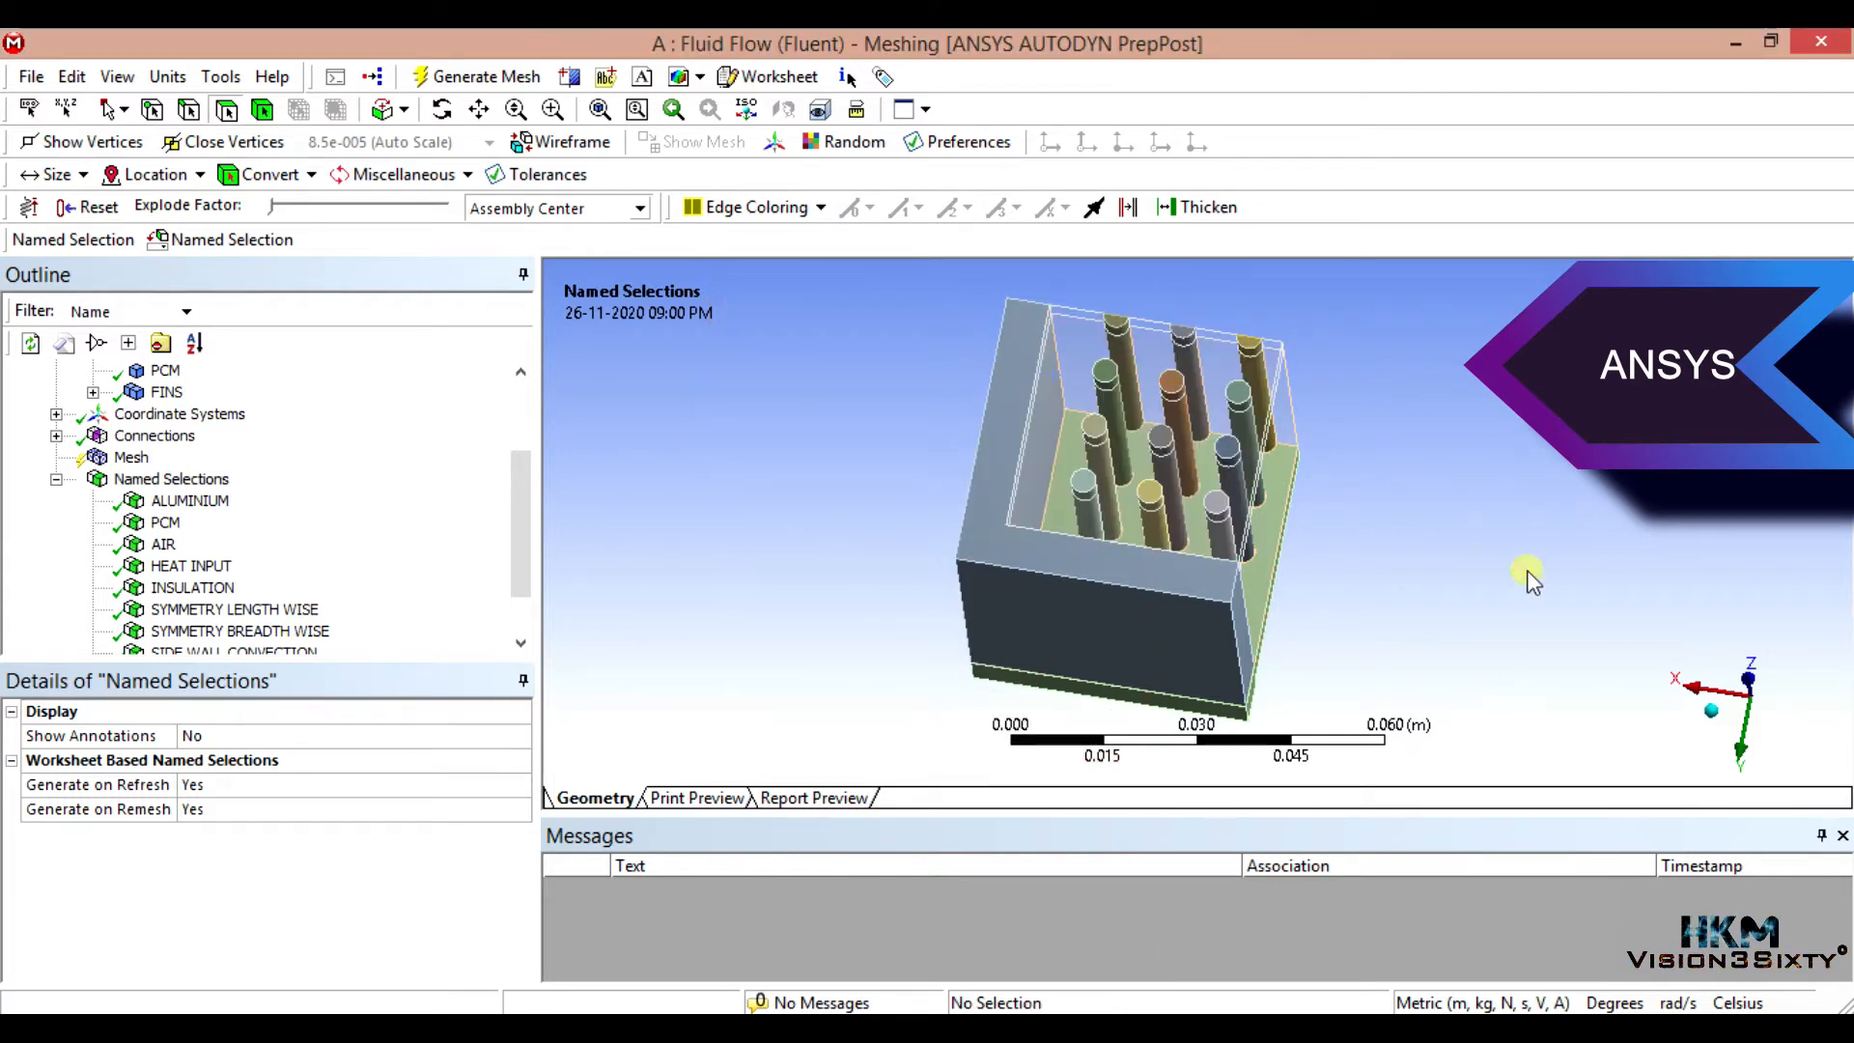
# Step: Group the twelve fin top faces into a FIN TOP CONVECTION named selection
pyautogui.click(1215, 500)
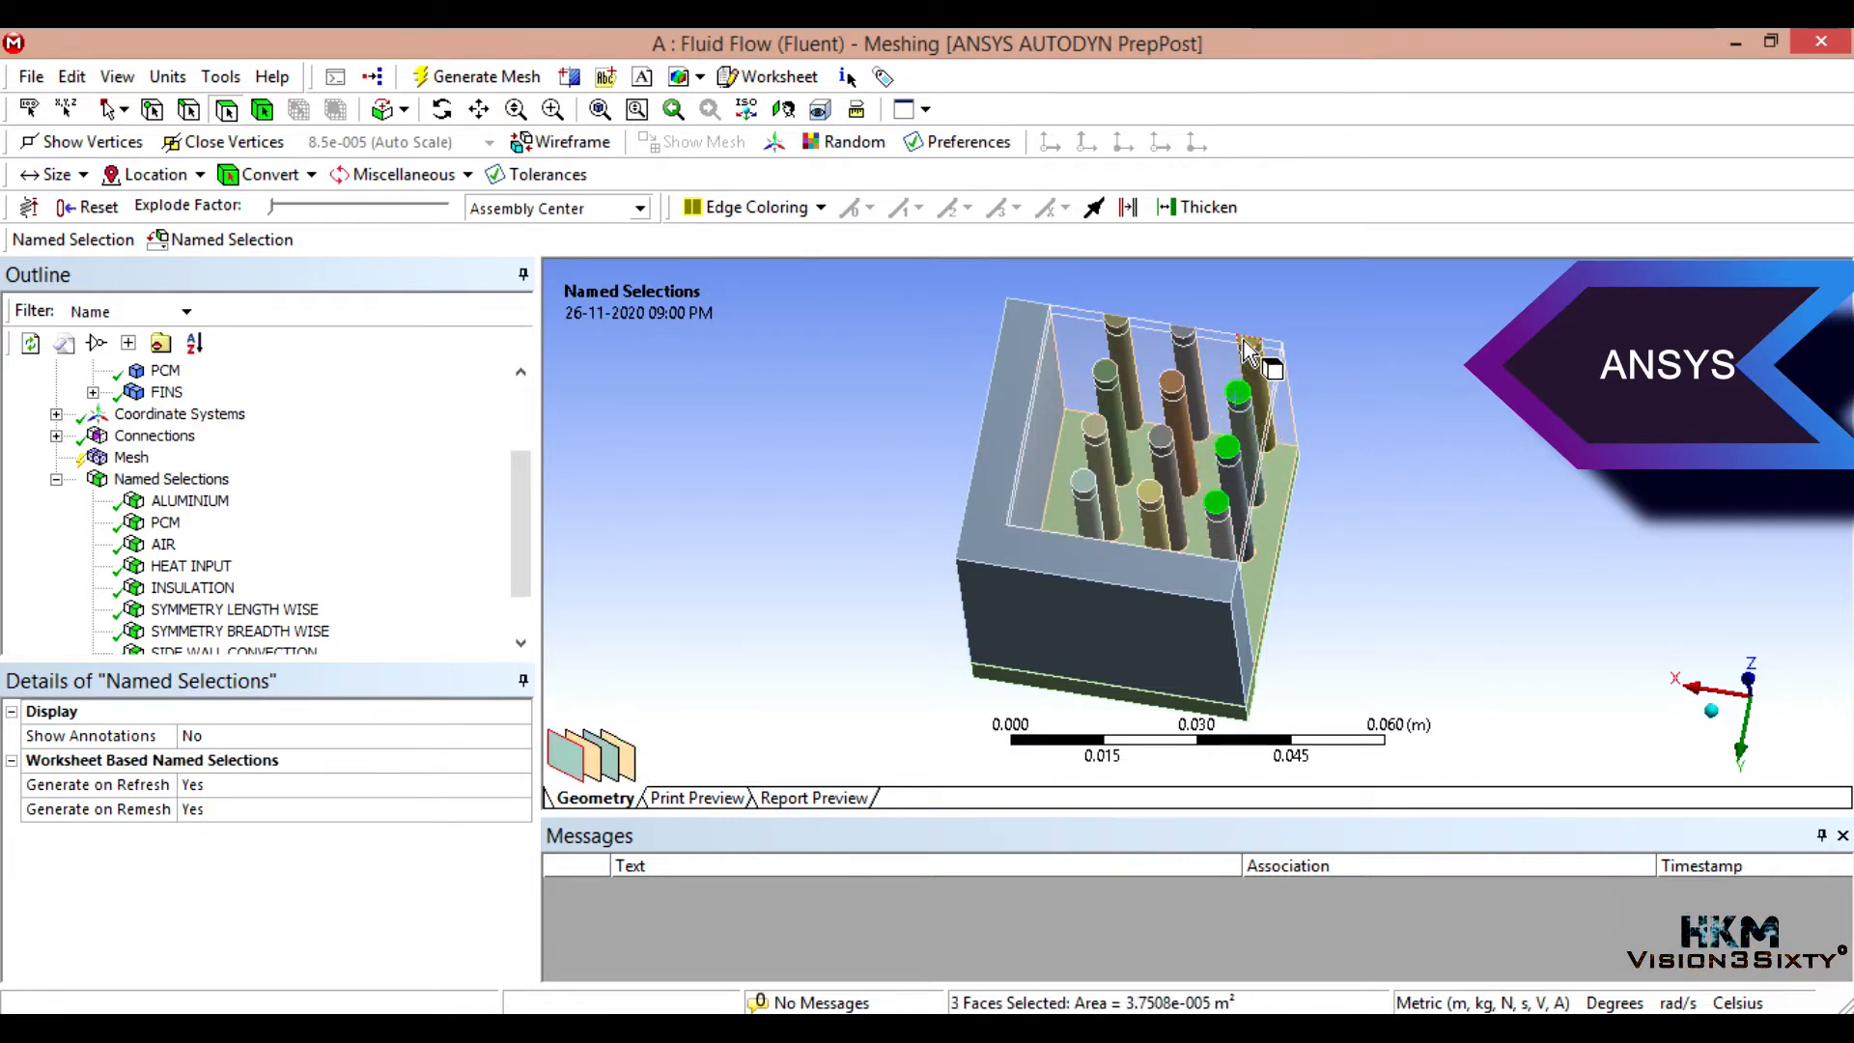
pyautogui.click(1119, 328)
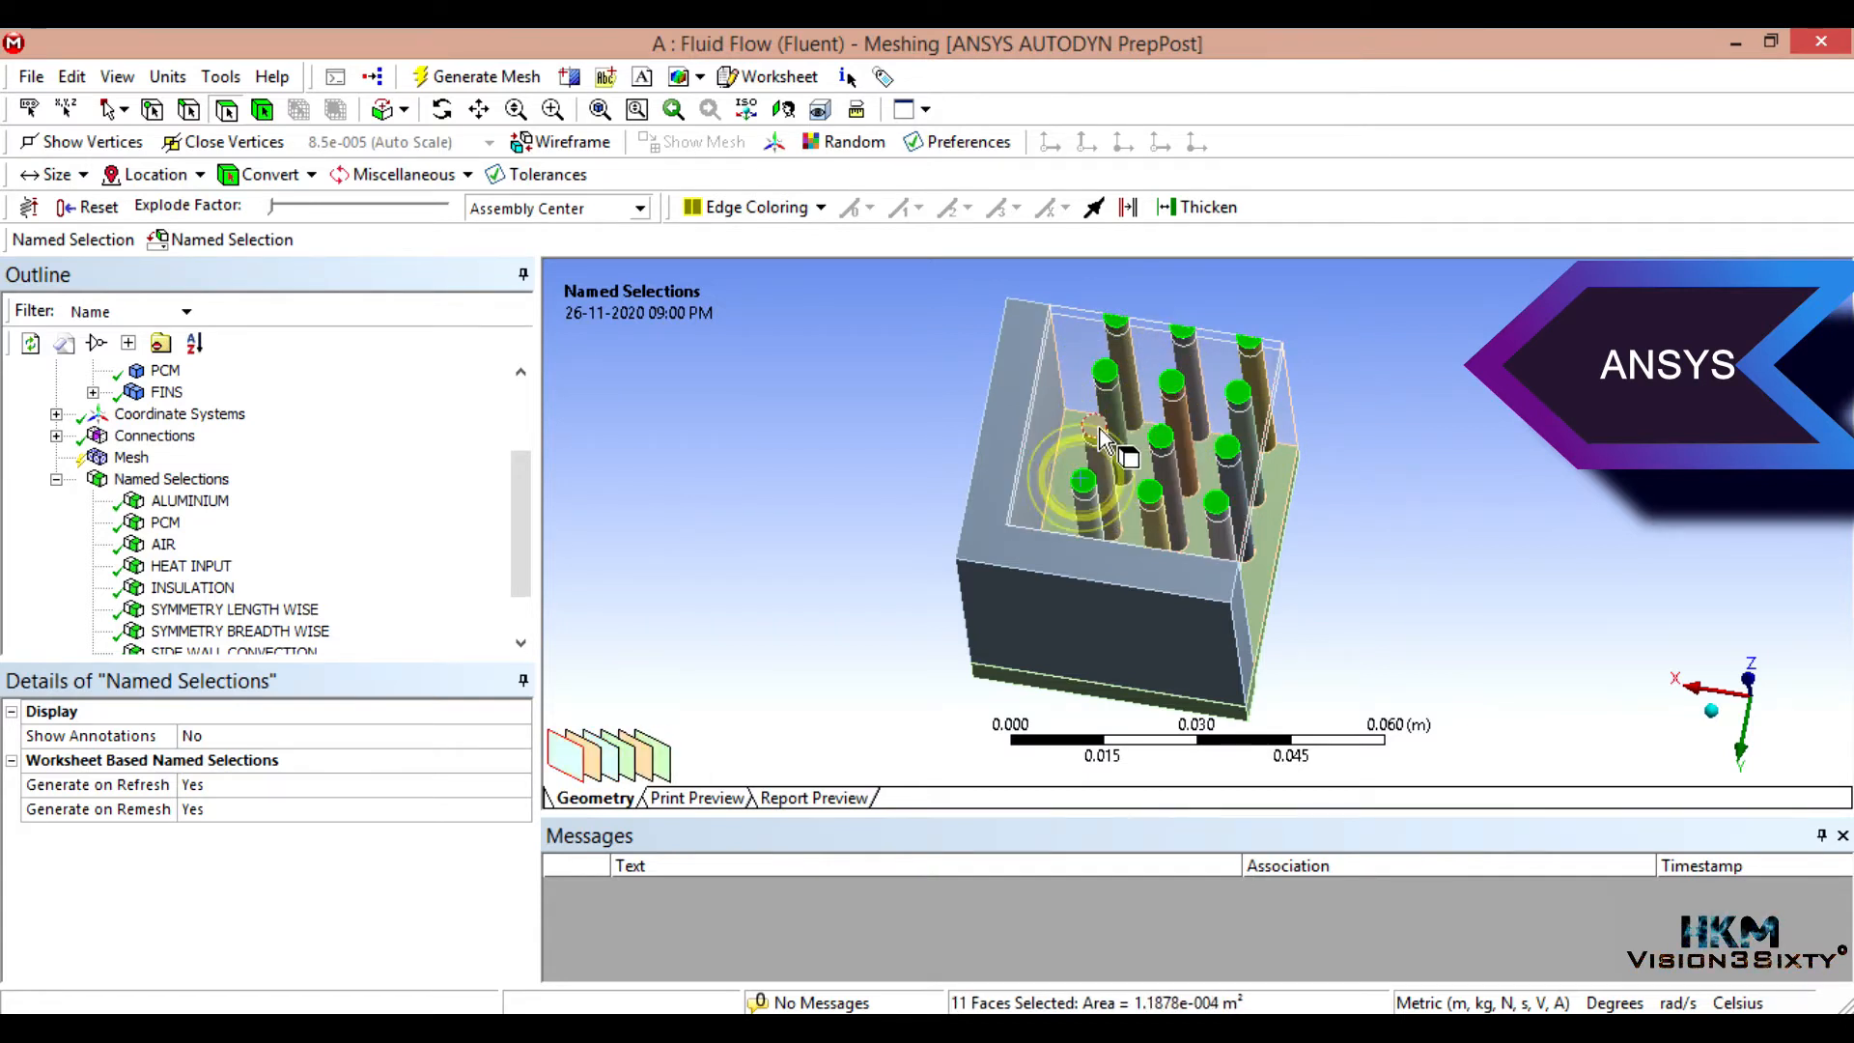
pyautogui.rightClick(1099, 441)
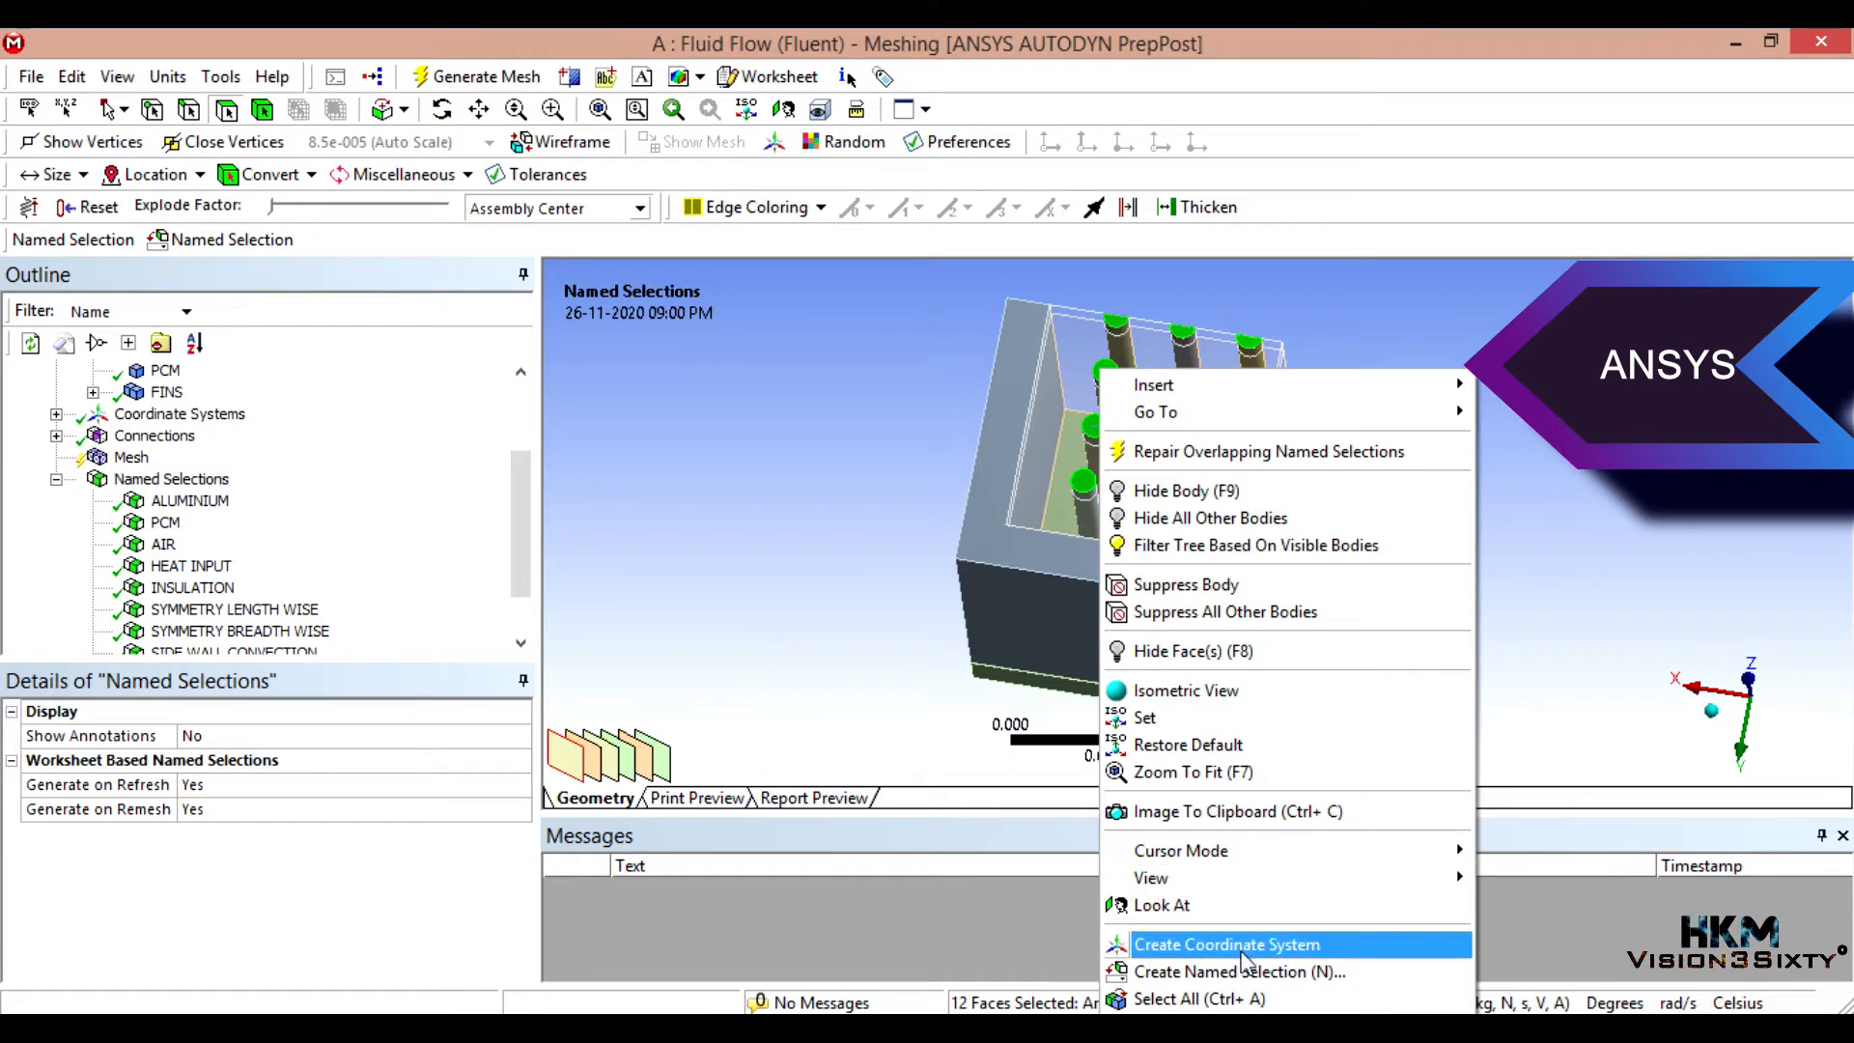
pyautogui.click(1238, 971)
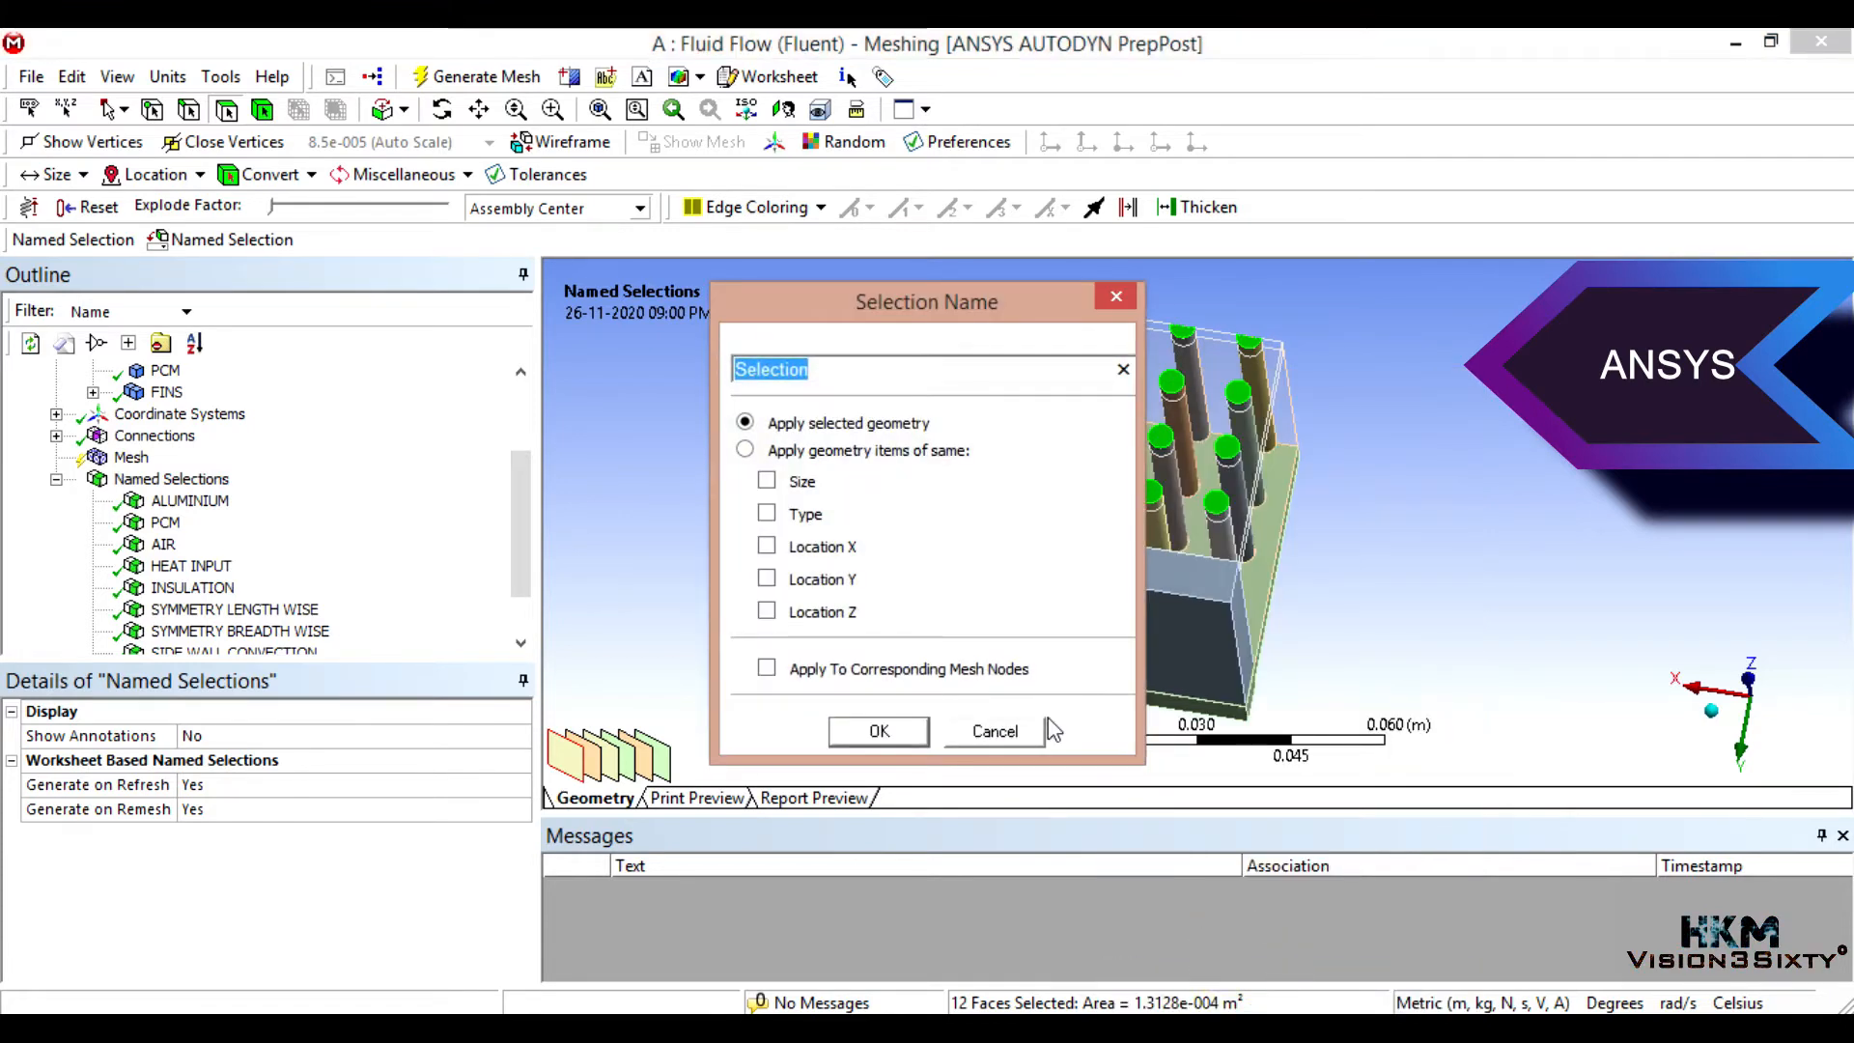
pyautogui.write('FIN TOP')
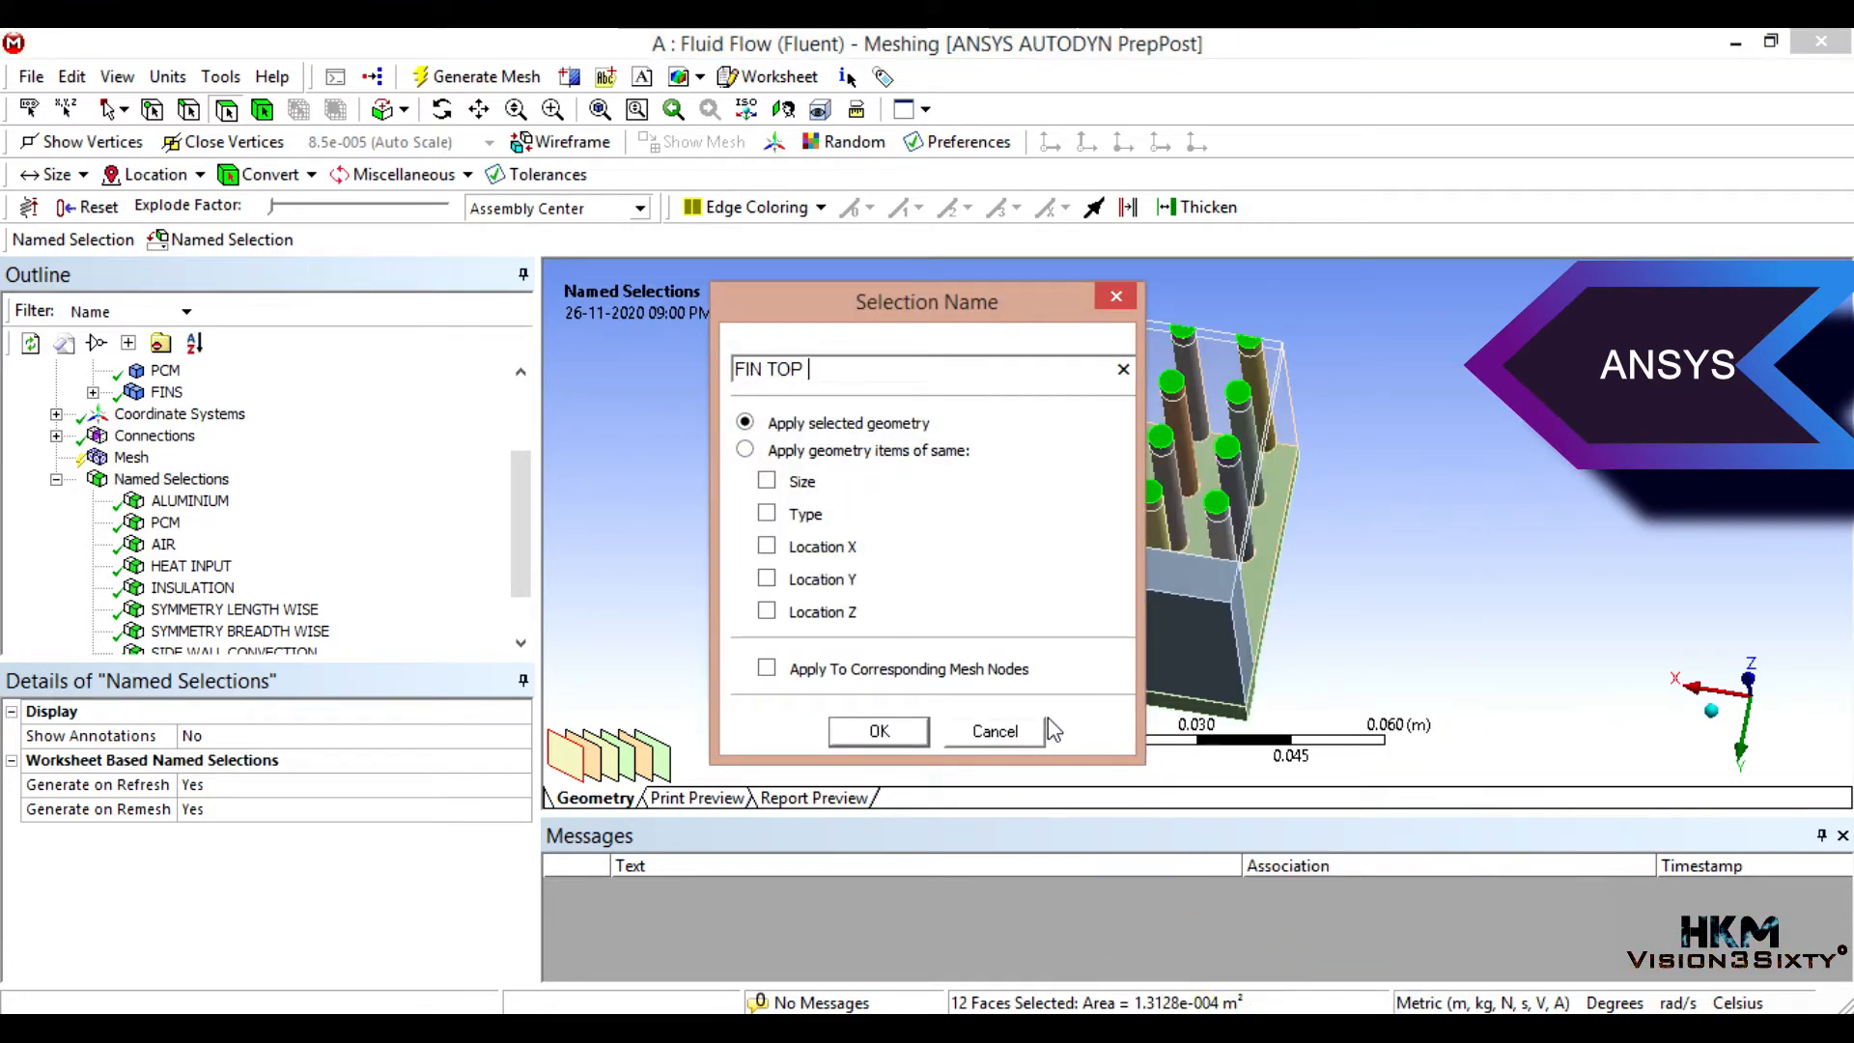
pyautogui.write('CONVECT')
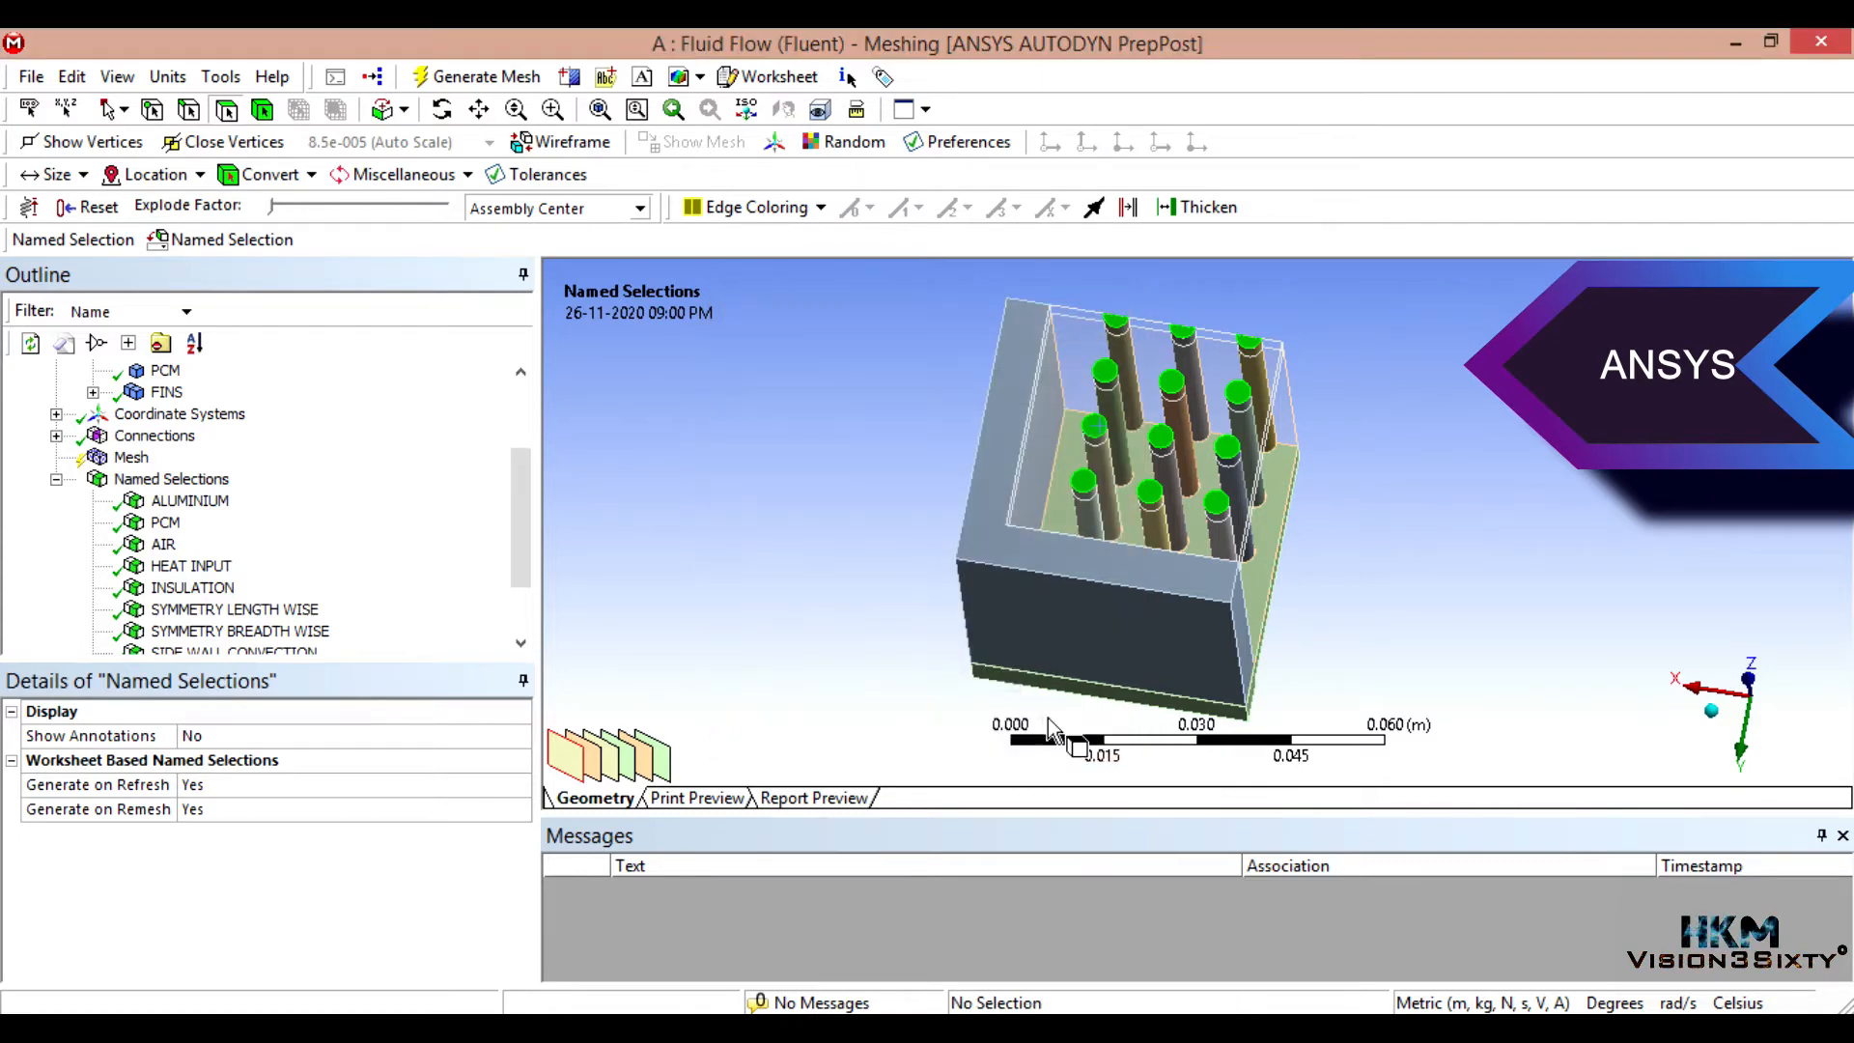
pyautogui.click(172, 392)
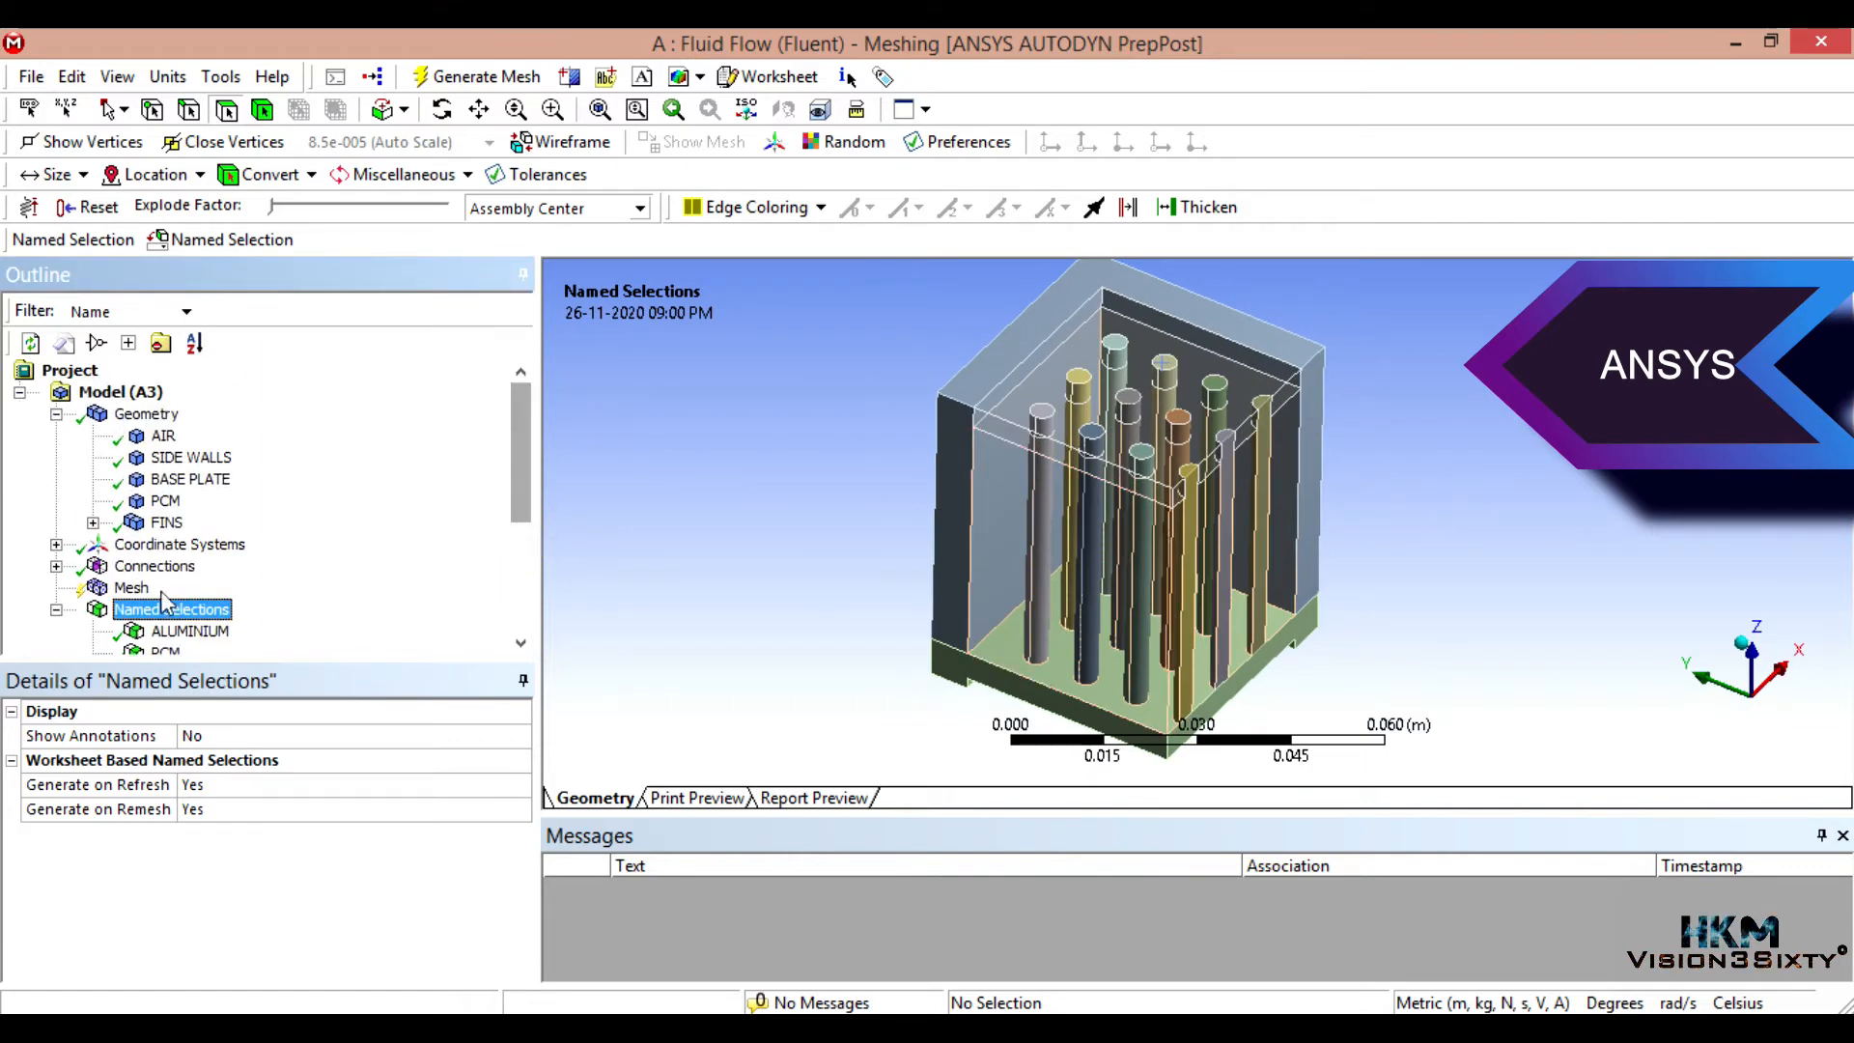
# Step: Inspect the PCM, SIDE WALLS and FINS bodies, then bring up the AIR body's actions
pyautogui.scroll(-3)
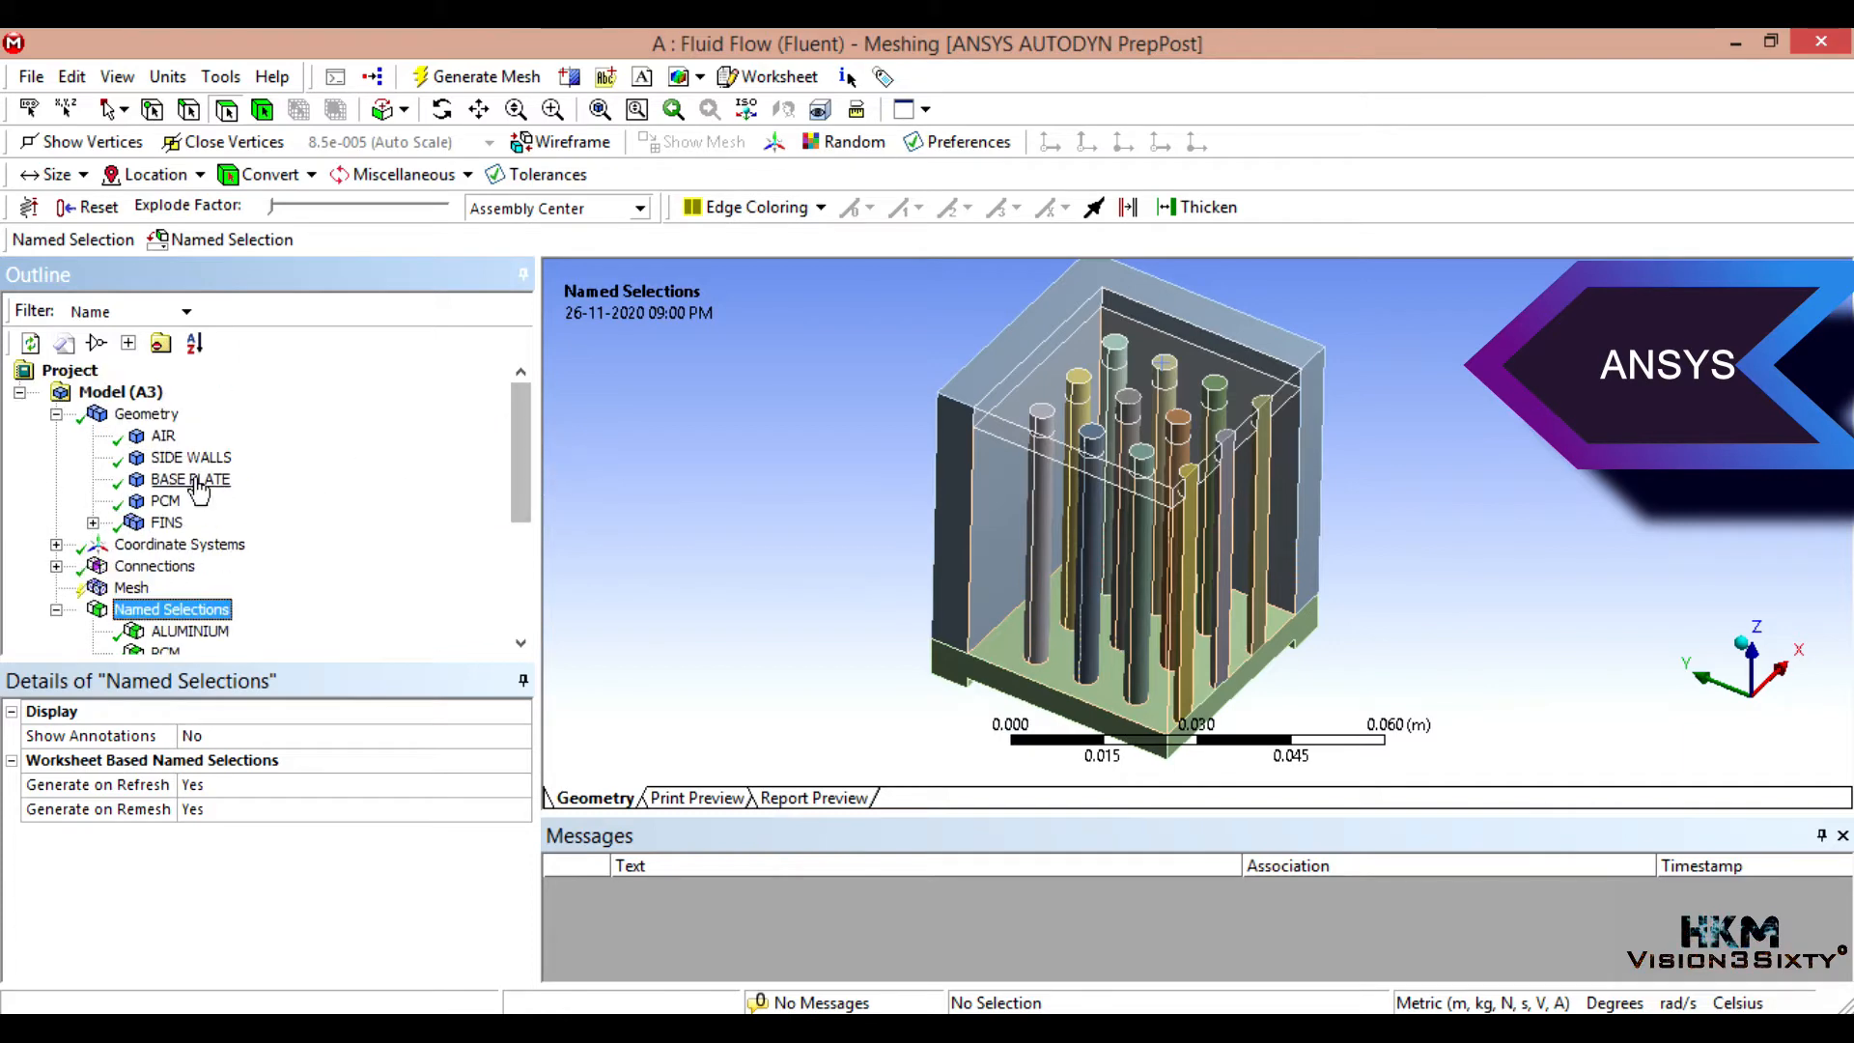
pyautogui.rightClick(166, 500)
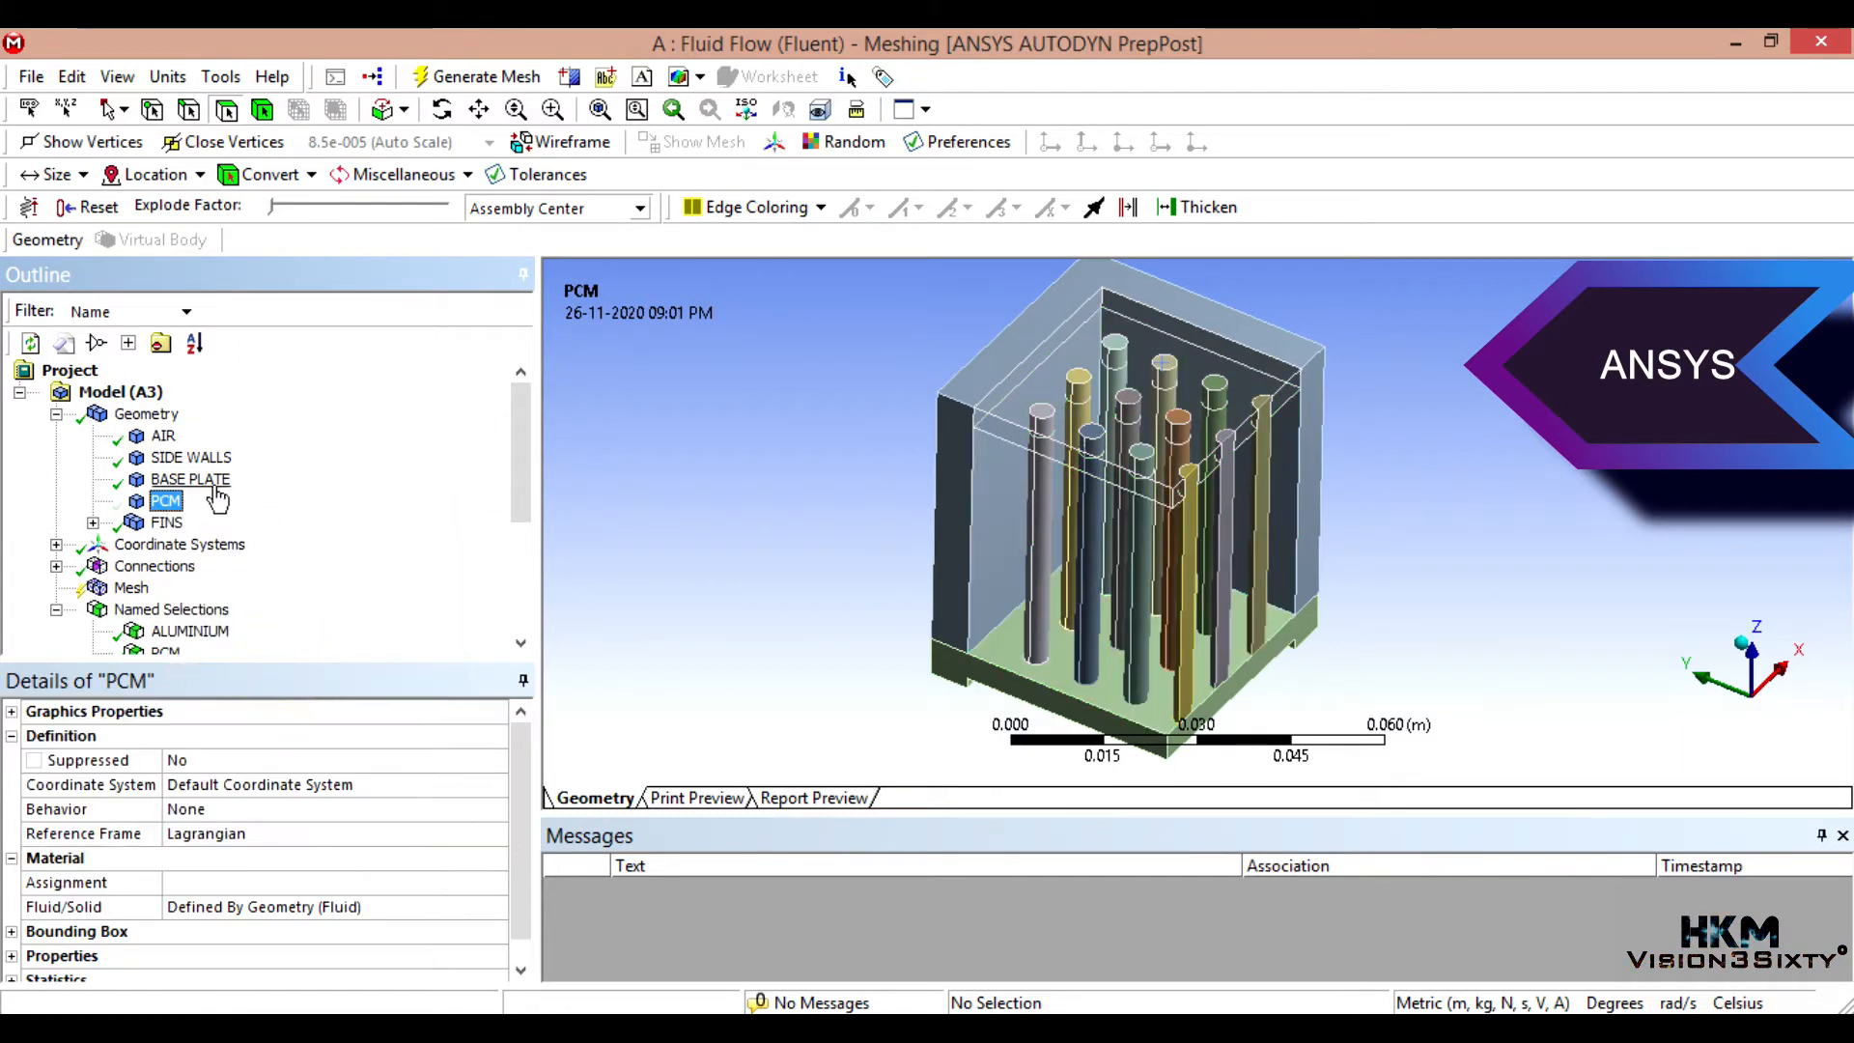
pyautogui.rightClick(191, 479)
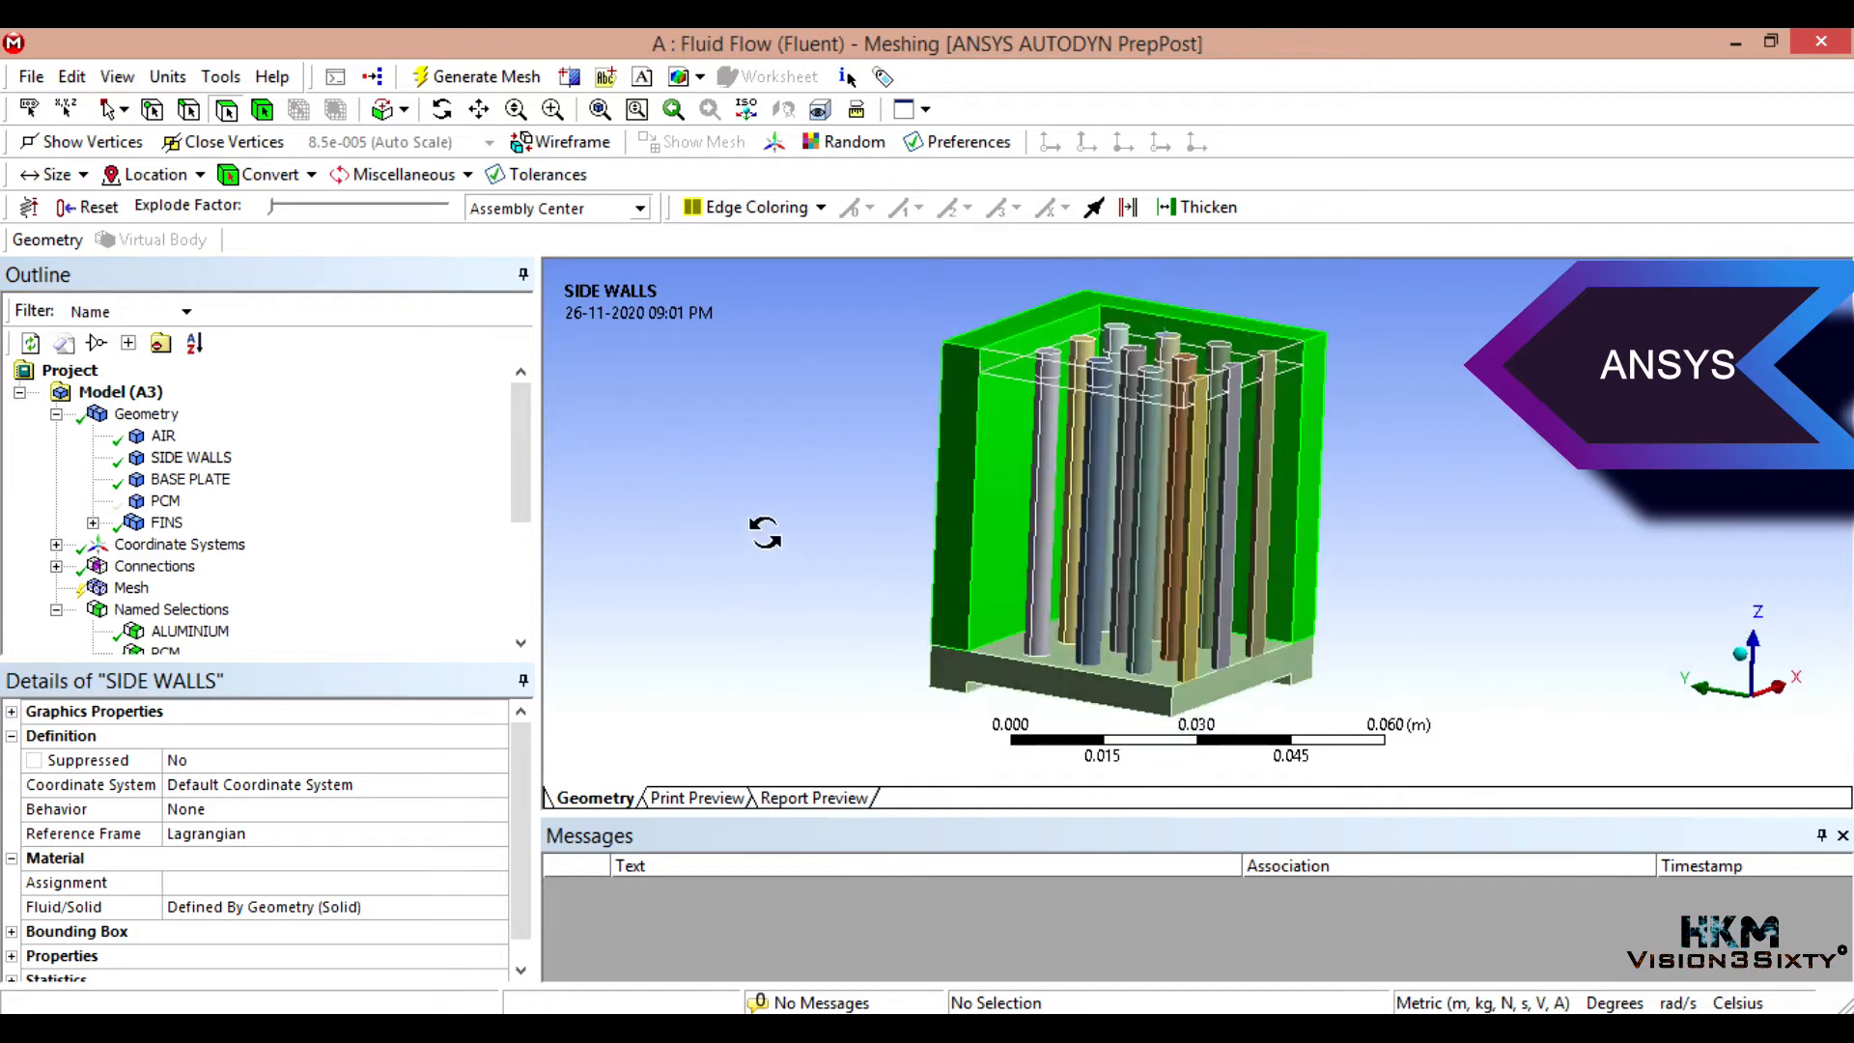
pyautogui.click(166, 521)
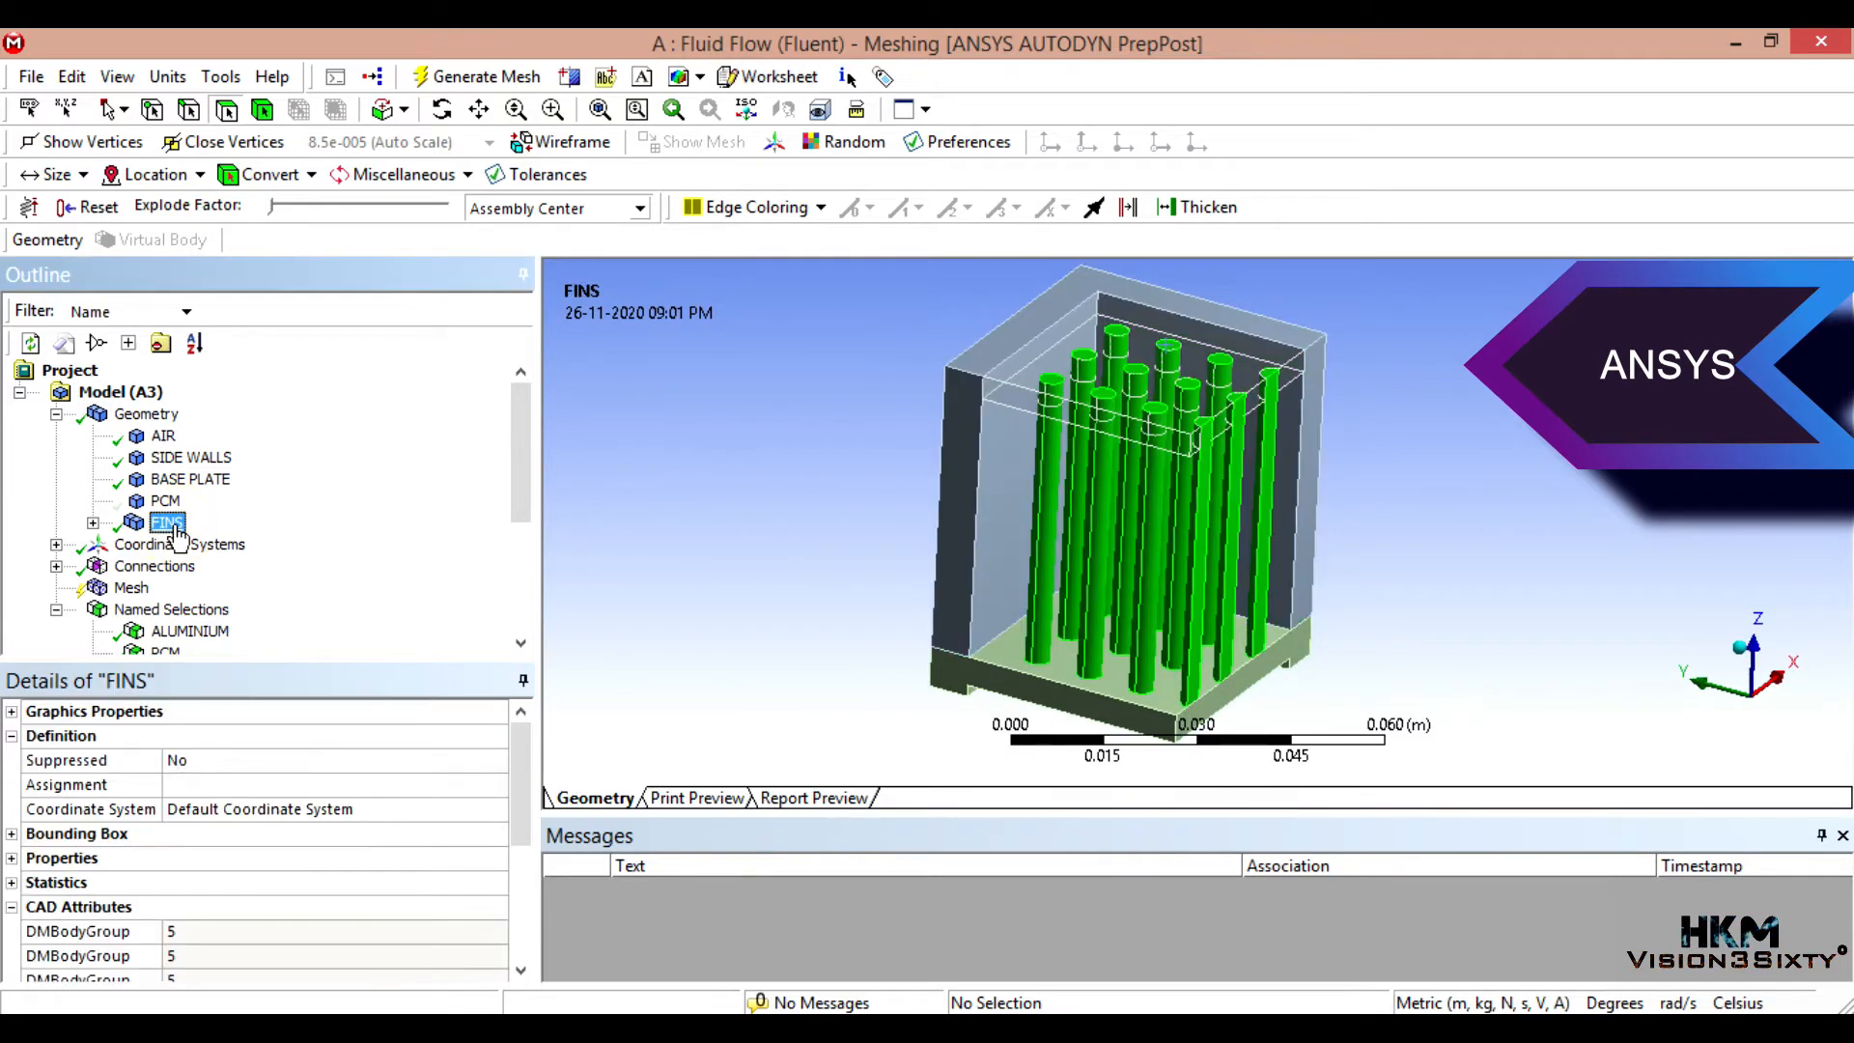
pyautogui.moveTo(195, 456)
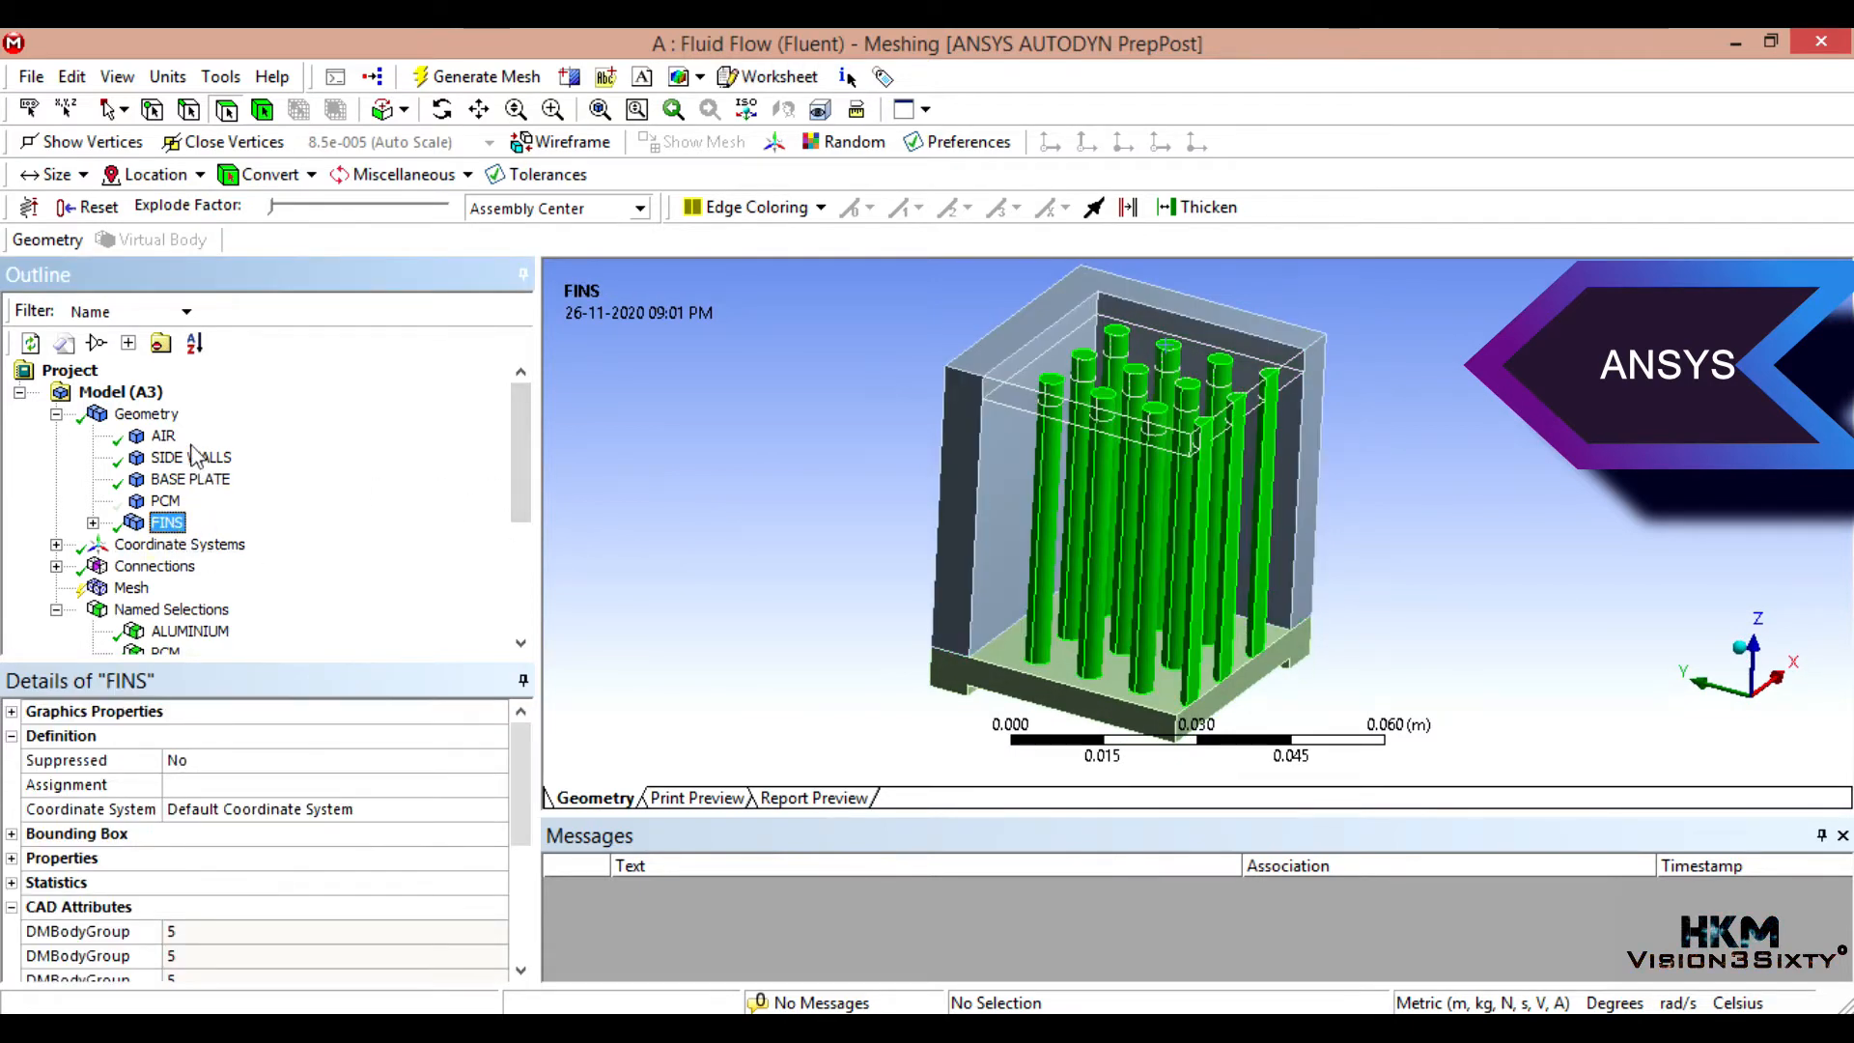
pyautogui.rightClick(162, 435)
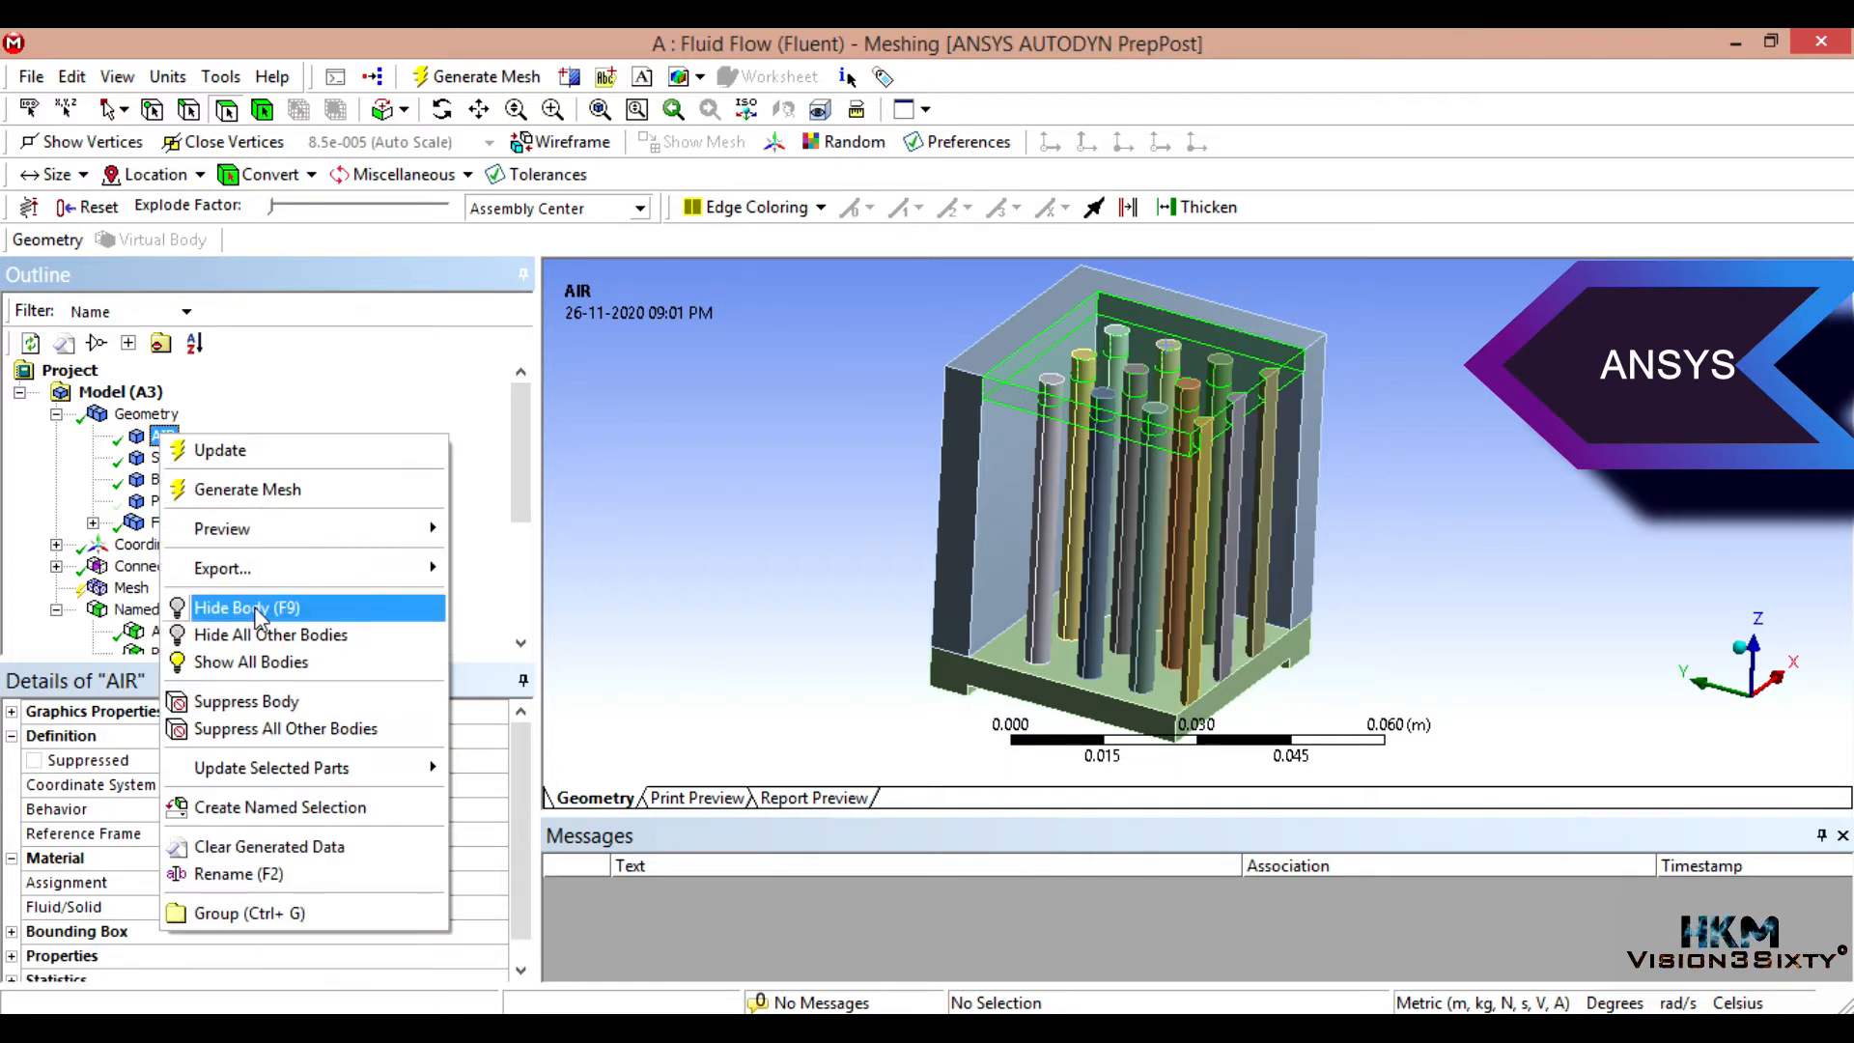
# Step: Select the AIR body and bring up the Mesh settings with CFD physics and Fluent solver
pyautogui.click(245, 607)
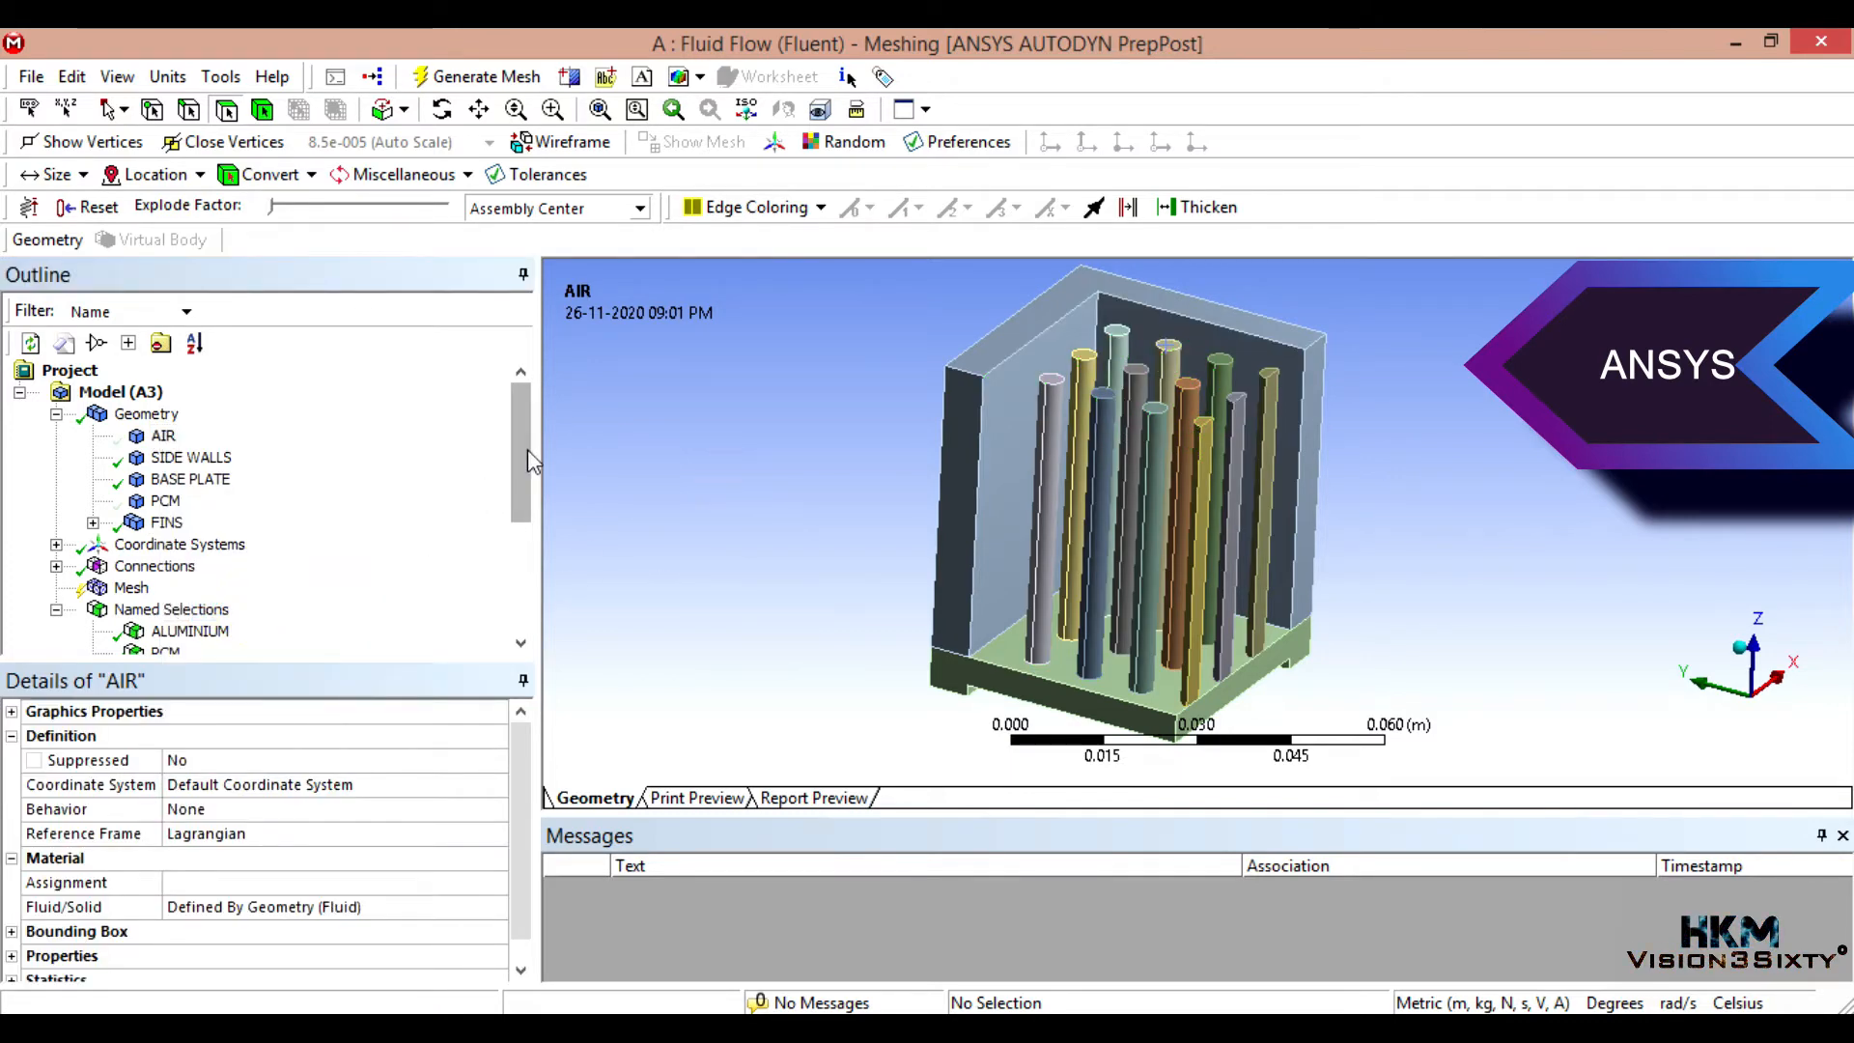
pyautogui.scroll(-3)
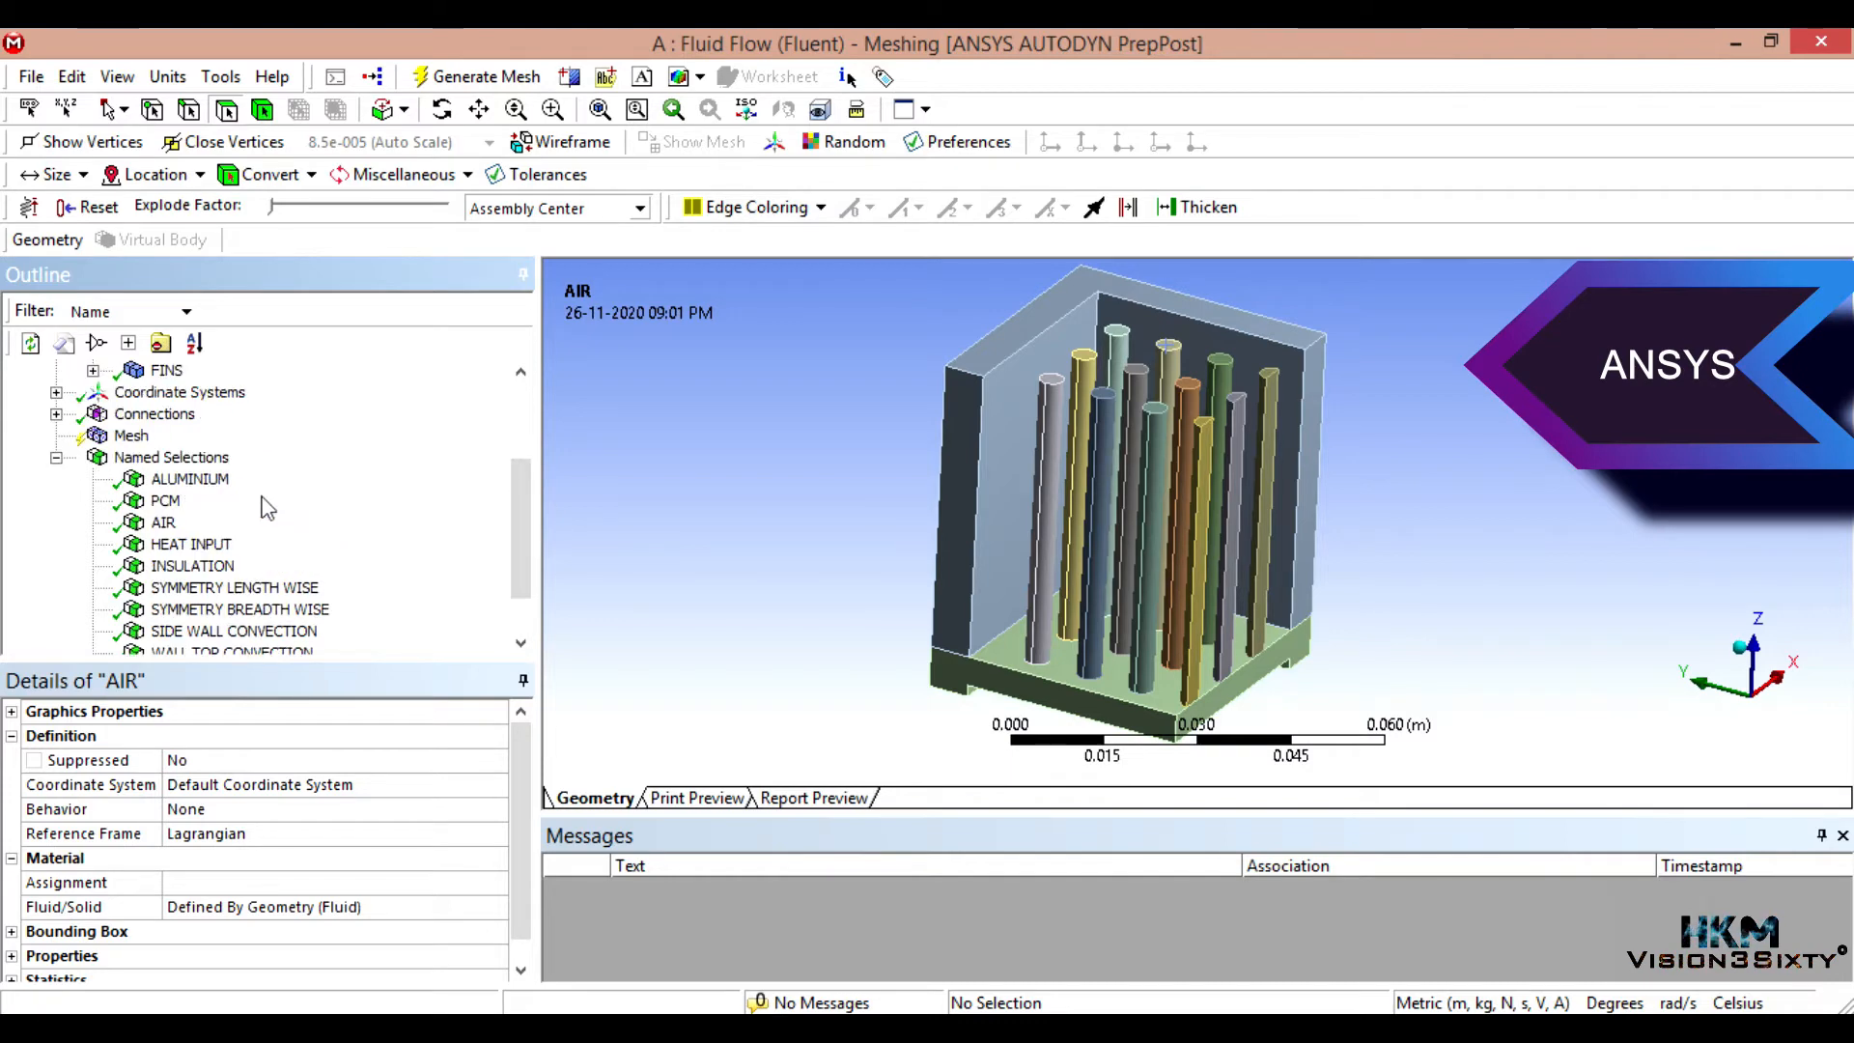
pyautogui.click(131, 435)
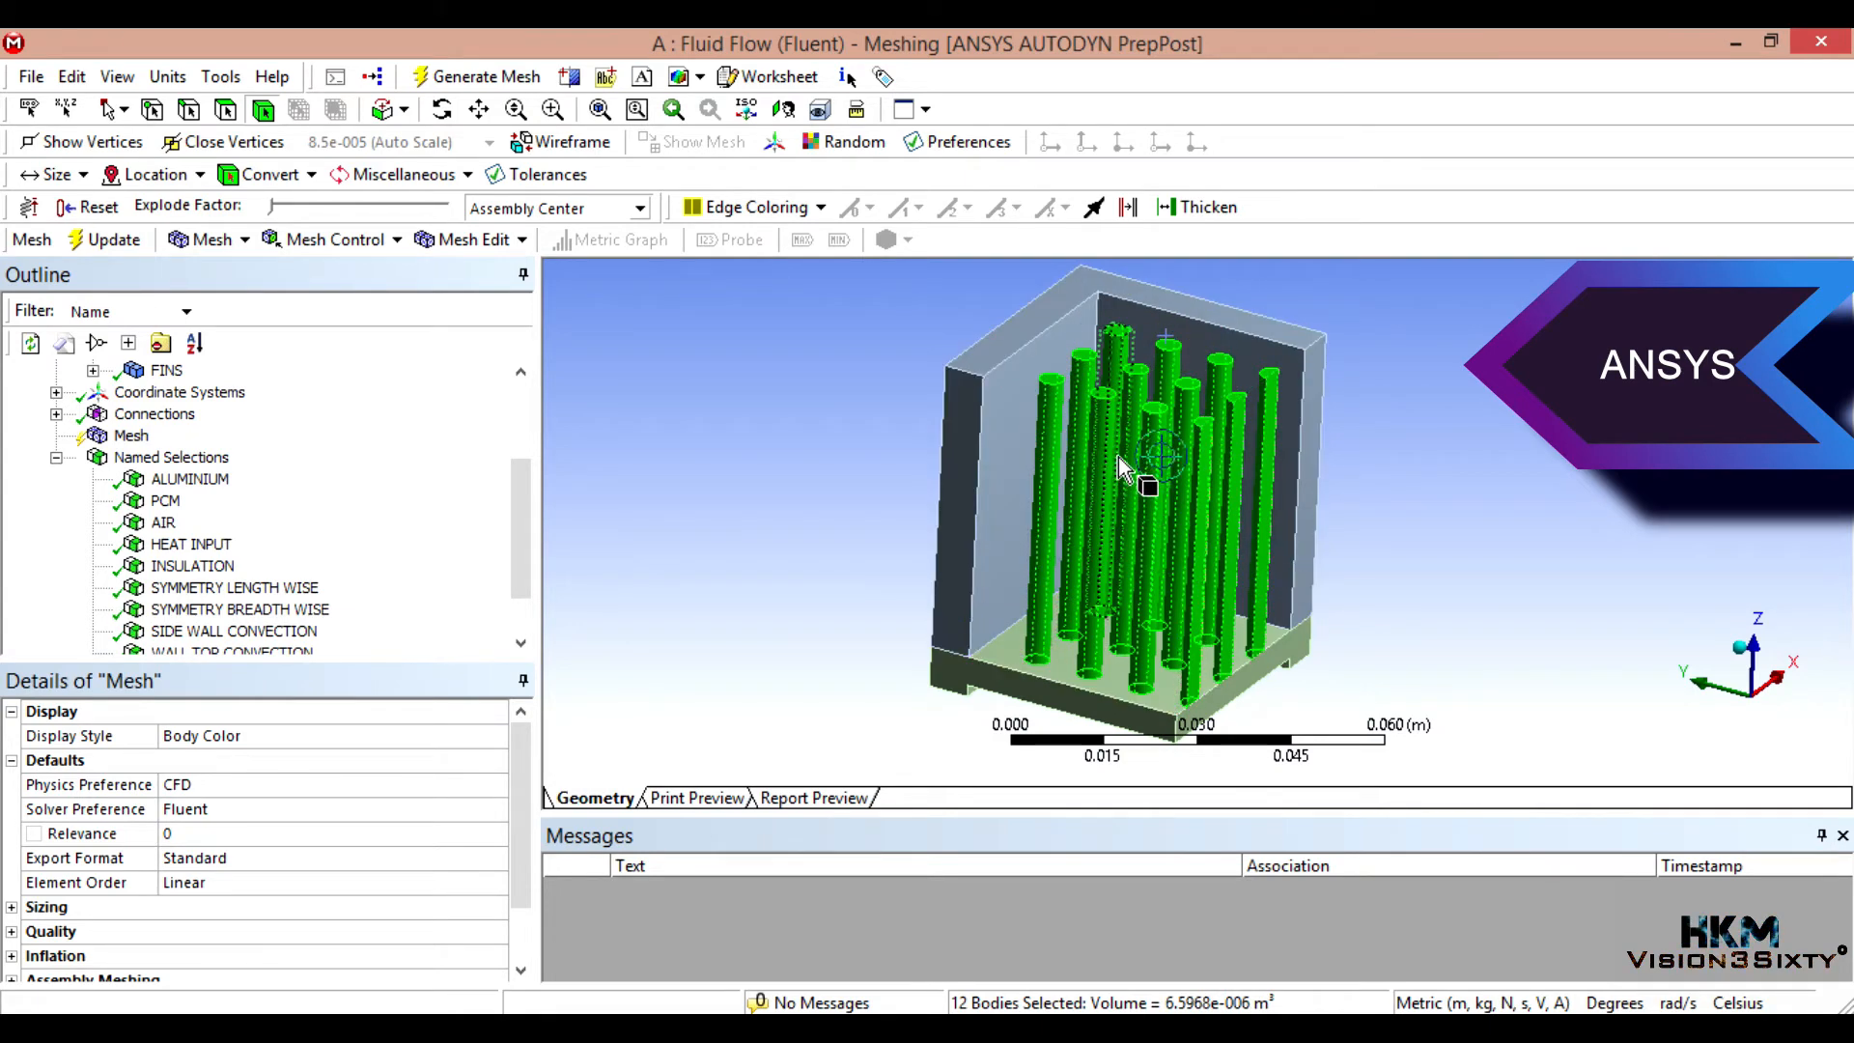
pyautogui.moveTo(408, 514)
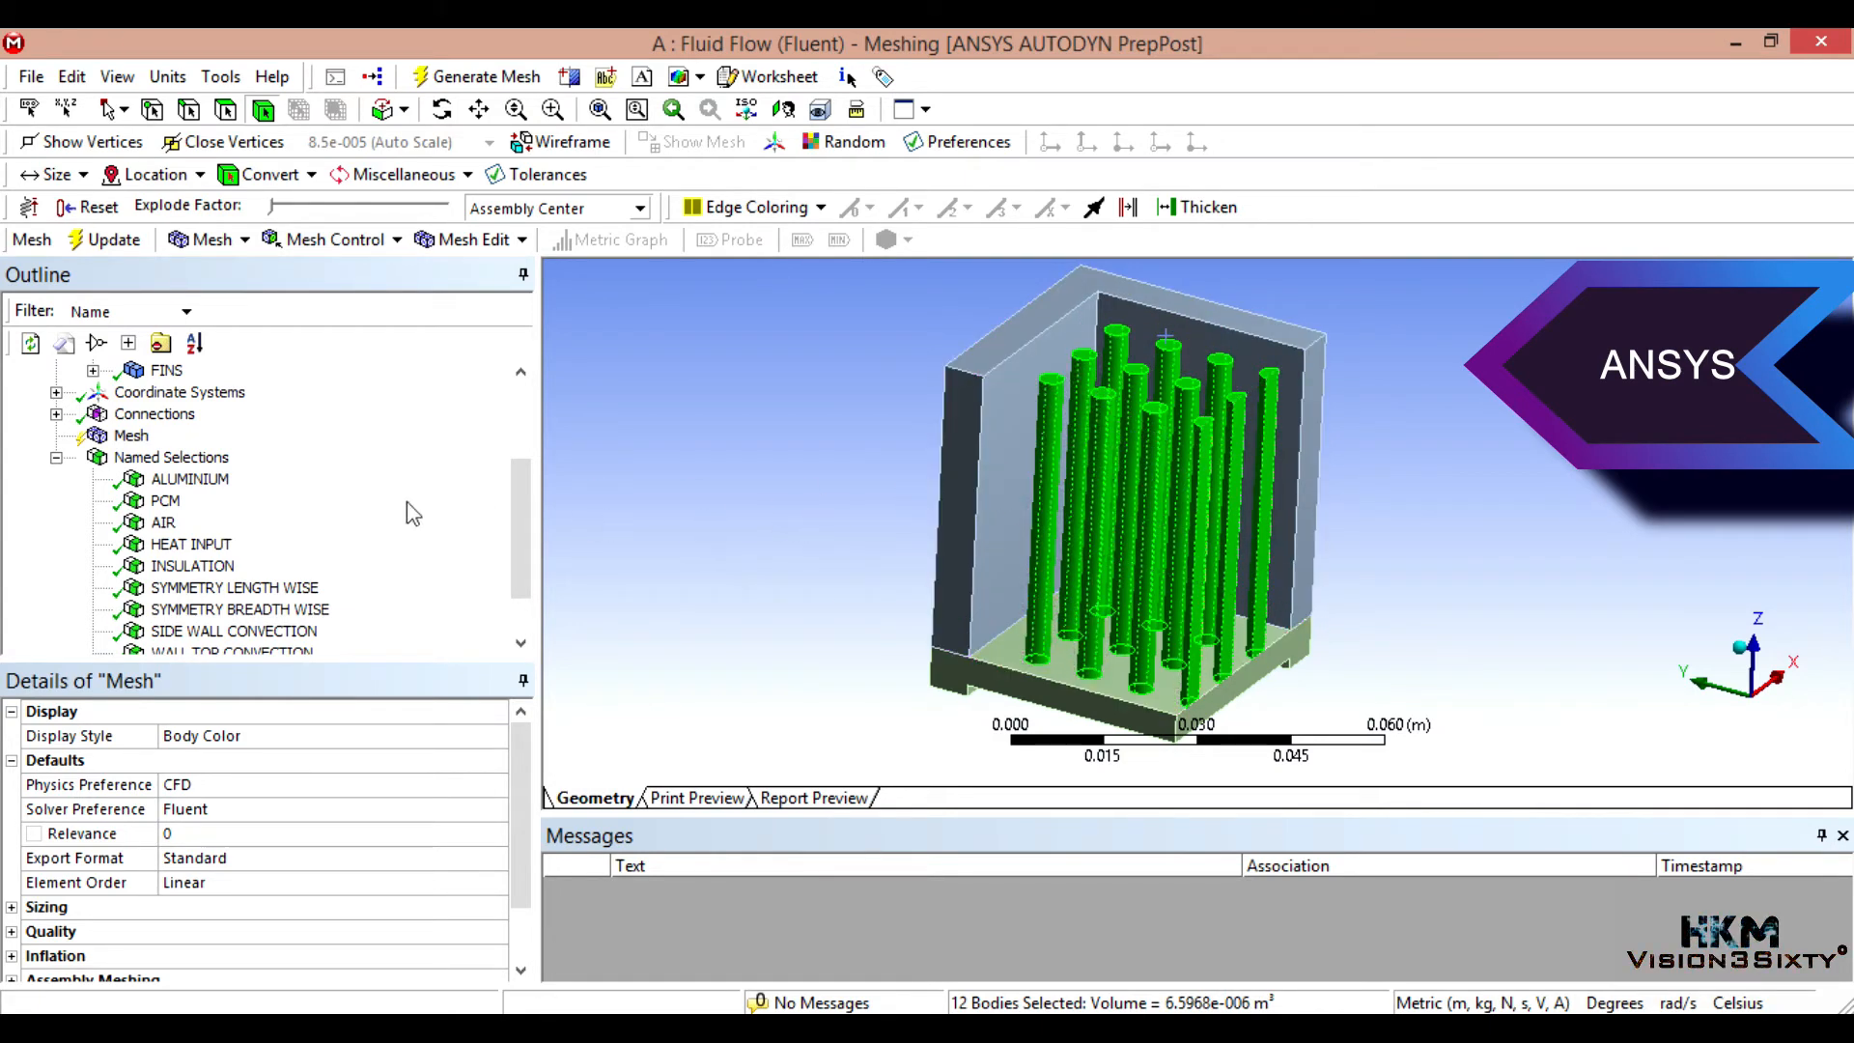
# Step: Insert a Sweep mesh method on the twelve fin bodies with 25 divisions
pyautogui.rightClick(132, 435)
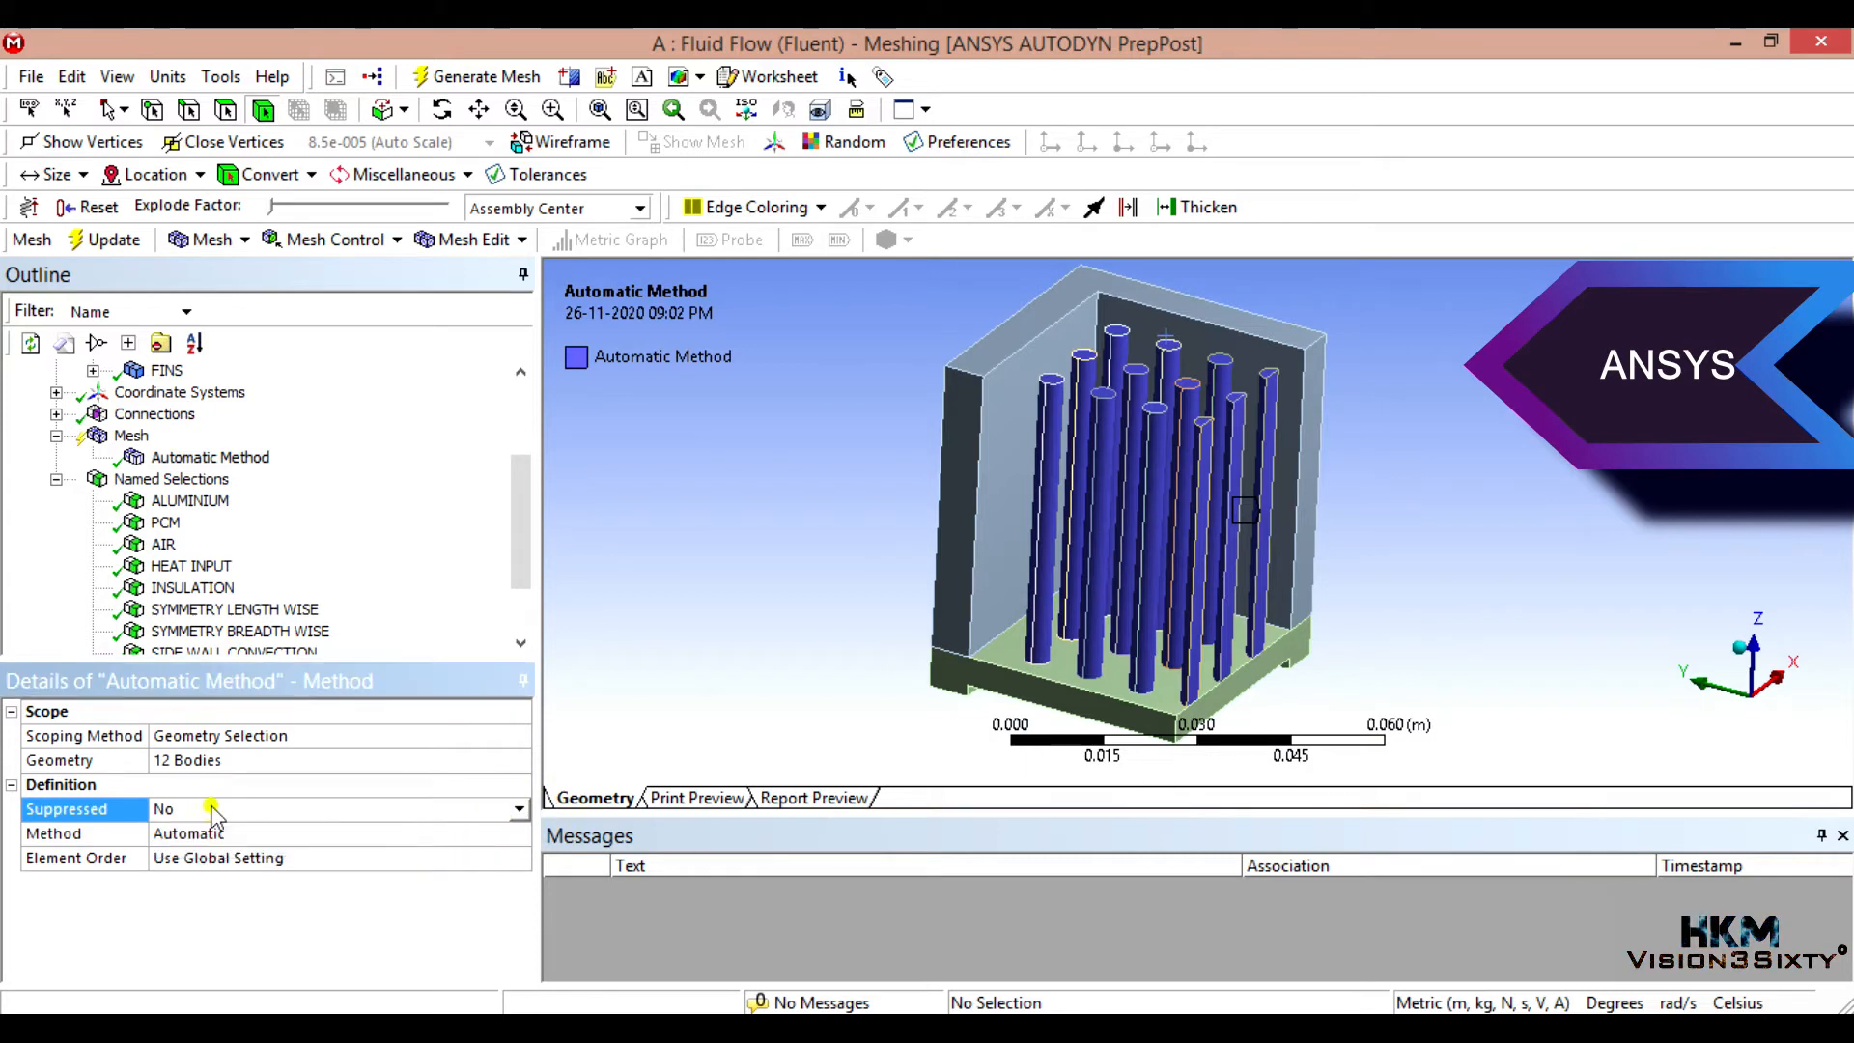
pyautogui.click(518, 834)
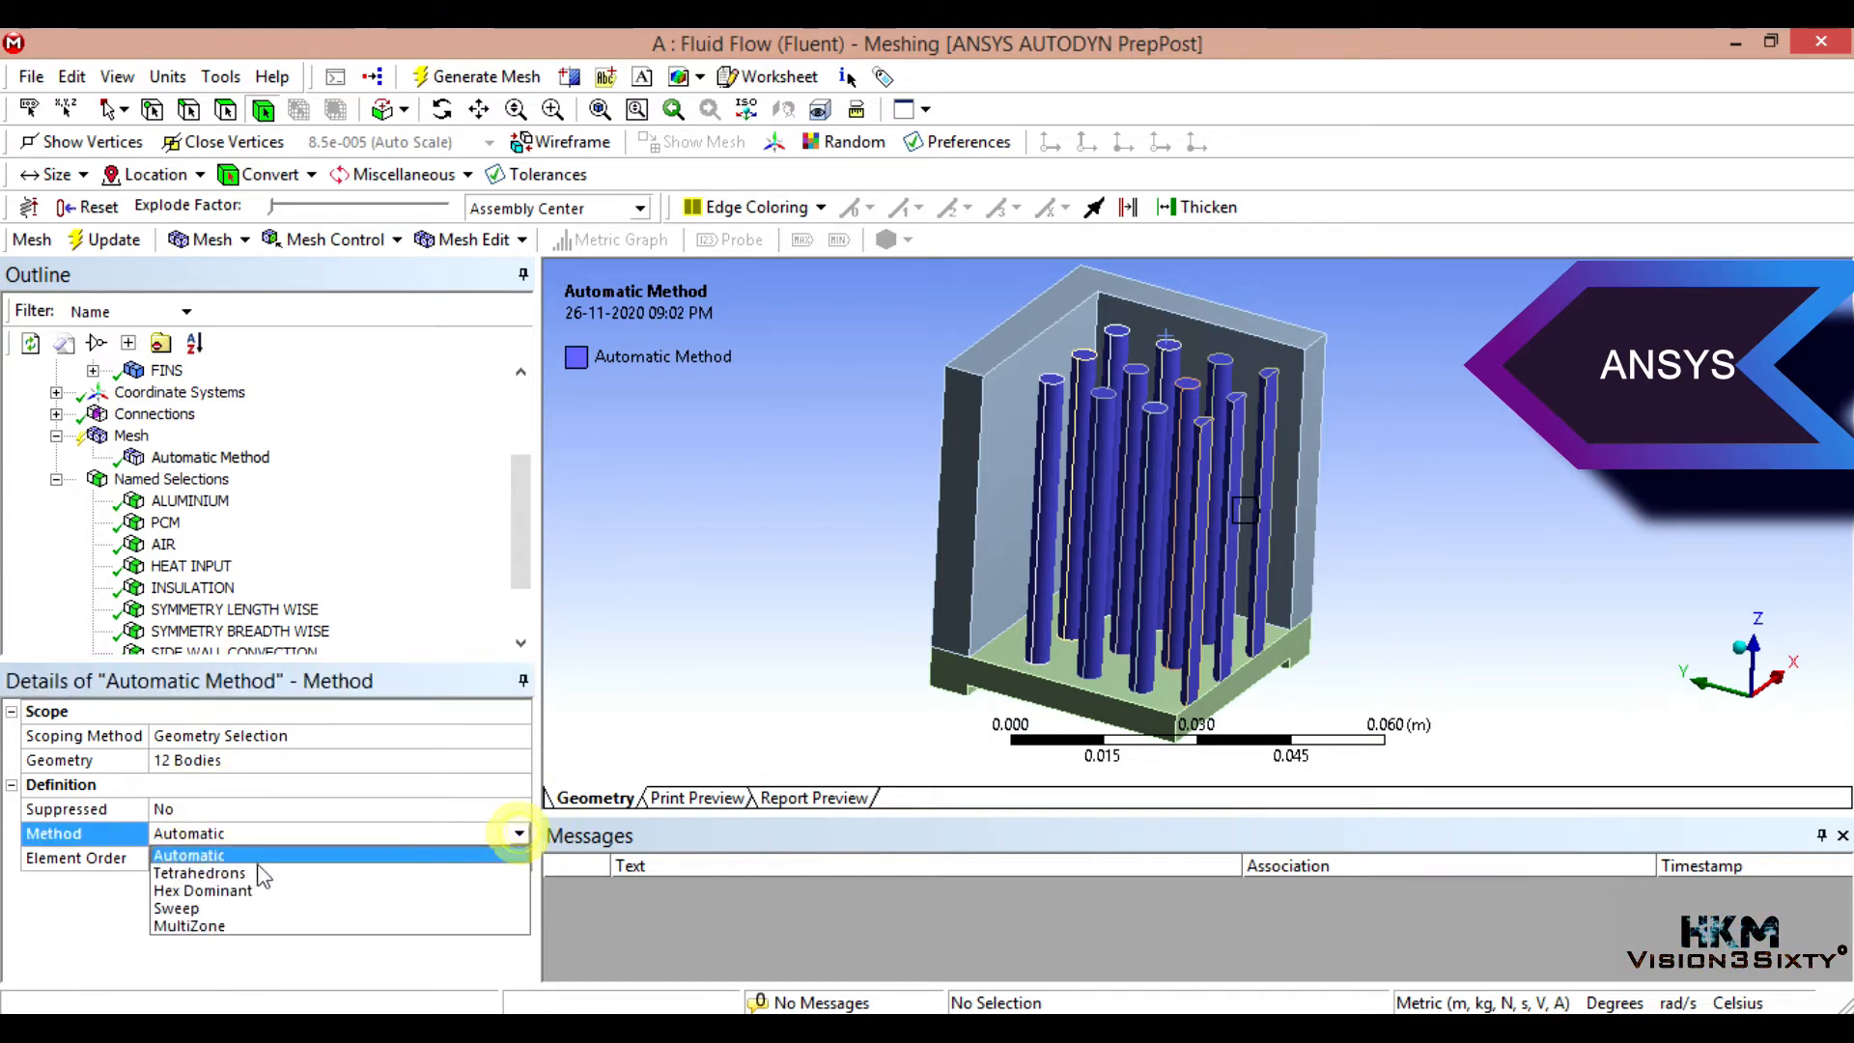
pyautogui.click(176, 908)
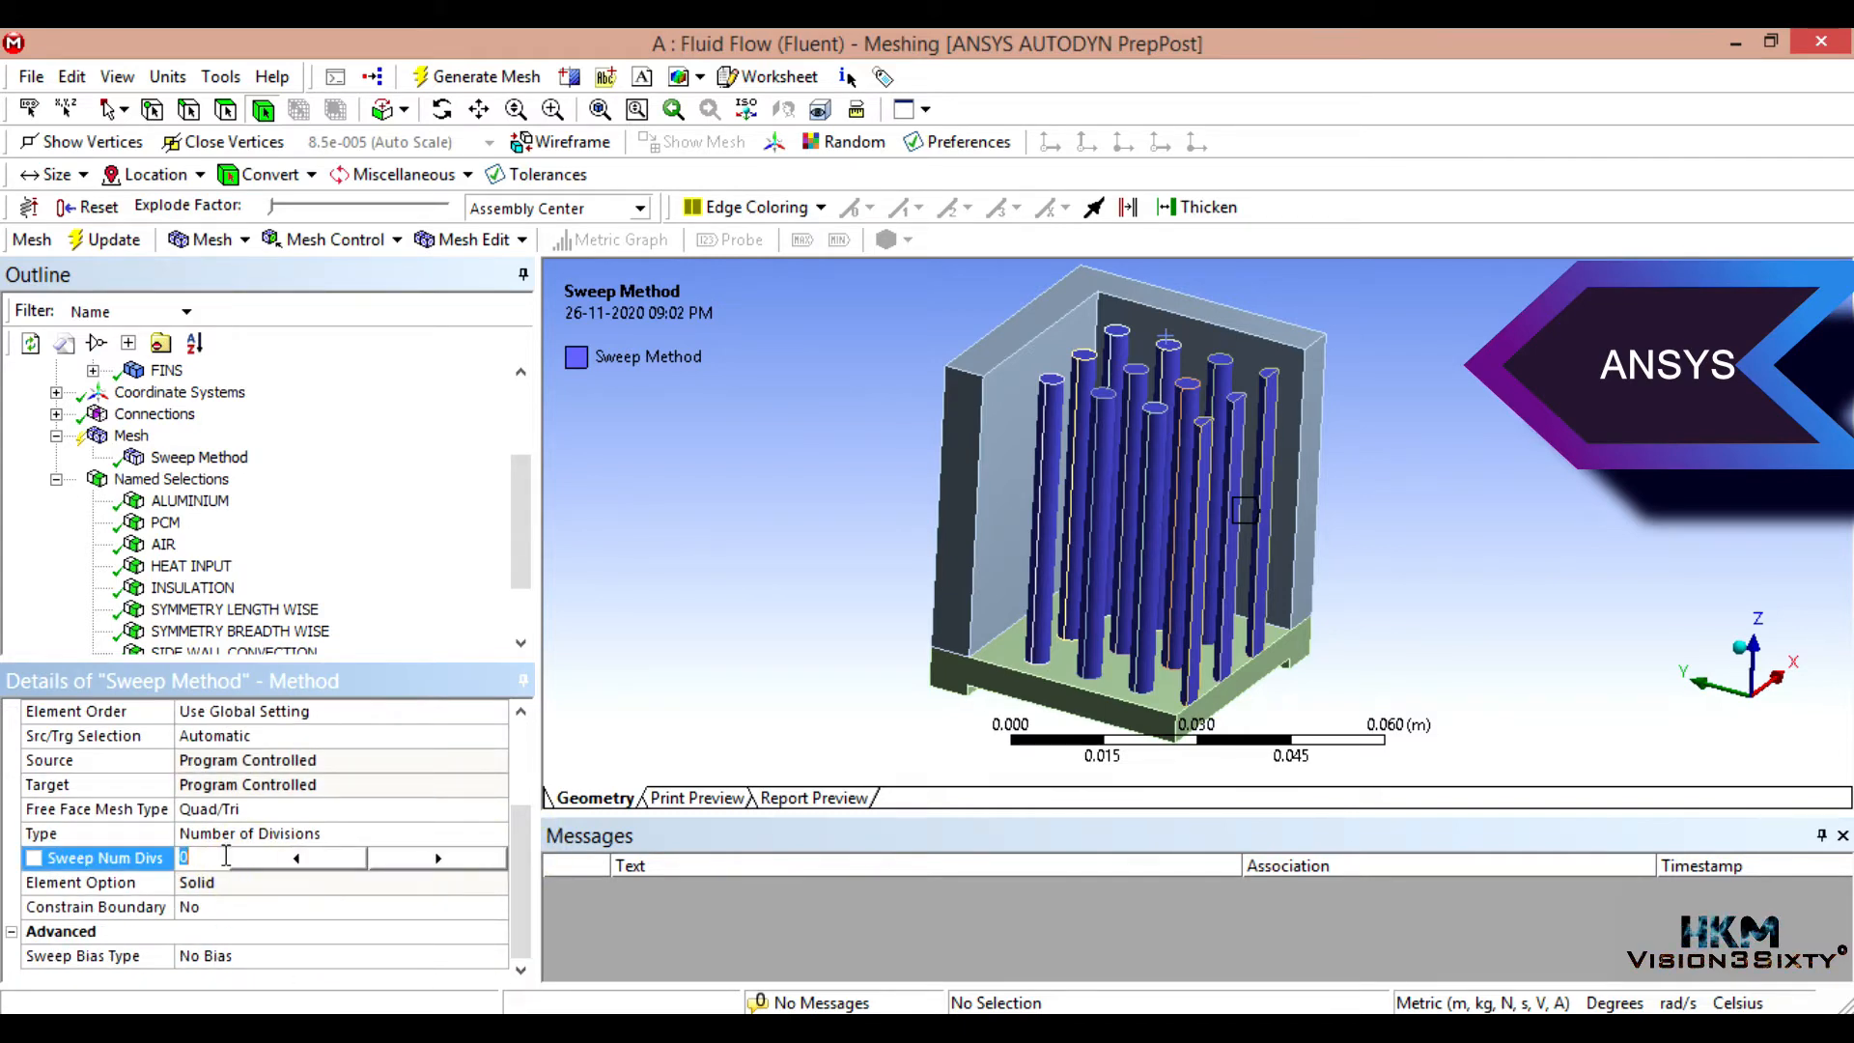
pyautogui.write('25')
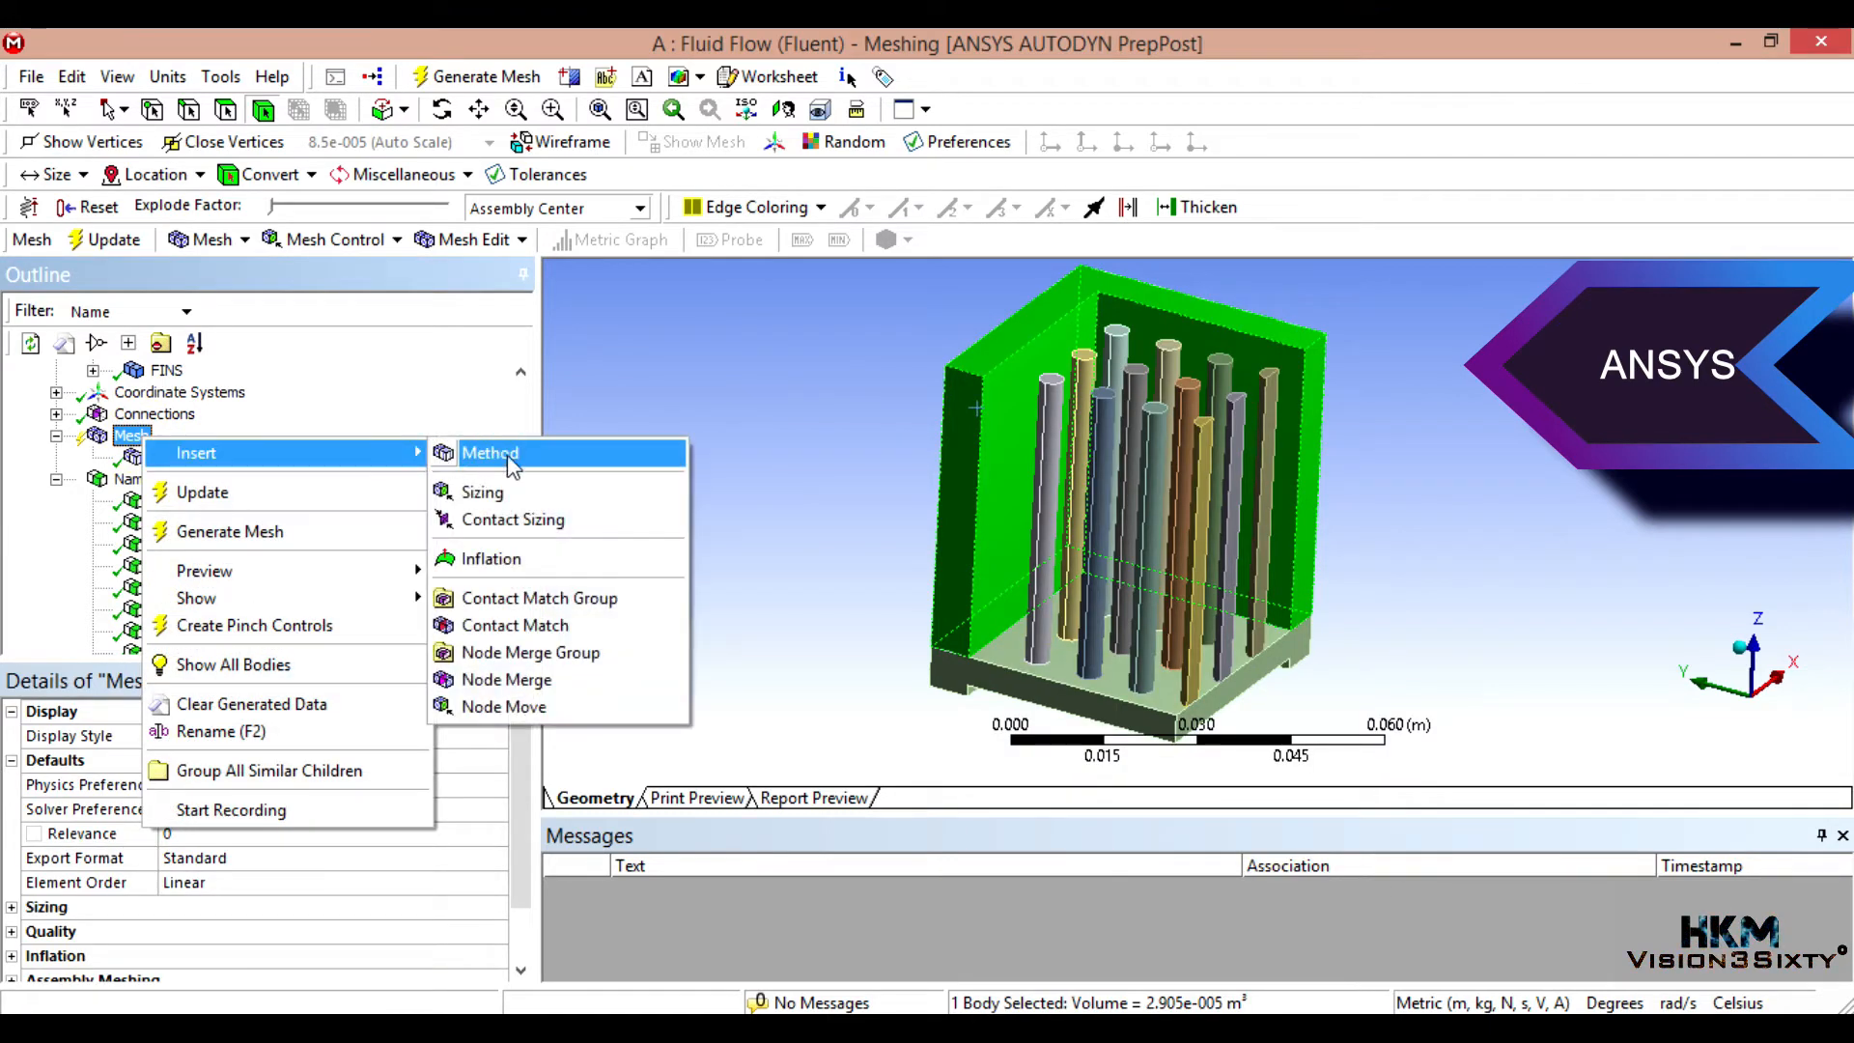
# Step: Insert a second Sweep method on the side-wall body with 25 divisions
pyautogui.click(489, 452)
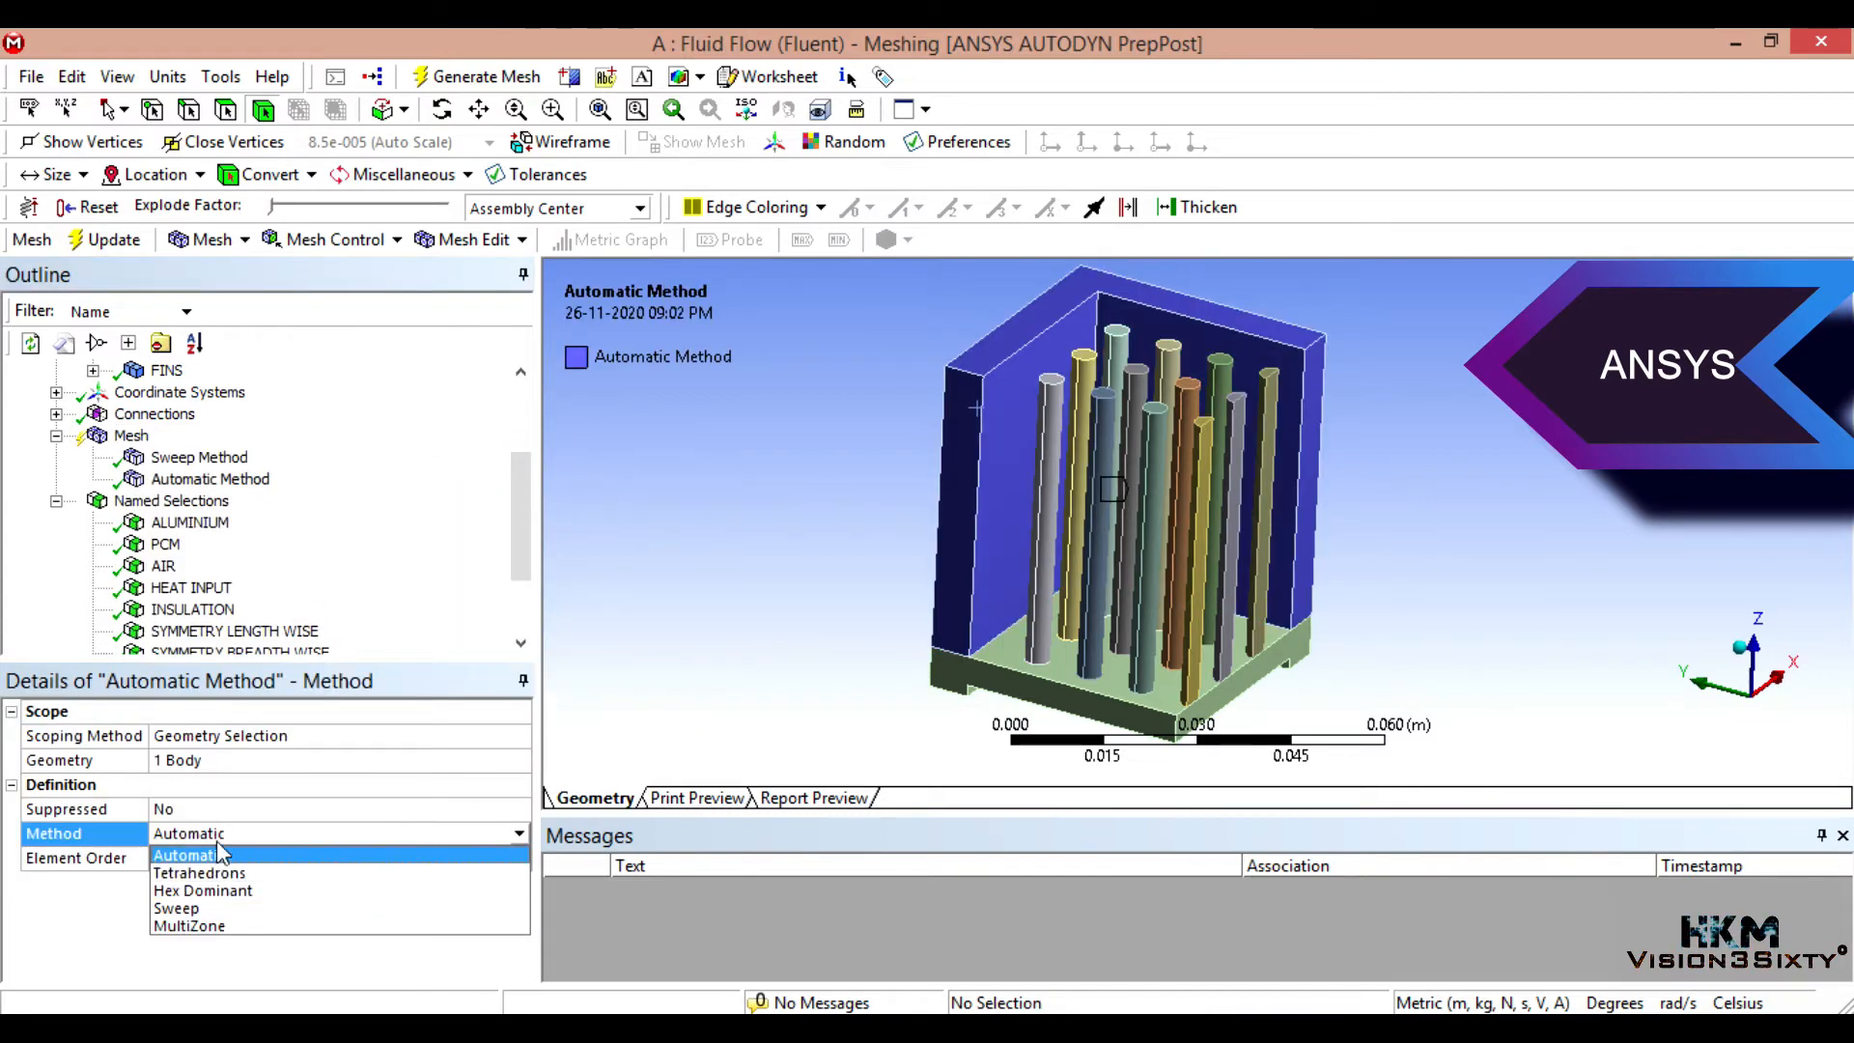
pyautogui.click(176, 908)
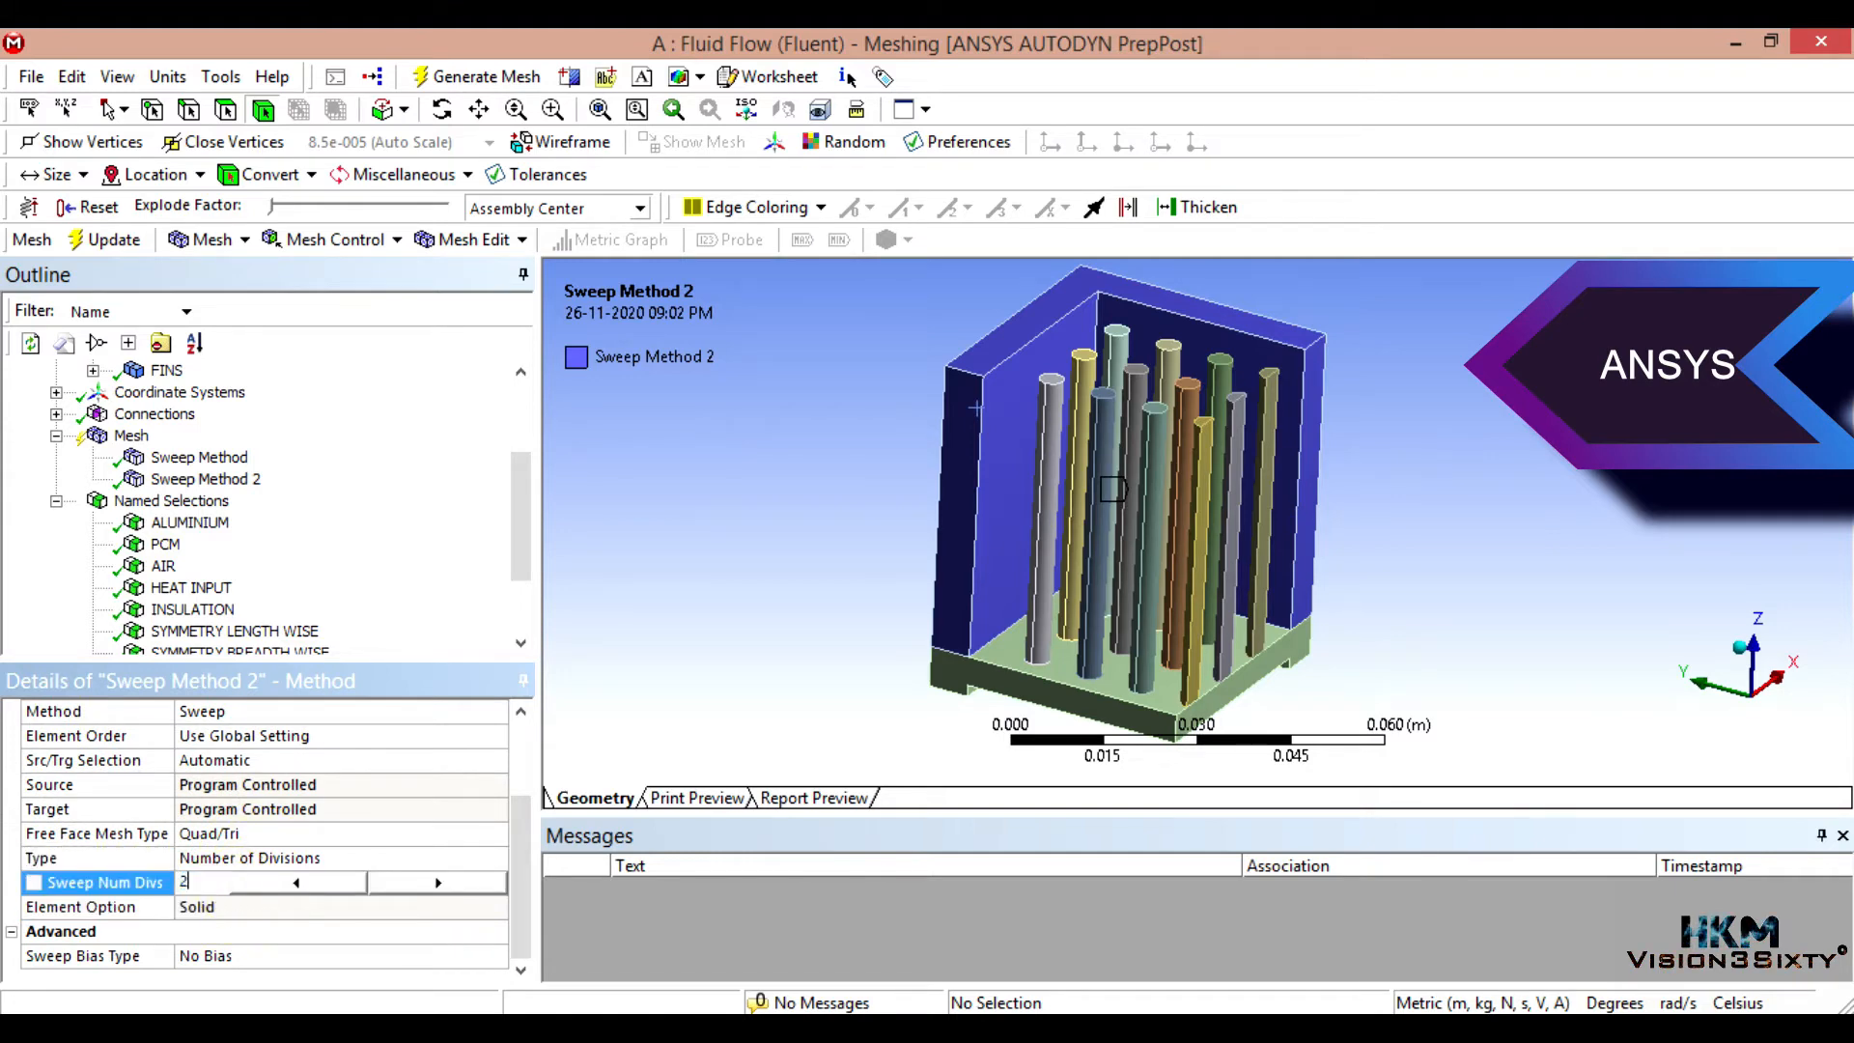
pyautogui.write('25')
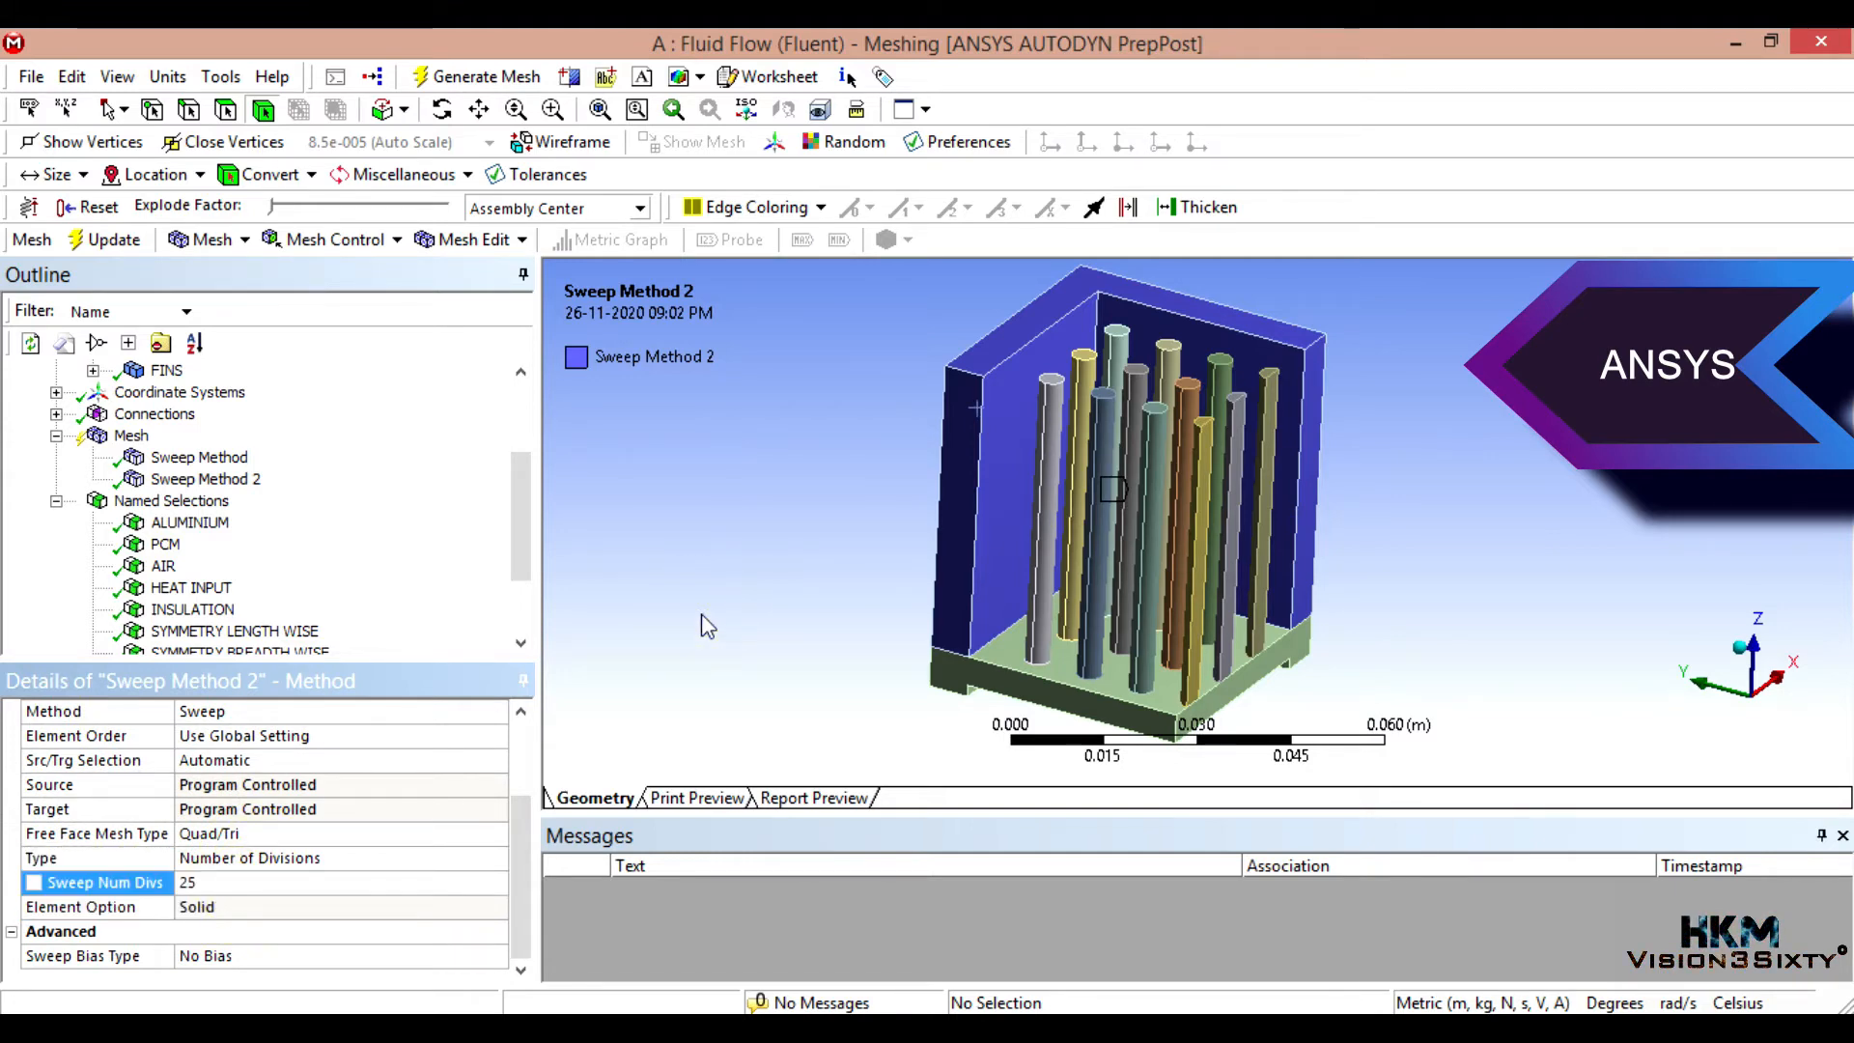
pyautogui.moveTo(695, 620)
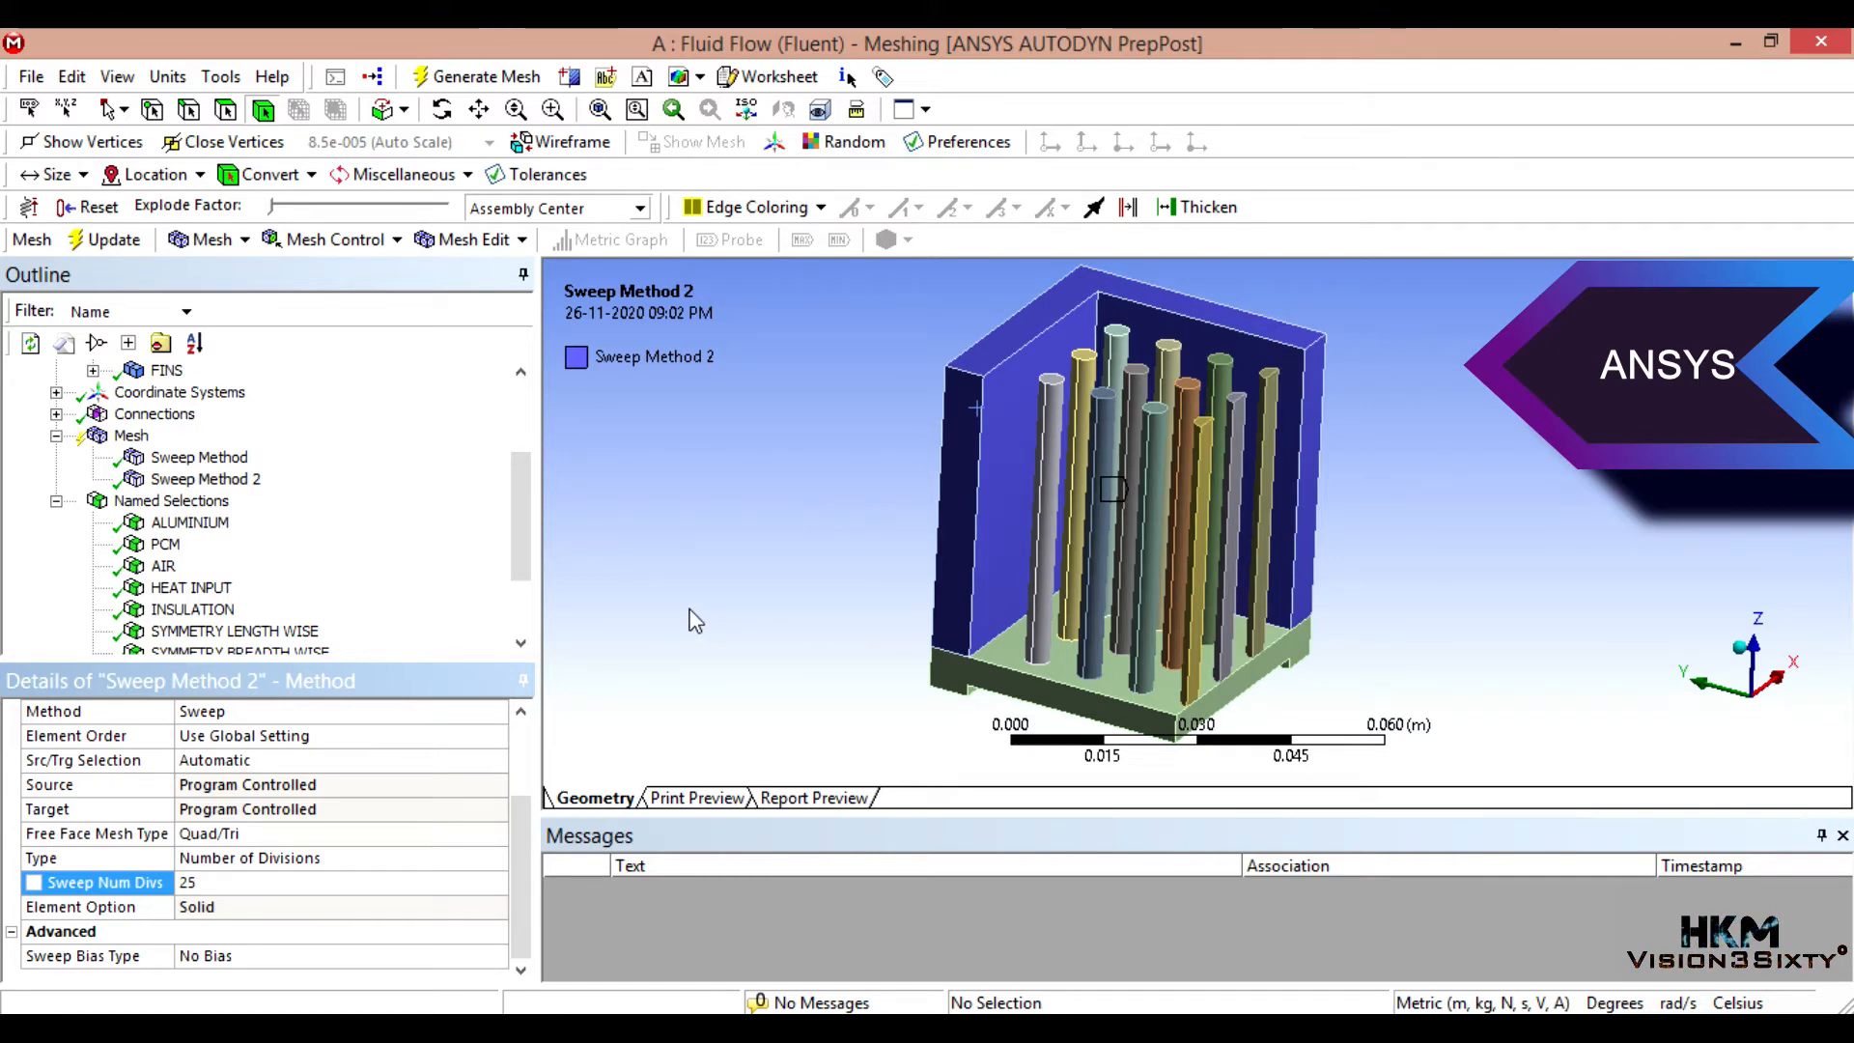
pyautogui.moveTo(769, 691)
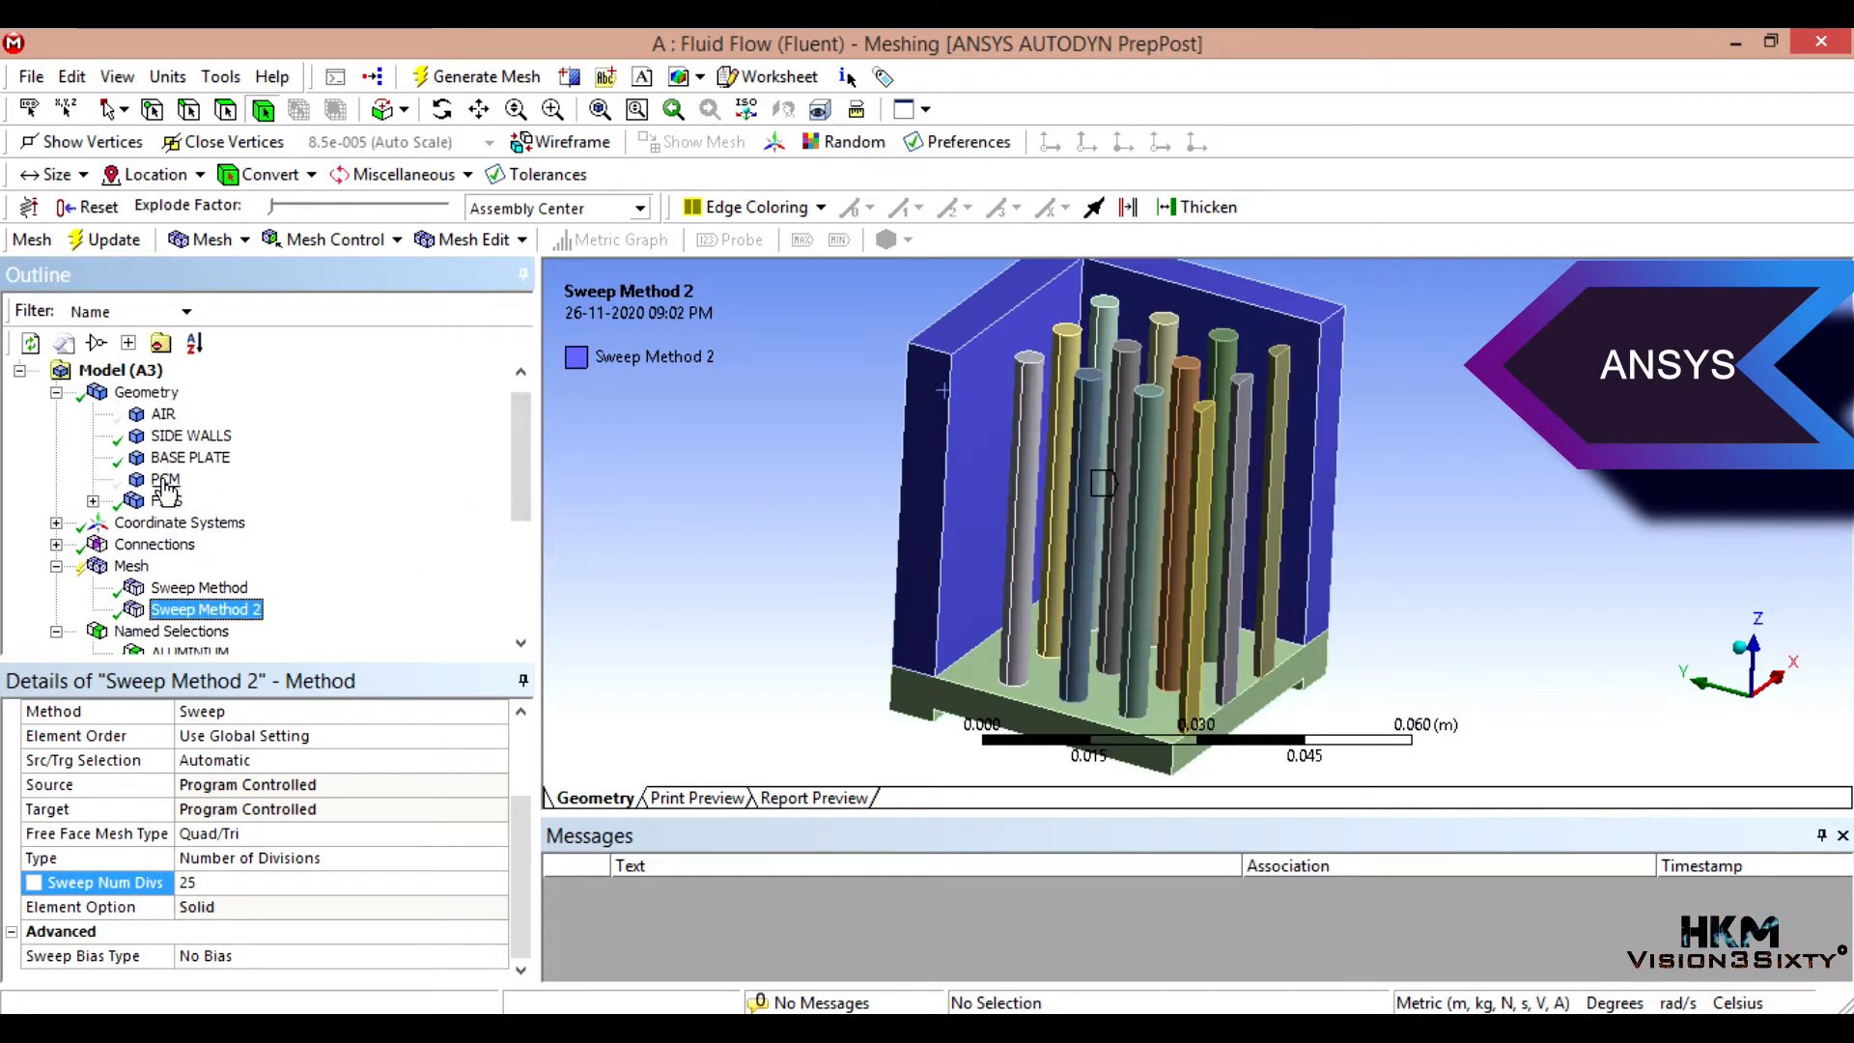
# Step: Insert a third Sweep method on the PCM body with 23 divisions
pyautogui.click(166, 479)
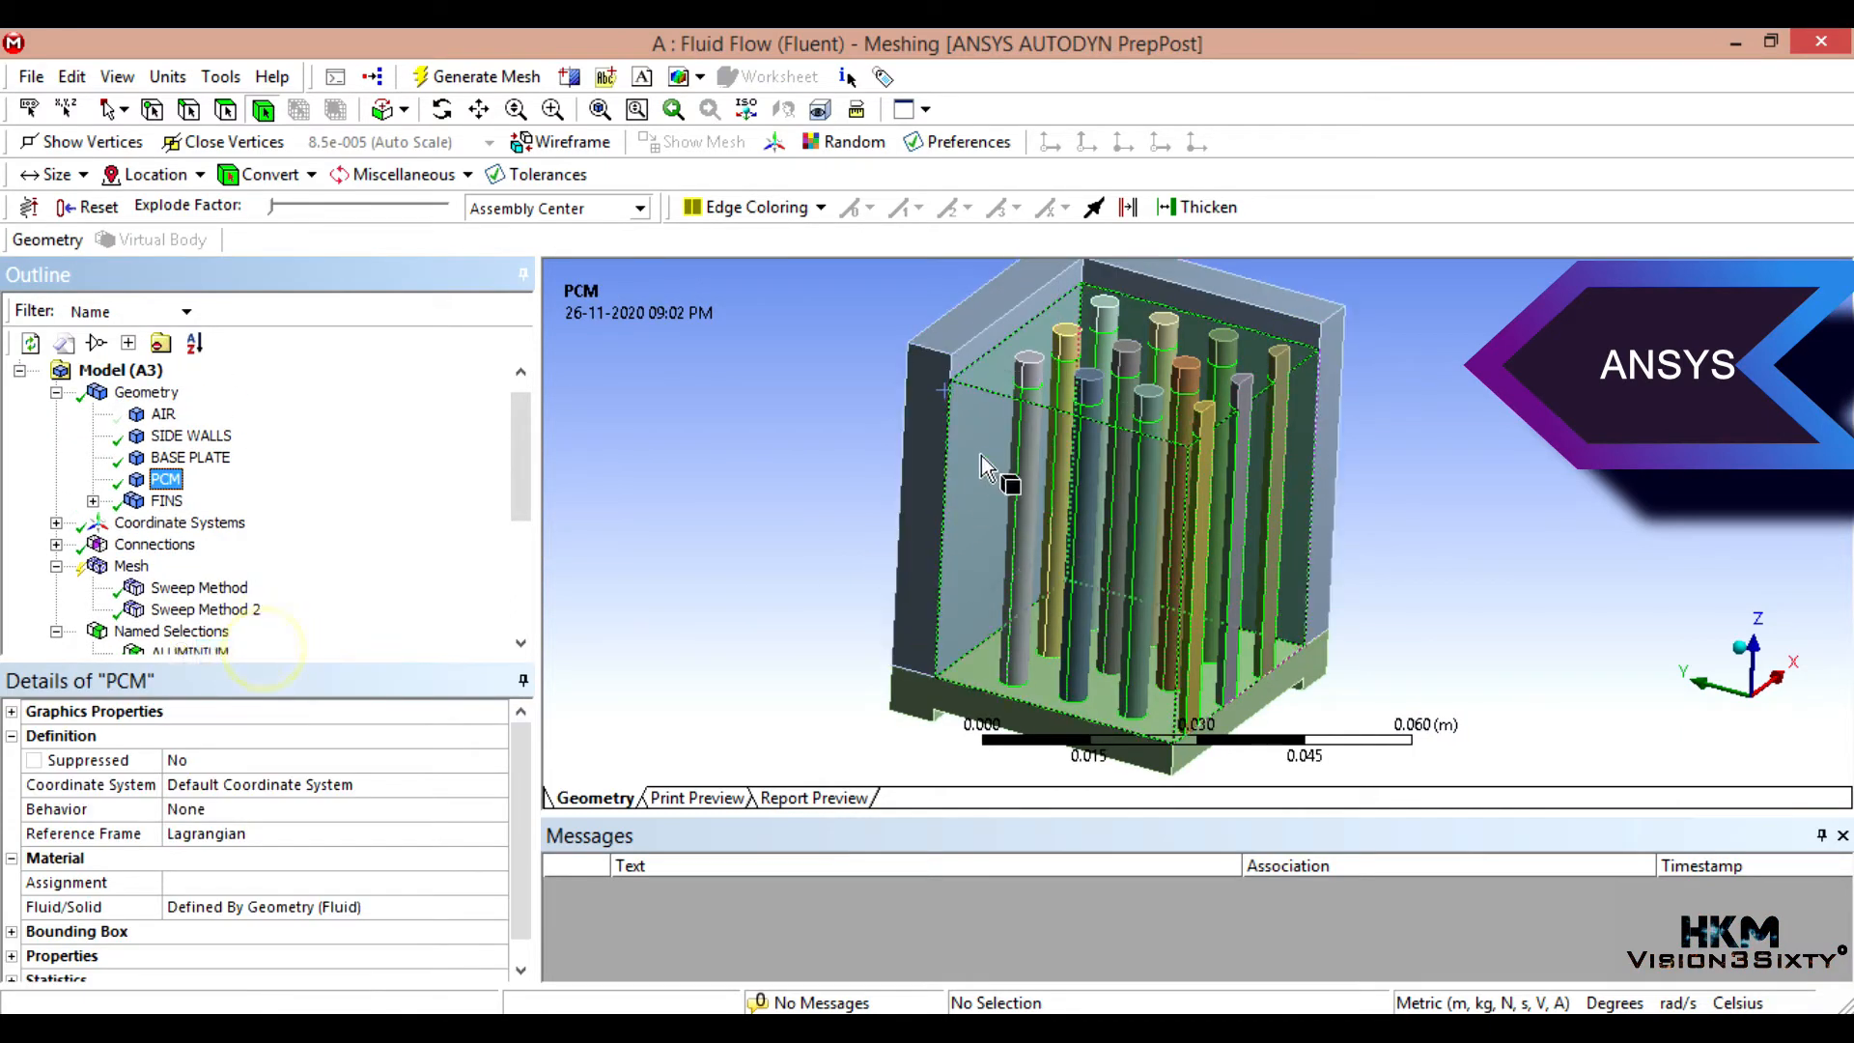
pyautogui.rightClick(988, 468)
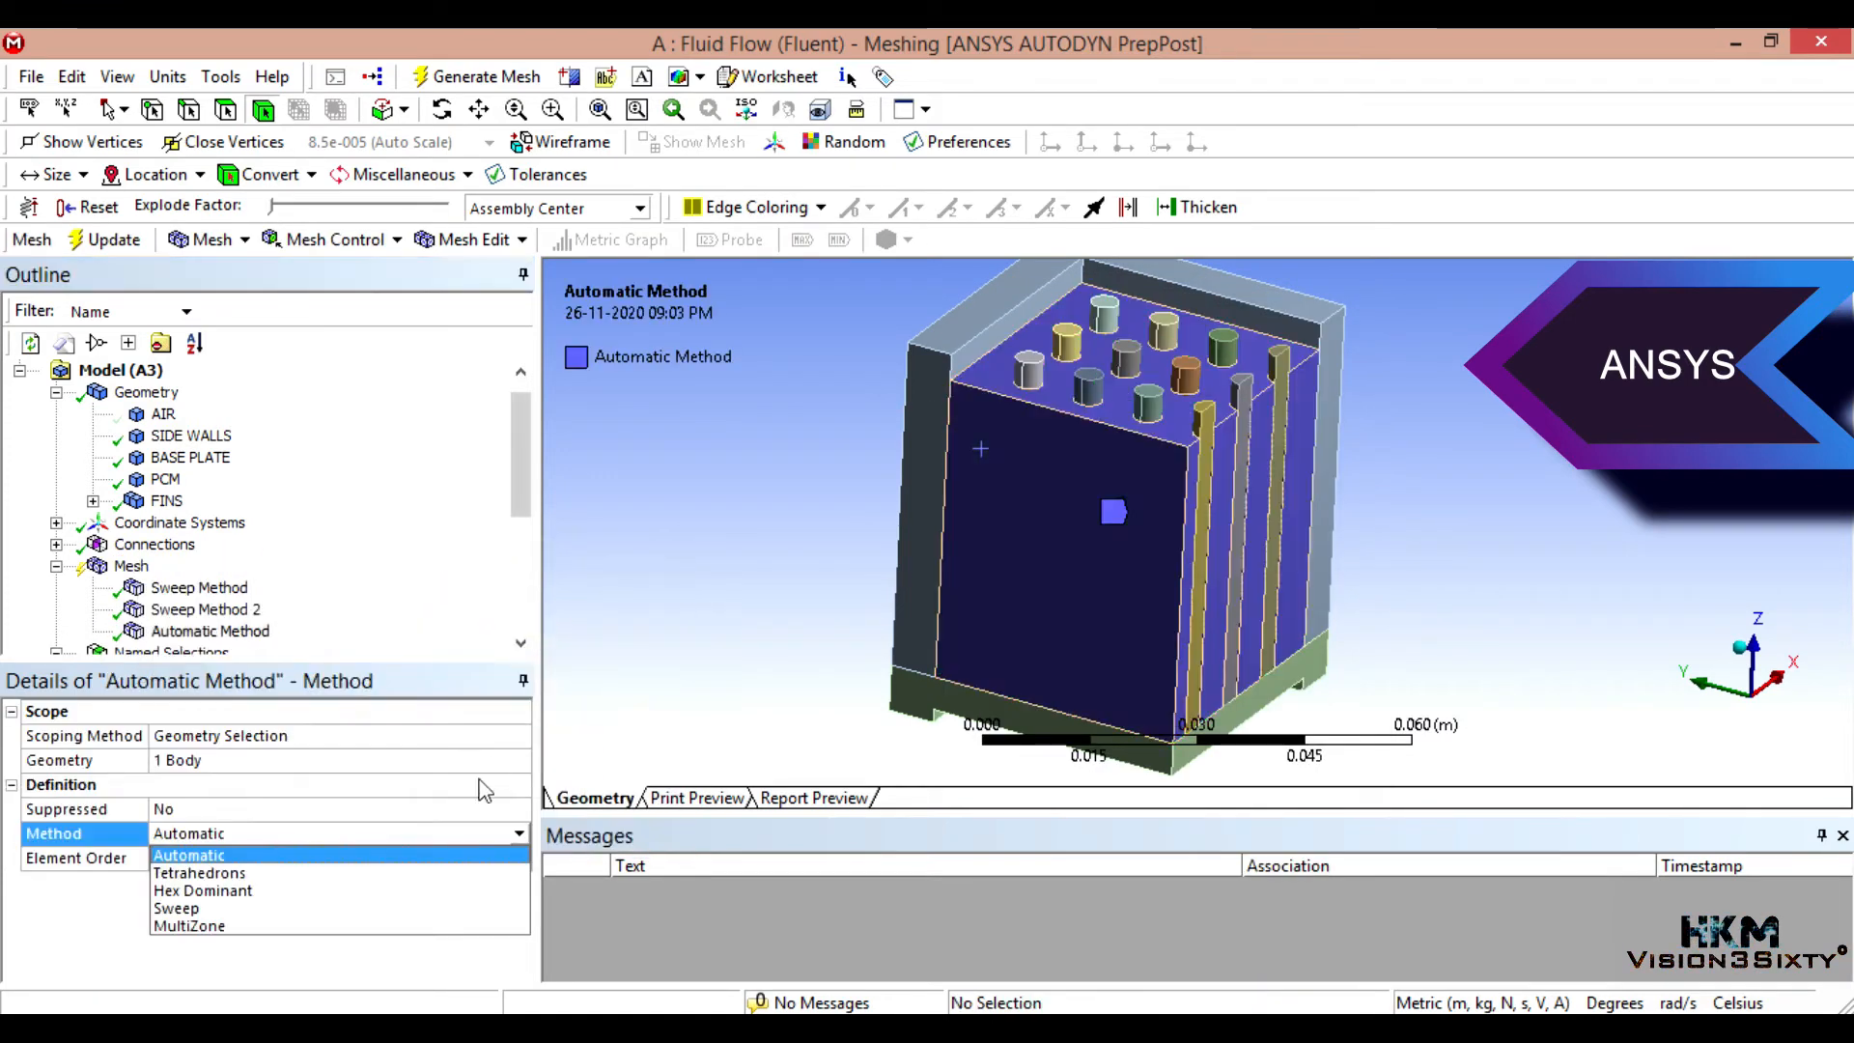
pyautogui.click(176, 908)
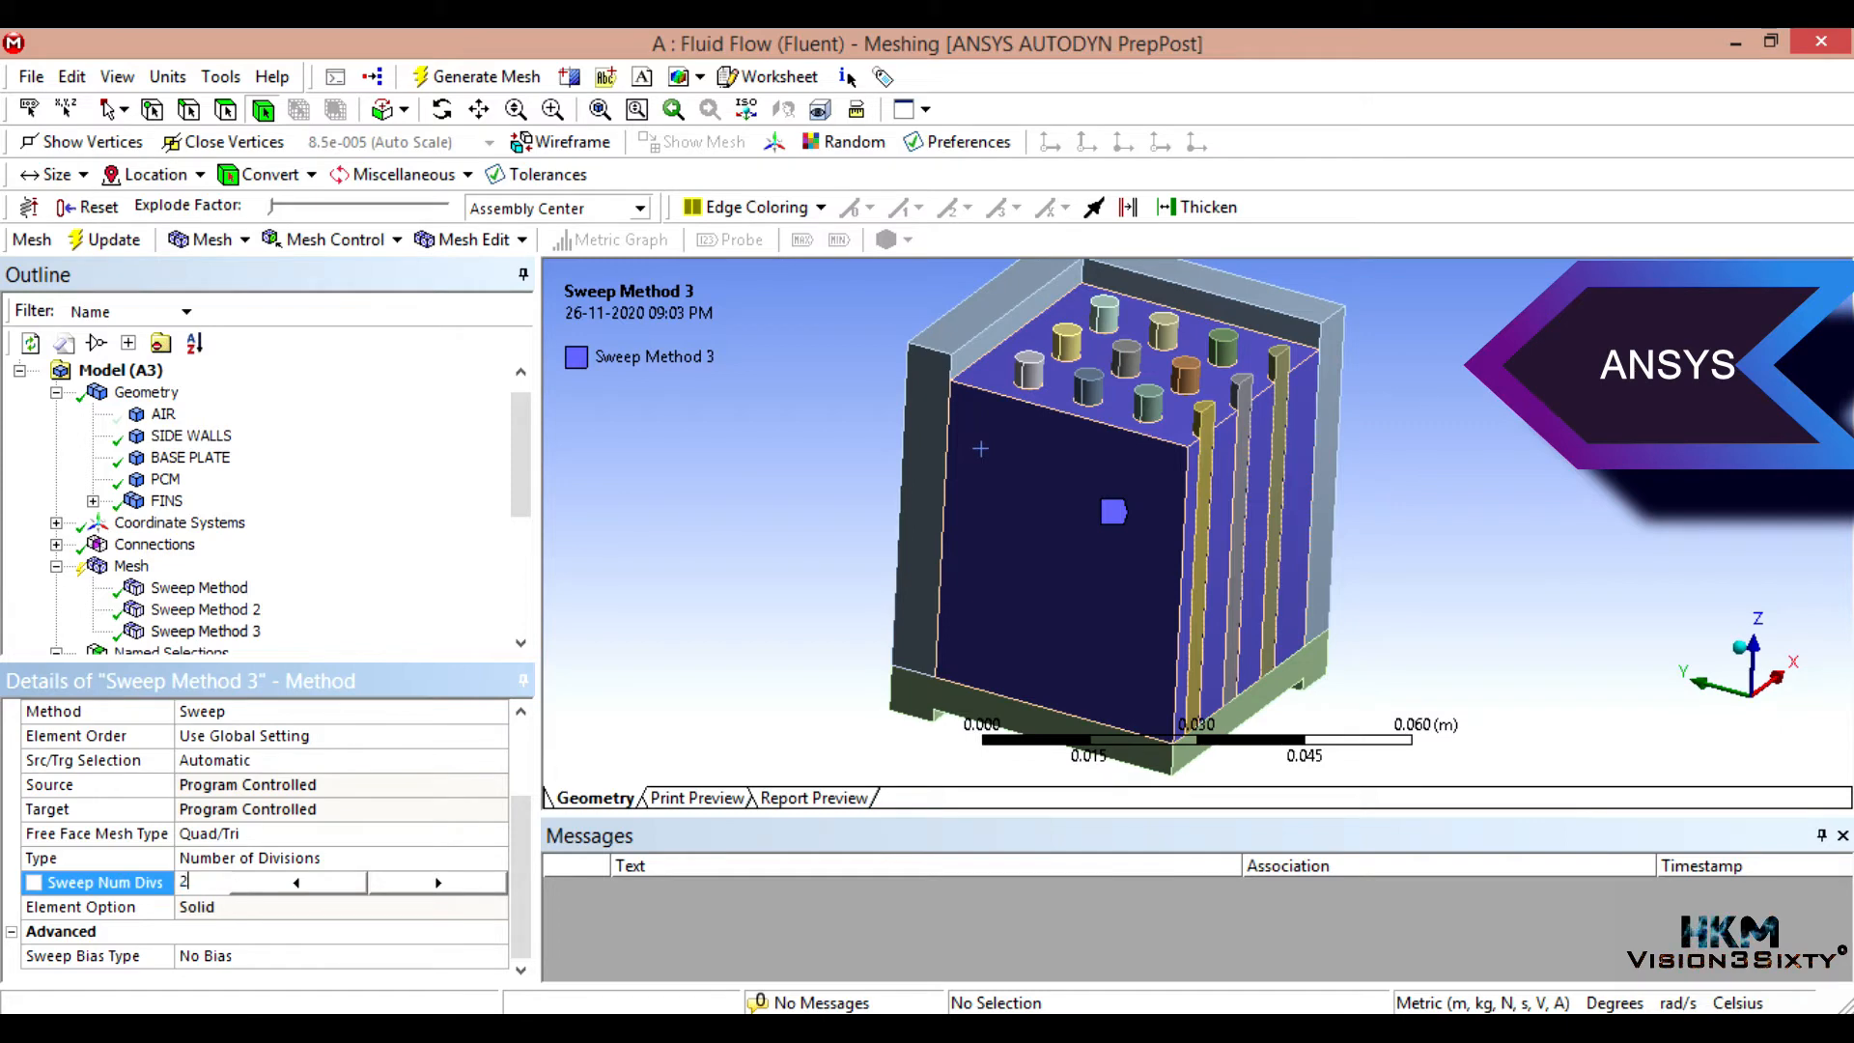
pyautogui.write('3')
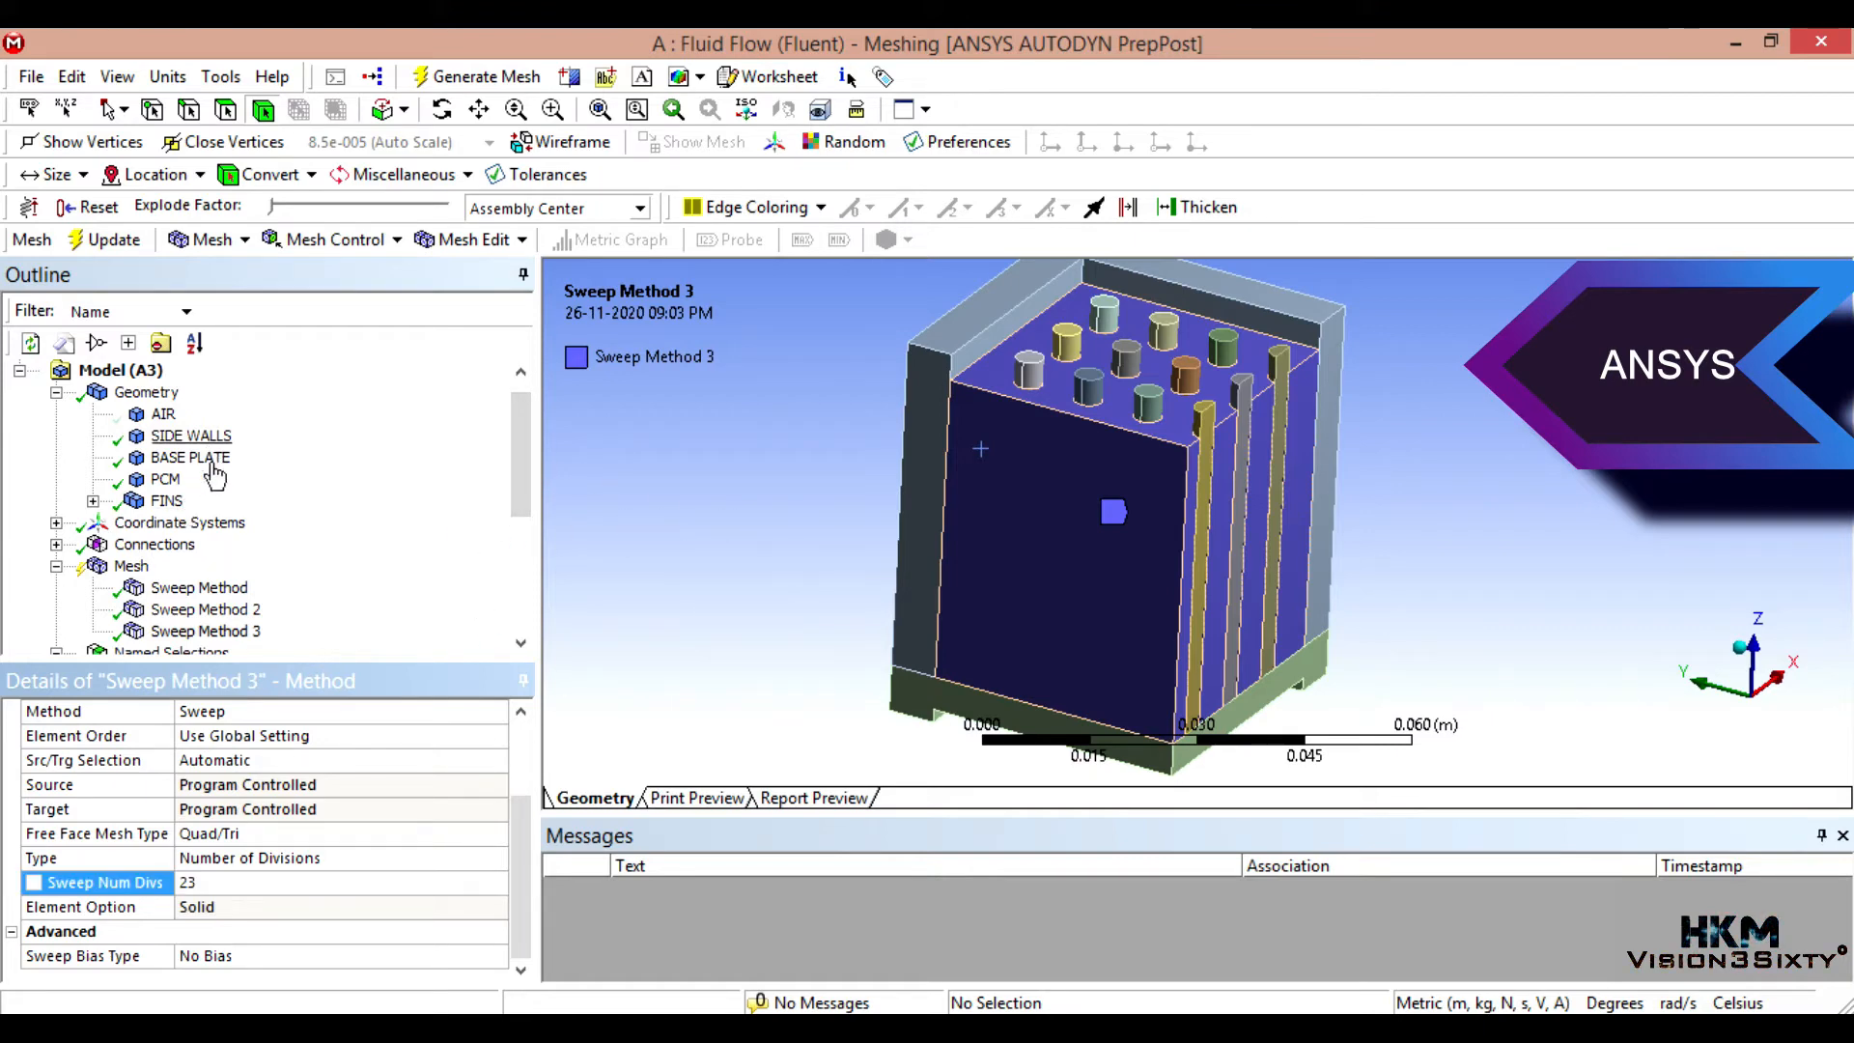
pyautogui.rightClick(129, 566)
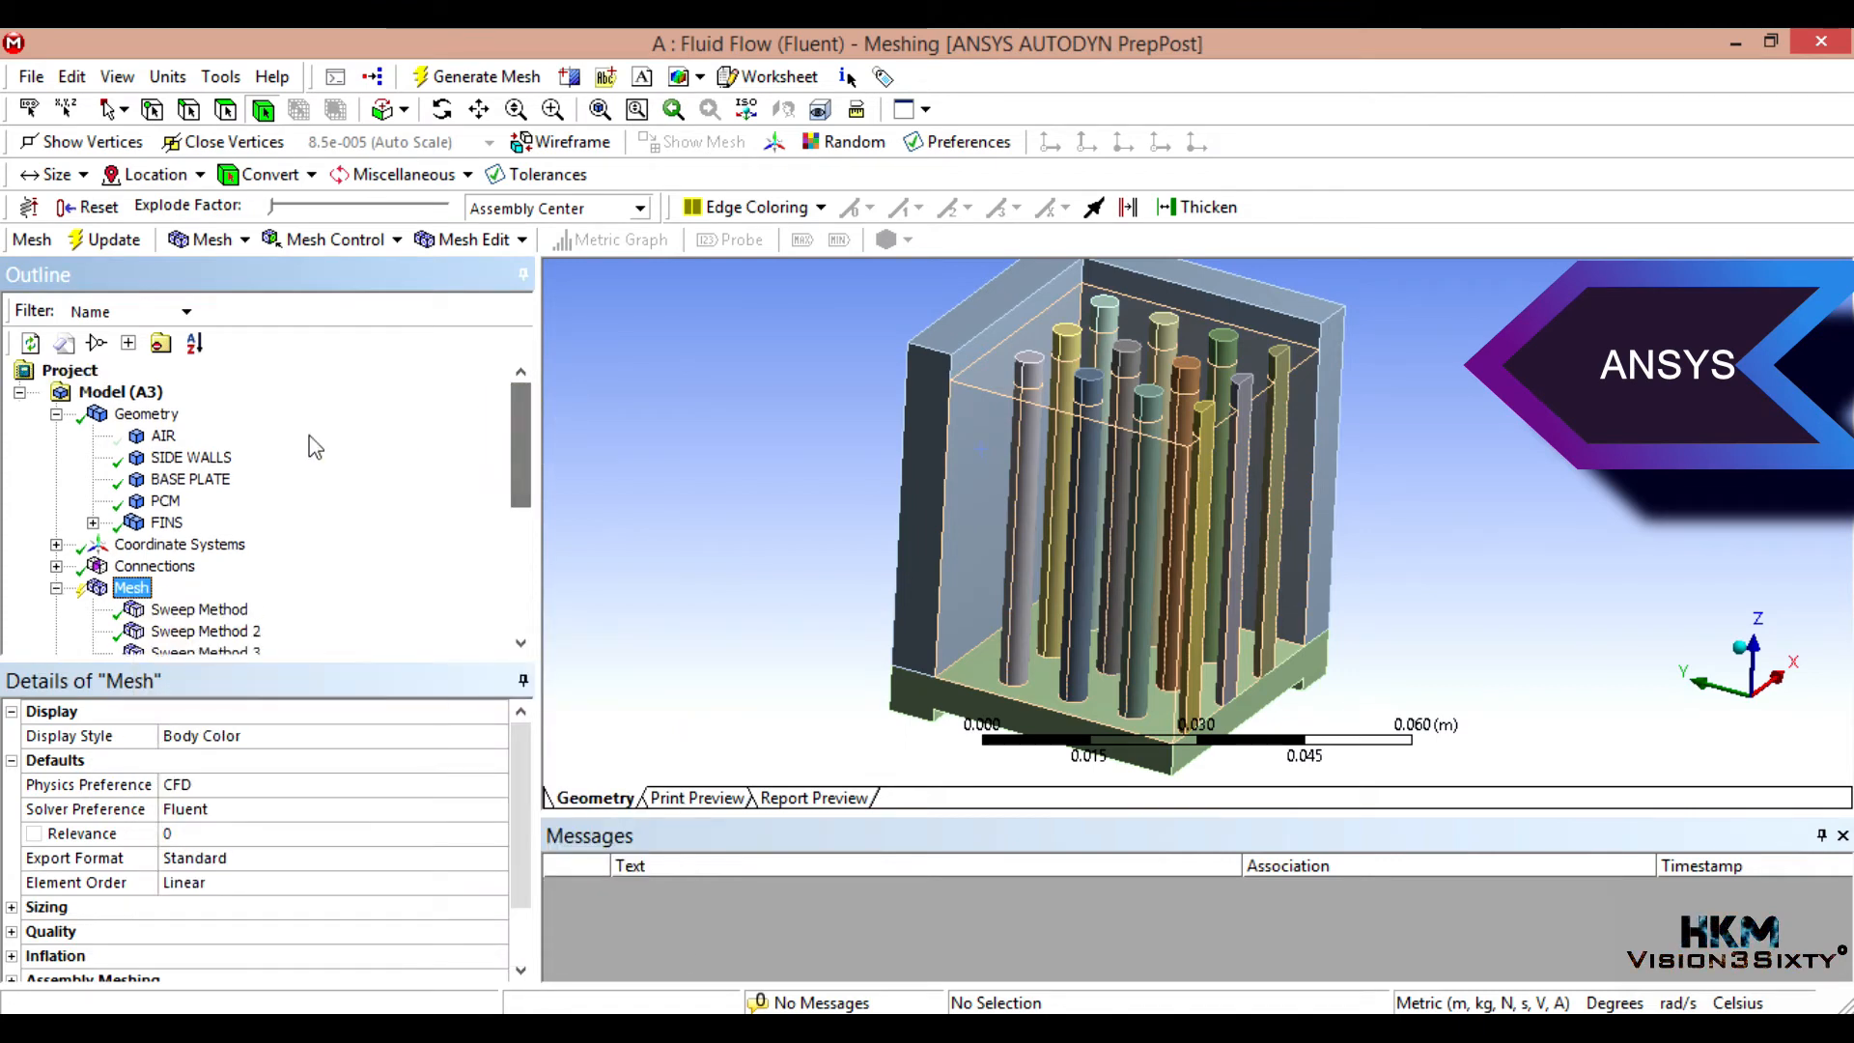
# Step: Insert a fourth Sweep method on the top air layer with 2 divisions
pyautogui.click(162, 435)
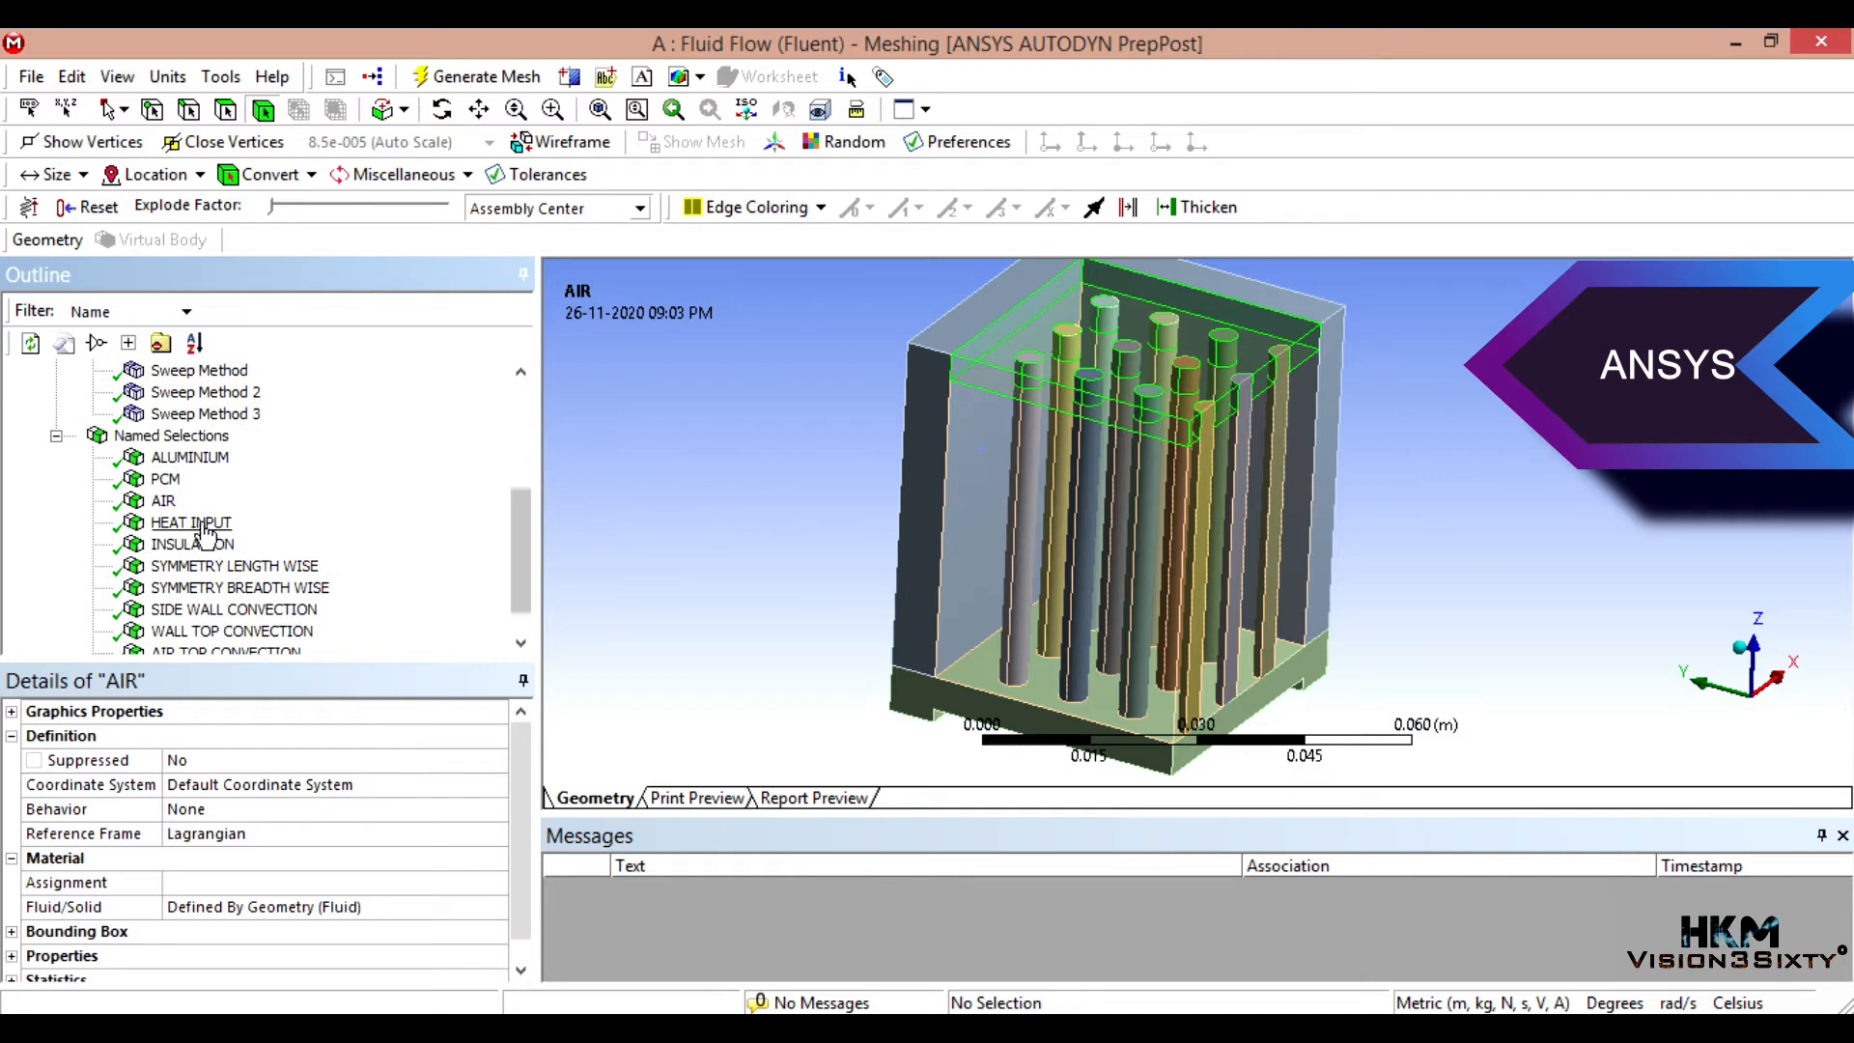
pyautogui.click(131, 479)
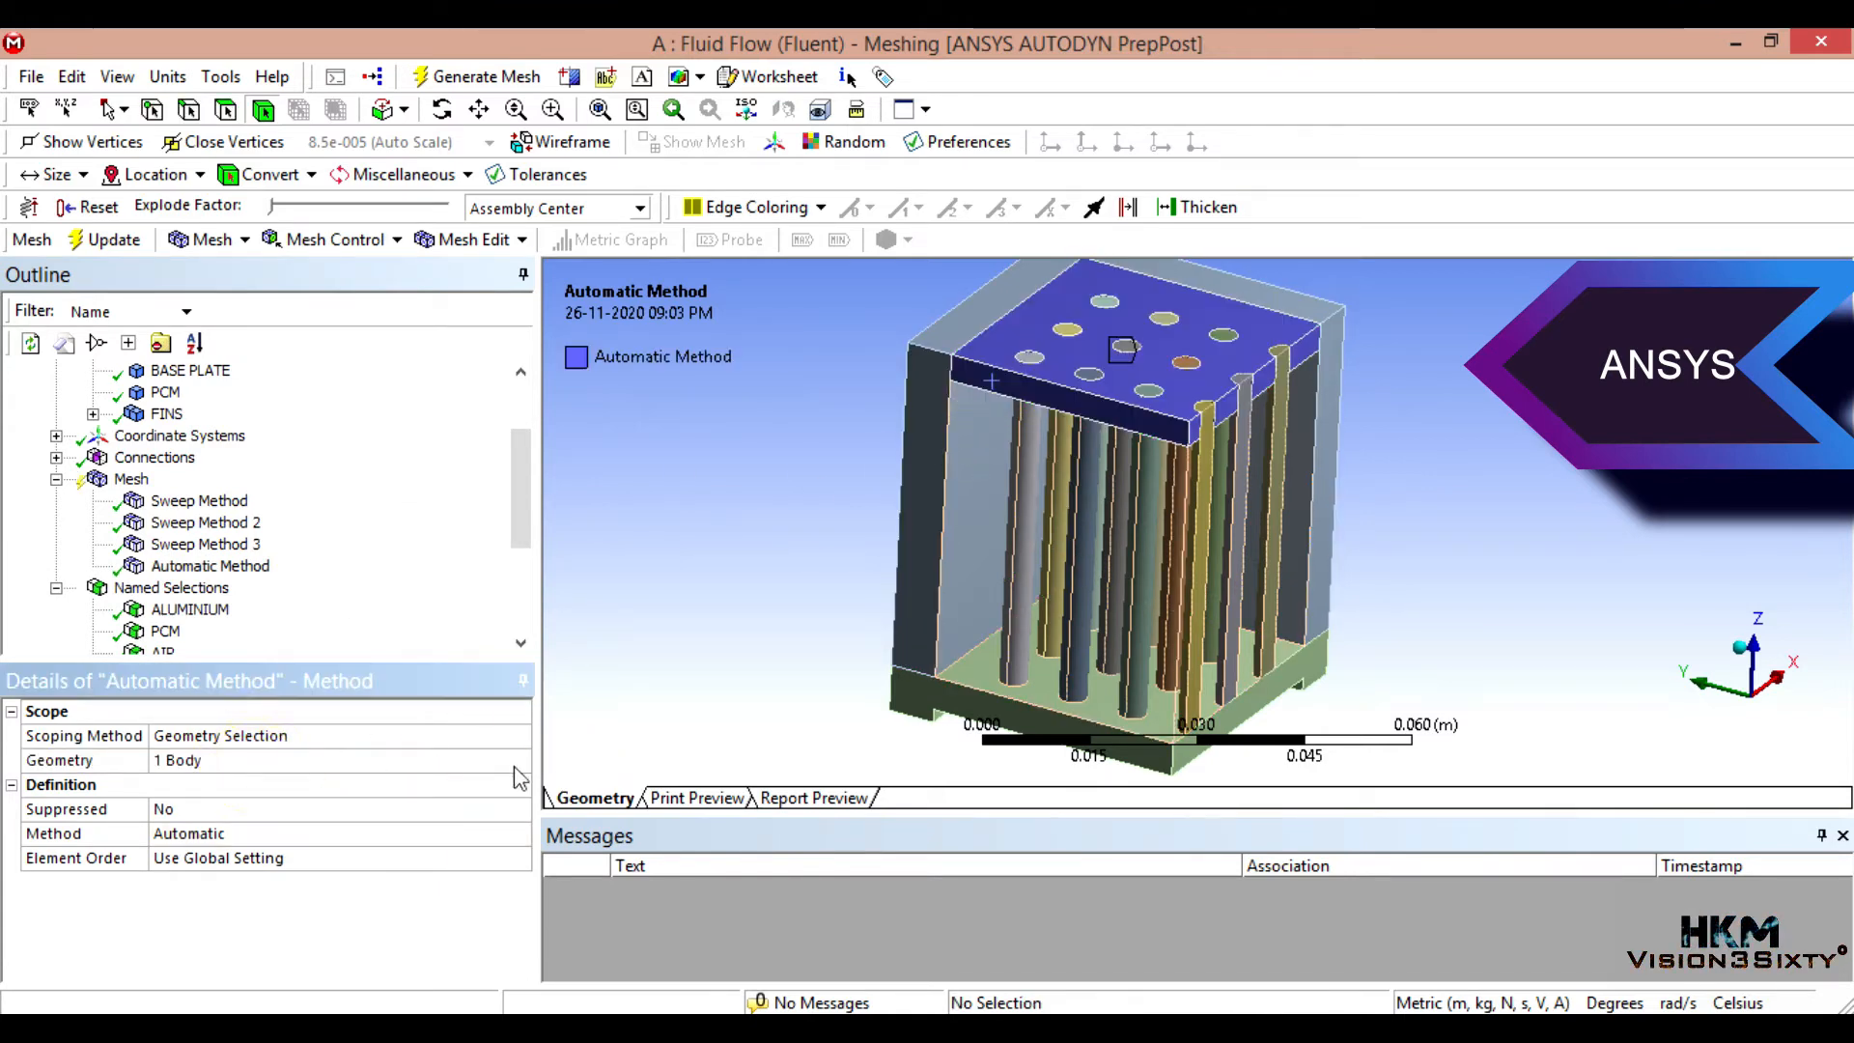
pyautogui.click(518, 834)
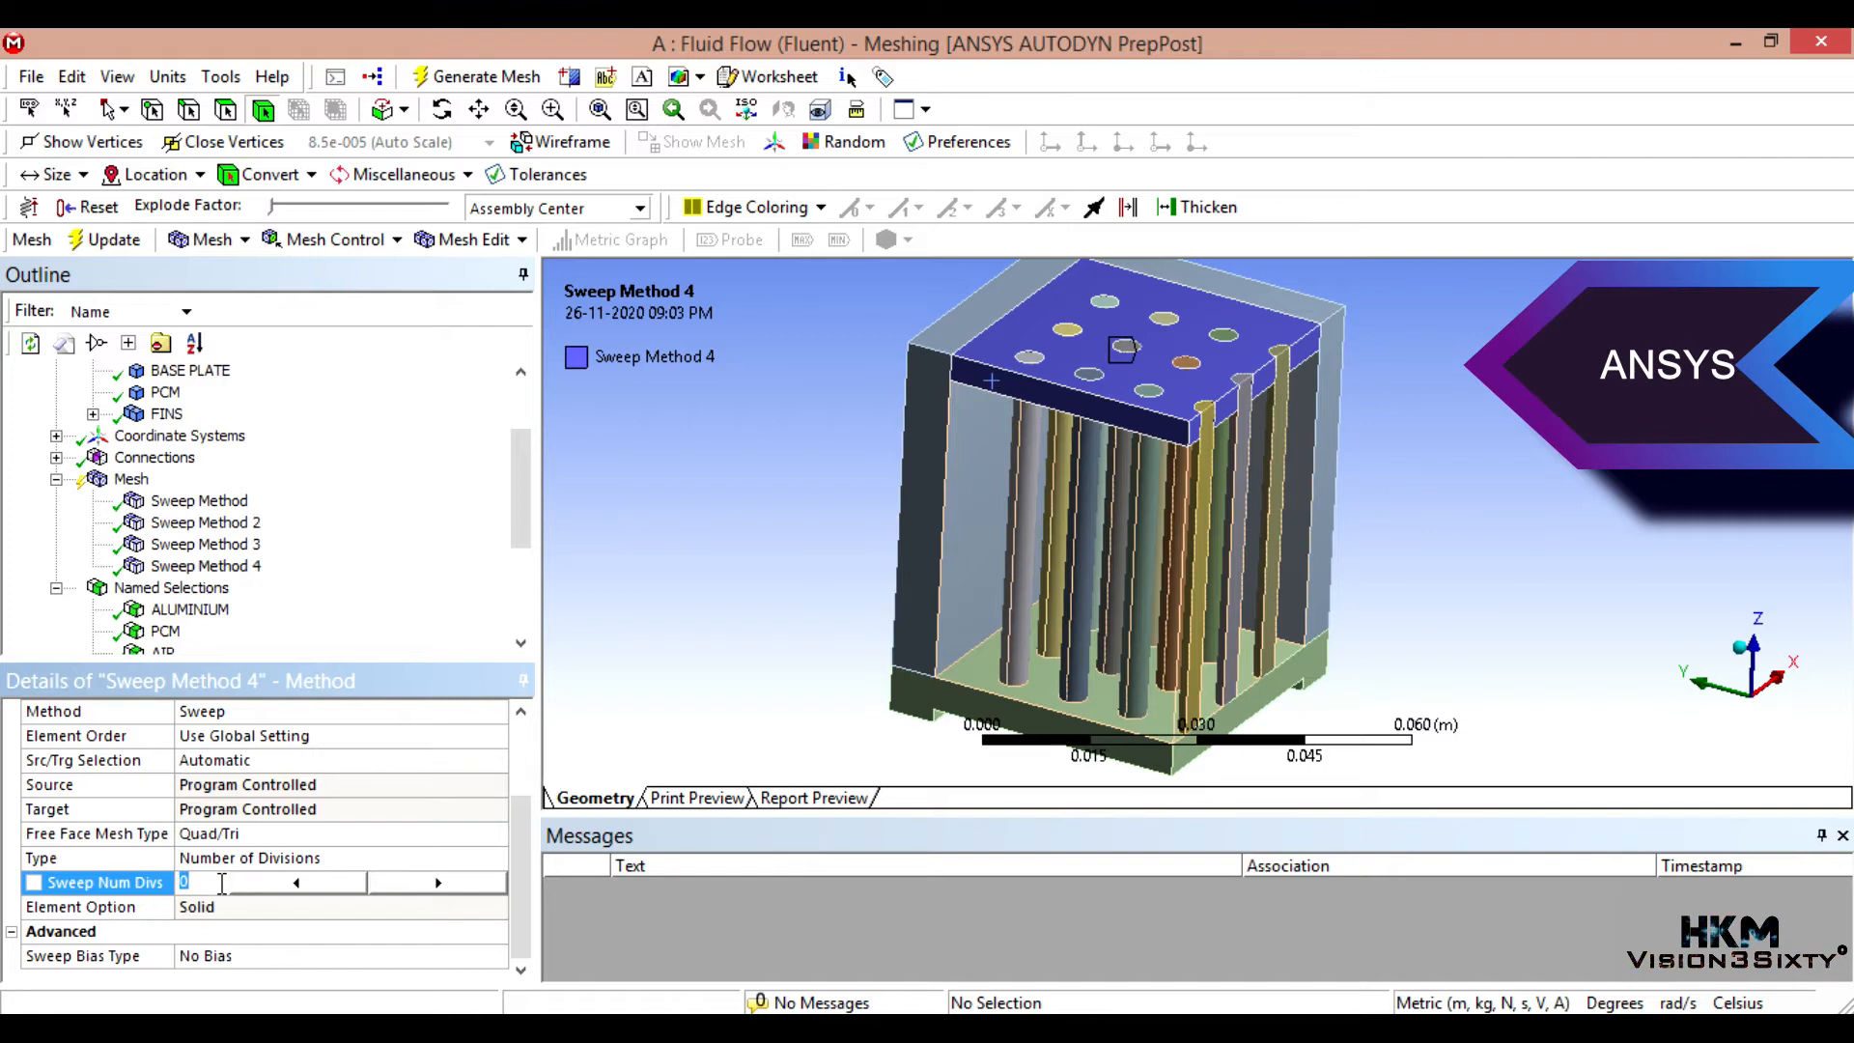
pyautogui.write('2')
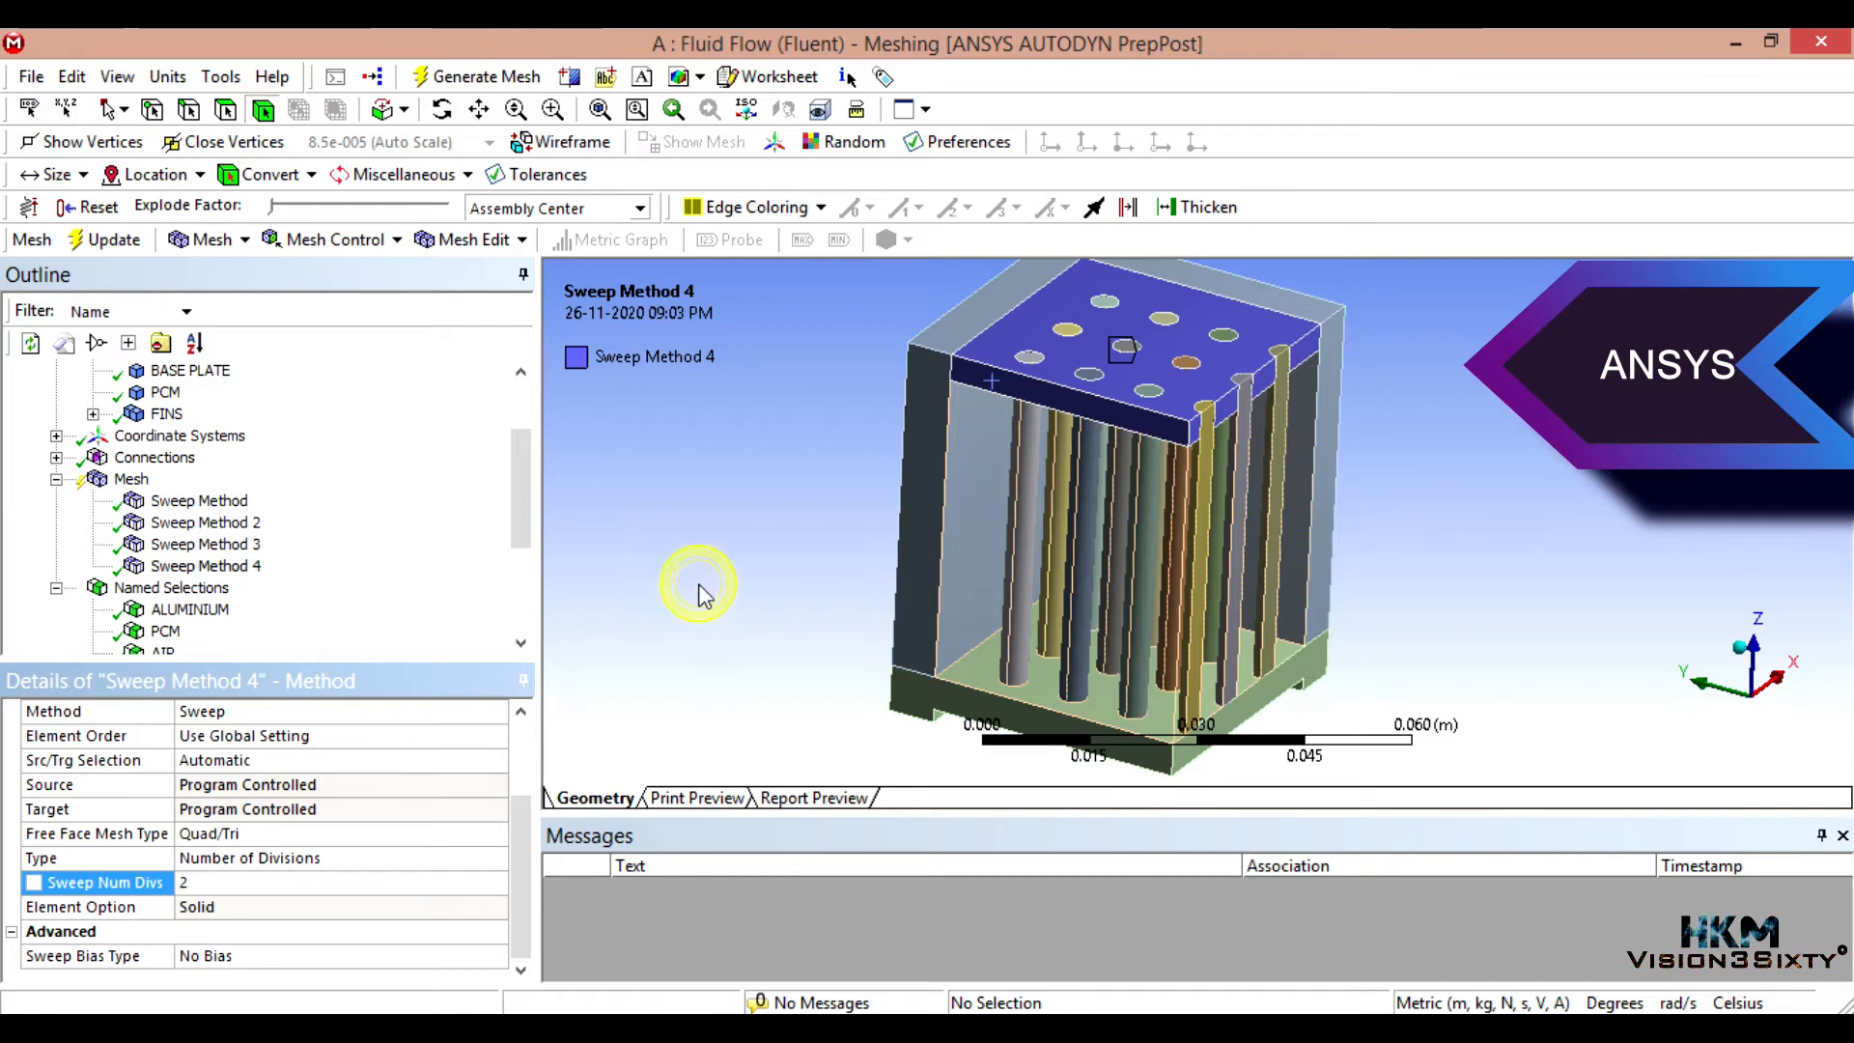
pyautogui.click(130, 480)
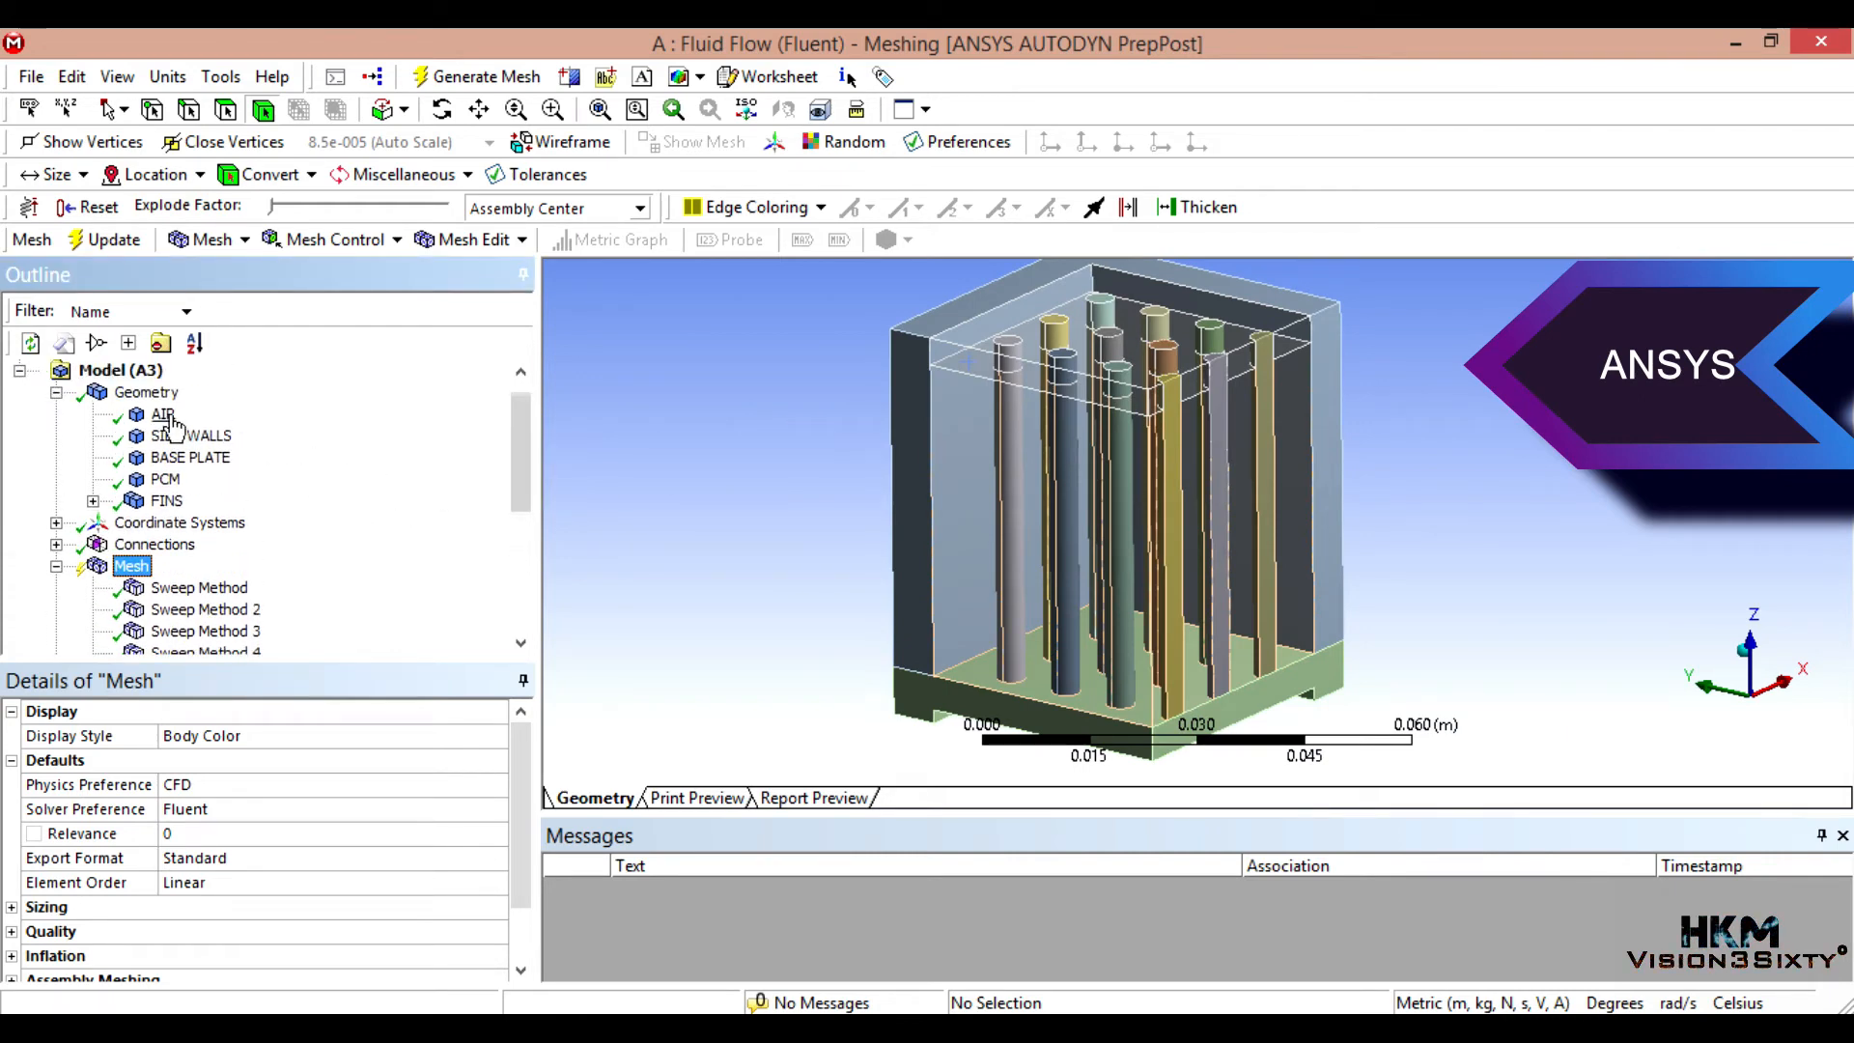
# Step: Hide the AIR body and begin picking edges of the remaining fin block
pyautogui.rightClick(162, 413)
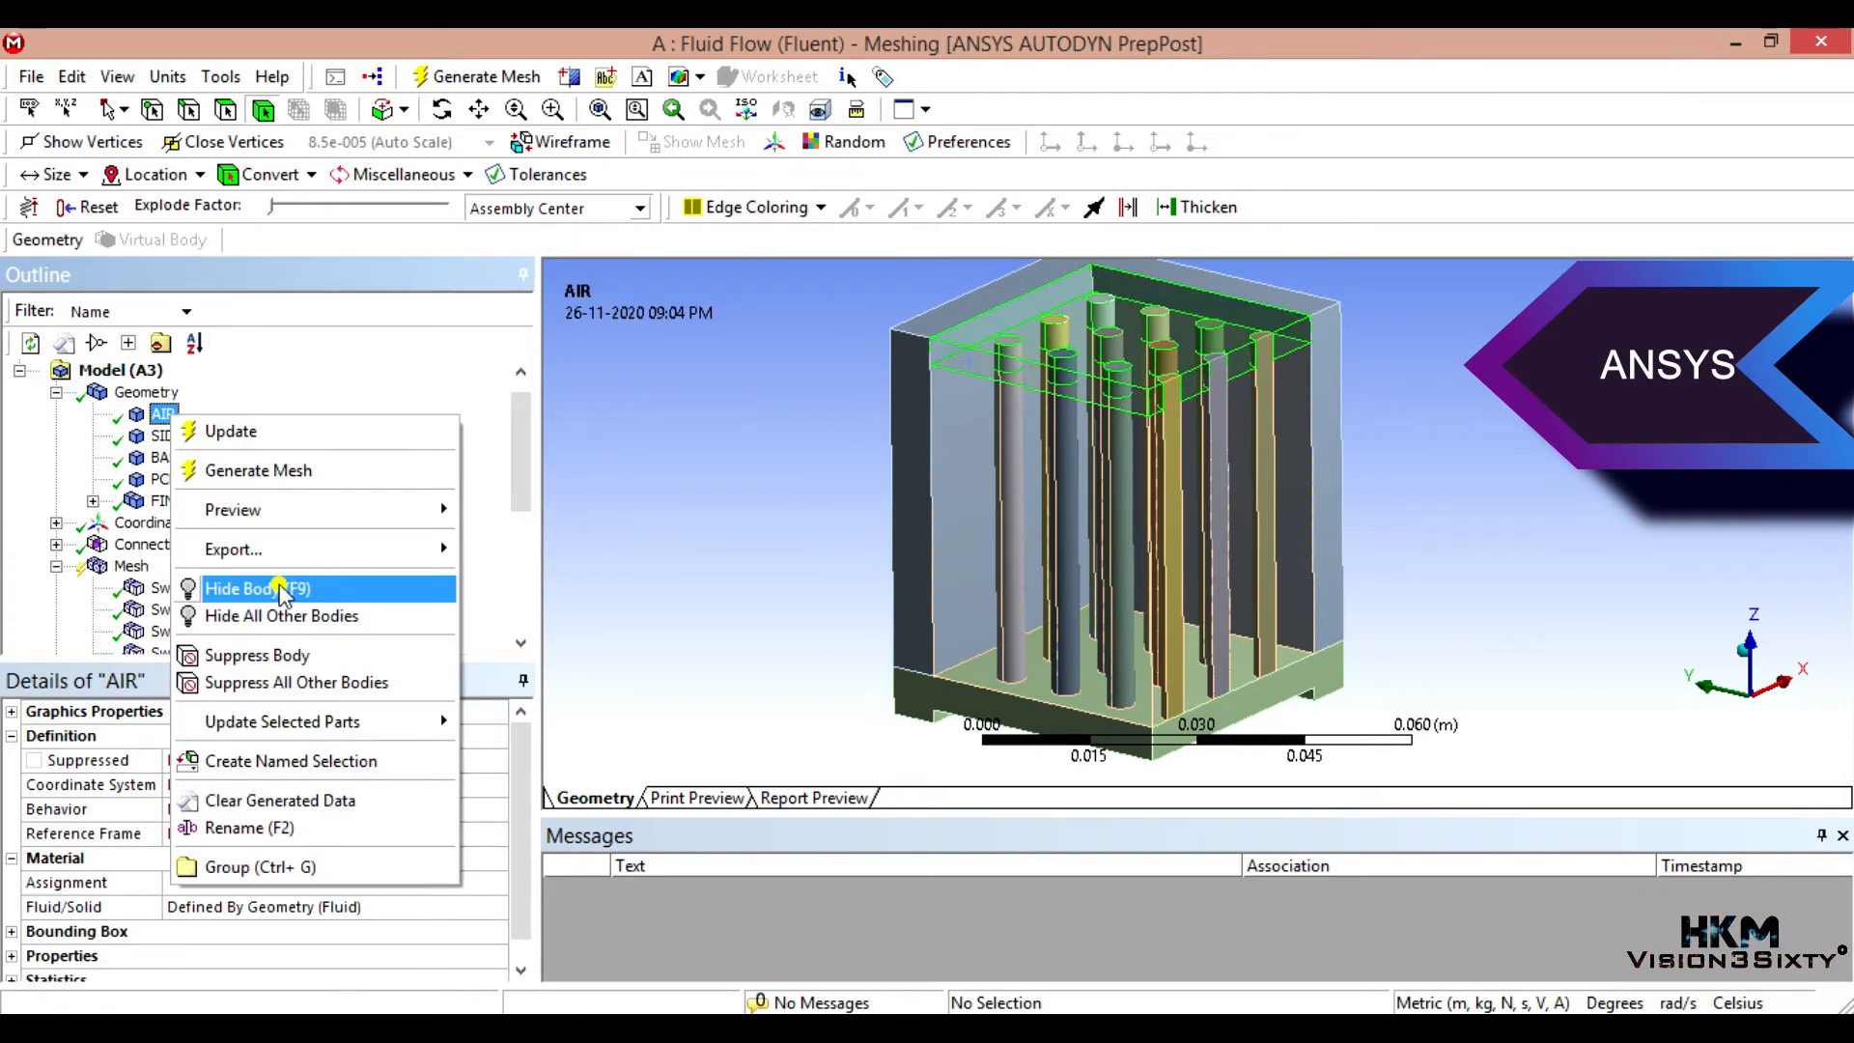
pyautogui.click(191, 434)
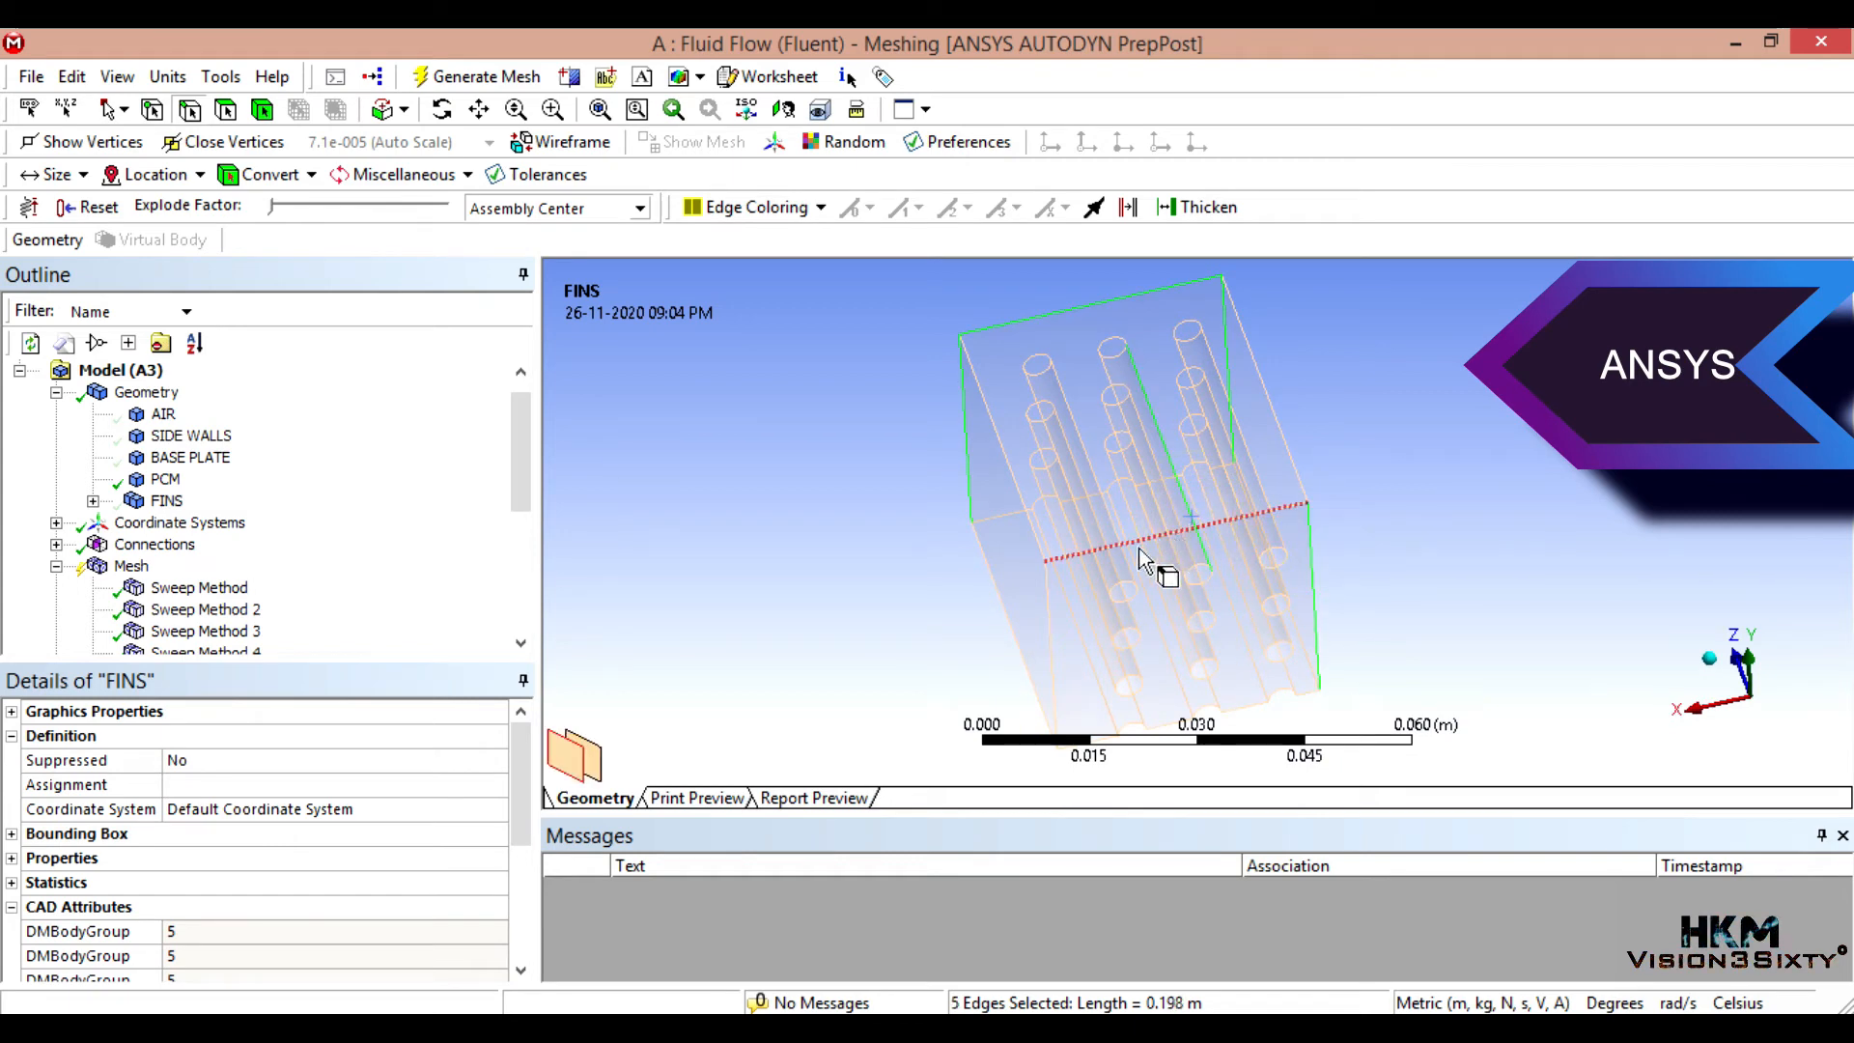
pyautogui.click(1118, 562)
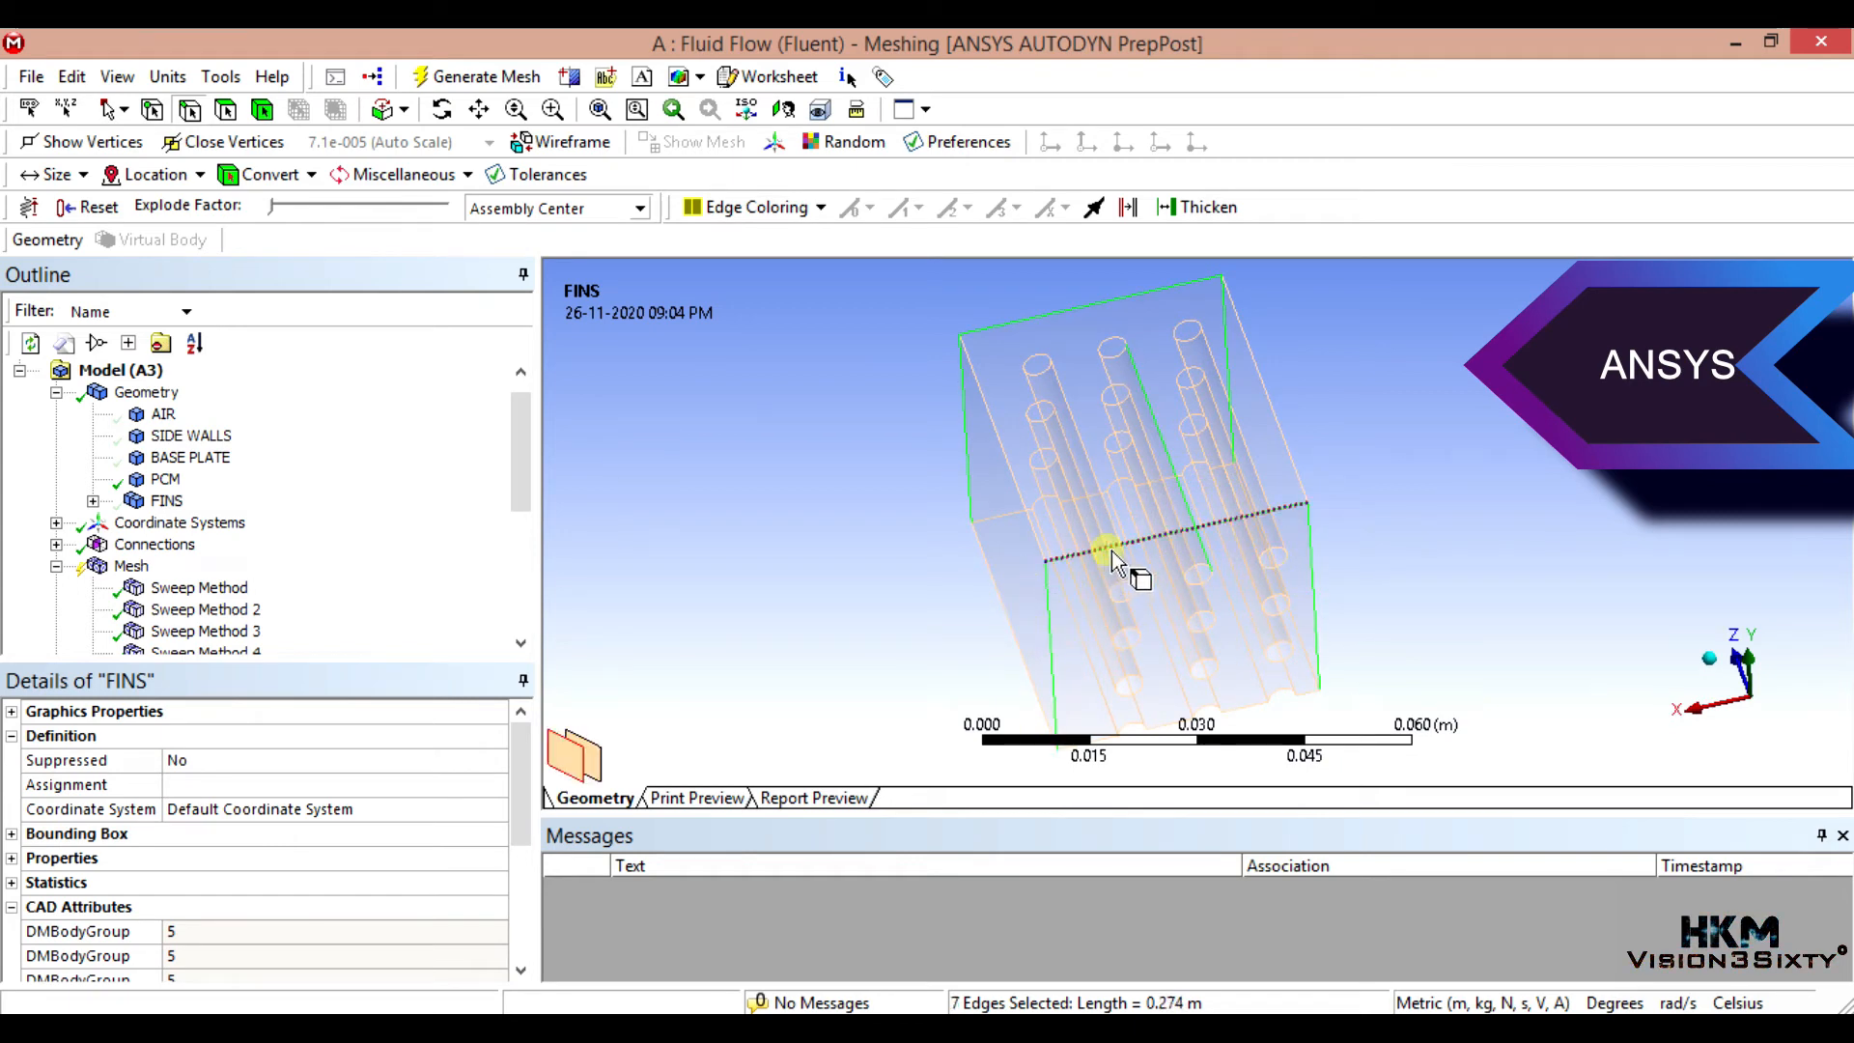
pyautogui.moveTo(1118, 562); pyautogui.dragTo(970, 431)
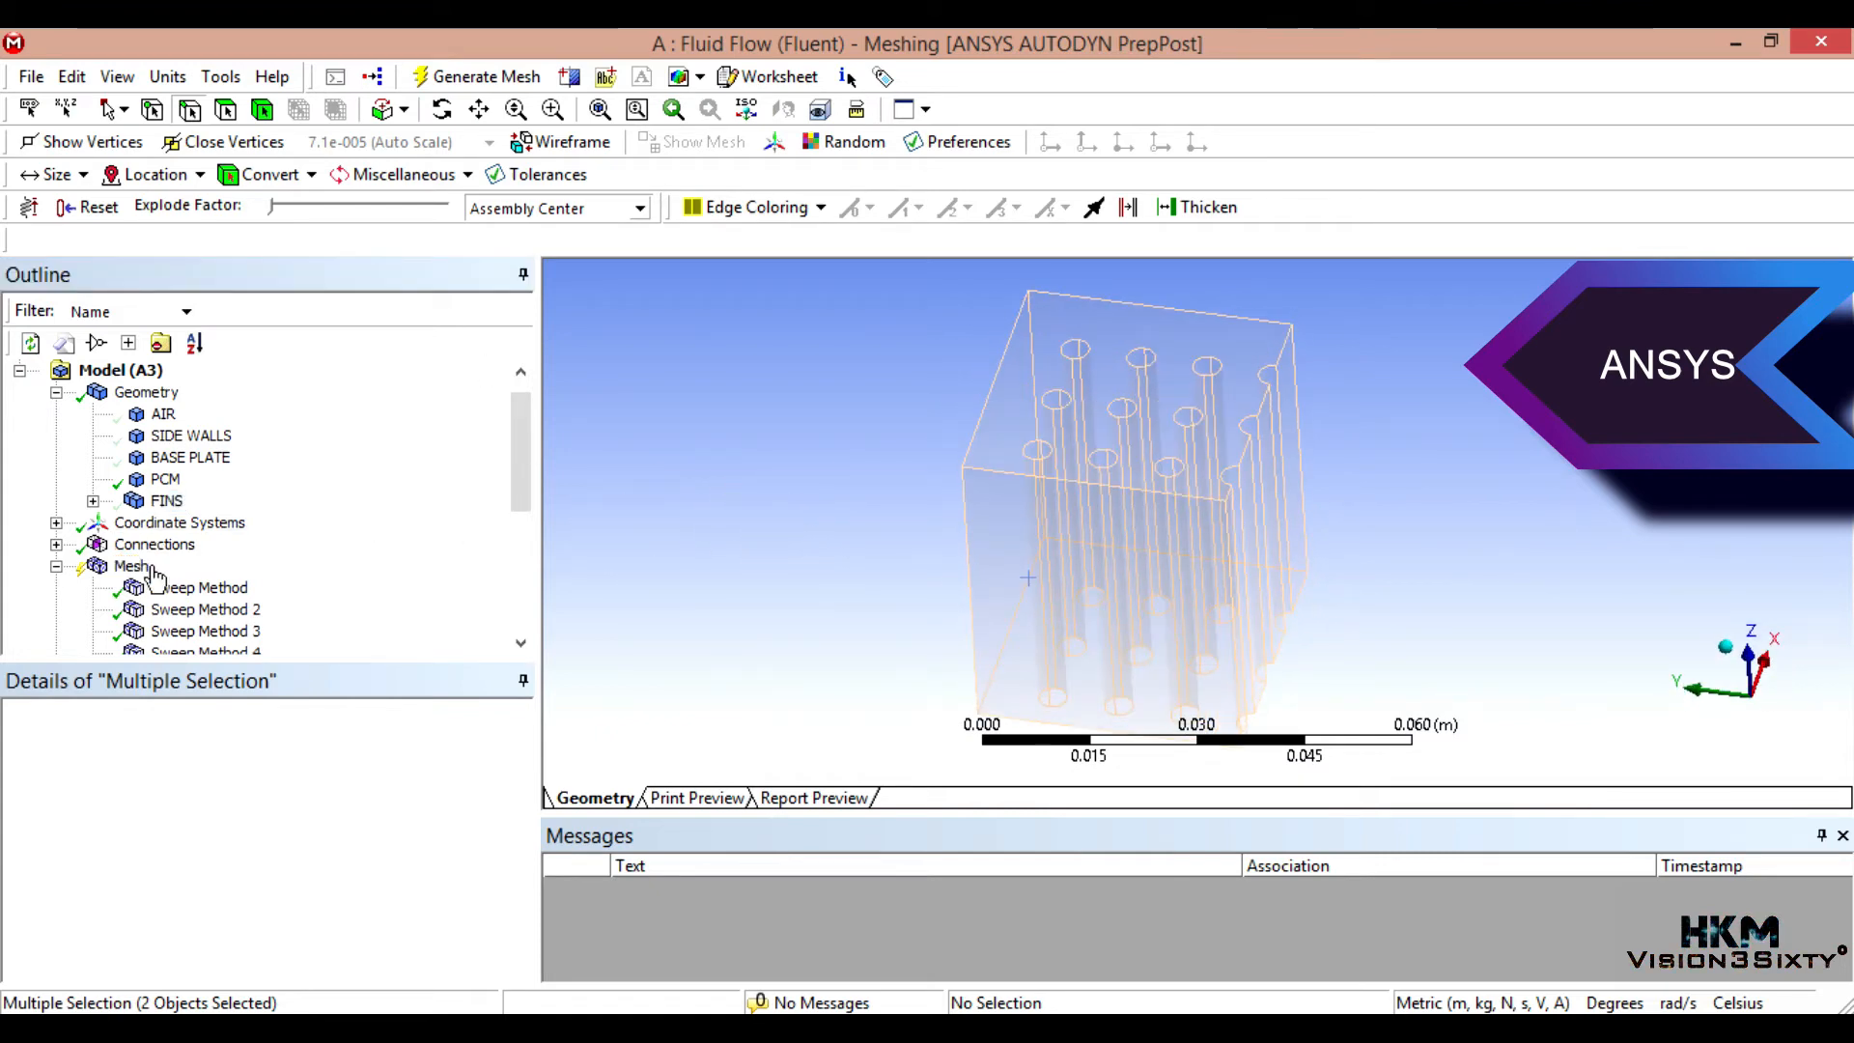
# Step: Complete the pick of six fin-block edges for the upcoming sizing
pyautogui.click(134, 566)
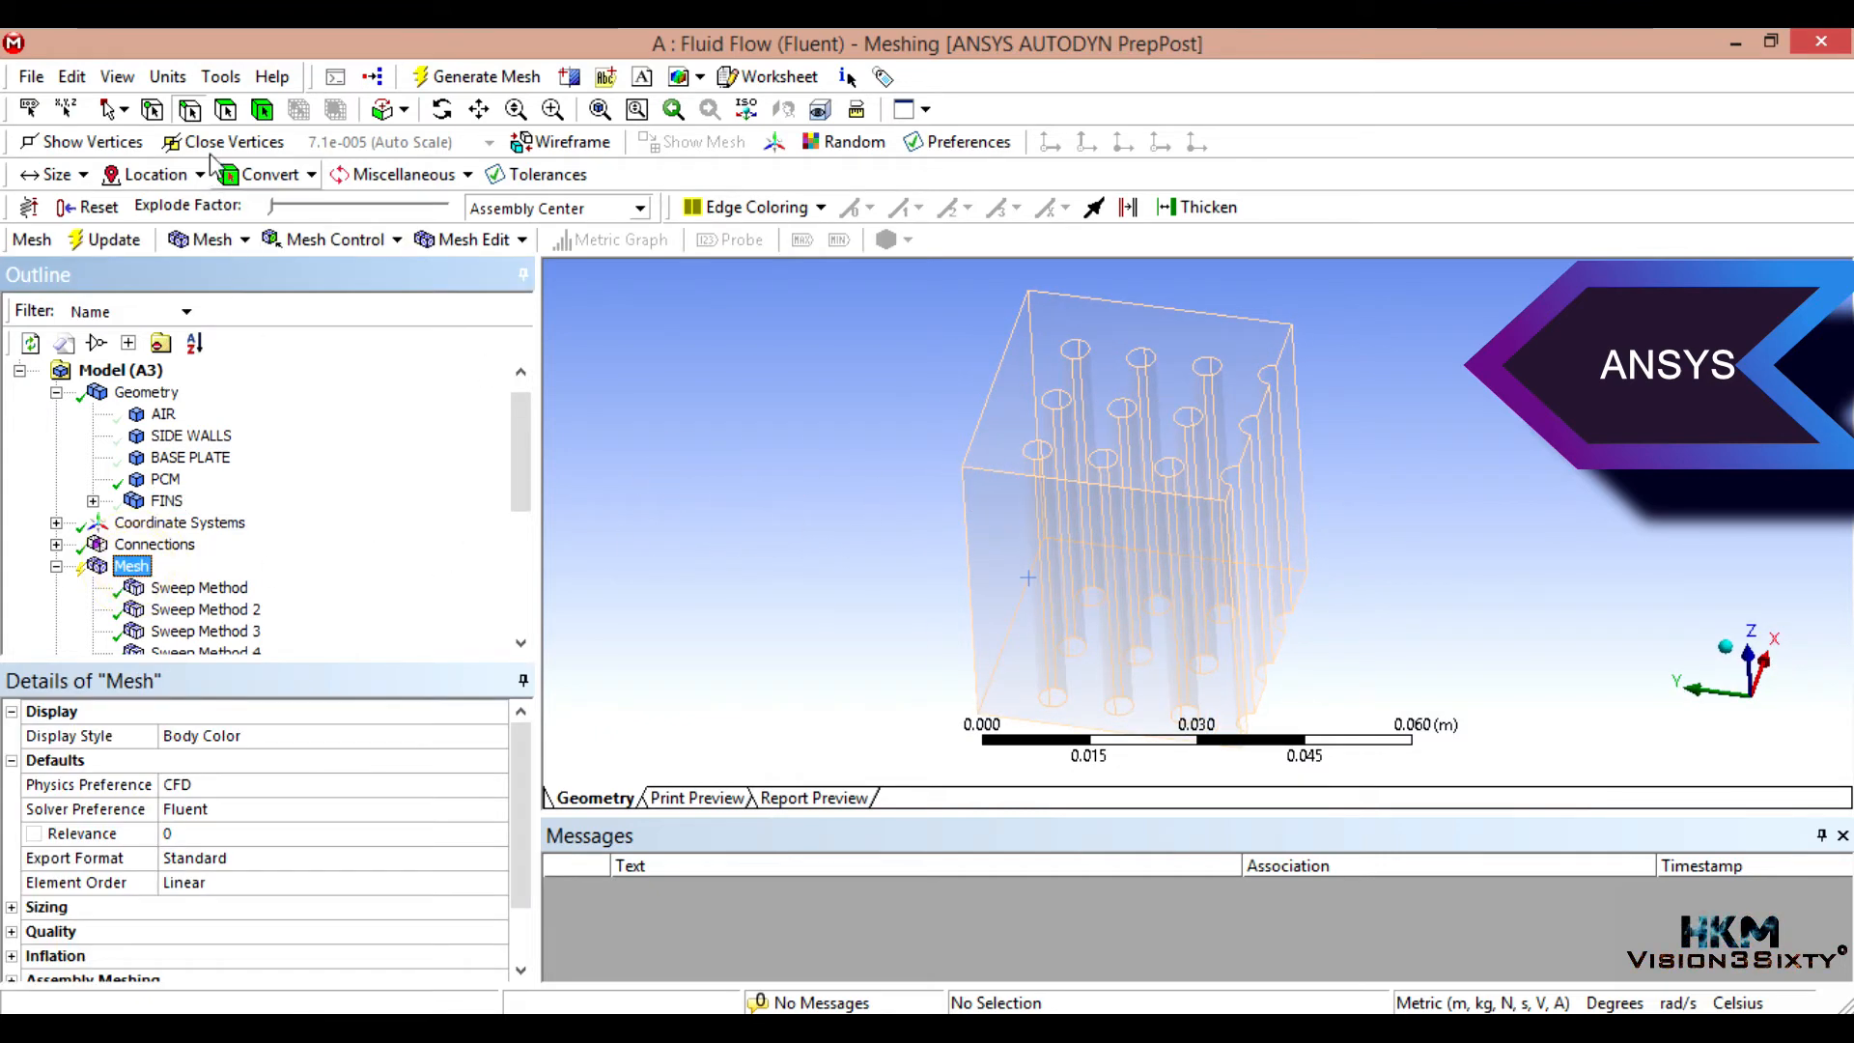
pyautogui.click(996, 471)
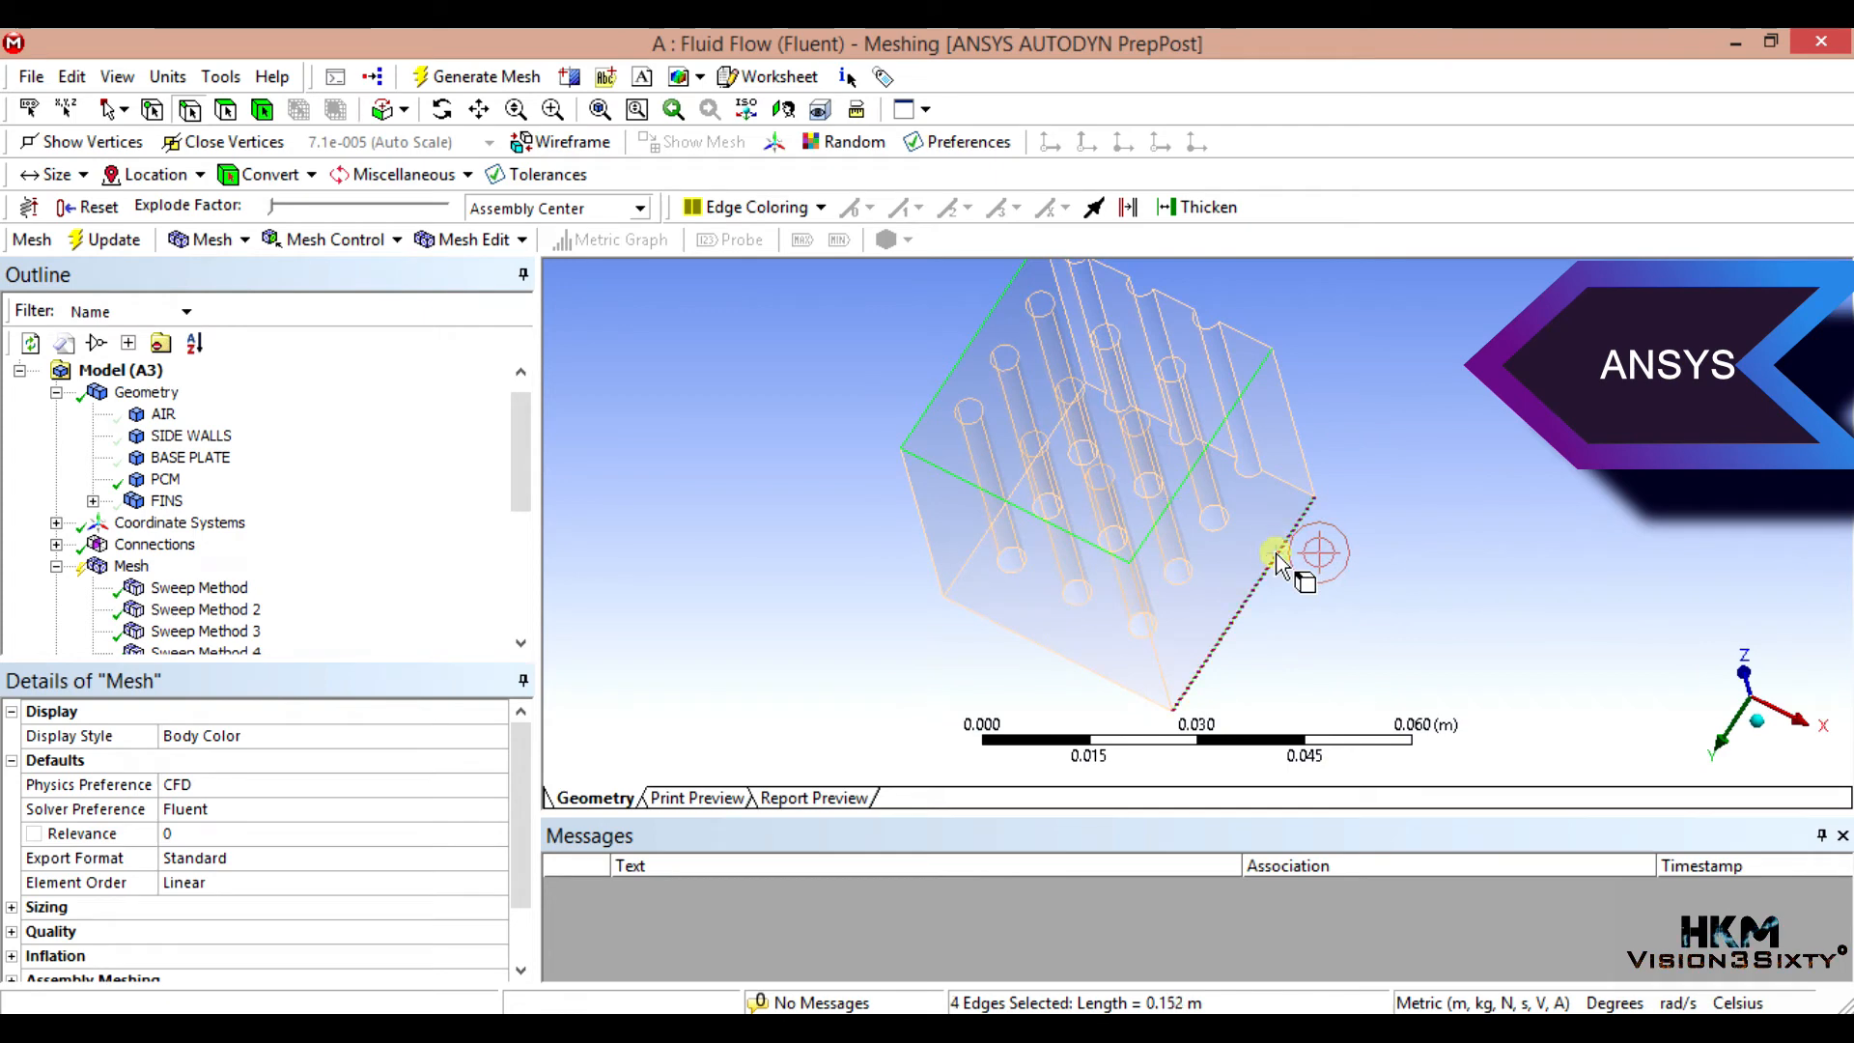
pyautogui.click(1003, 507)
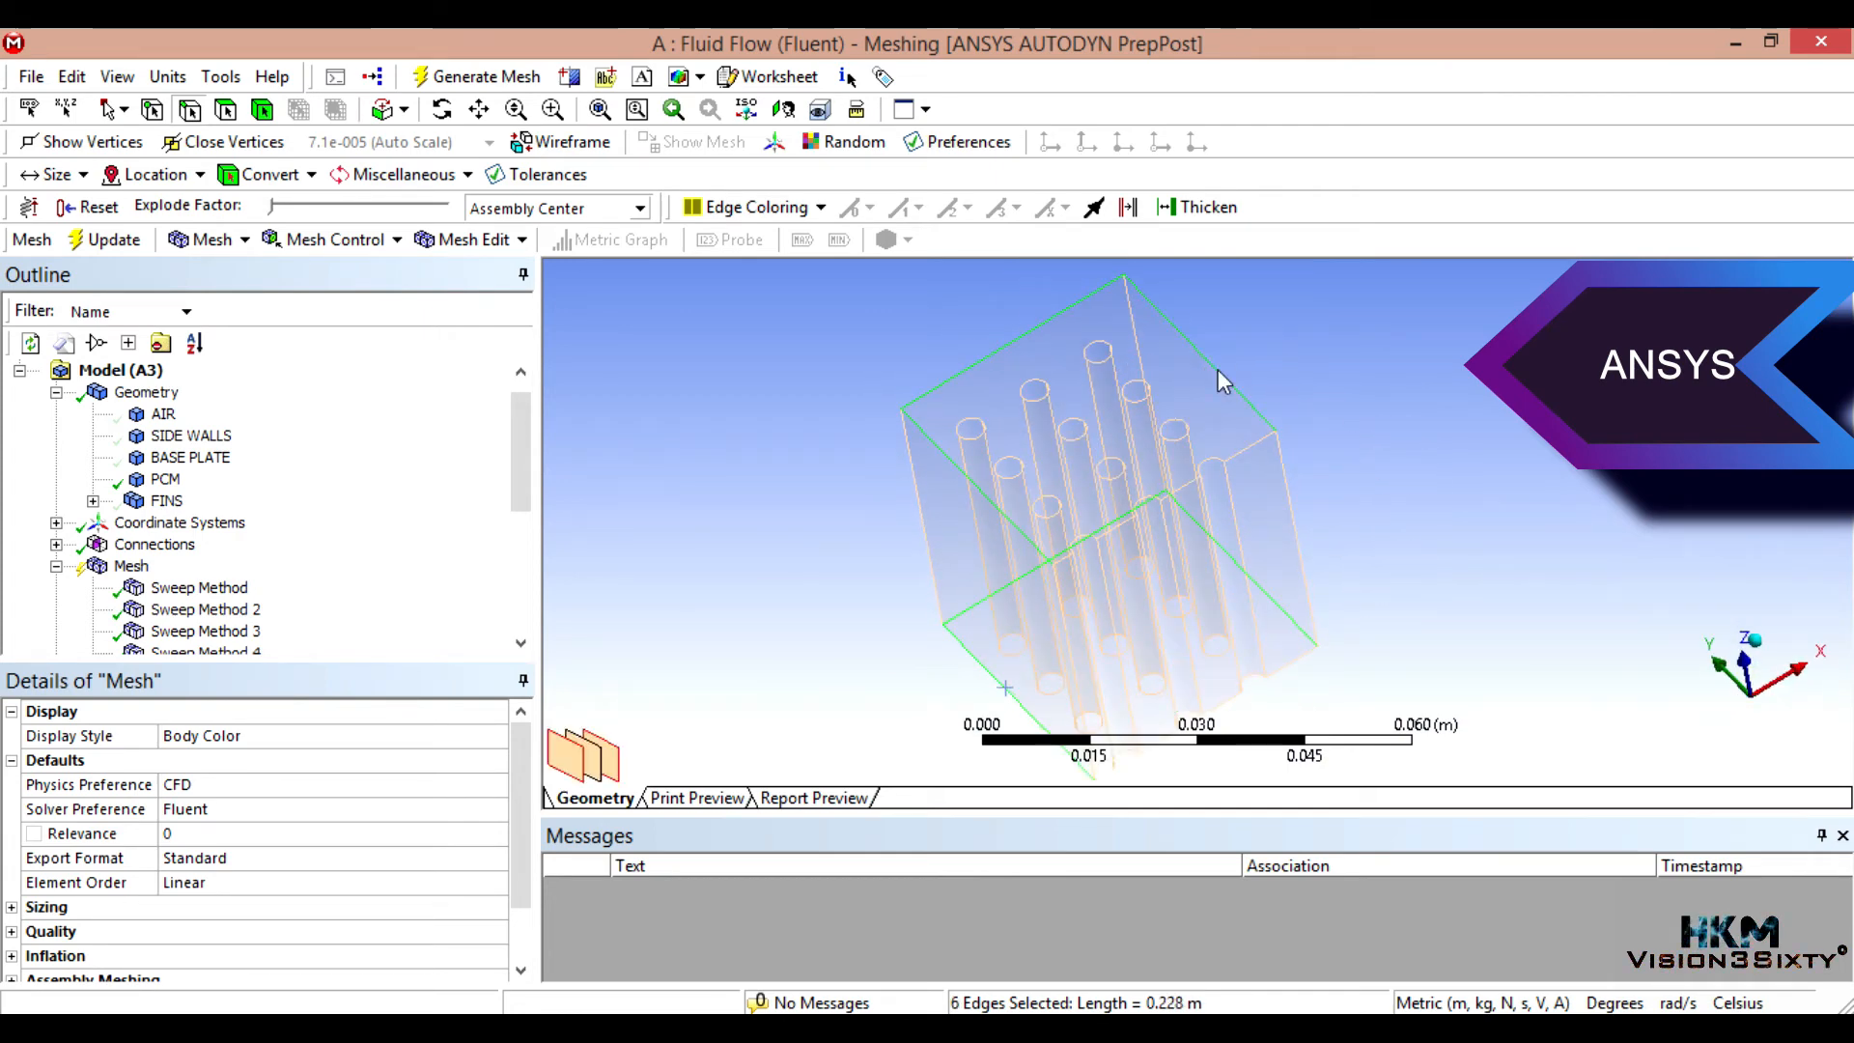
# Step: Add an edge sizing on the six picked edges with 19 divisions each
pyautogui.rightClick(1224, 380)
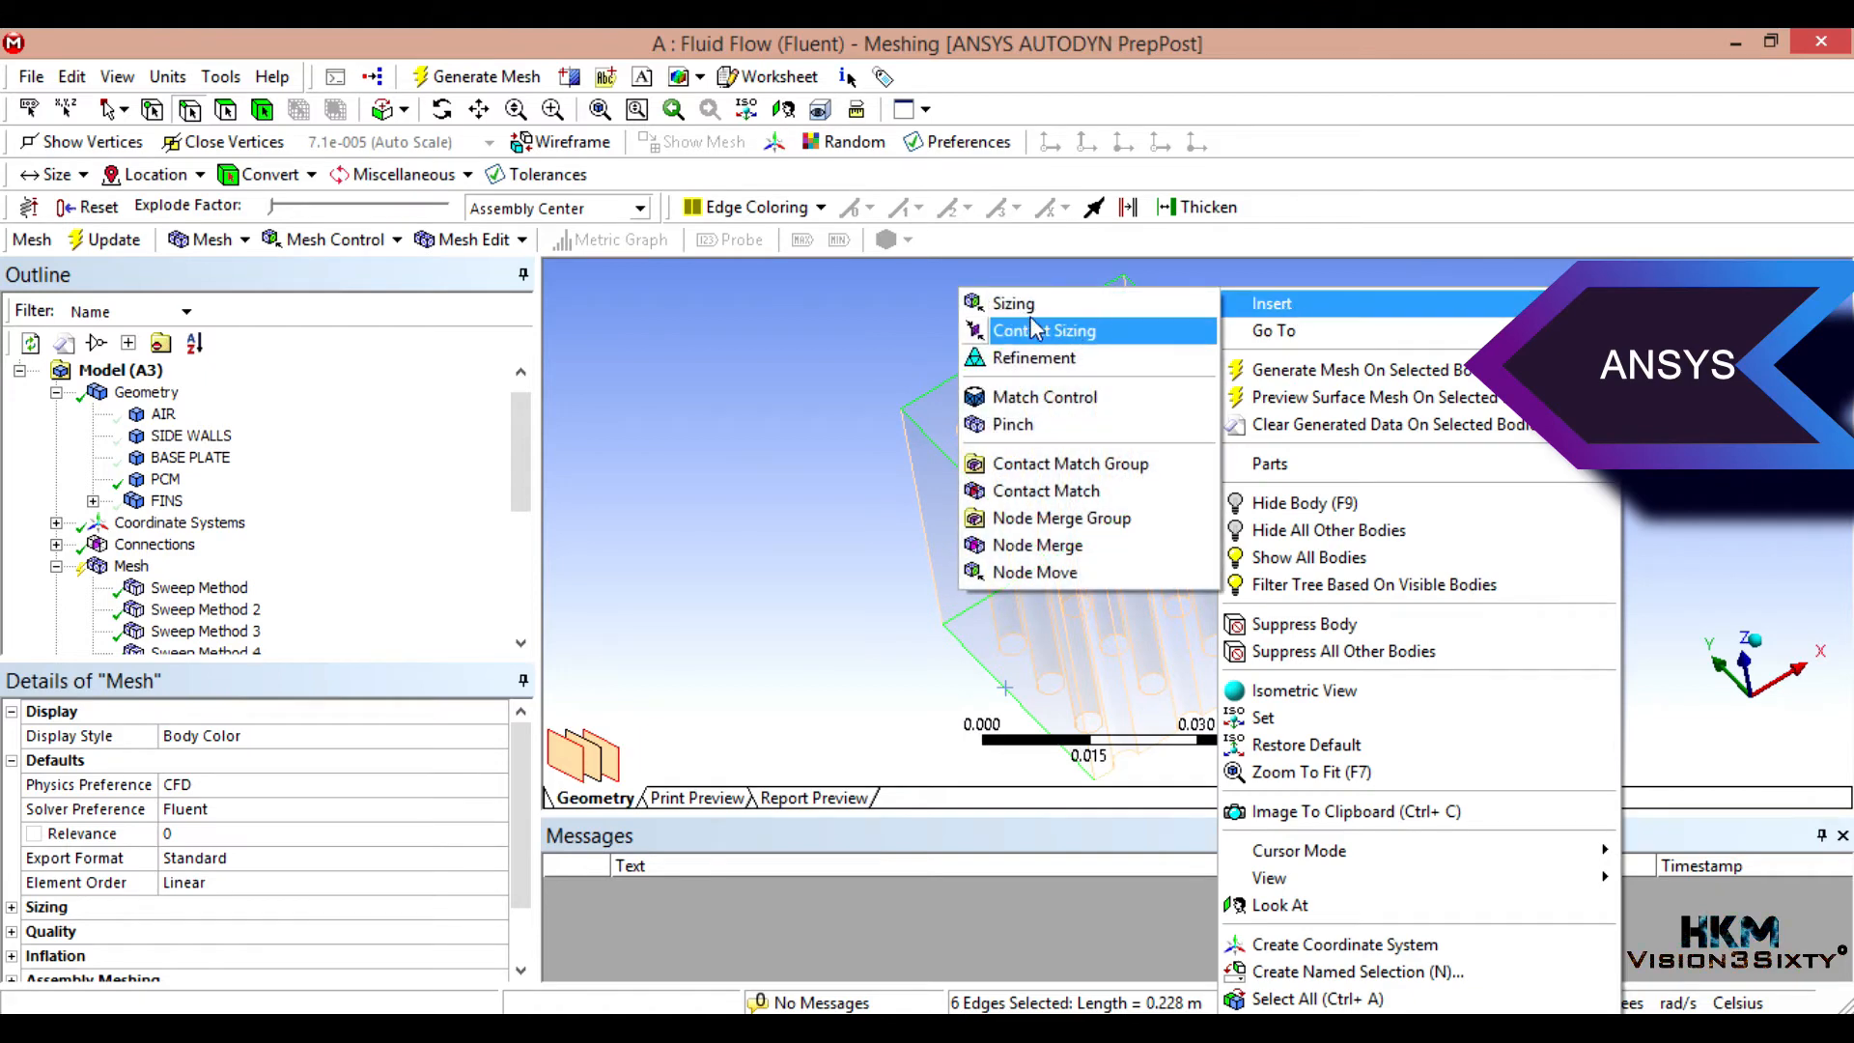
pyautogui.click(1012, 303)
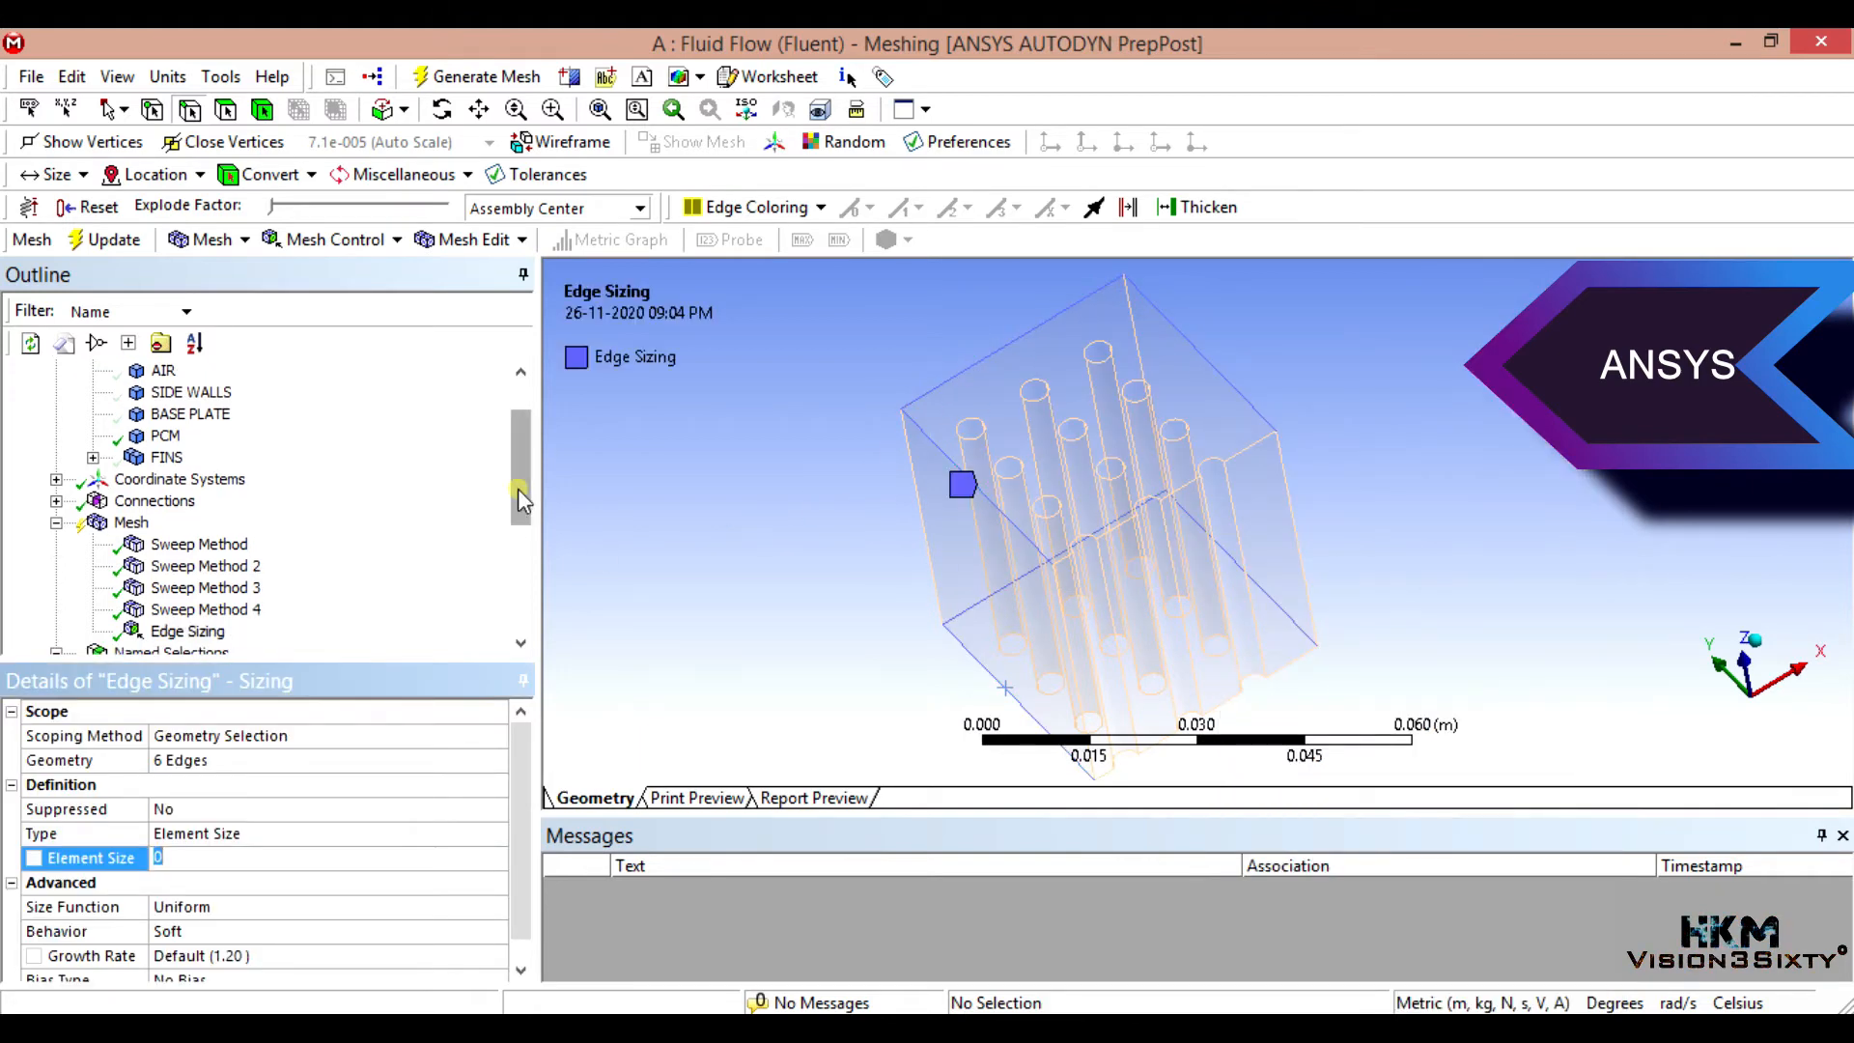
pyautogui.click(496, 835)
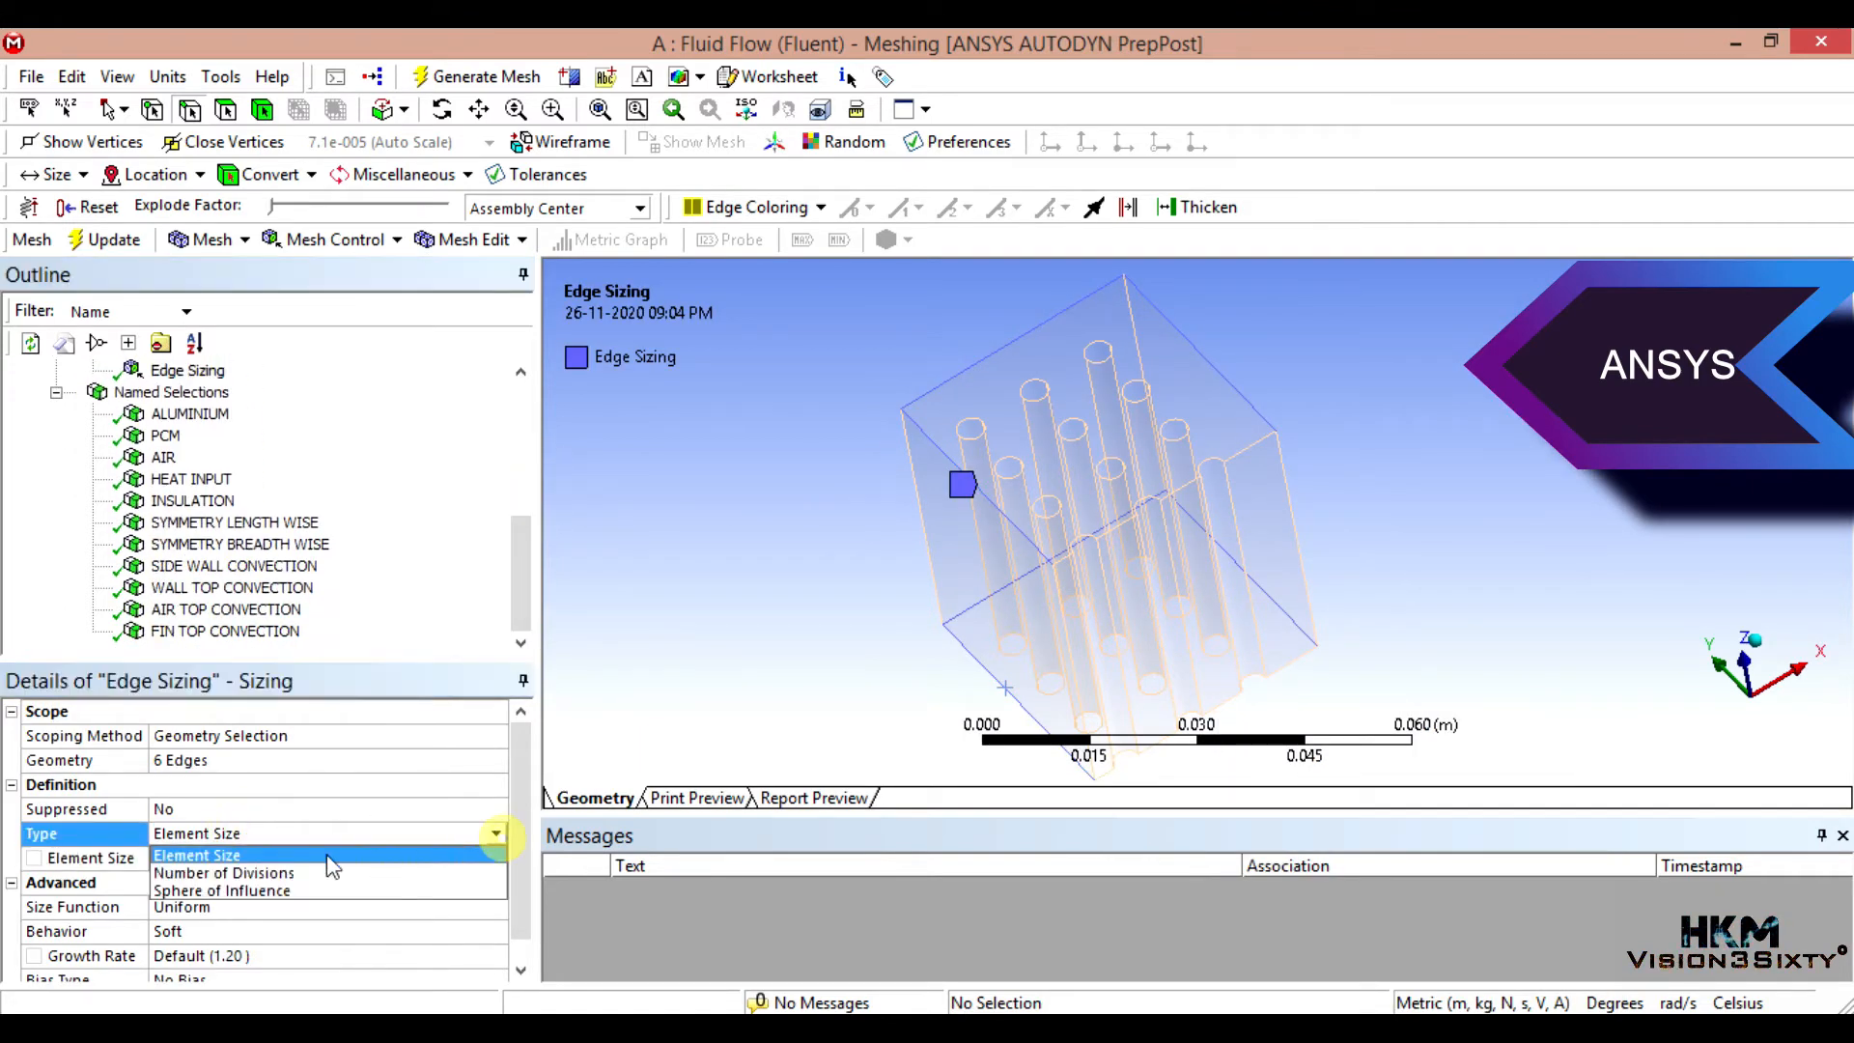
pyautogui.click(225, 873)
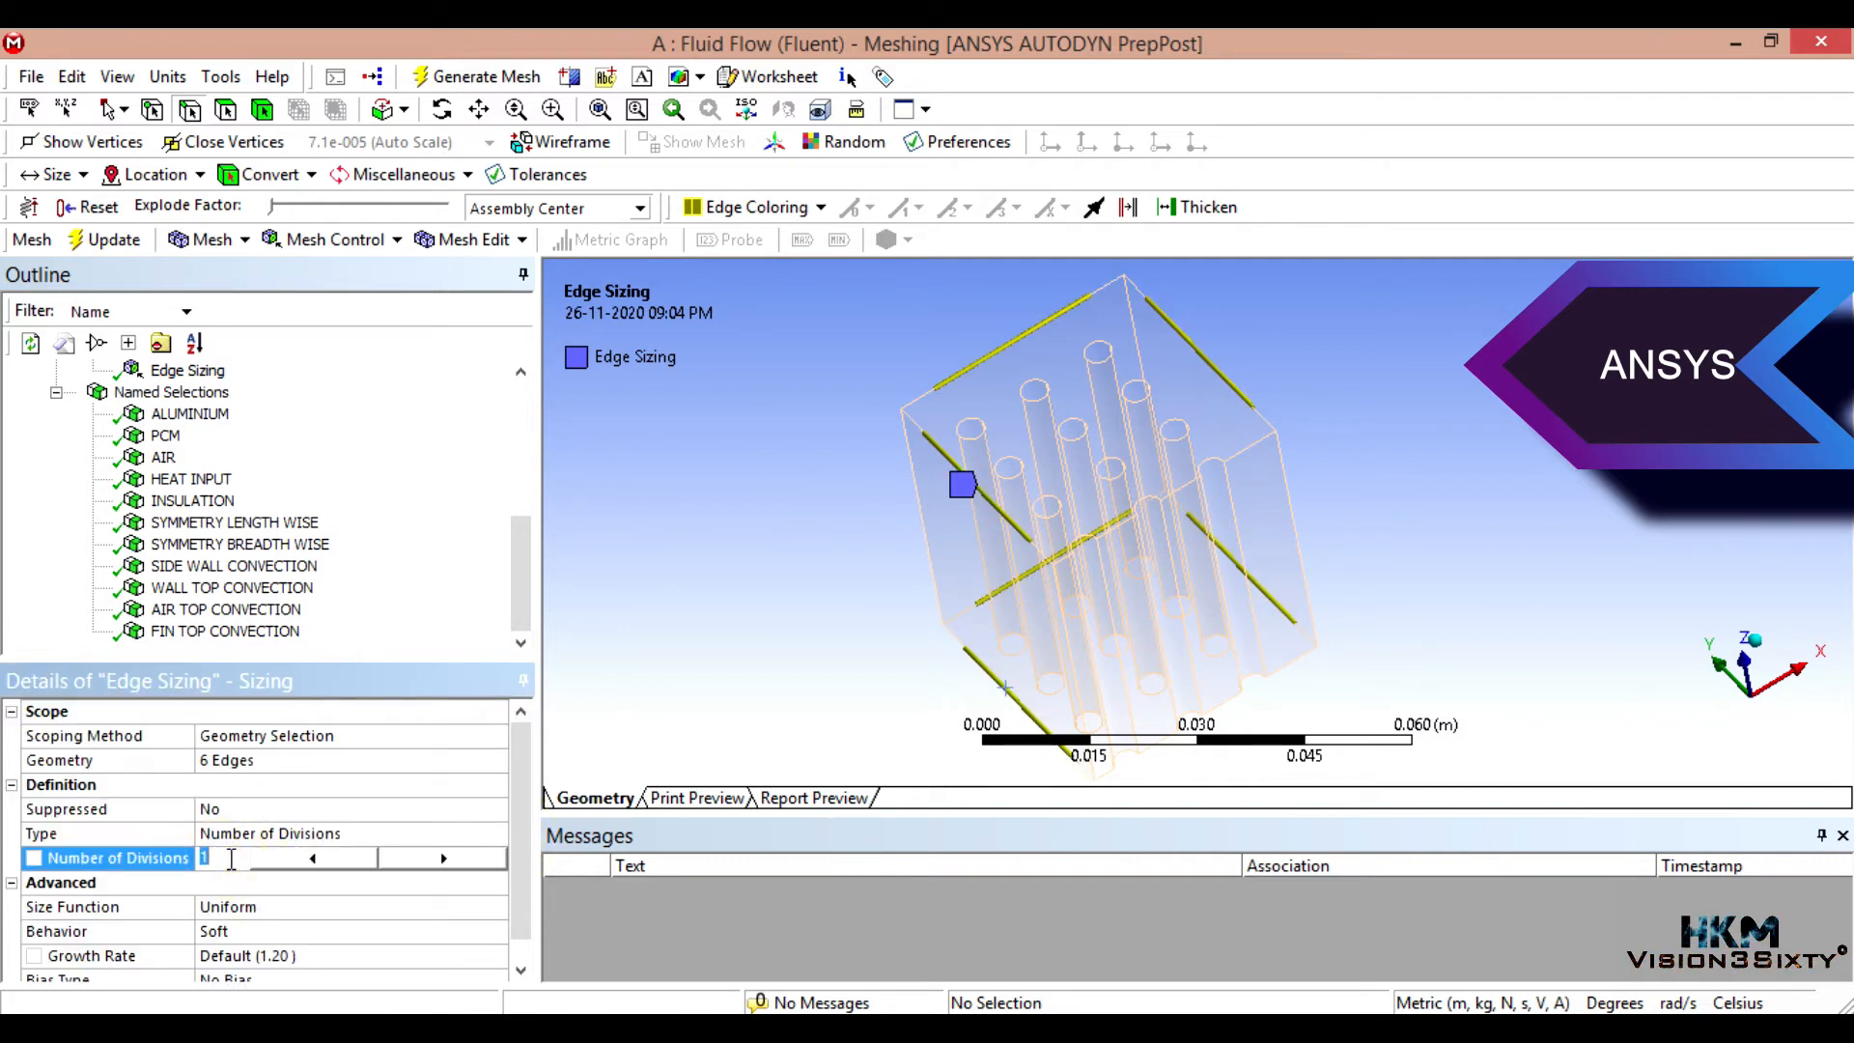
pyautogui.write('19')
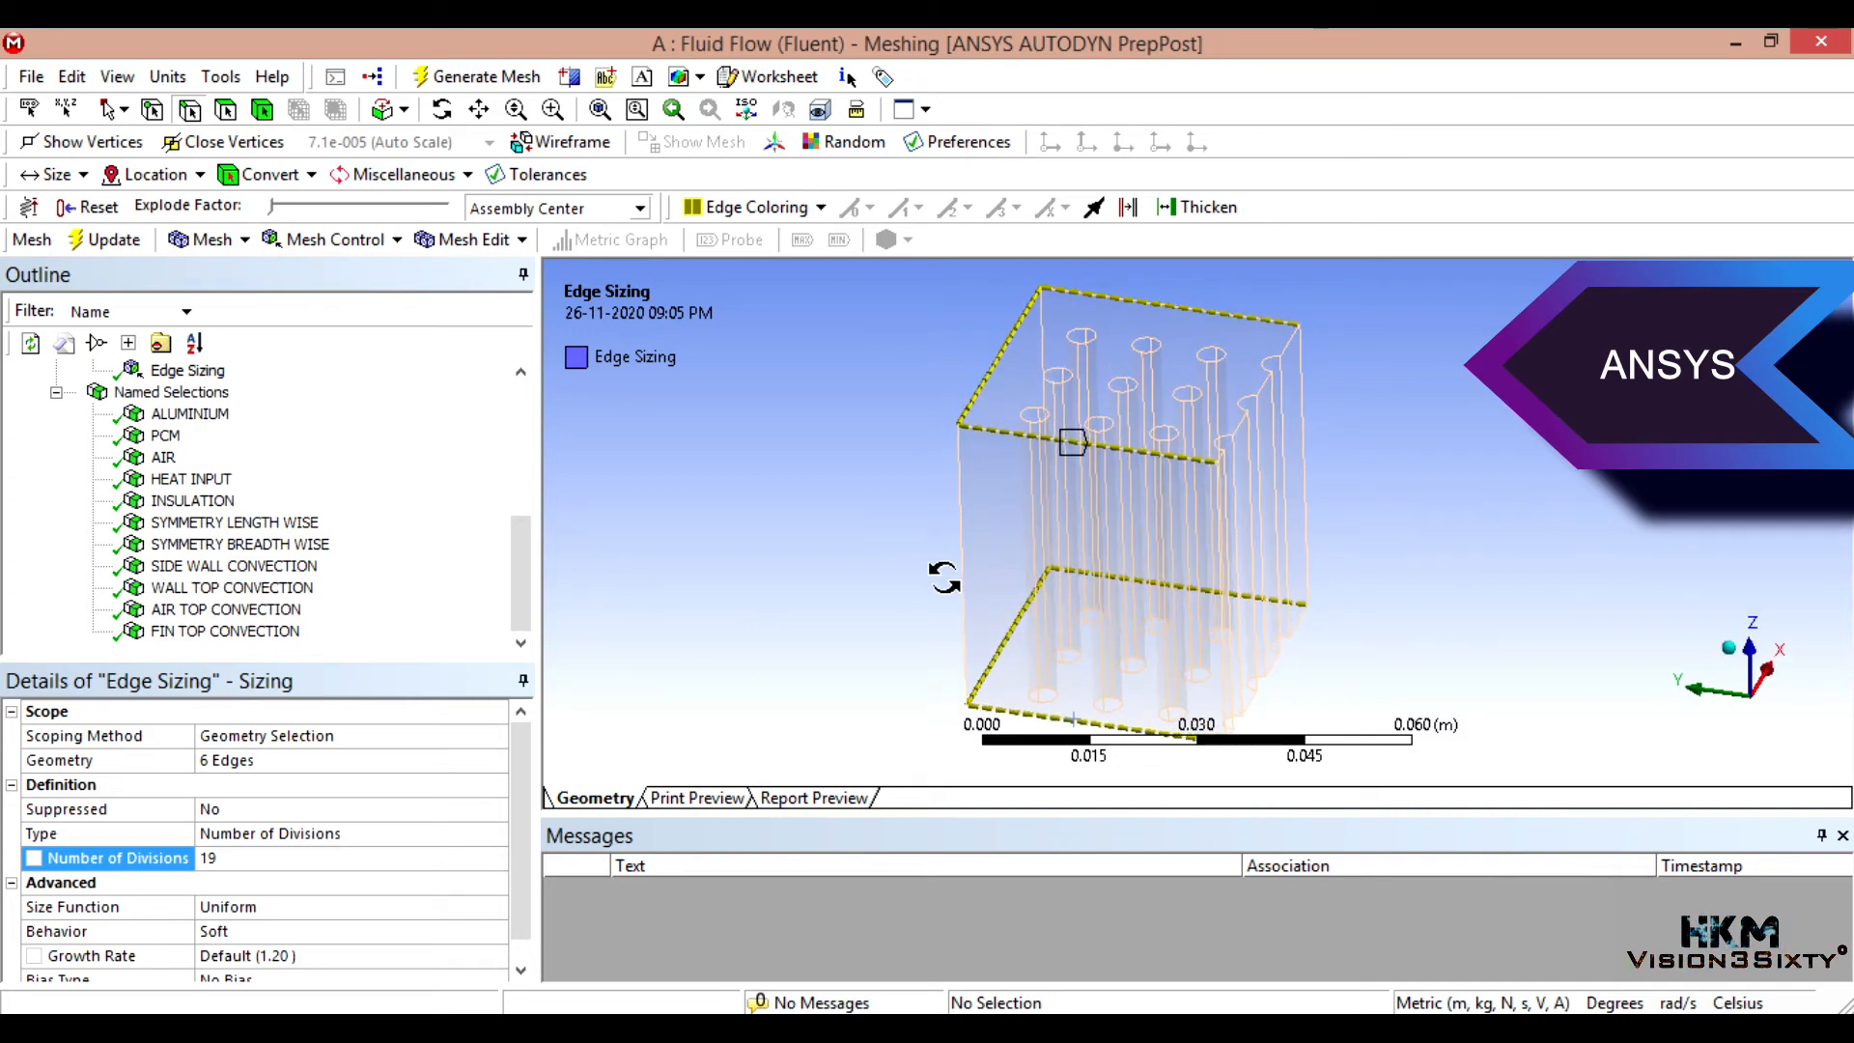
# Step: Hide the PCM body so only the side walls remain visible
pyautogui.click(185, 371)
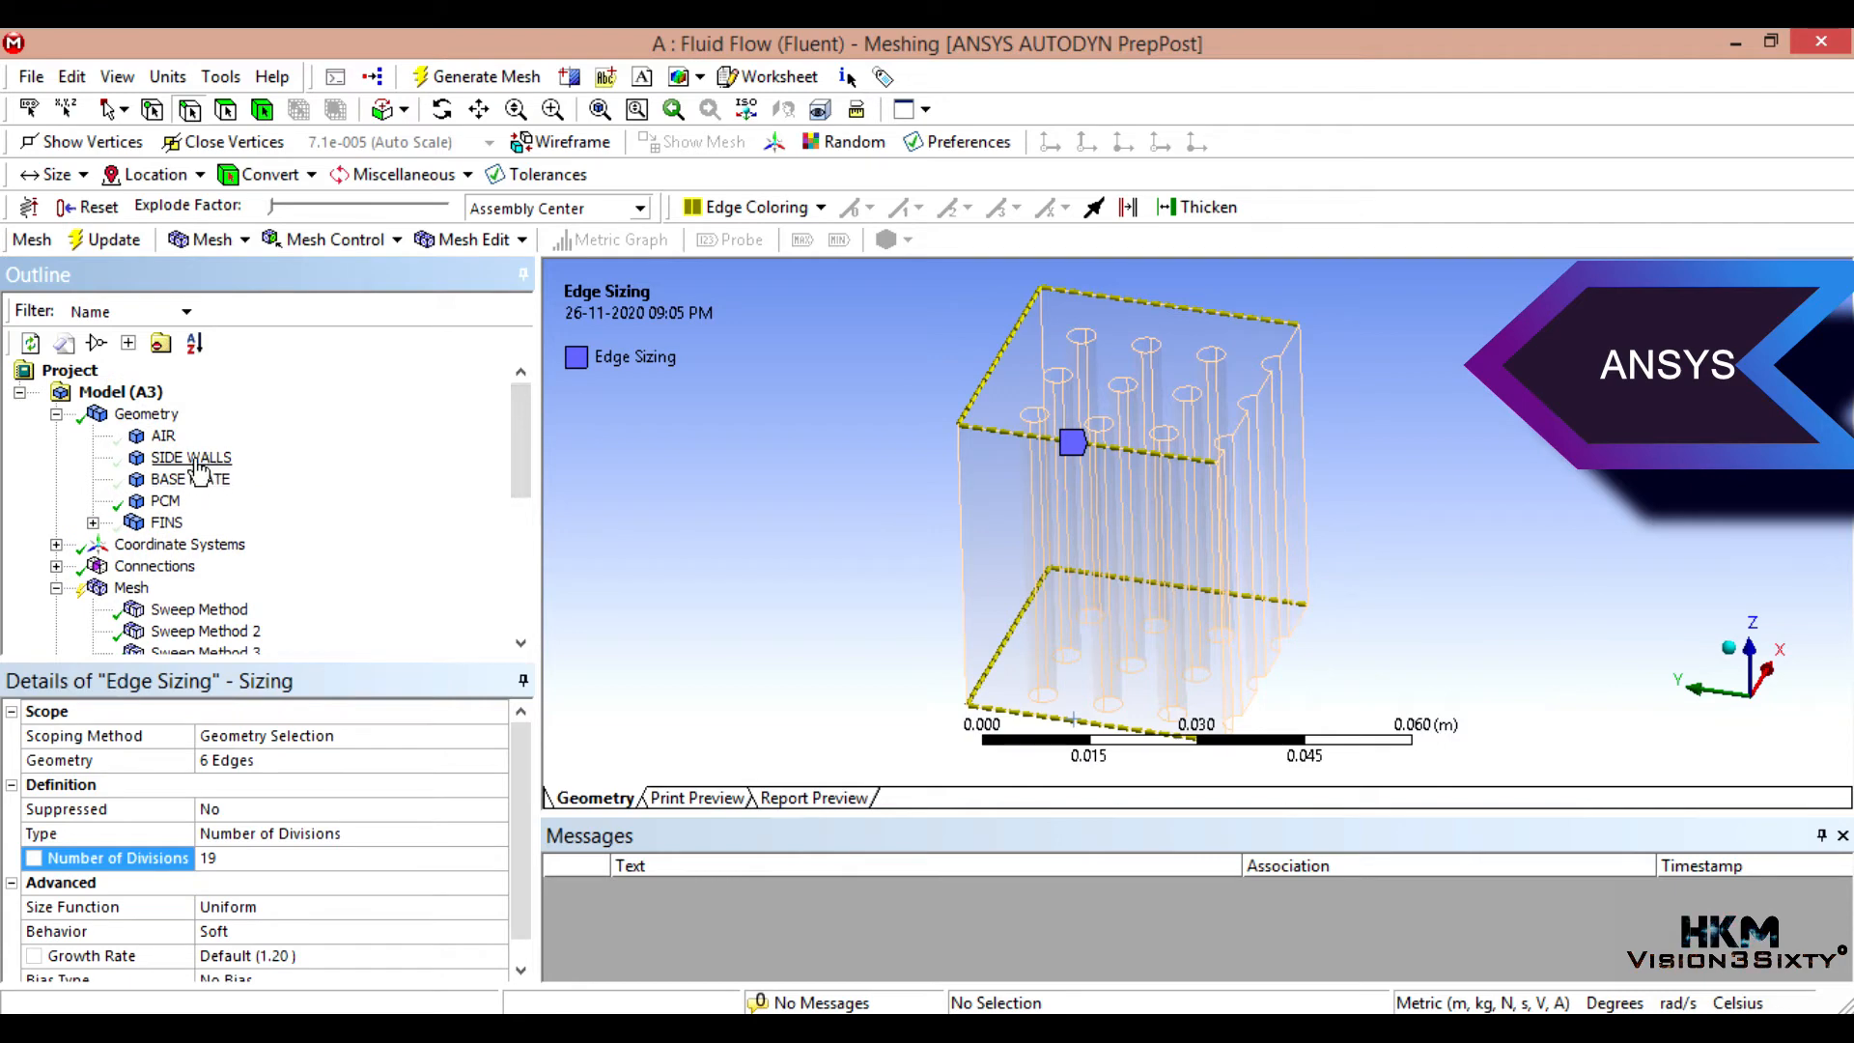
pyautogui.click(191, 458)
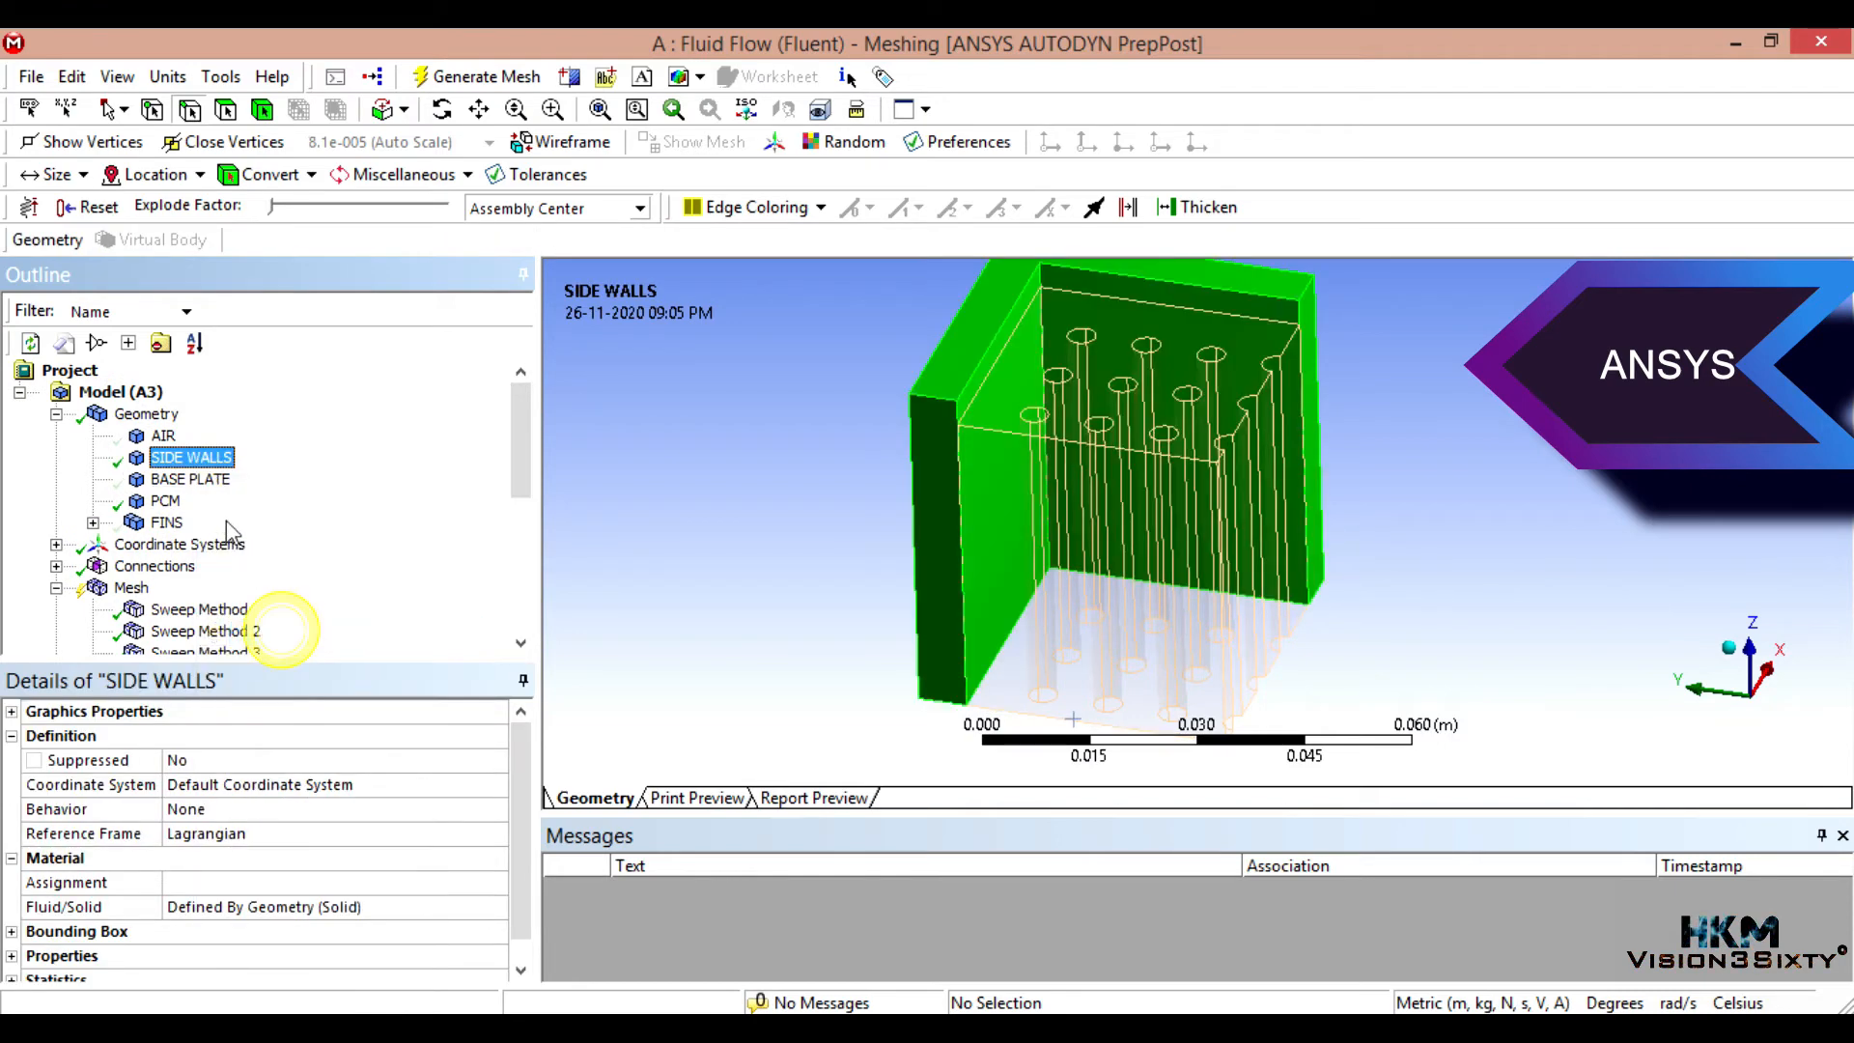
pyautogui.rightClick(166, 500)
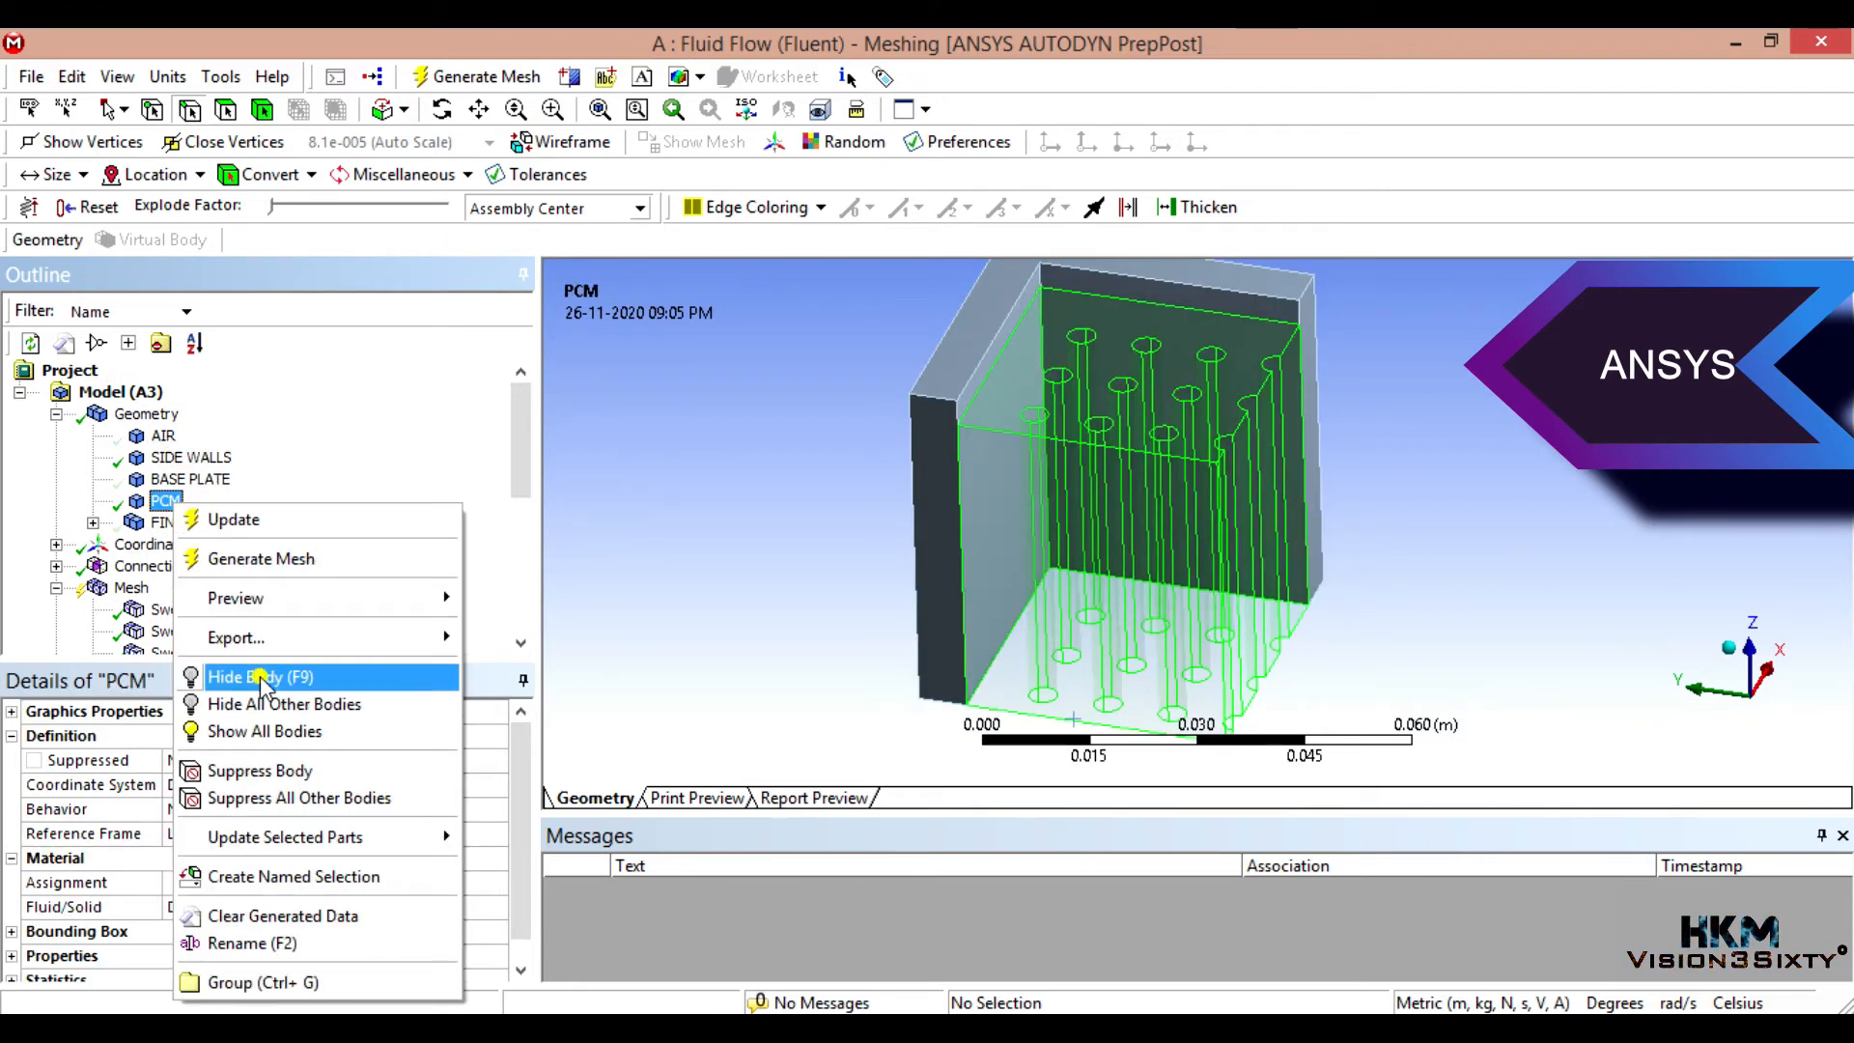
pyautogui.click(261, 676)
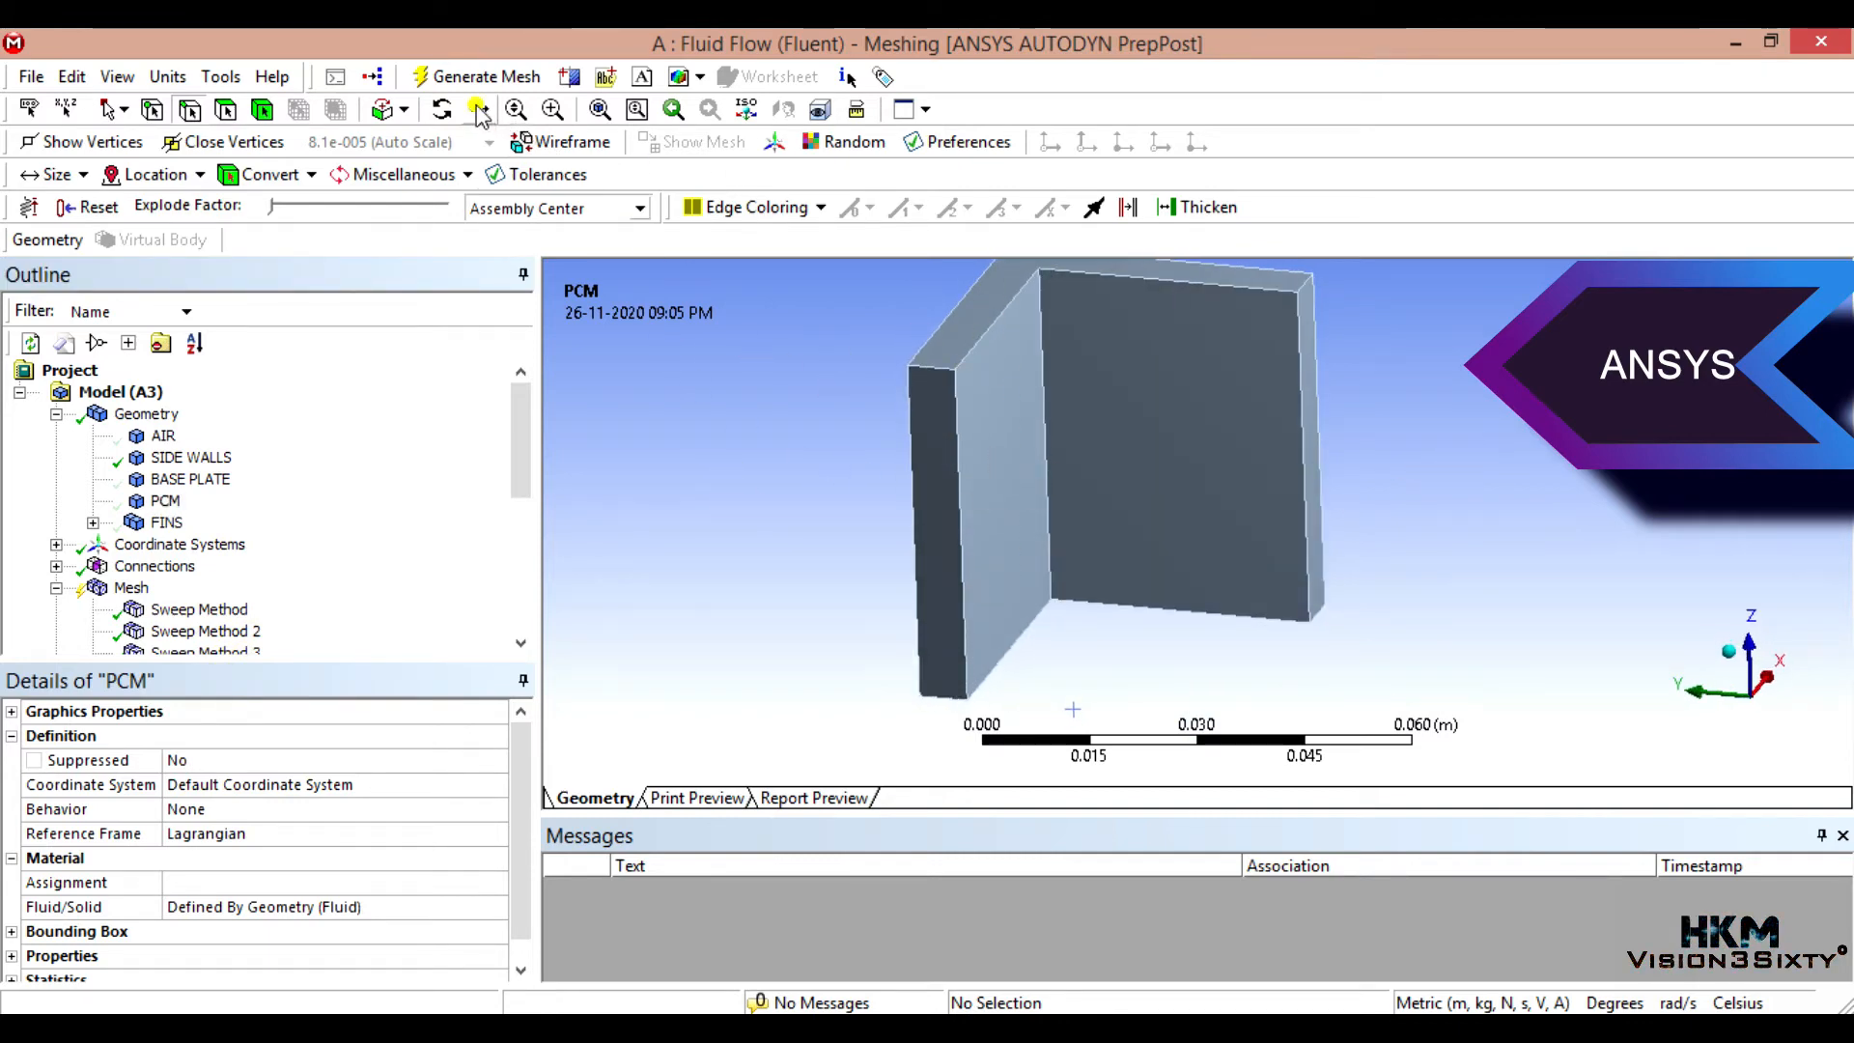
# Step: Pick four side-wall edges in edge selection mode
pyautogui.click(443, 108)
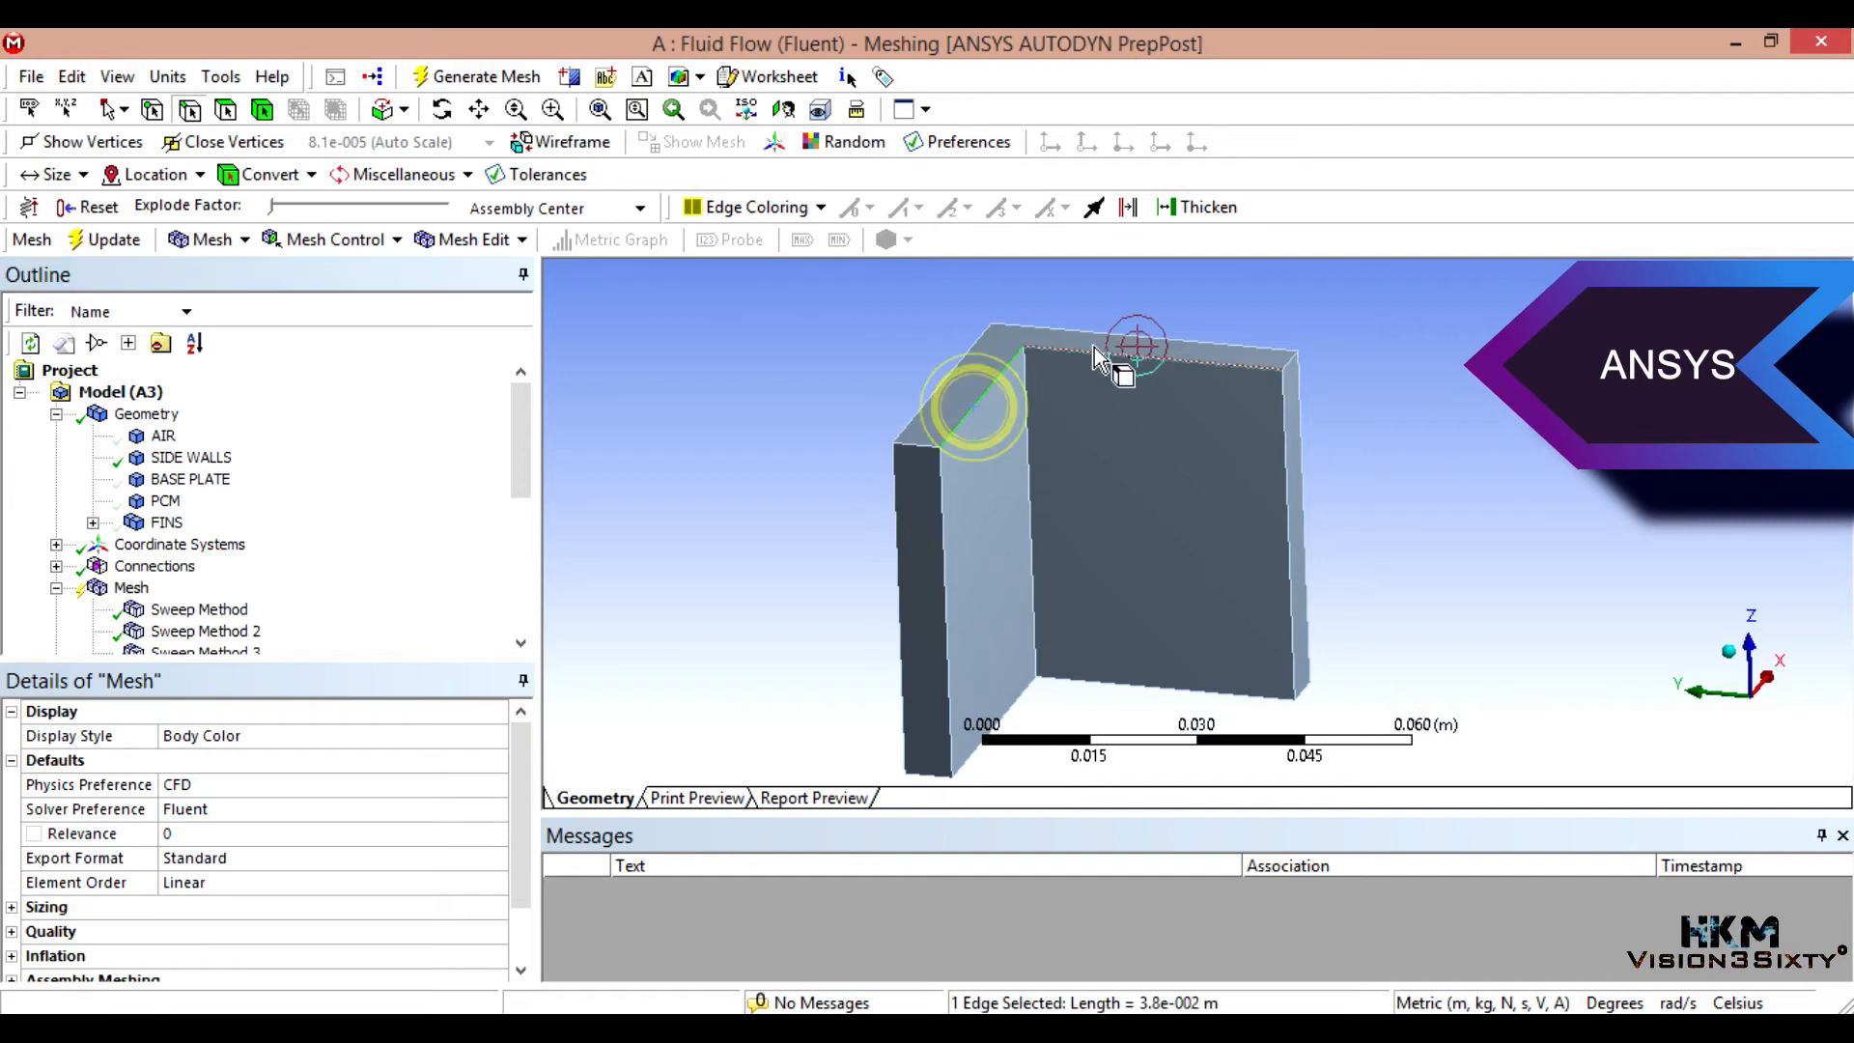
pyautogui.click(1105, 682)
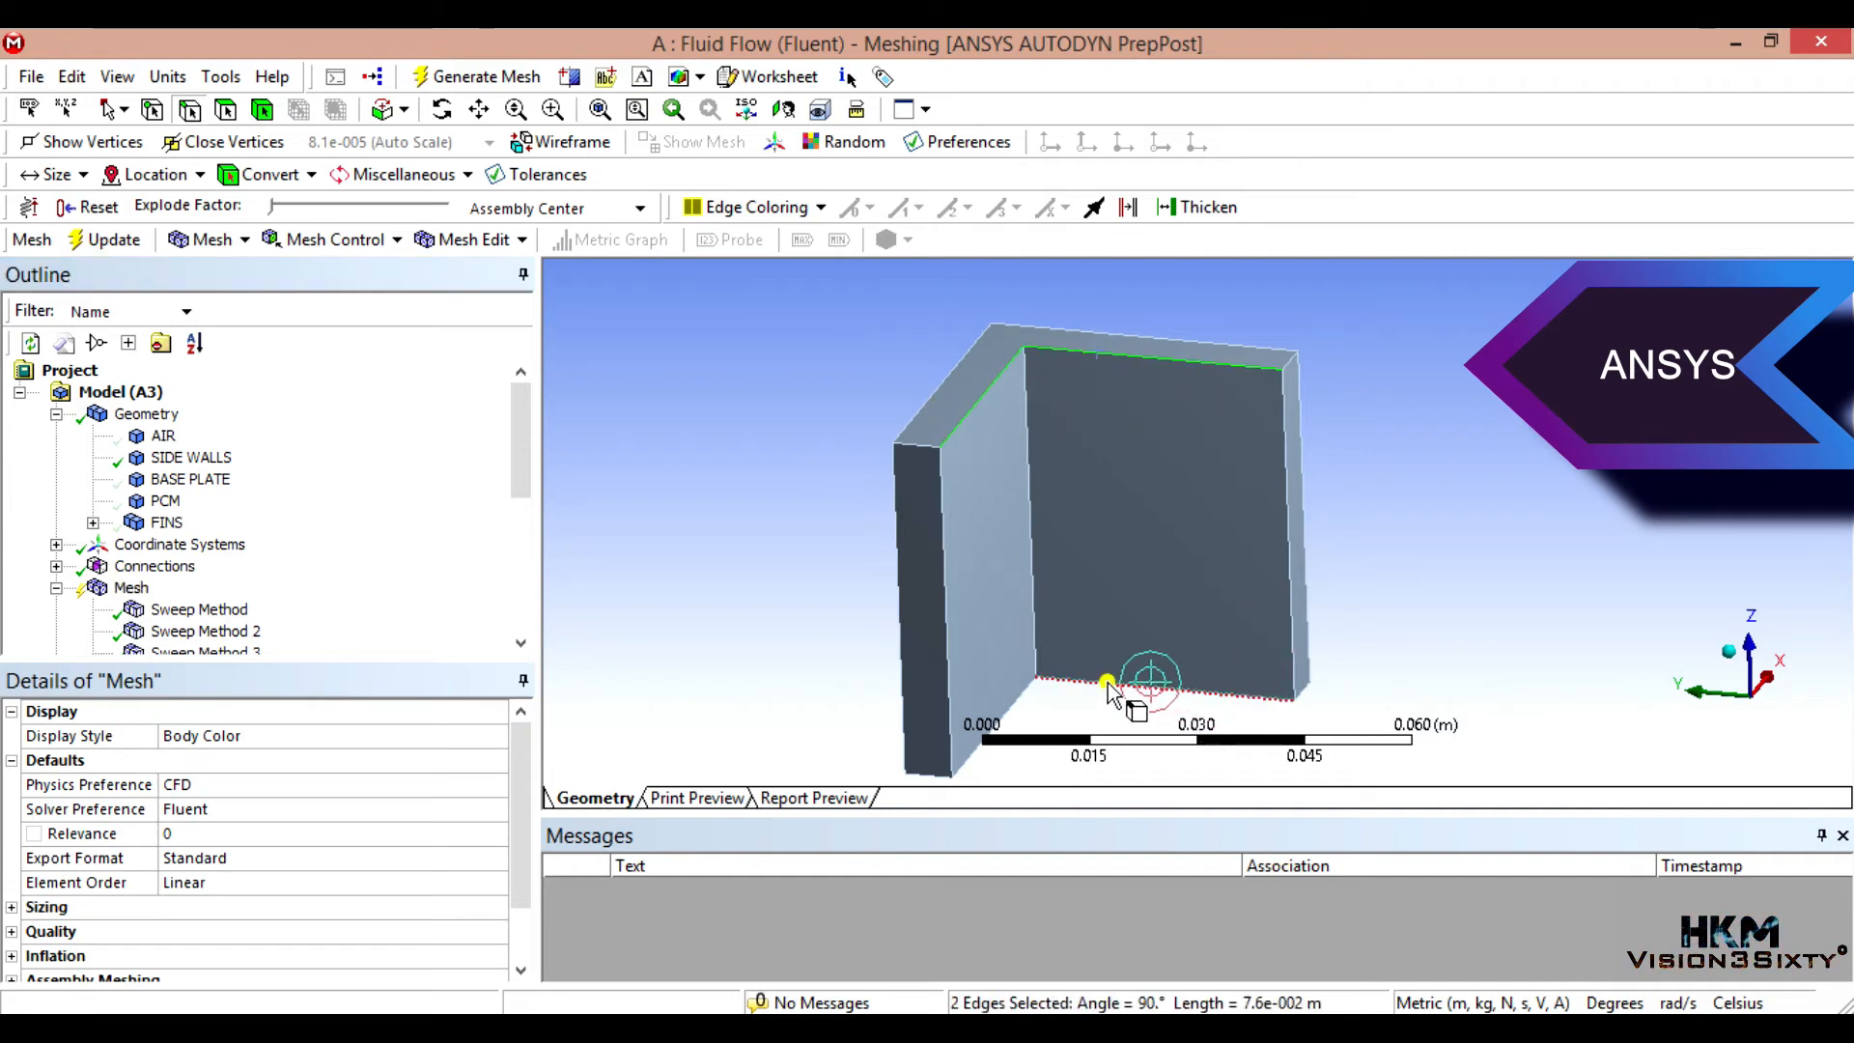
pyautogui.click(1068, 681)
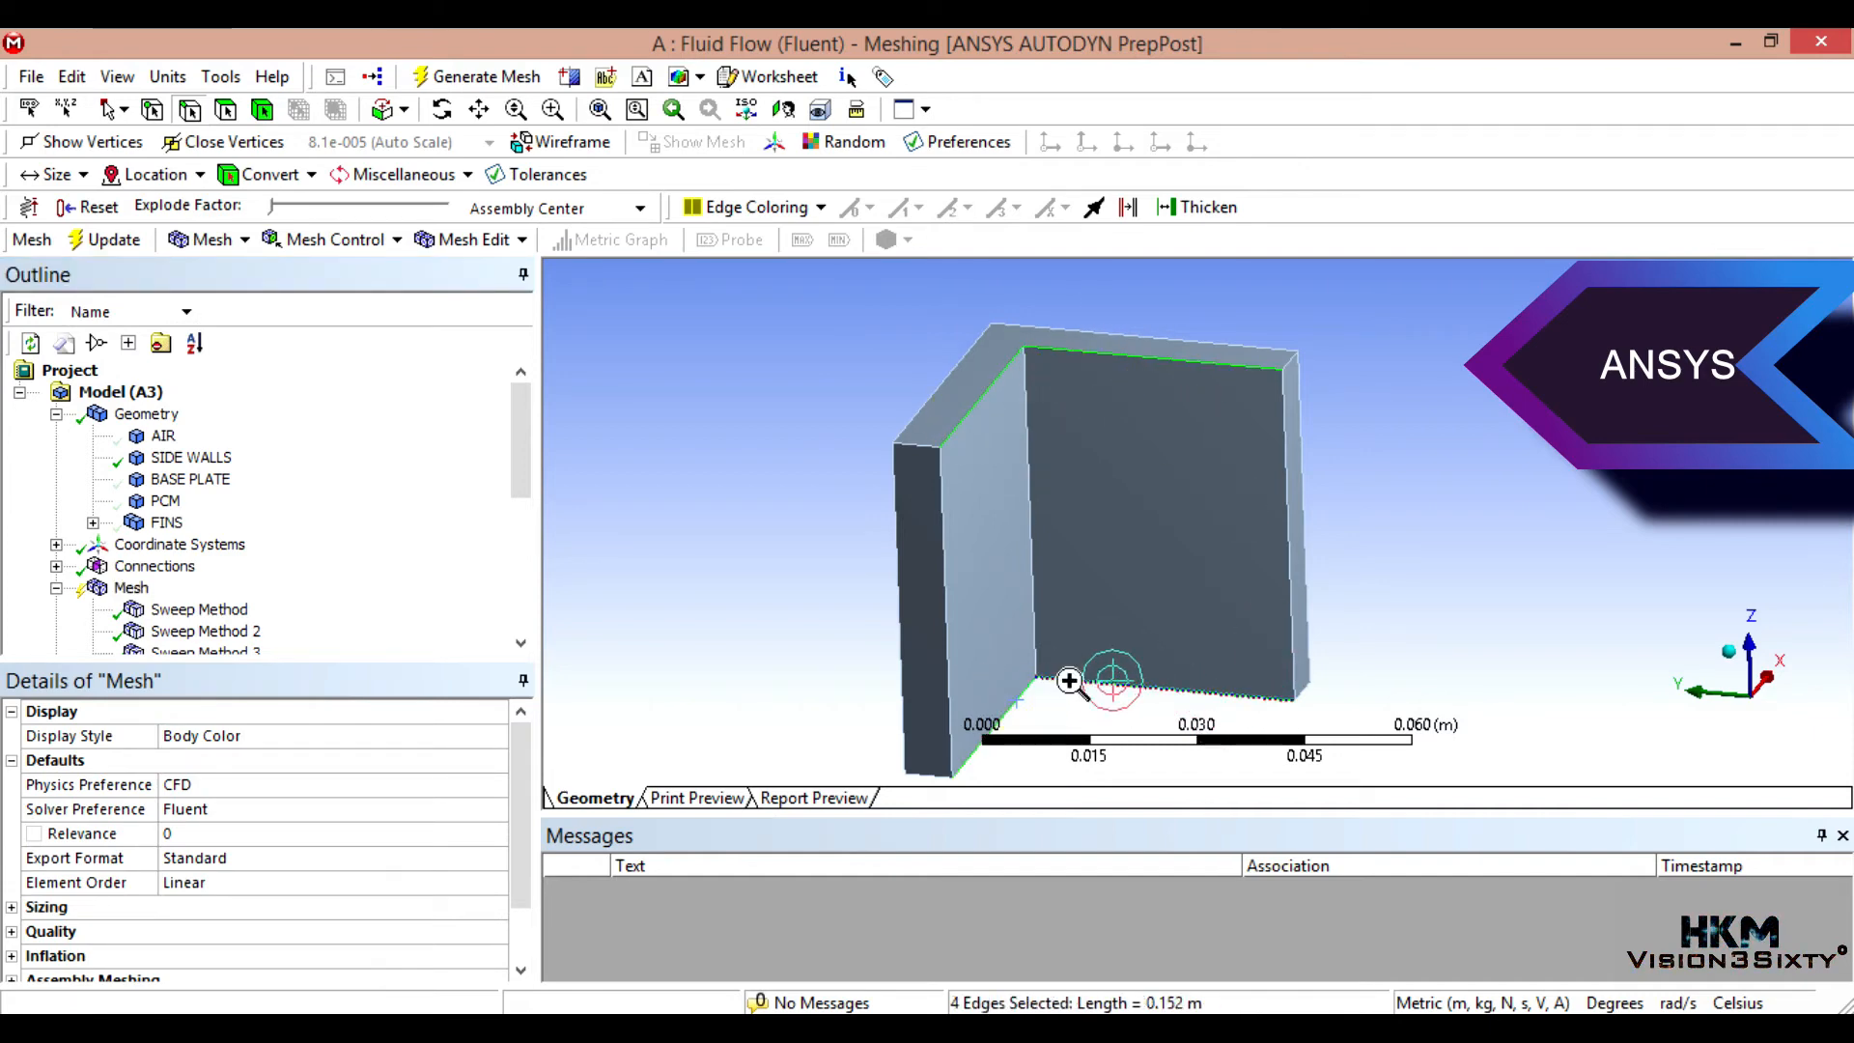
# Step: Size the four picked side-wall edges with 19 divisions
pyautogui.rightClick(1070, 680)
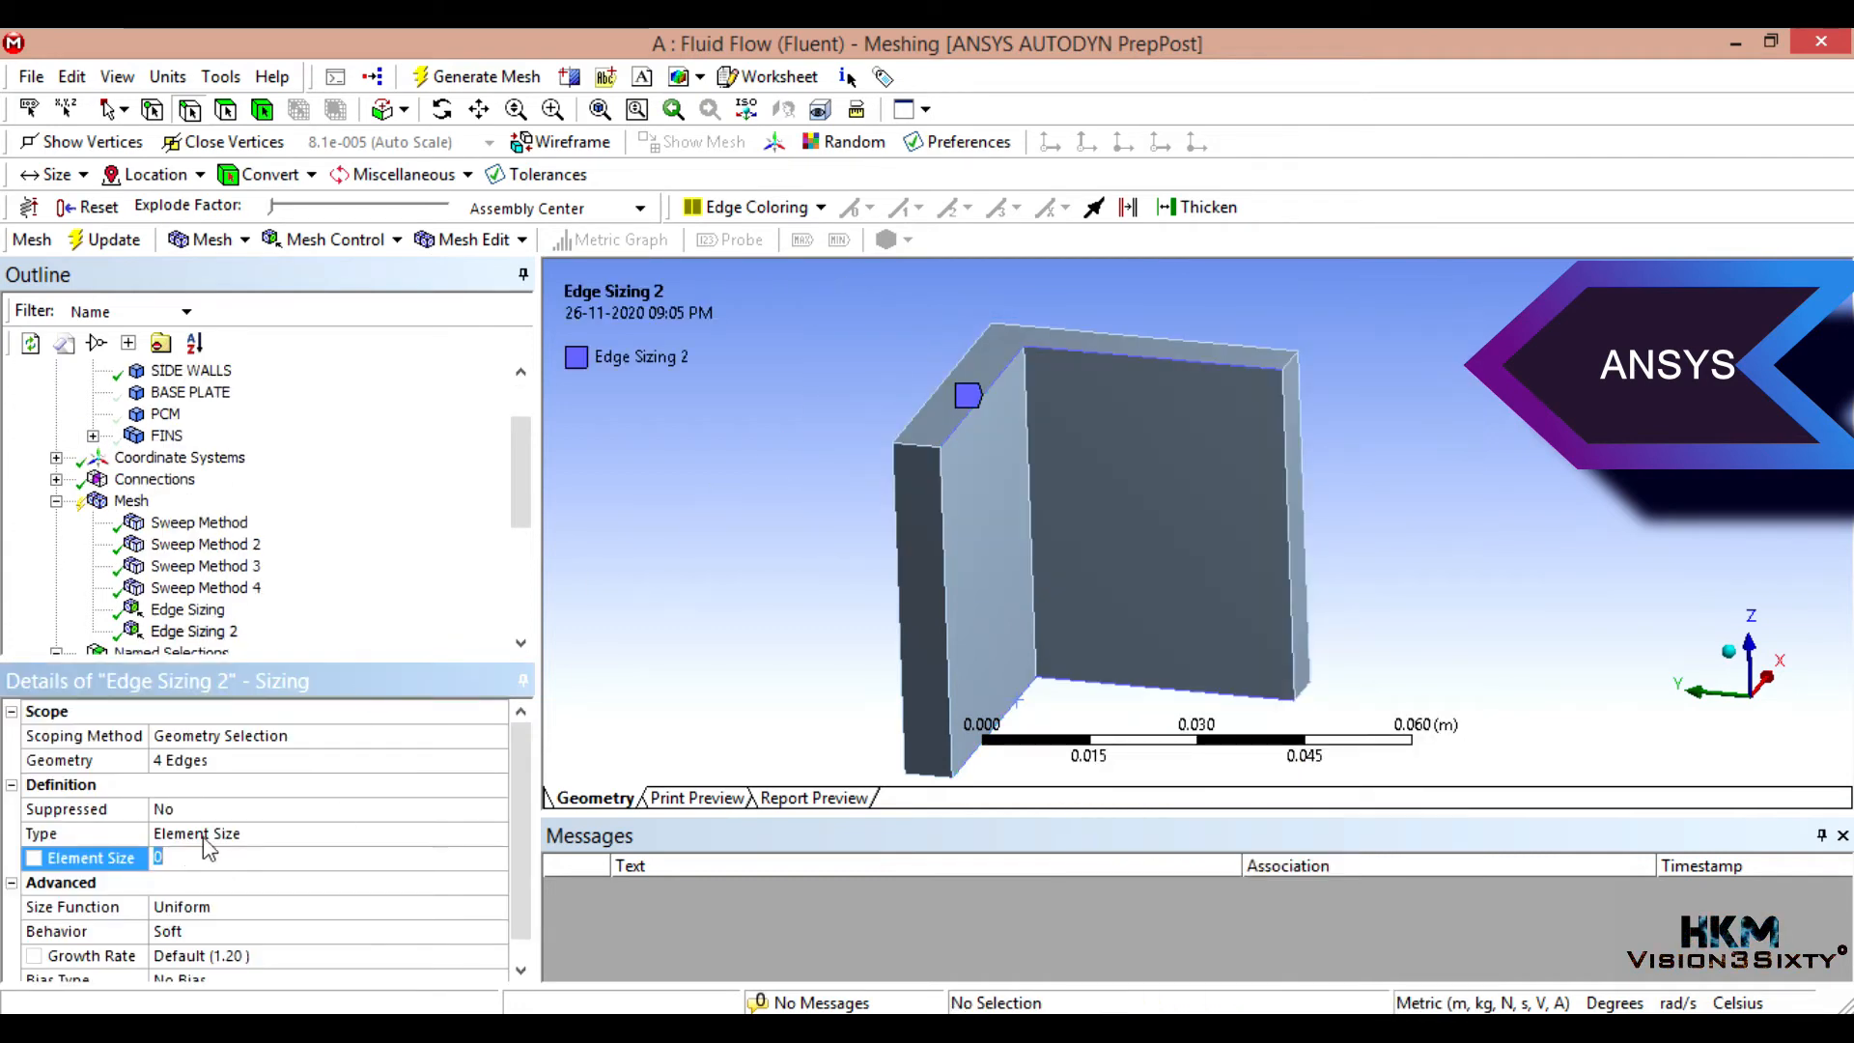
pyautogui.click(271, 832)
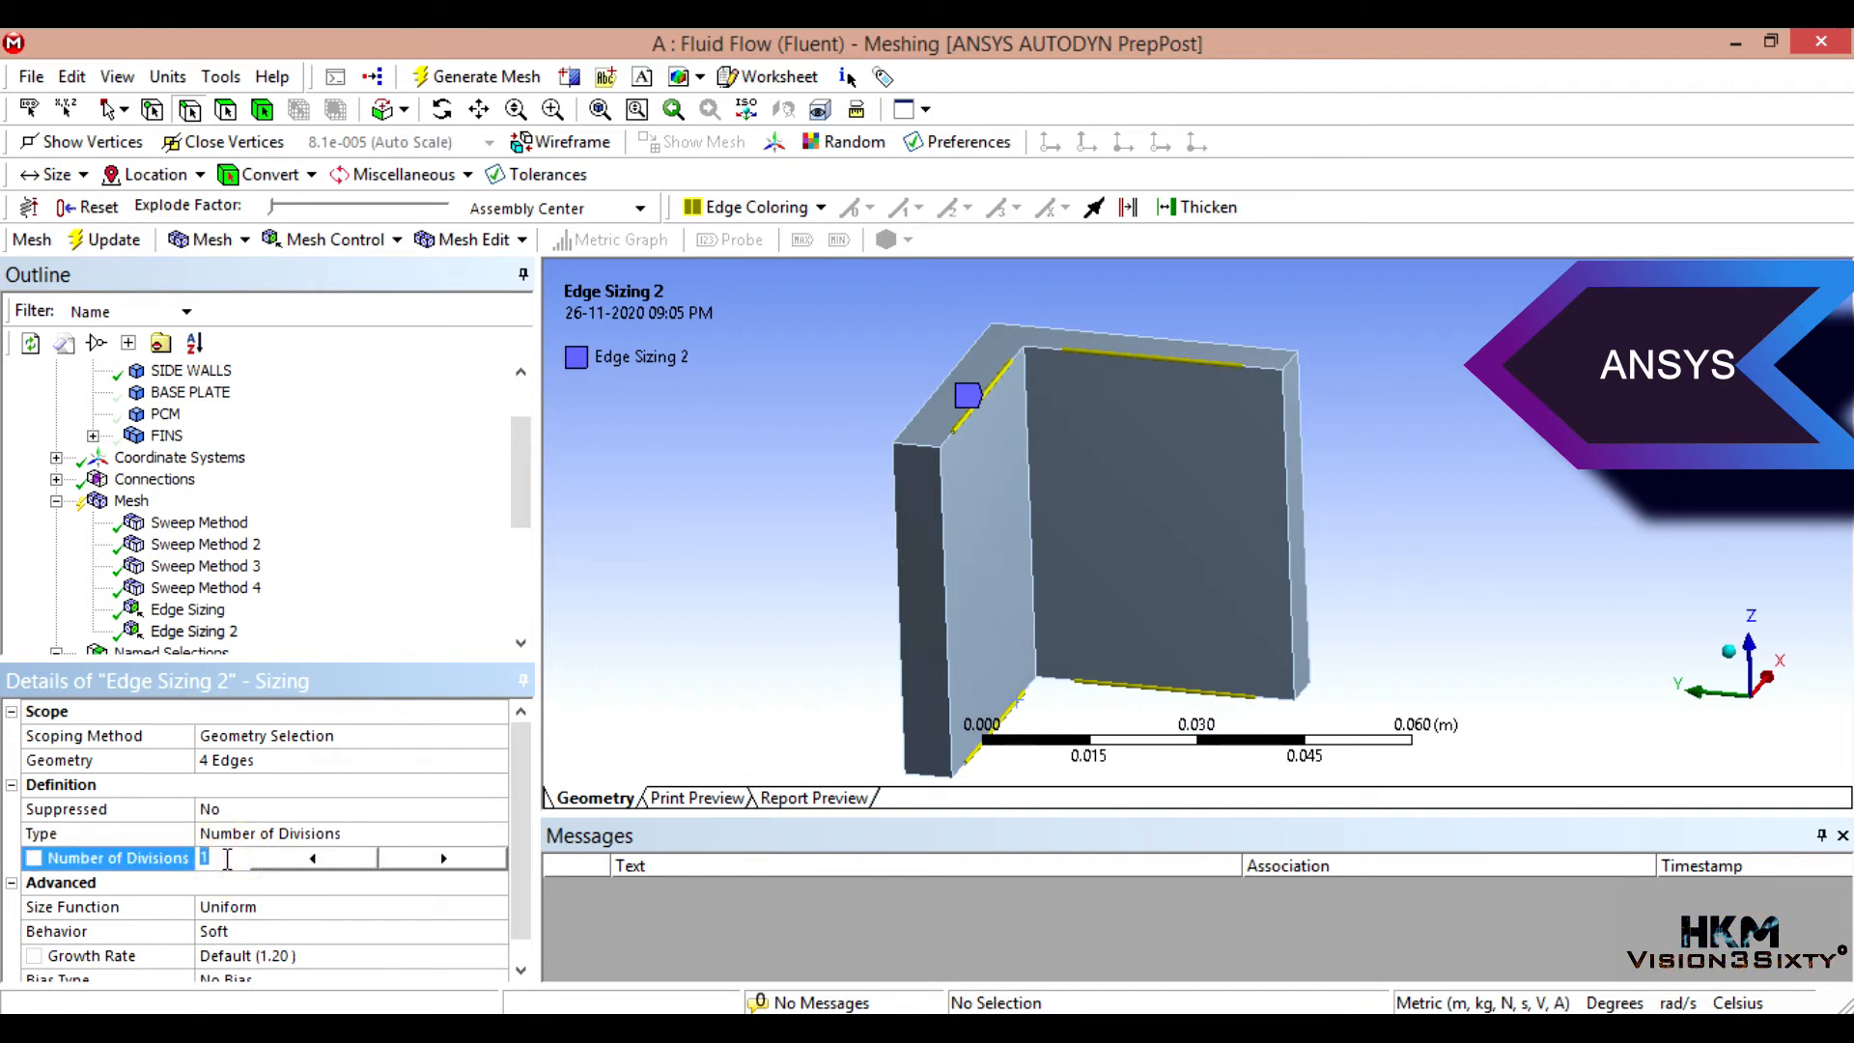
pyautogui.write('19')
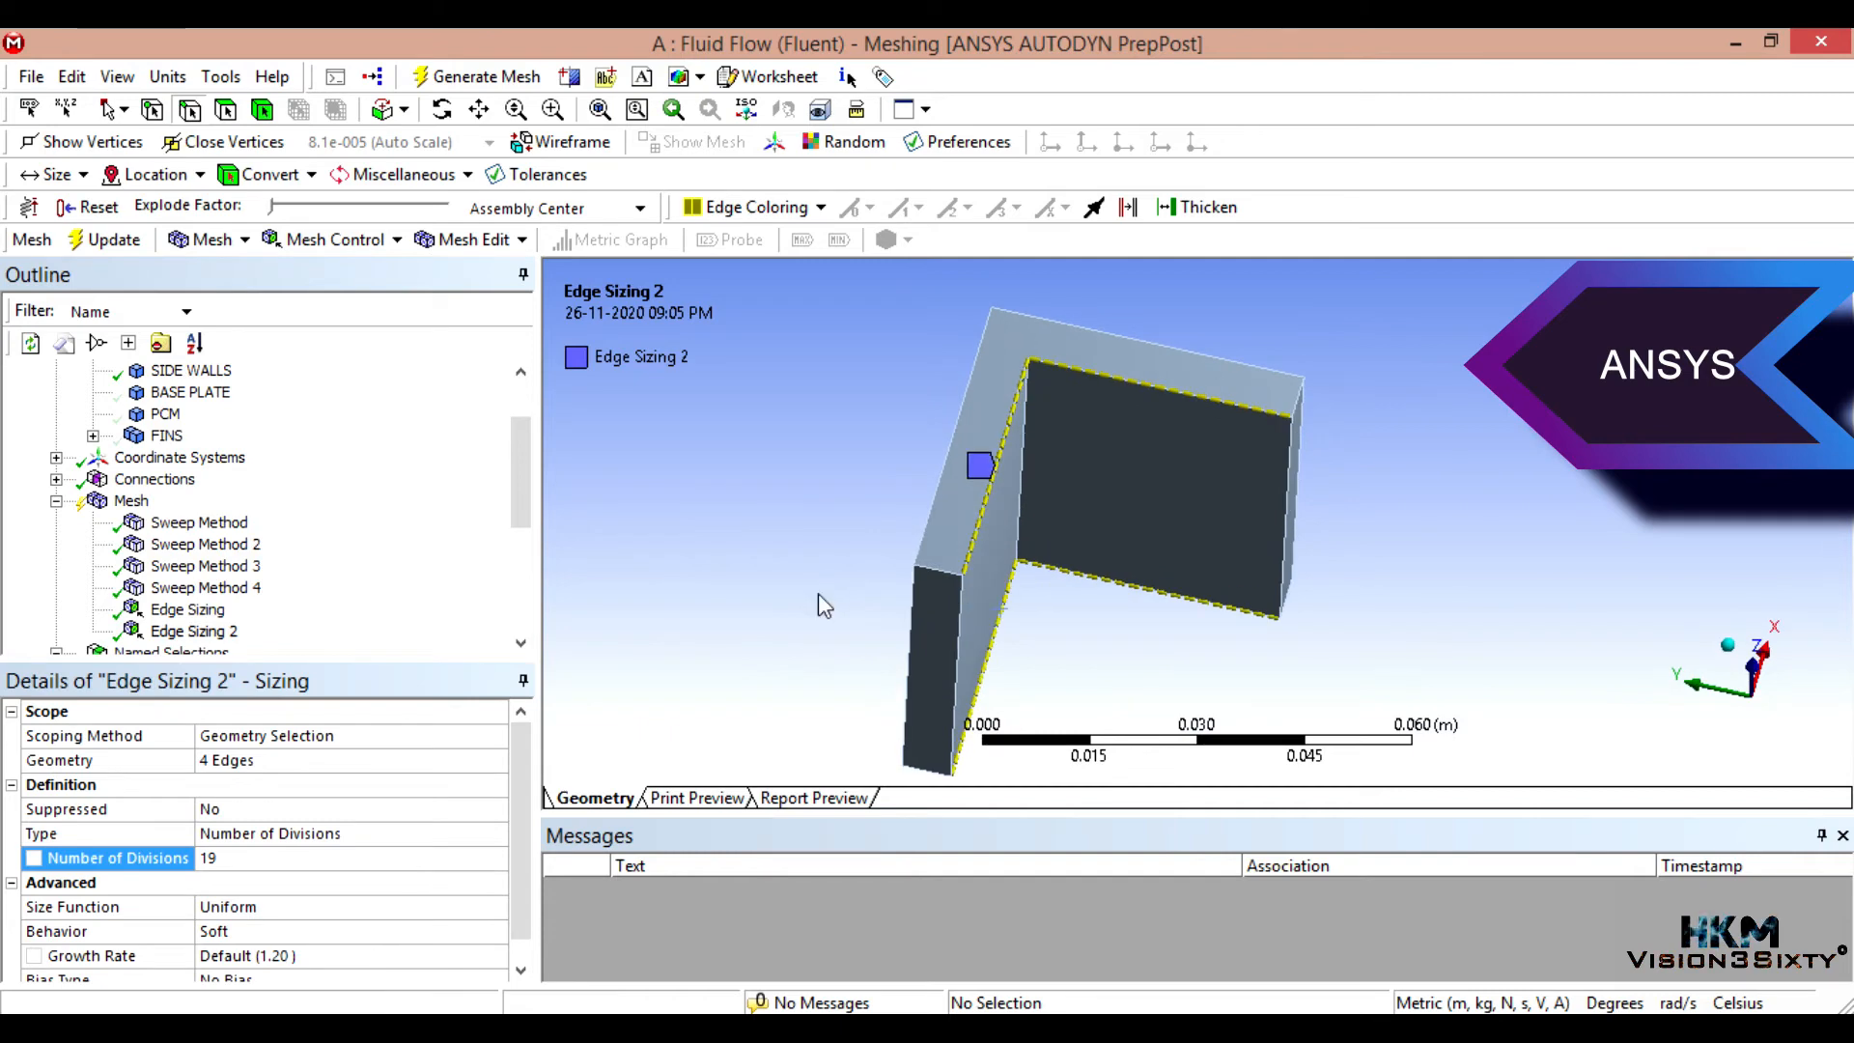
pyautogui.moveTo(1219, 362)
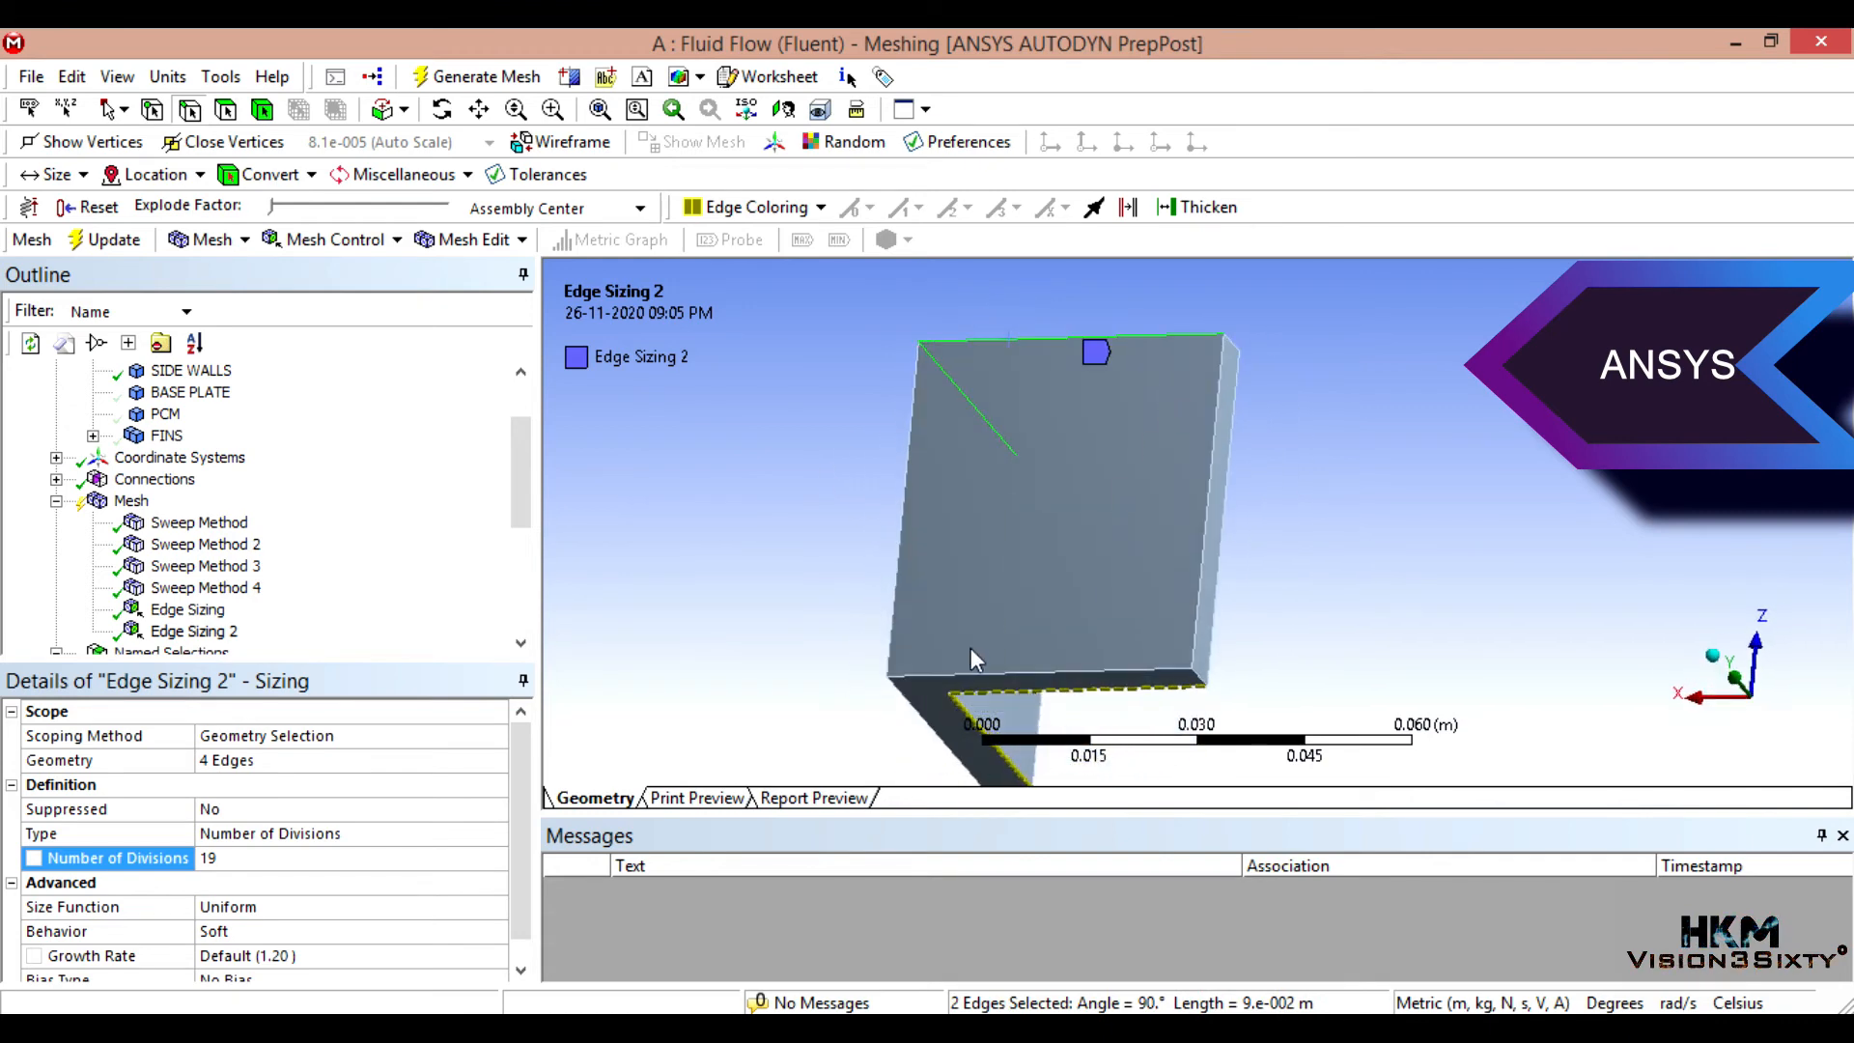
# Step: Size four further side-wall edges with 22 divisions
pyautogui.click(909, 703)
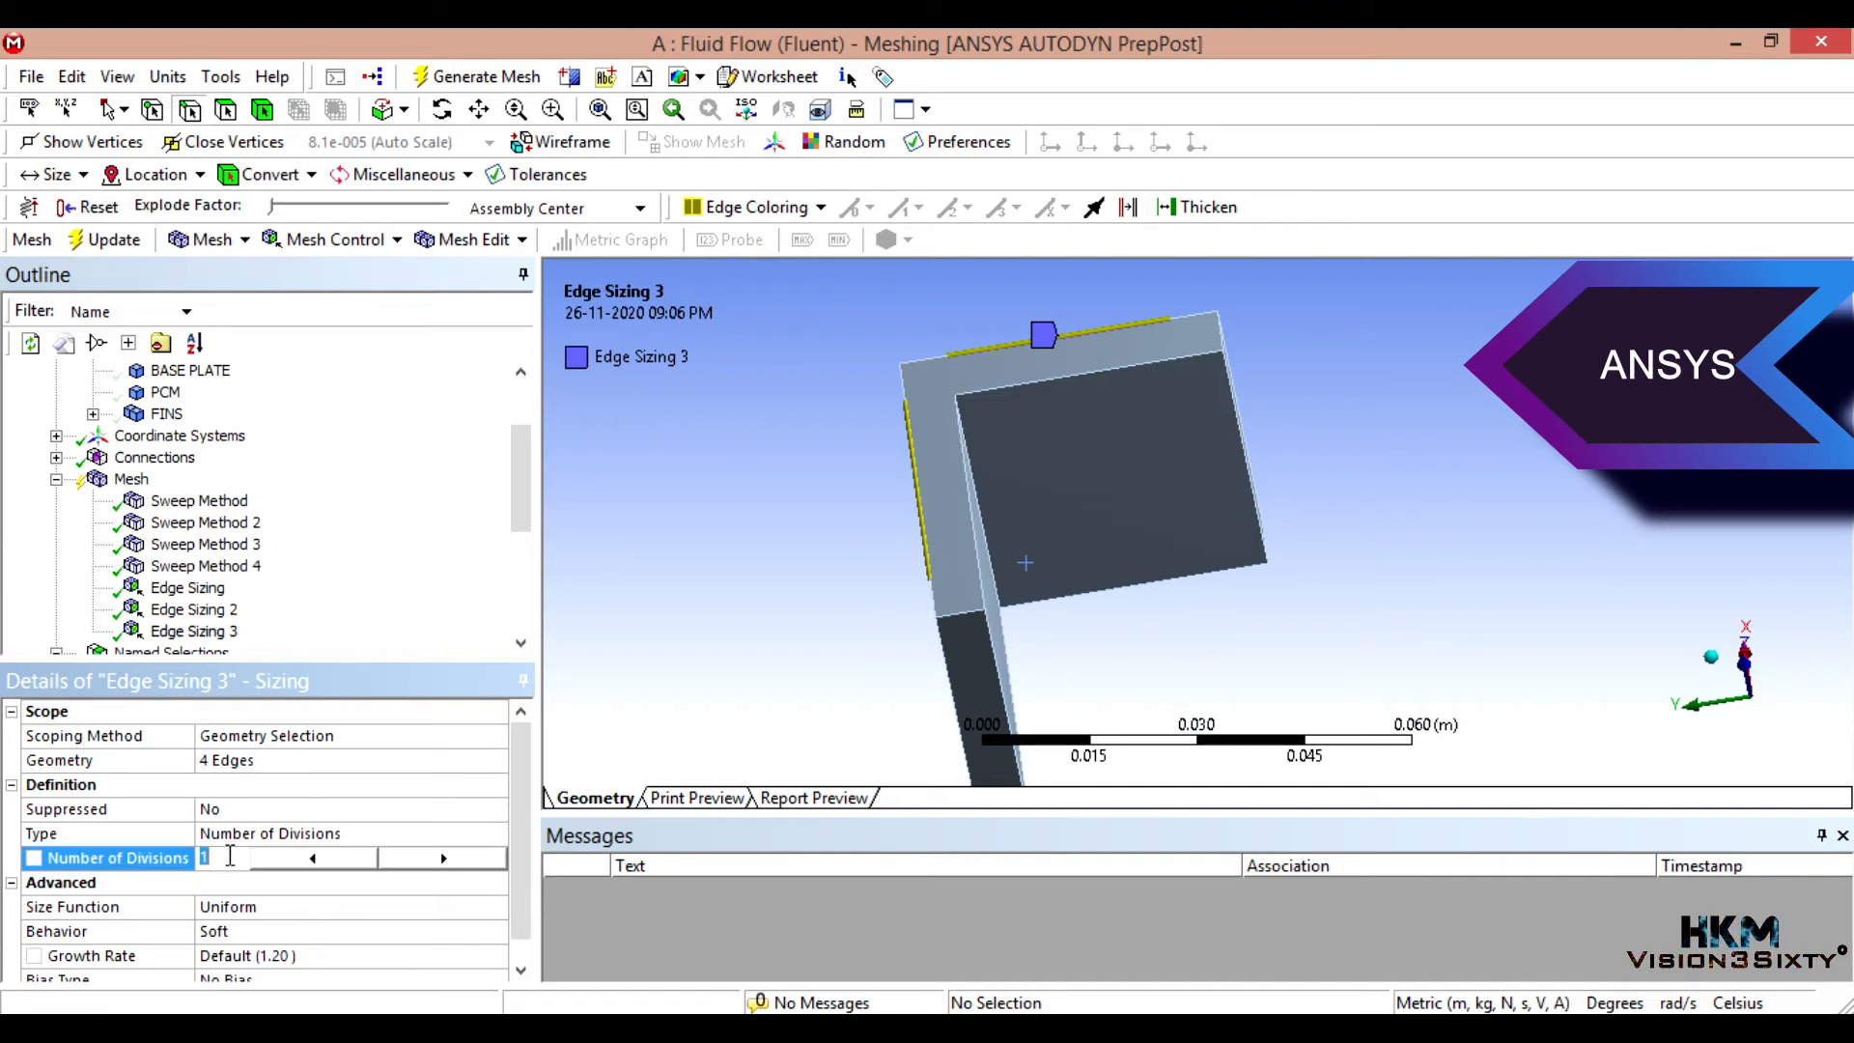
pyautogui.write('22')
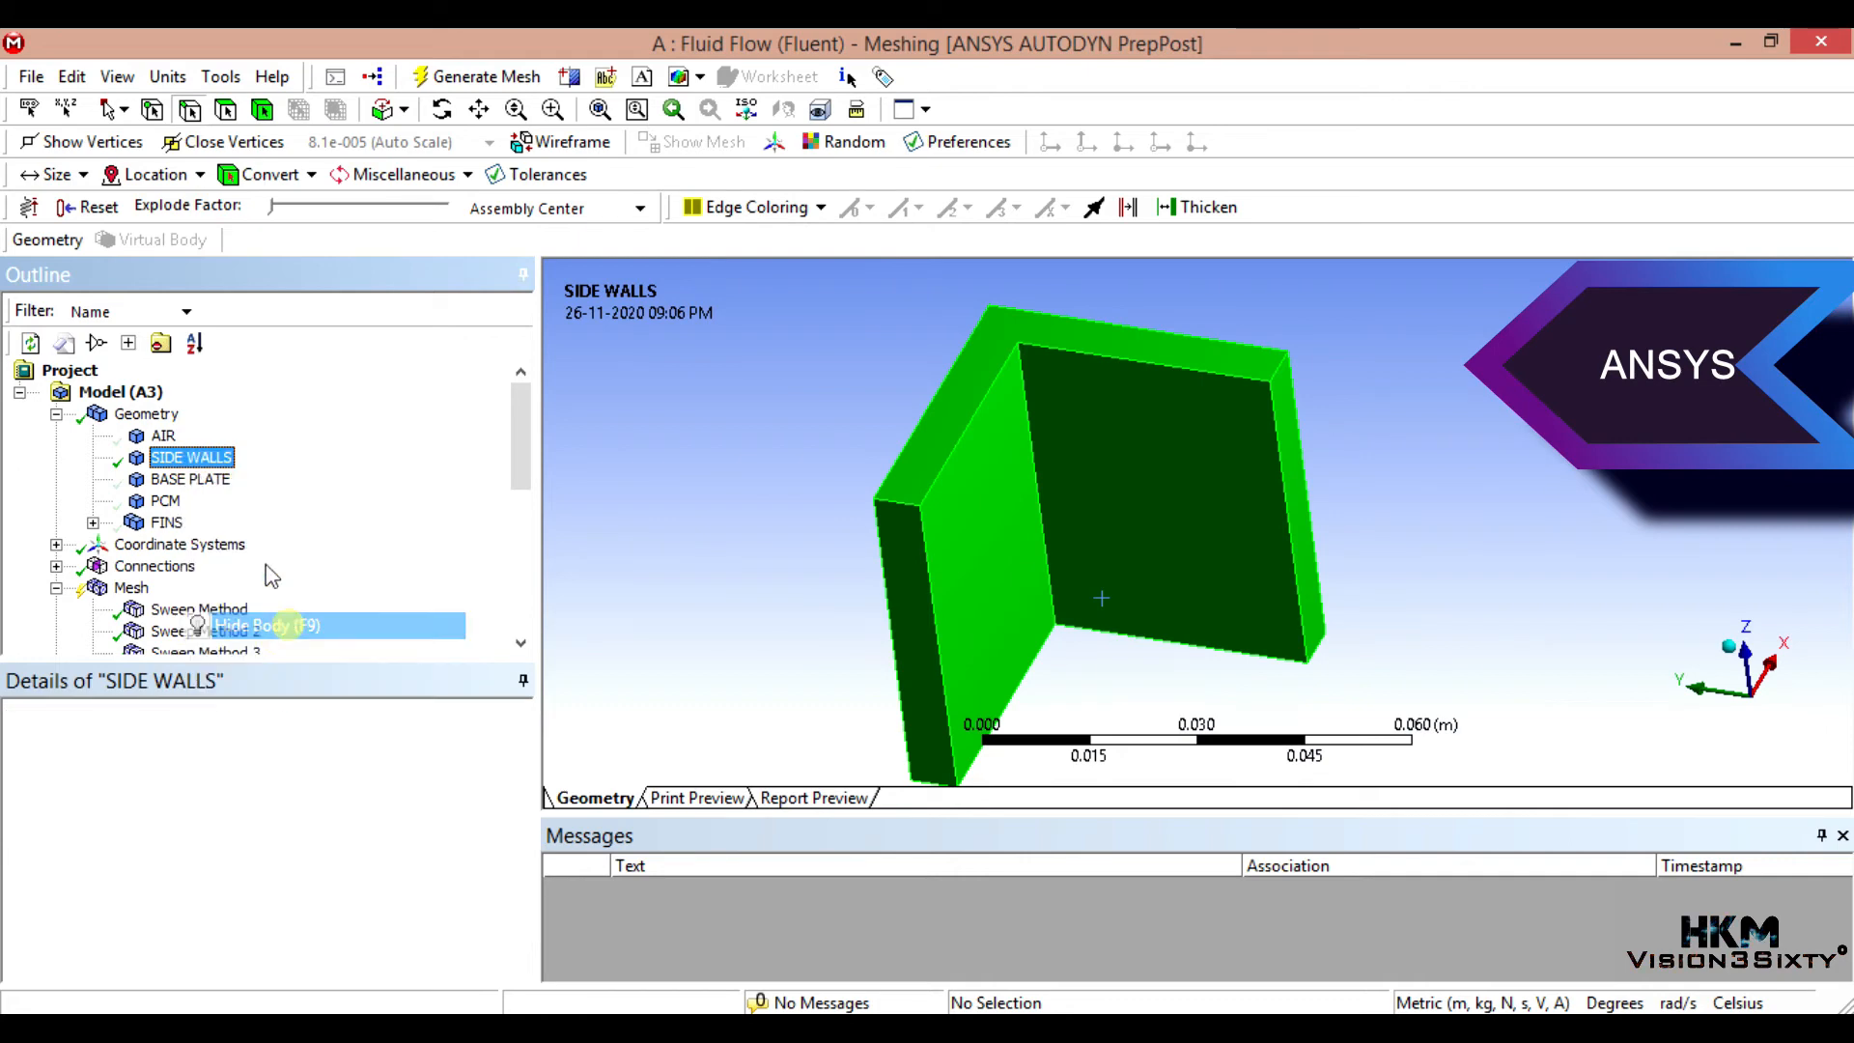
# Step: Show the AIR body and pick six of its outer edges
pyautogui.rightClick(162, 435)
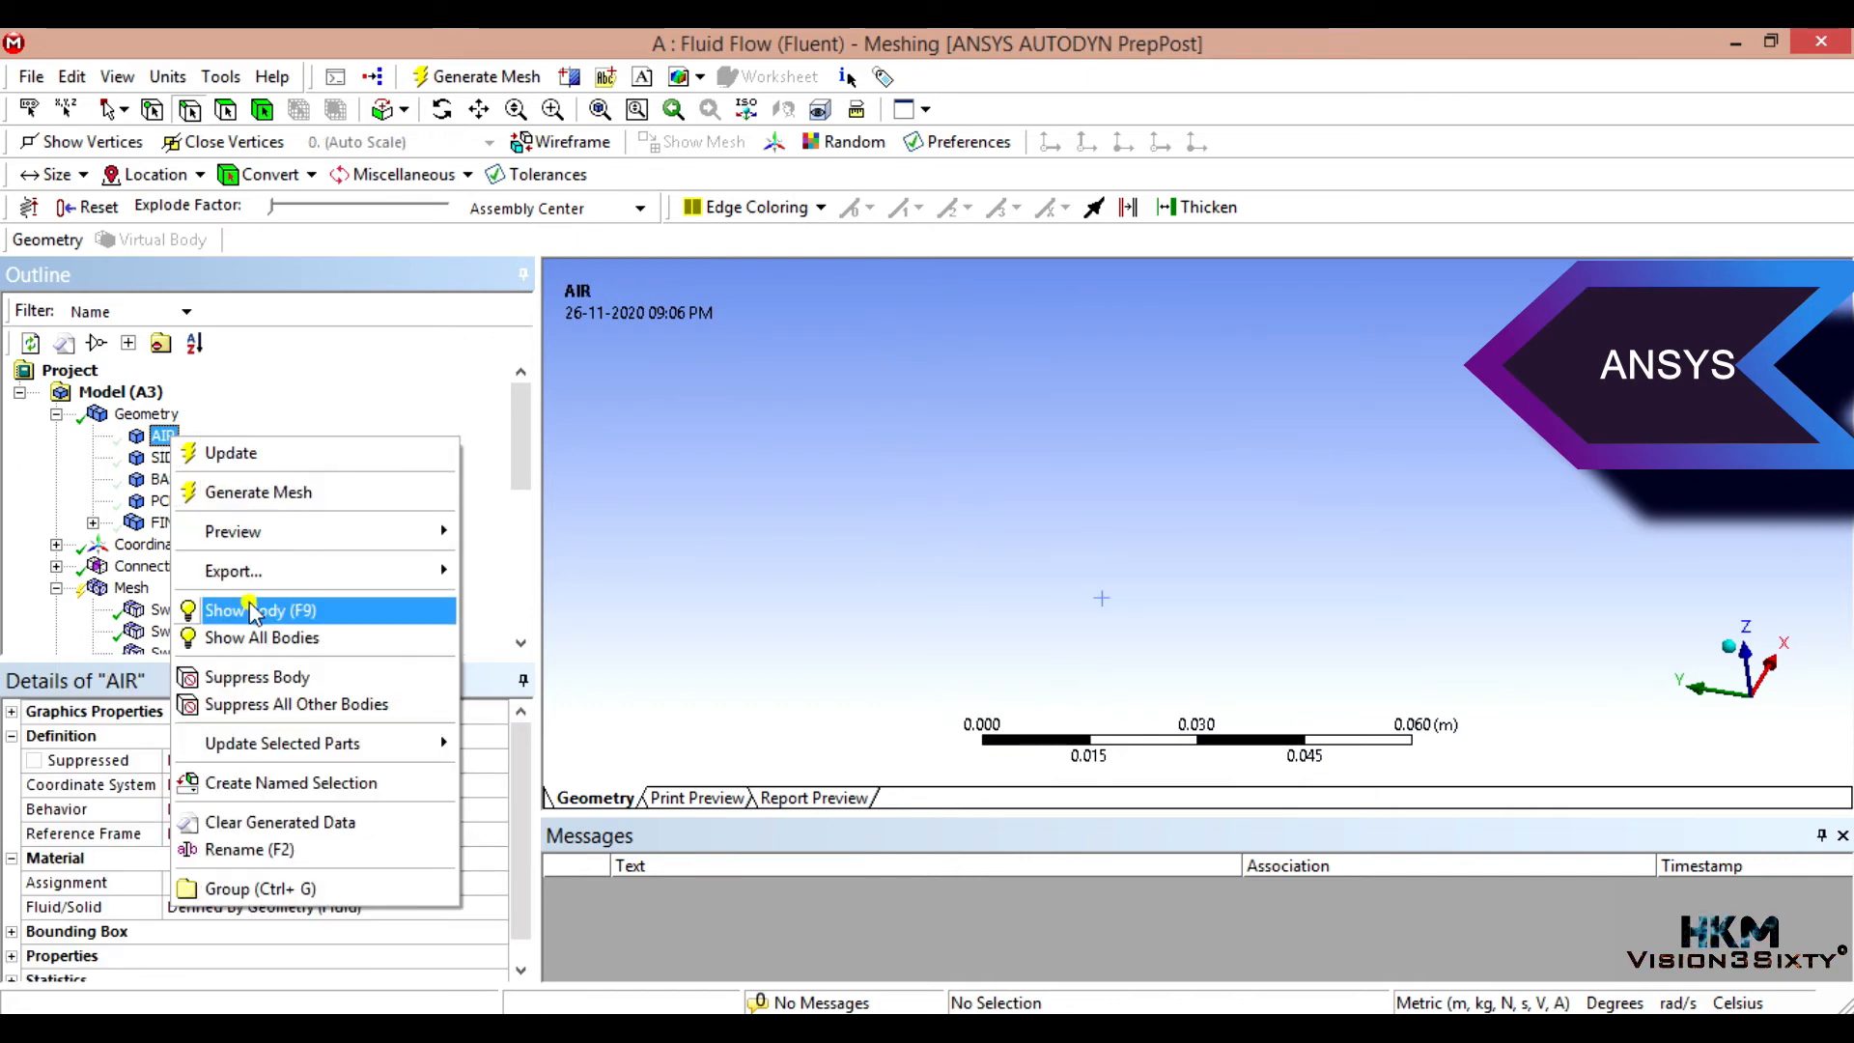
pyautogui.click(261, 610)
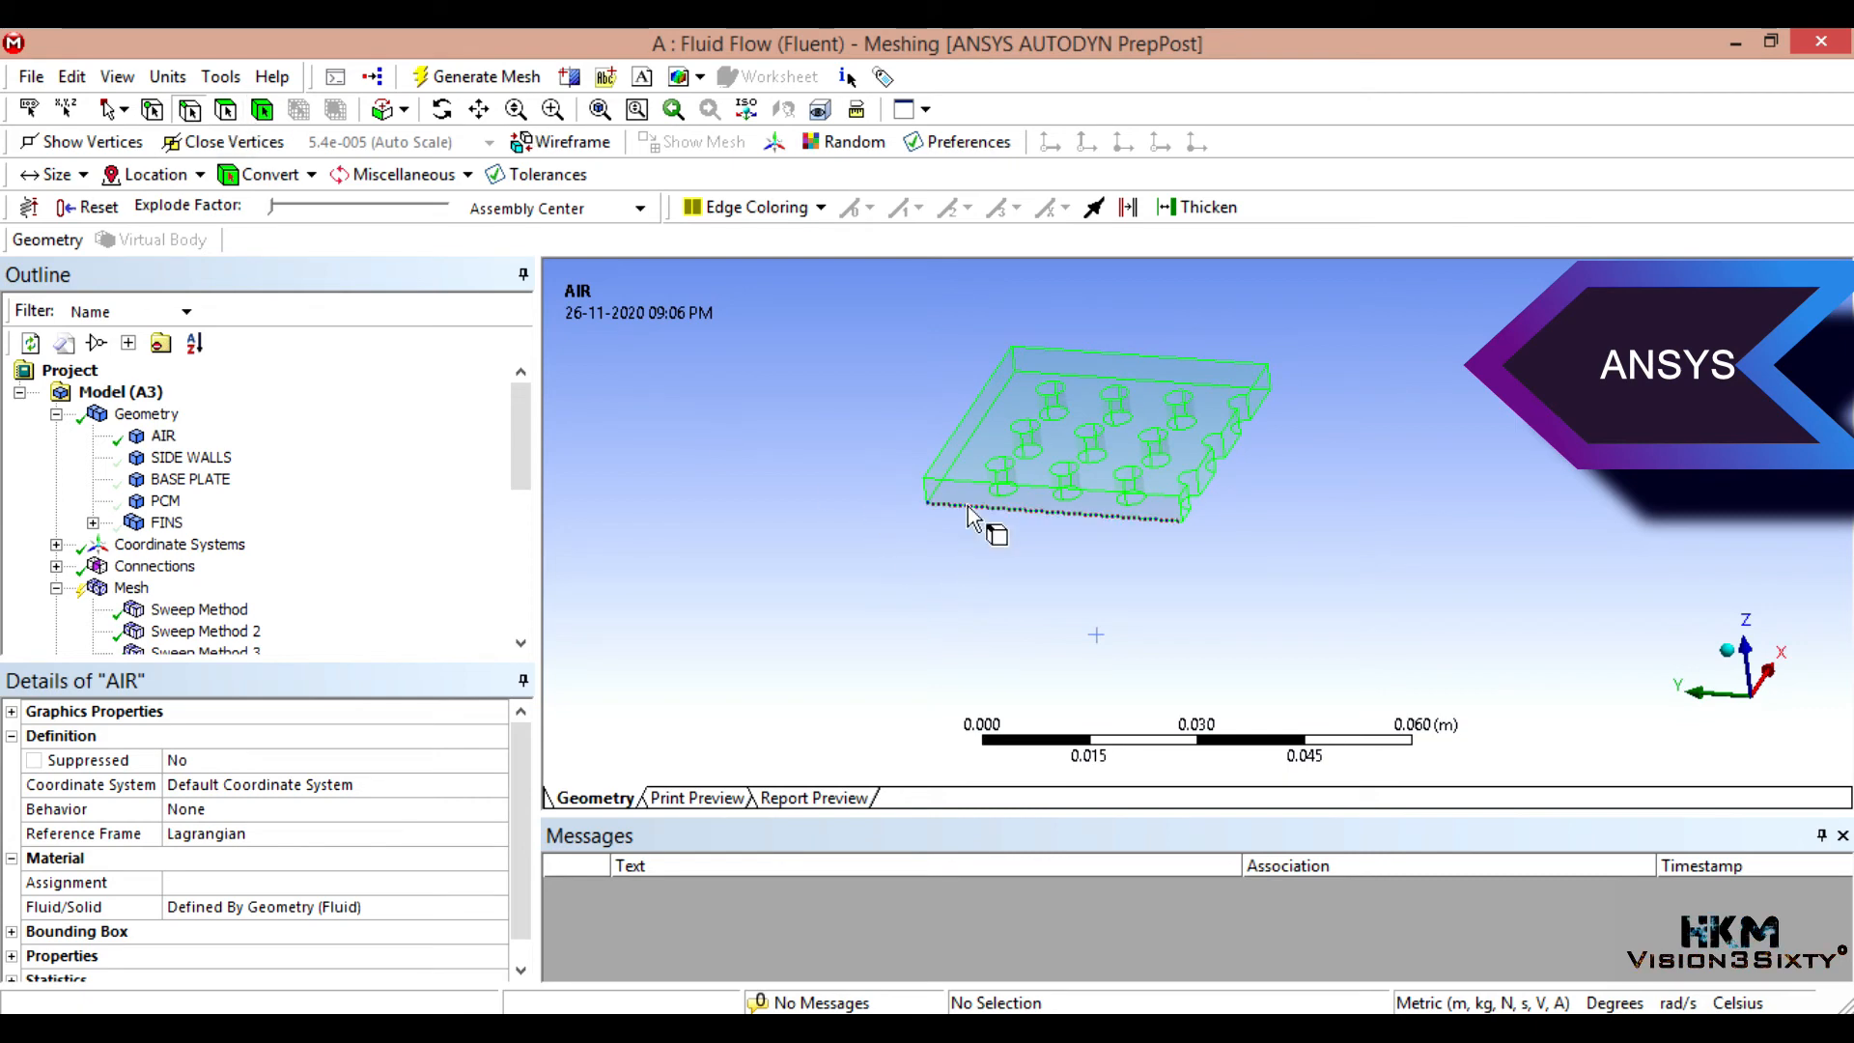
pyautogui.click(129, 587)
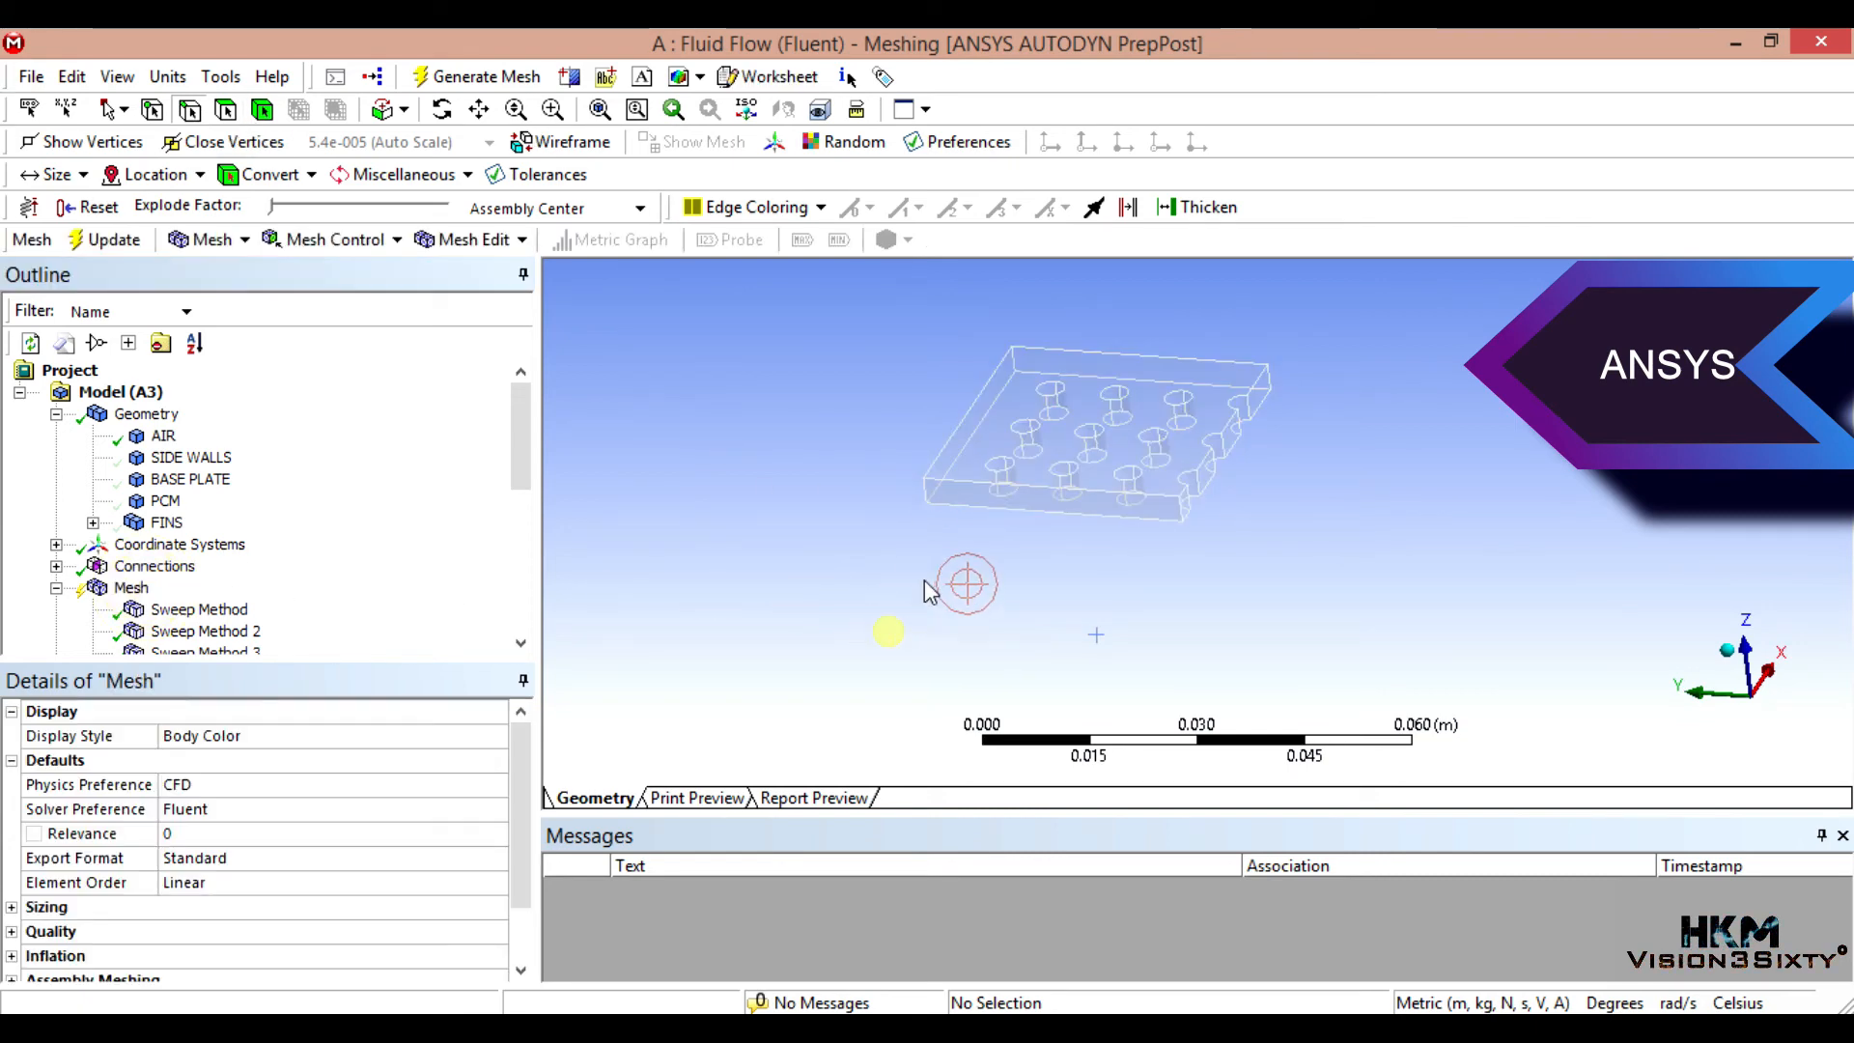
pyautogui.click(965, 503)
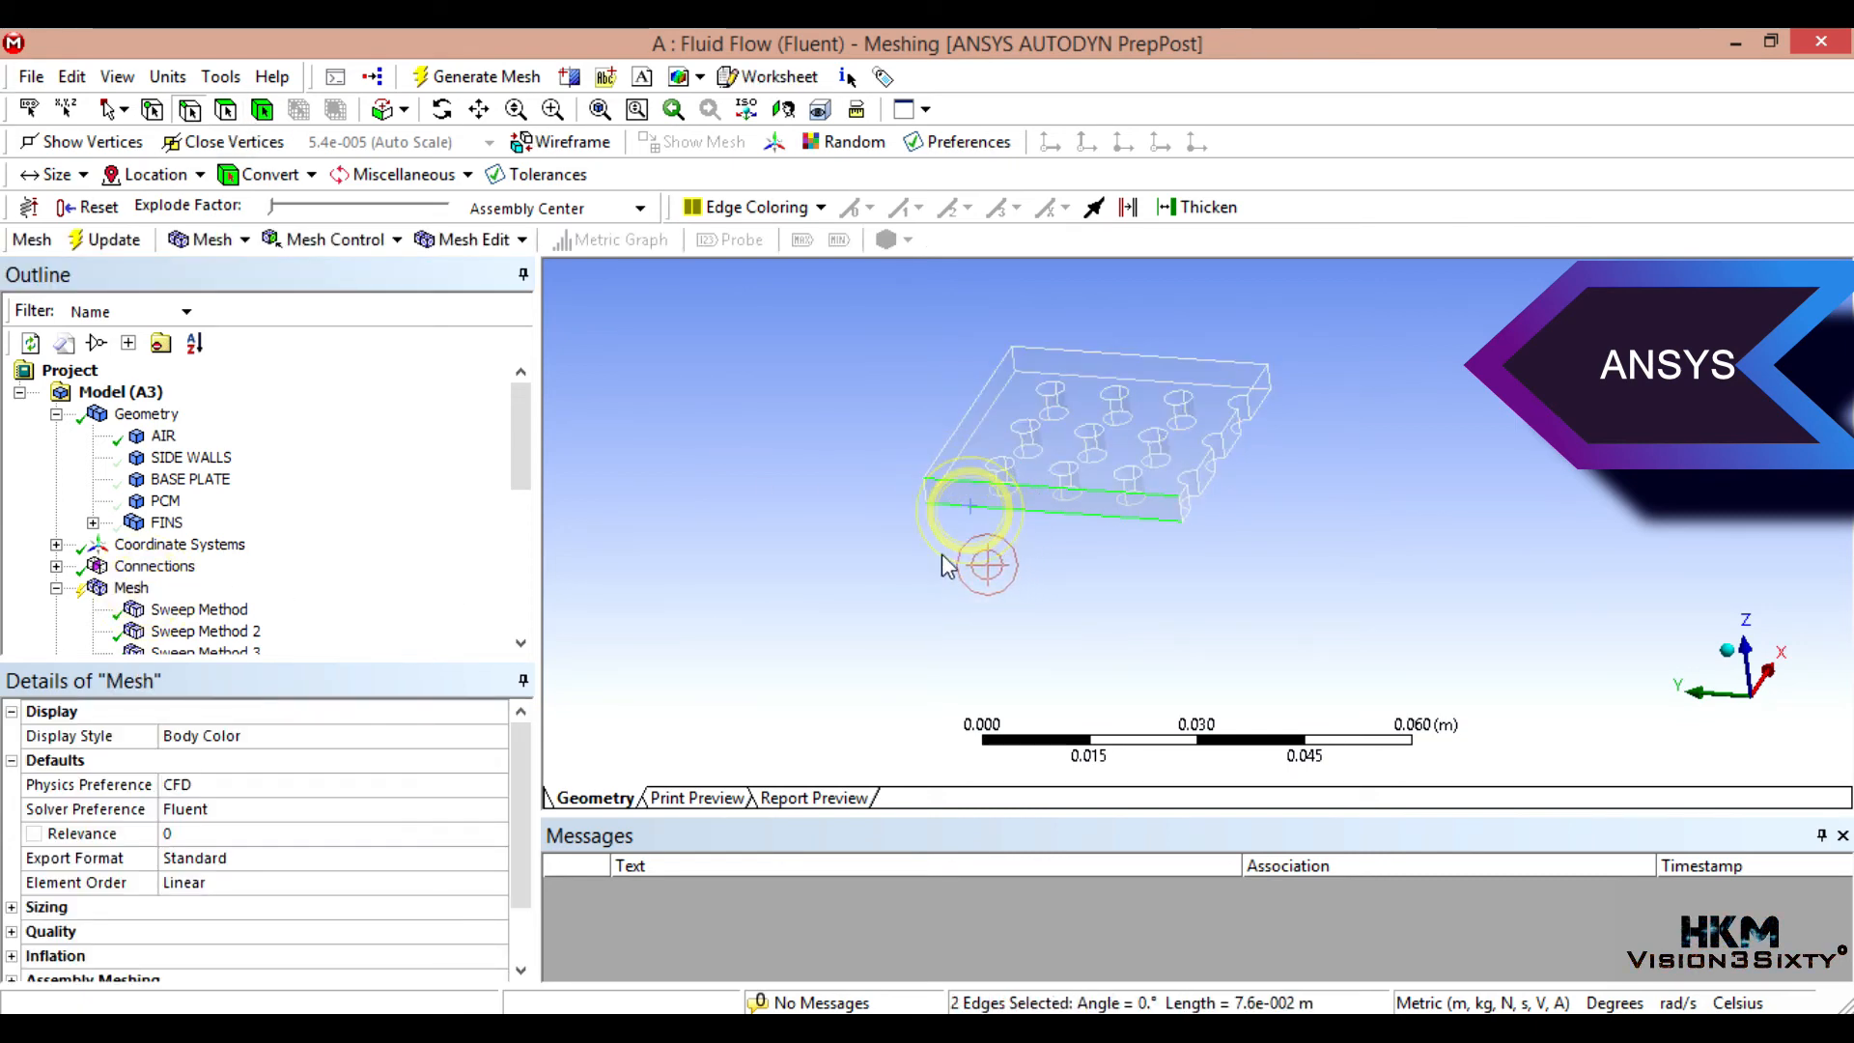
pyautogui.click(970, 429)
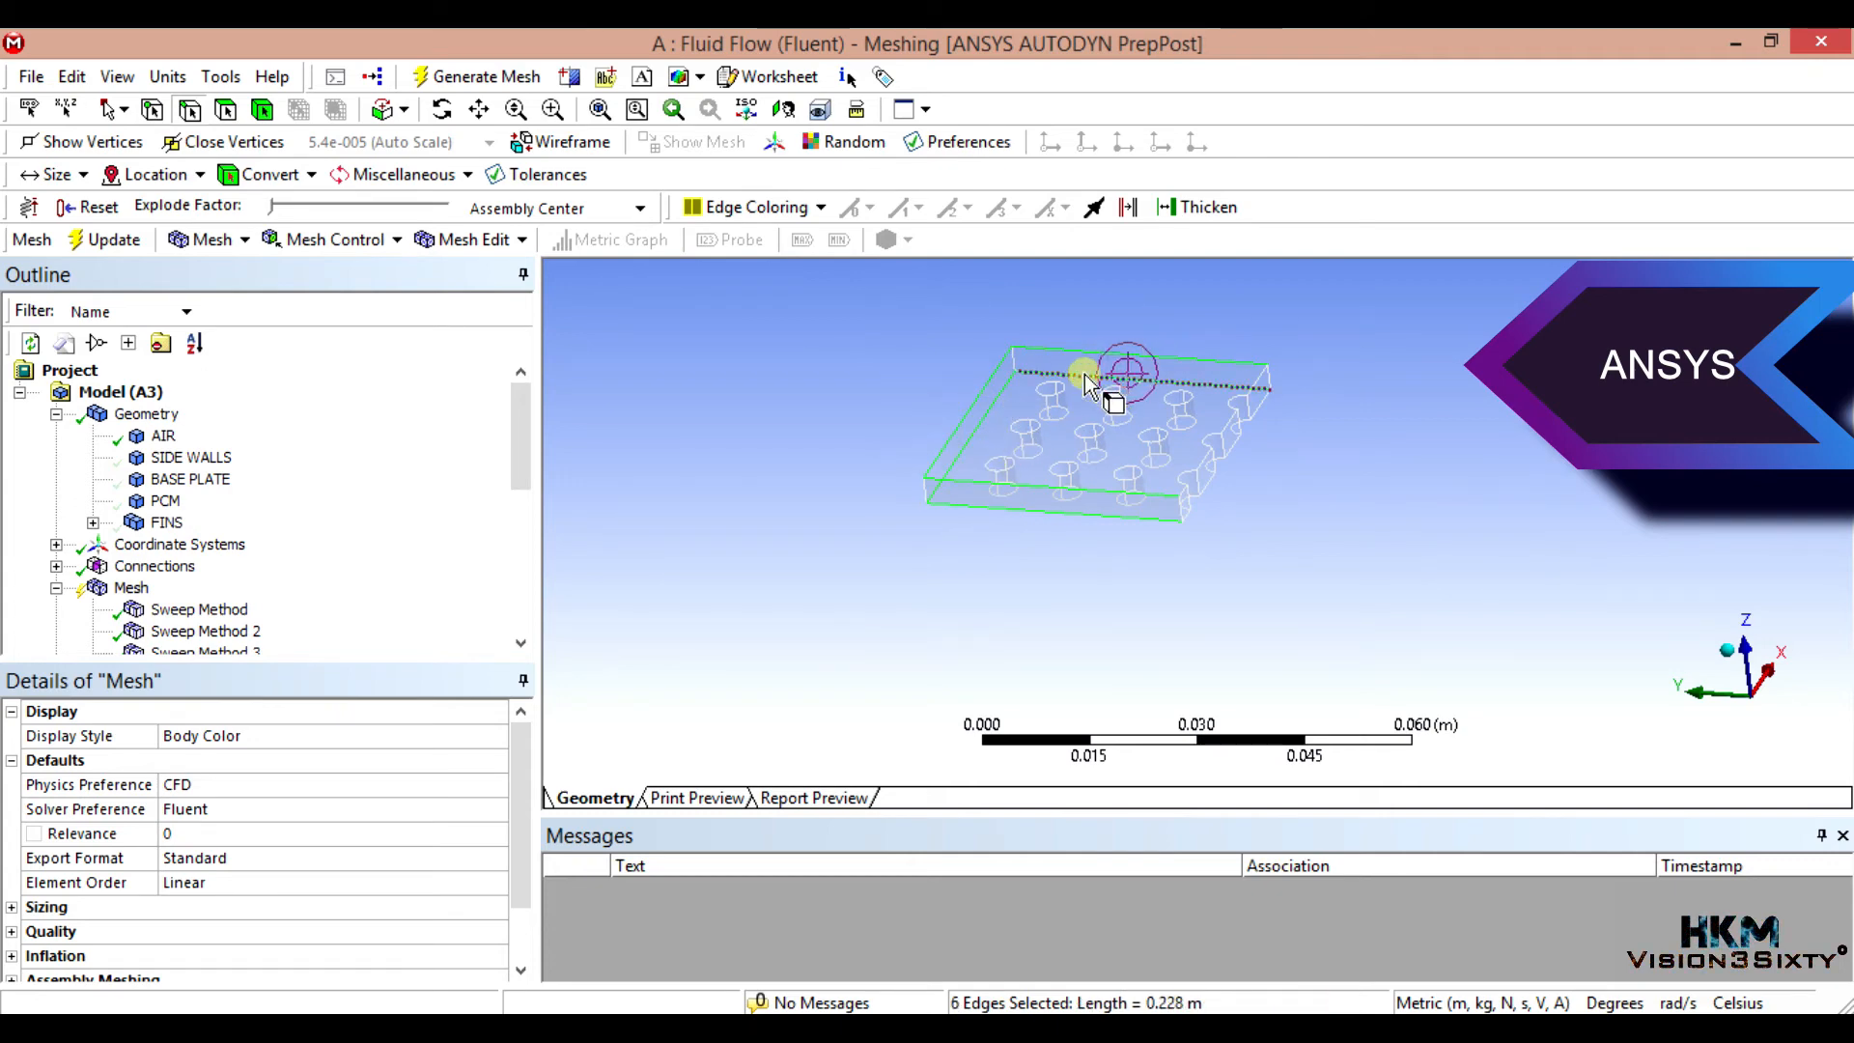
# Step: Add an edge sizing on the six AIR edges with 19 divisions
pyautogui.rightClick(1088, 384)
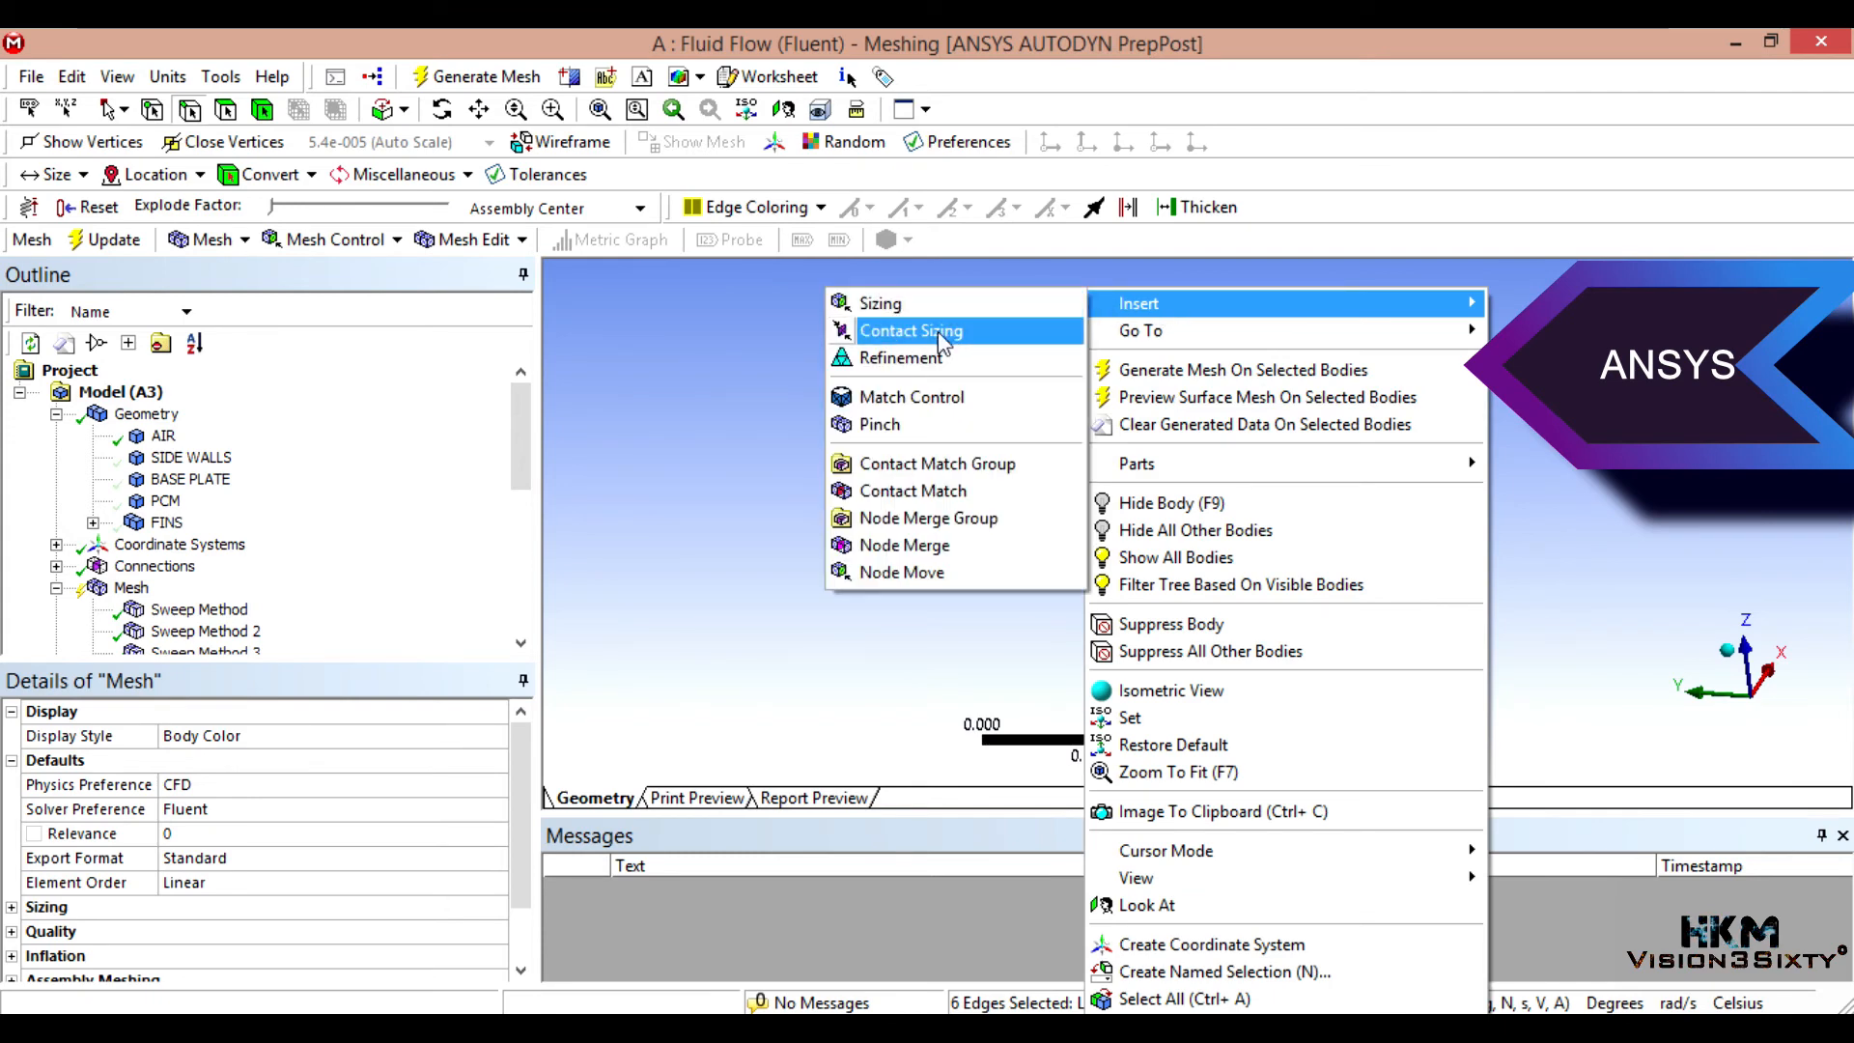
pyautogui.click(880, 303)
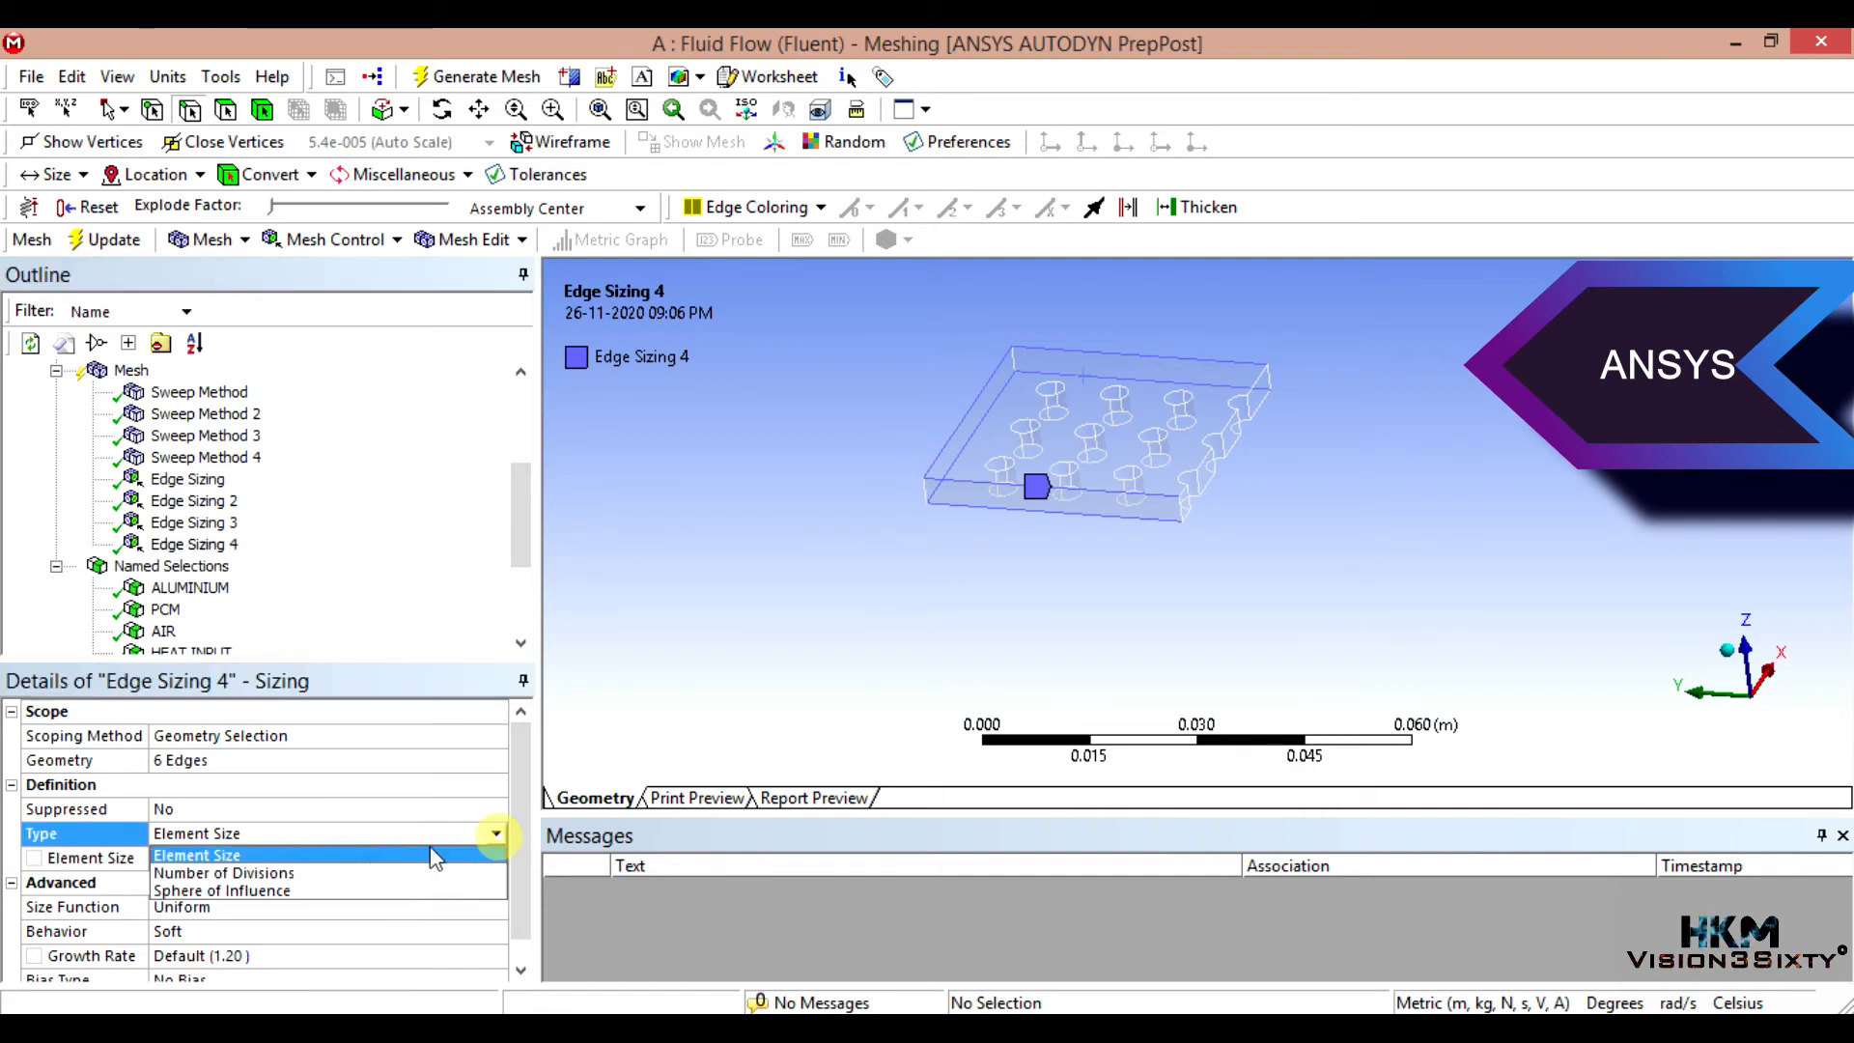
pyautogui.click(224, 873)
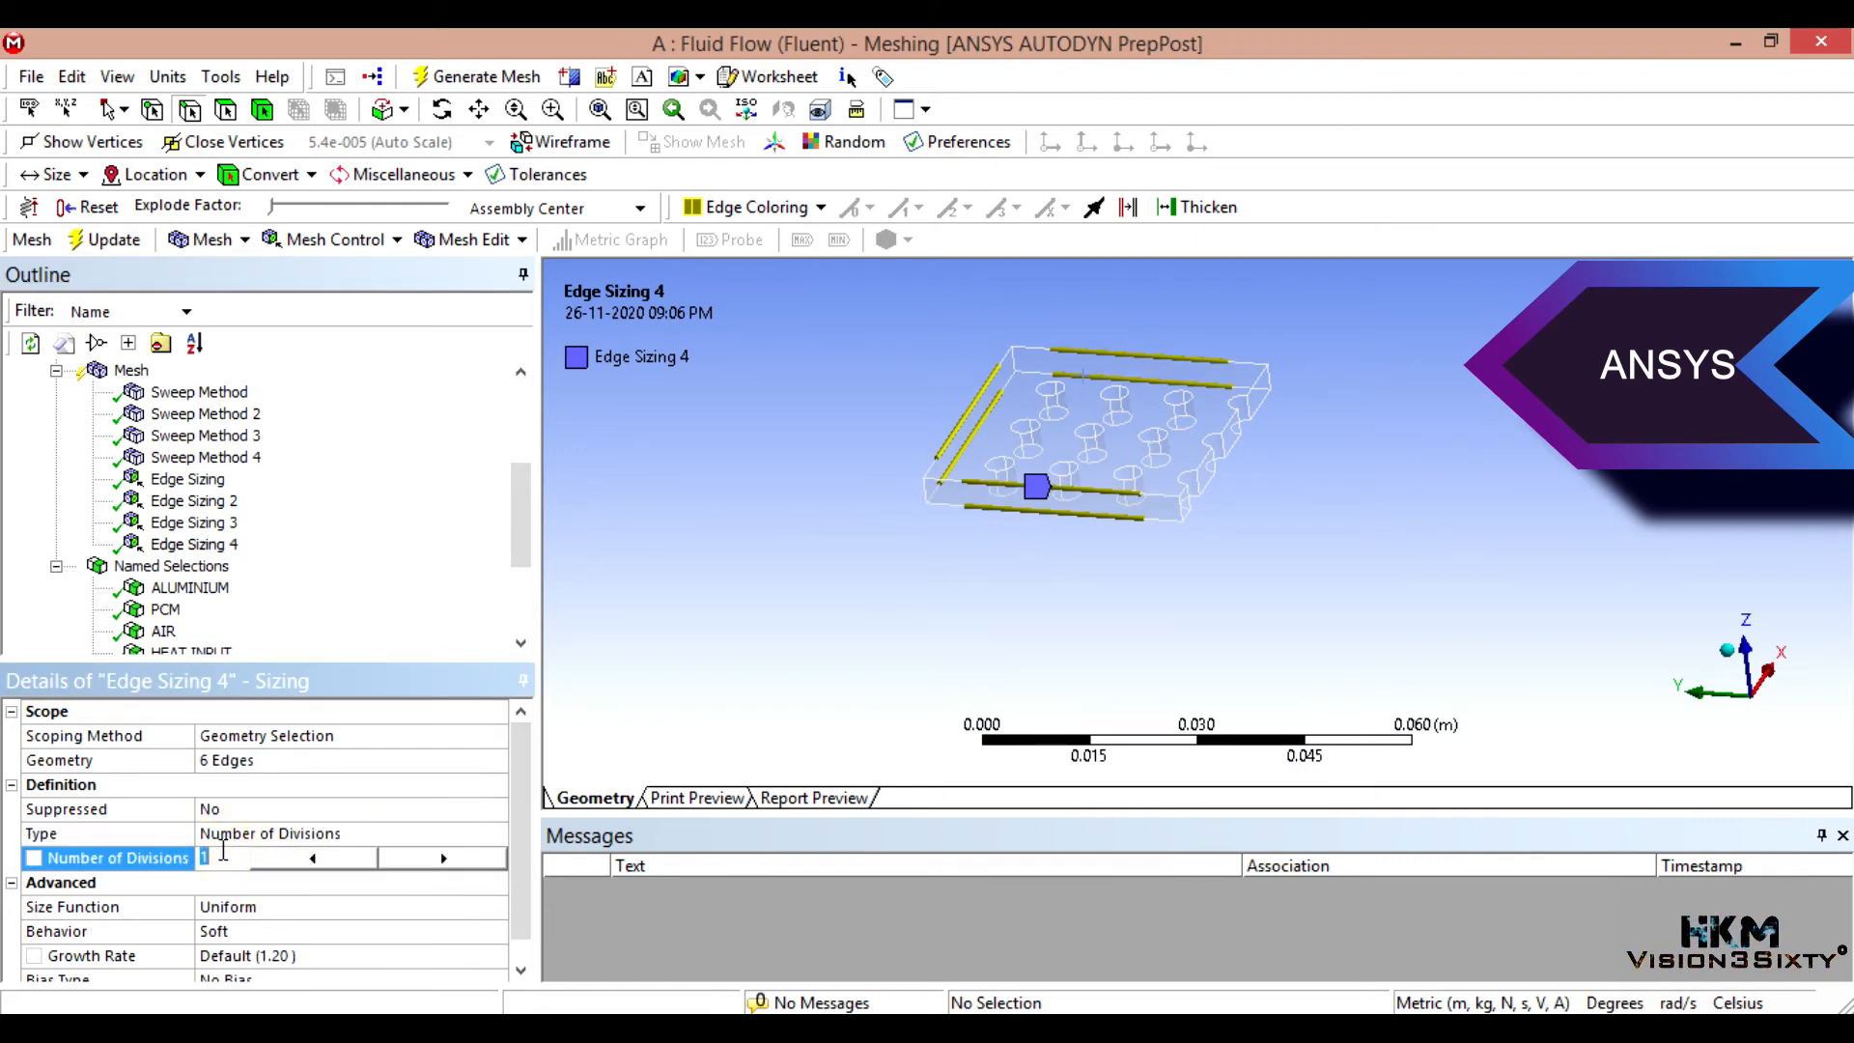
pyautogui.write('19')
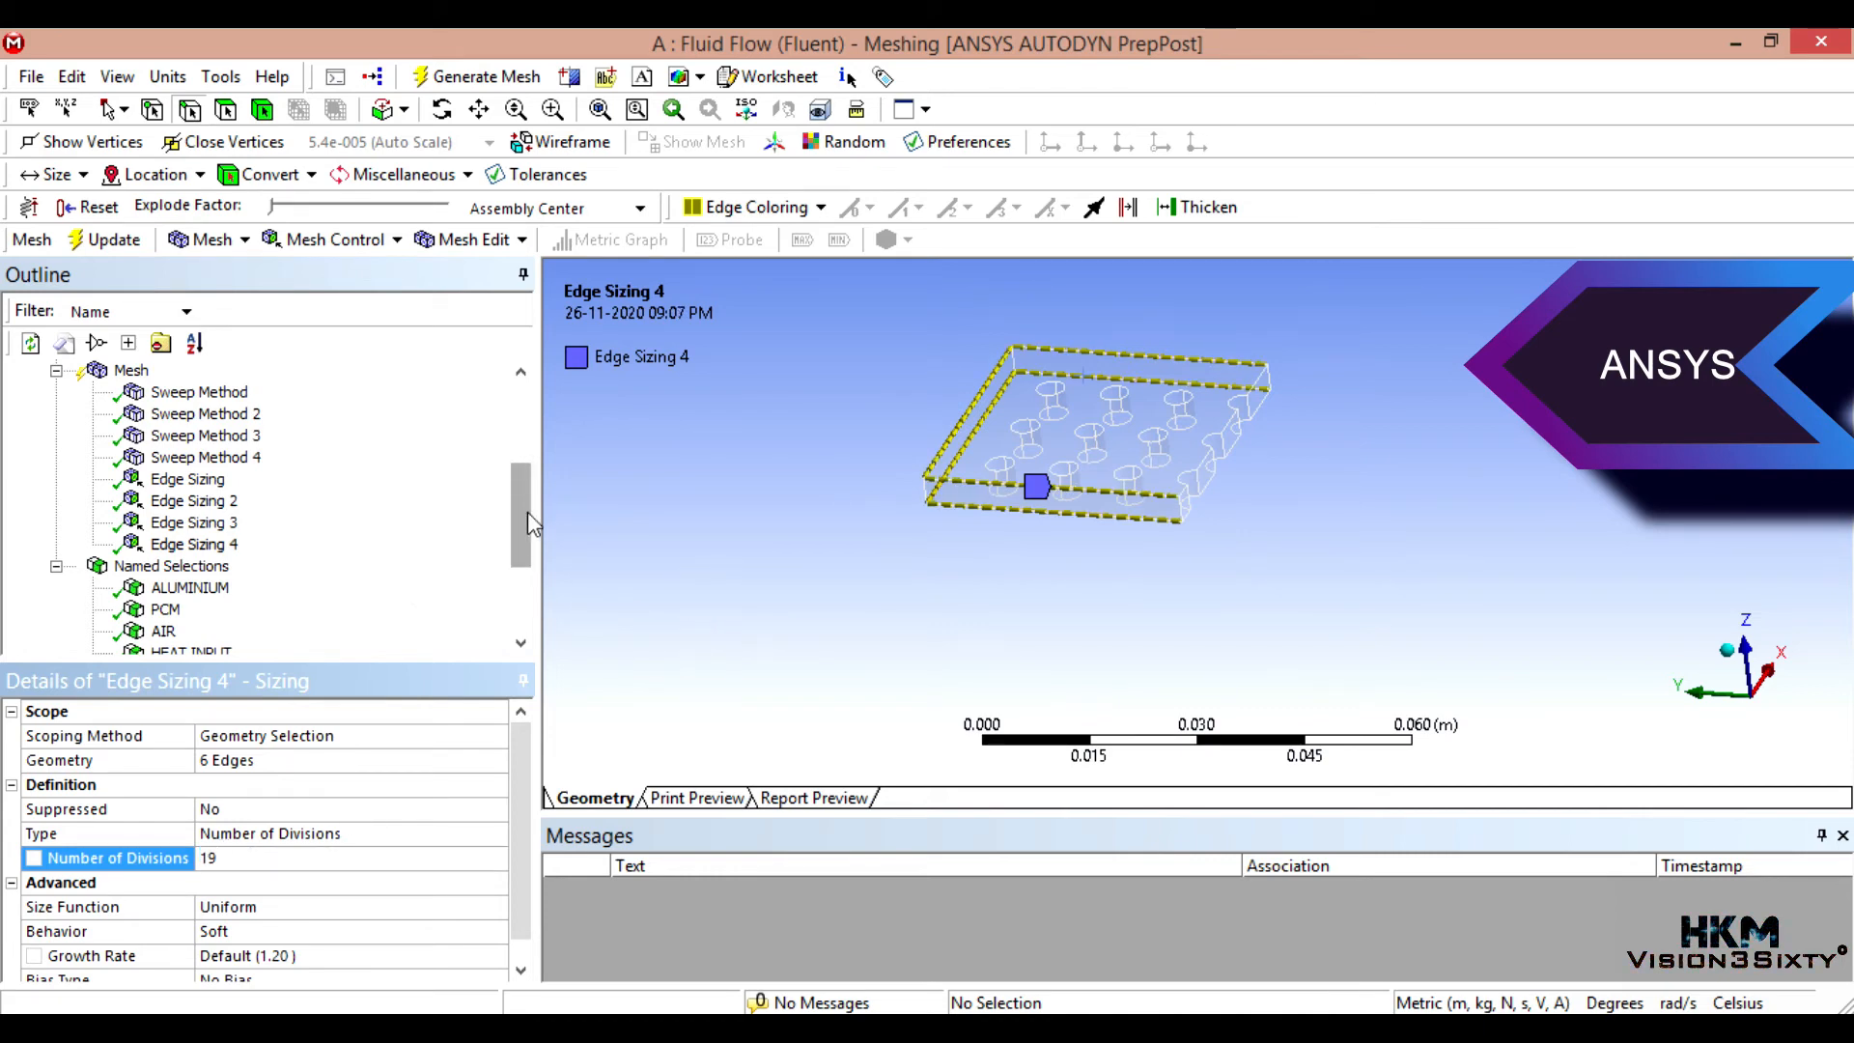
pyautogui.click(734, 620)
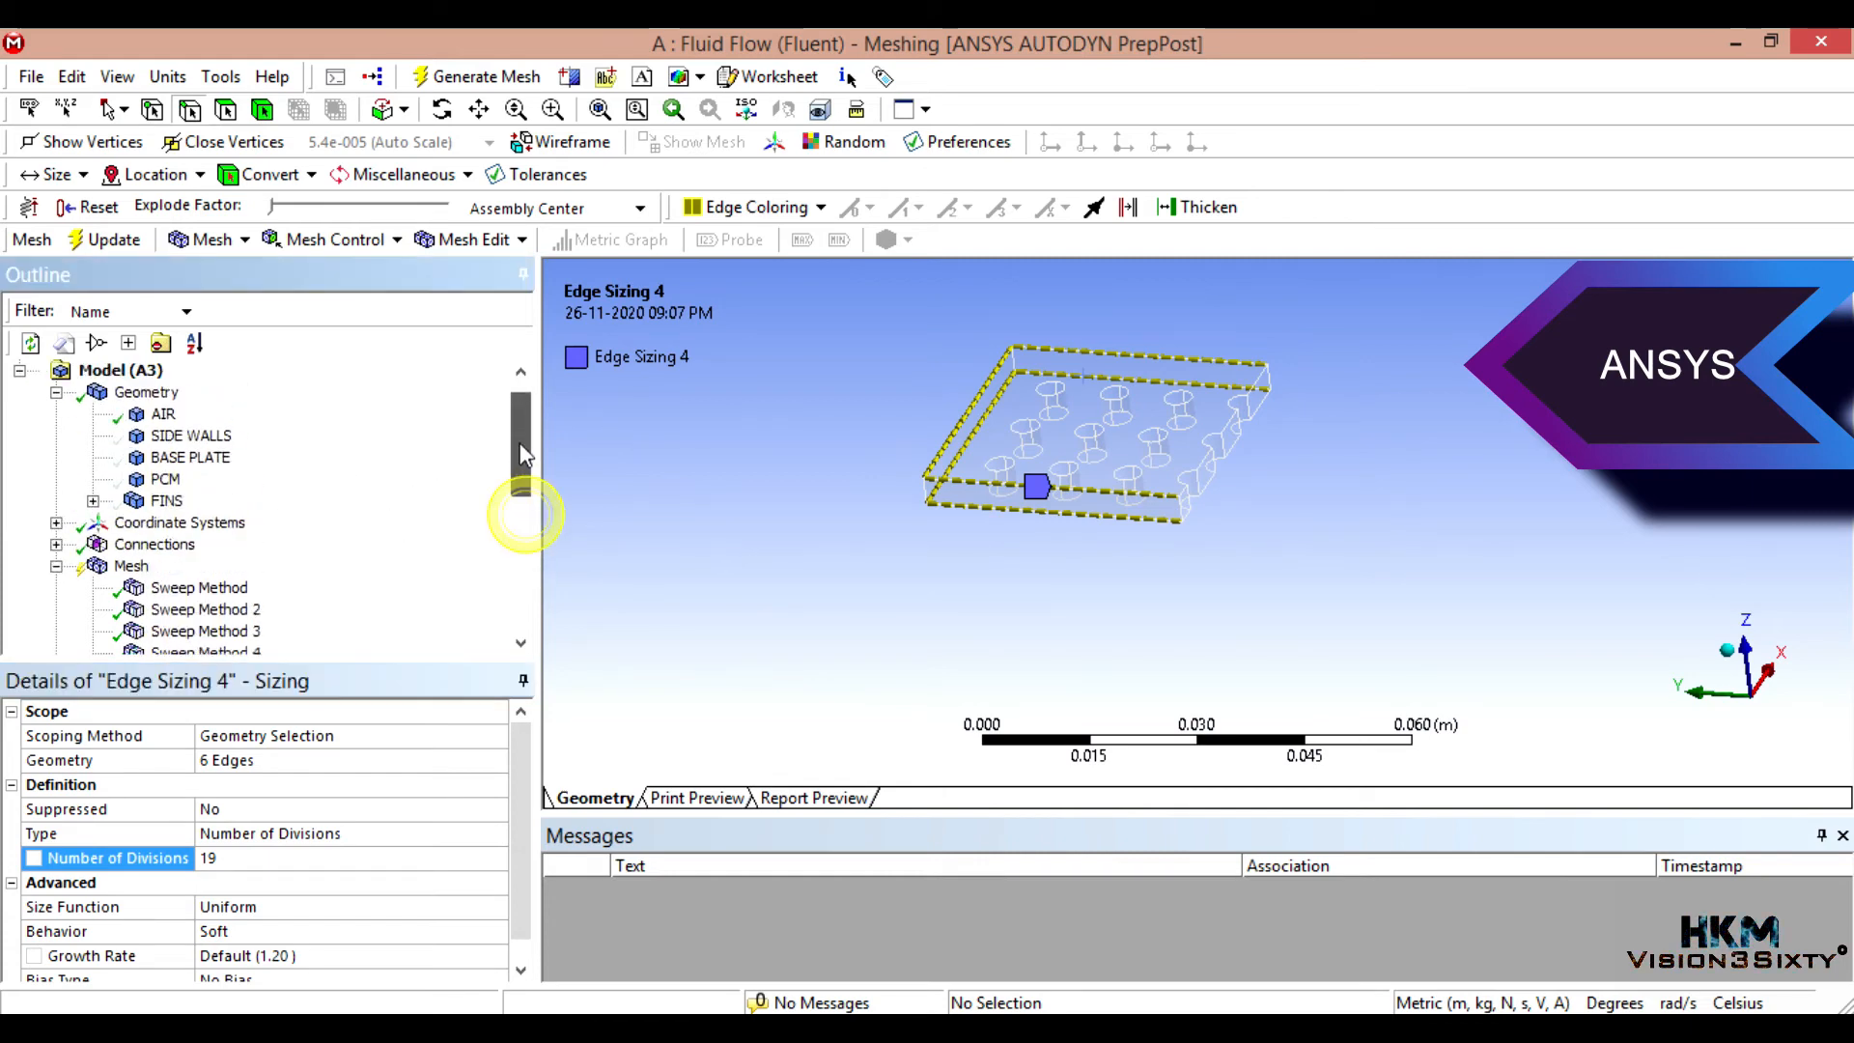
# Step: Show the BASE PLATE body and pick its four top edges
pyautogui.rightClick(191, 479)
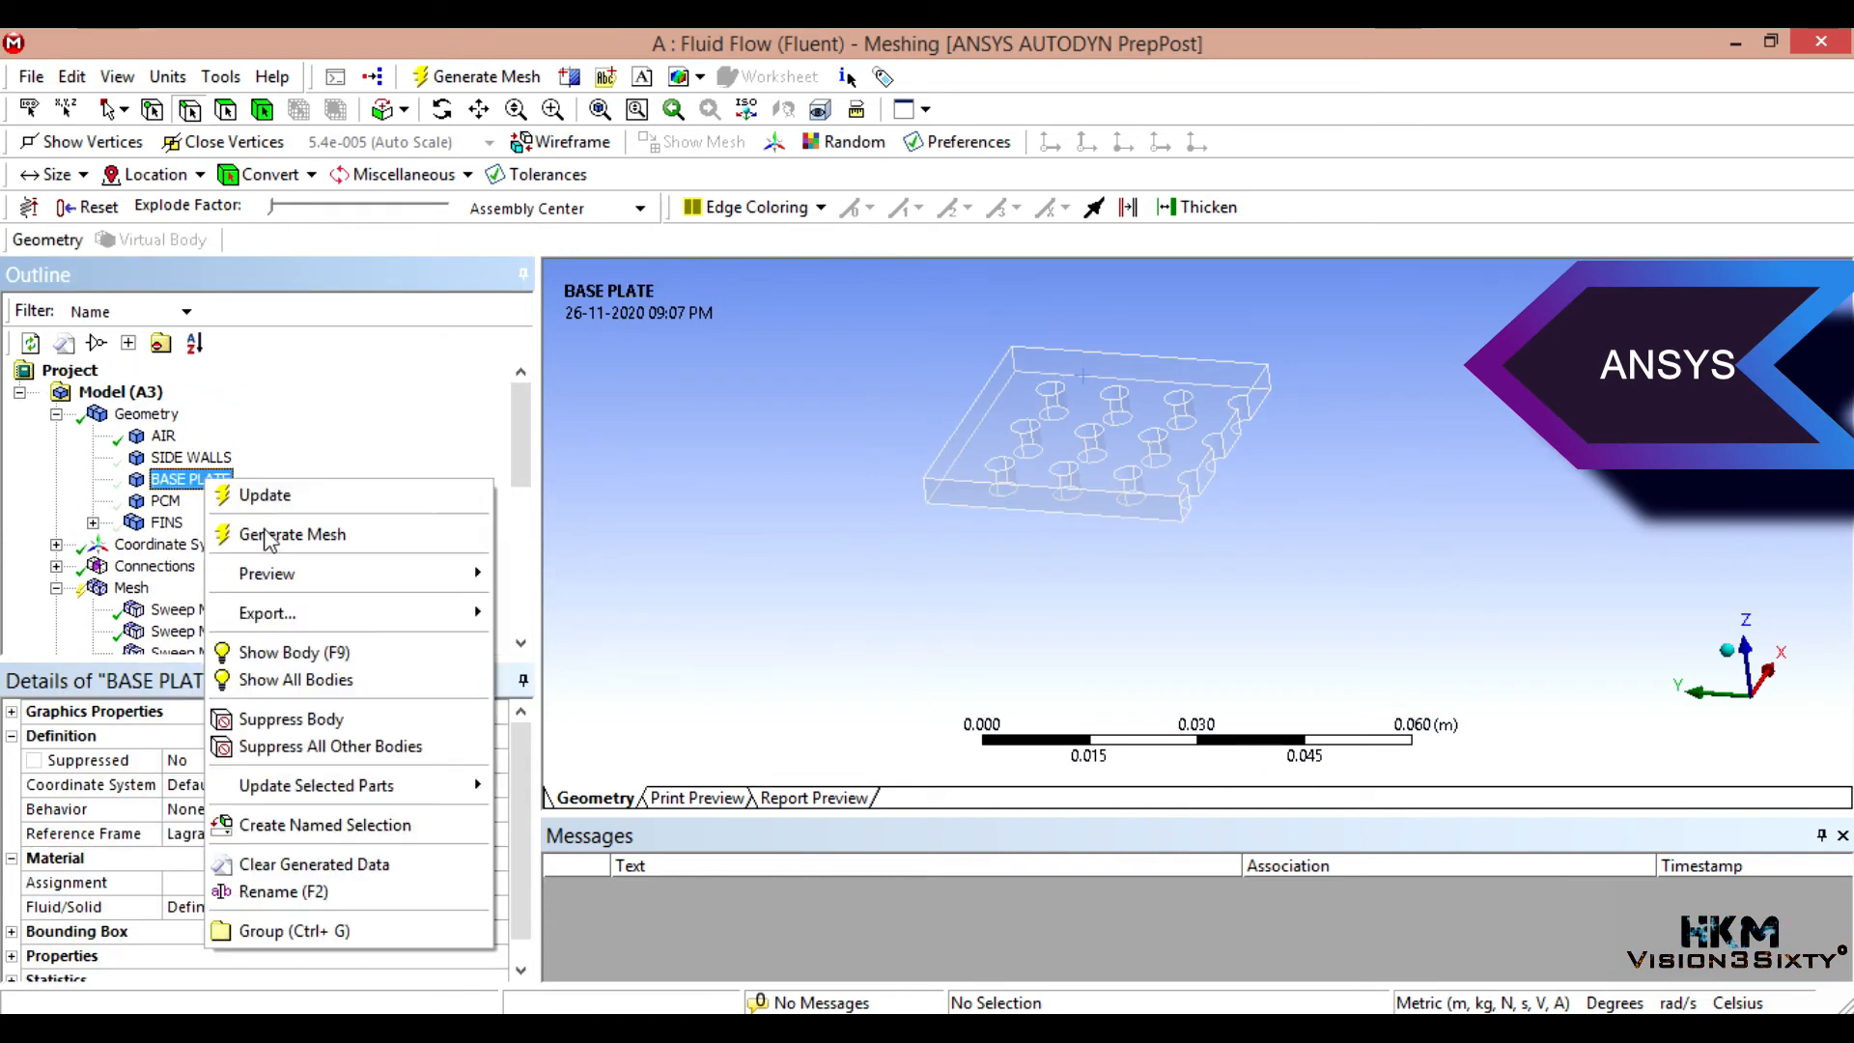
pyautogui.click(280, 651)
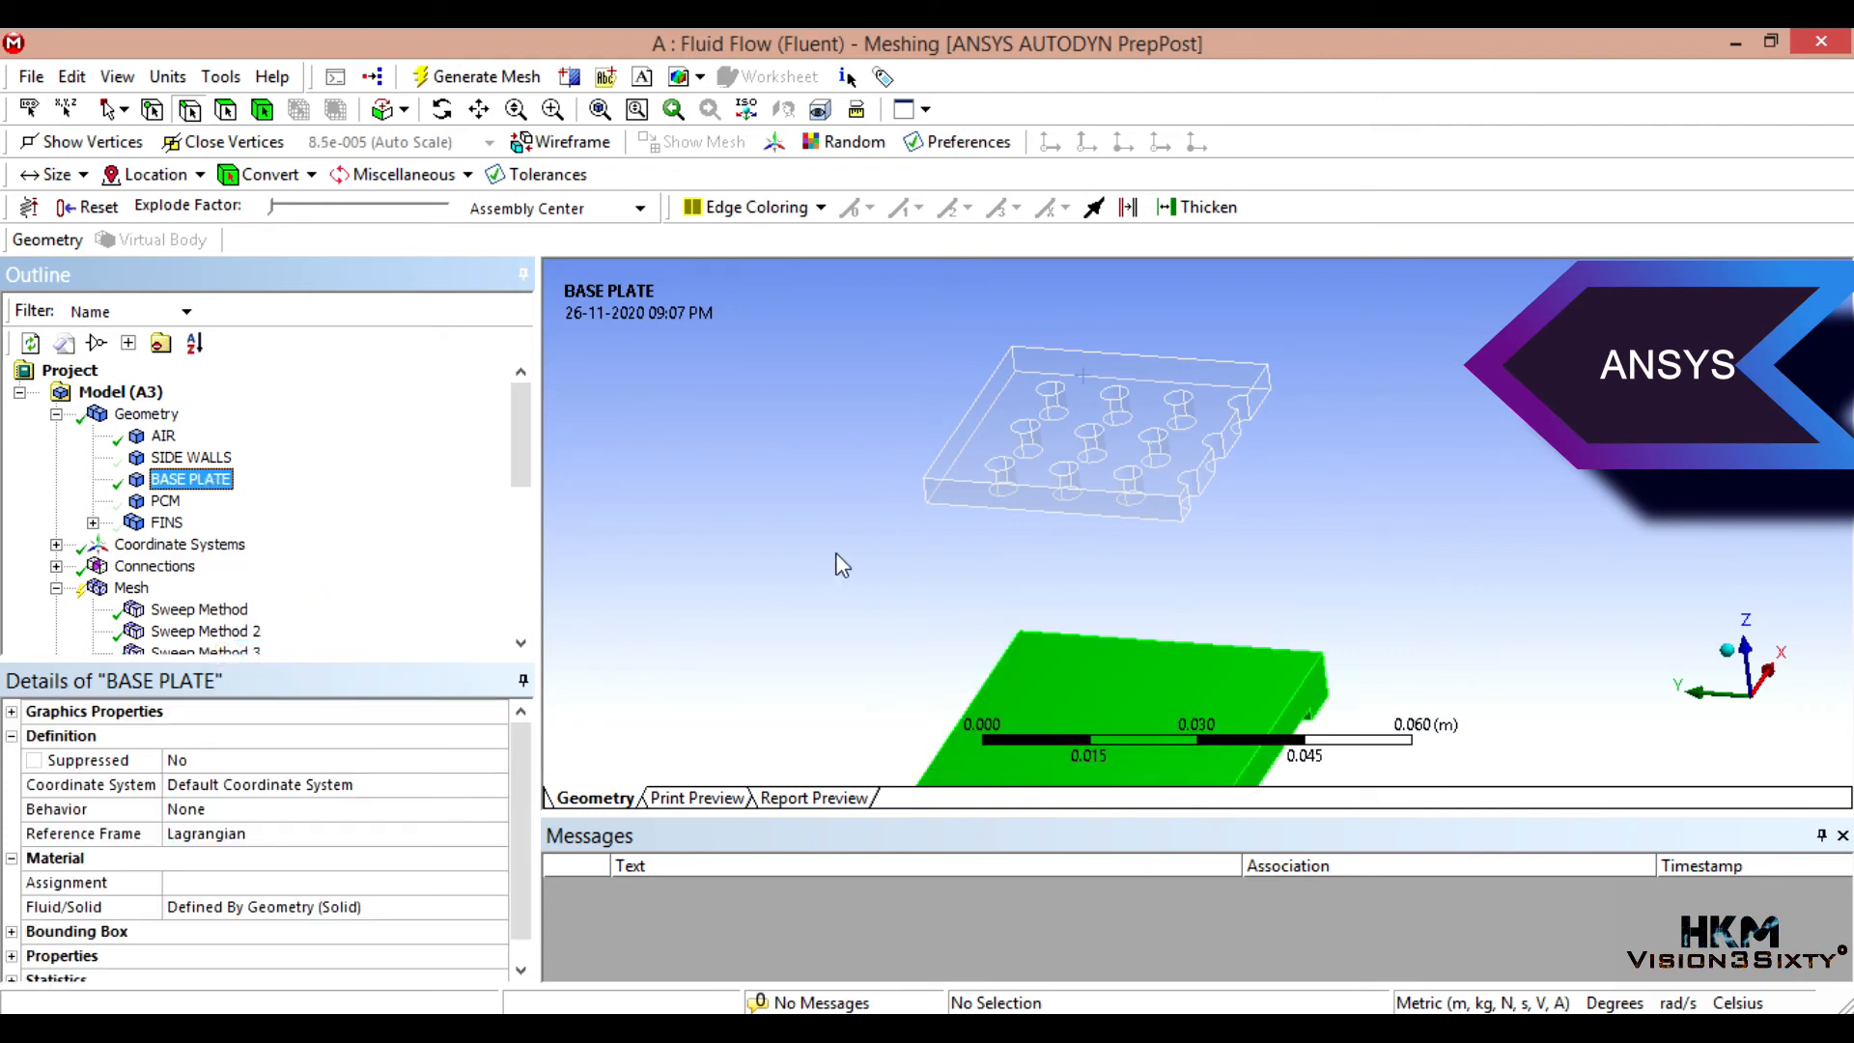
pyautogui.click(130, 587)
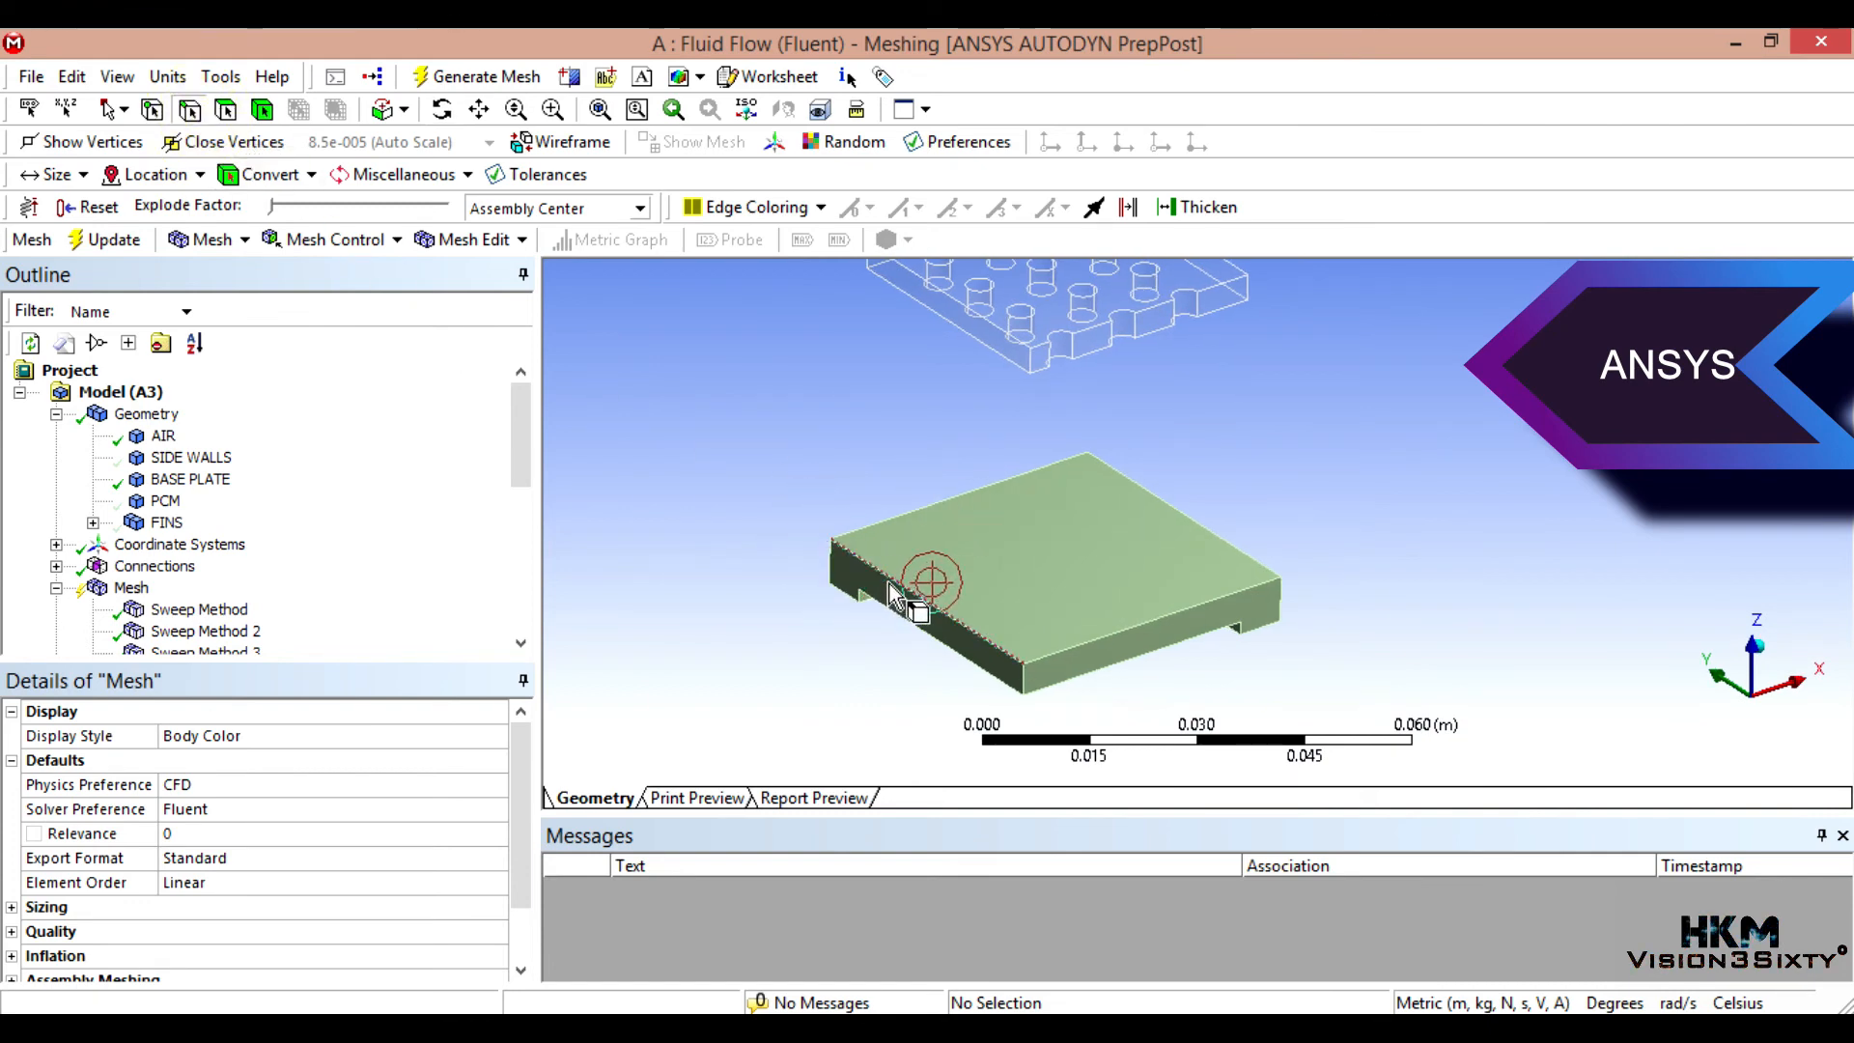
pyautogui.click(1236, 612)
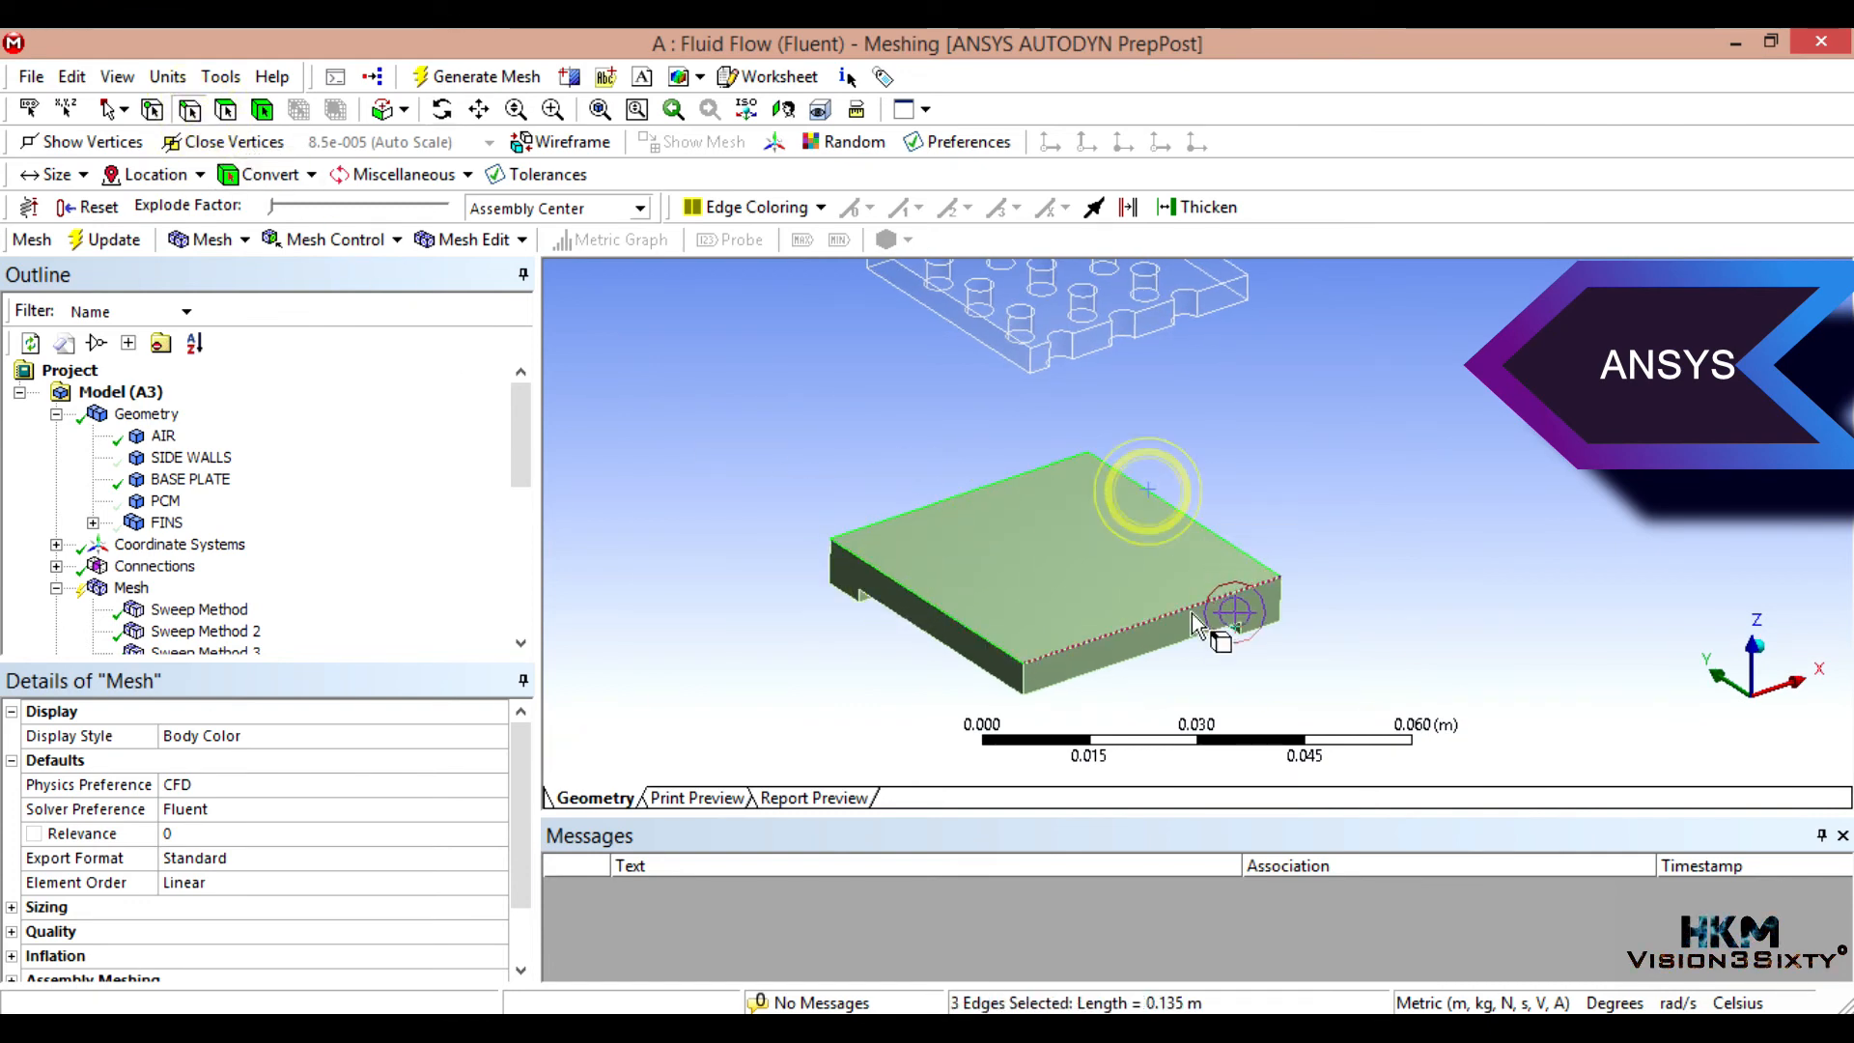
# Step: Add an edge sizing on the four top edges with 22 divisions
pyautogui.rightClick(1234, 610)
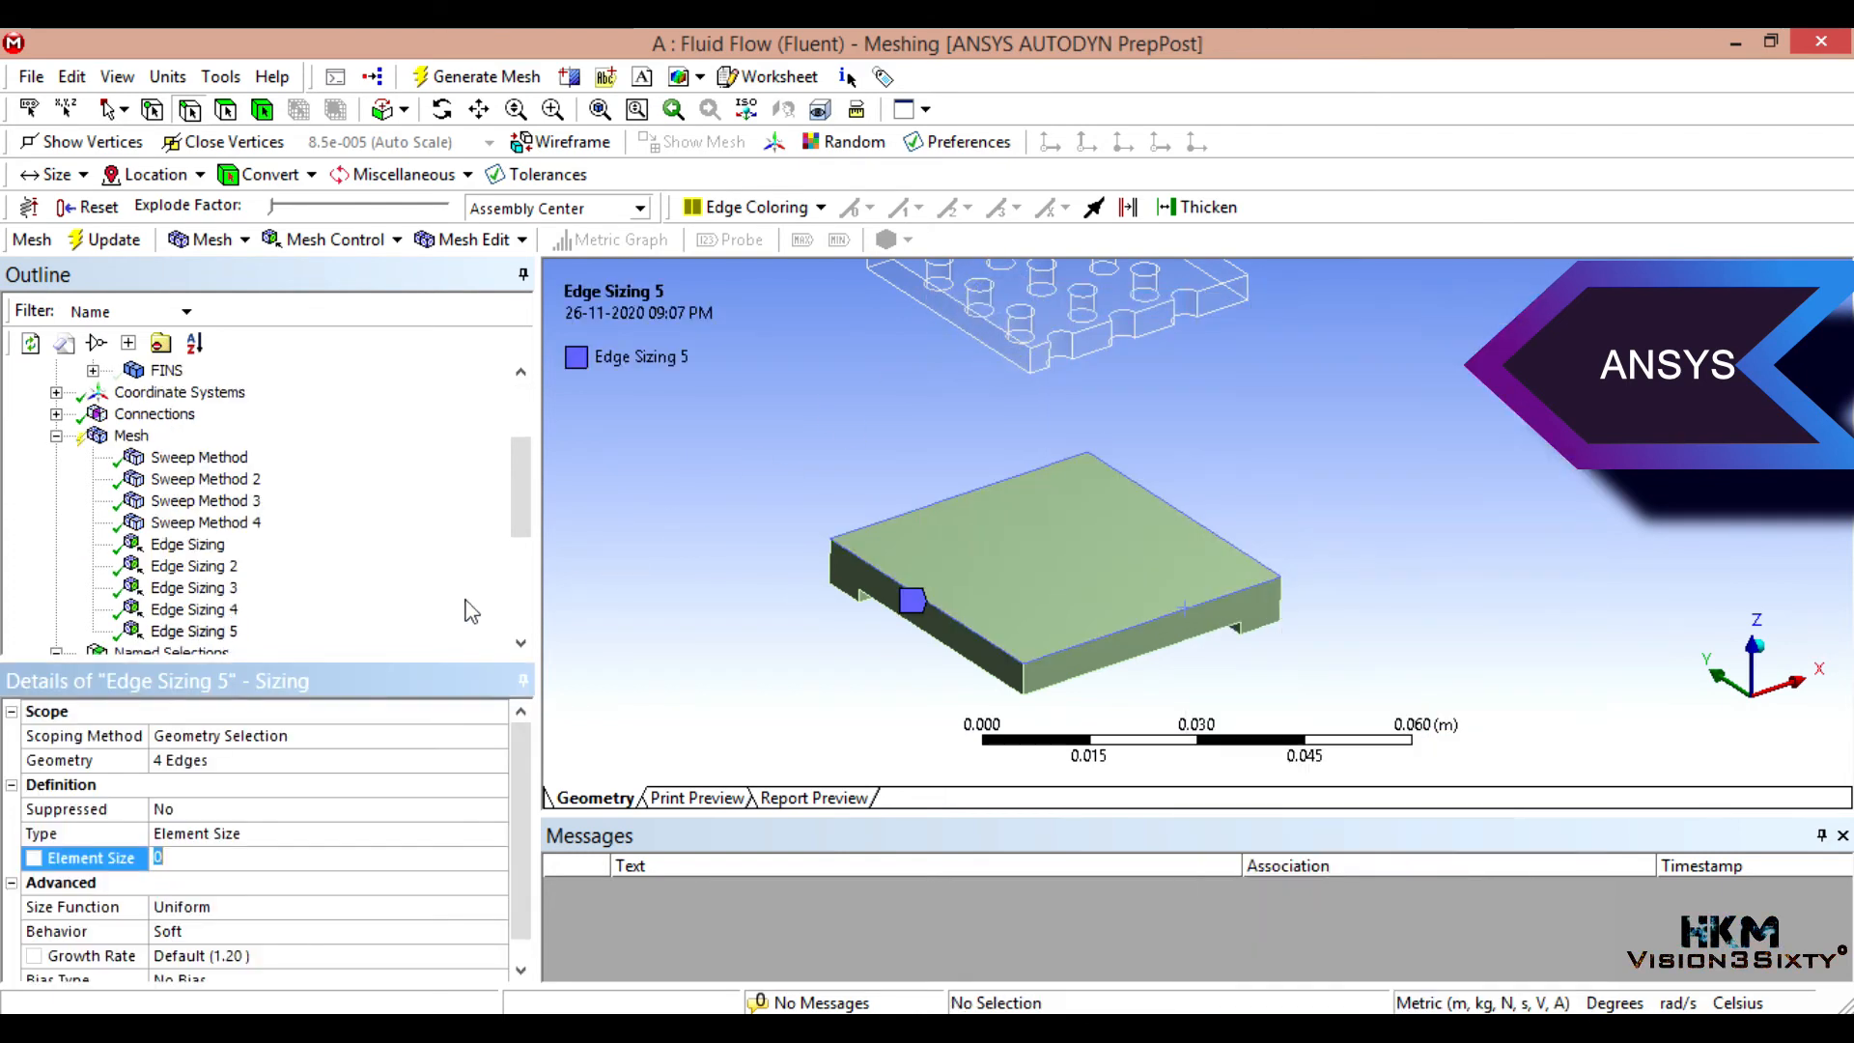
pyautogui.click(83, 834)
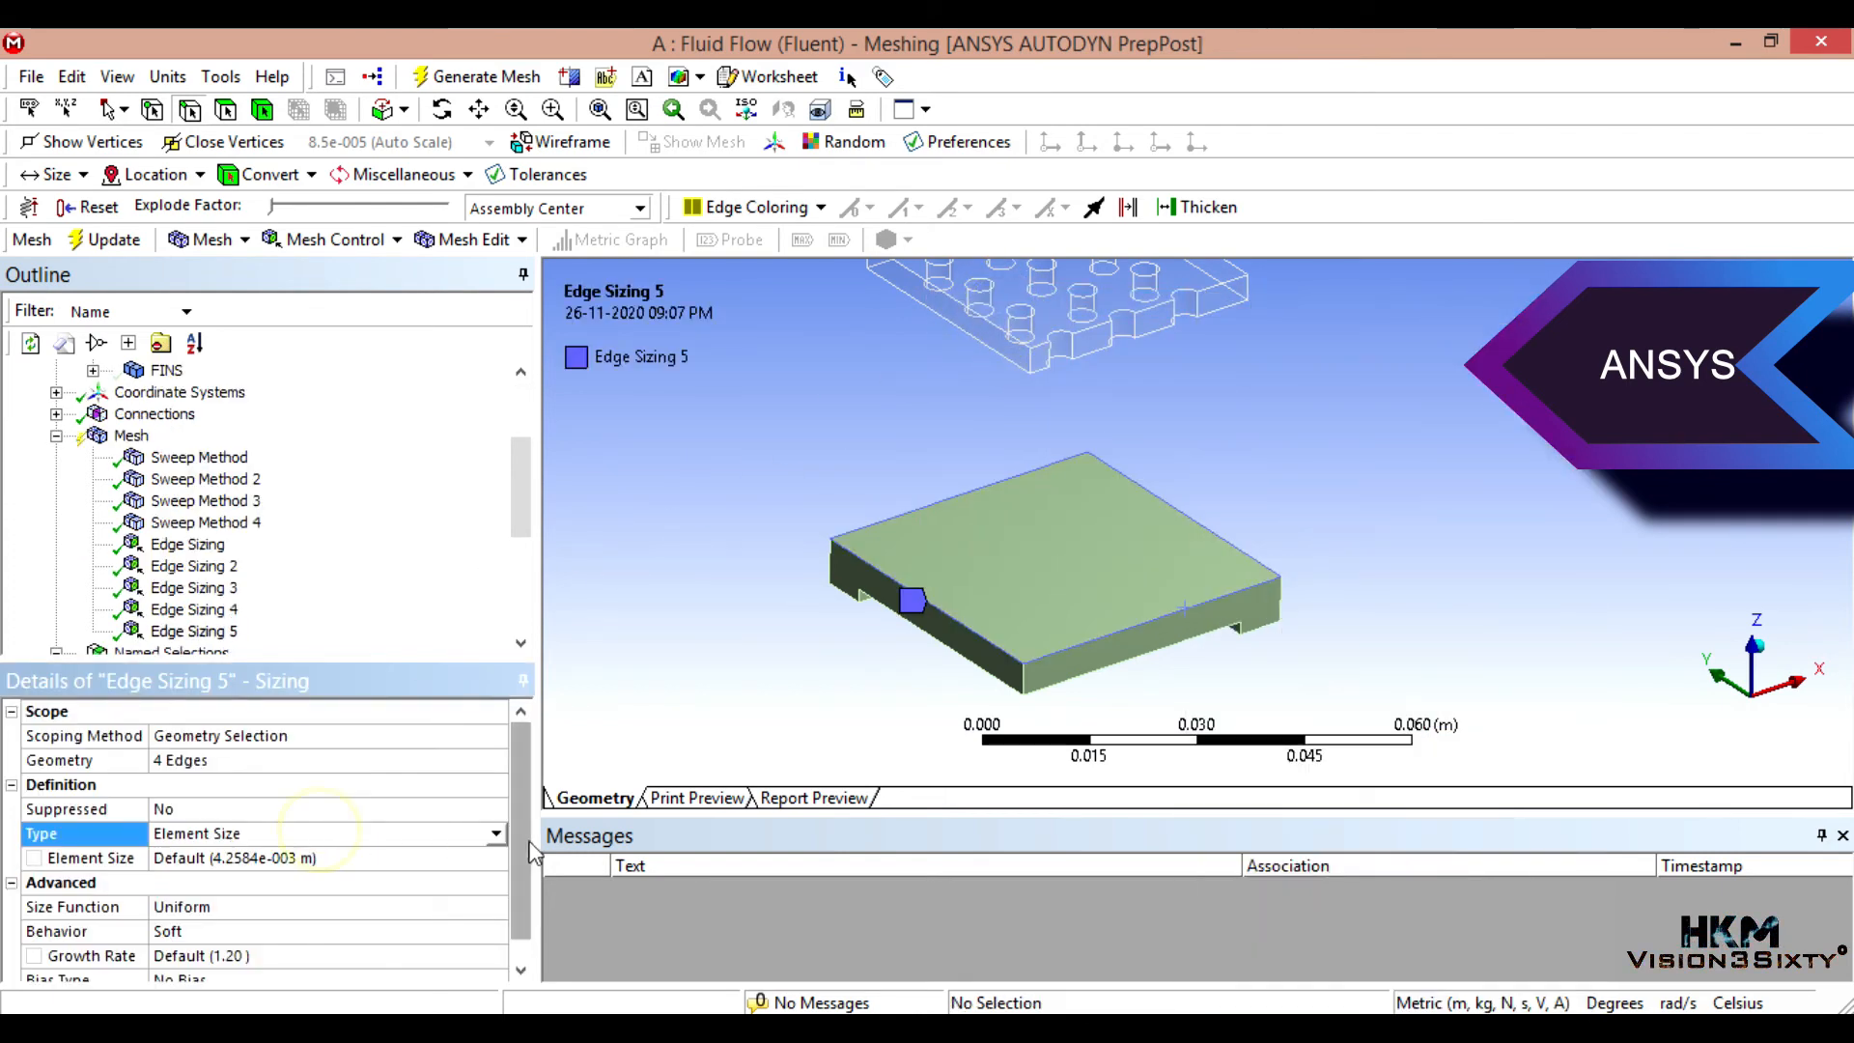
pyautogui.click(493, 834)
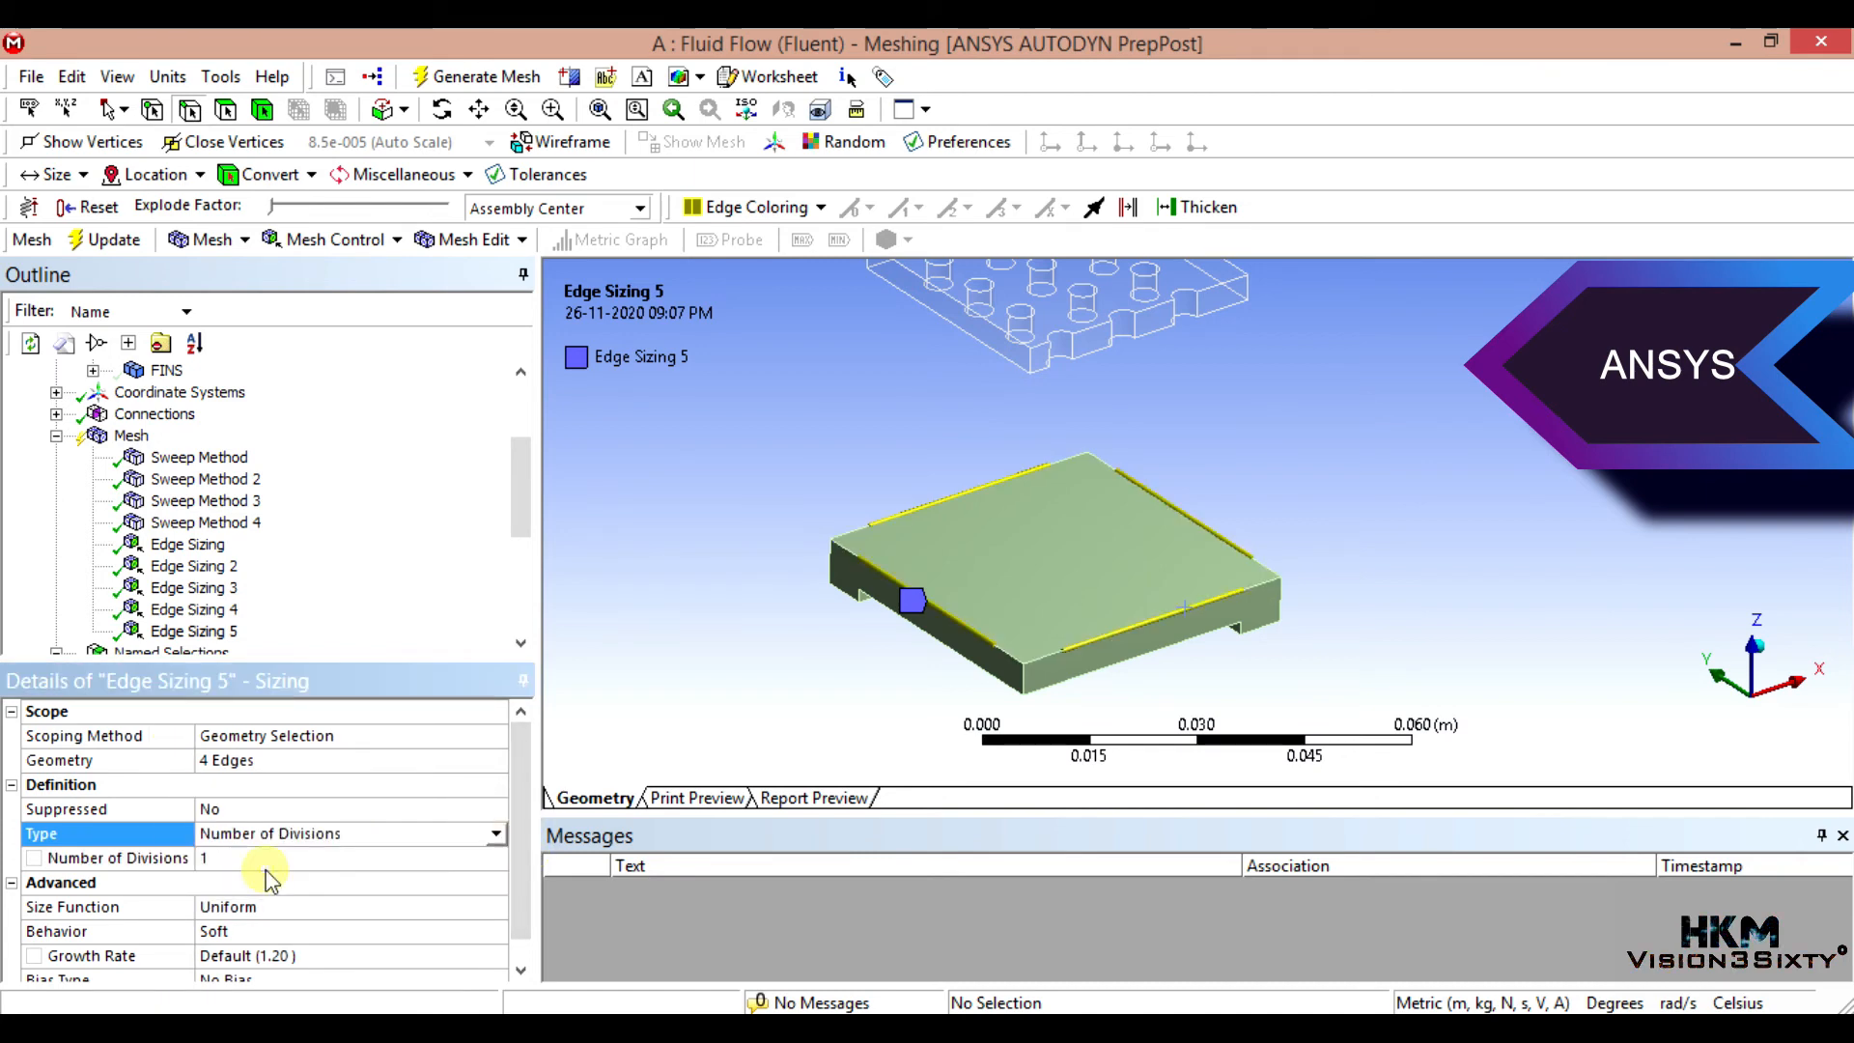
pyautogui.click(235, 858)
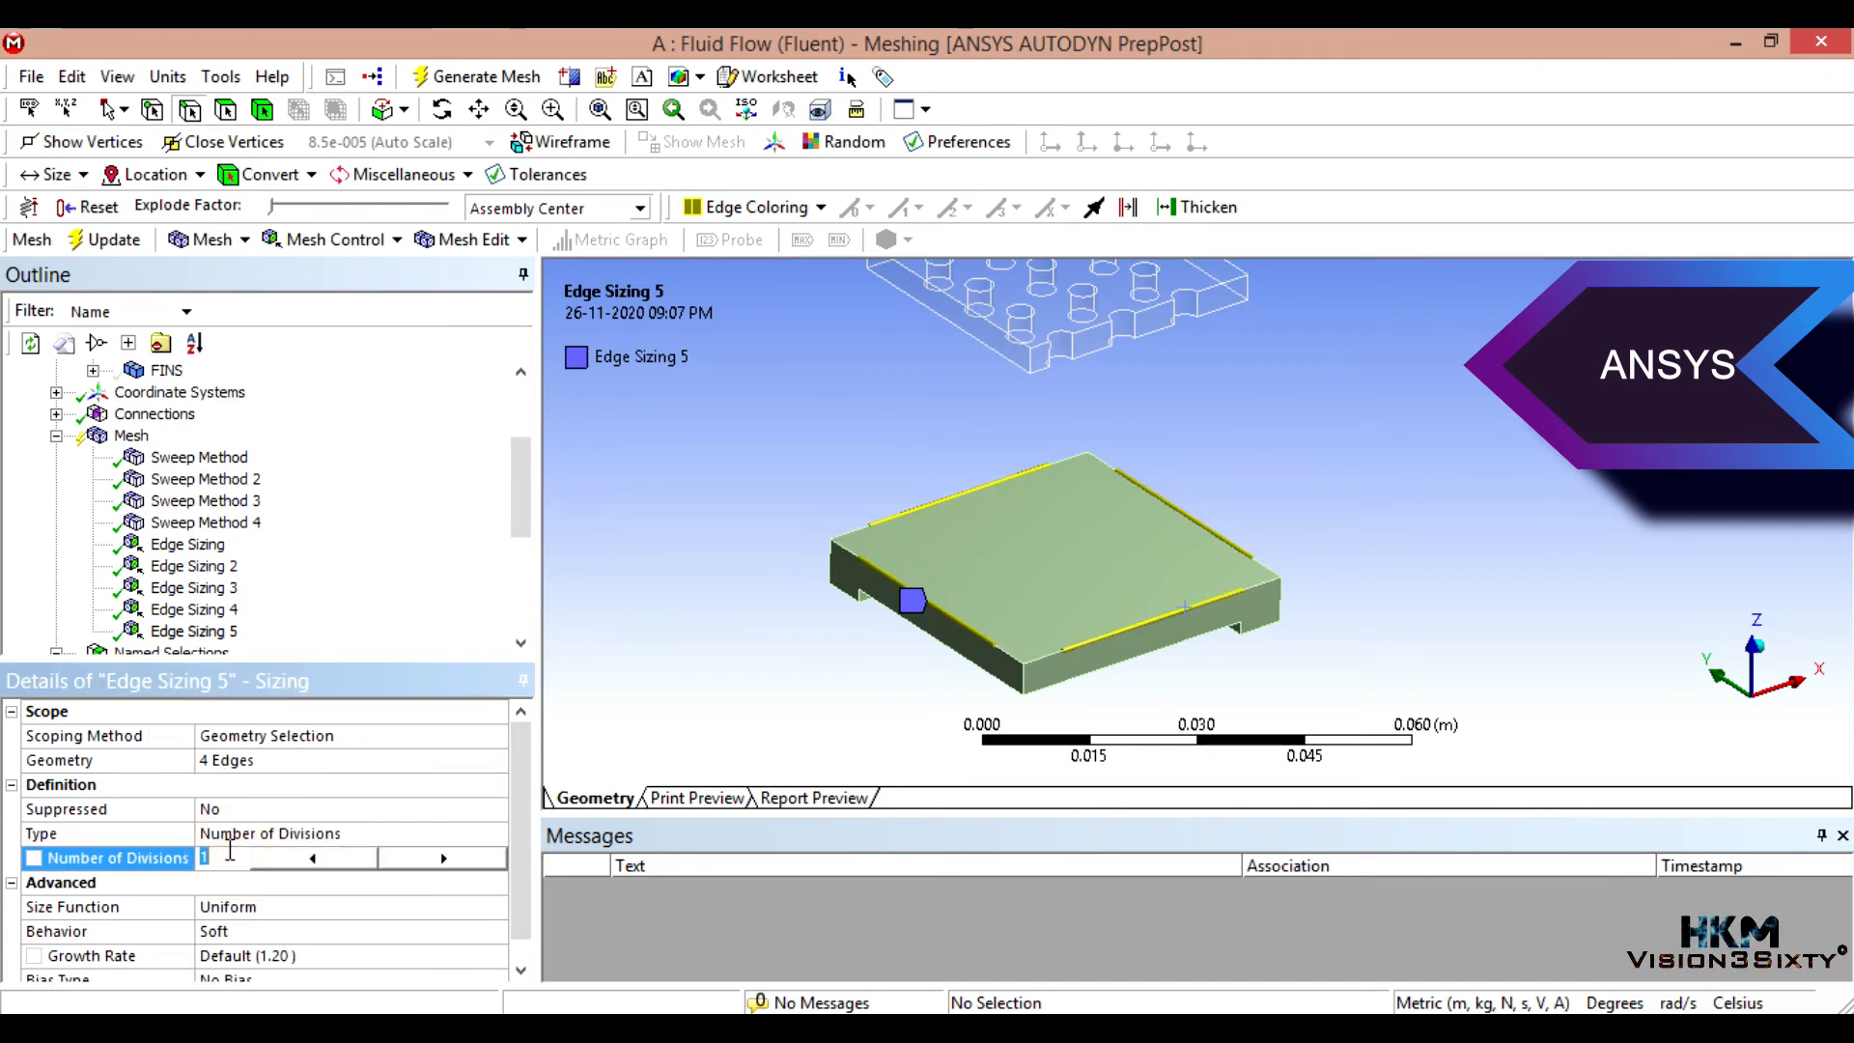
pyautogui.write('22')
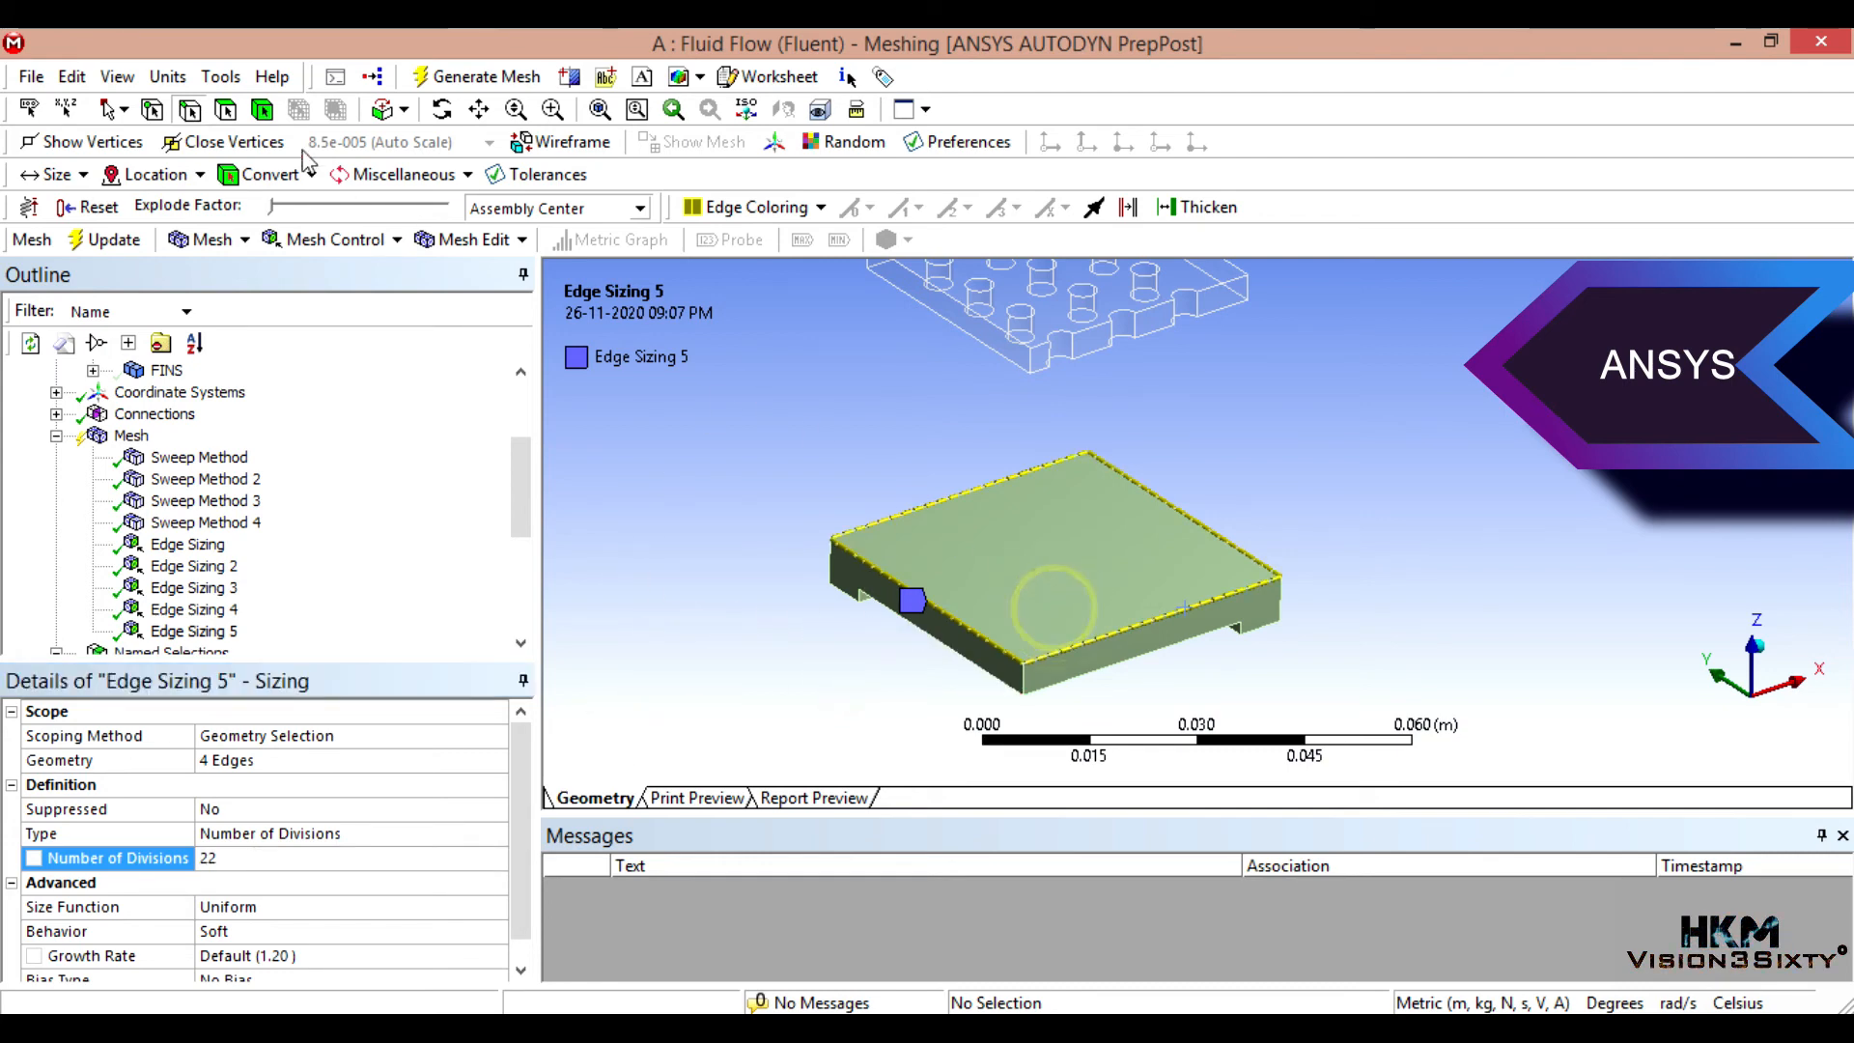
pyautogui.click(1029, 553)
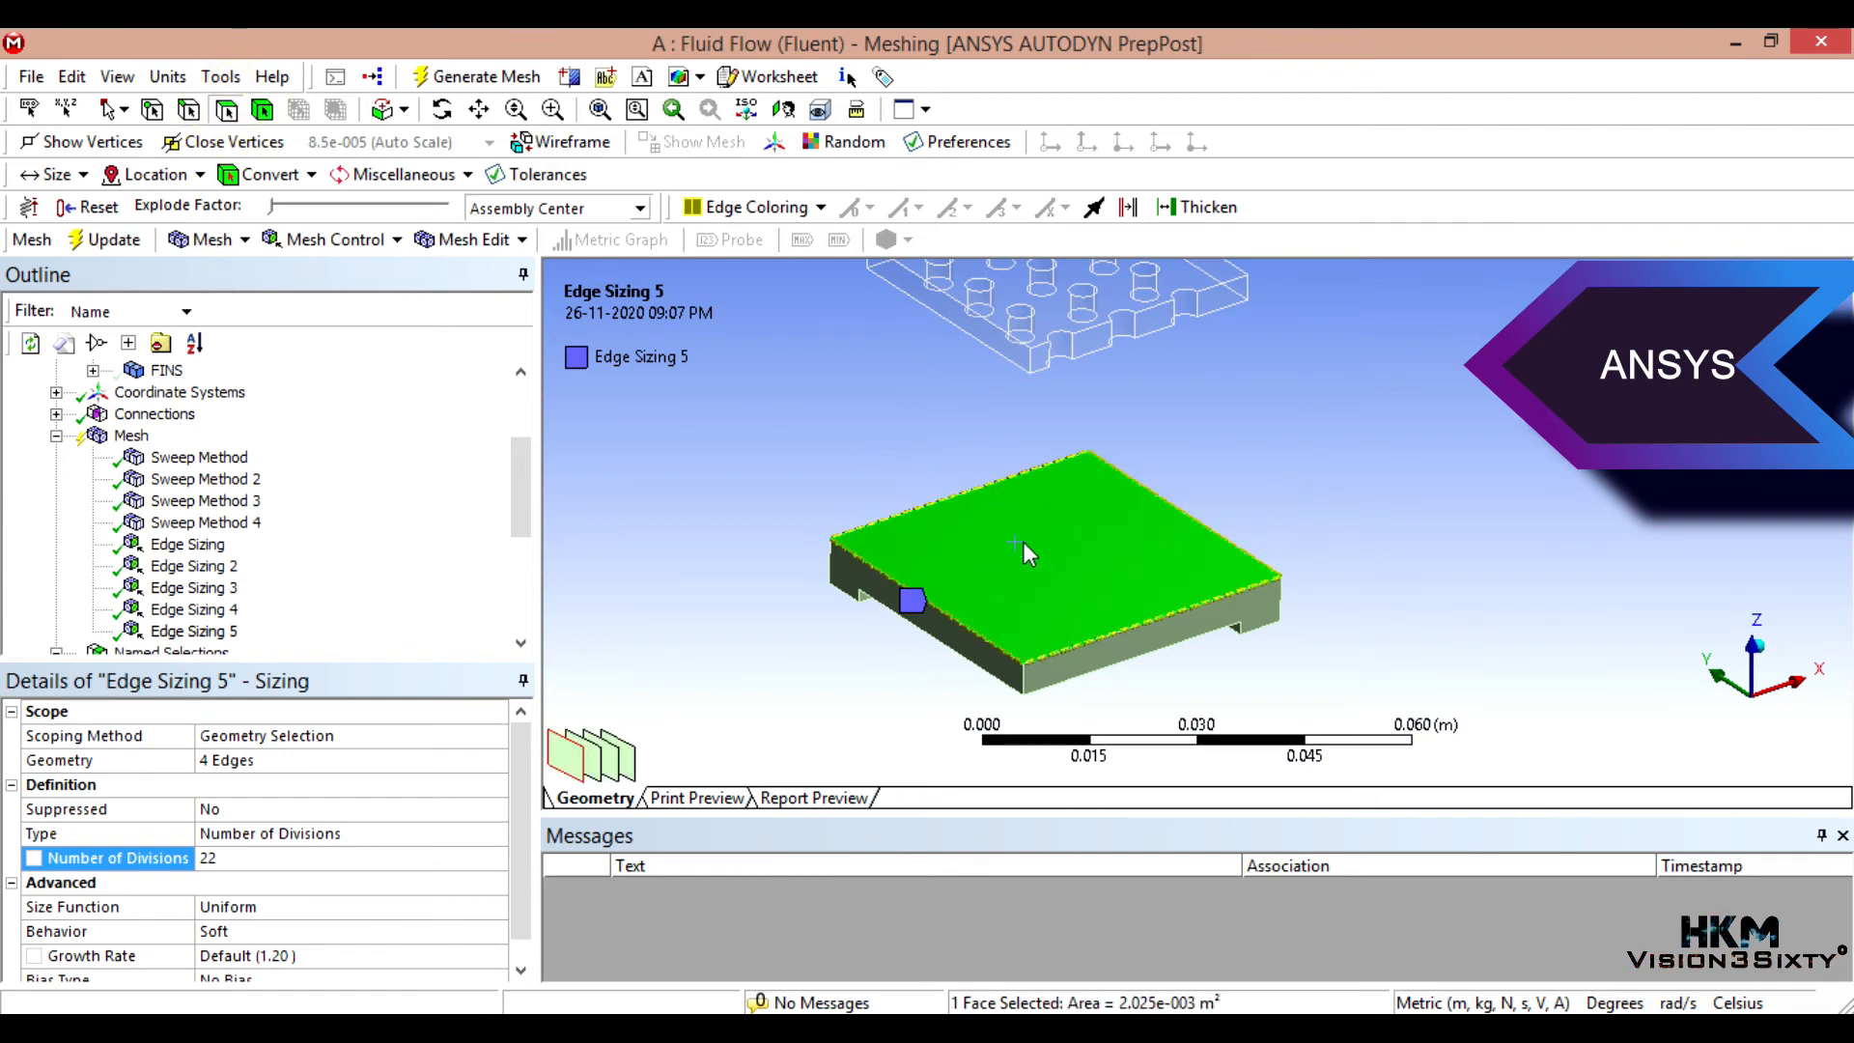
# Step: Add a mapped face meshing control to the plate's top face
pyautogui.rightClick(1025, 554)
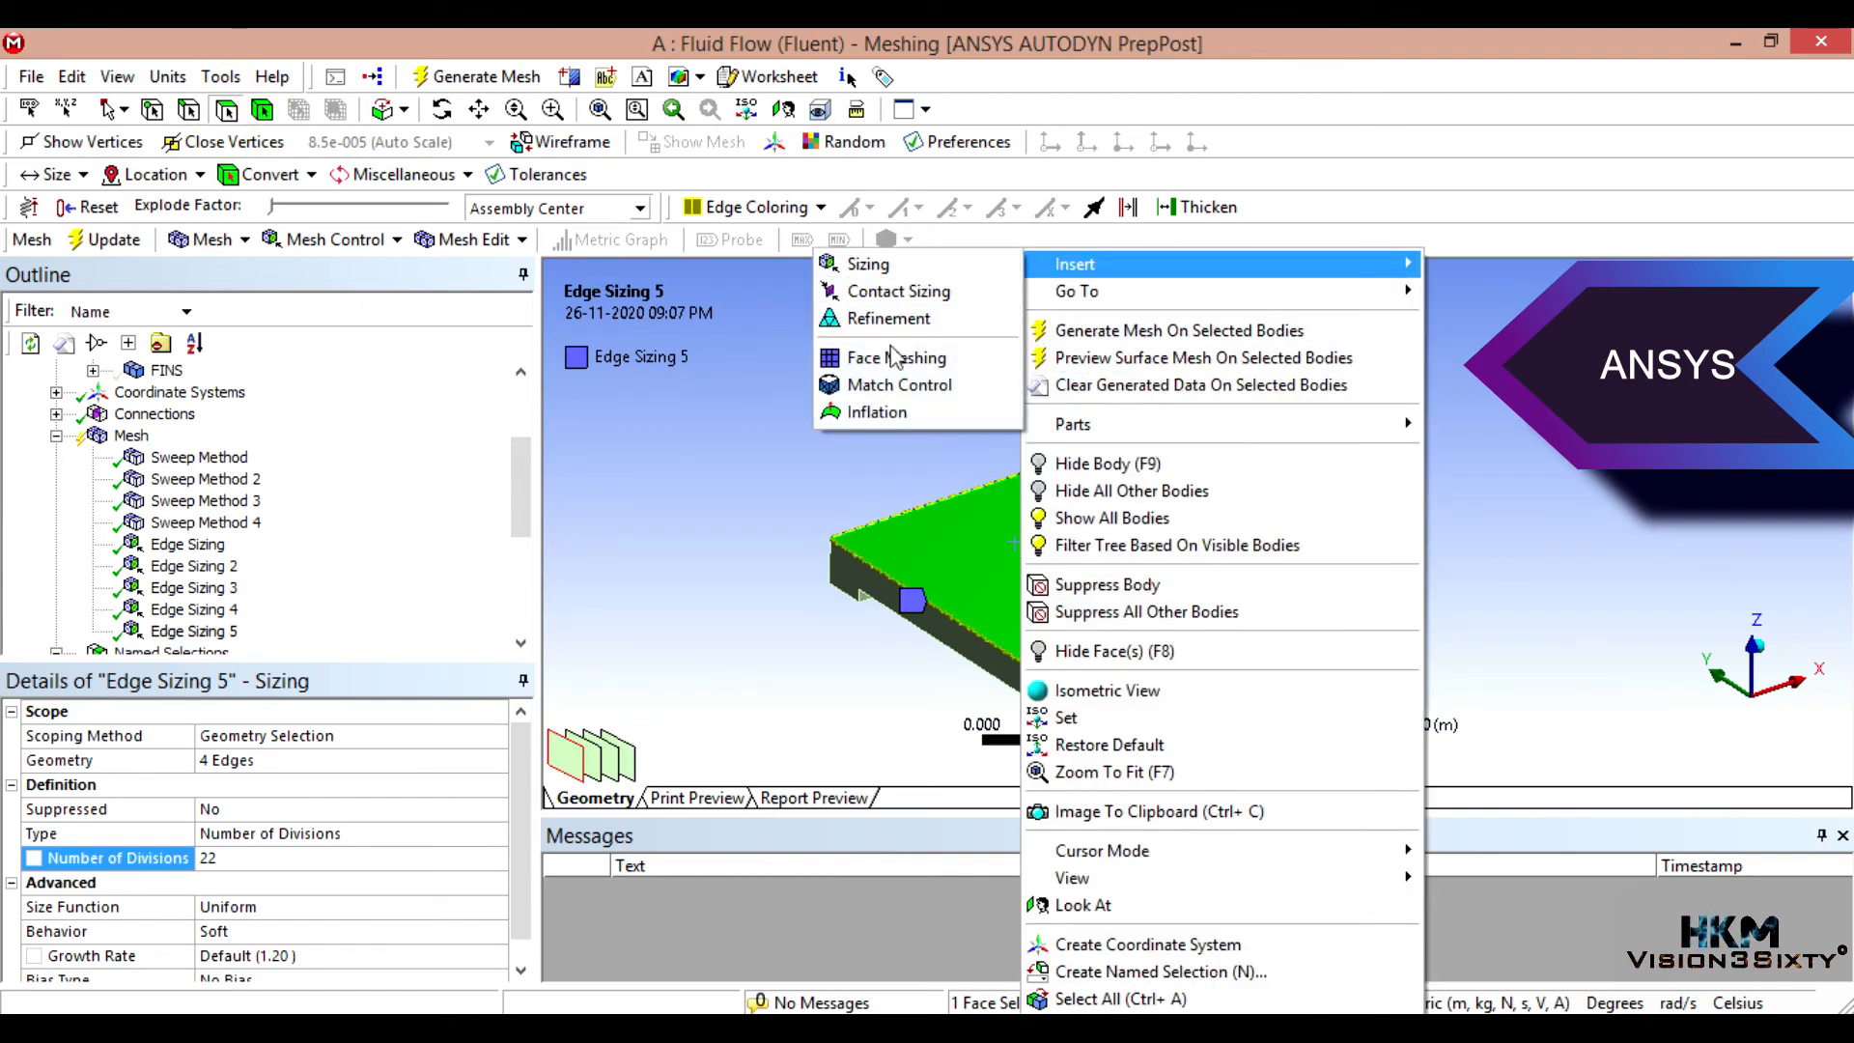
pyautogui.click(898, 358)
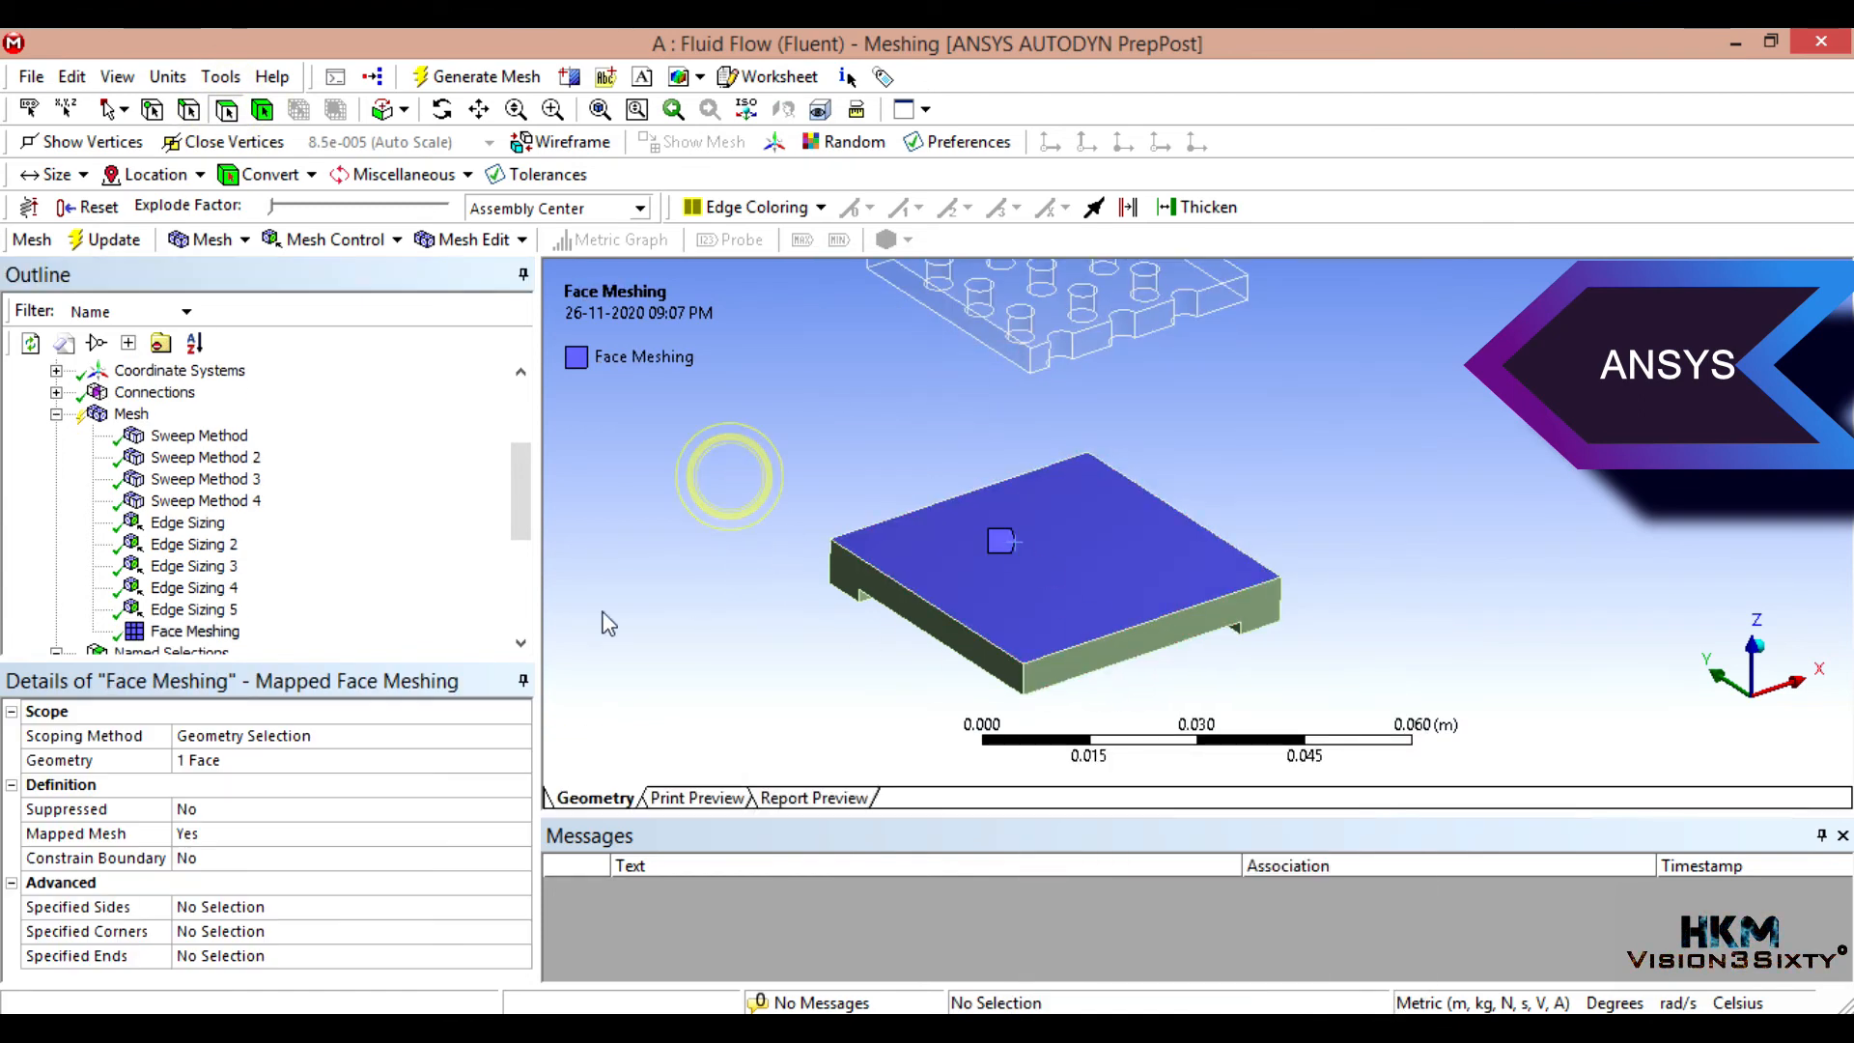
pyautogui.rightClick(129, 414)
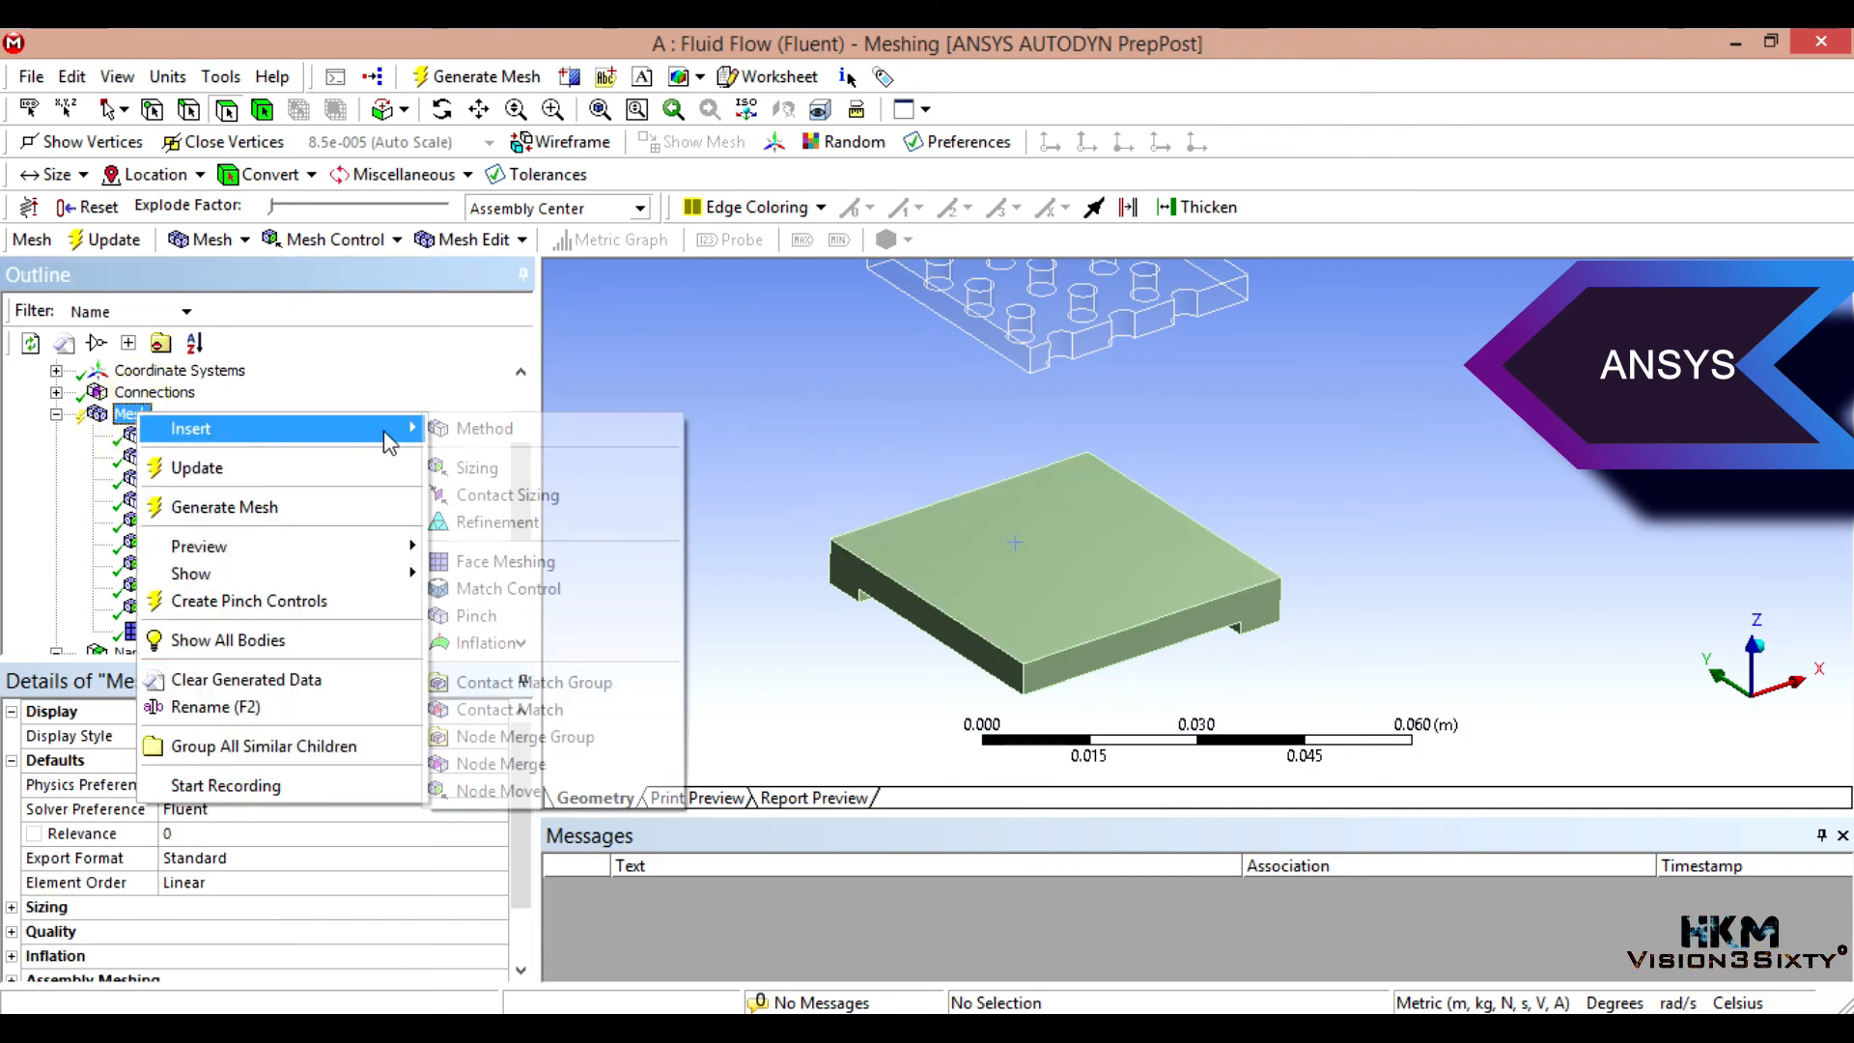
pyautogui.moveTo(519, 429)
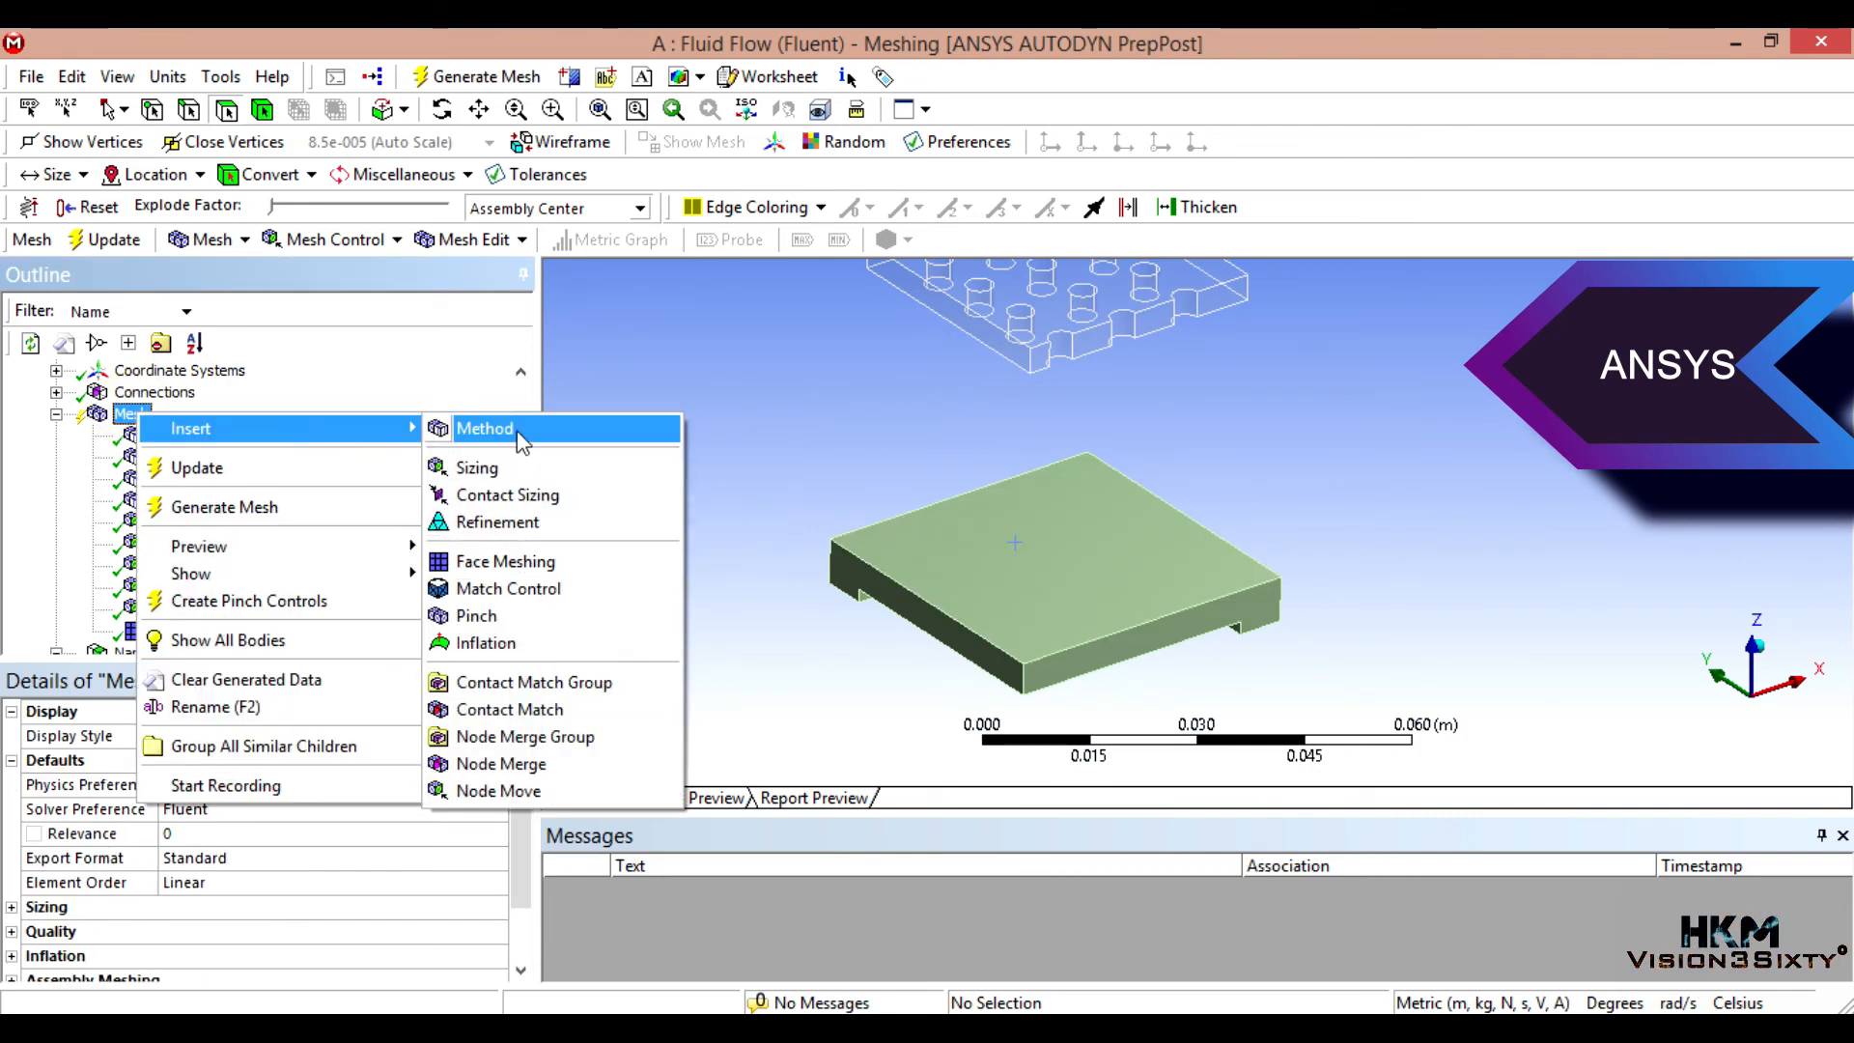
# Step: Assign a MultiZone method to the plate body and generate the mesh
pyautogui.click(483, 429)
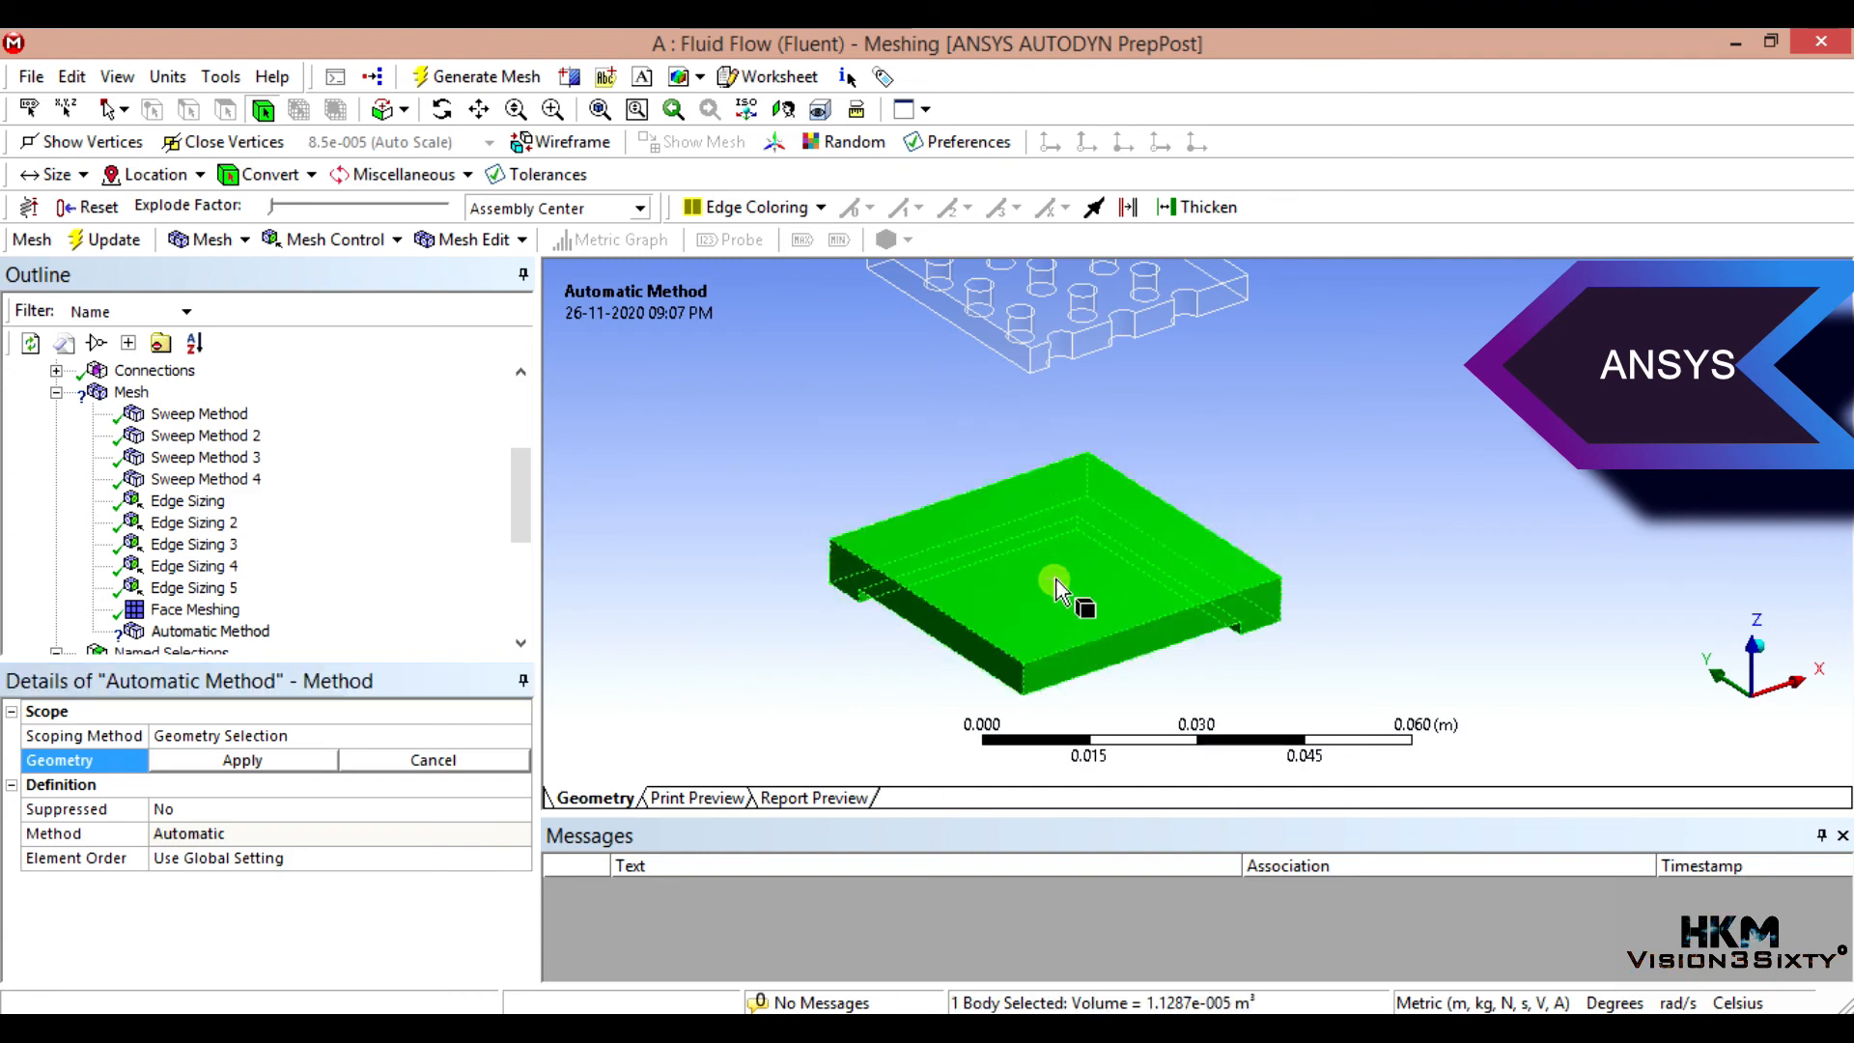
pyautogui.click(241, 760)
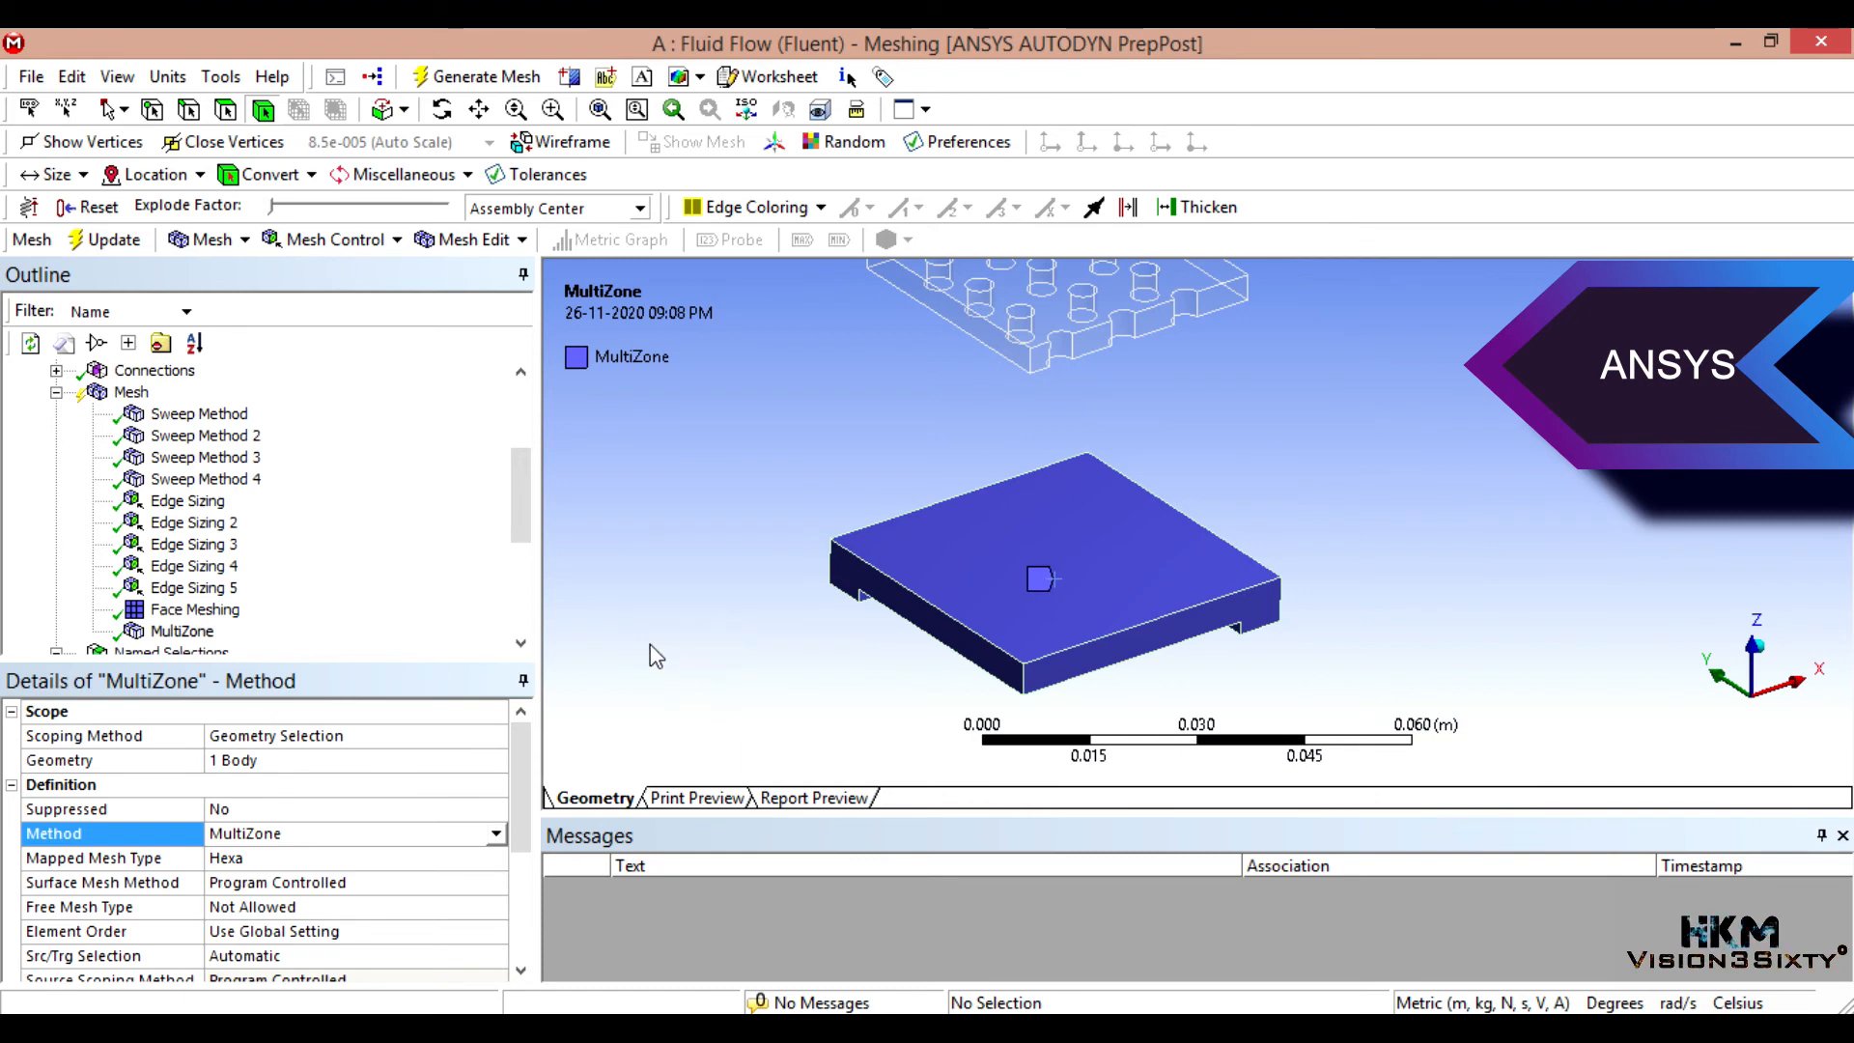
pyautogui.moveTo(274, 514)
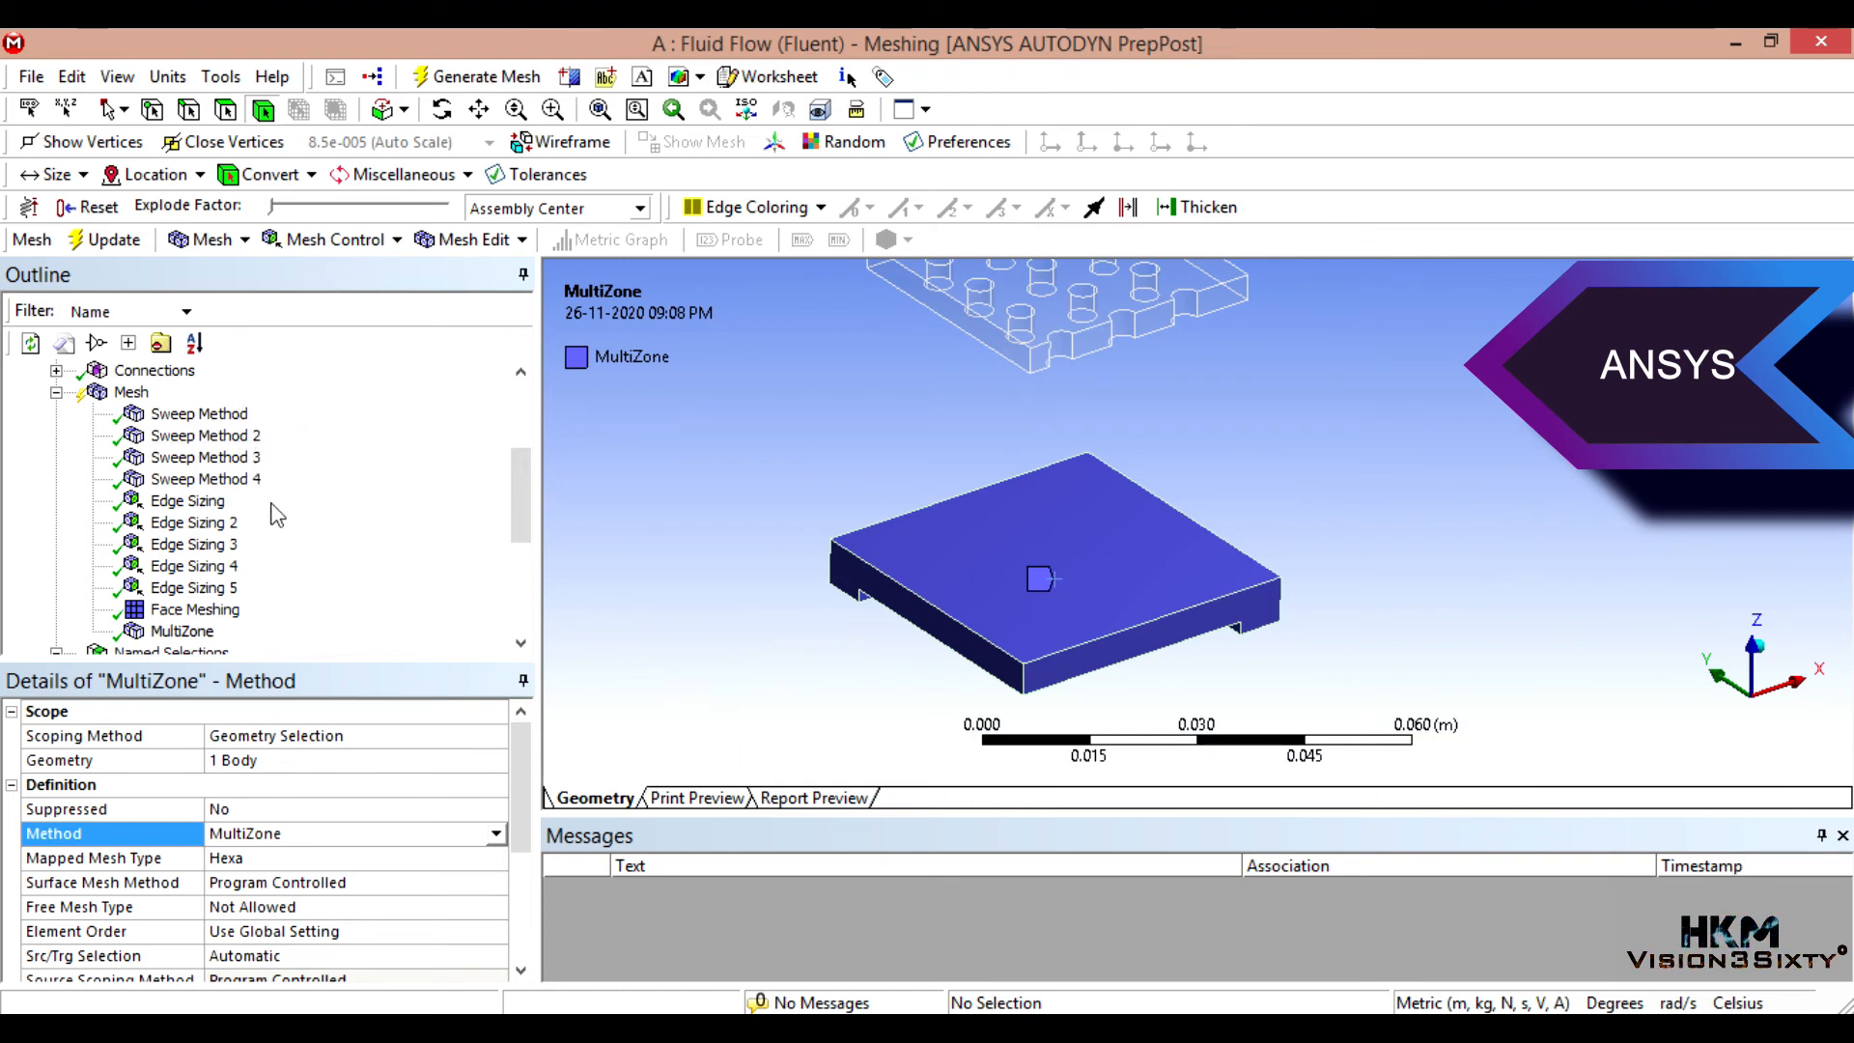
pyautogui.moveTo(473, 525)
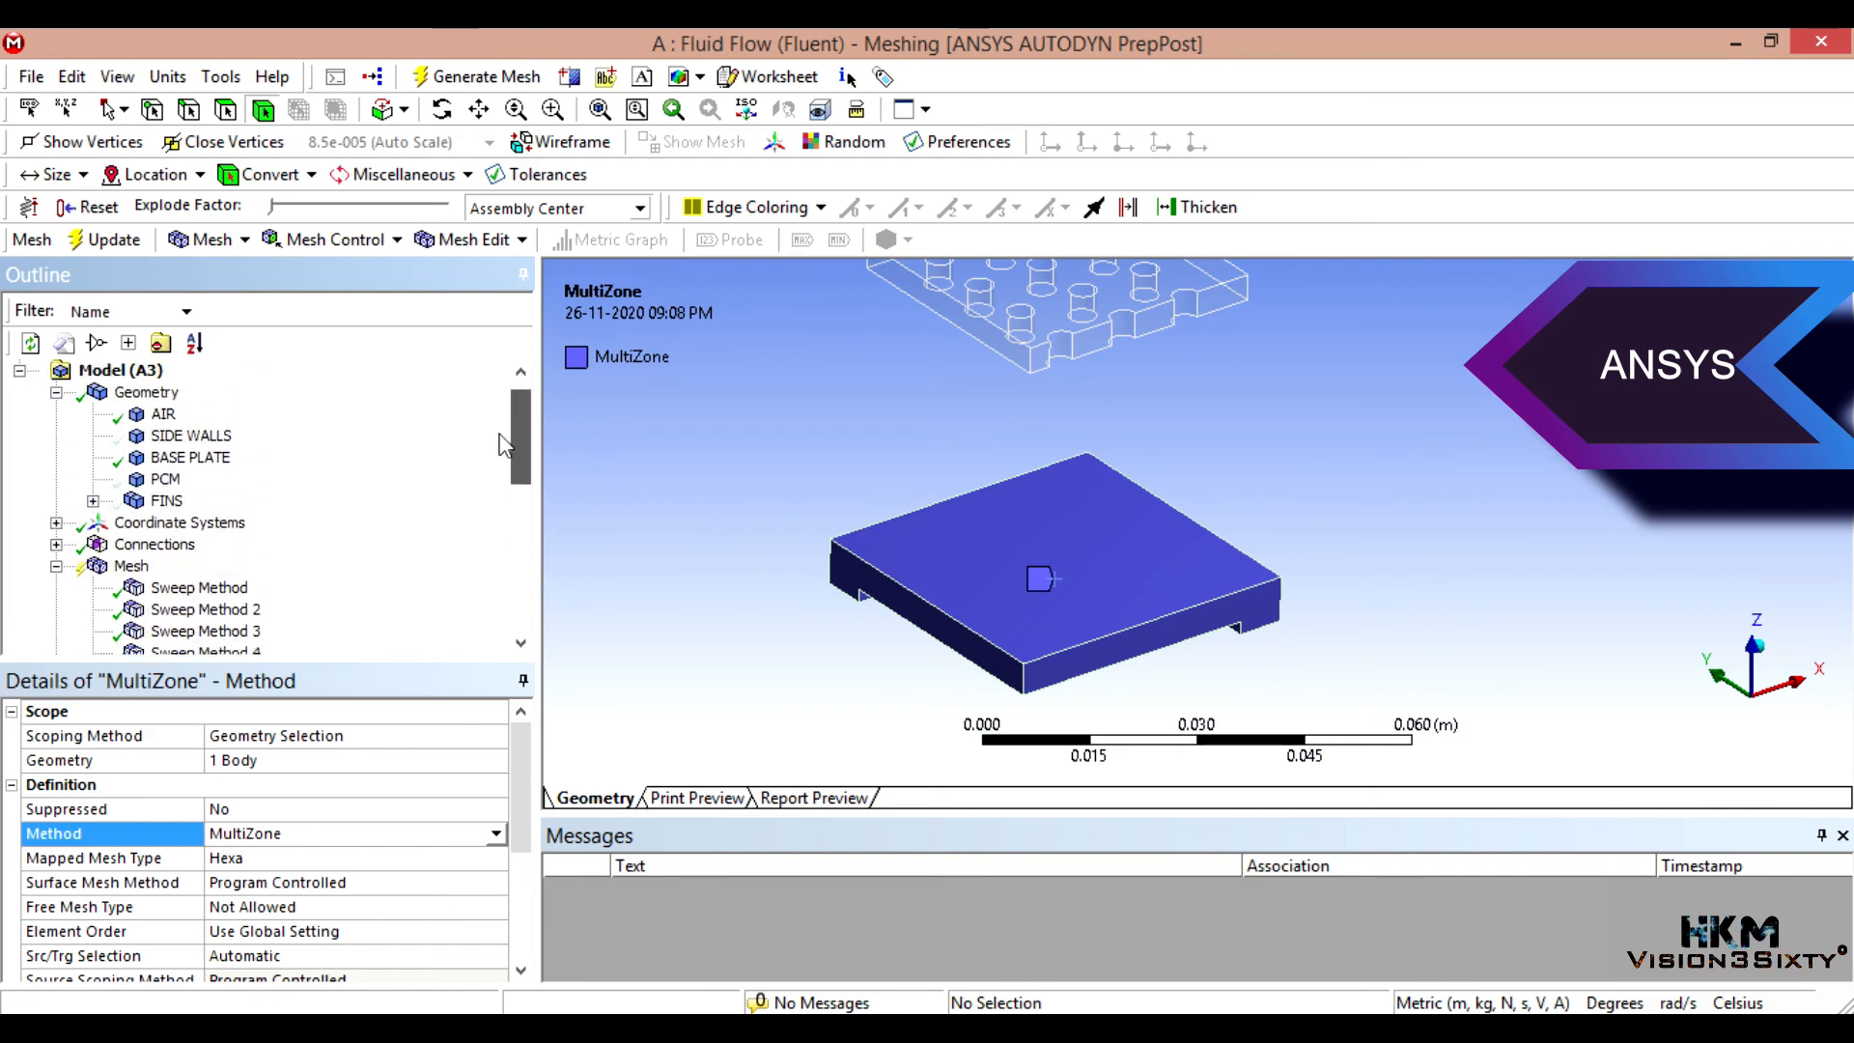
pyautogui.click(132, 500)
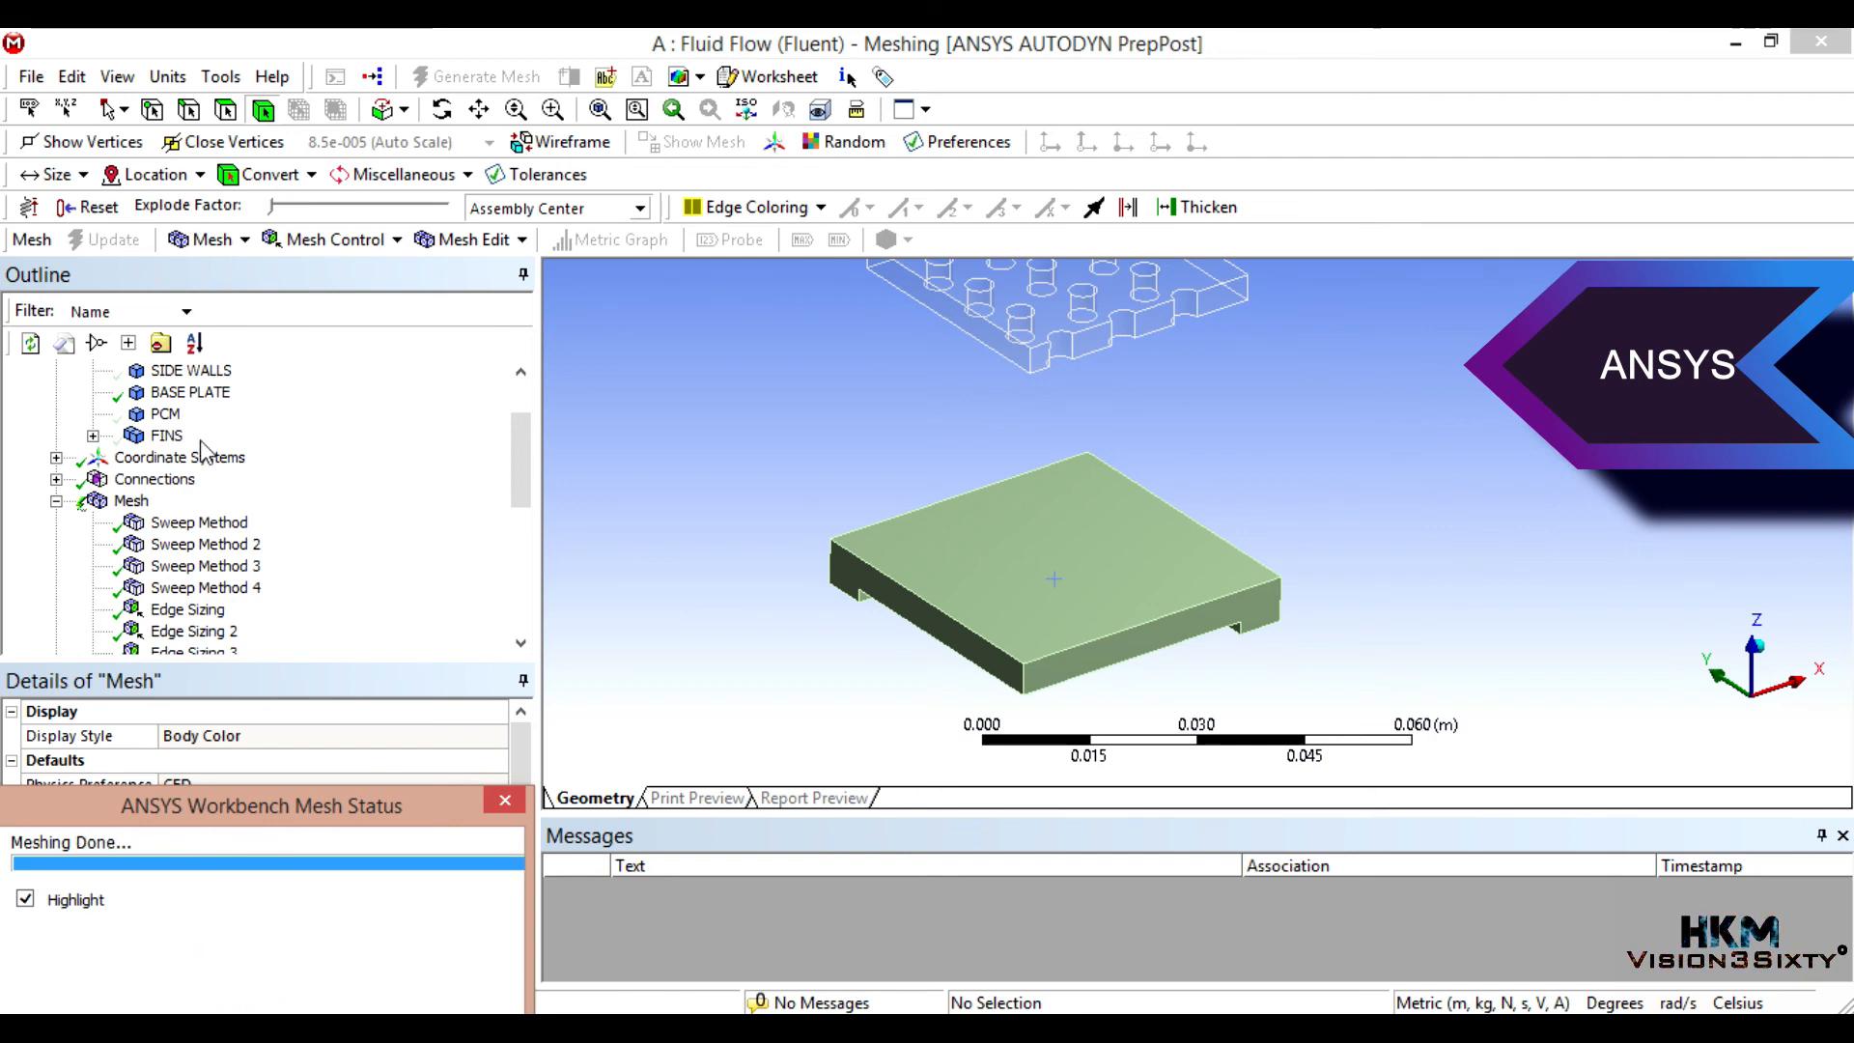
# Step: Show the PCM body again and orbit the meshed assembly
pyautogui.rightClick(165, 414)
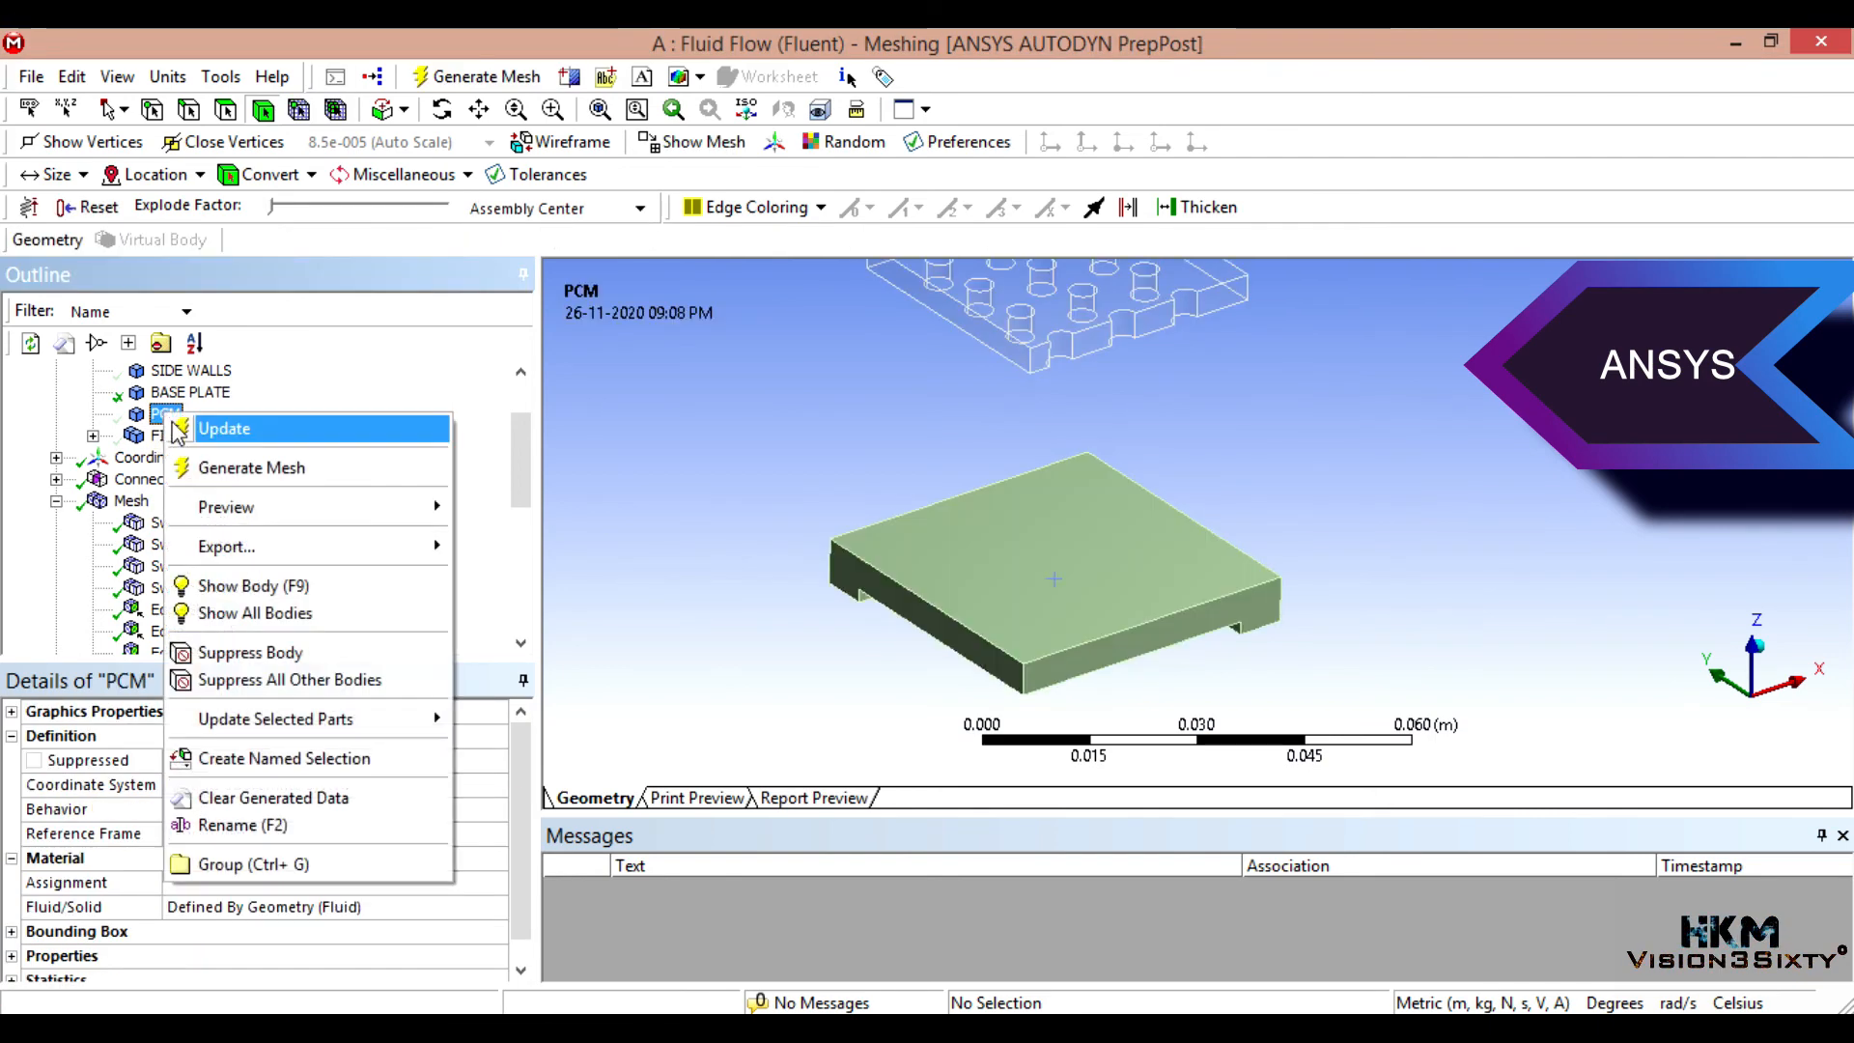
pyautogui.click(255, 612)
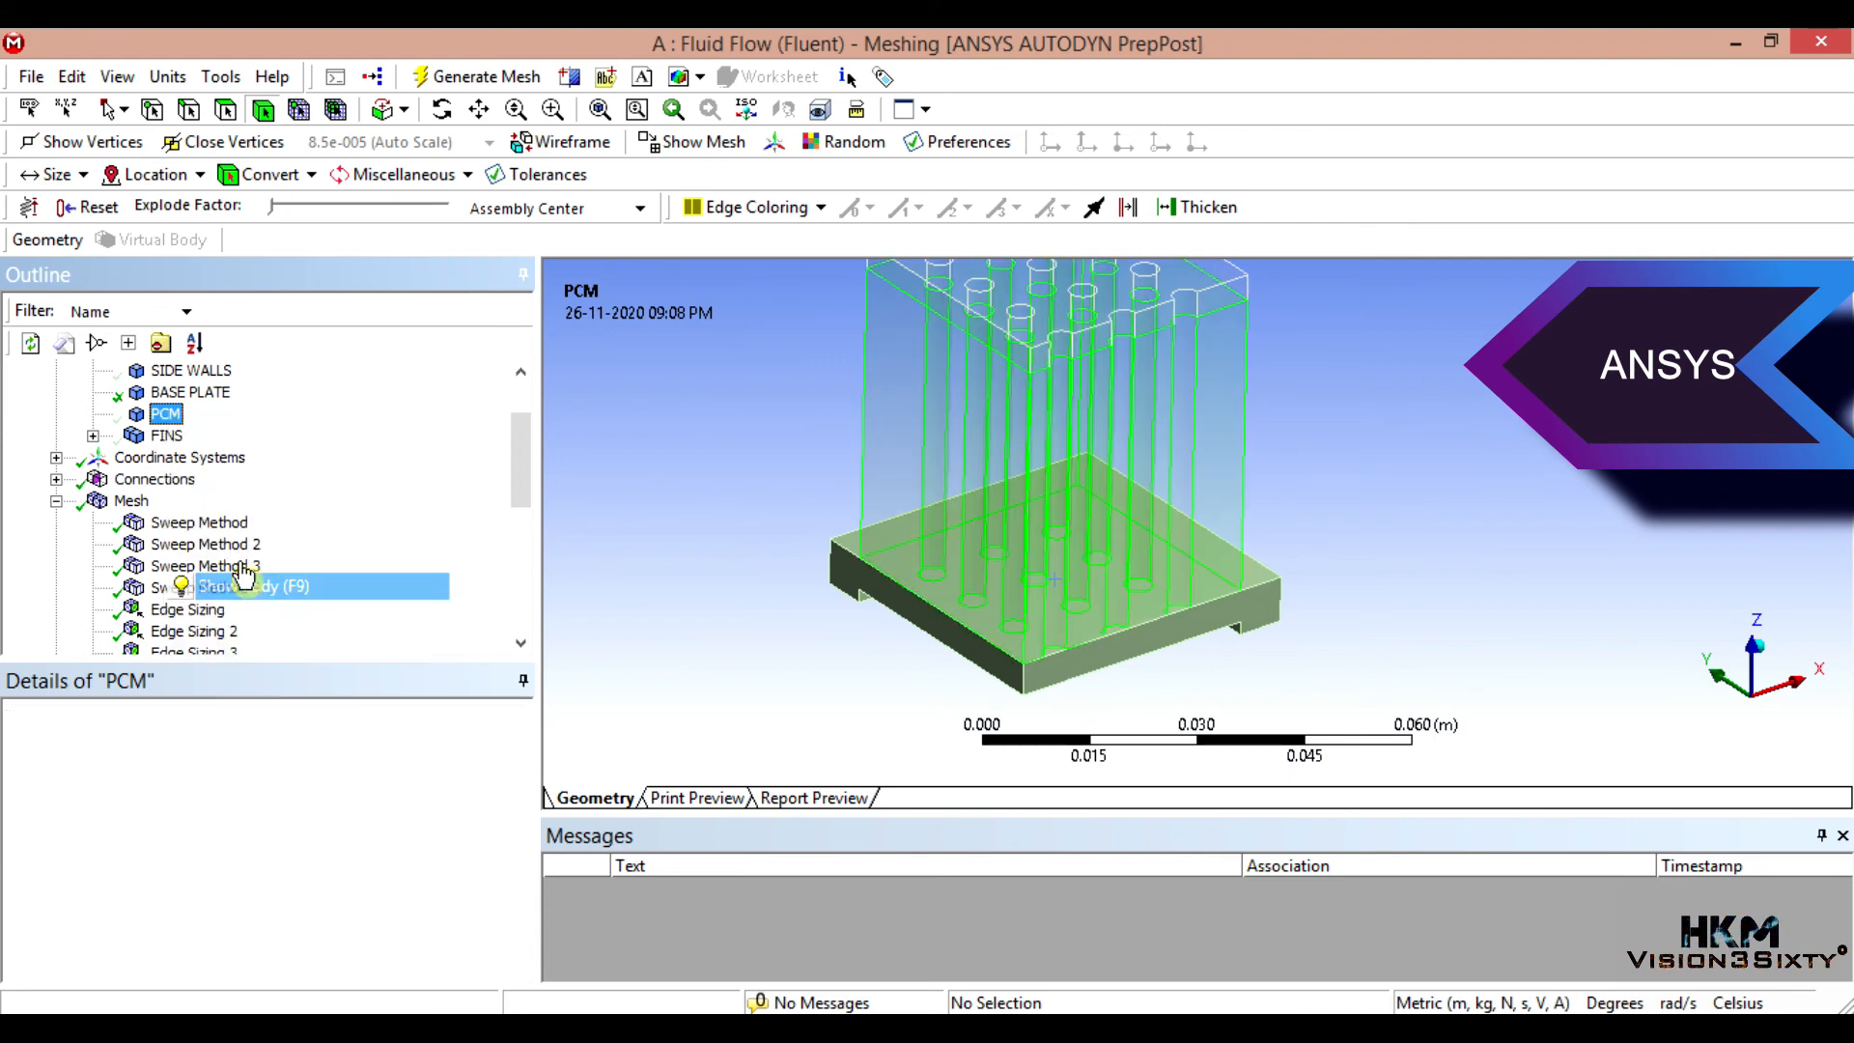
pyautogui.rightClick(190, 370)
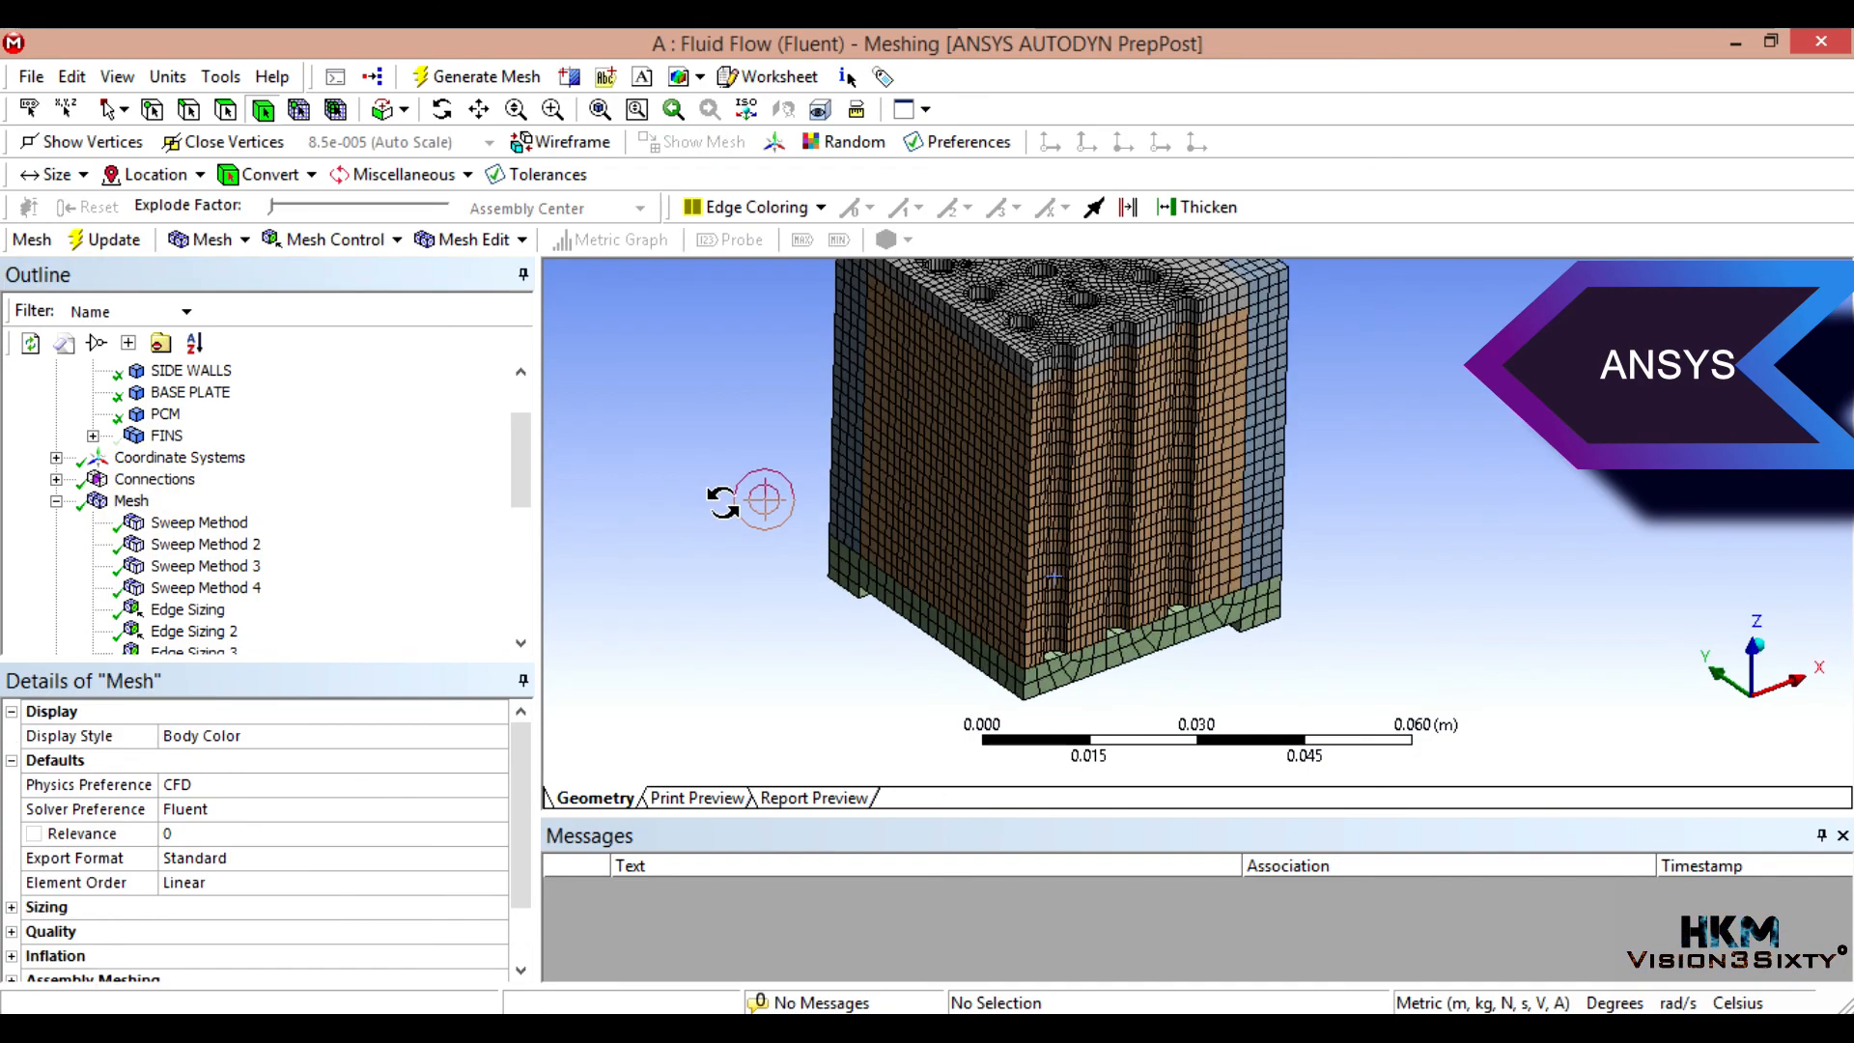
pyautogui.moveTo(763, 499); pyautogui.dragTo(745, 491)
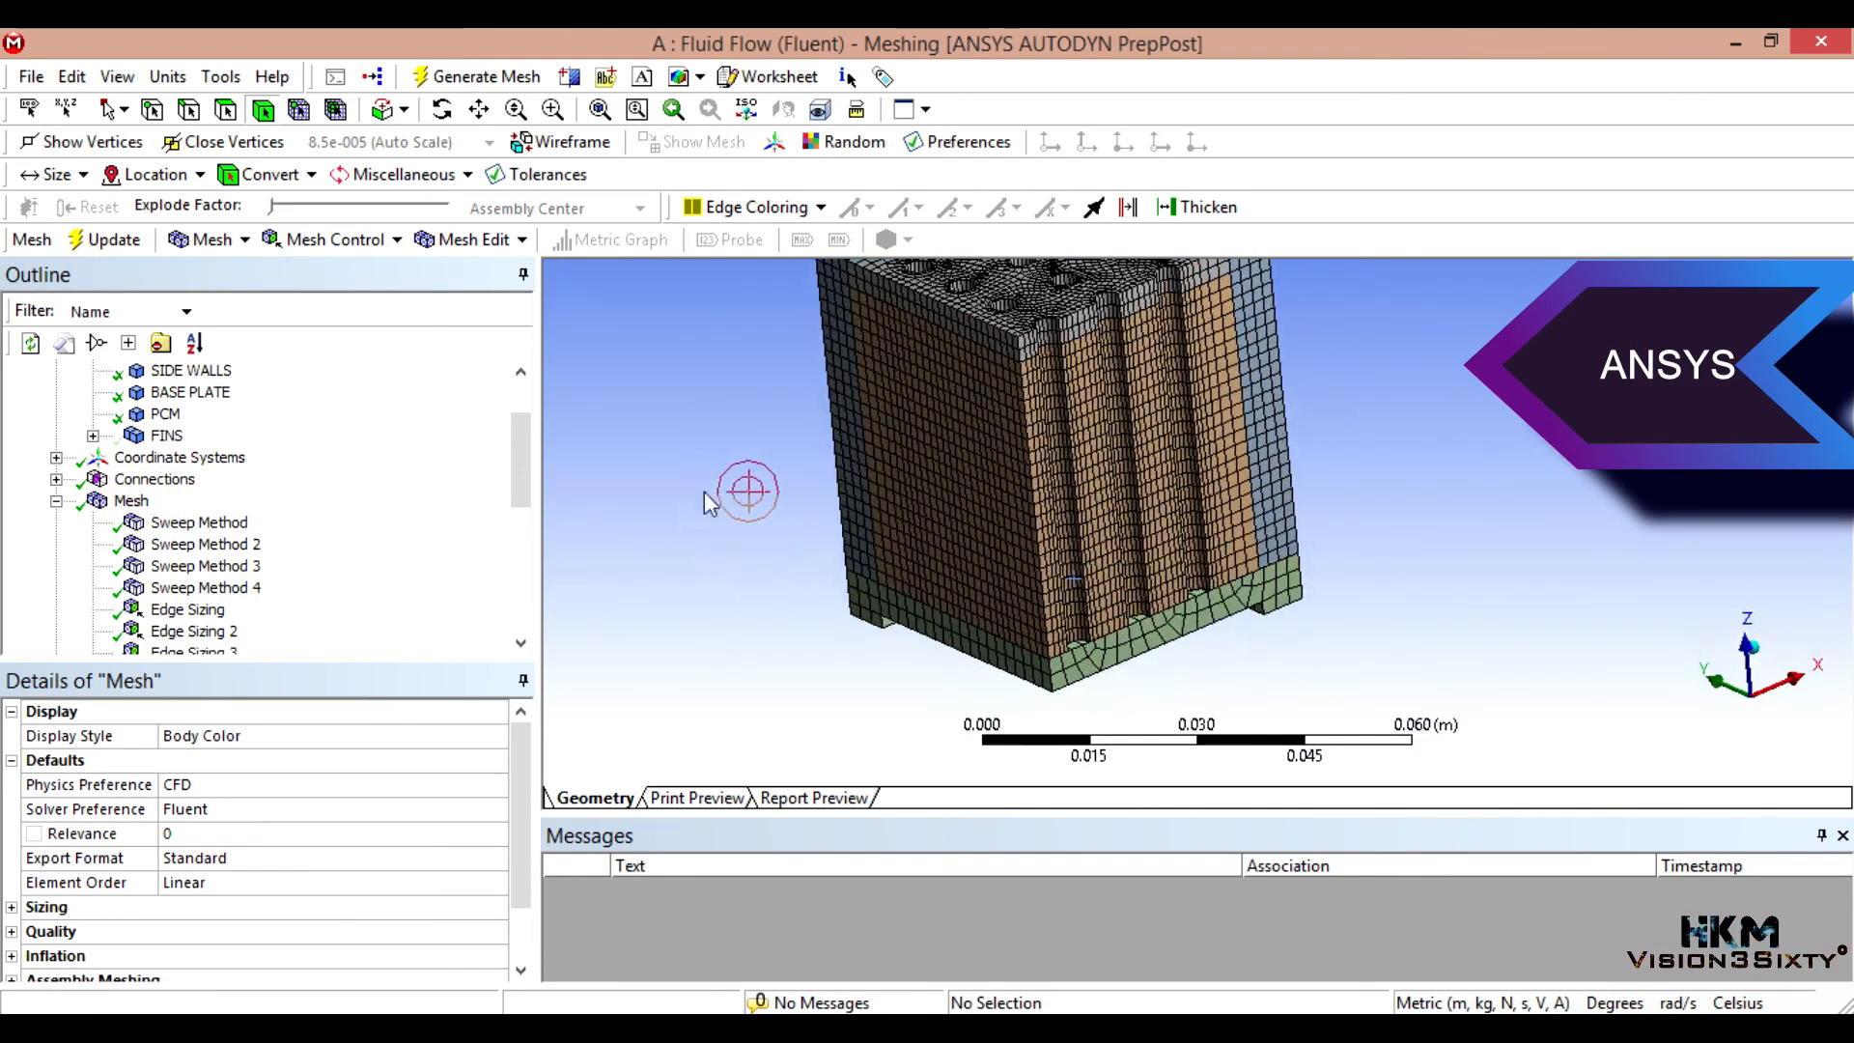
# Step: Show the FINS body again so the full hex mesh is visible
pyautogui.rightClick(166, 435)
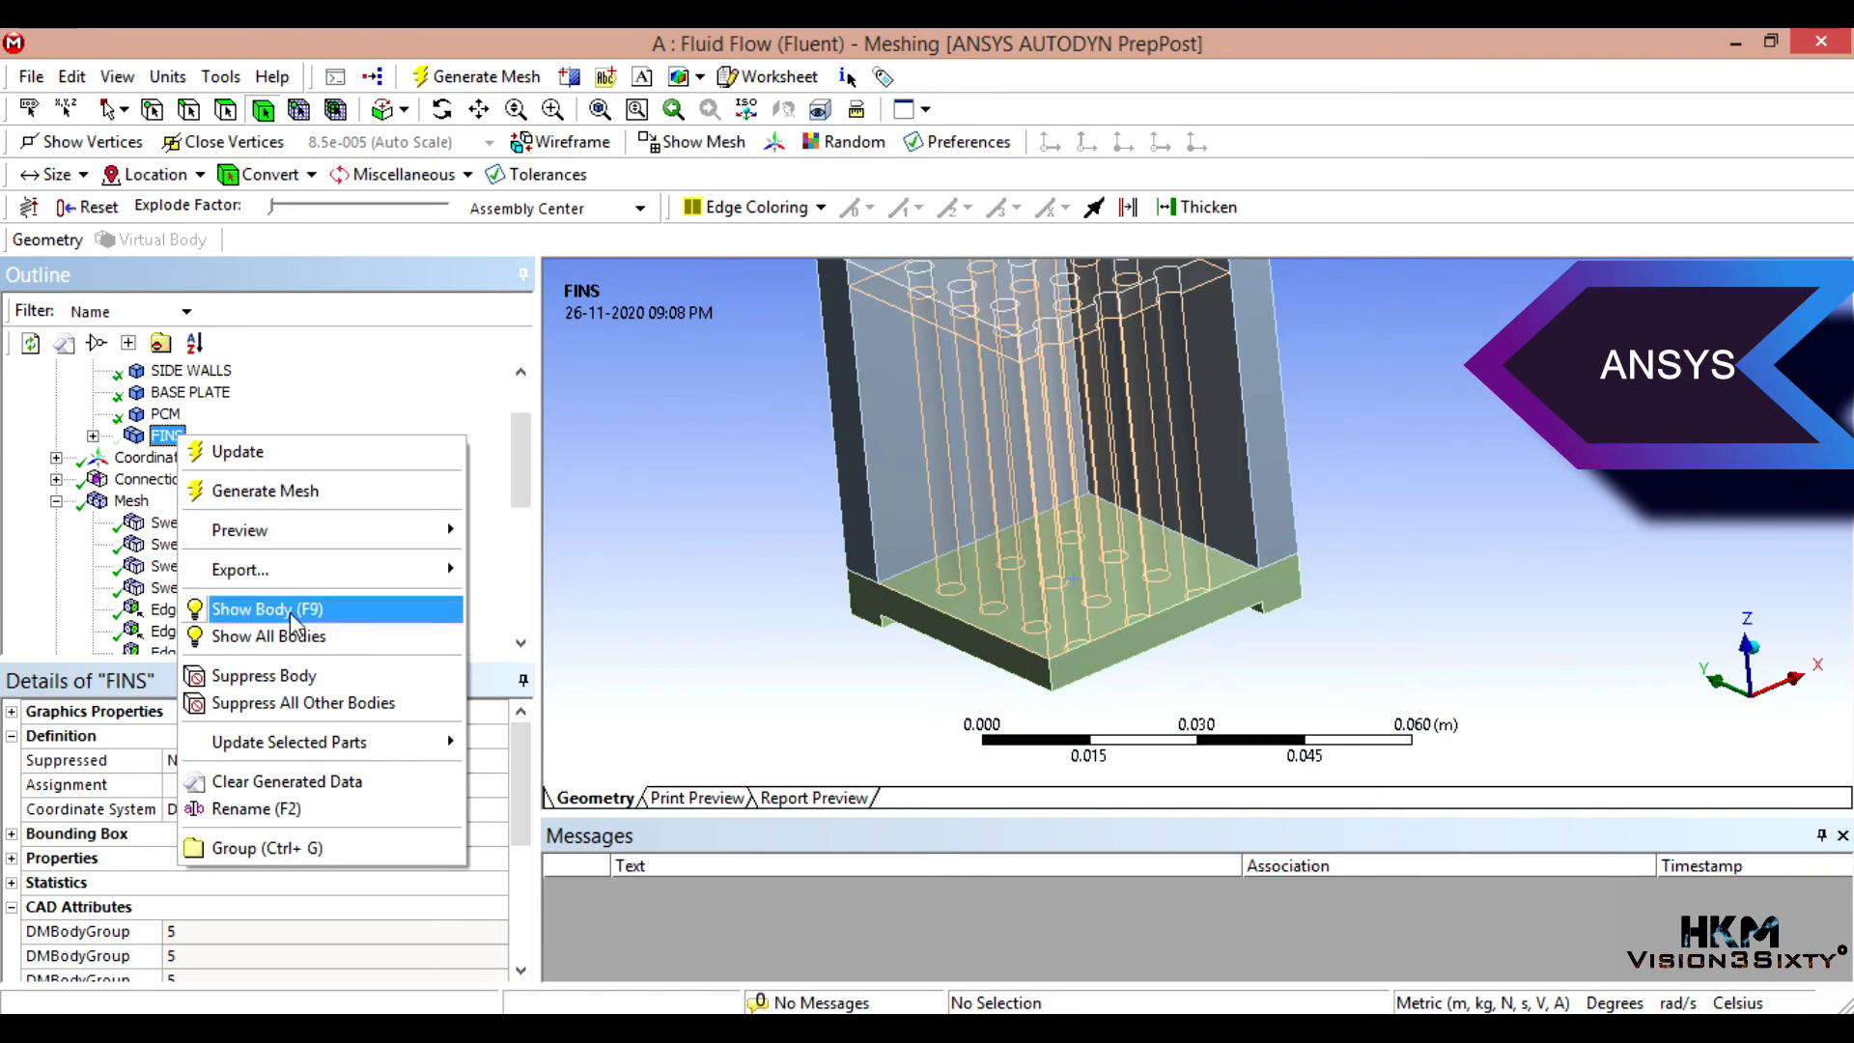
pyautogui.click(267, 608)
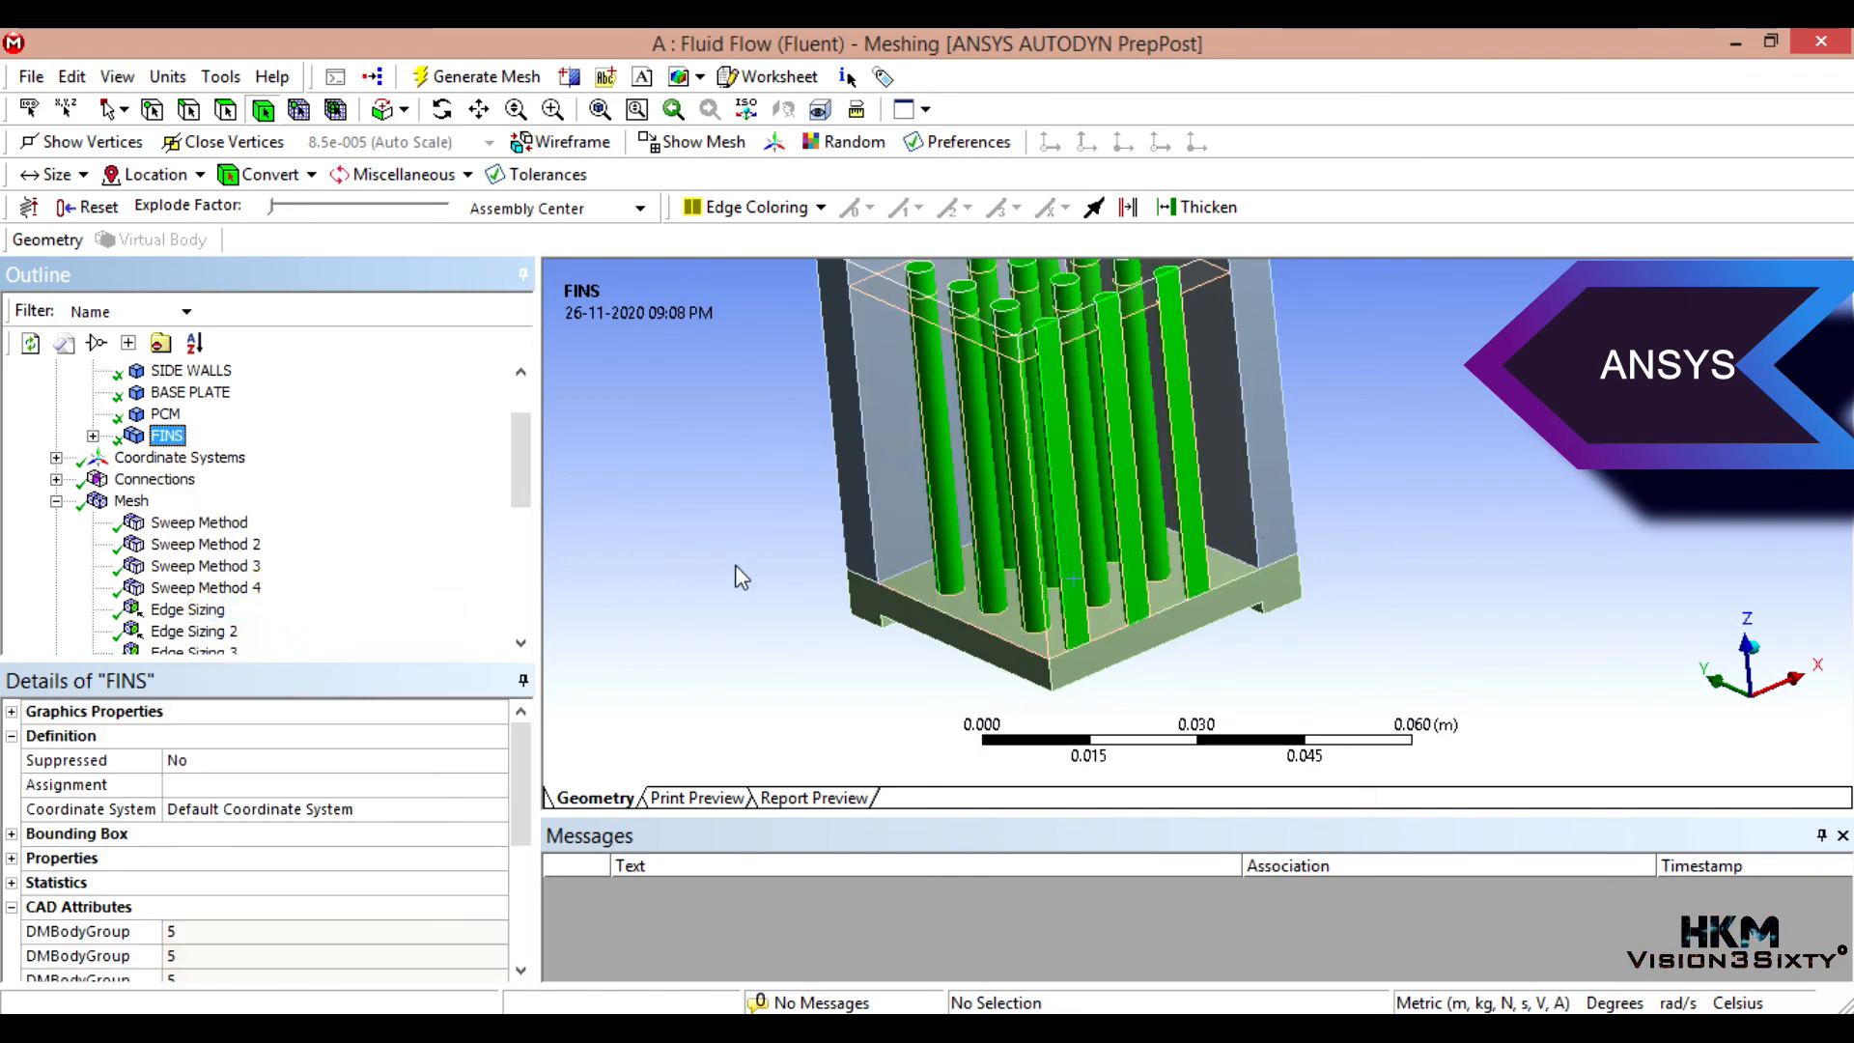
pyautogui.click(131, 501)
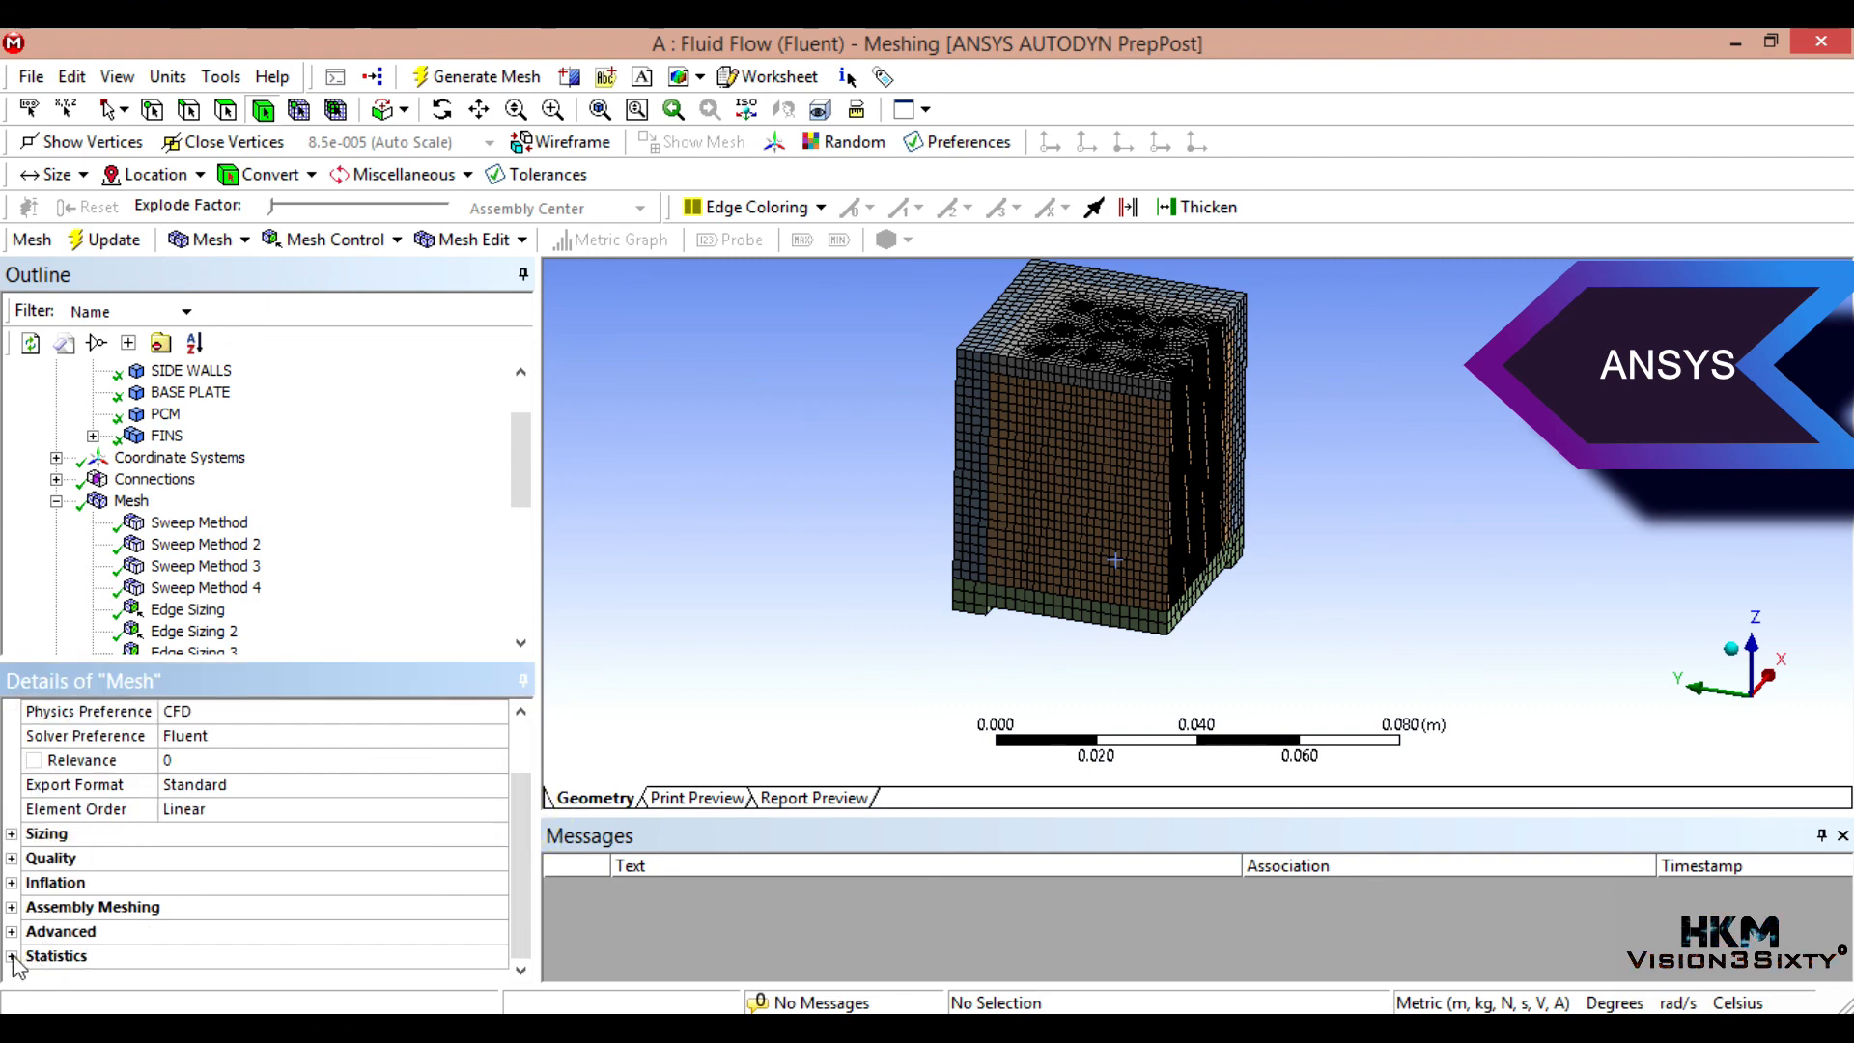
# Step: Read the mesh statistics of 66478 nodes and 54790 elements, then reach the File menu
pyautogui.click(11, 956)
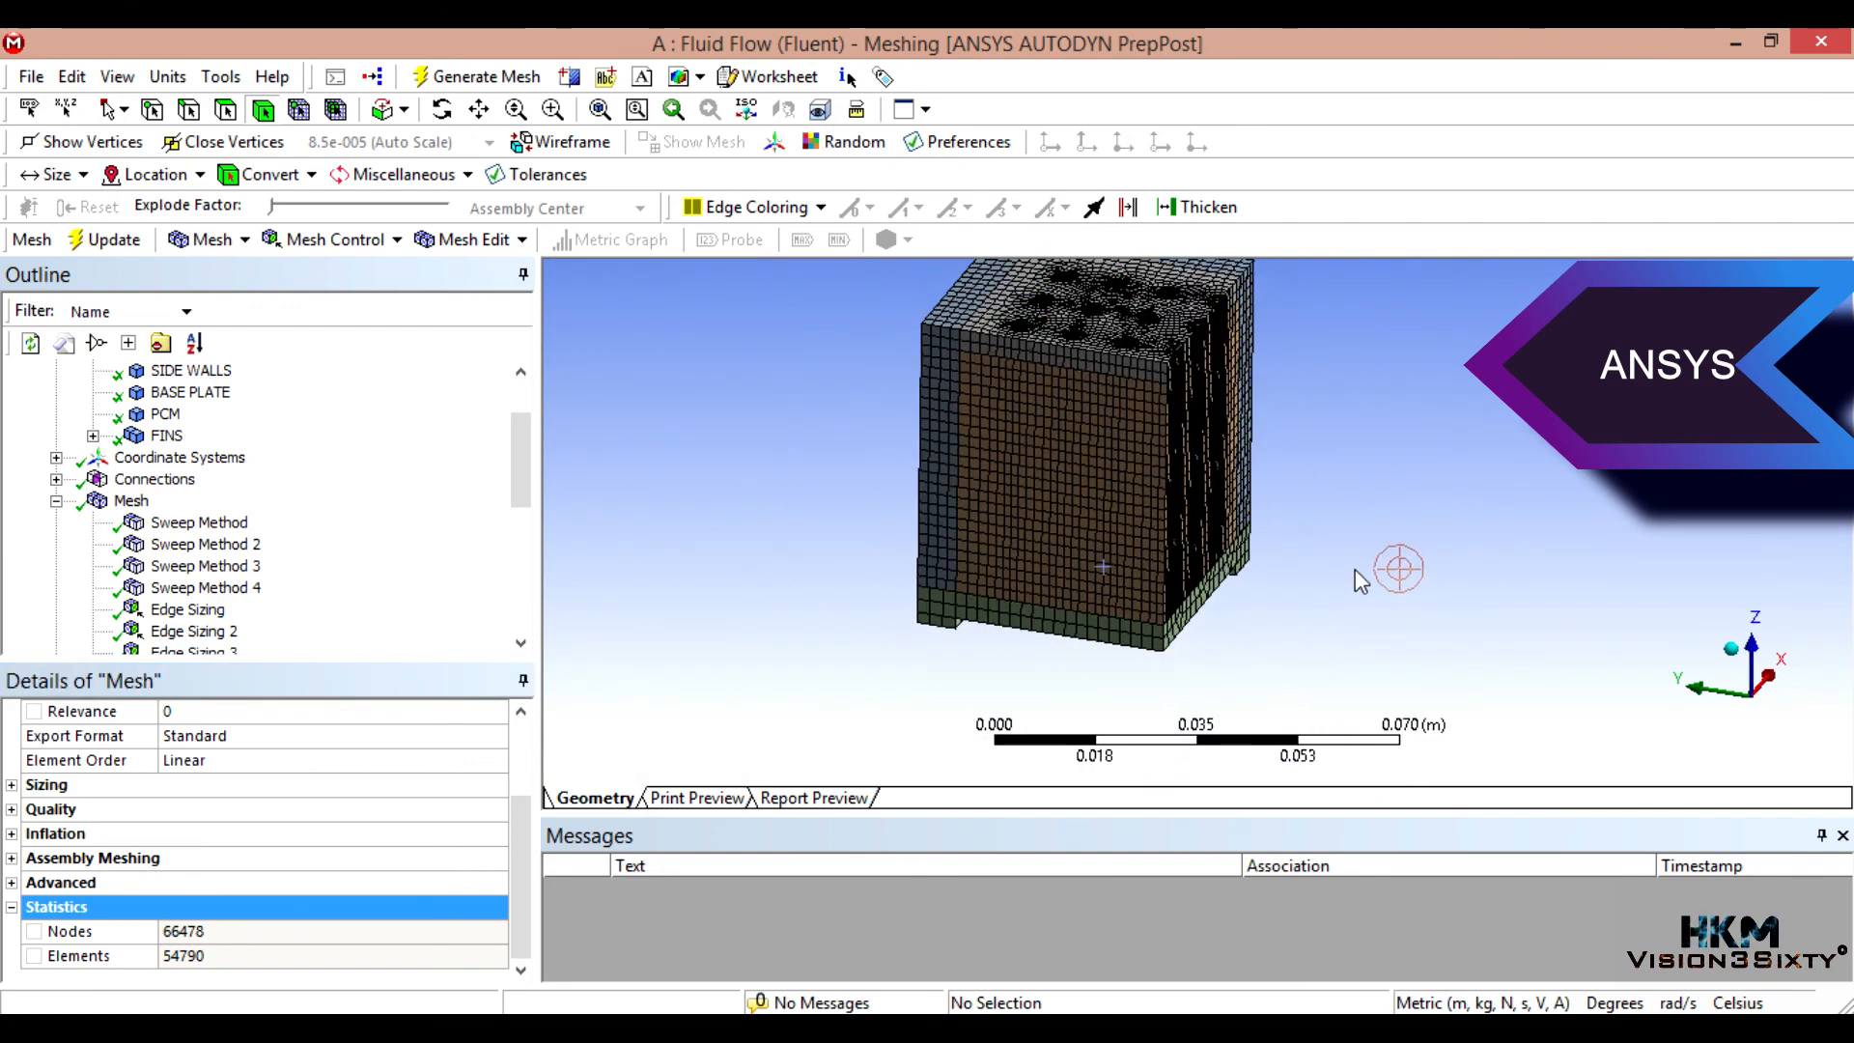
pyautogui.click(31, 75)
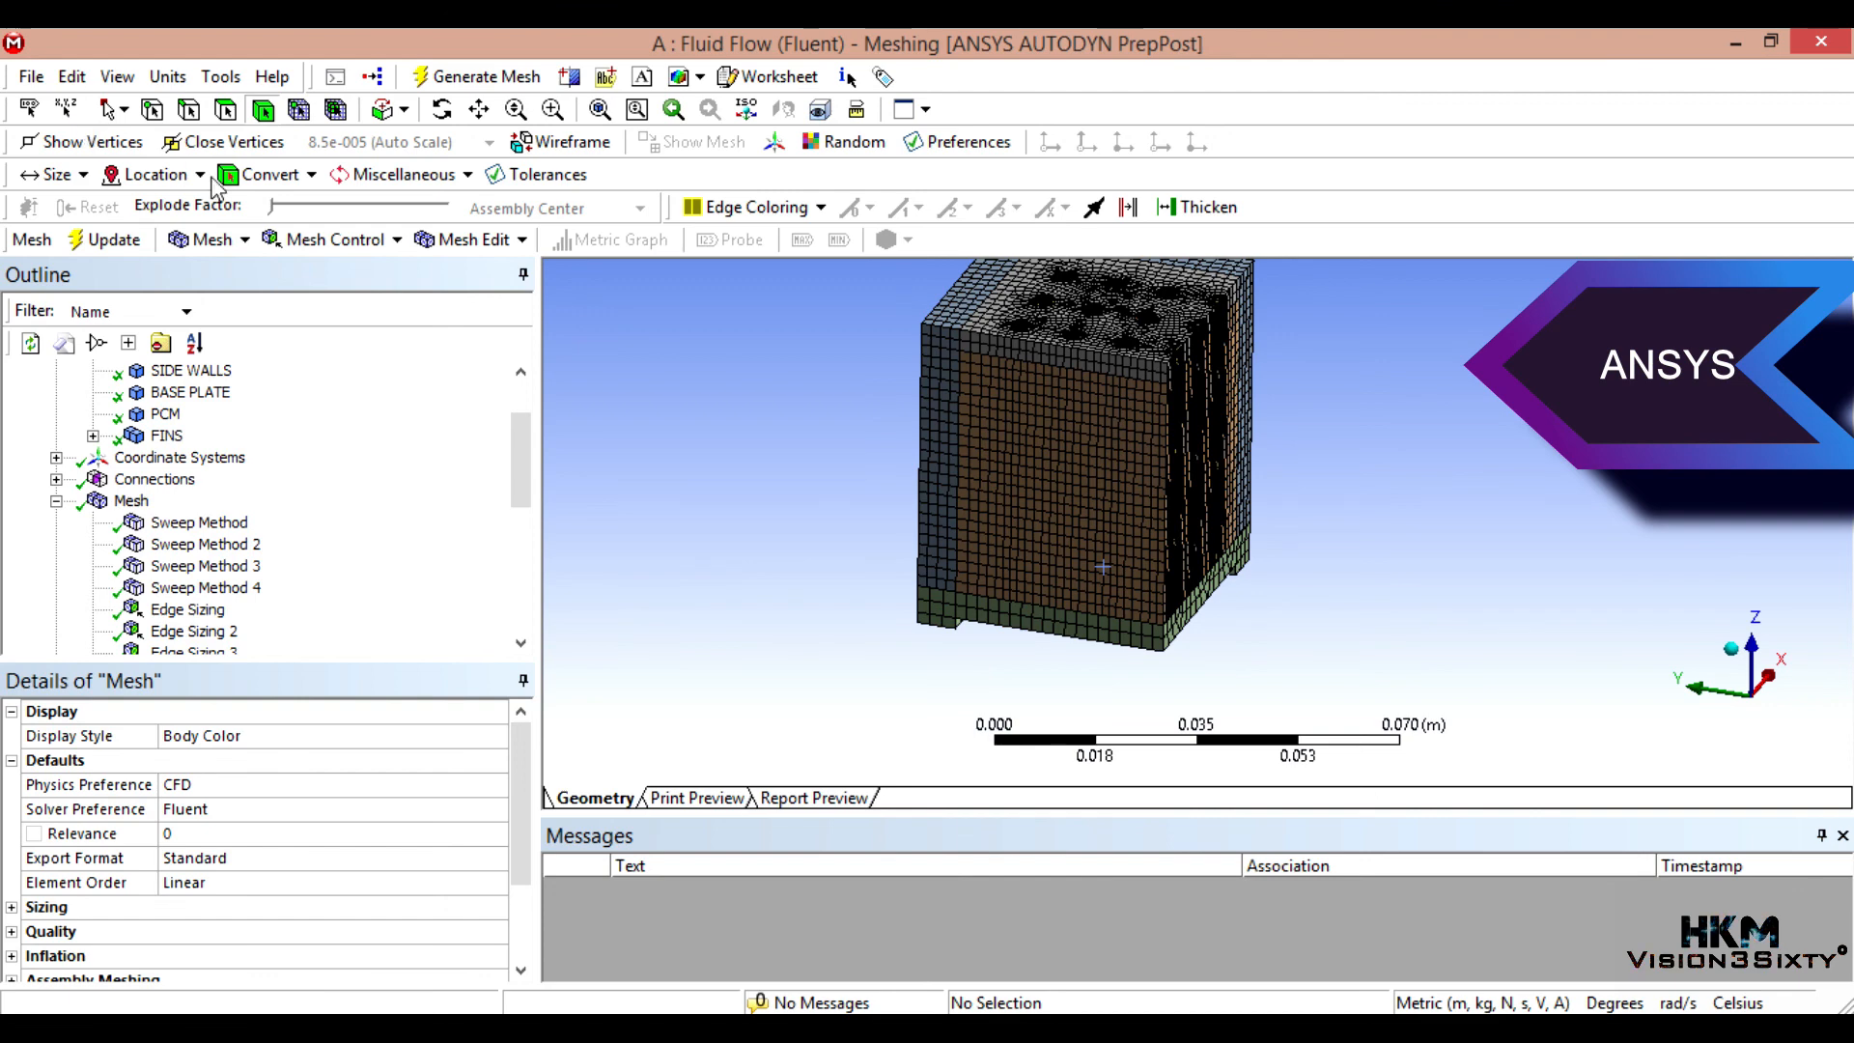
pyautogui.click(33, 78)
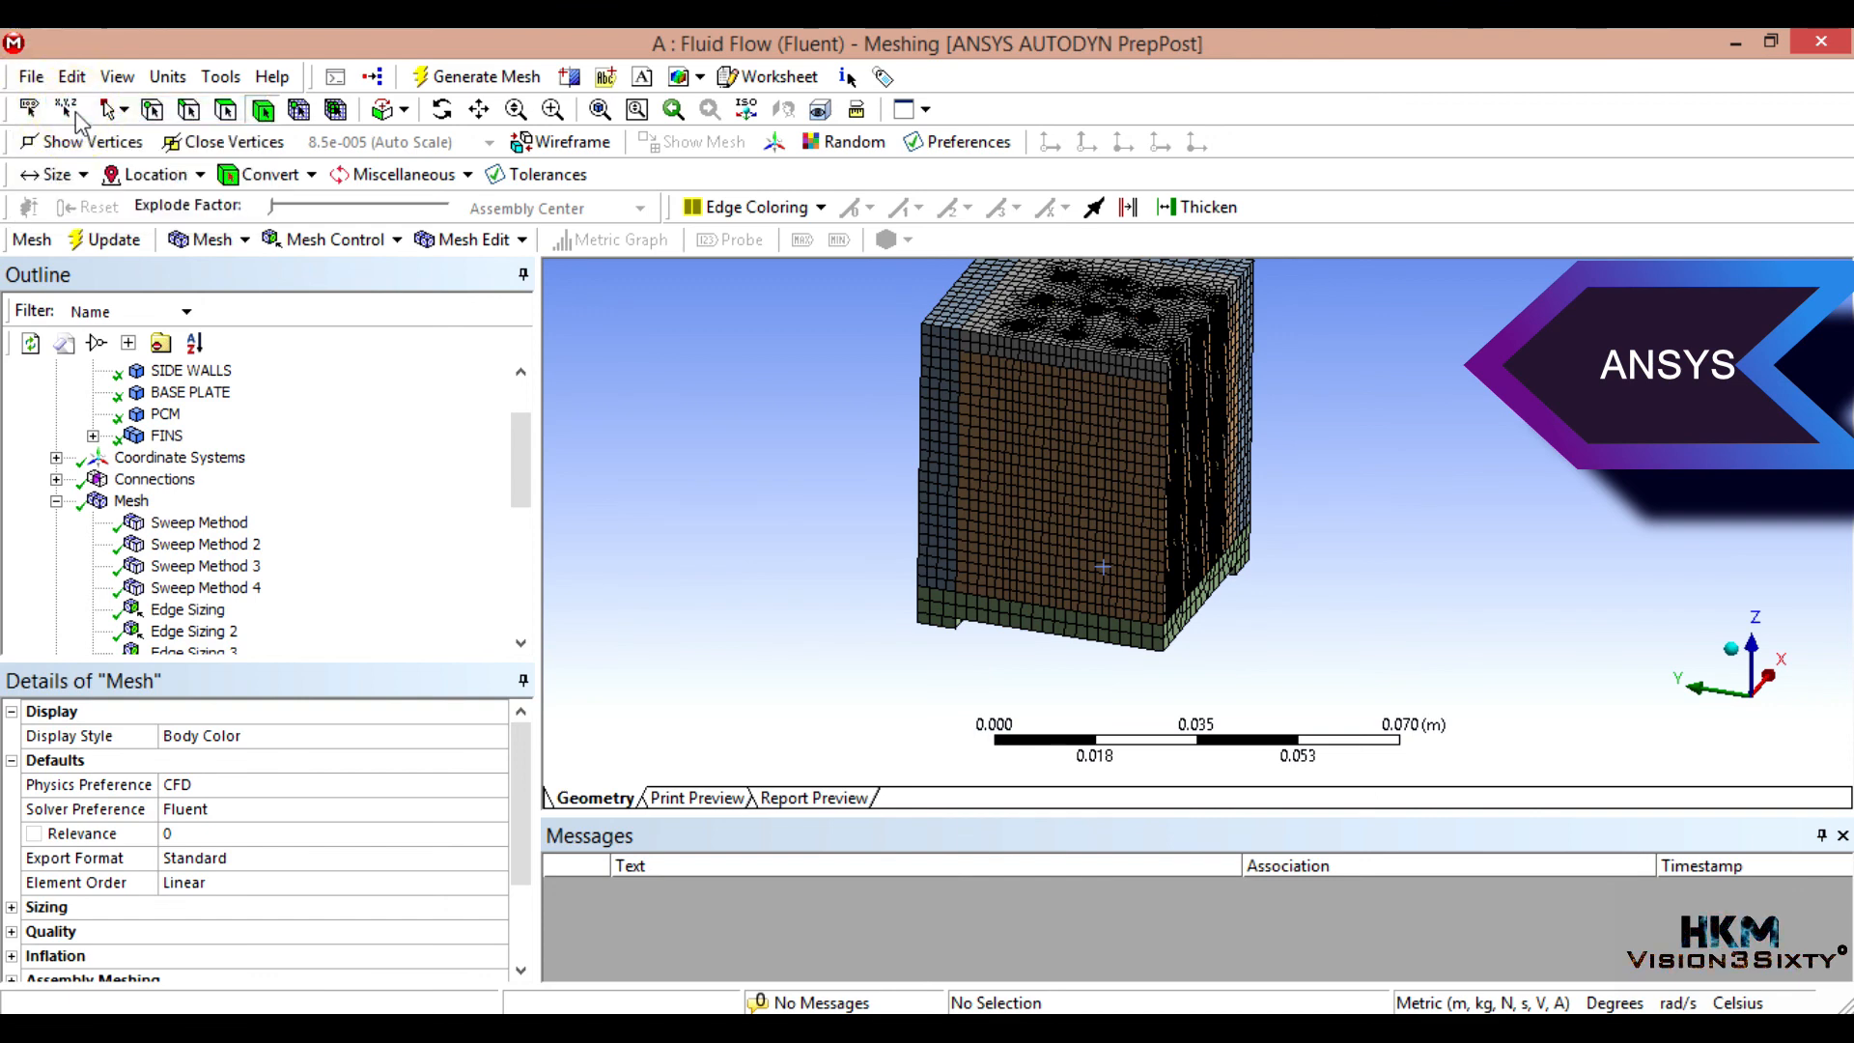
pyautogui.click(31, 75)
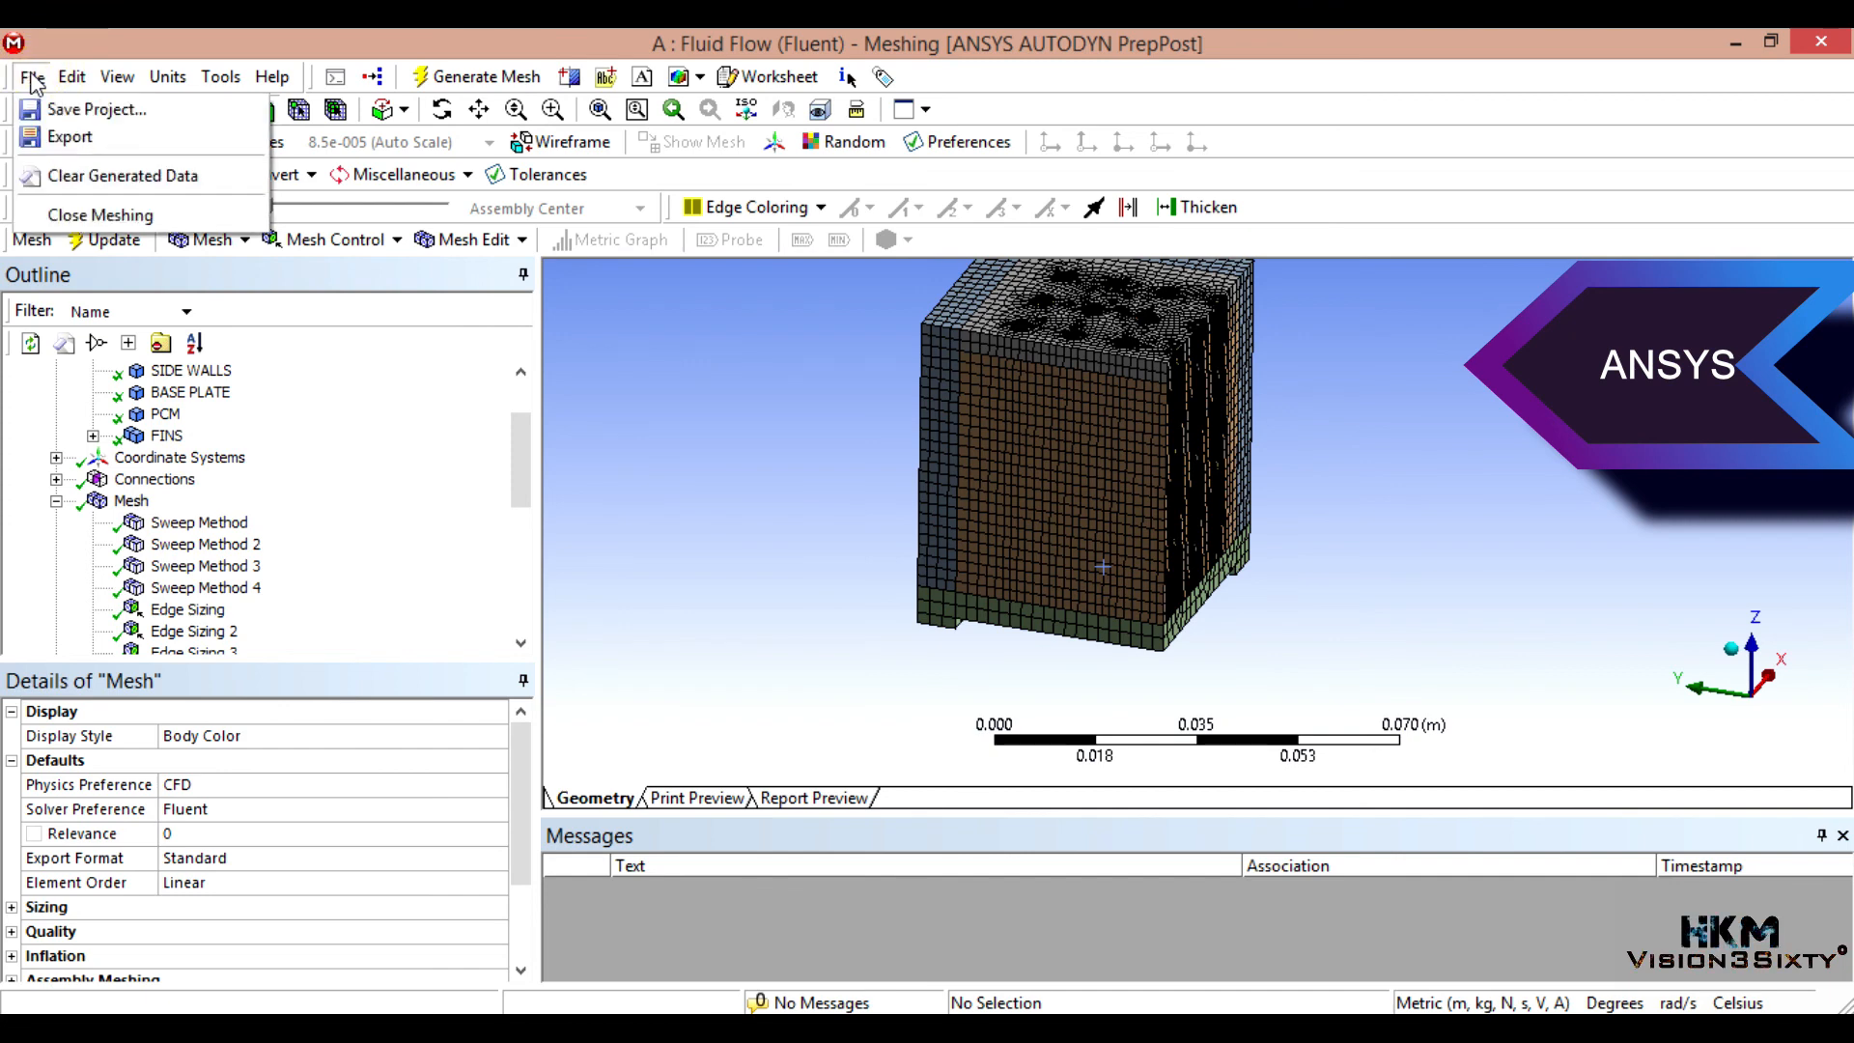